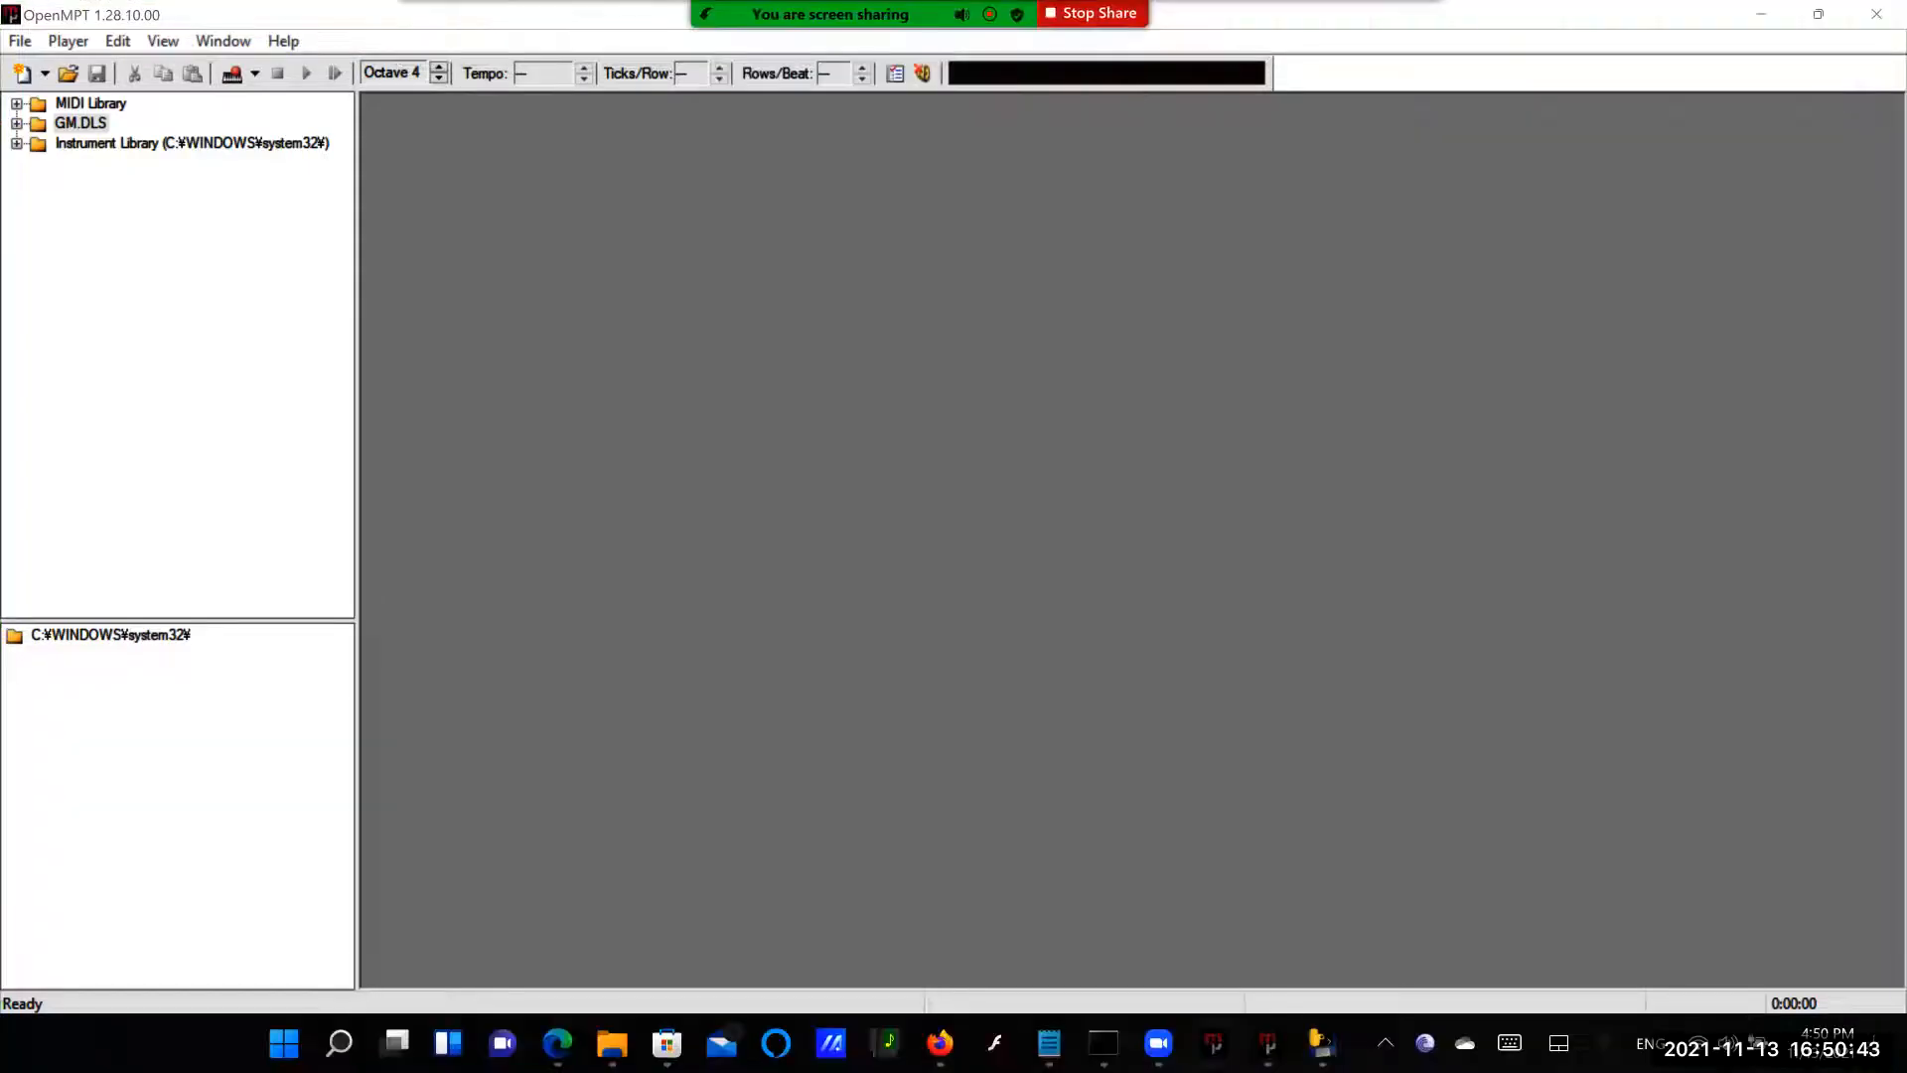
mouse_move(121, 151)
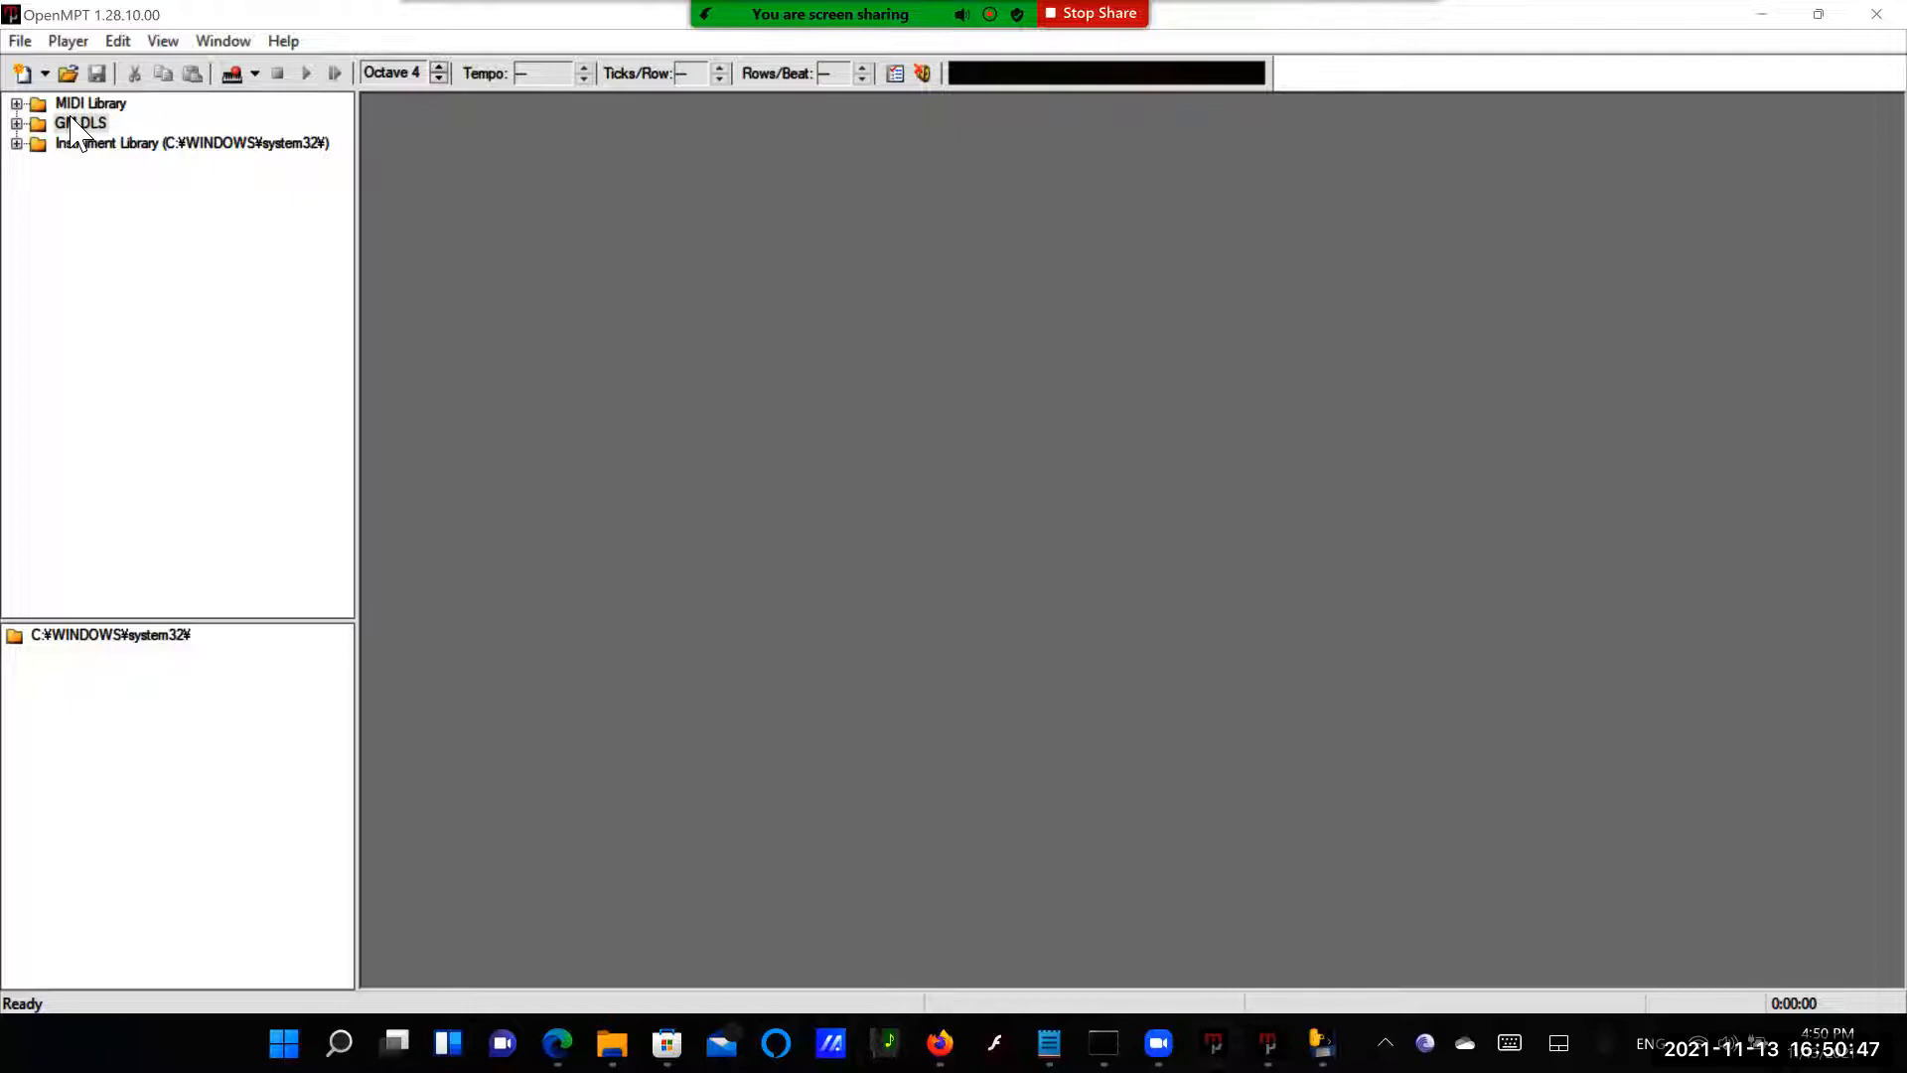
Remove the GM.DLS bank and import HiDef.sf2 as the MIDI library, confirming the replacement warning
right_click(79, 123)
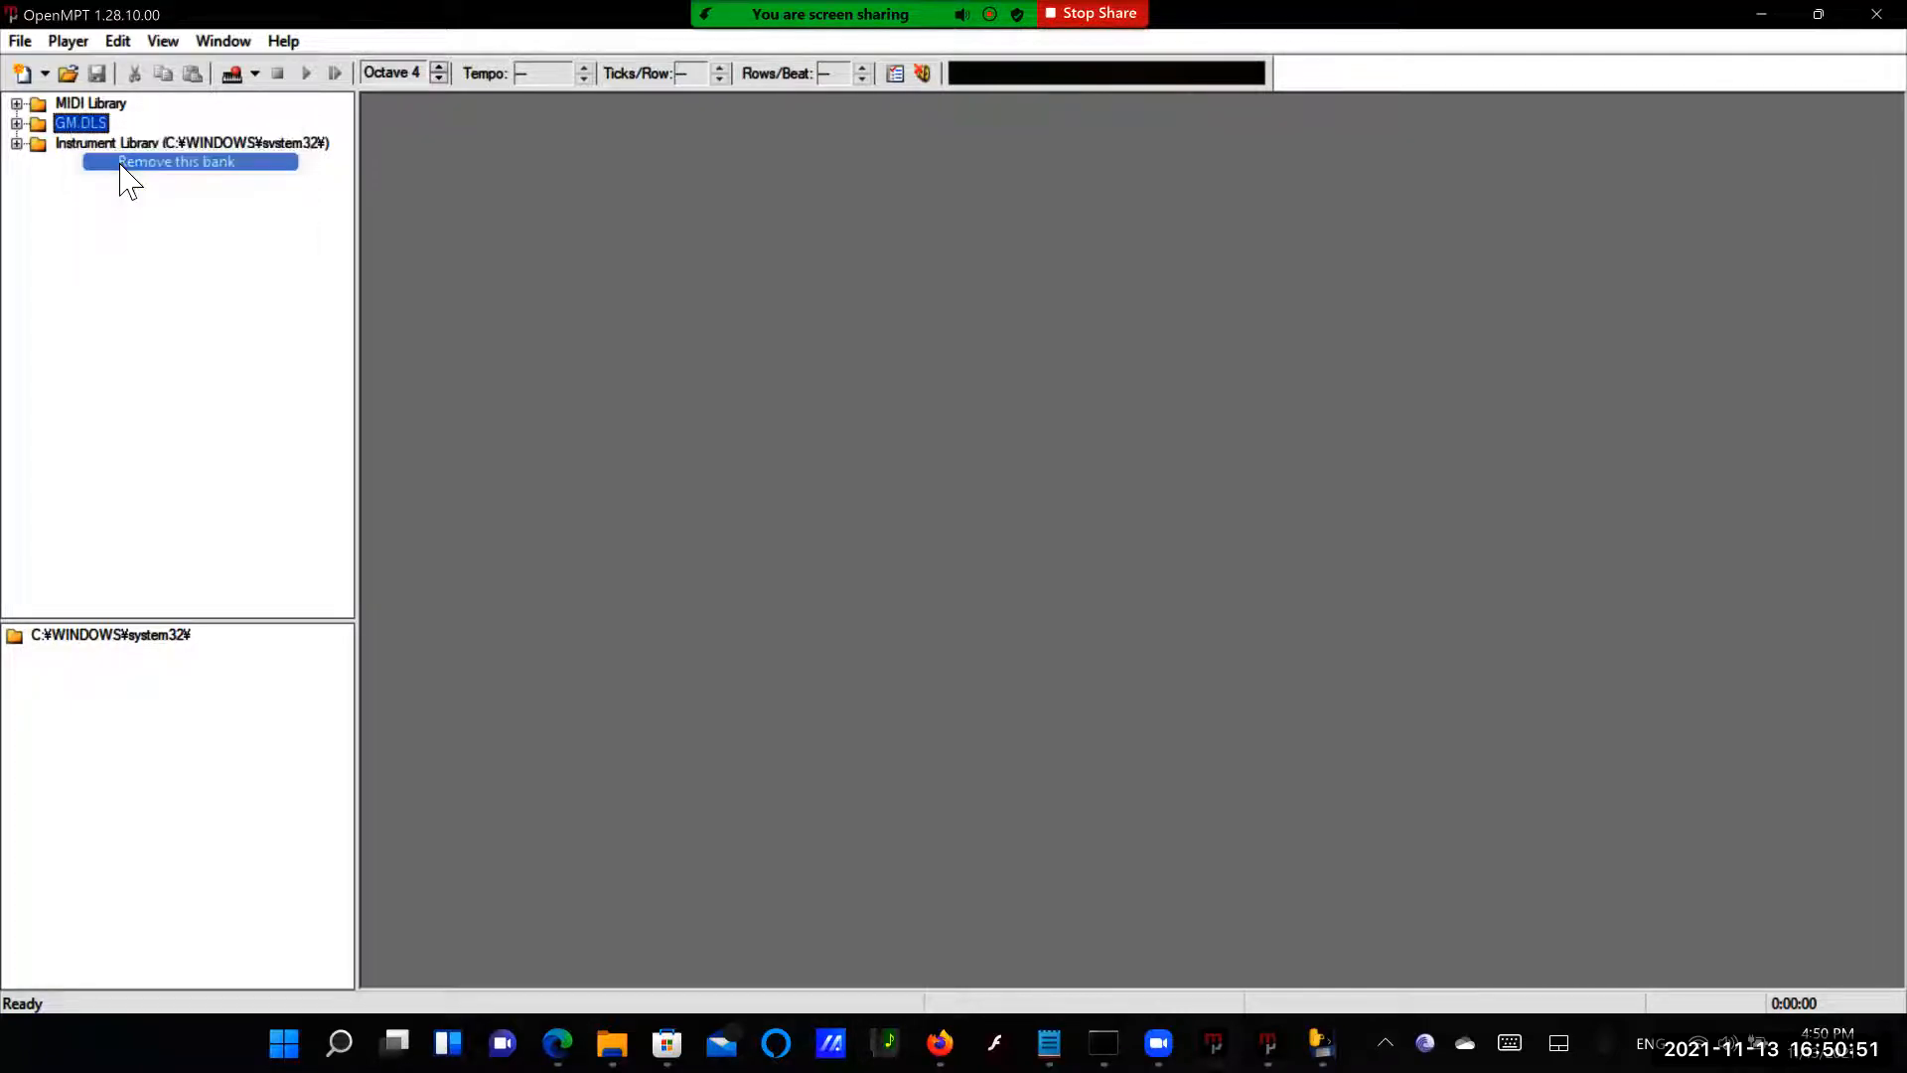
left_click(20, 39)
type("hide")
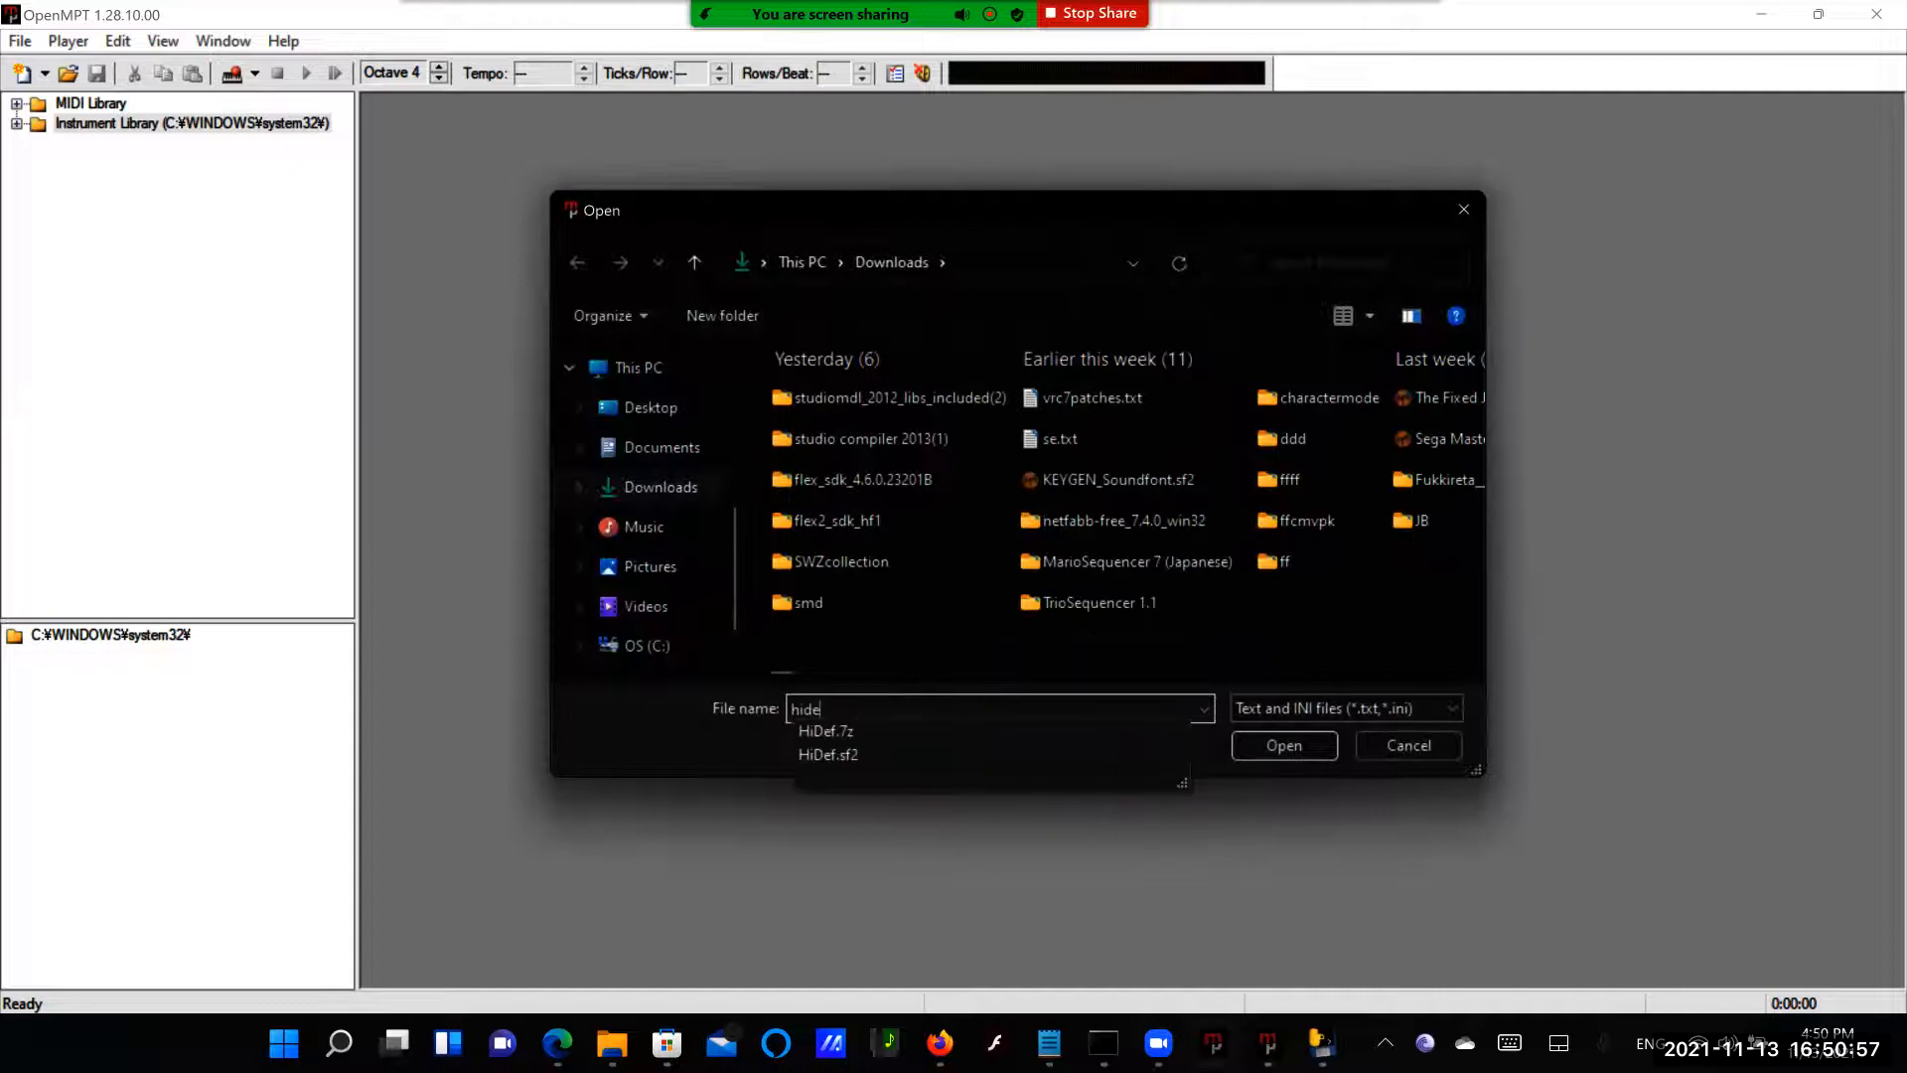
left_click(826, 755)
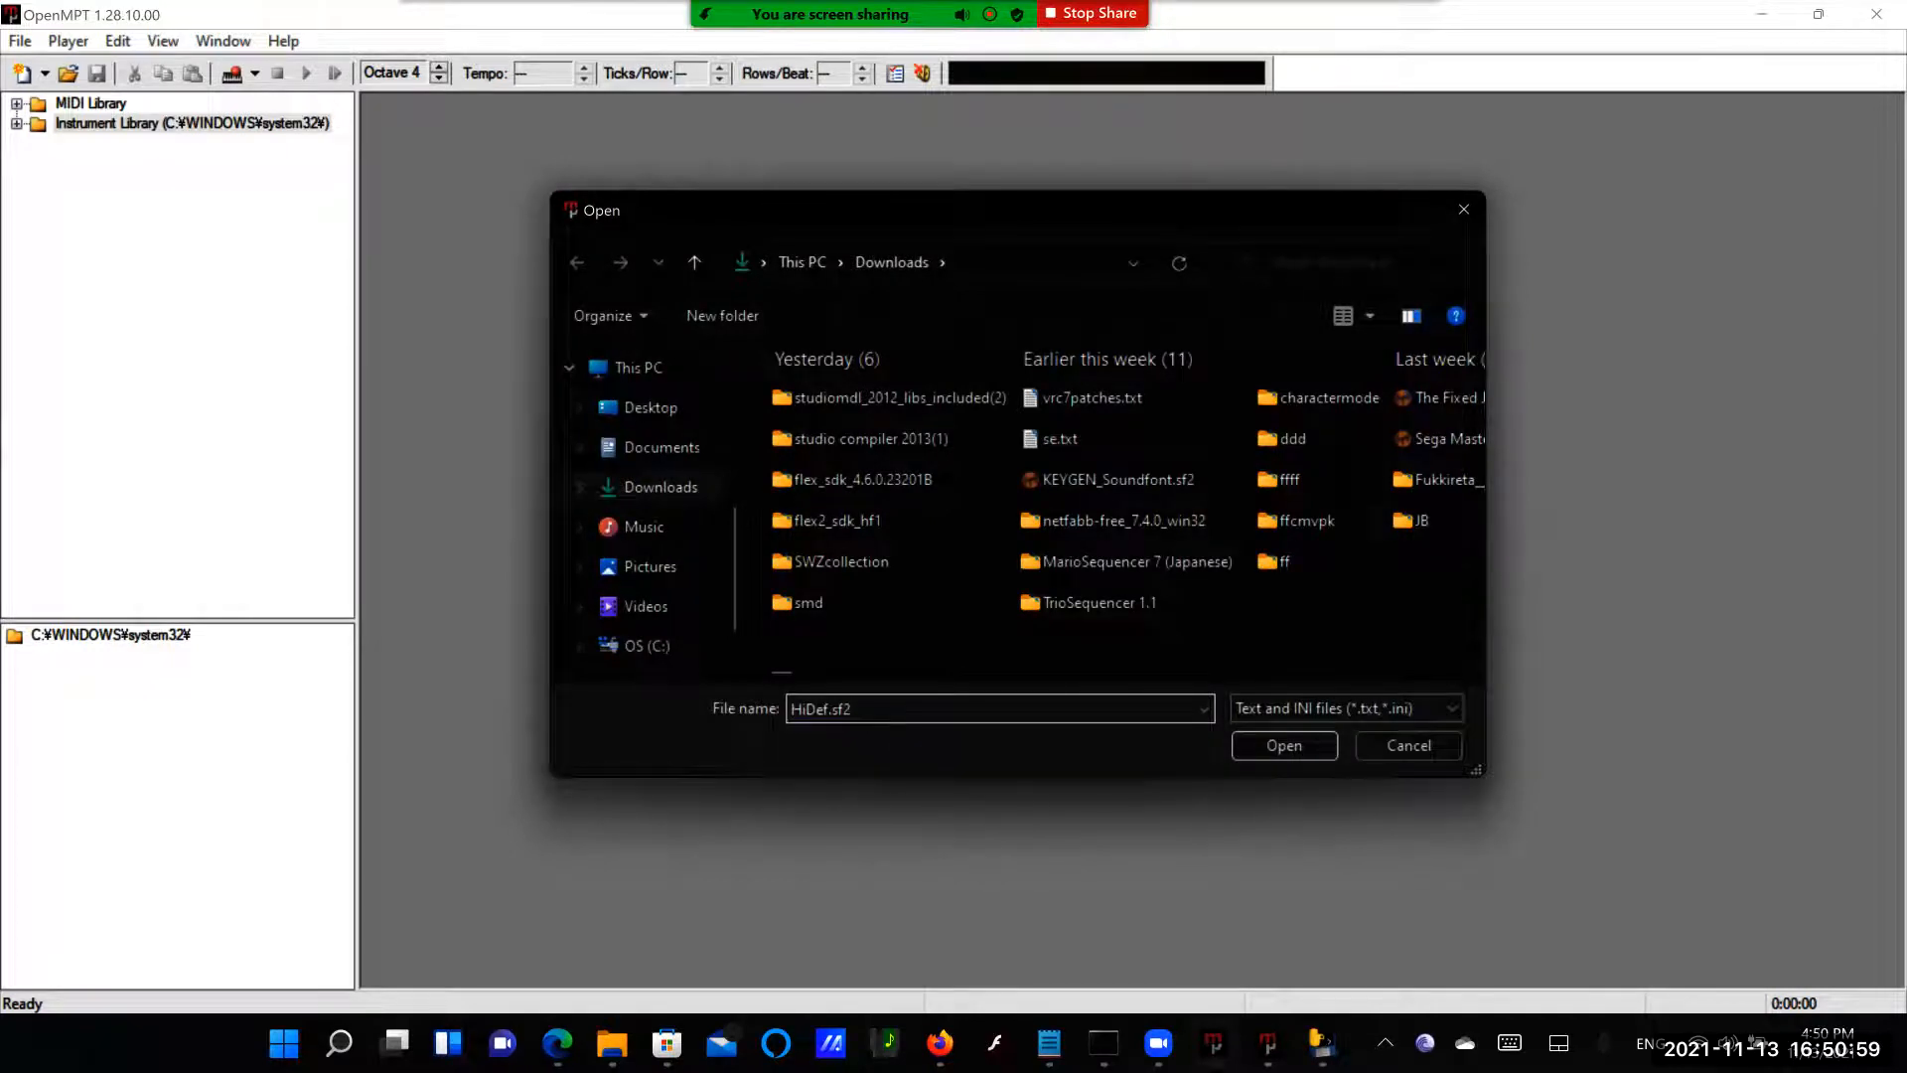
left_click(1283, 745)
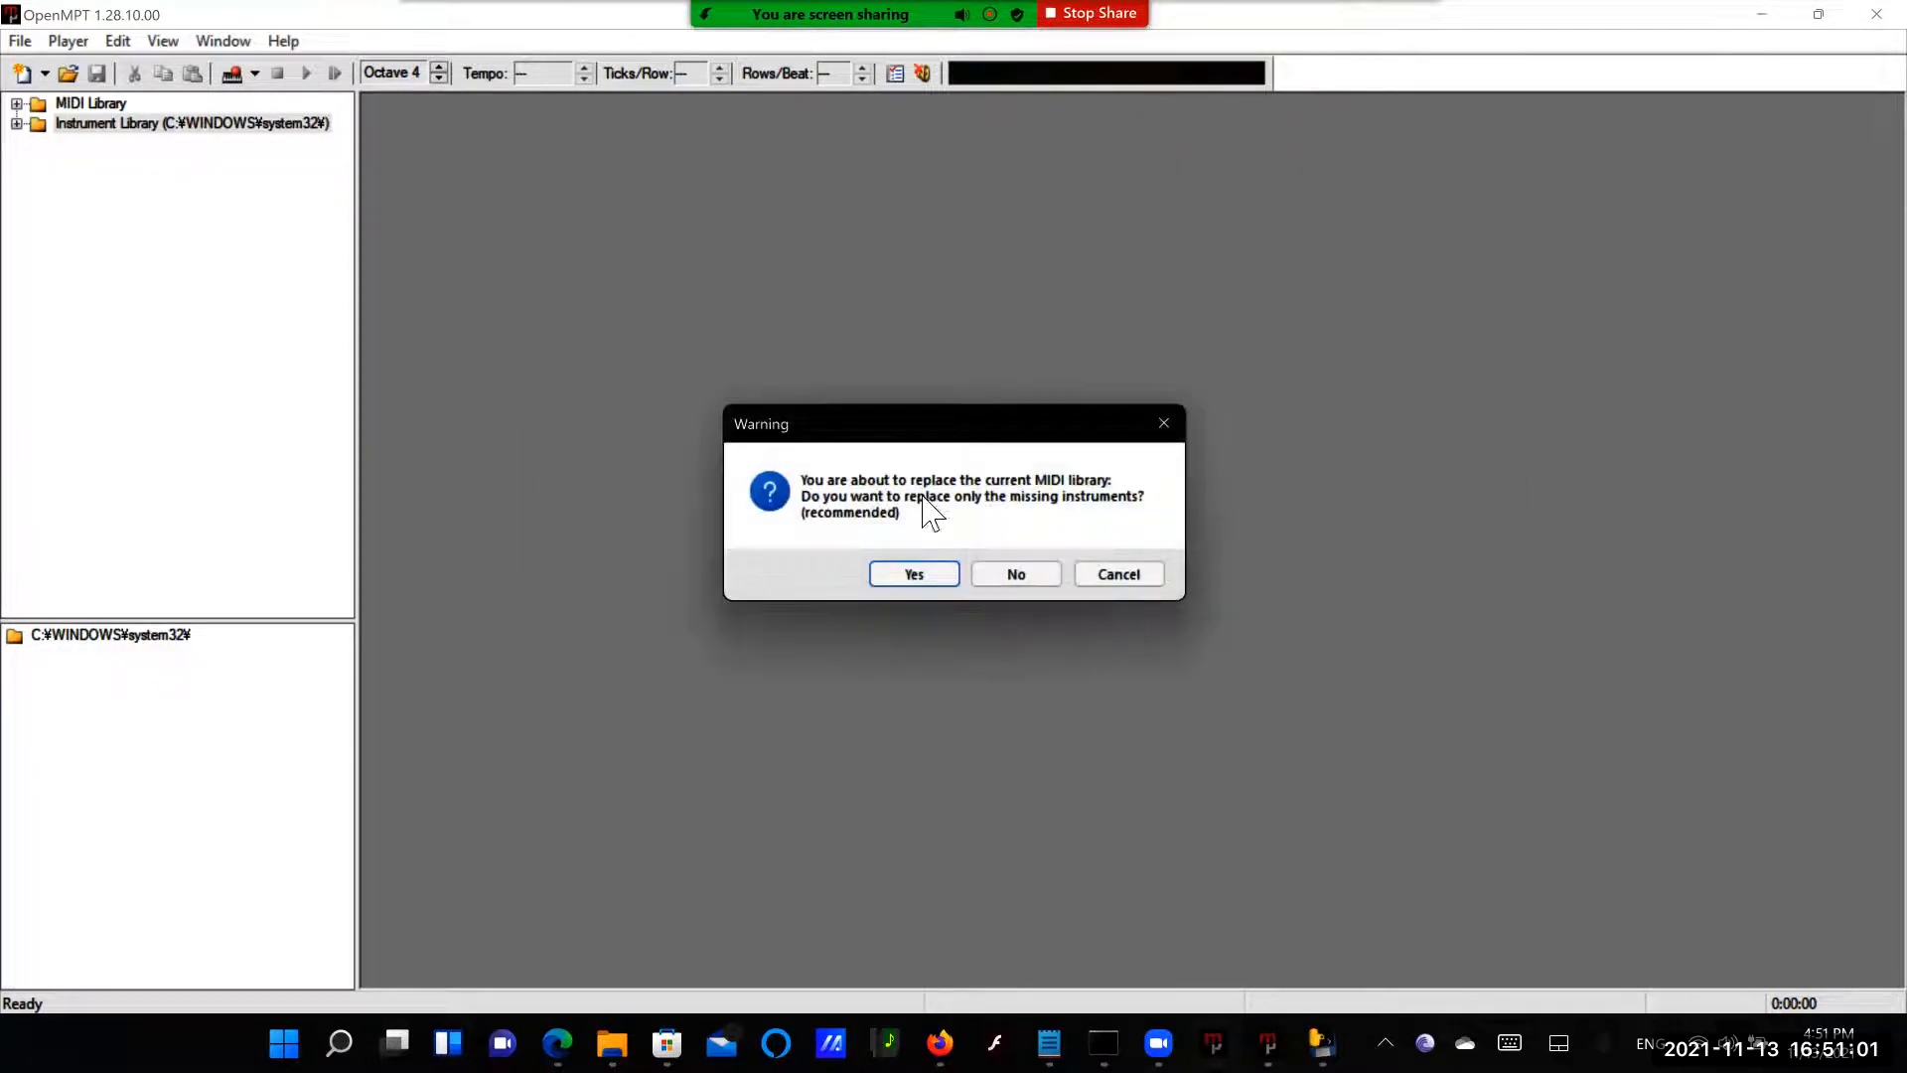
left_click(914, 572)
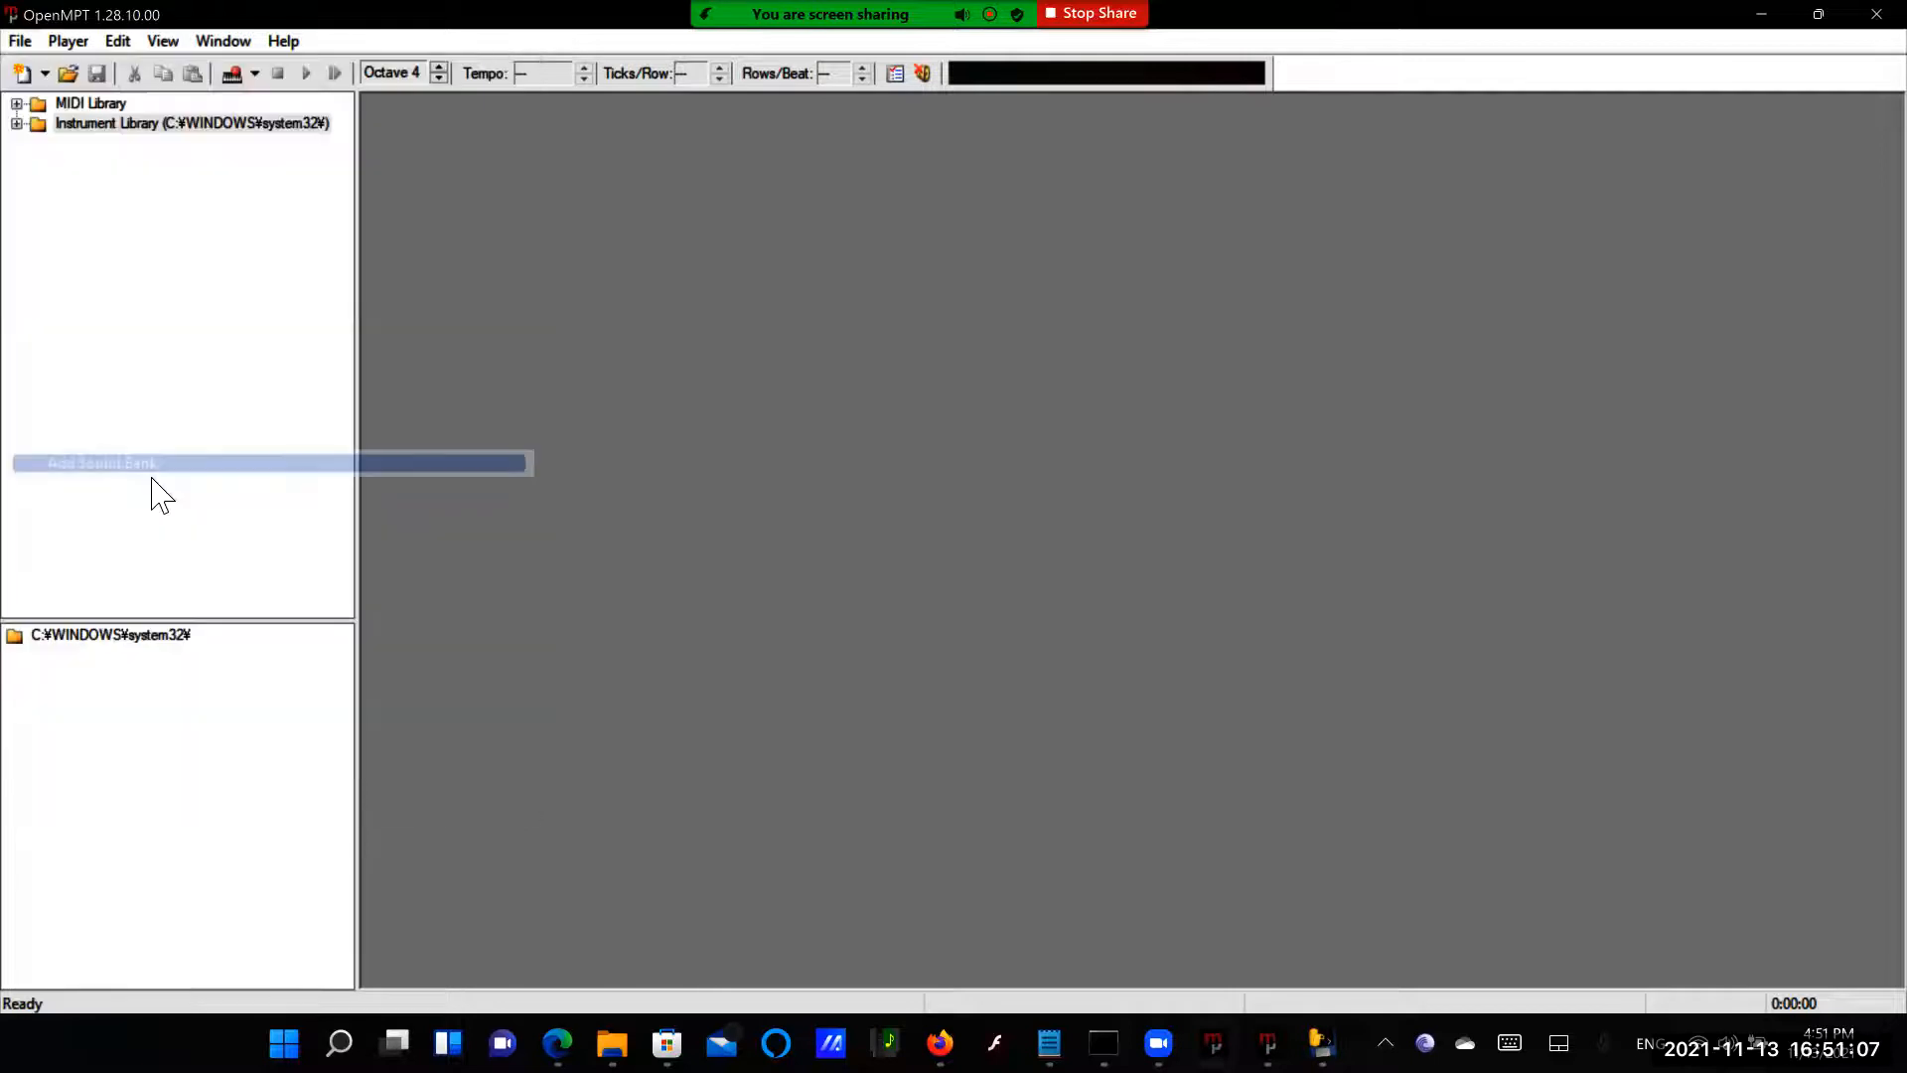
Add HiDef.sf2 as a sound bank in the library tree
left_click(102, 463)
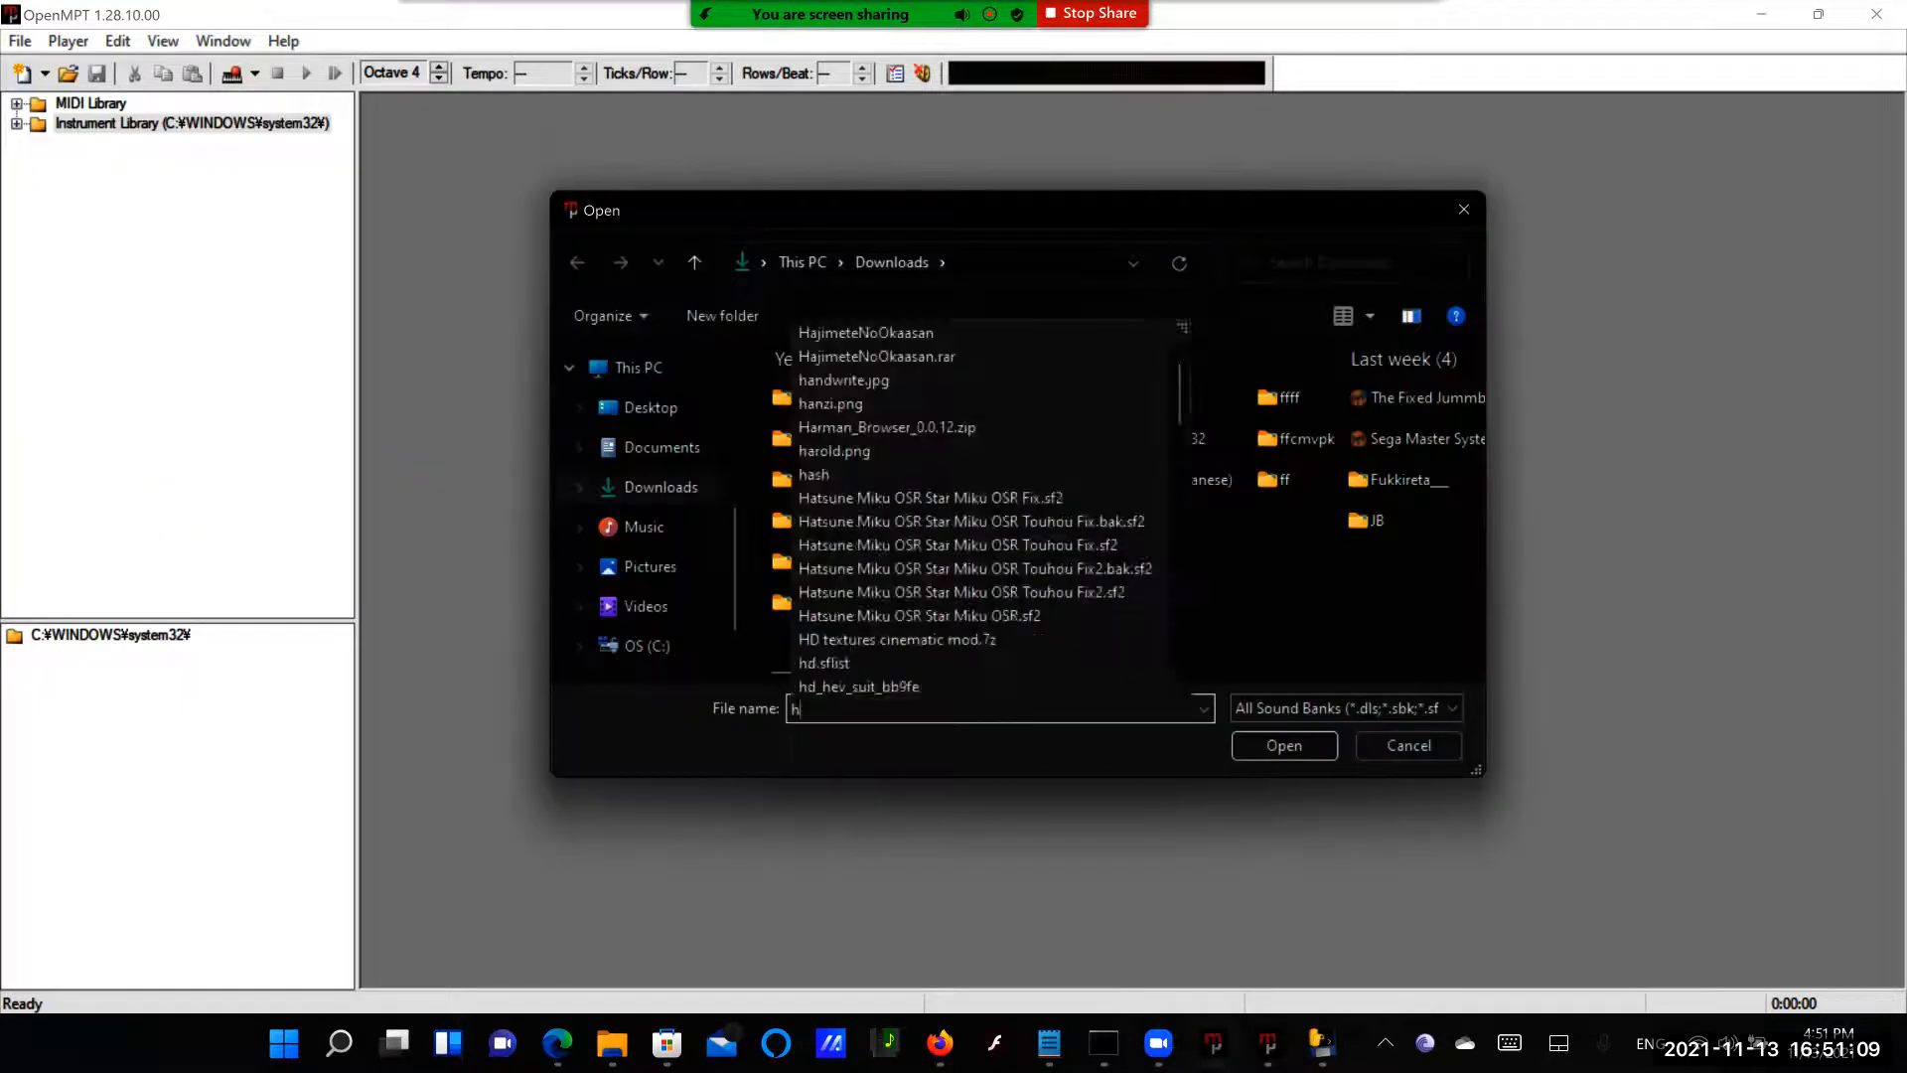
type("HiDef.sf2")
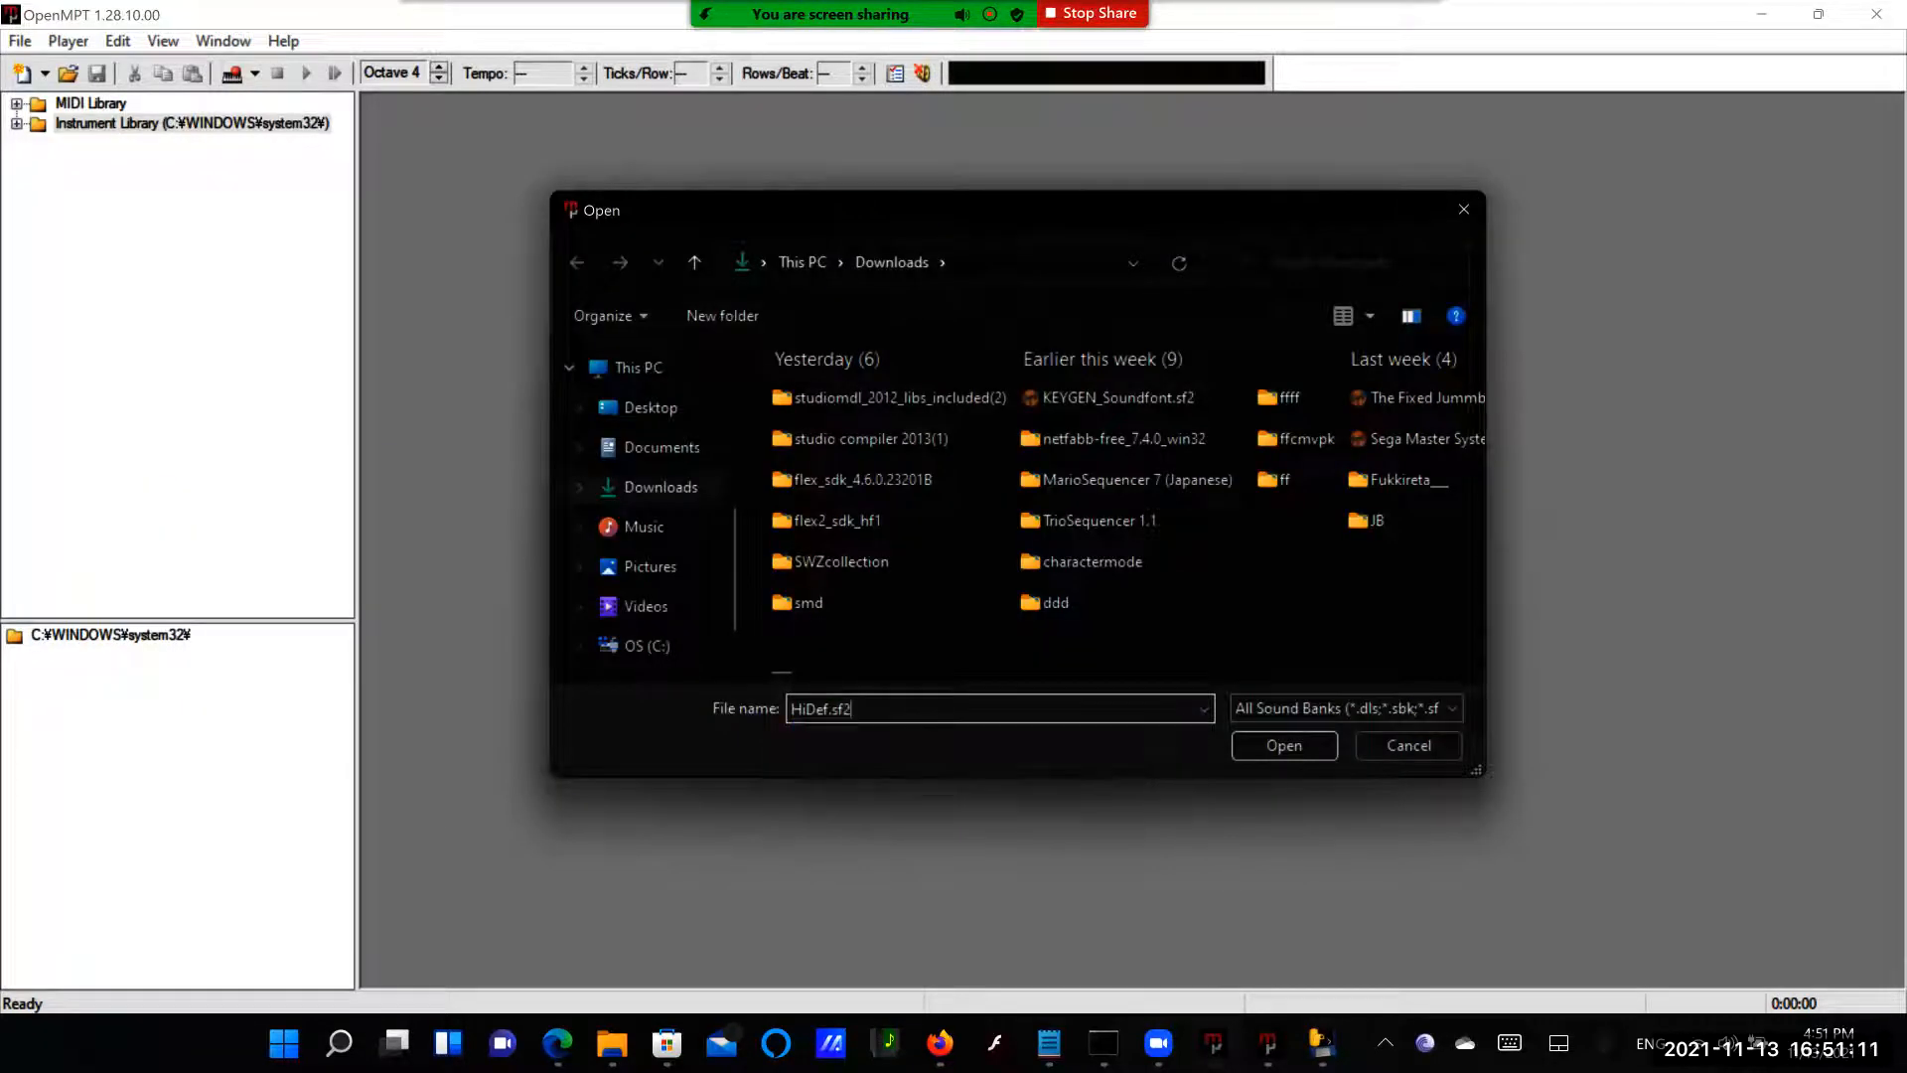
left_click(1281, 745)
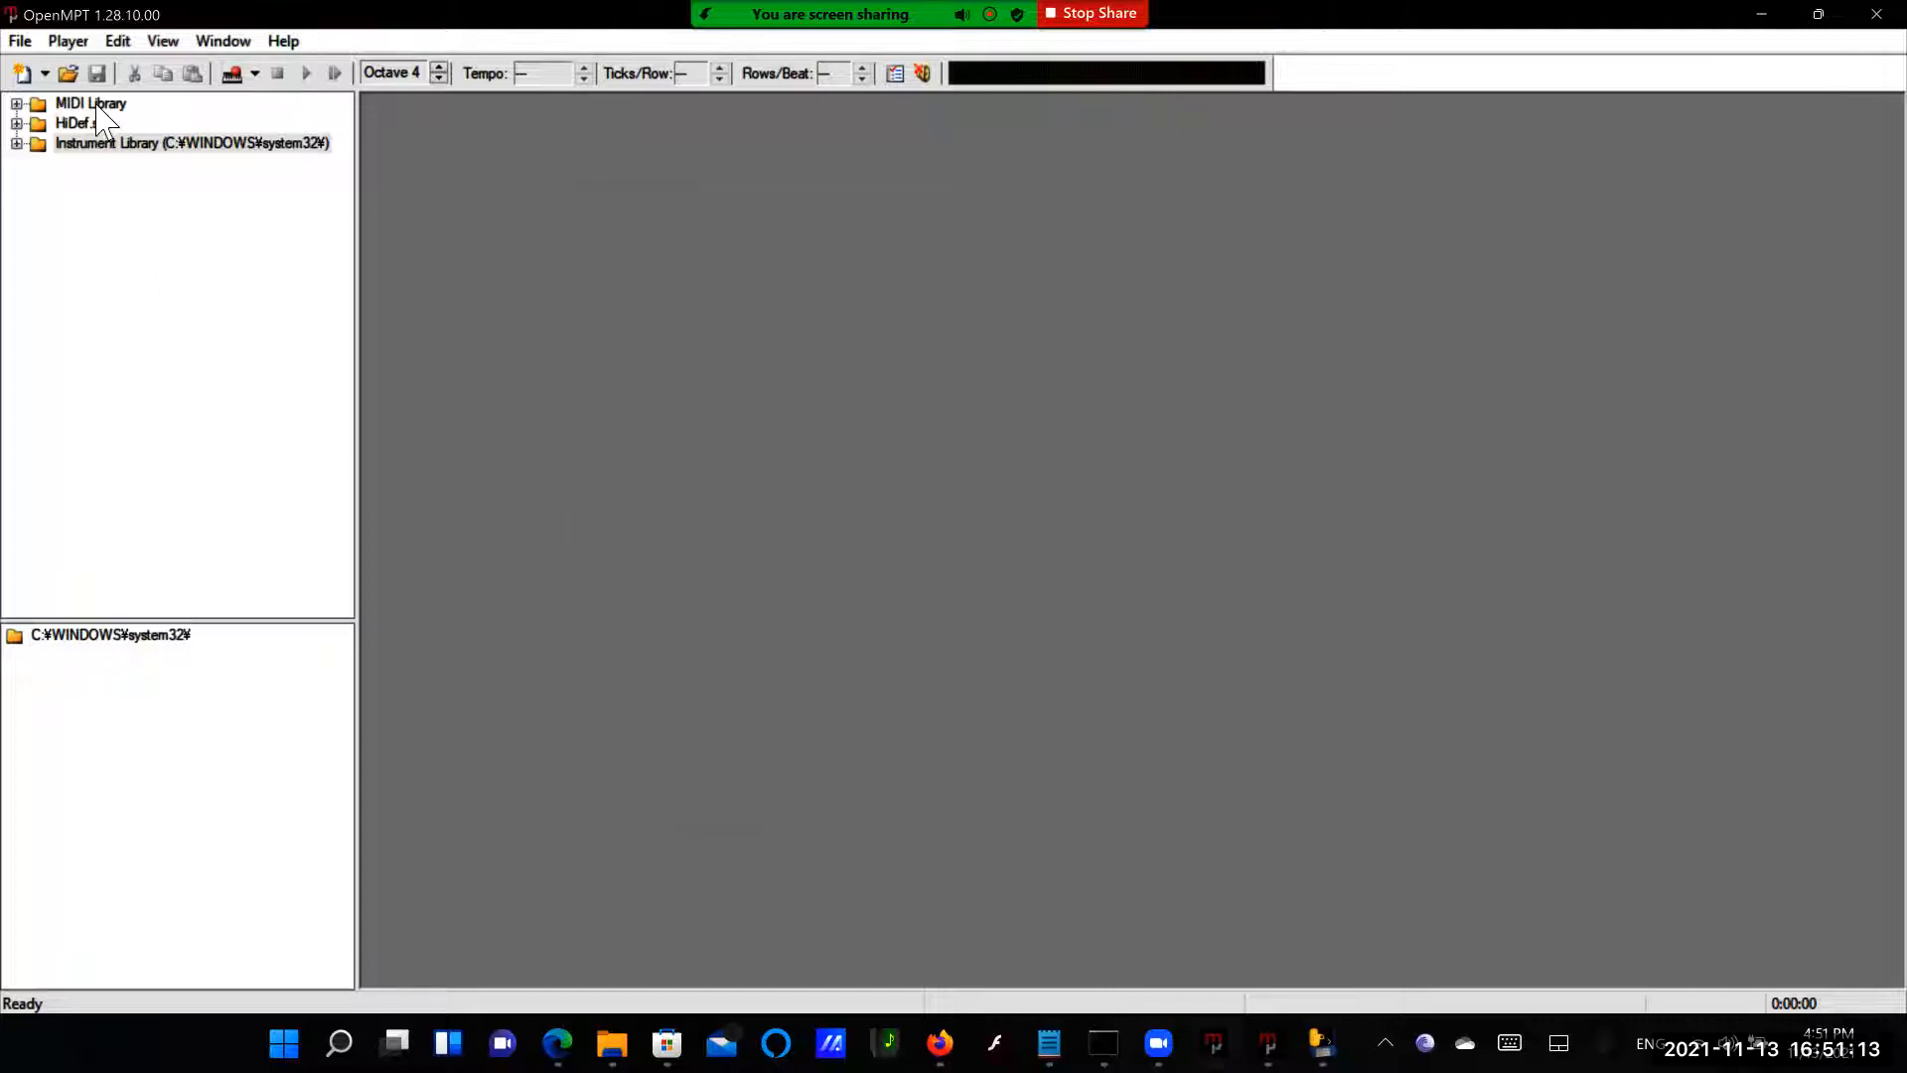
Bring up the module Open dialog from the File menu and begin entering a file name
left_click(18, 40)
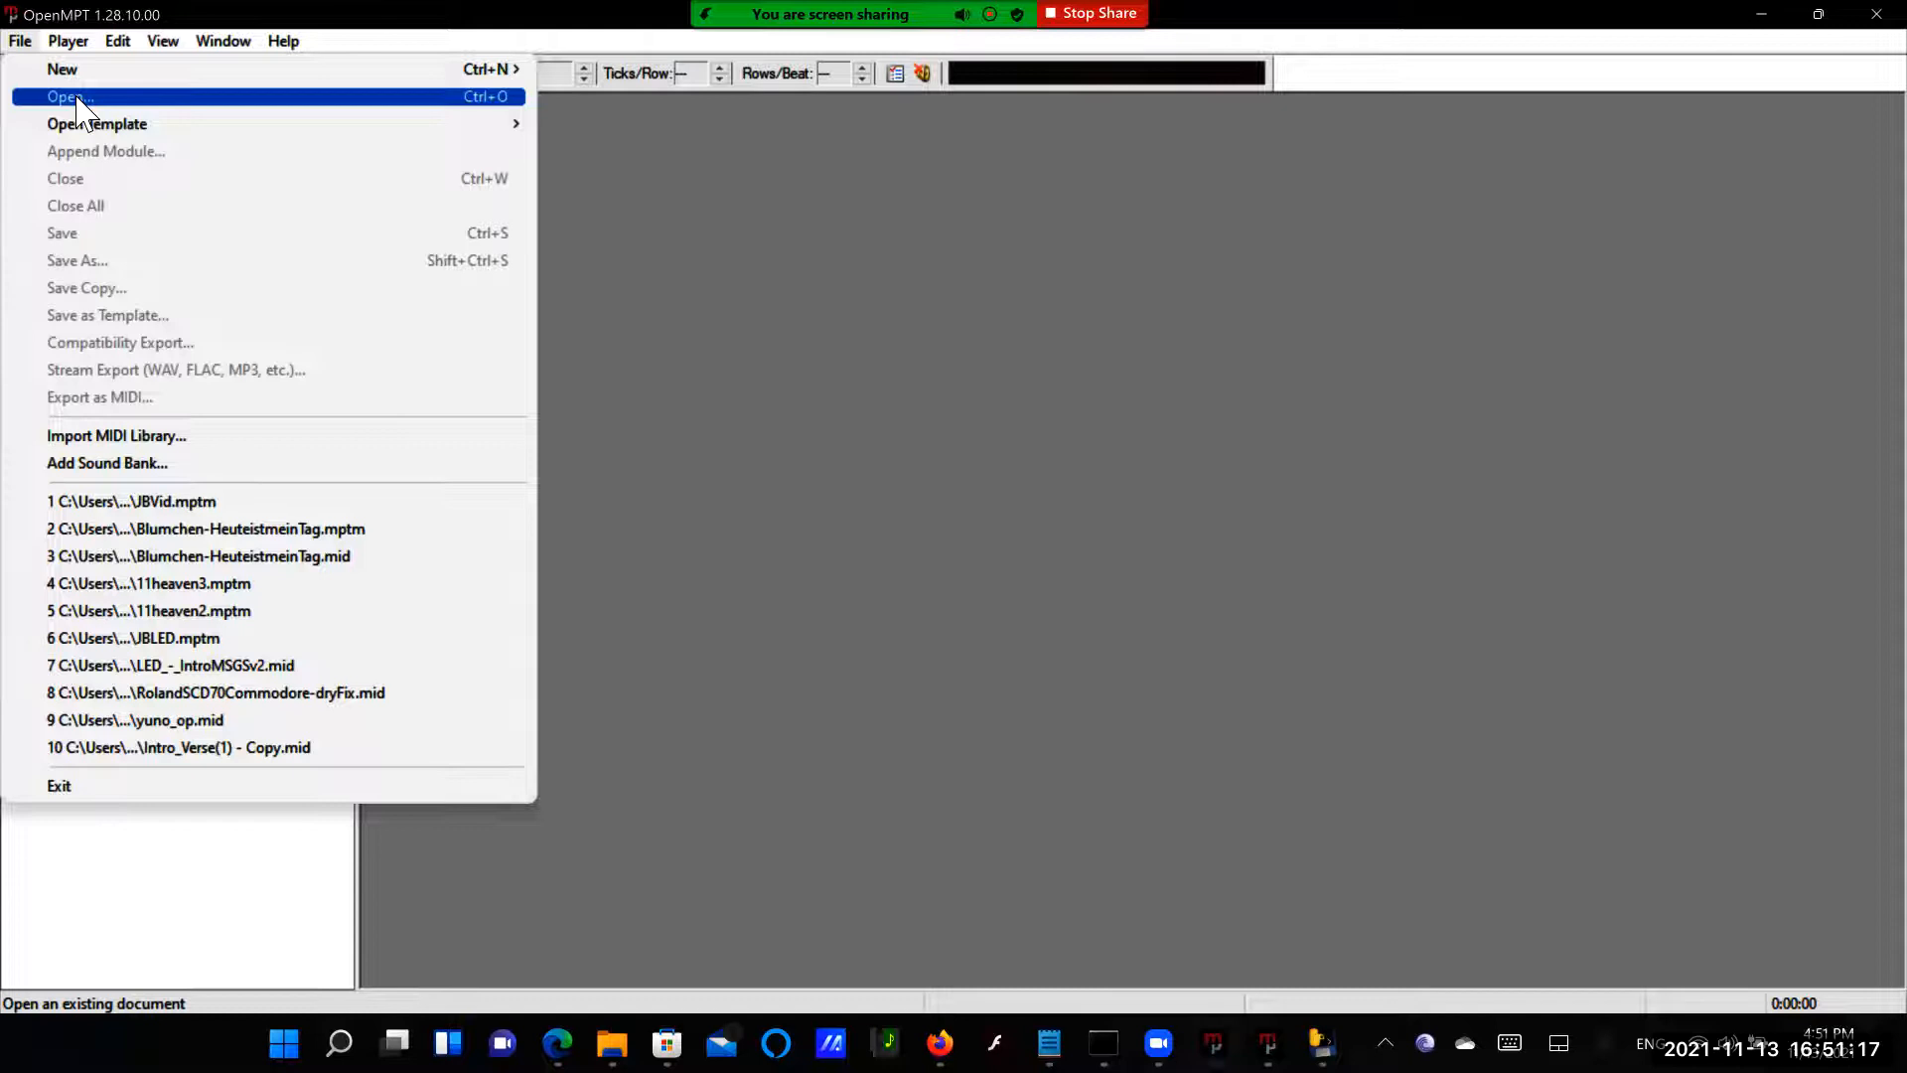
left_click(67, 95)
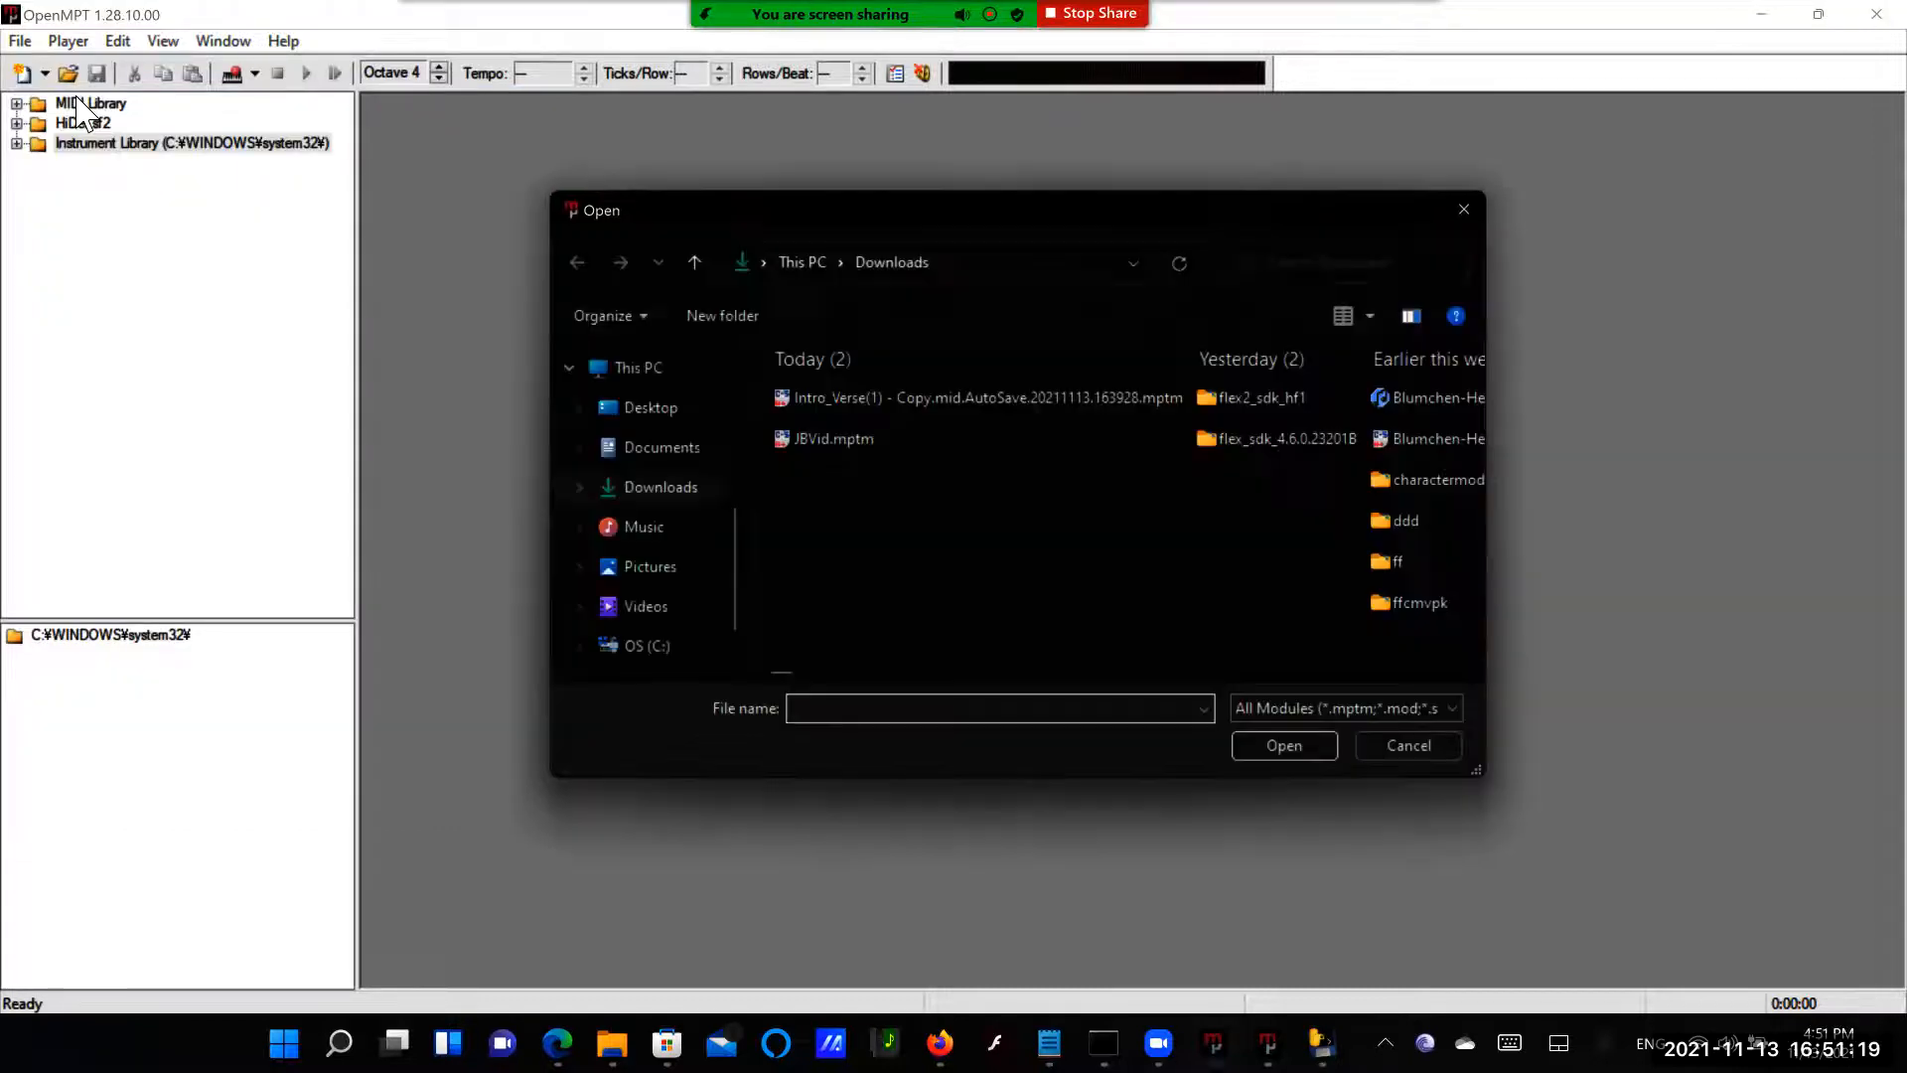
type("R")
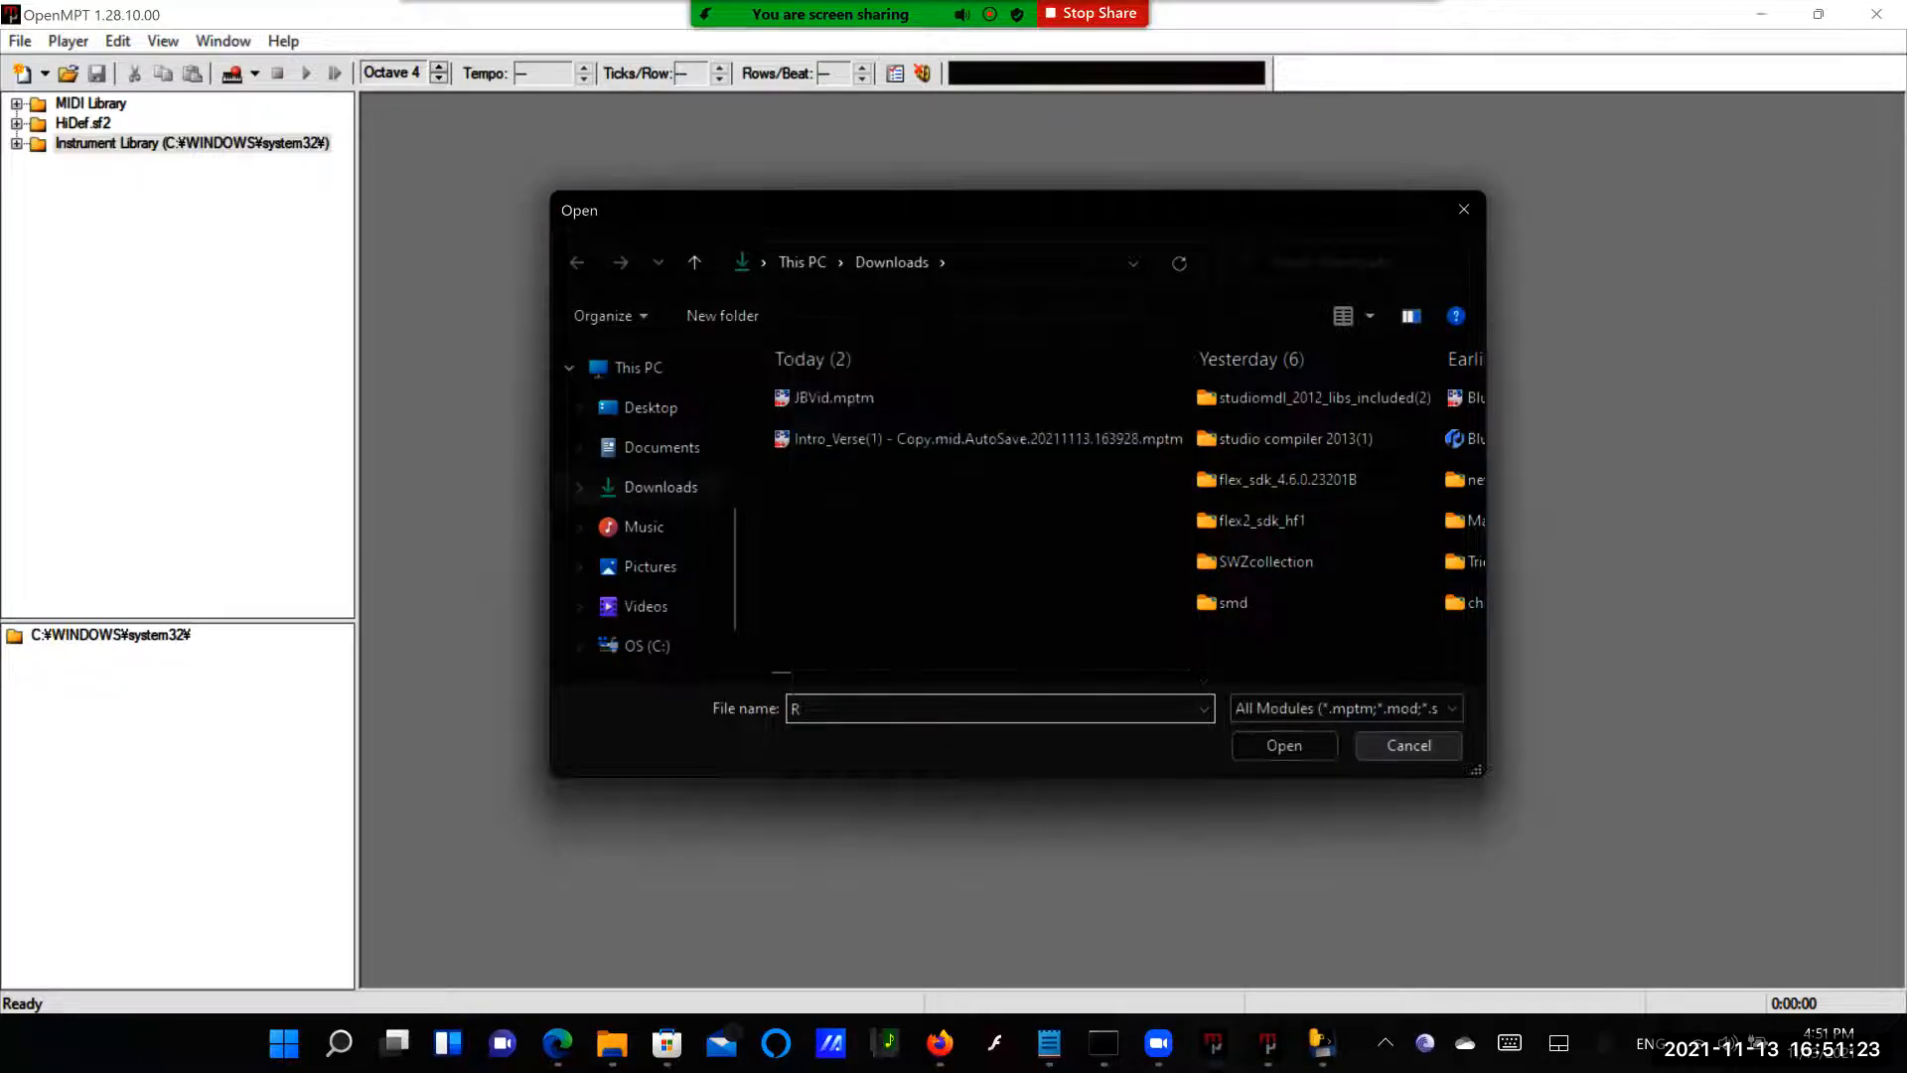
In Setup's Samples settings, set Default Plugin Volume Command Handling to Dry/Wet ratio and confirm
left_click(223, 40)
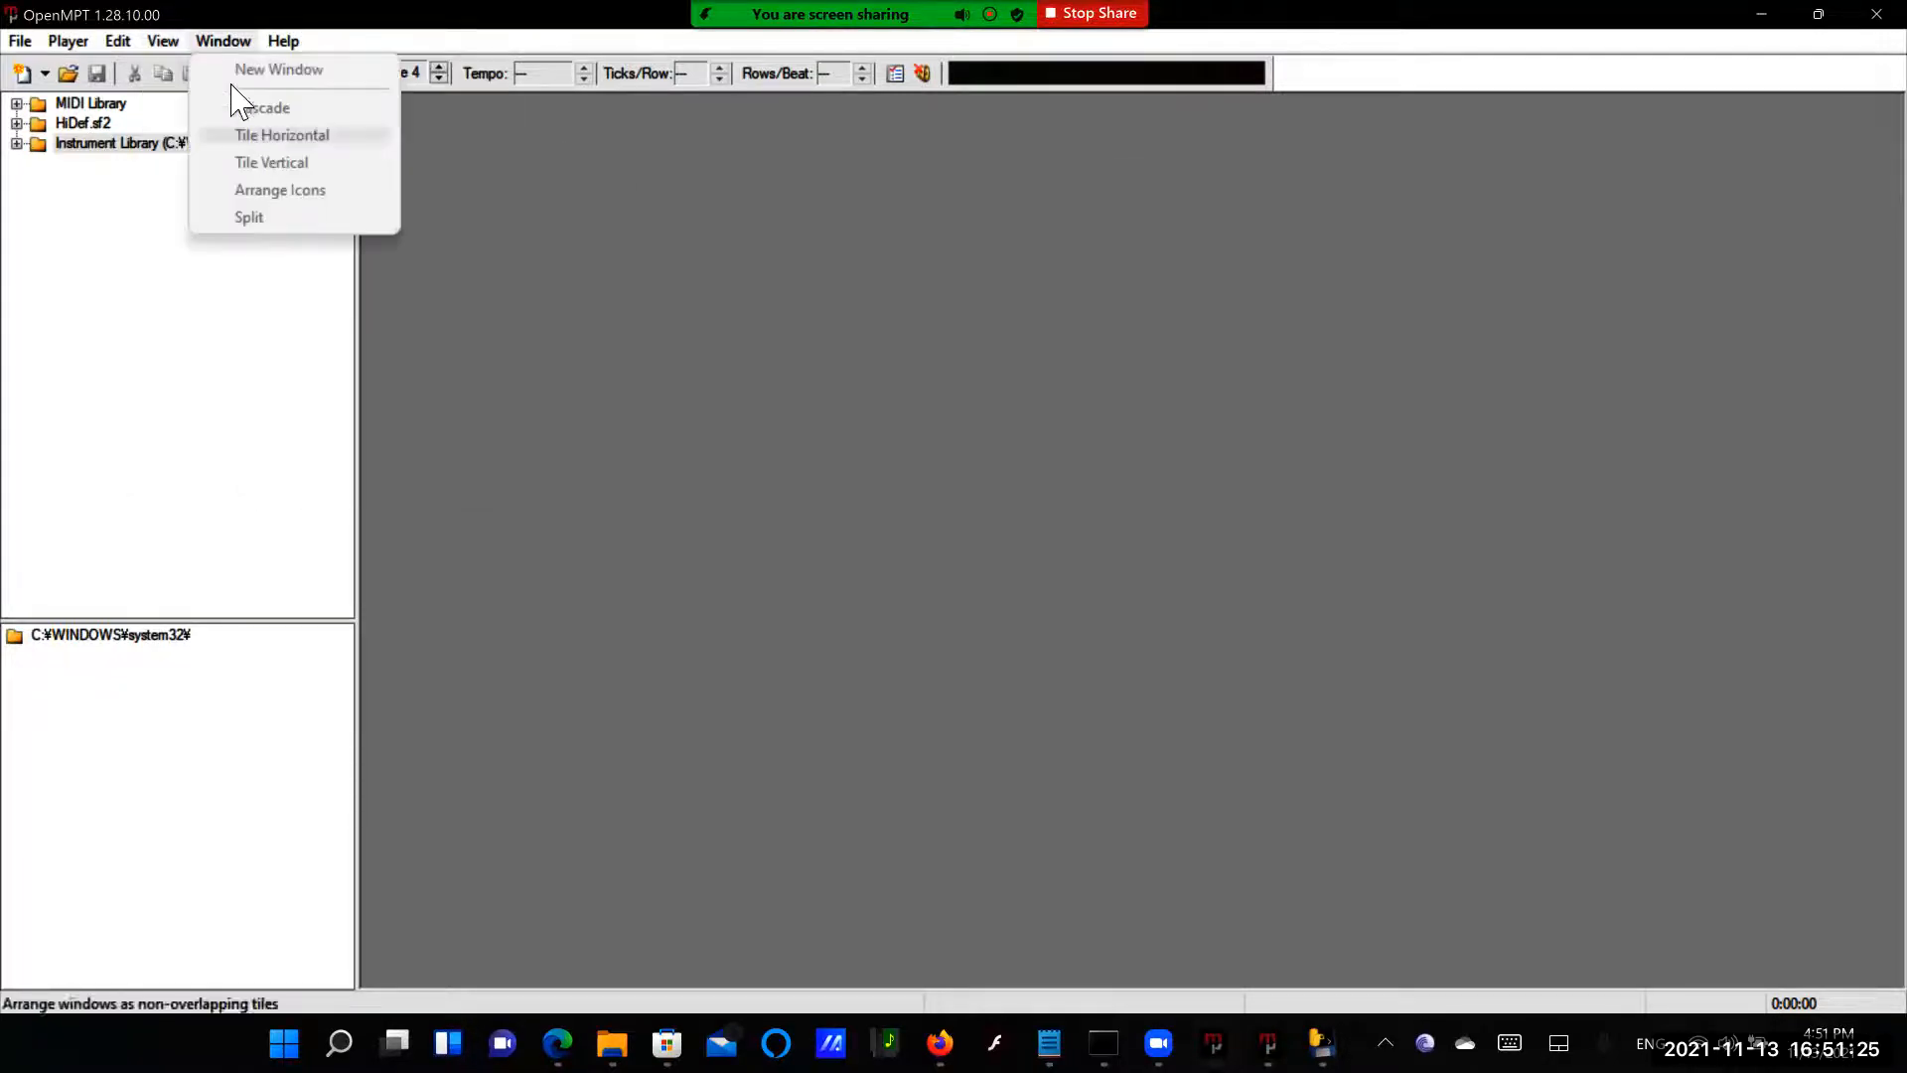
left_click(161, 40)
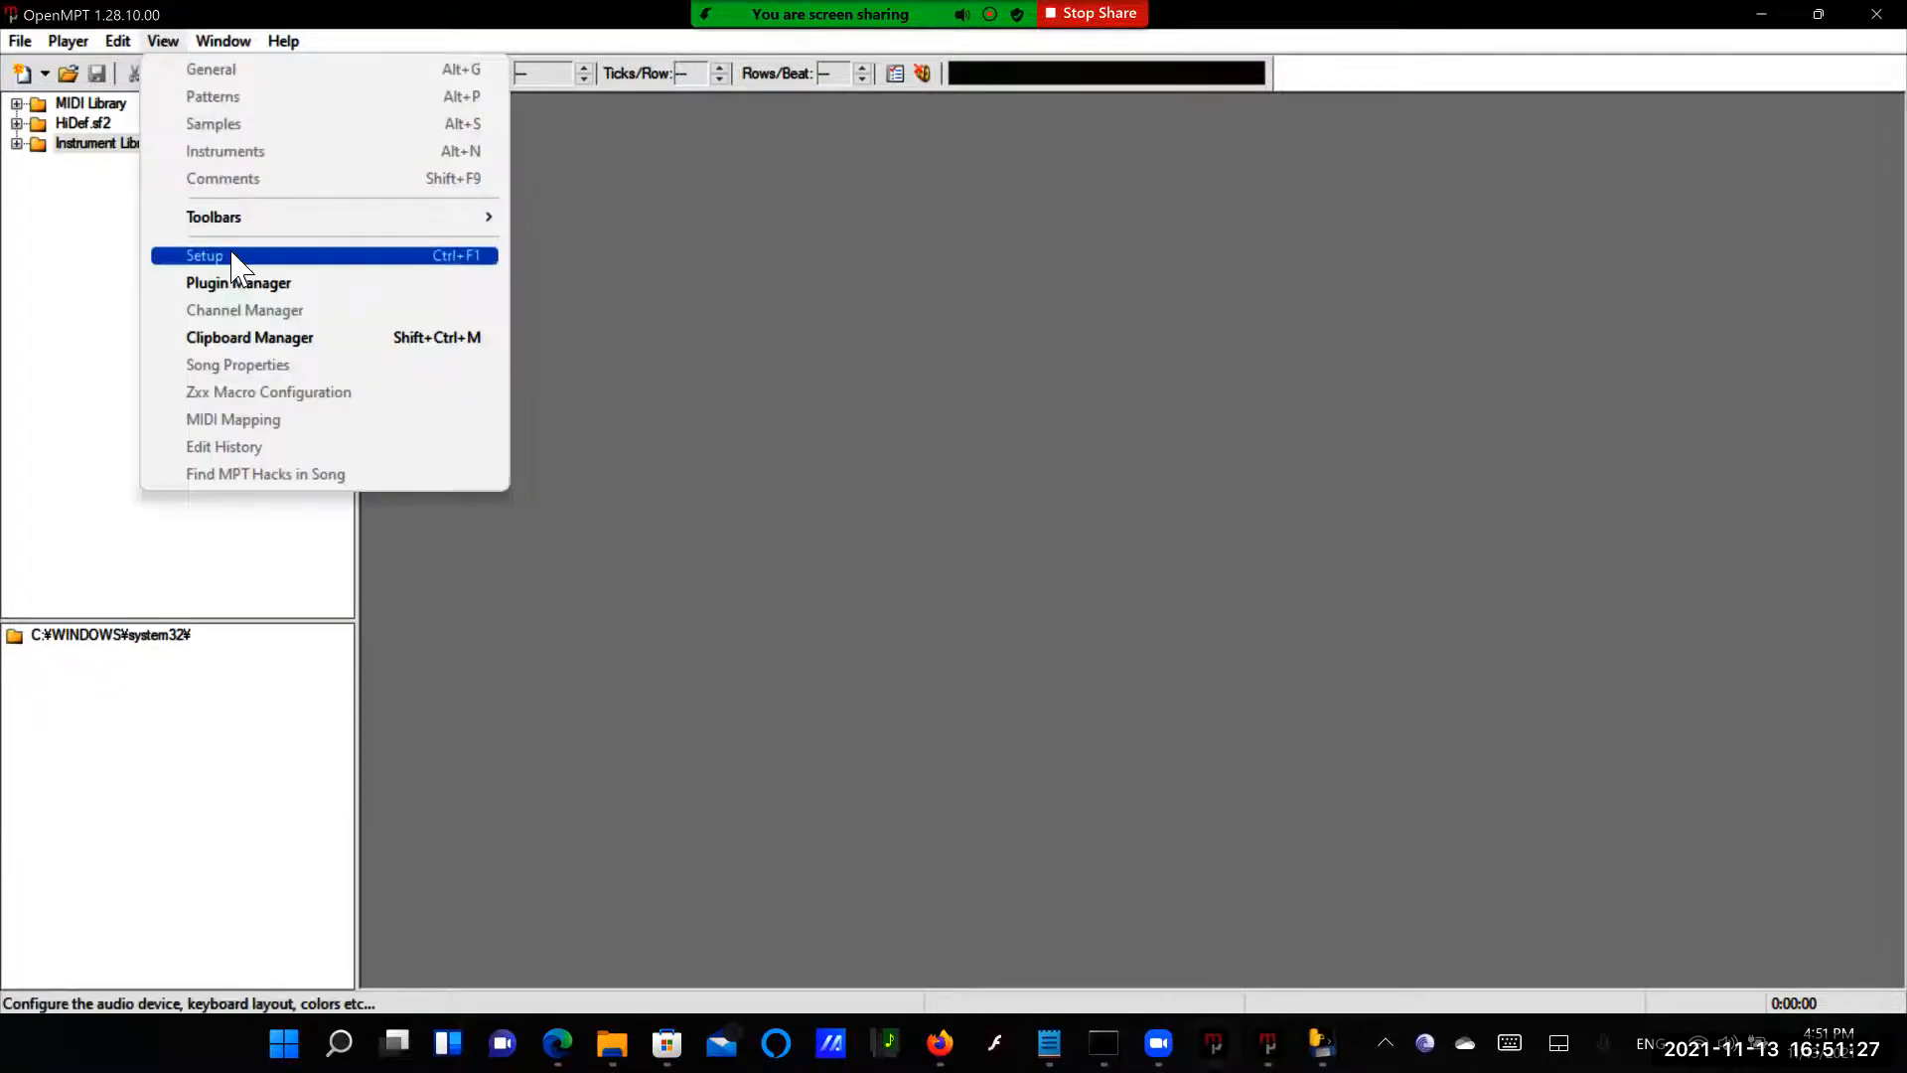
left_click(204, 254)
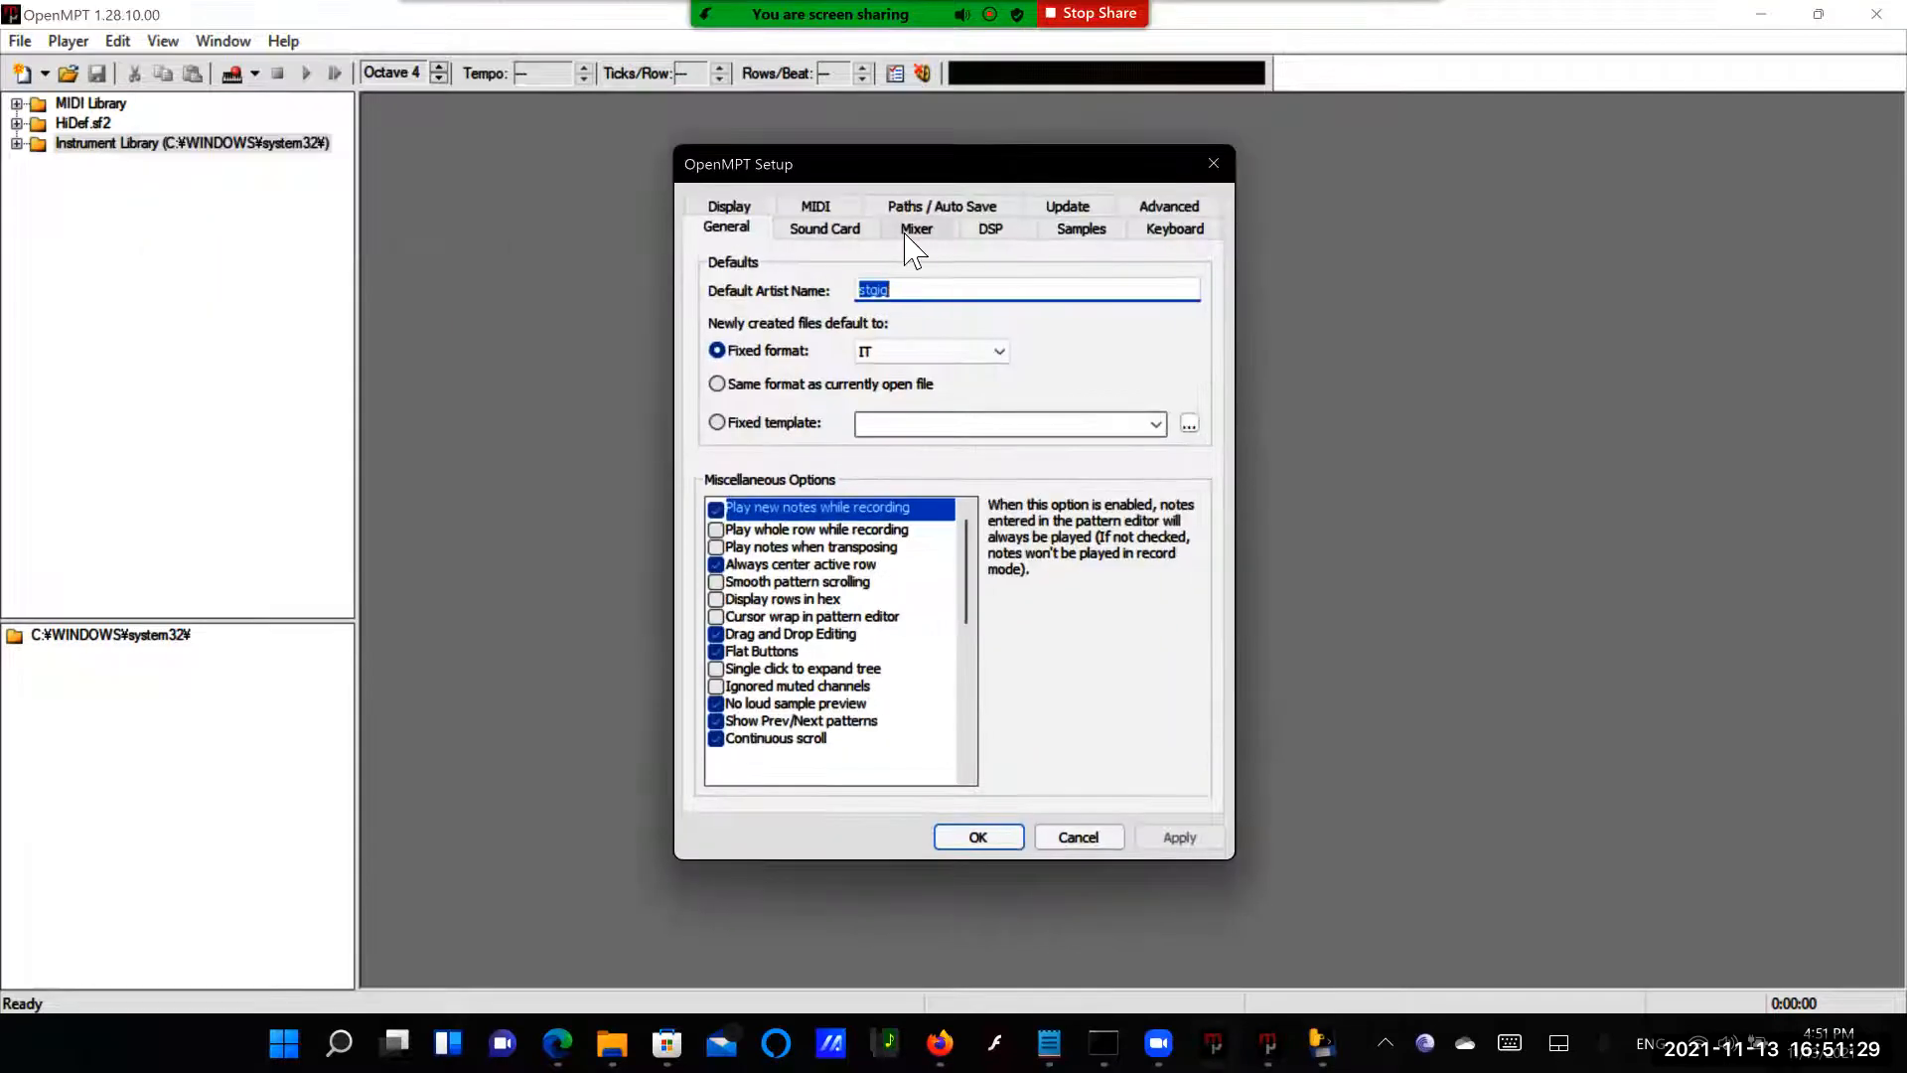
left_click(814, 228)
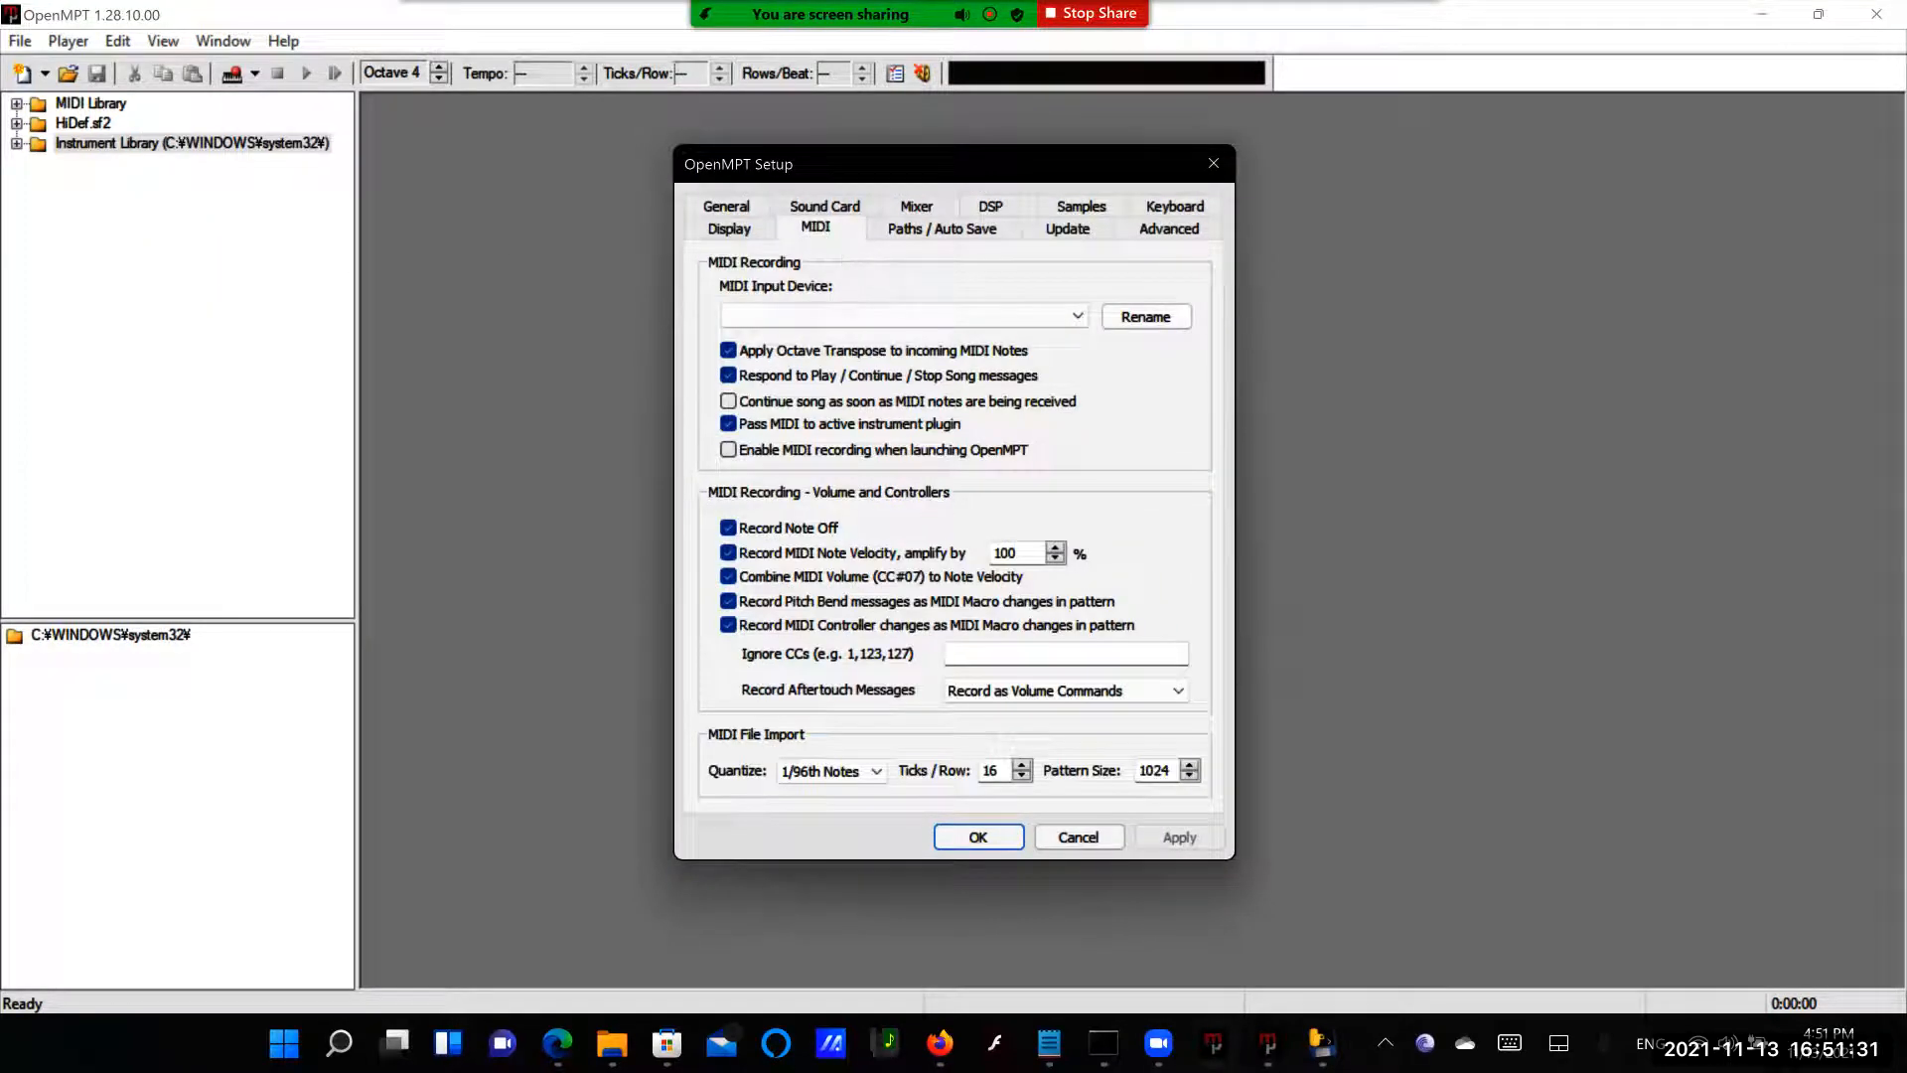
left_click(1065, 689)
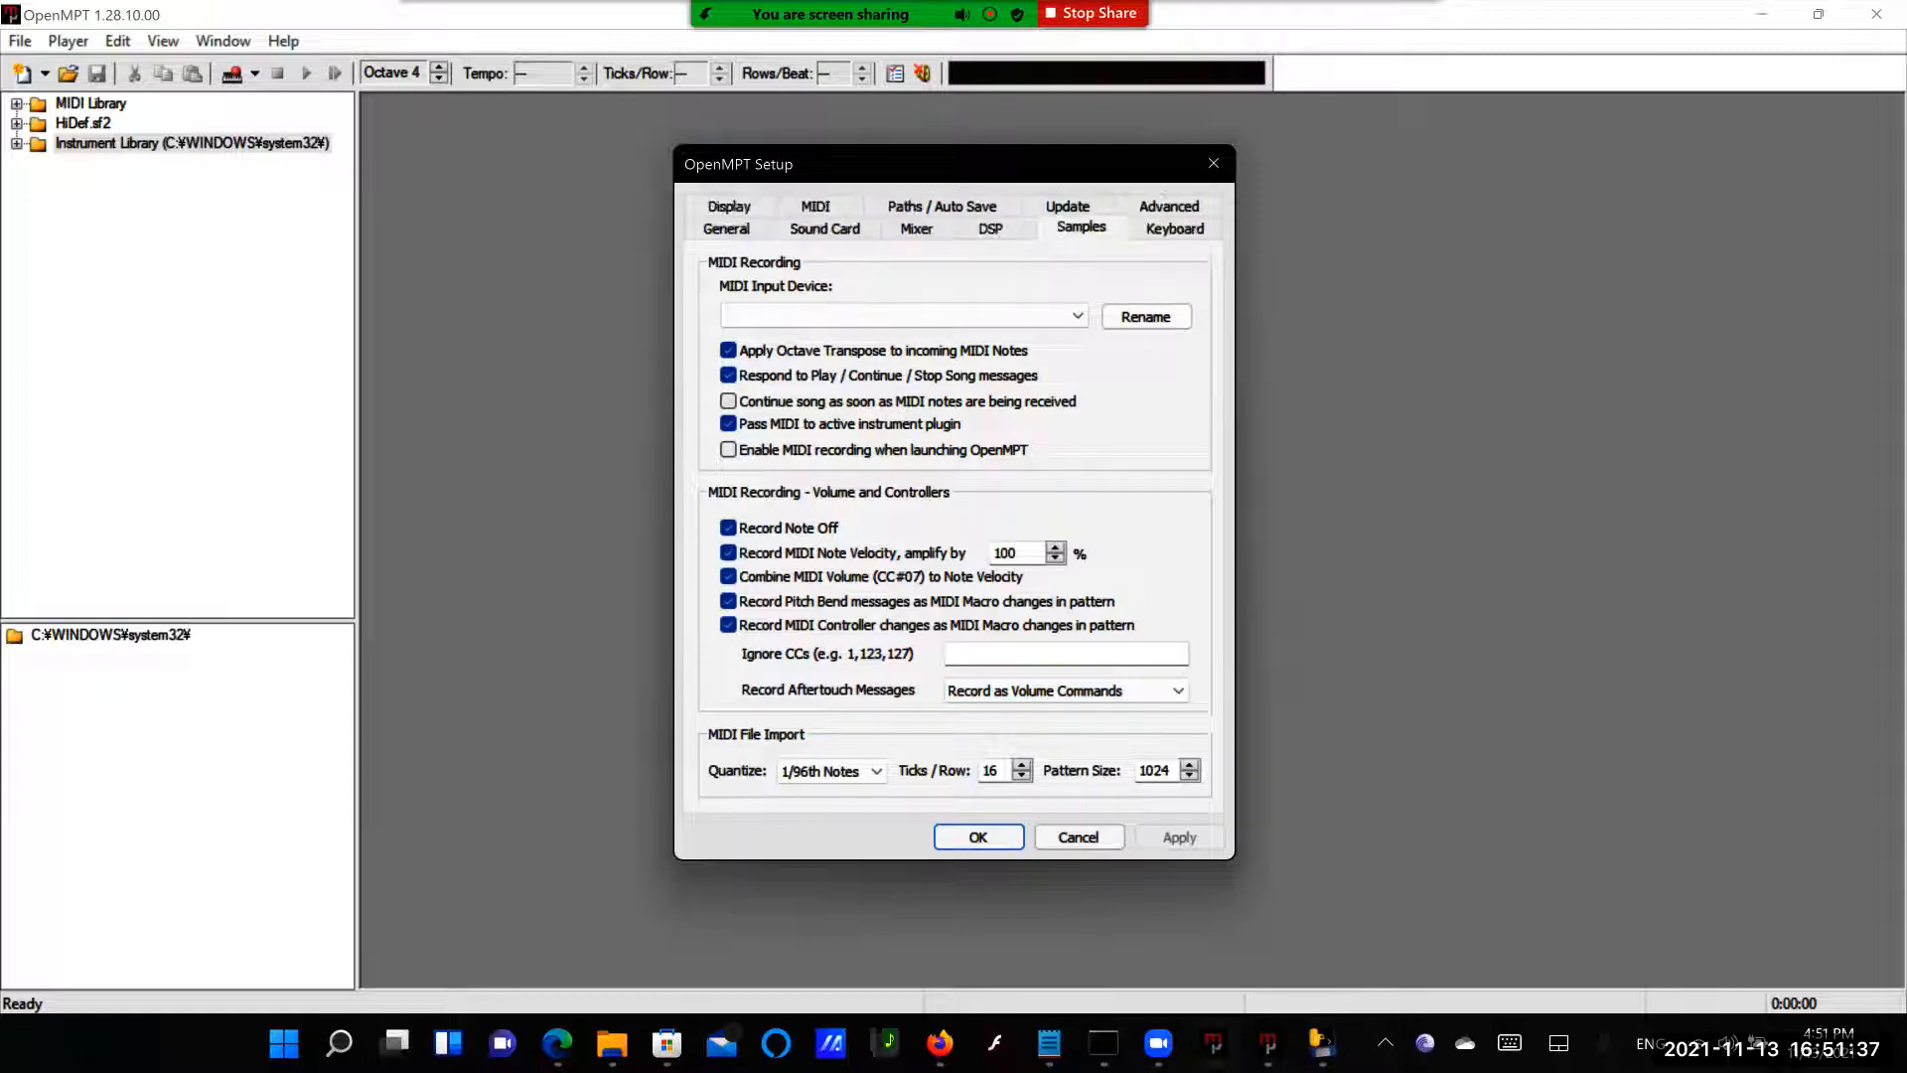
left_click(1079, 226)
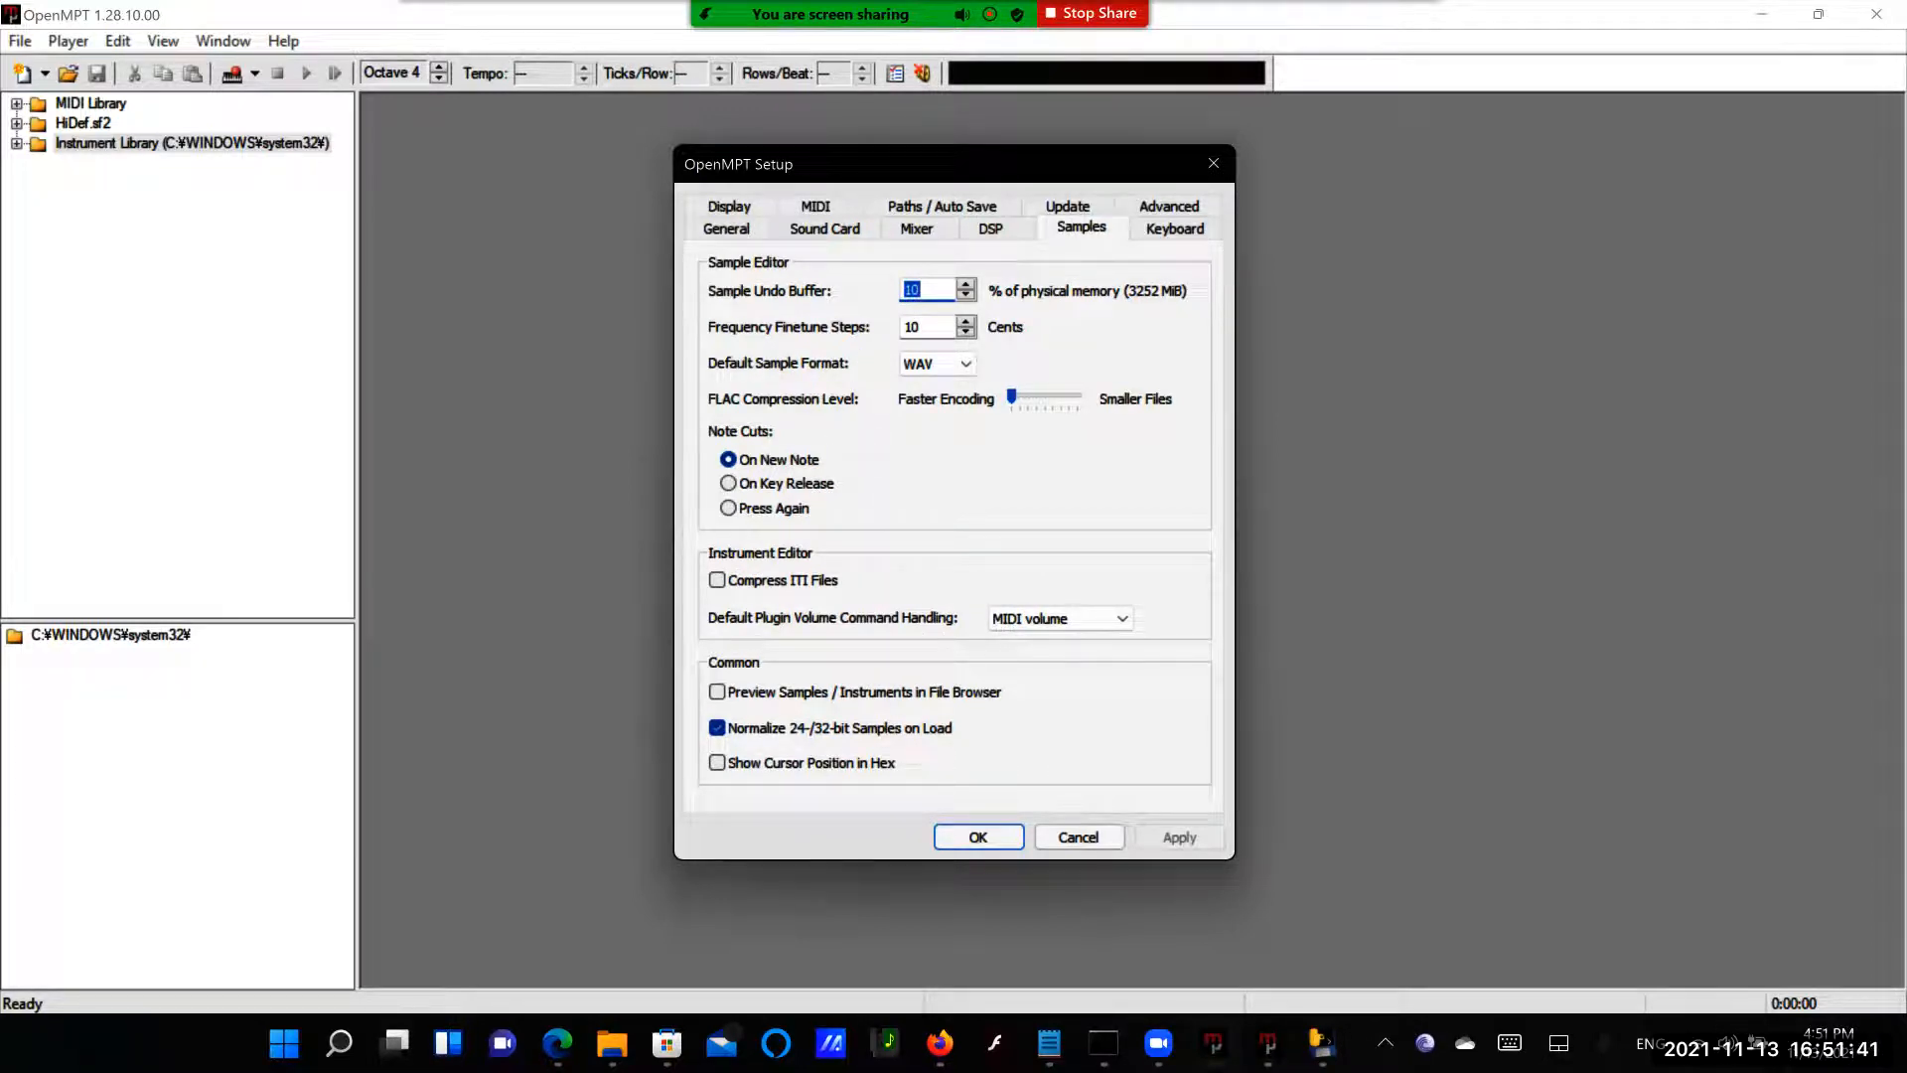
left_click(1118, 618)
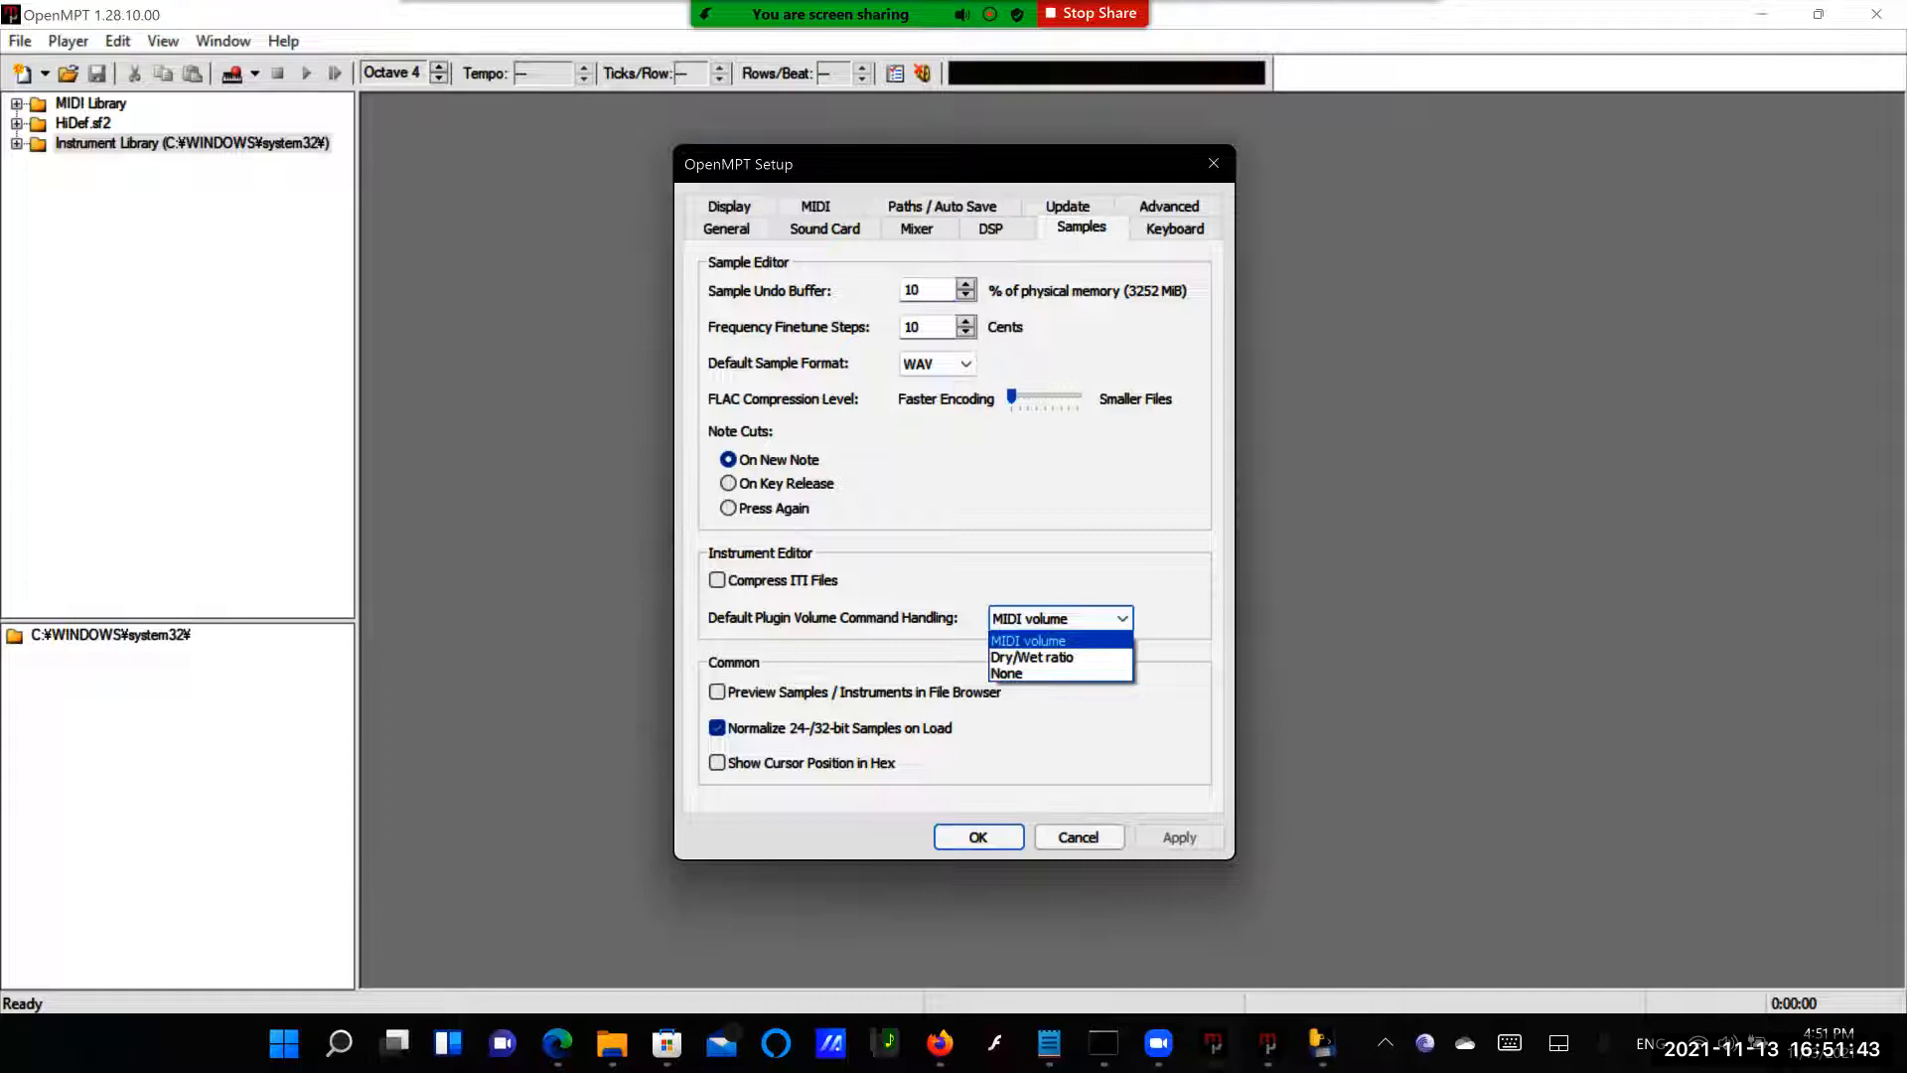
mouse_move(1031, 657)
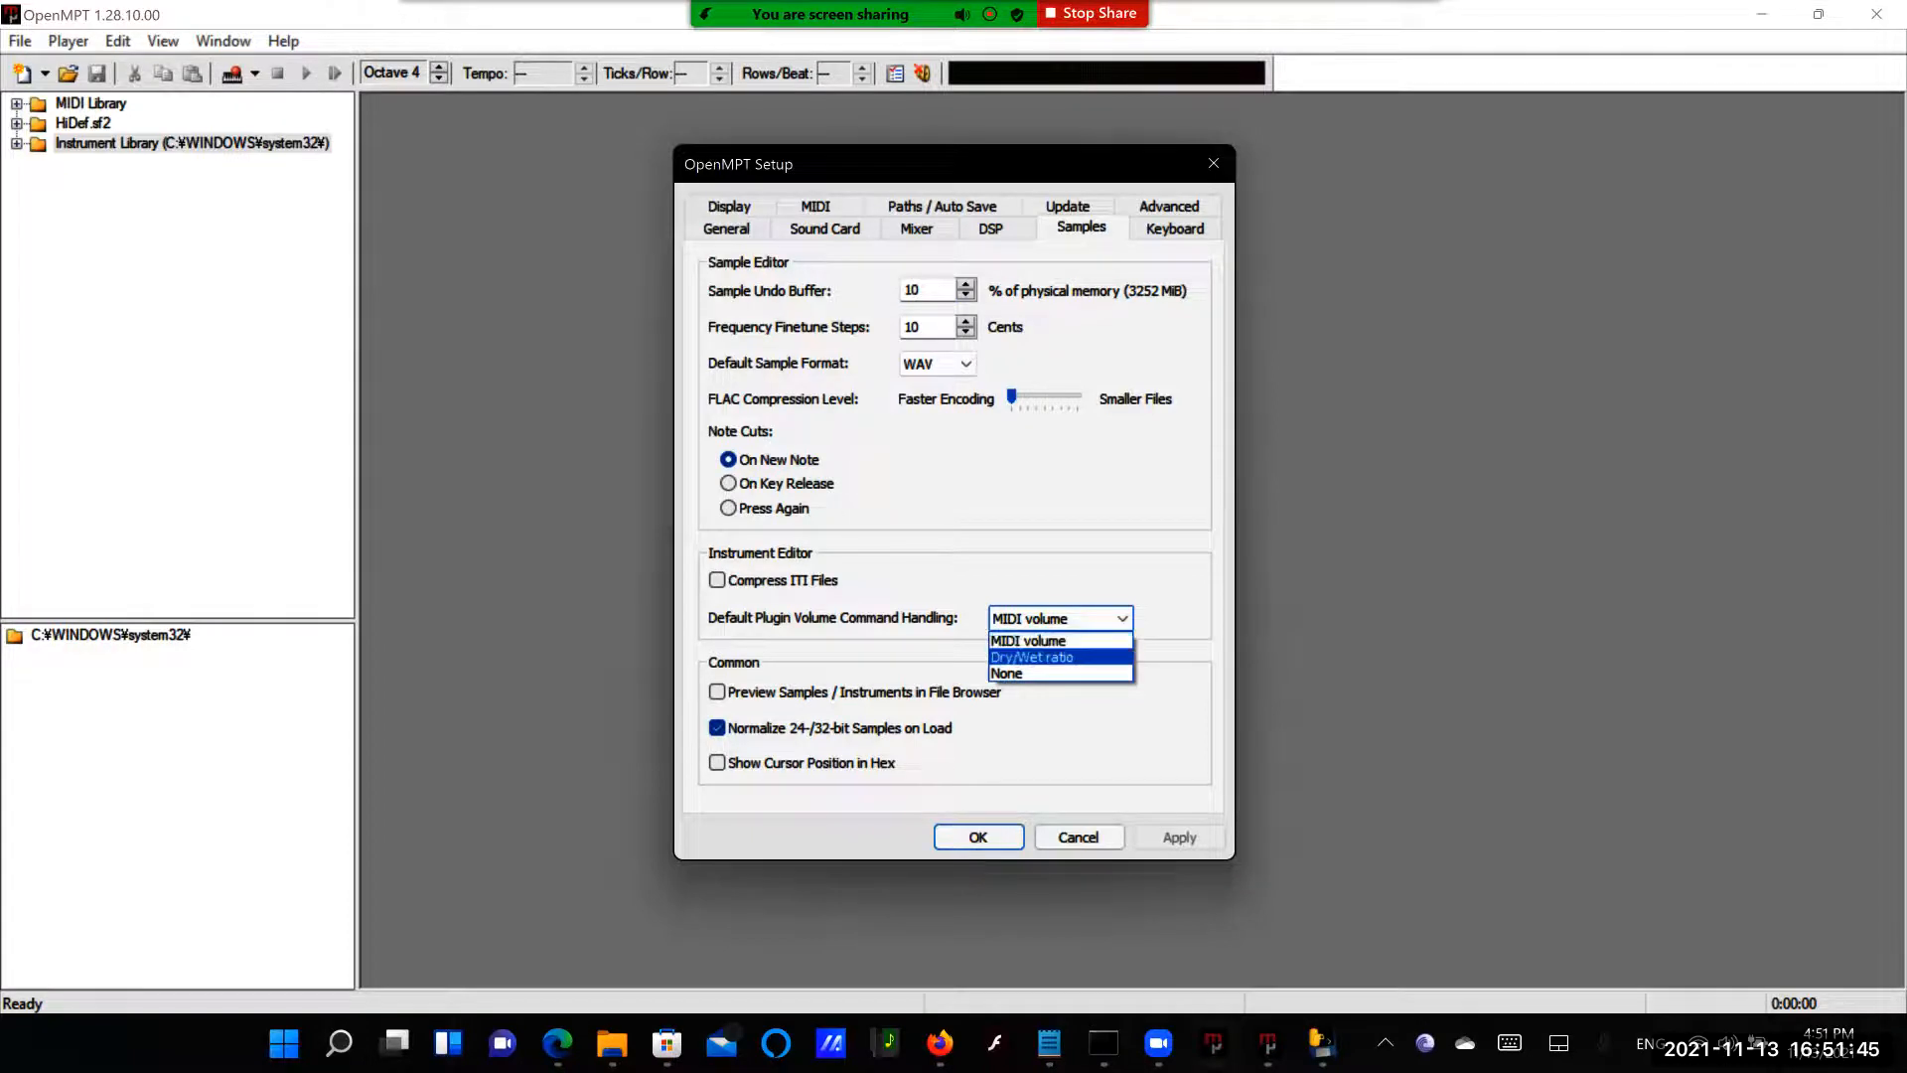
left_click(1031, 658)
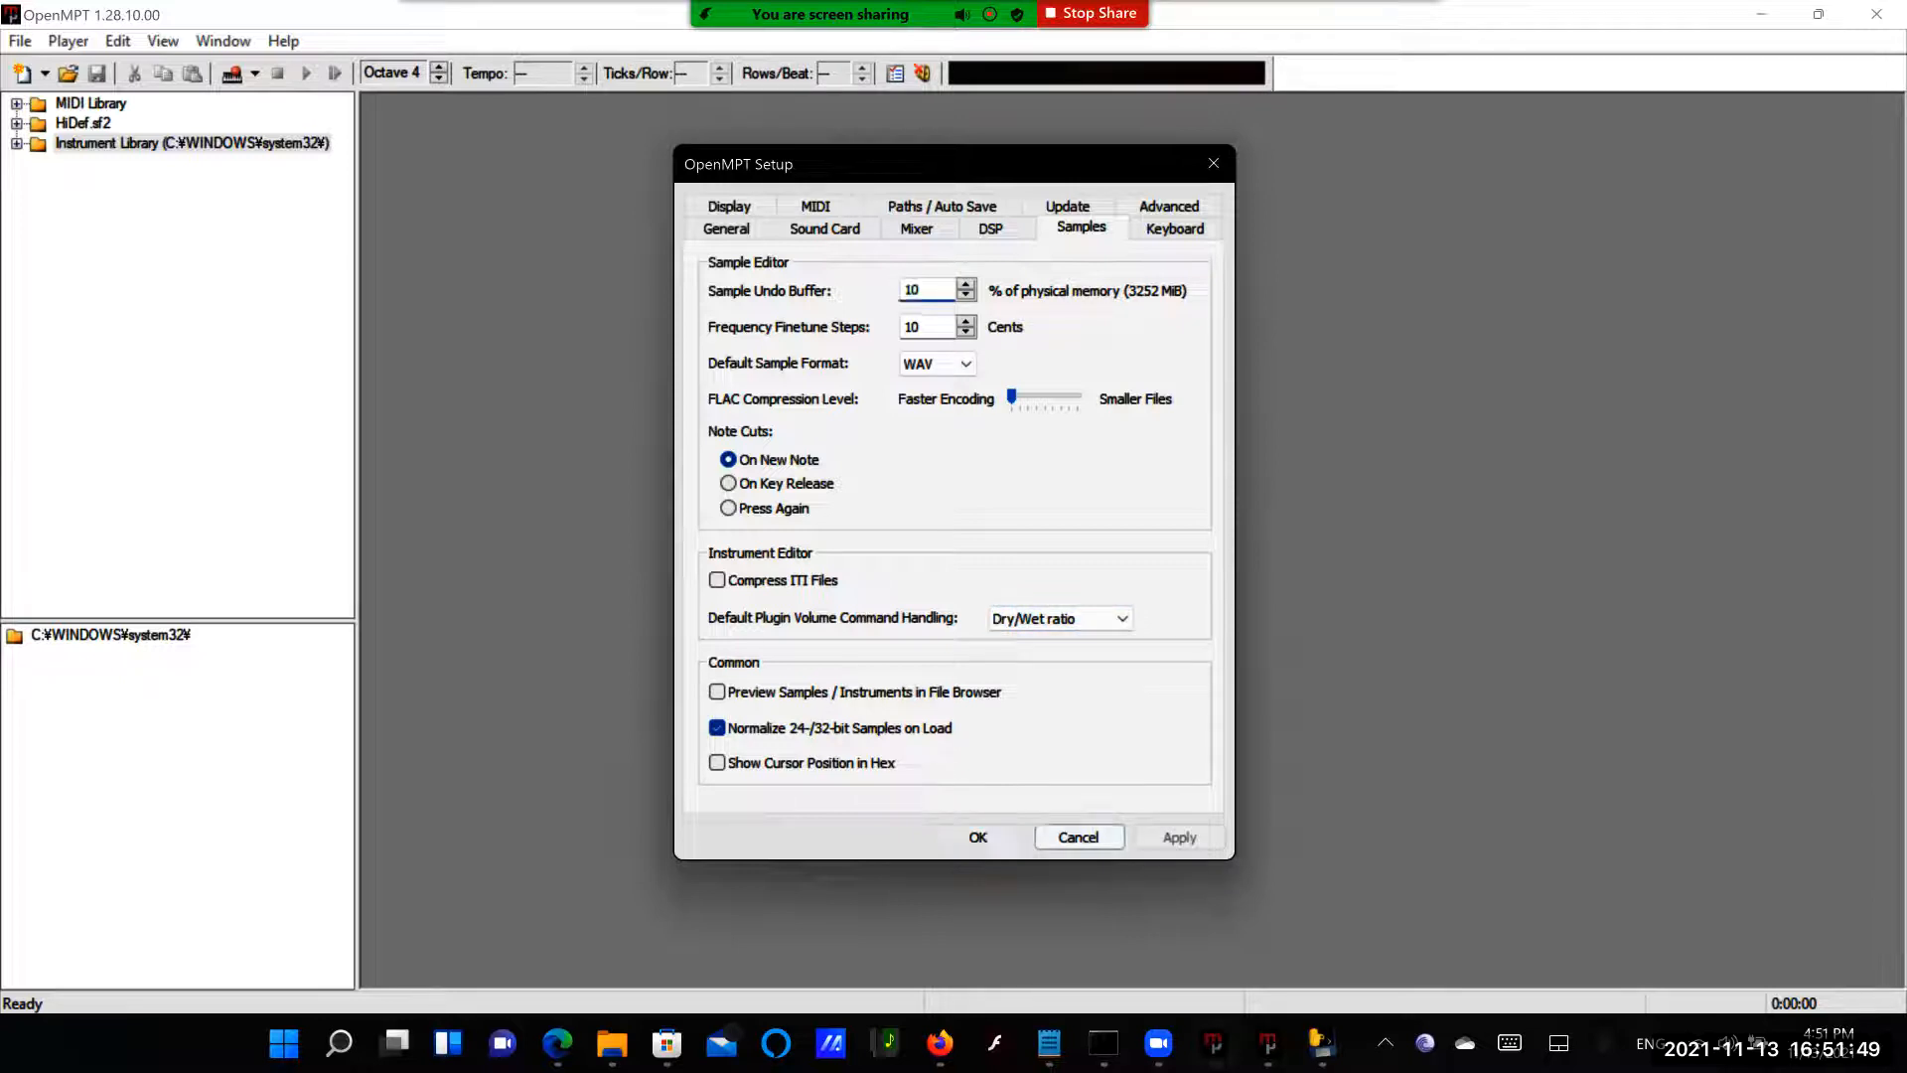
left_click(20, 40)
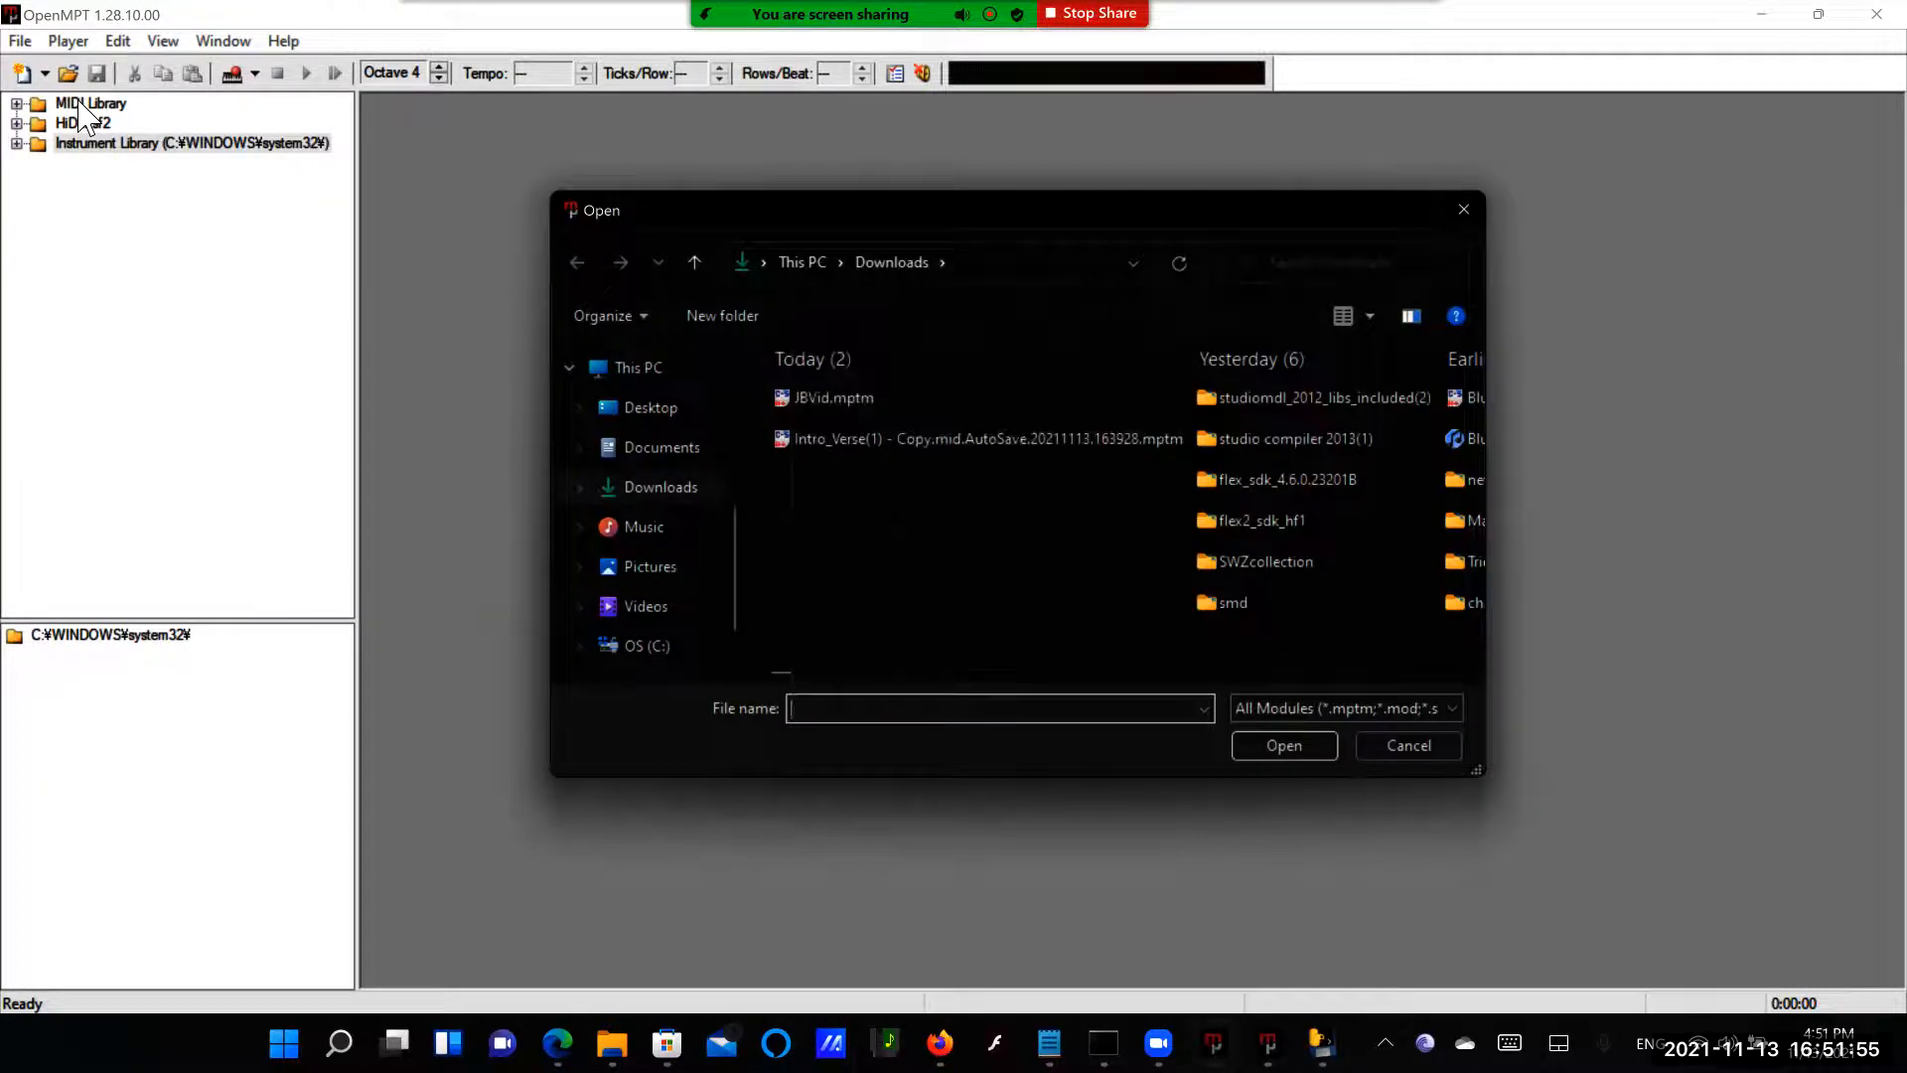
Locate RolandSCD70Commodore-wetFix.mid by name and load it as a 22-channel MPTM module
type("rp")
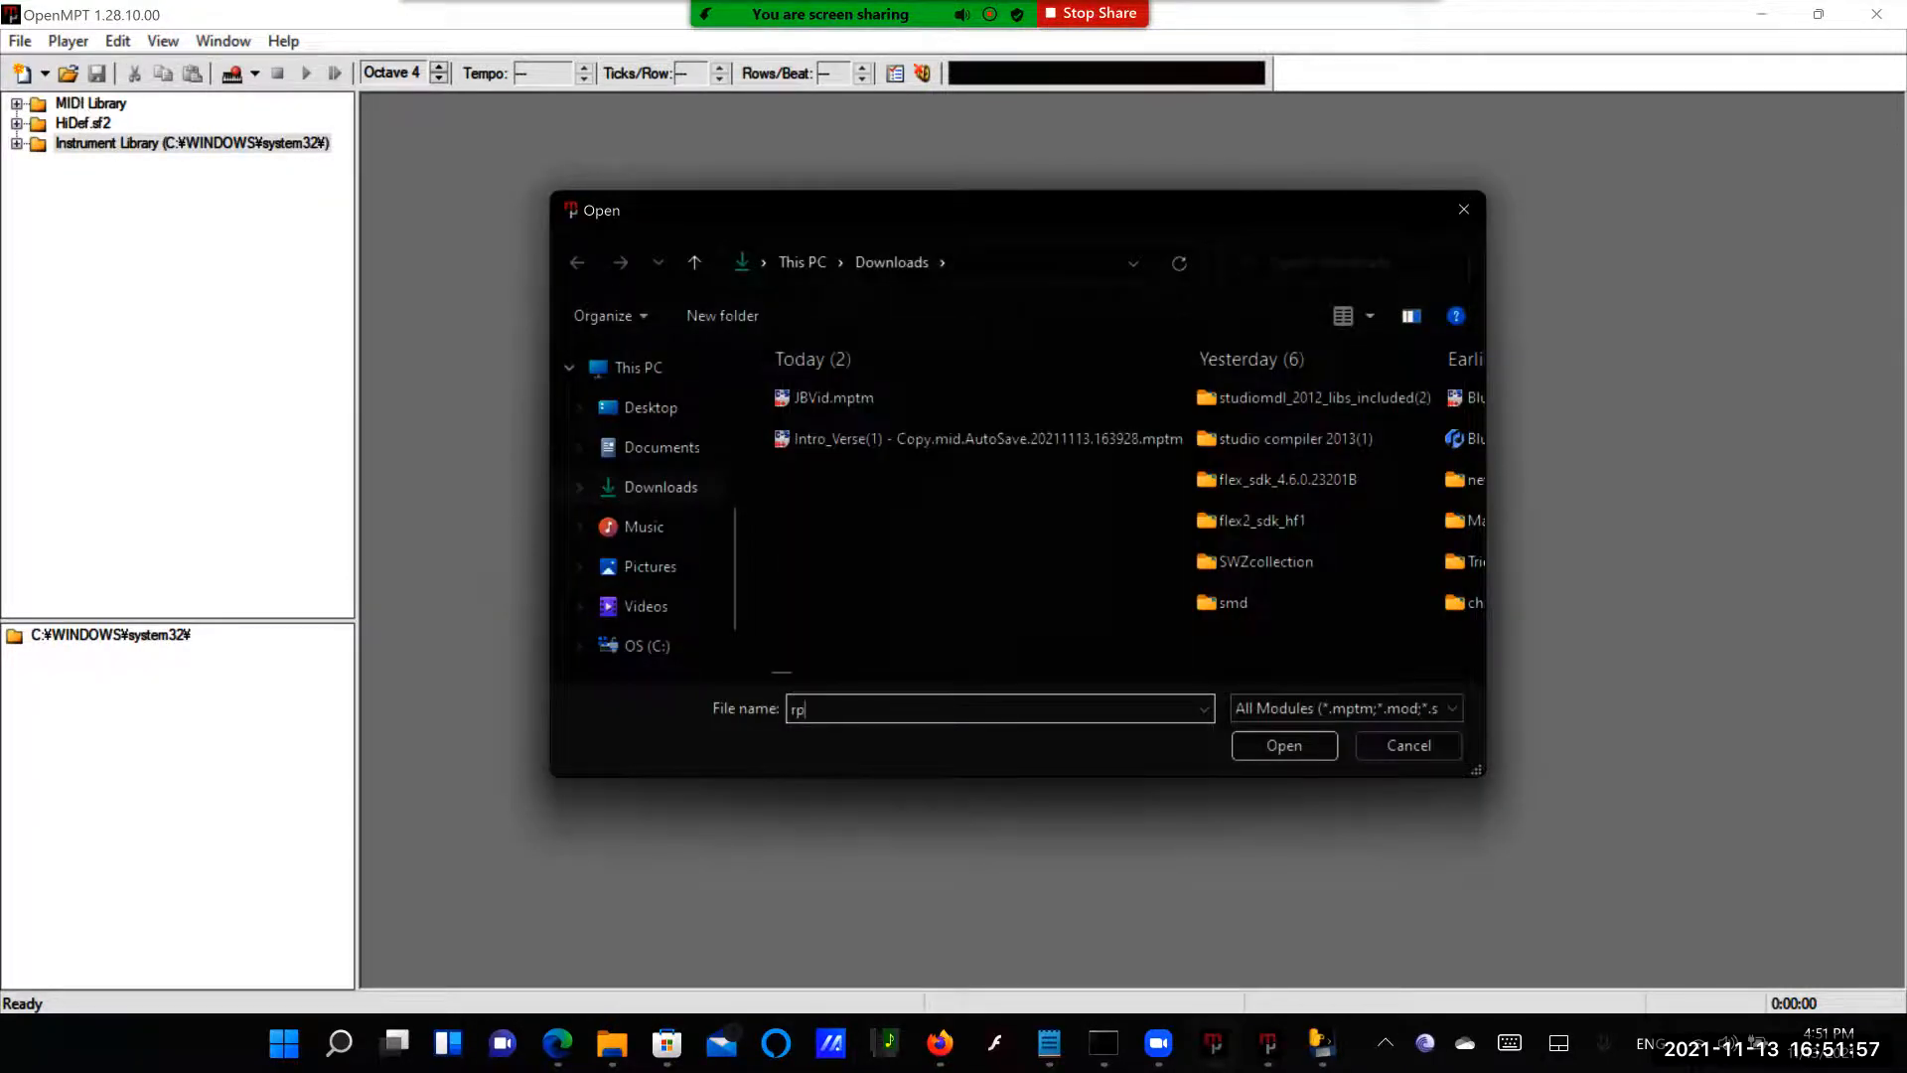
type("rola")
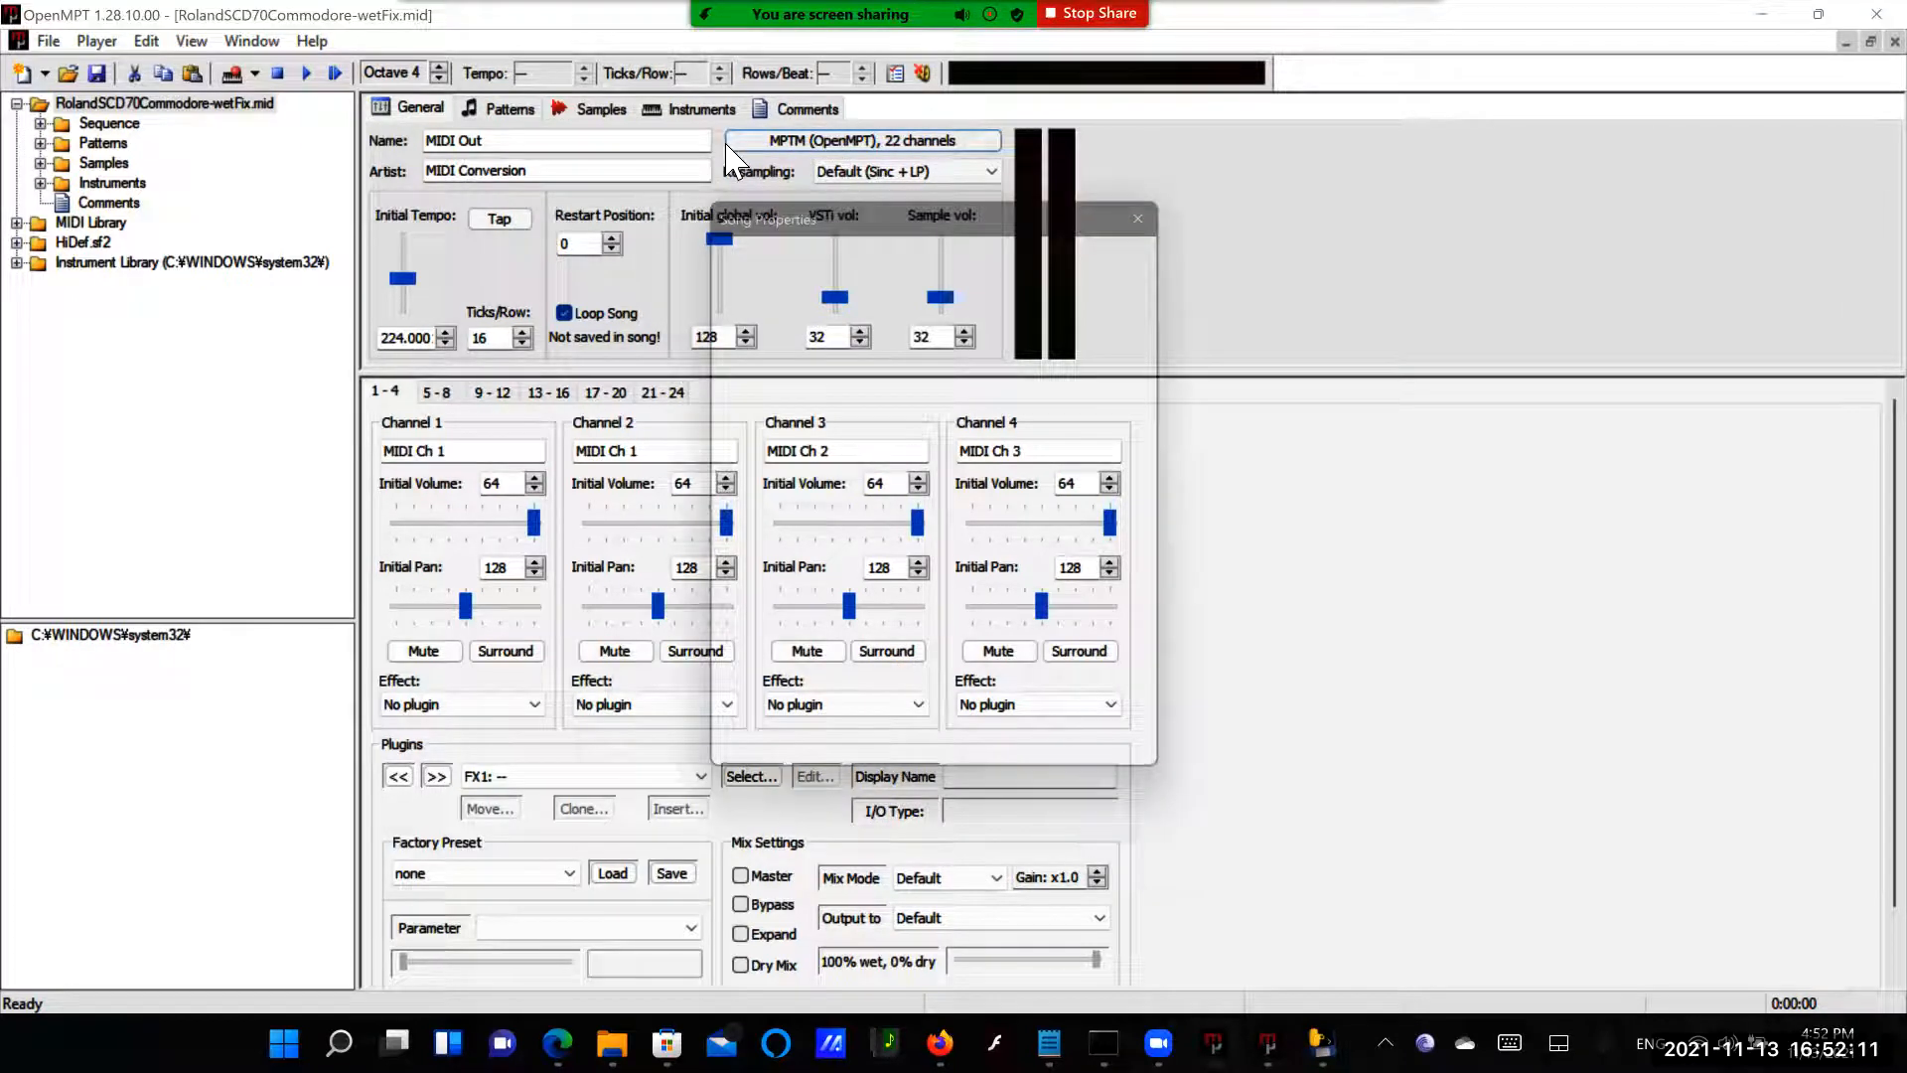
Set the module's resampling to Sinc + Low-Pass (8 taps), then view the patterns and the ROCK_01 sample
left_click(860, 139)
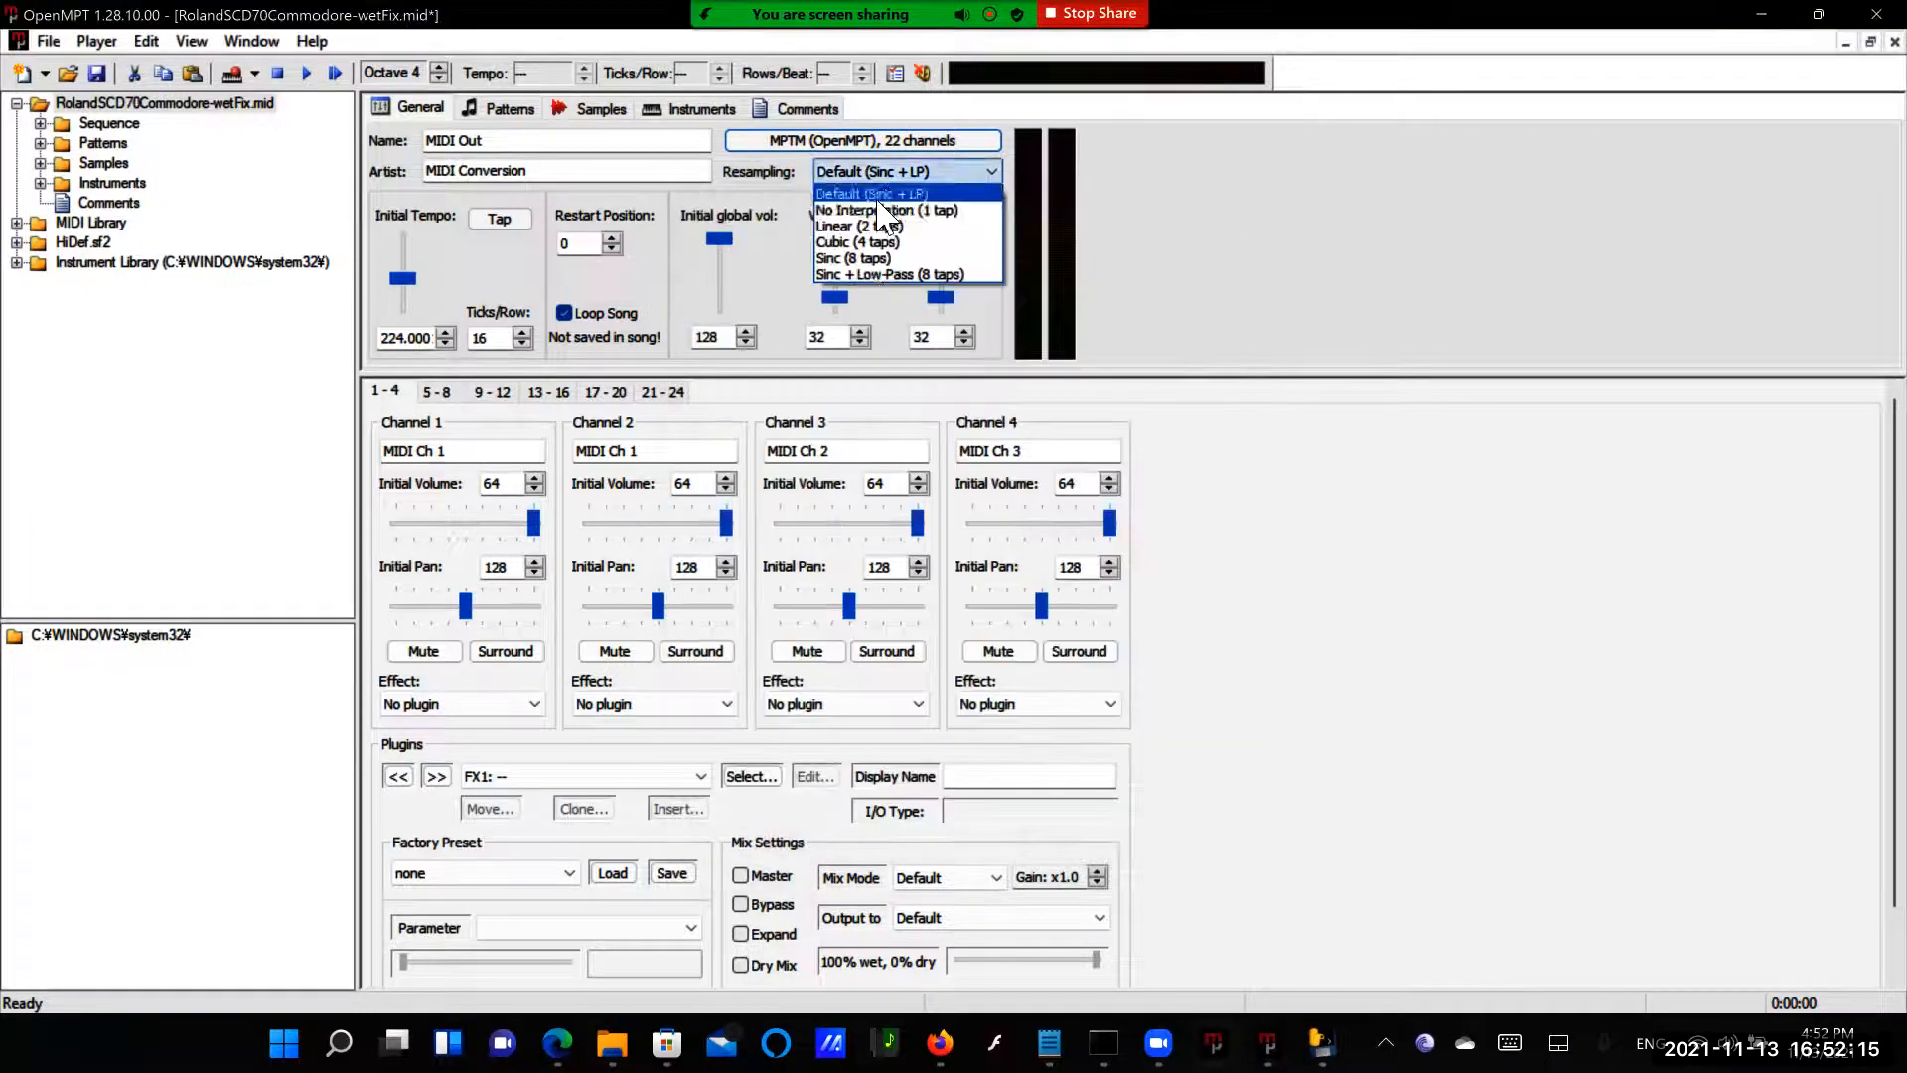
left_click(890, 275)
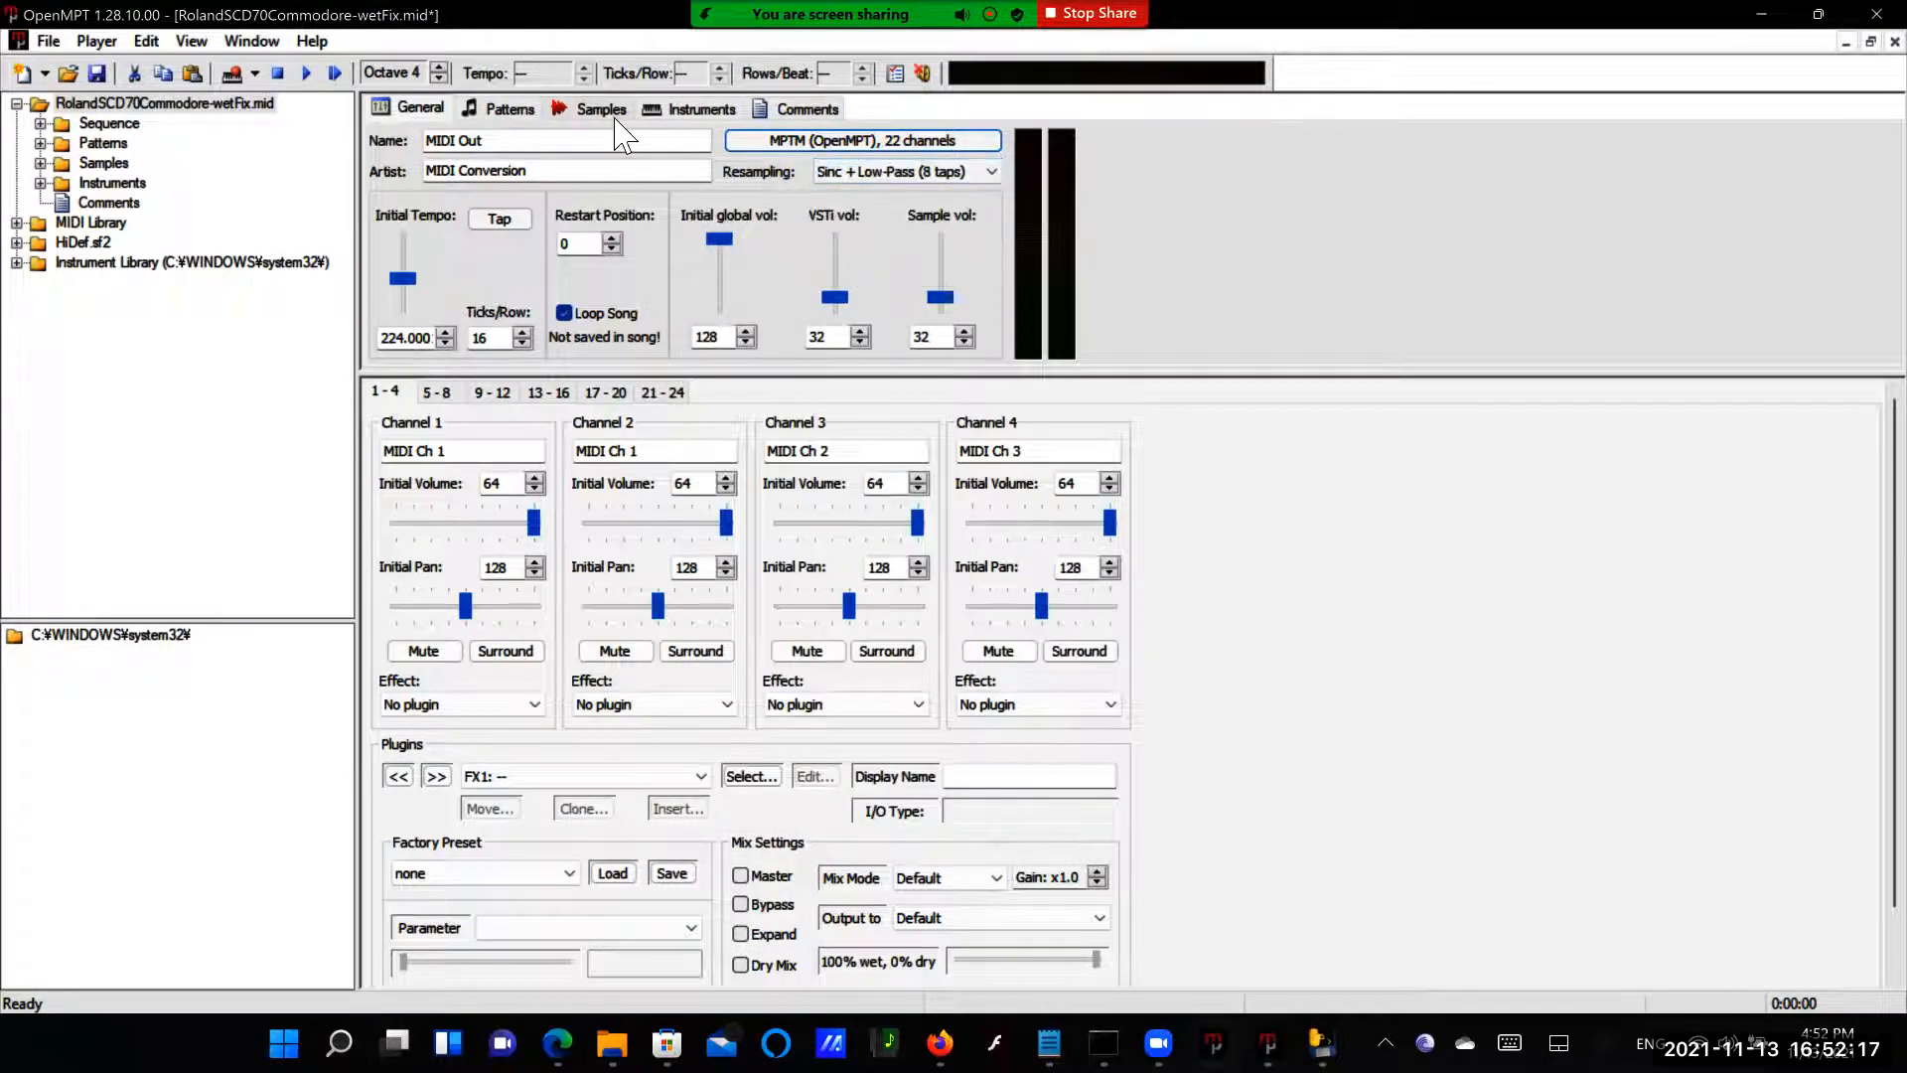
left_click(511, 107)
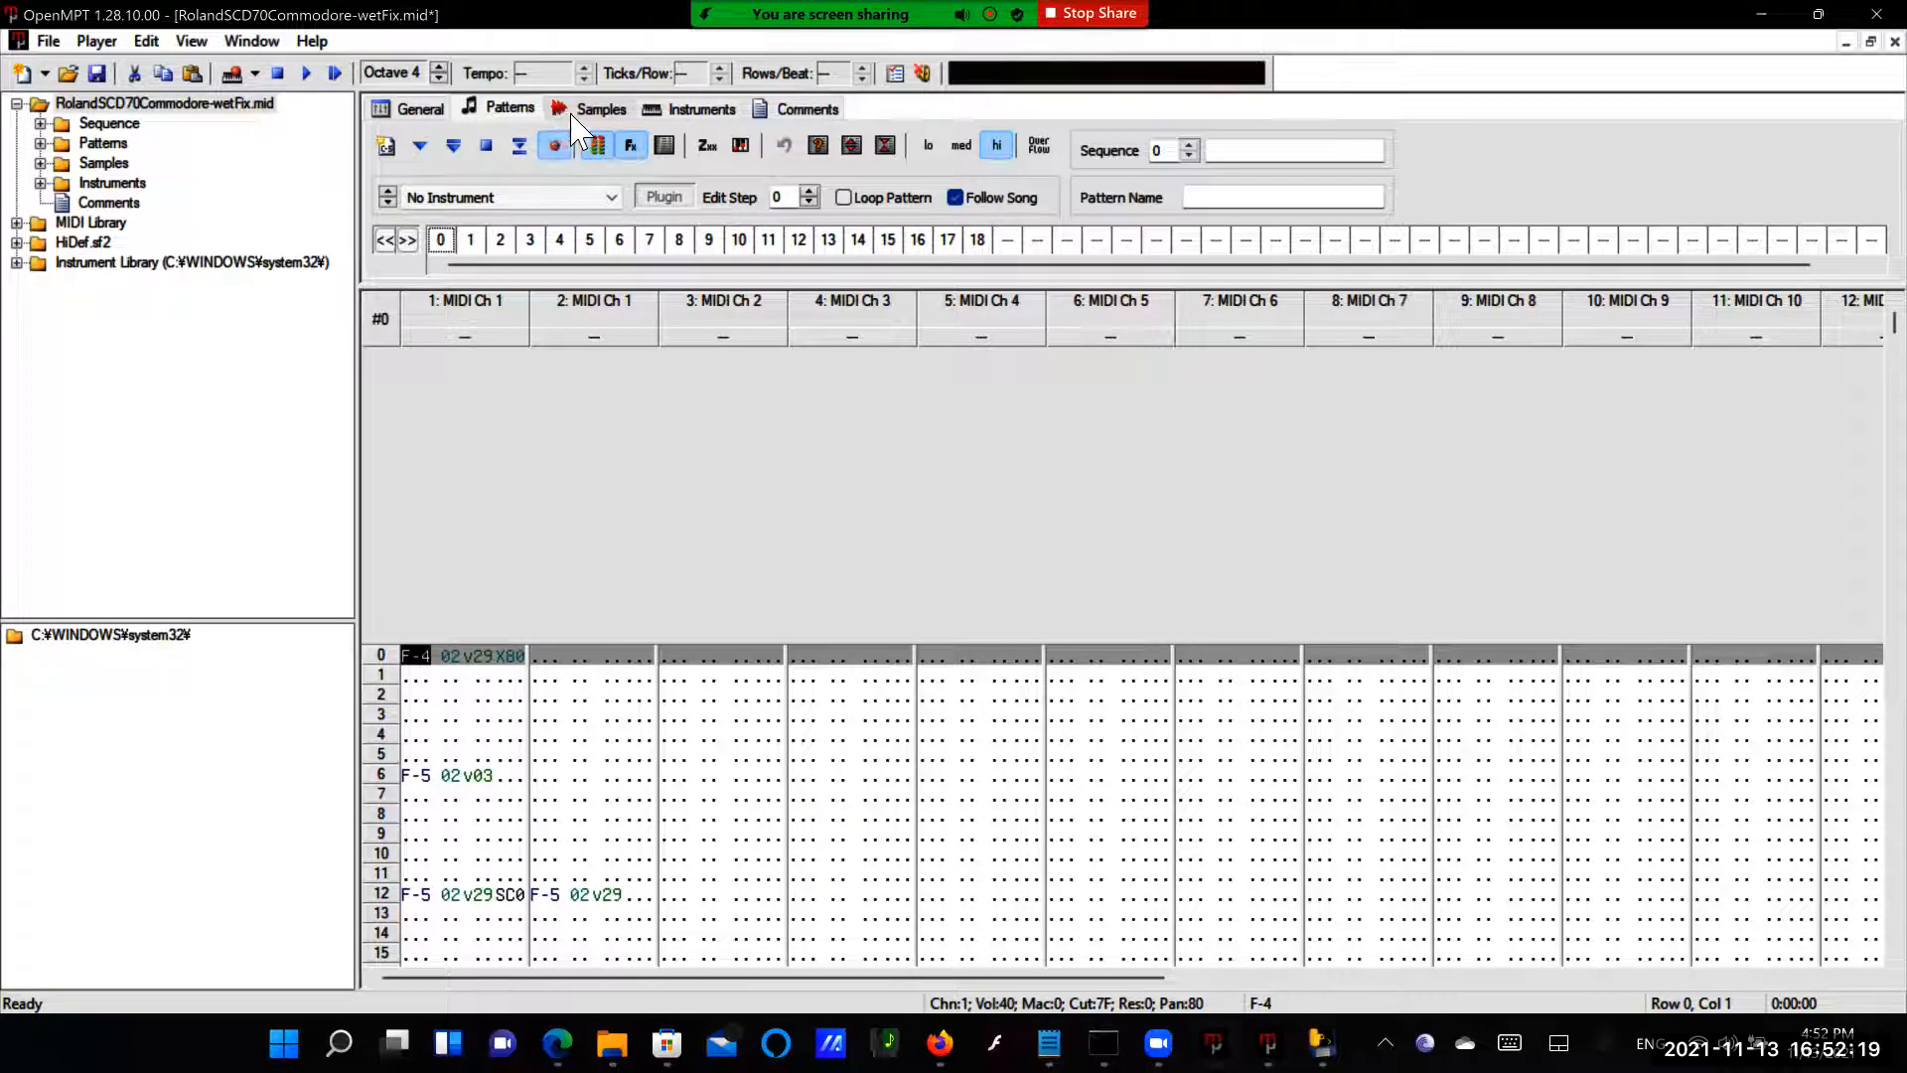
left_click(600, 107)
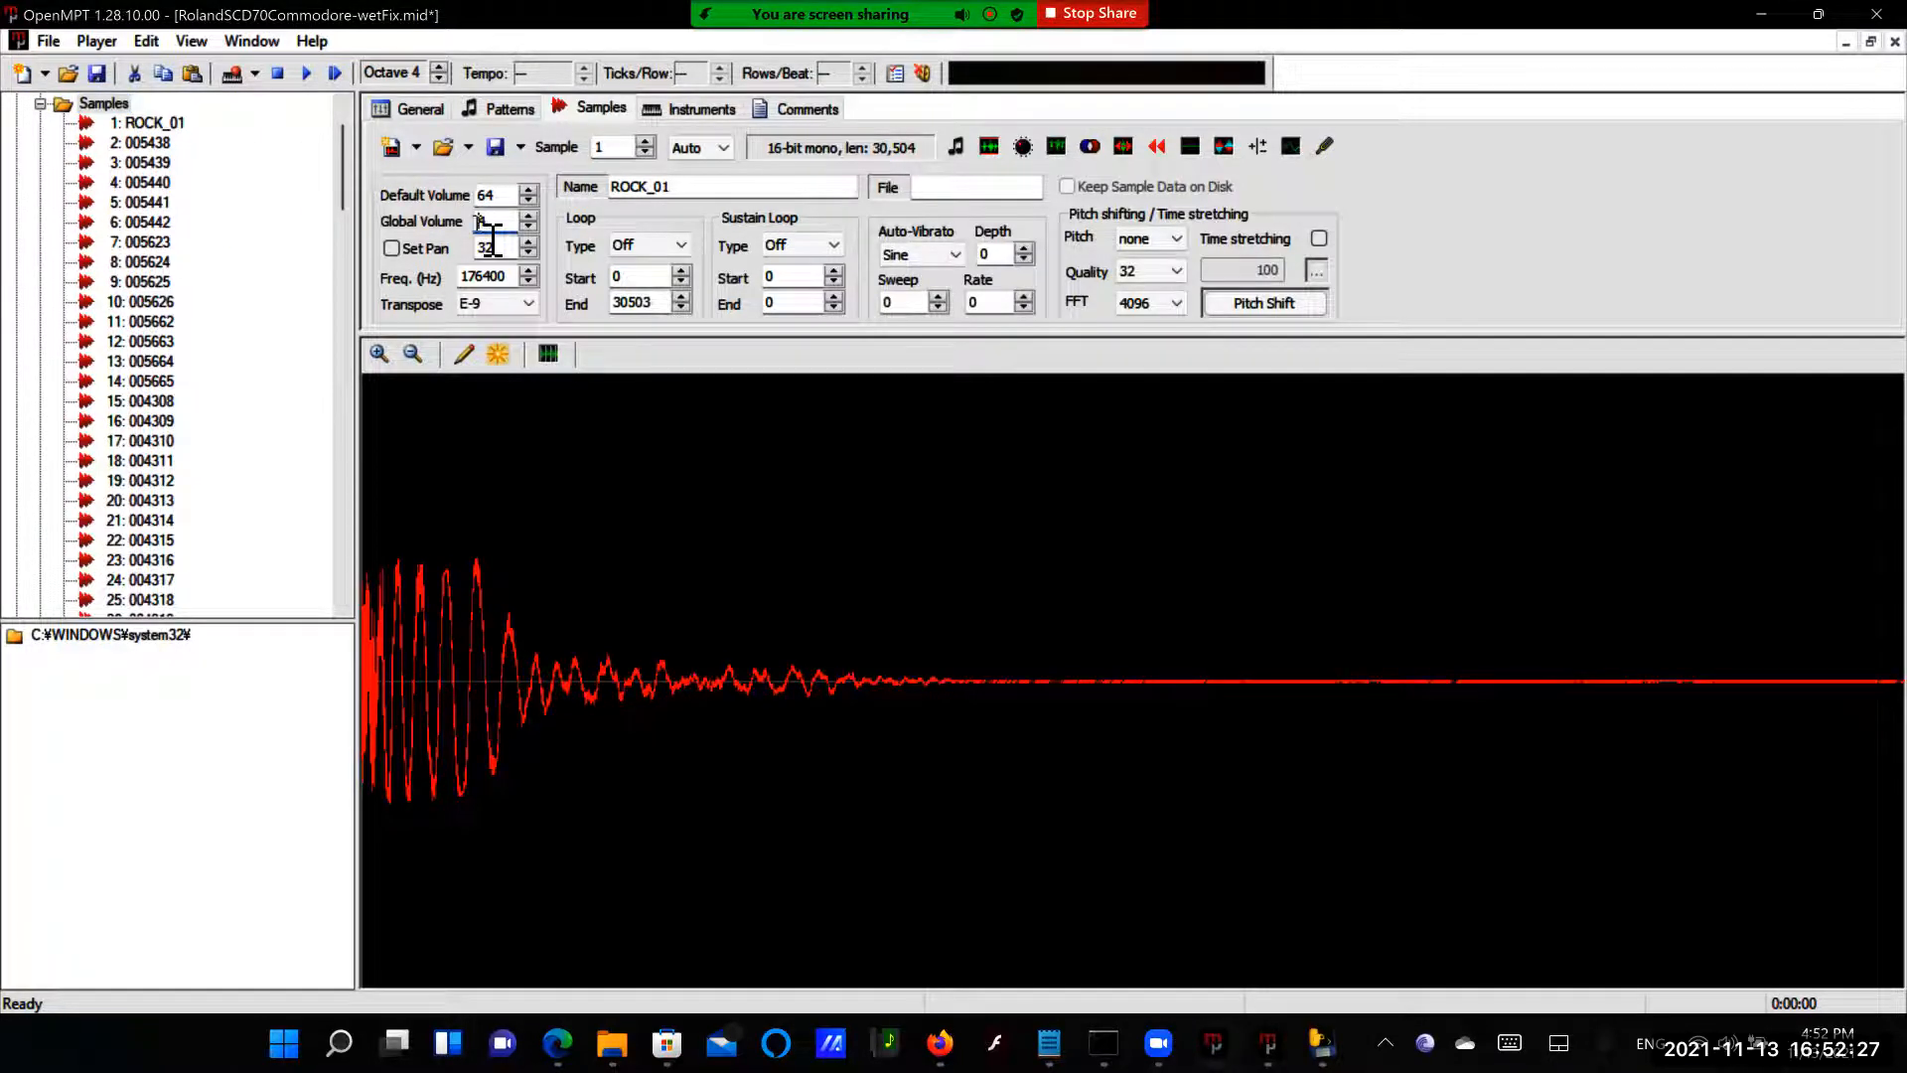
Check global volume 64 on samples 013, 026, ROCK_02_3, 014, 003, ROCK_03_3 and 021_e
scroll("down", 3)
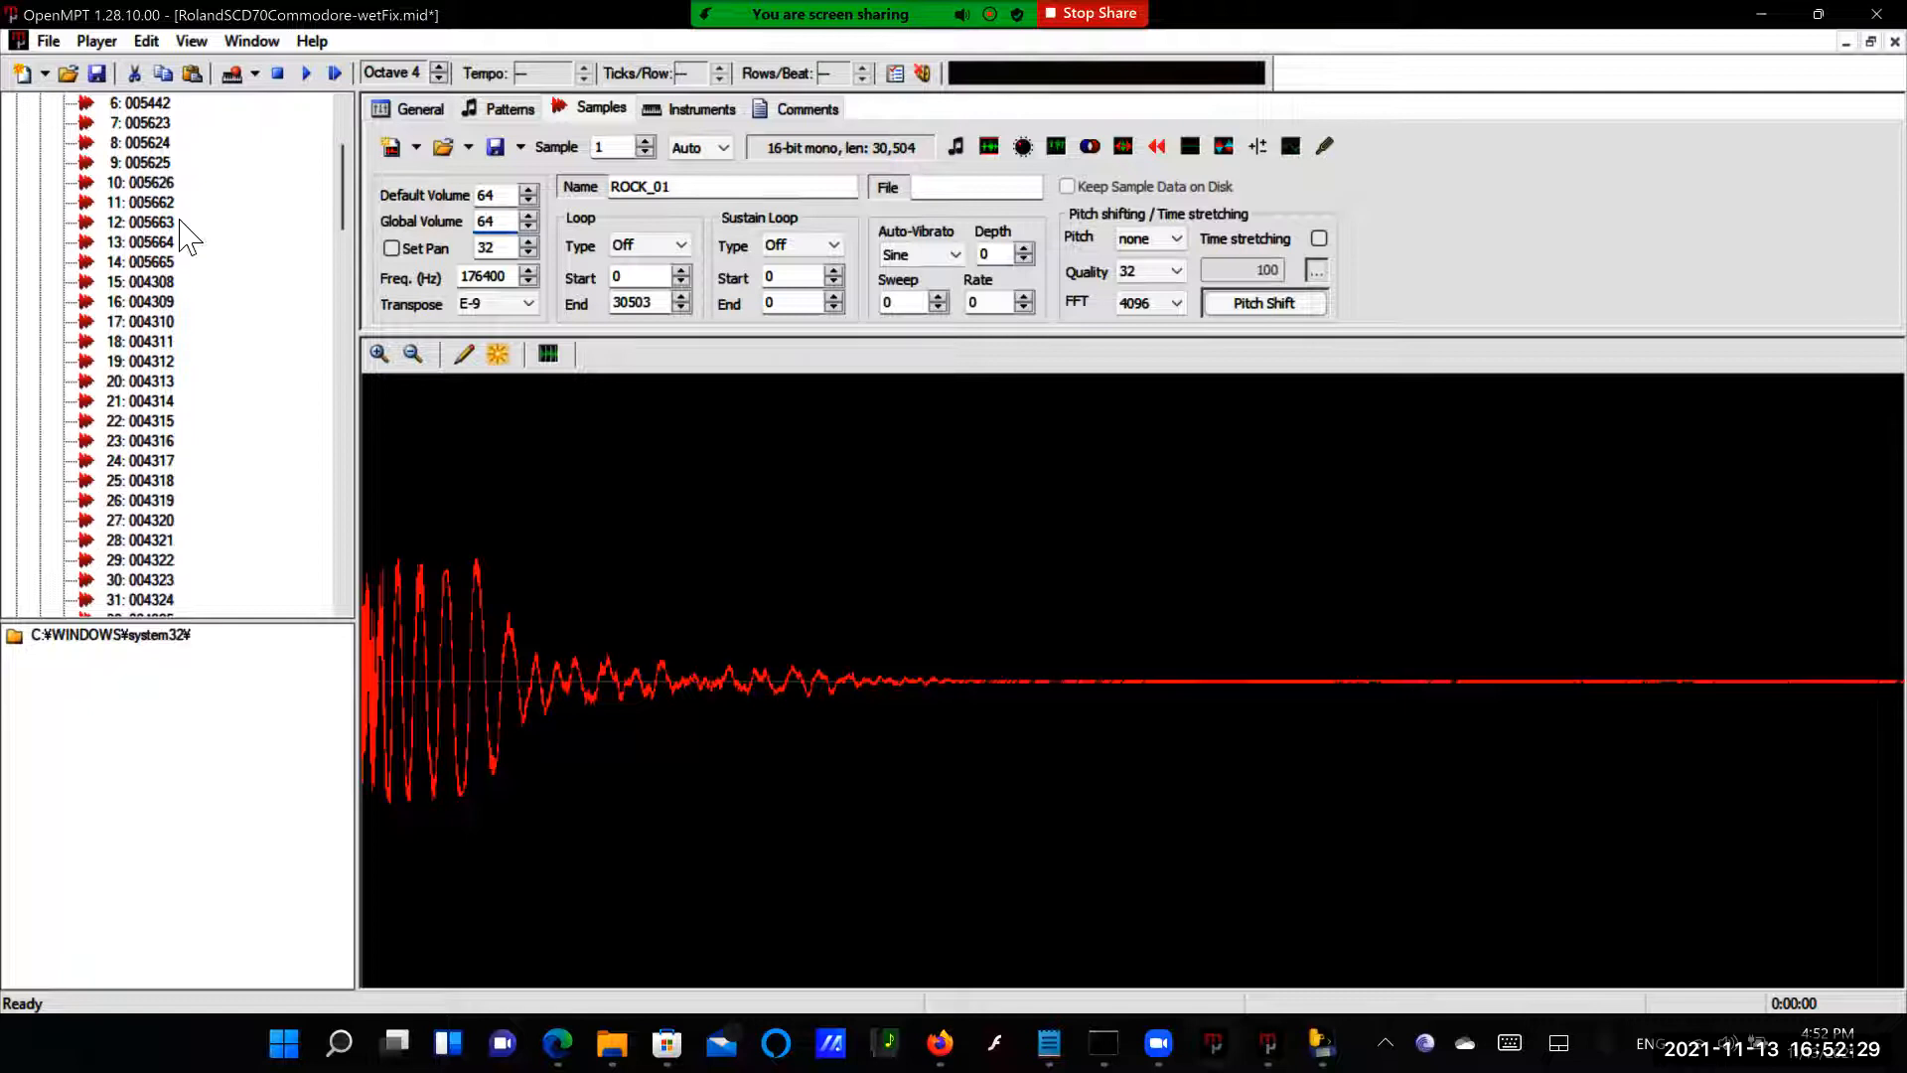
scroll("down", 3)
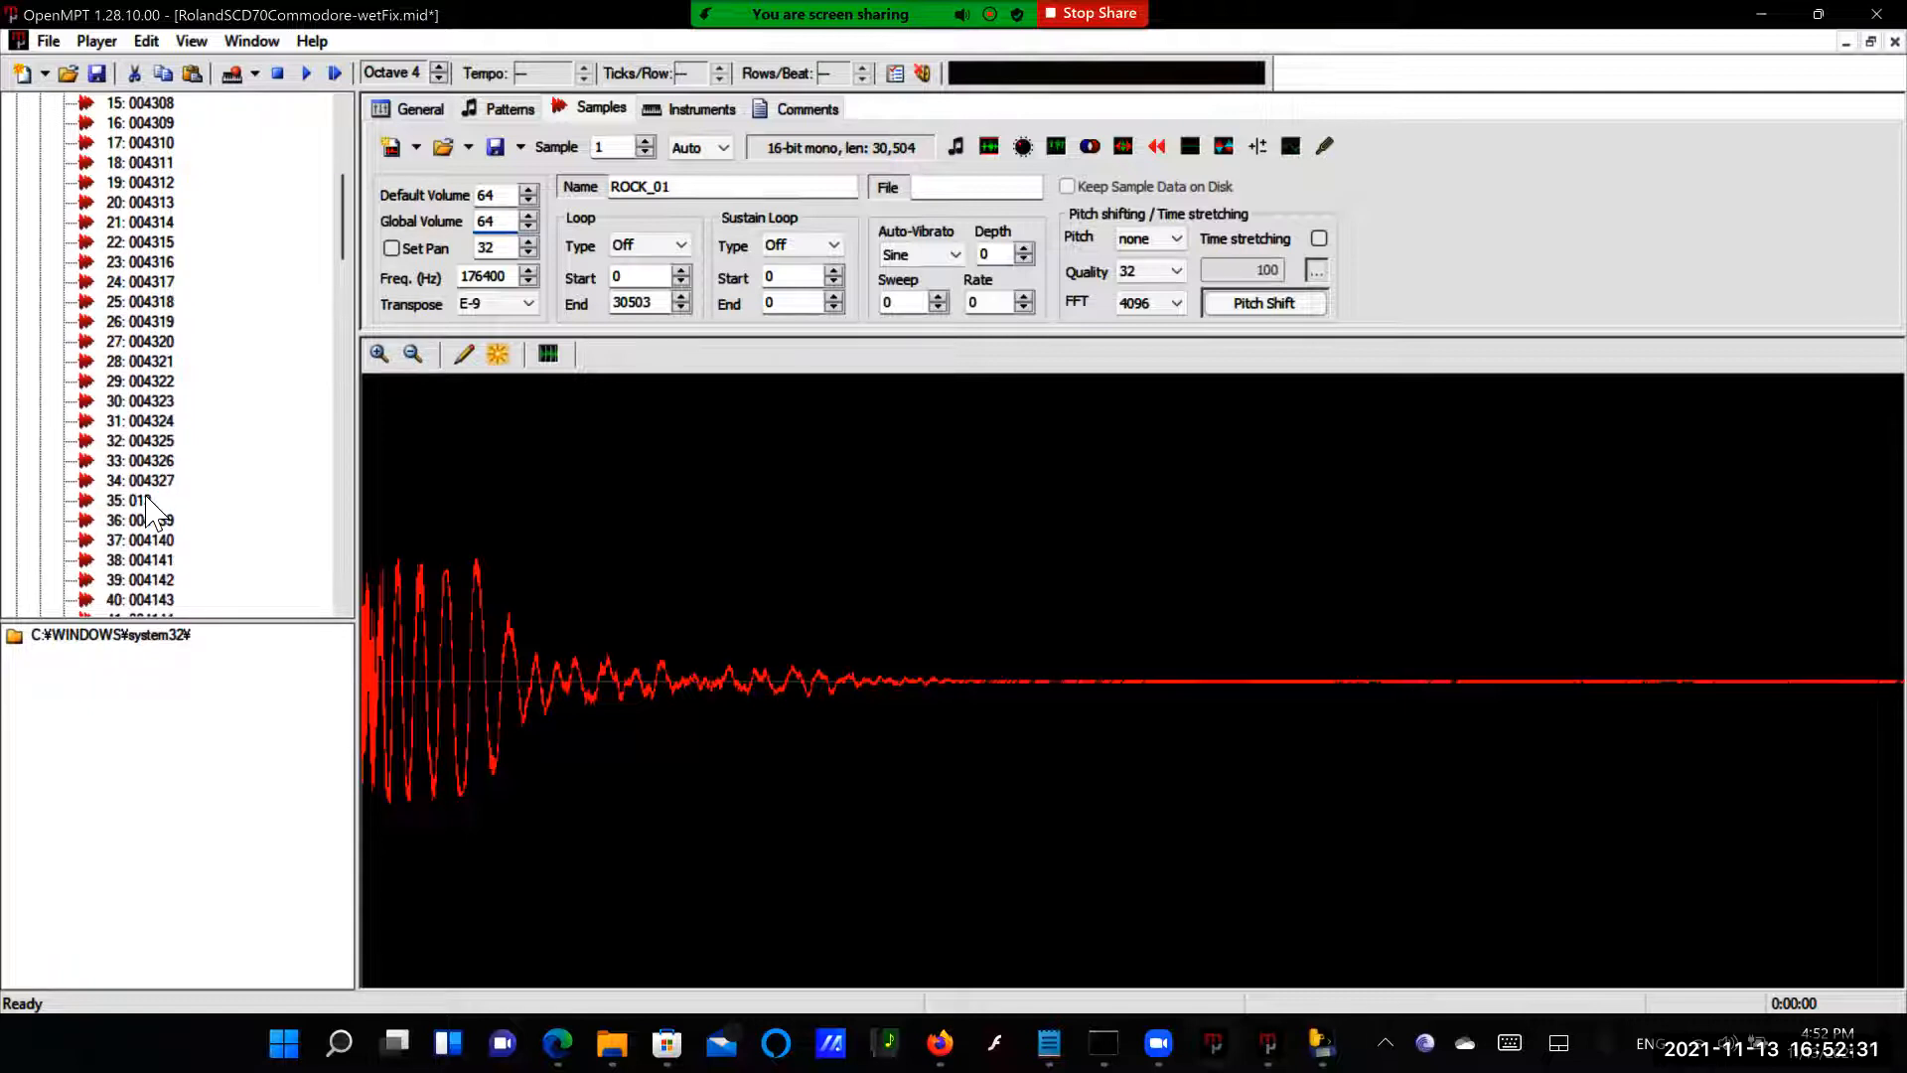
left_click(131, 500)
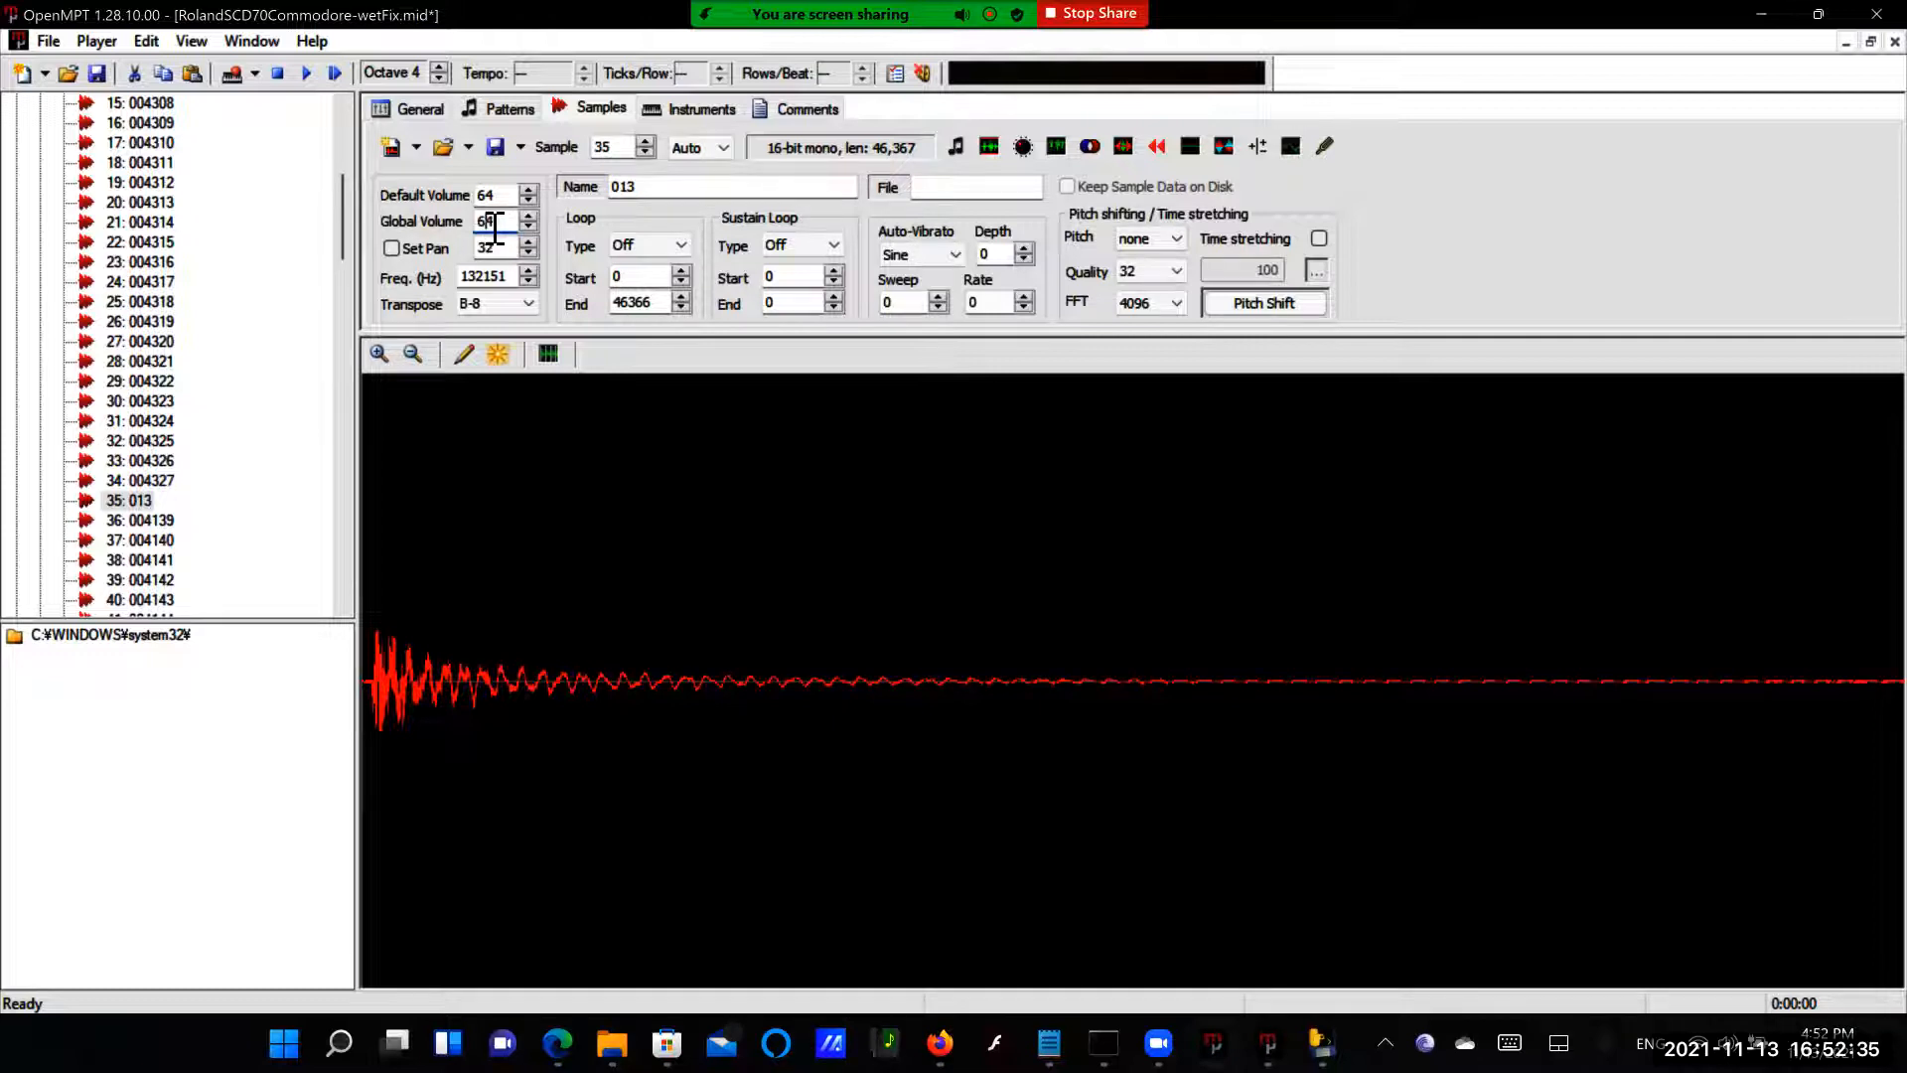
scroll("down", 3)
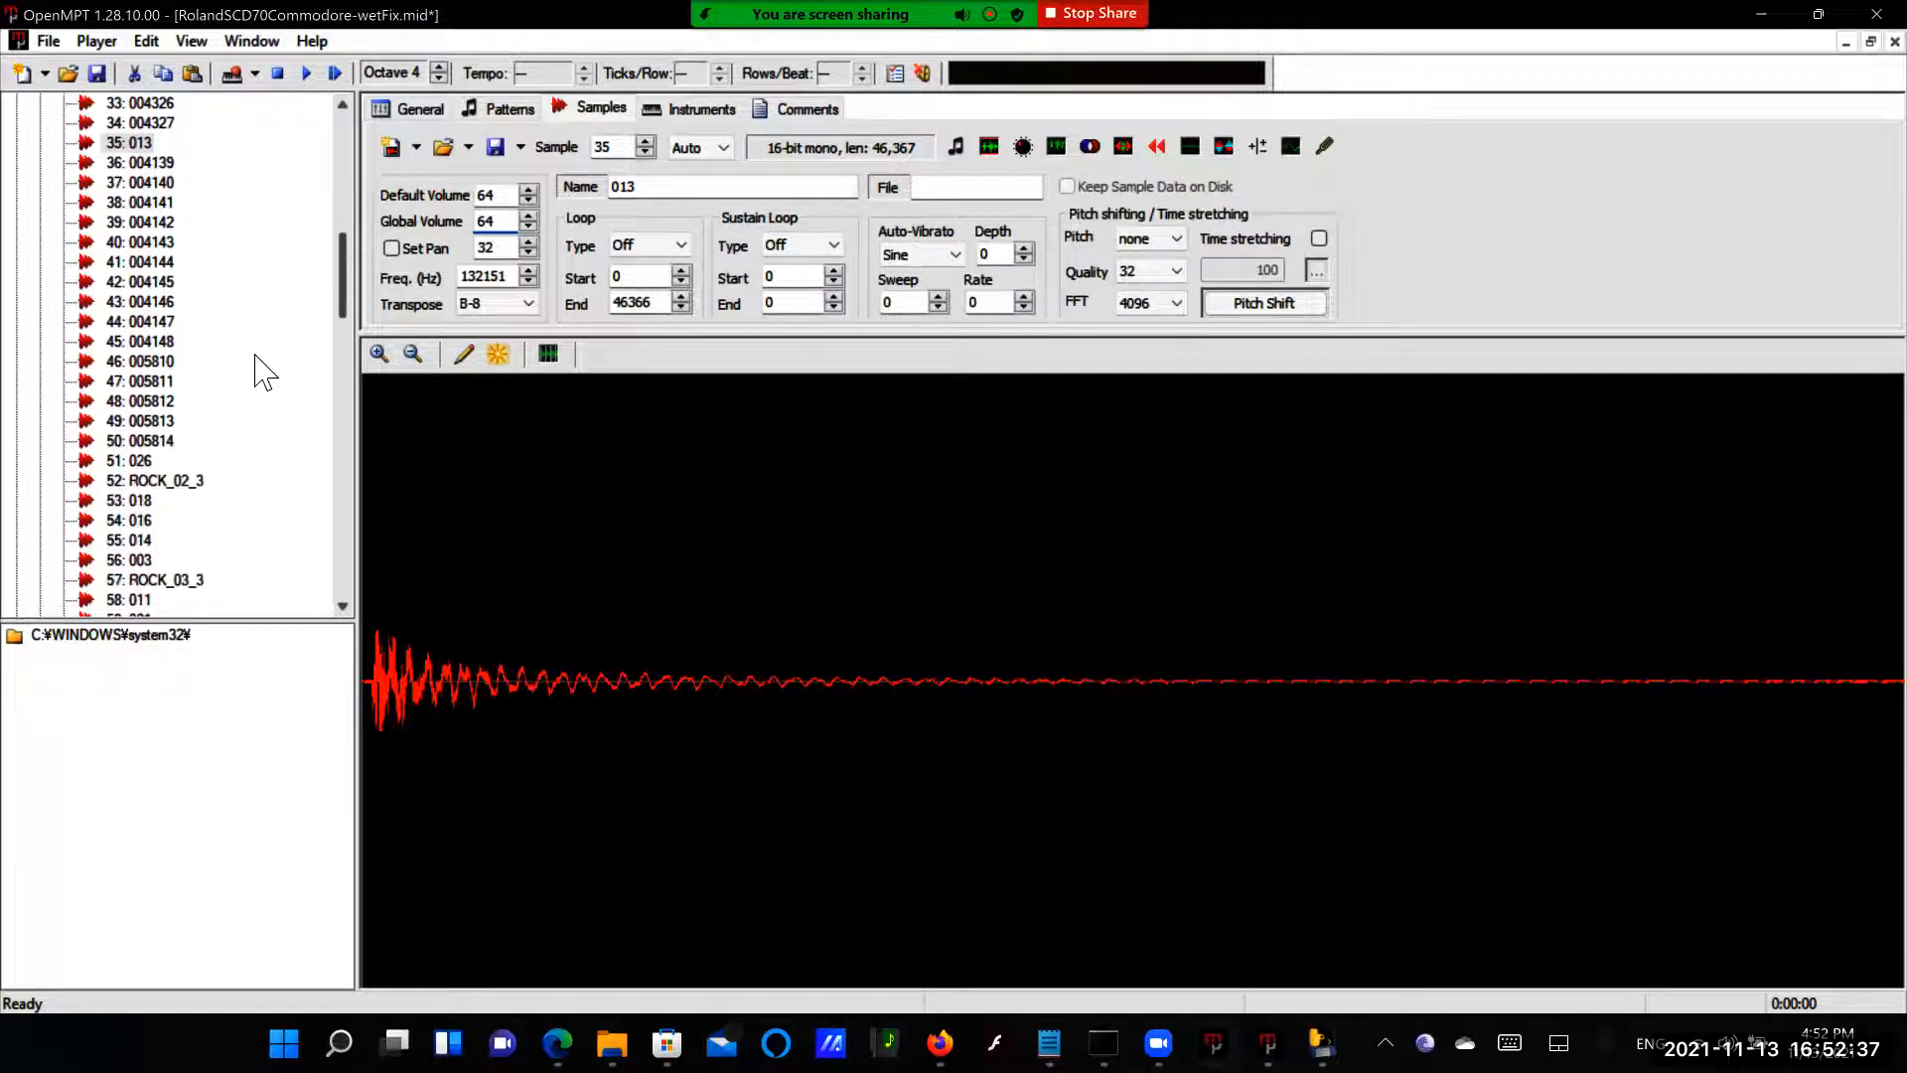
left_click(127, 459)
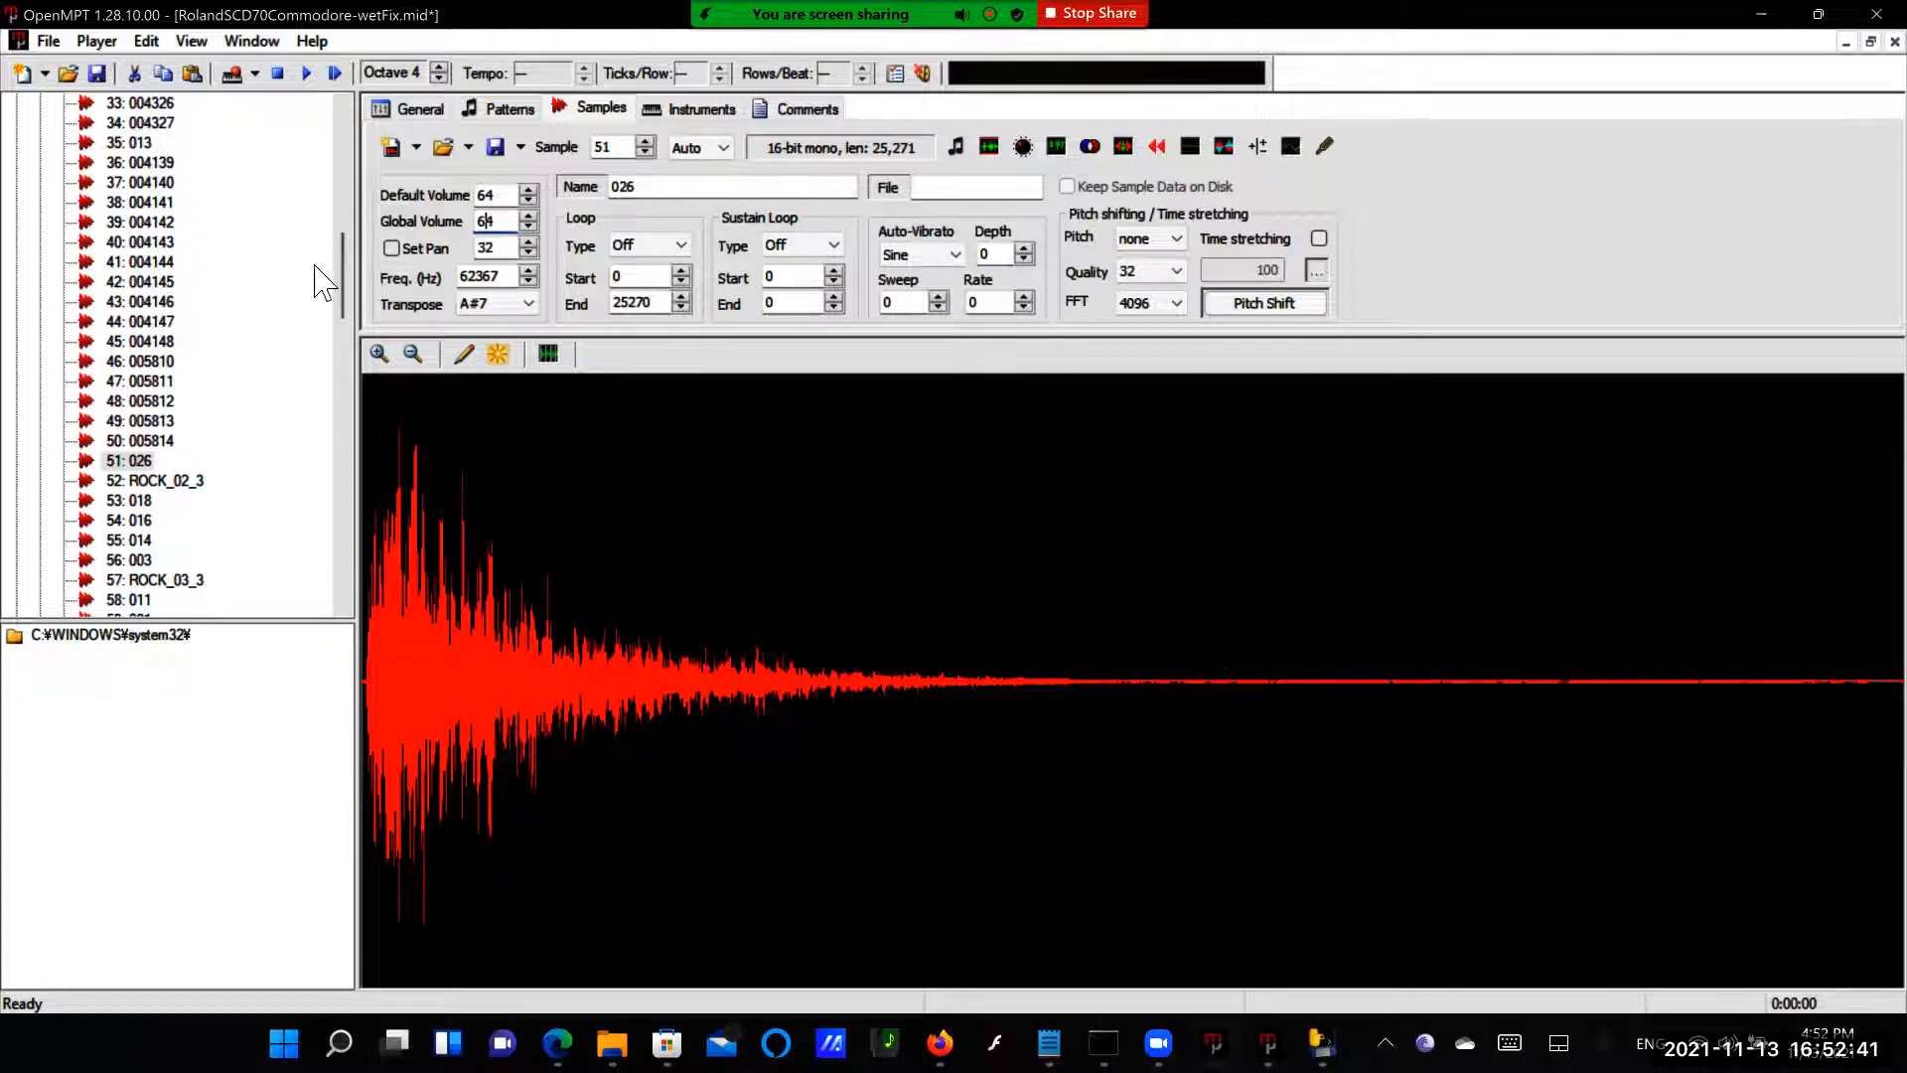
left_click(159, 361)
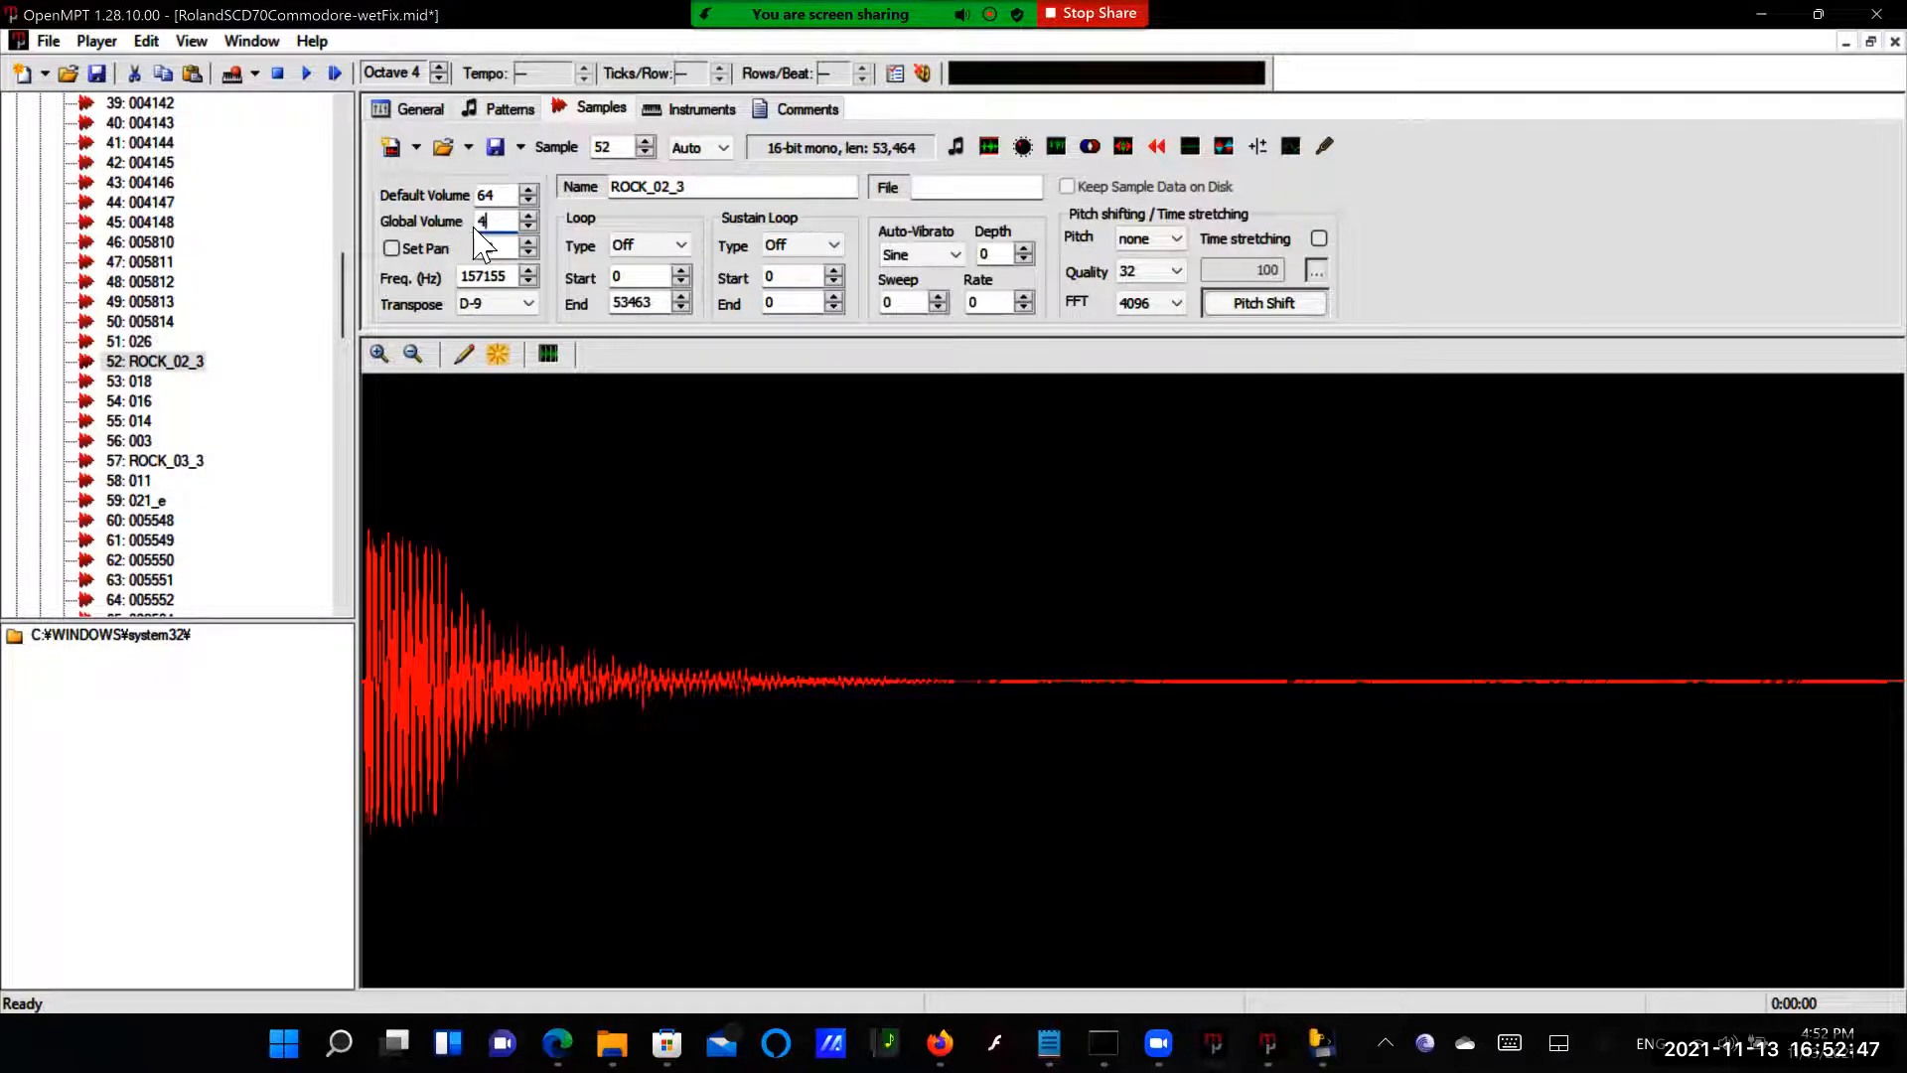
left_click(128, 381)
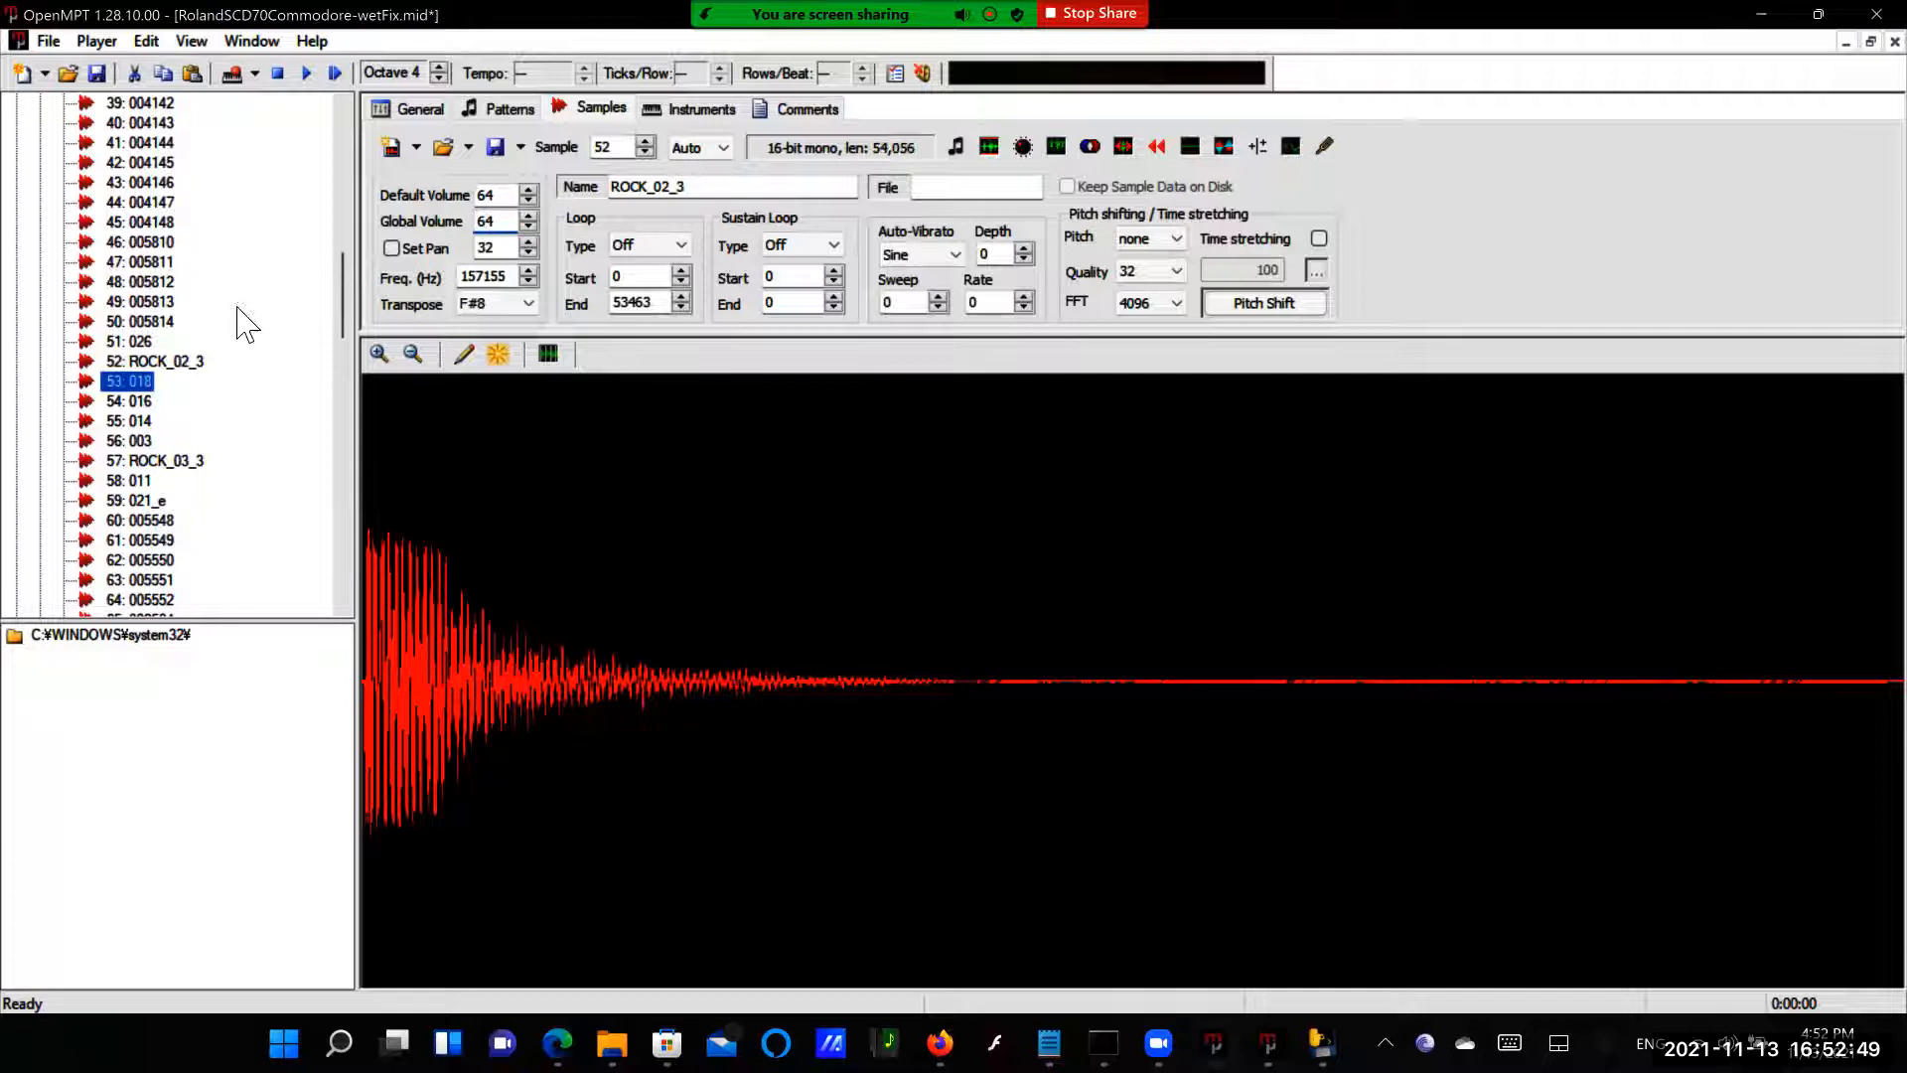
left_click(127, 382)
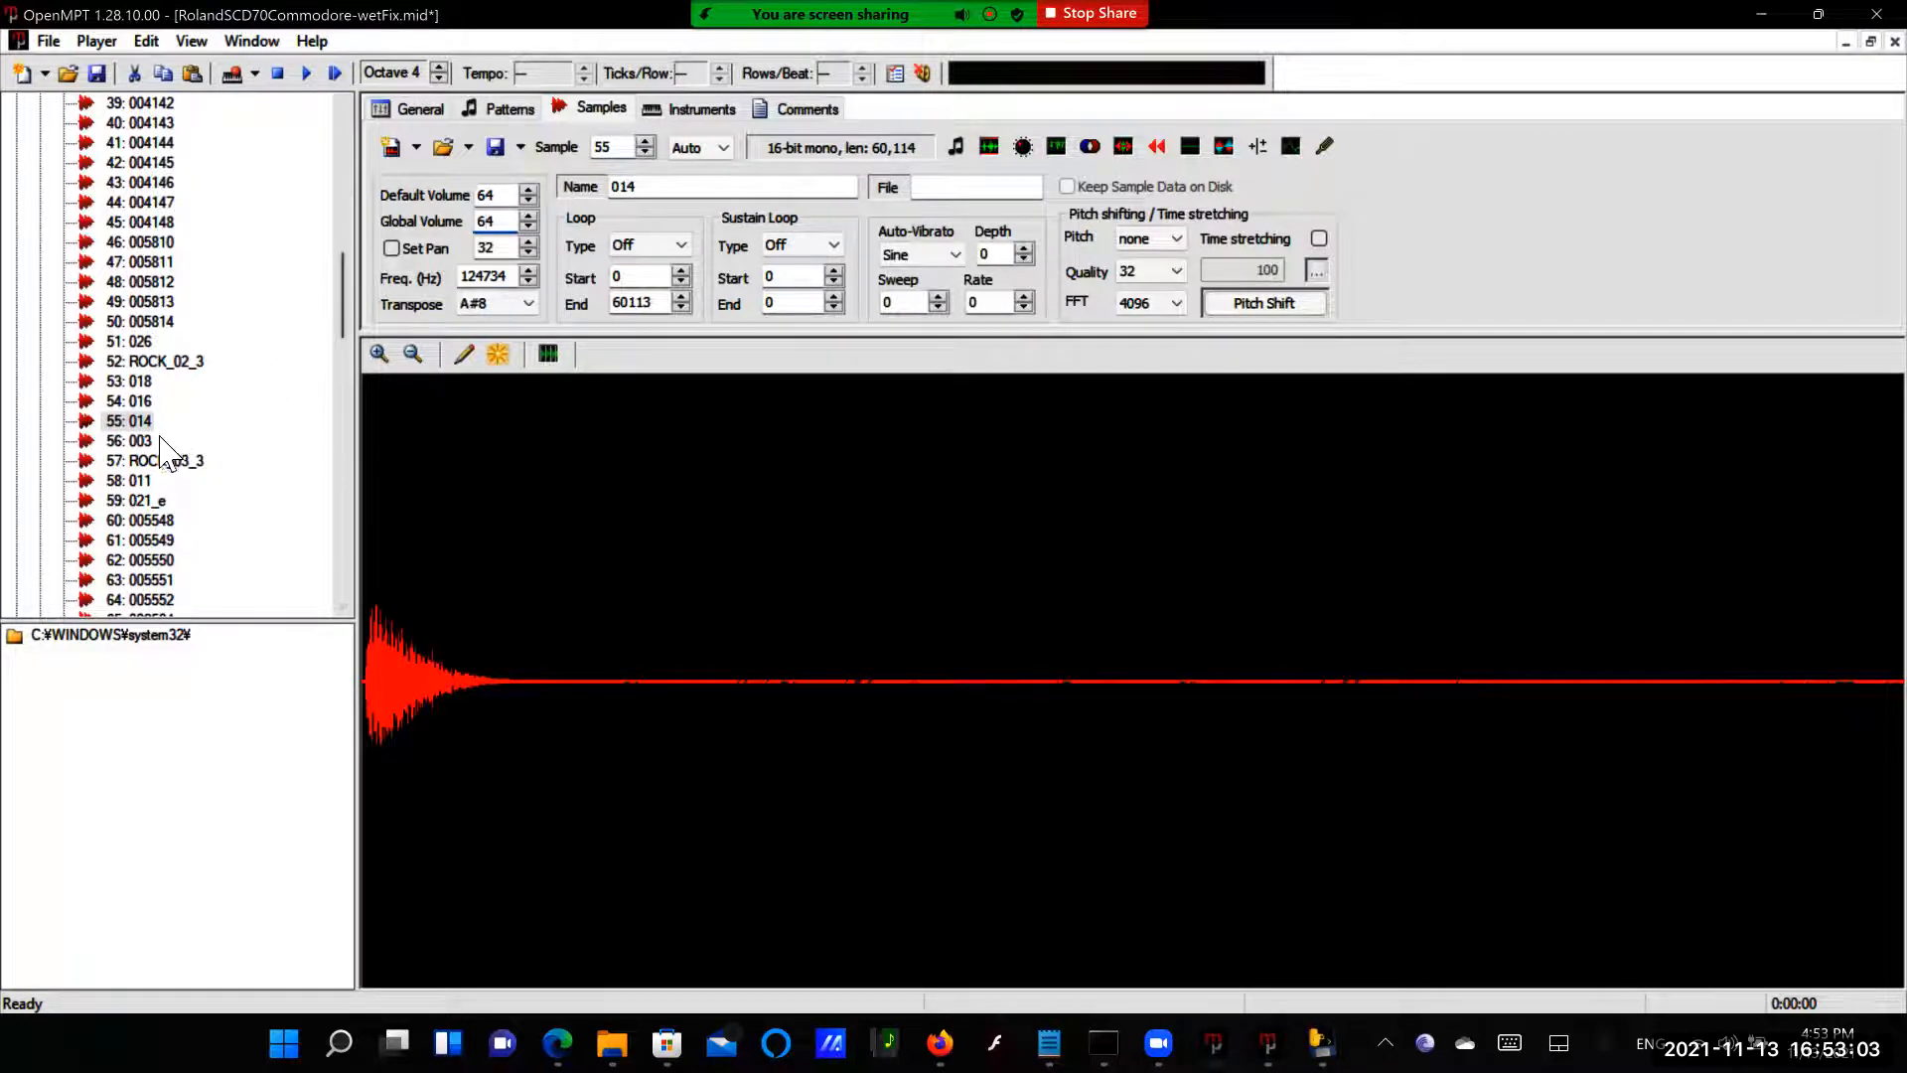
left_click(127, 441)
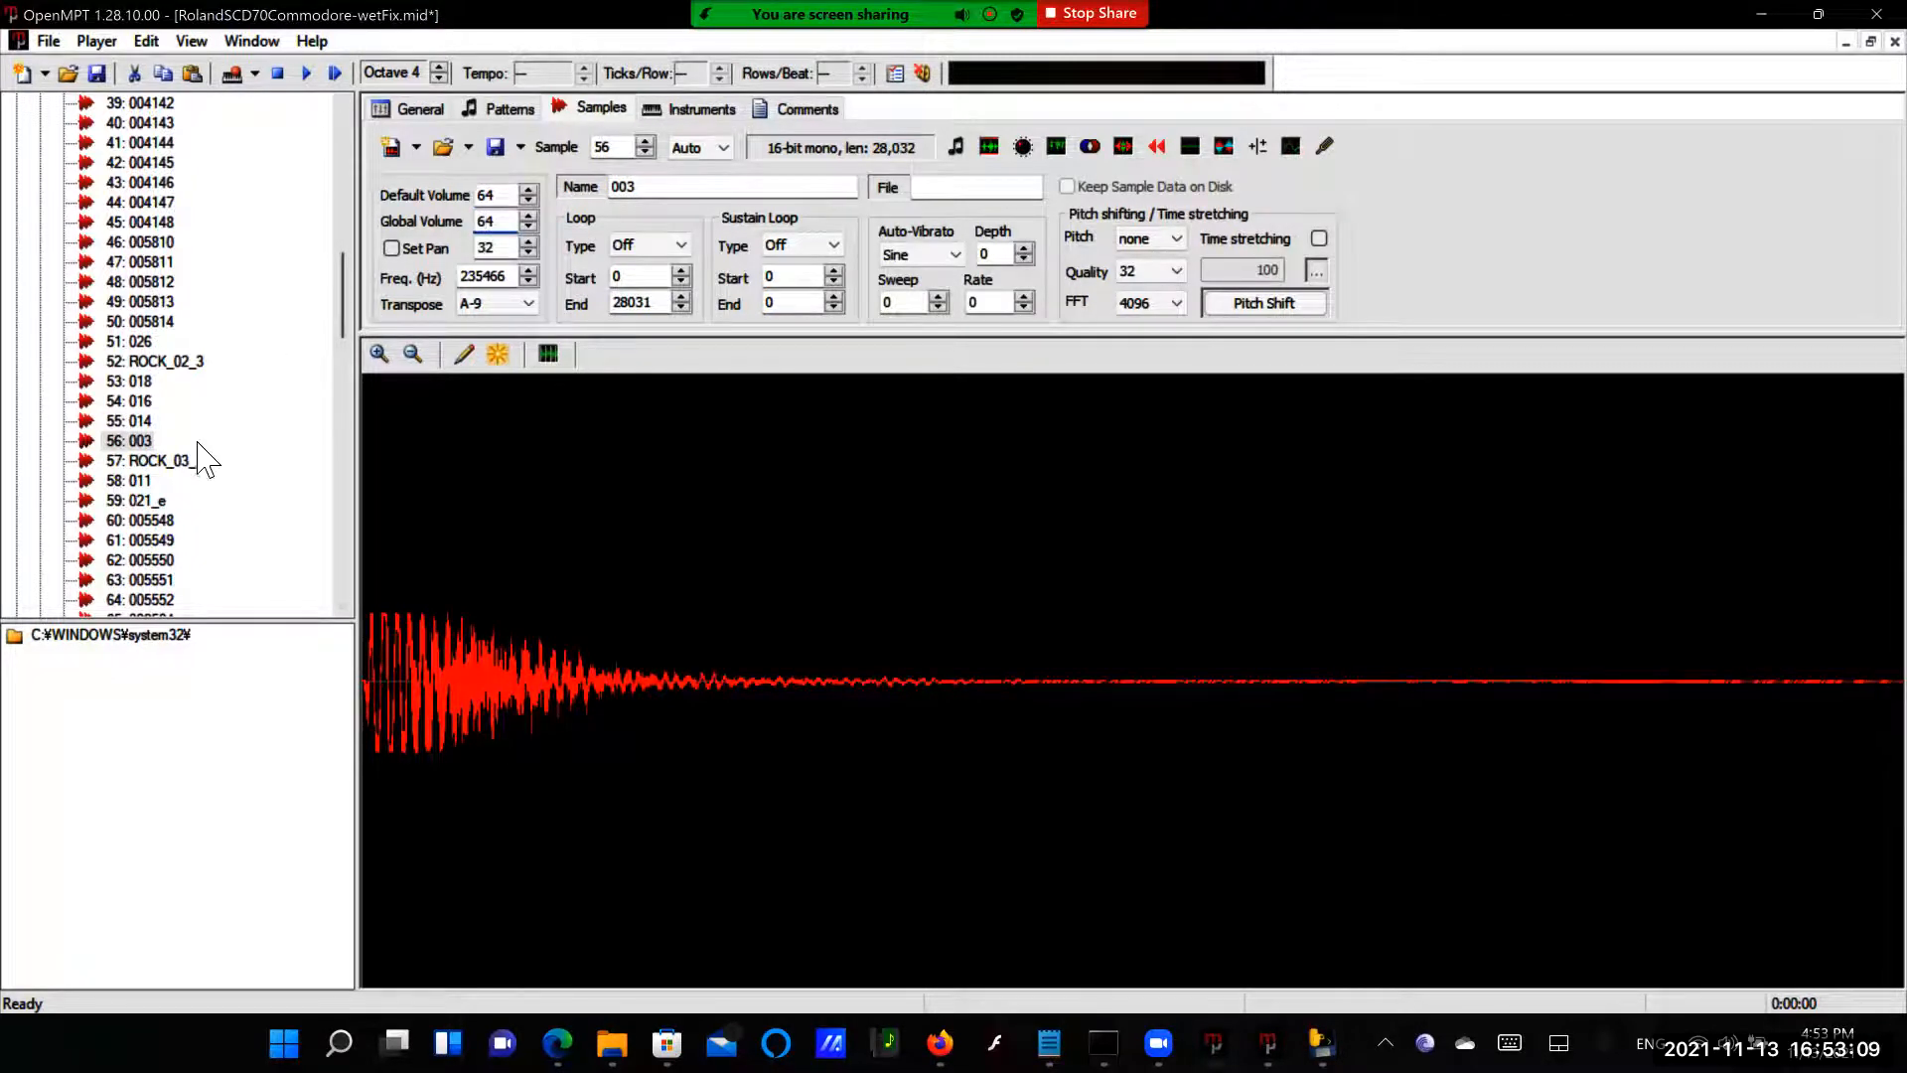
left_click(155, 459)
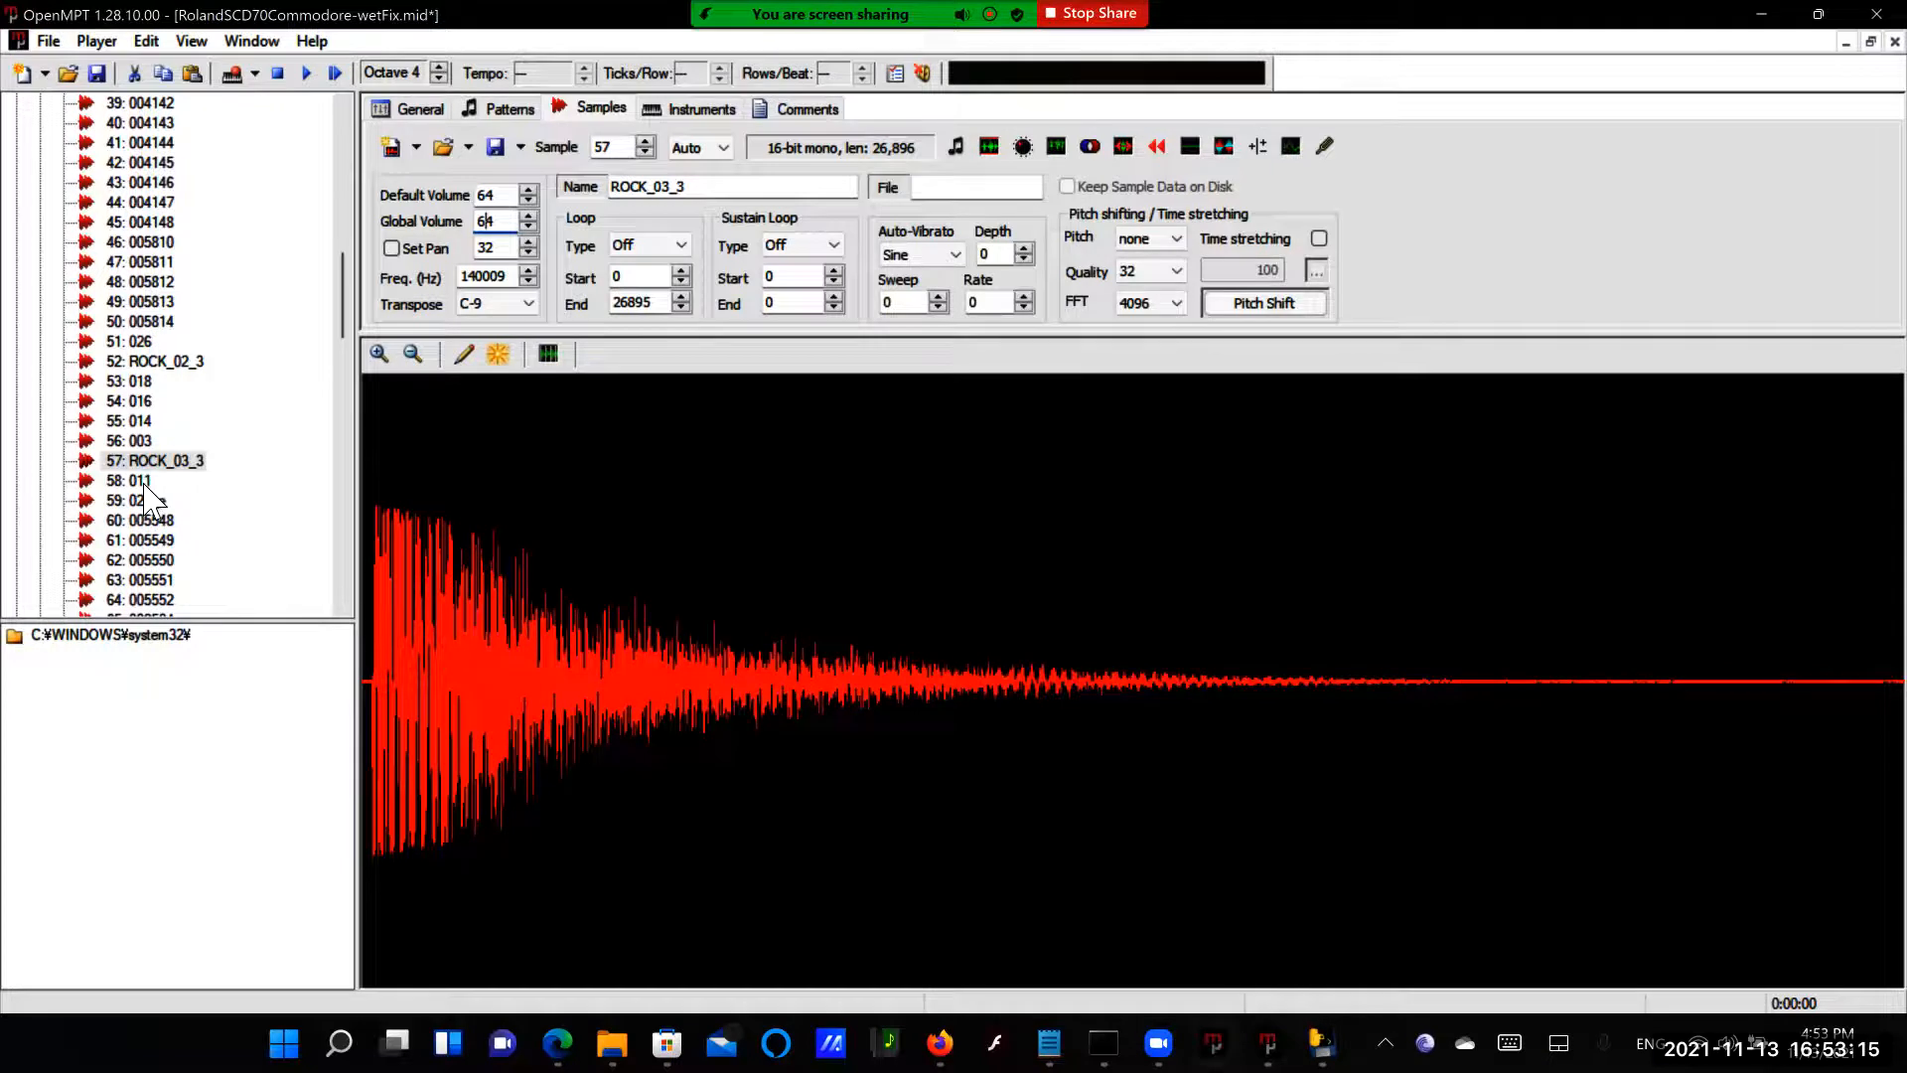
left_click(127, 478)
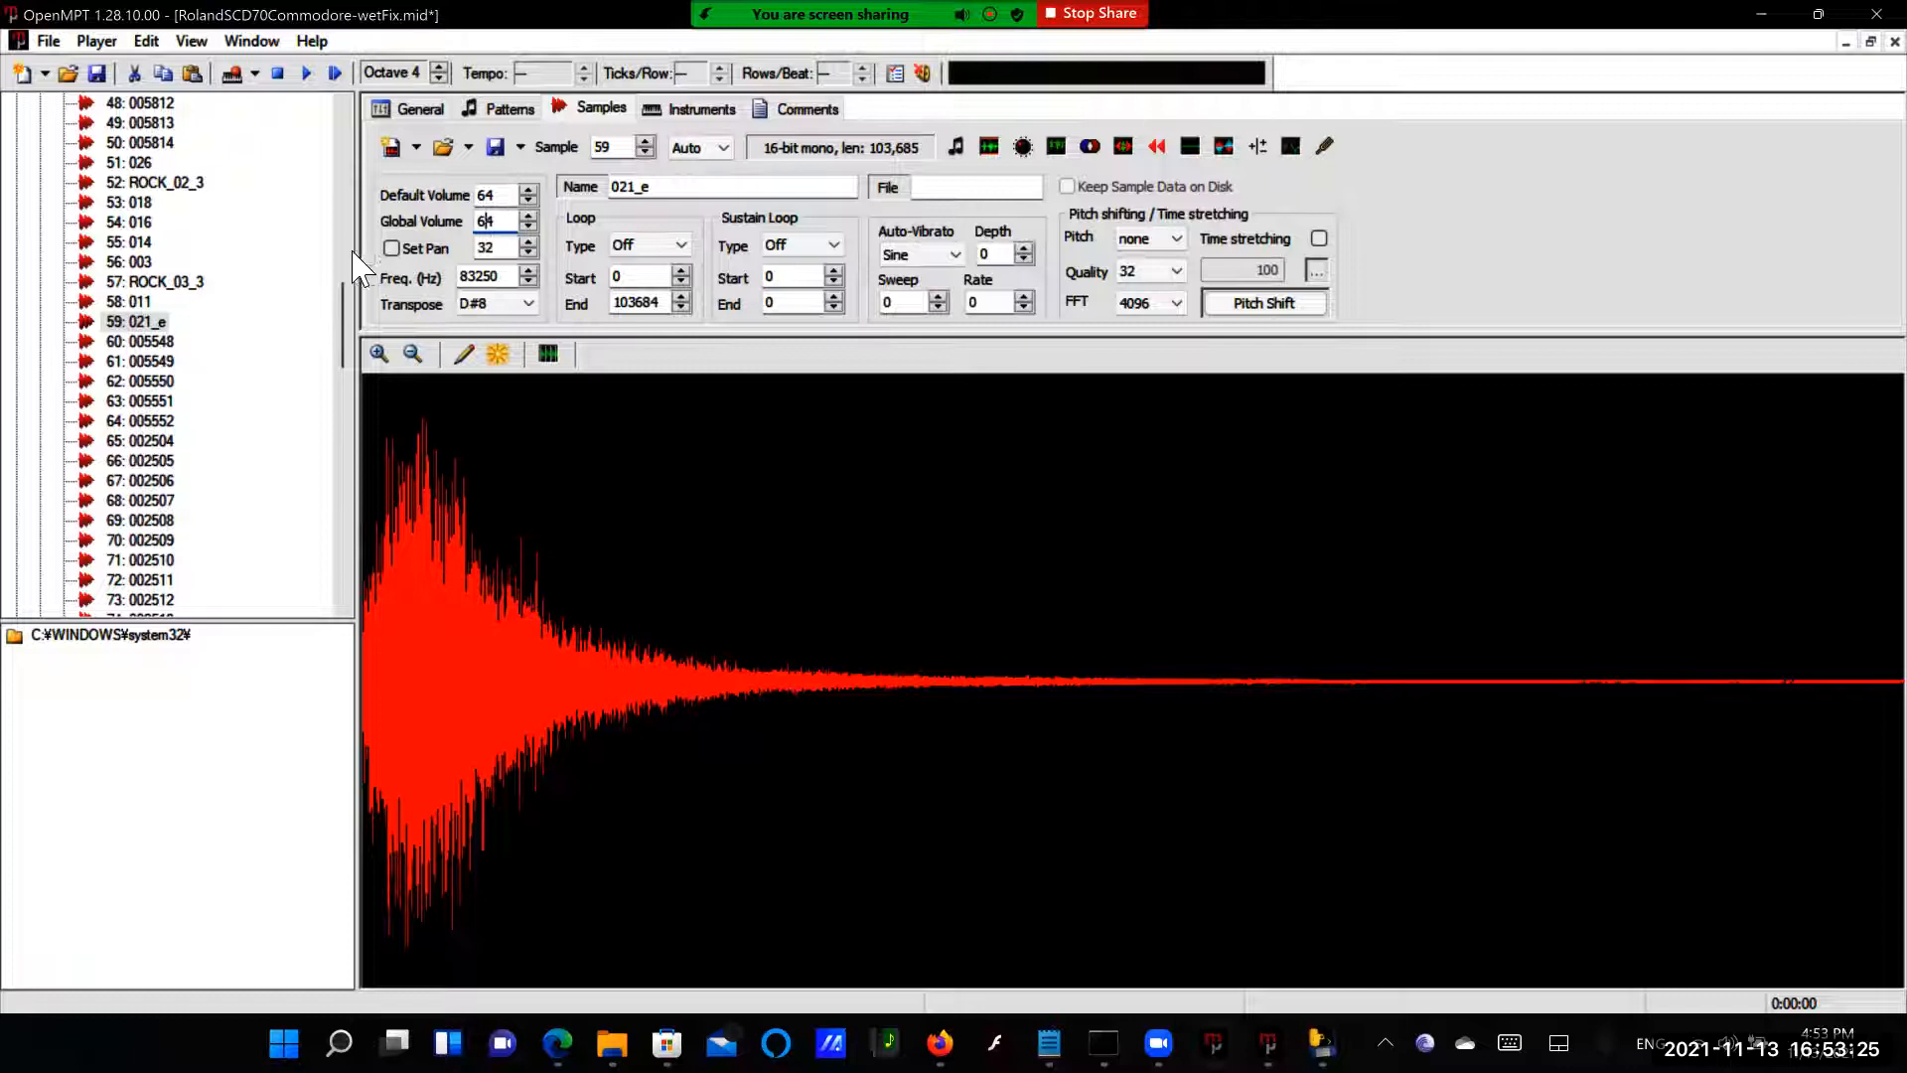
Check global volume 64 on samples 006, 017, 029_e, 015 and finally 019
scroll("down", 3)
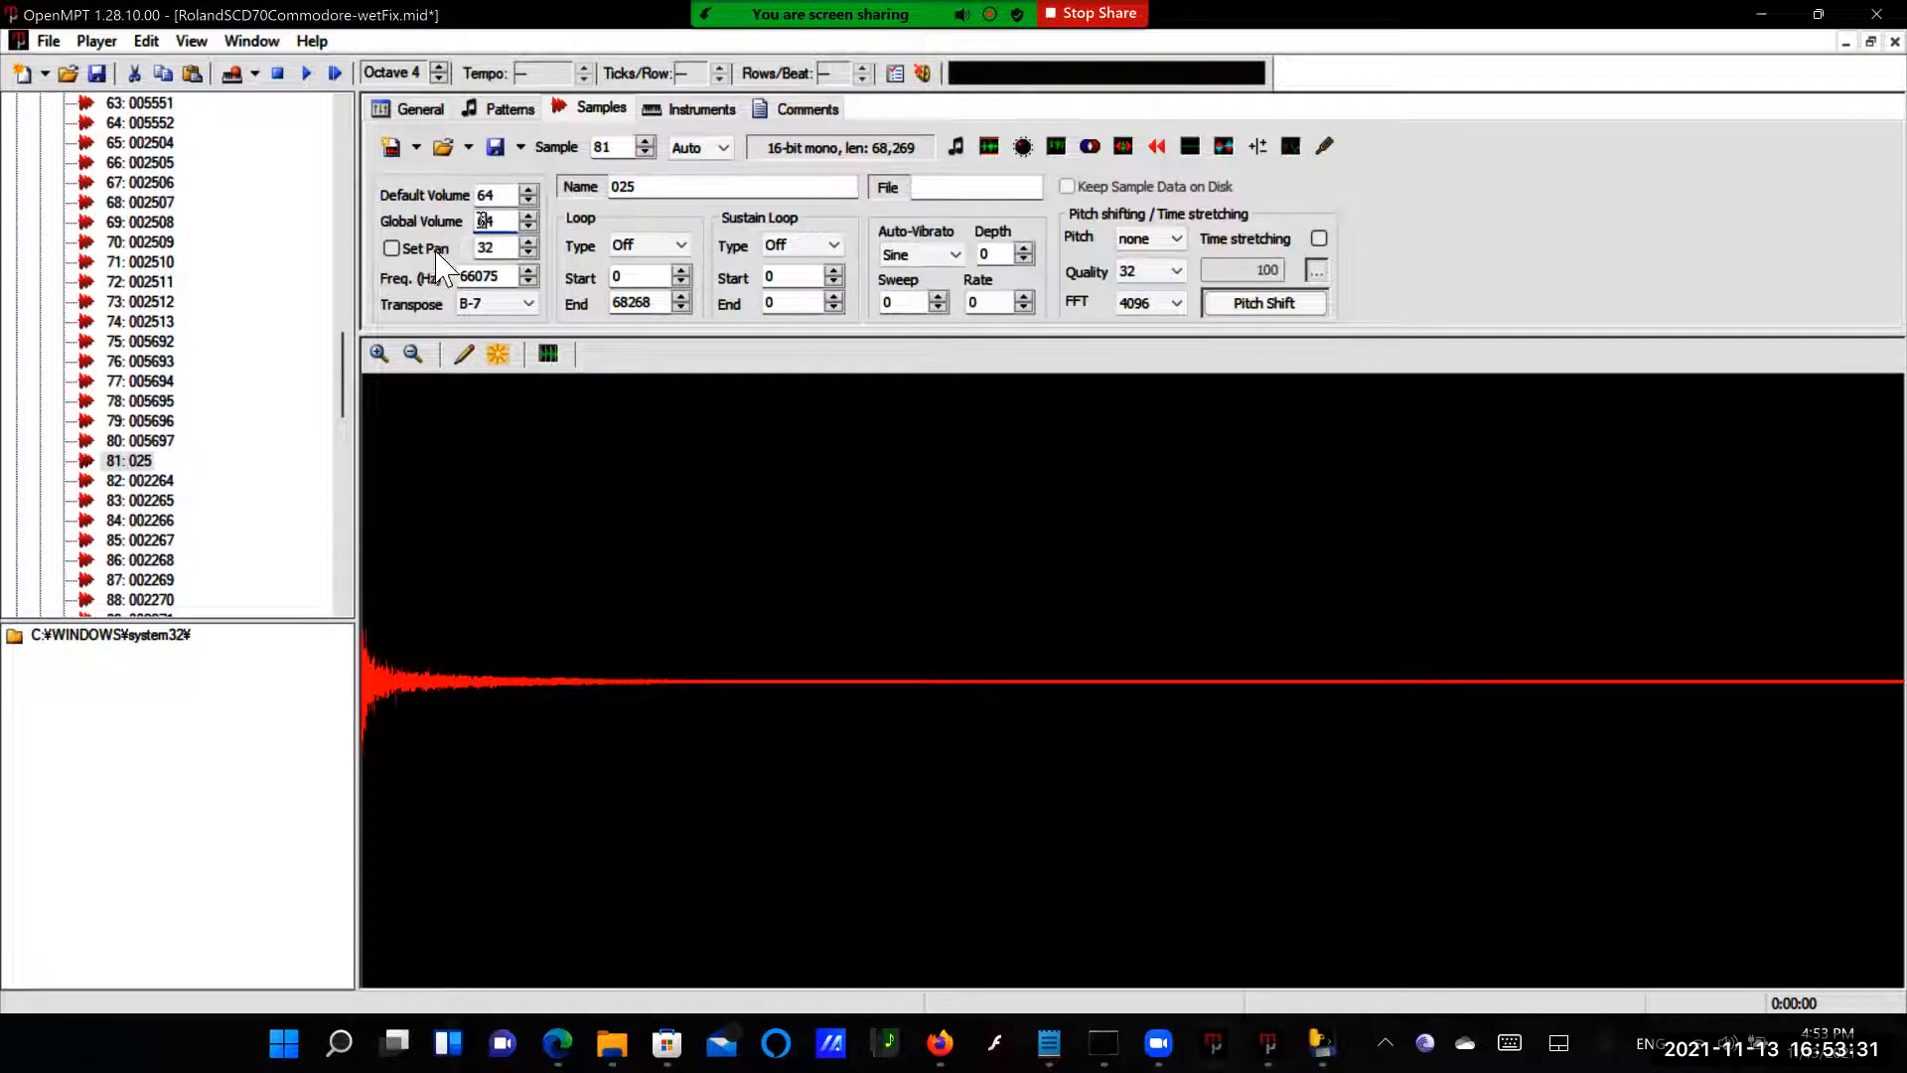
scroll("down", 3)
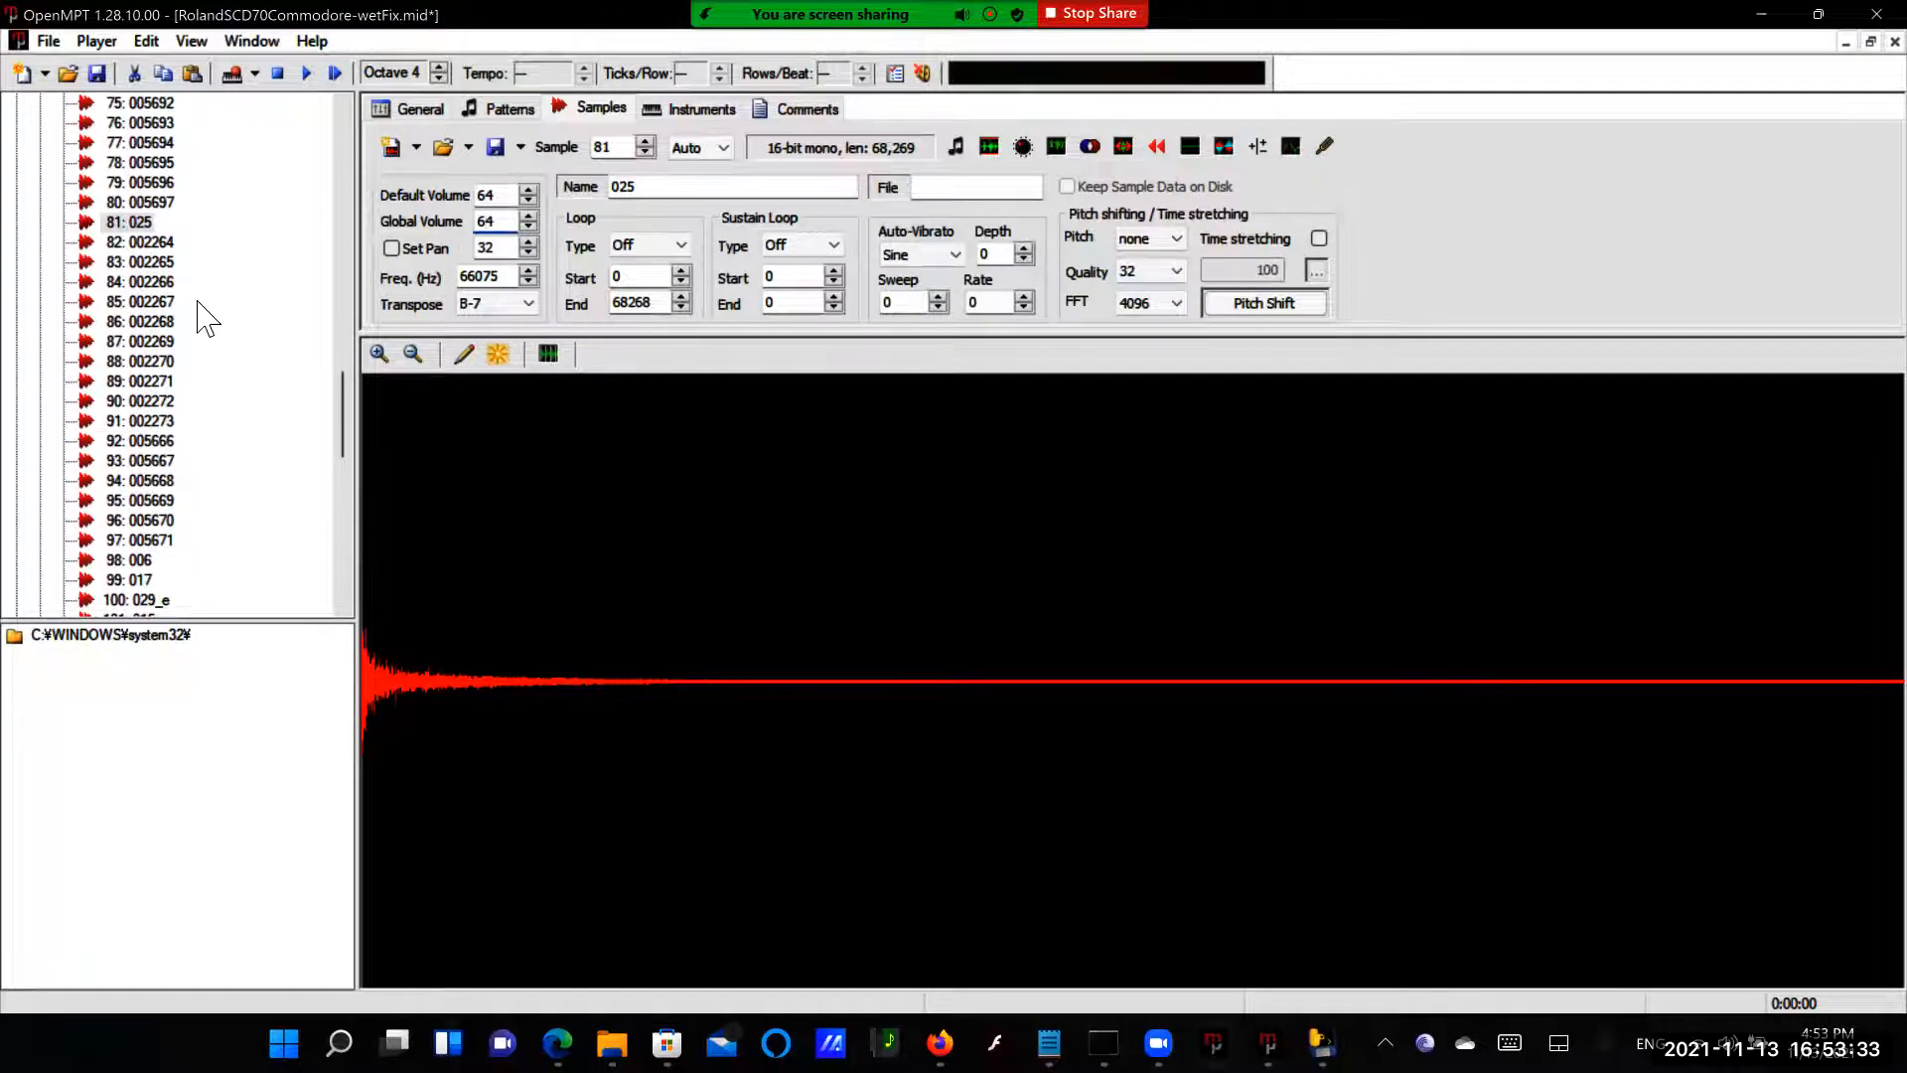
scroll("down", 3)
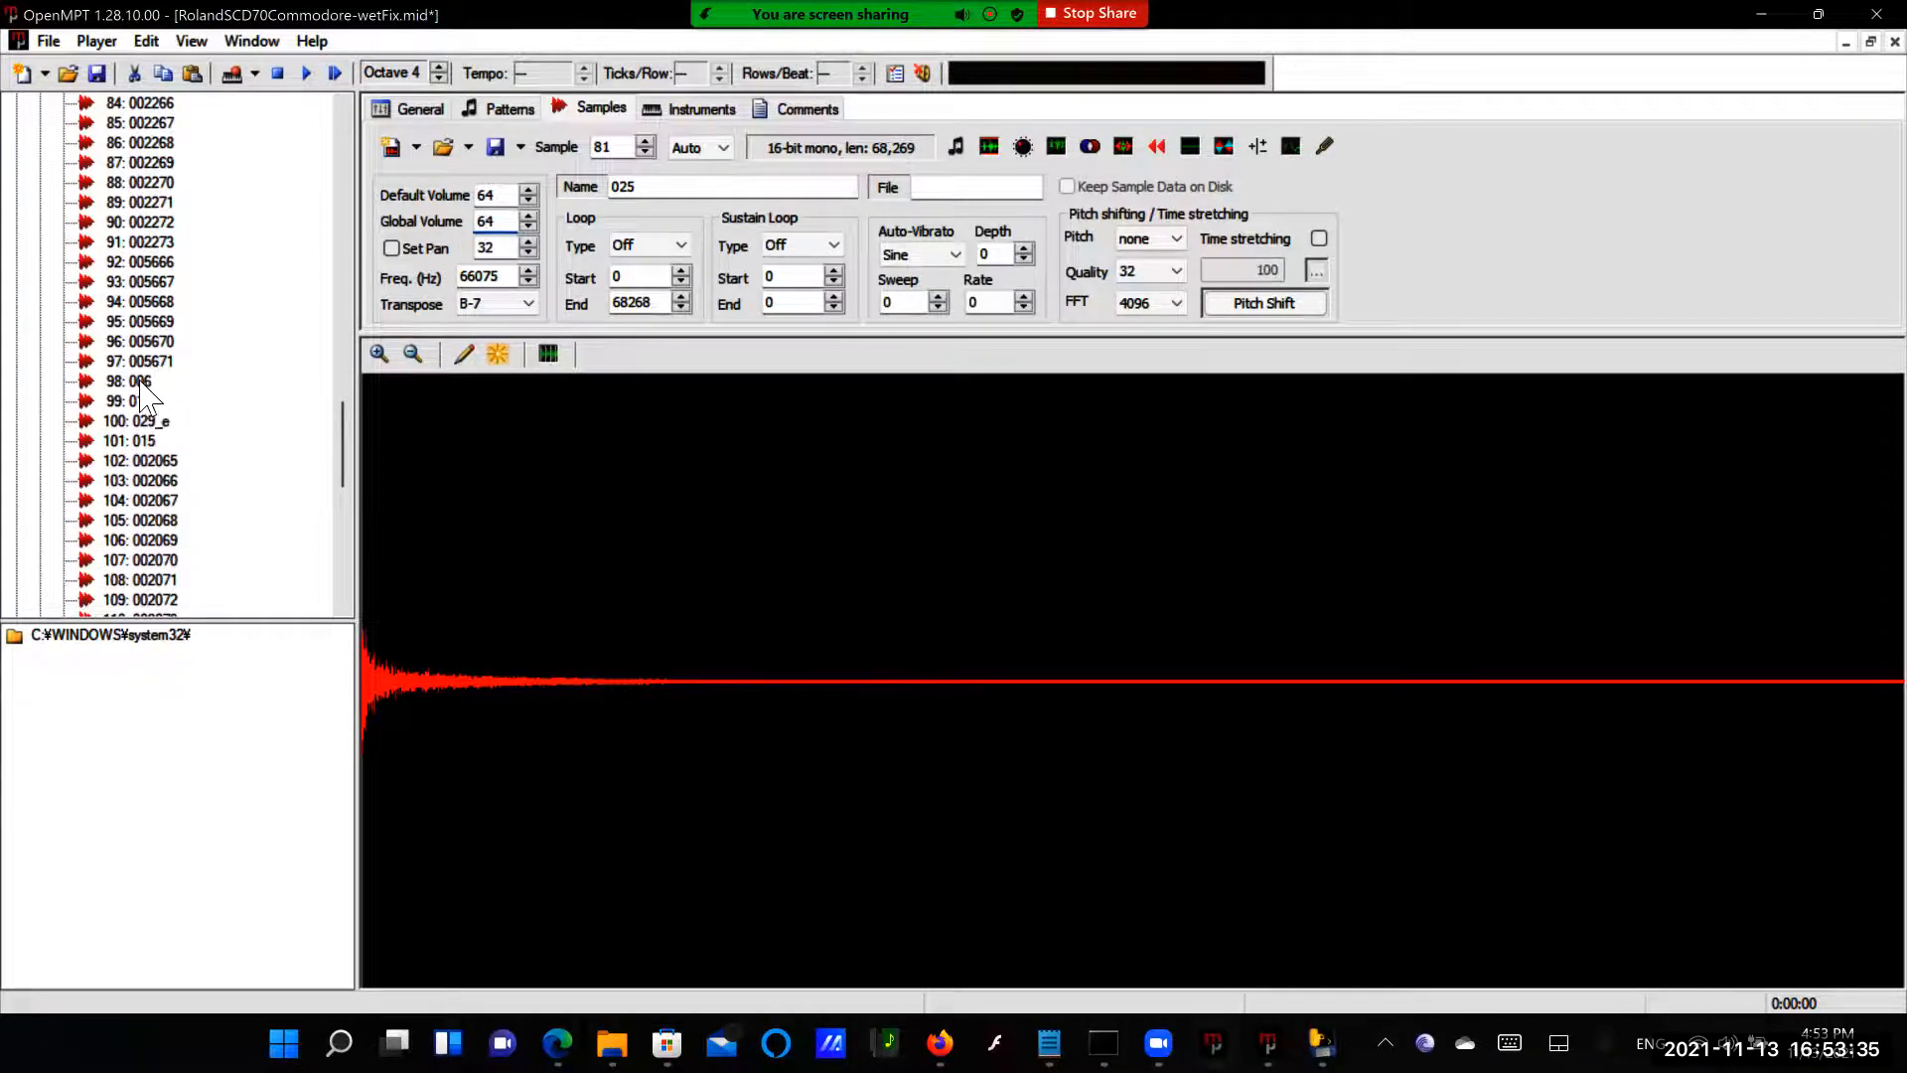
left_click(127, 381)
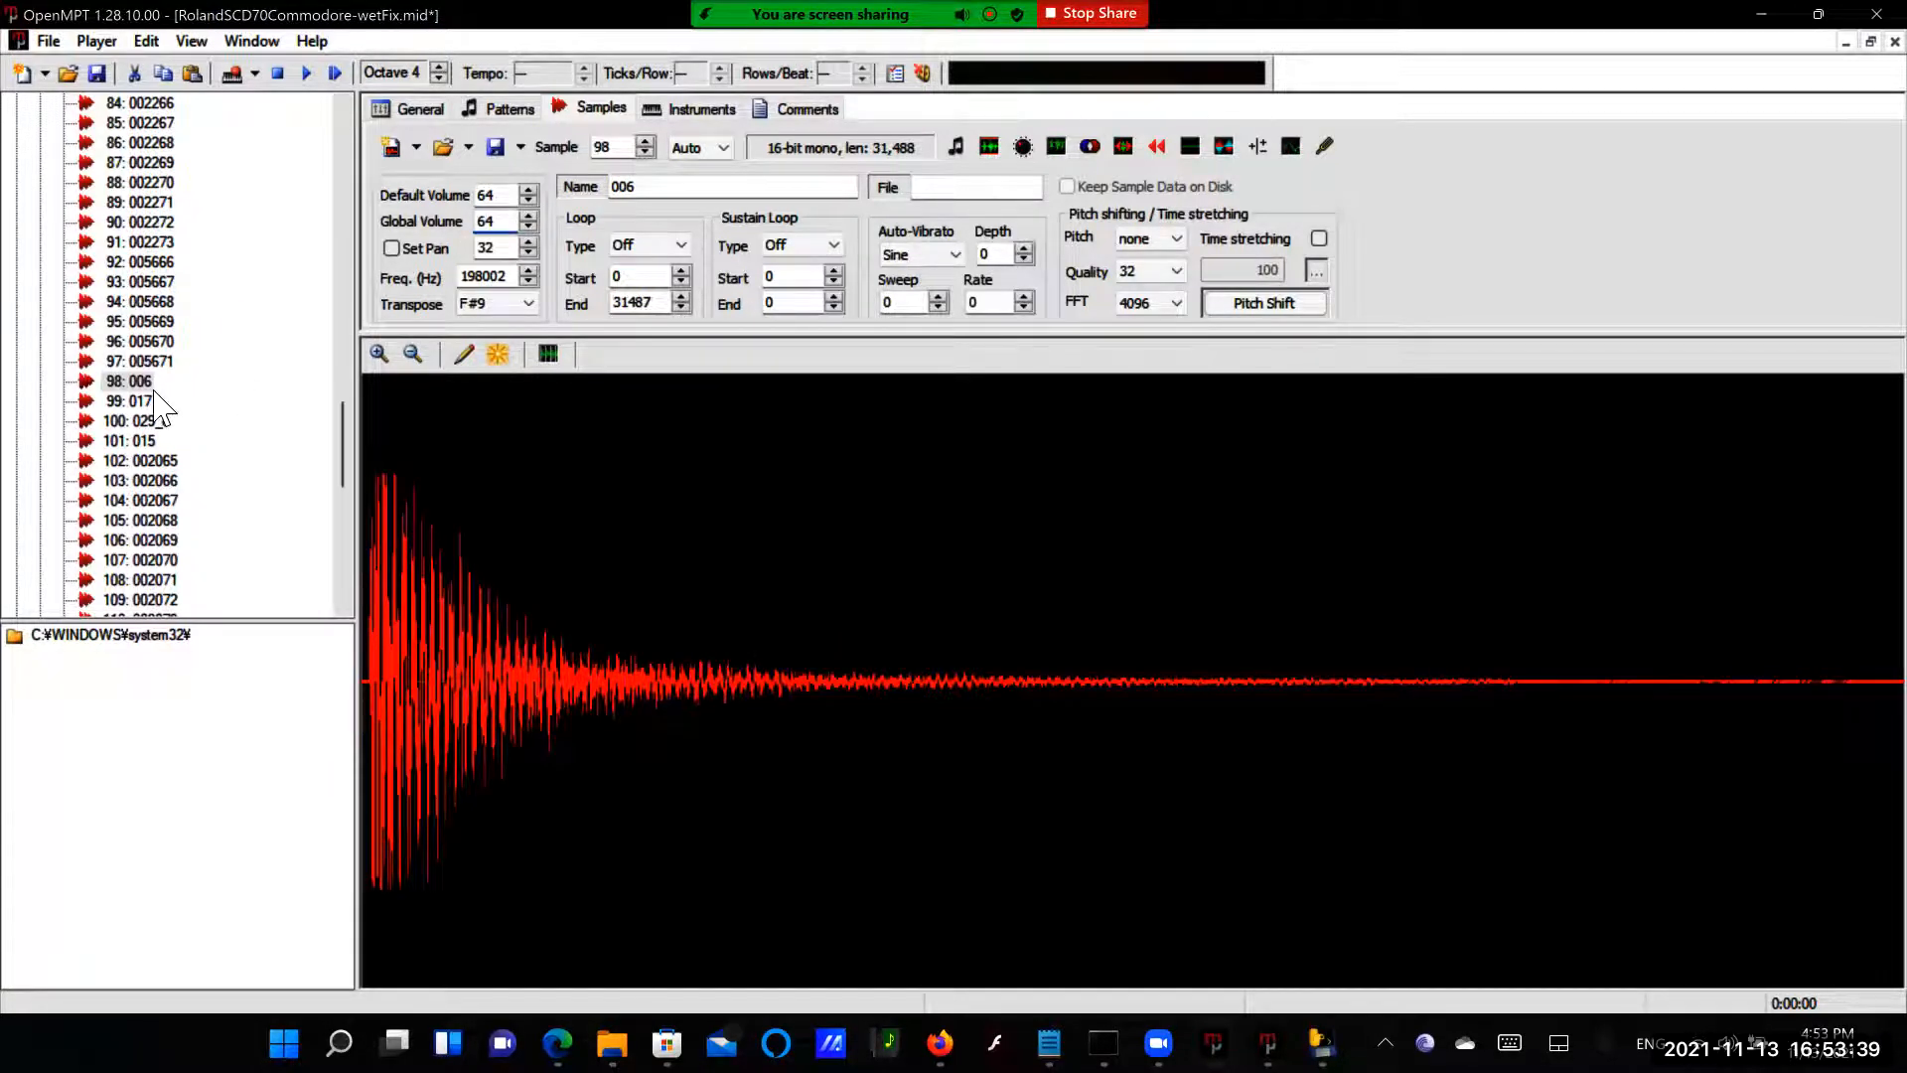
left_click(133, 400)
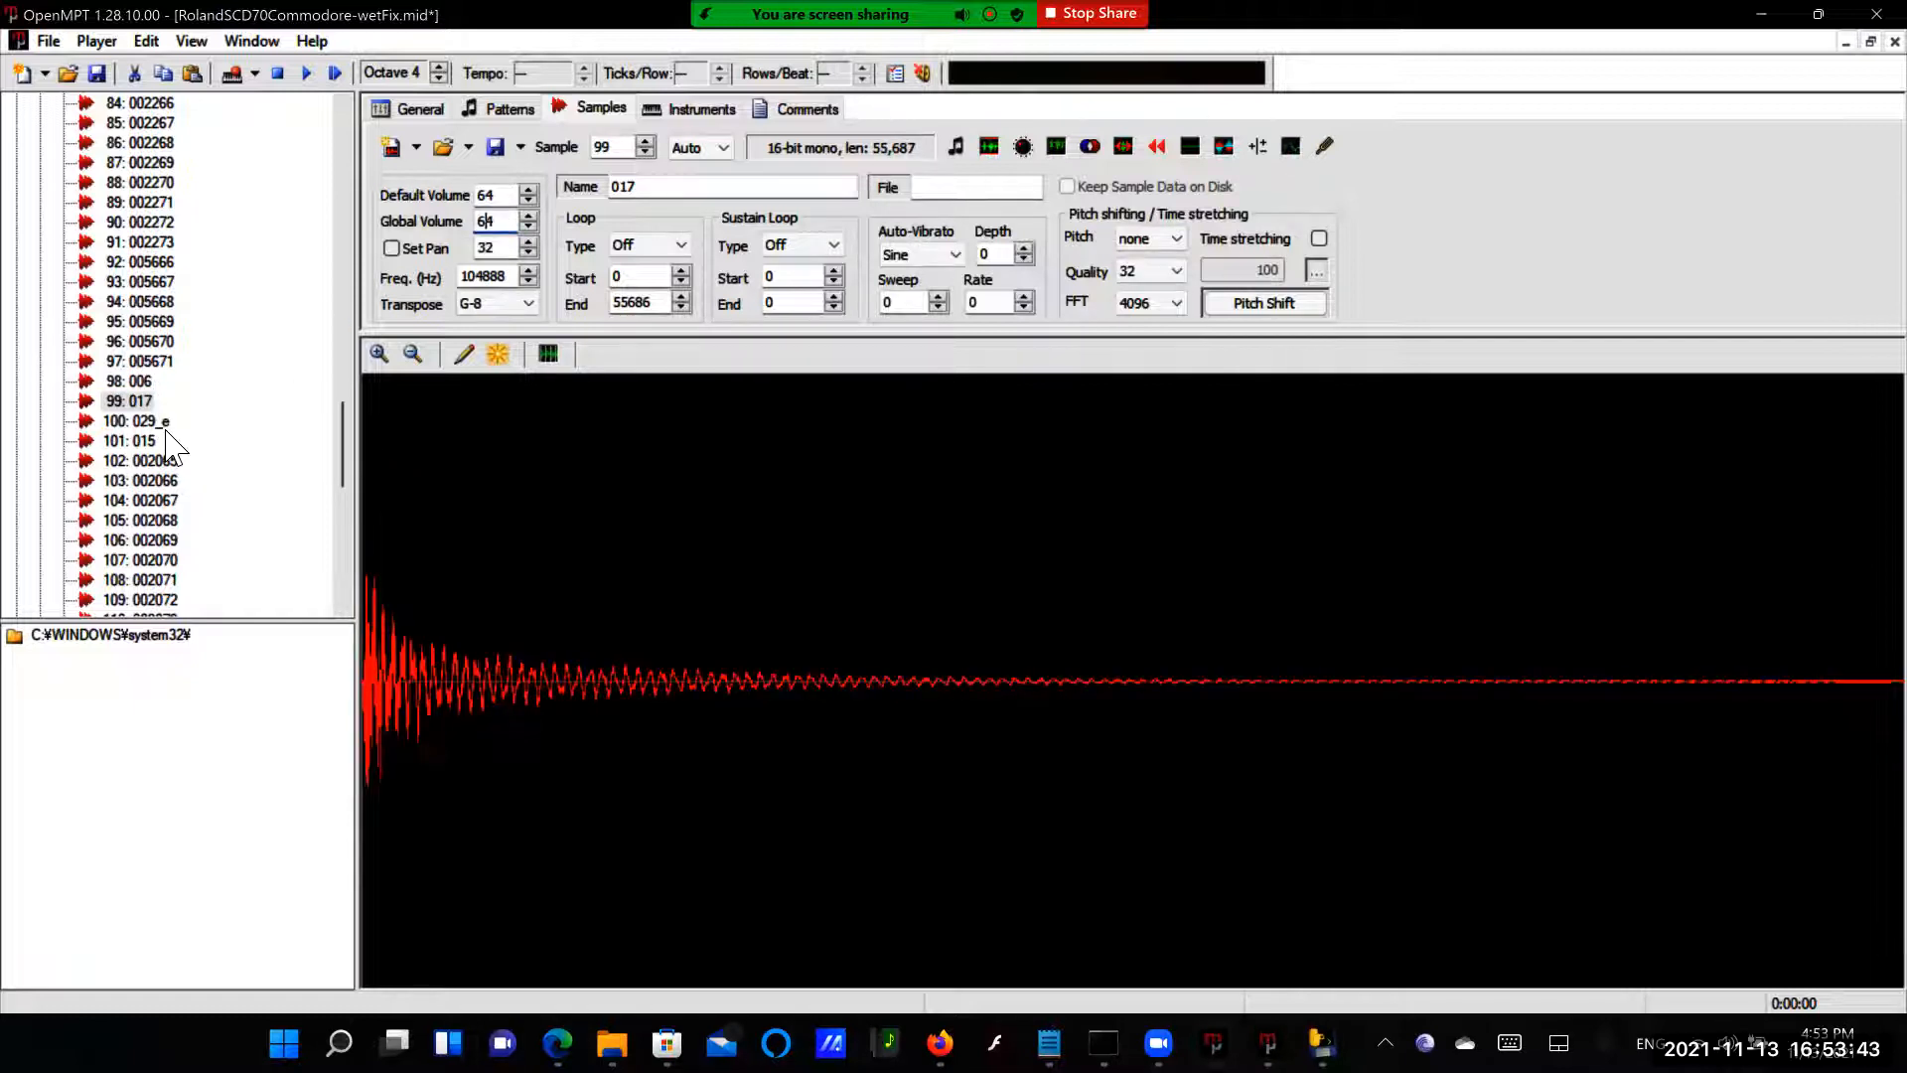
left_click(137, 421)
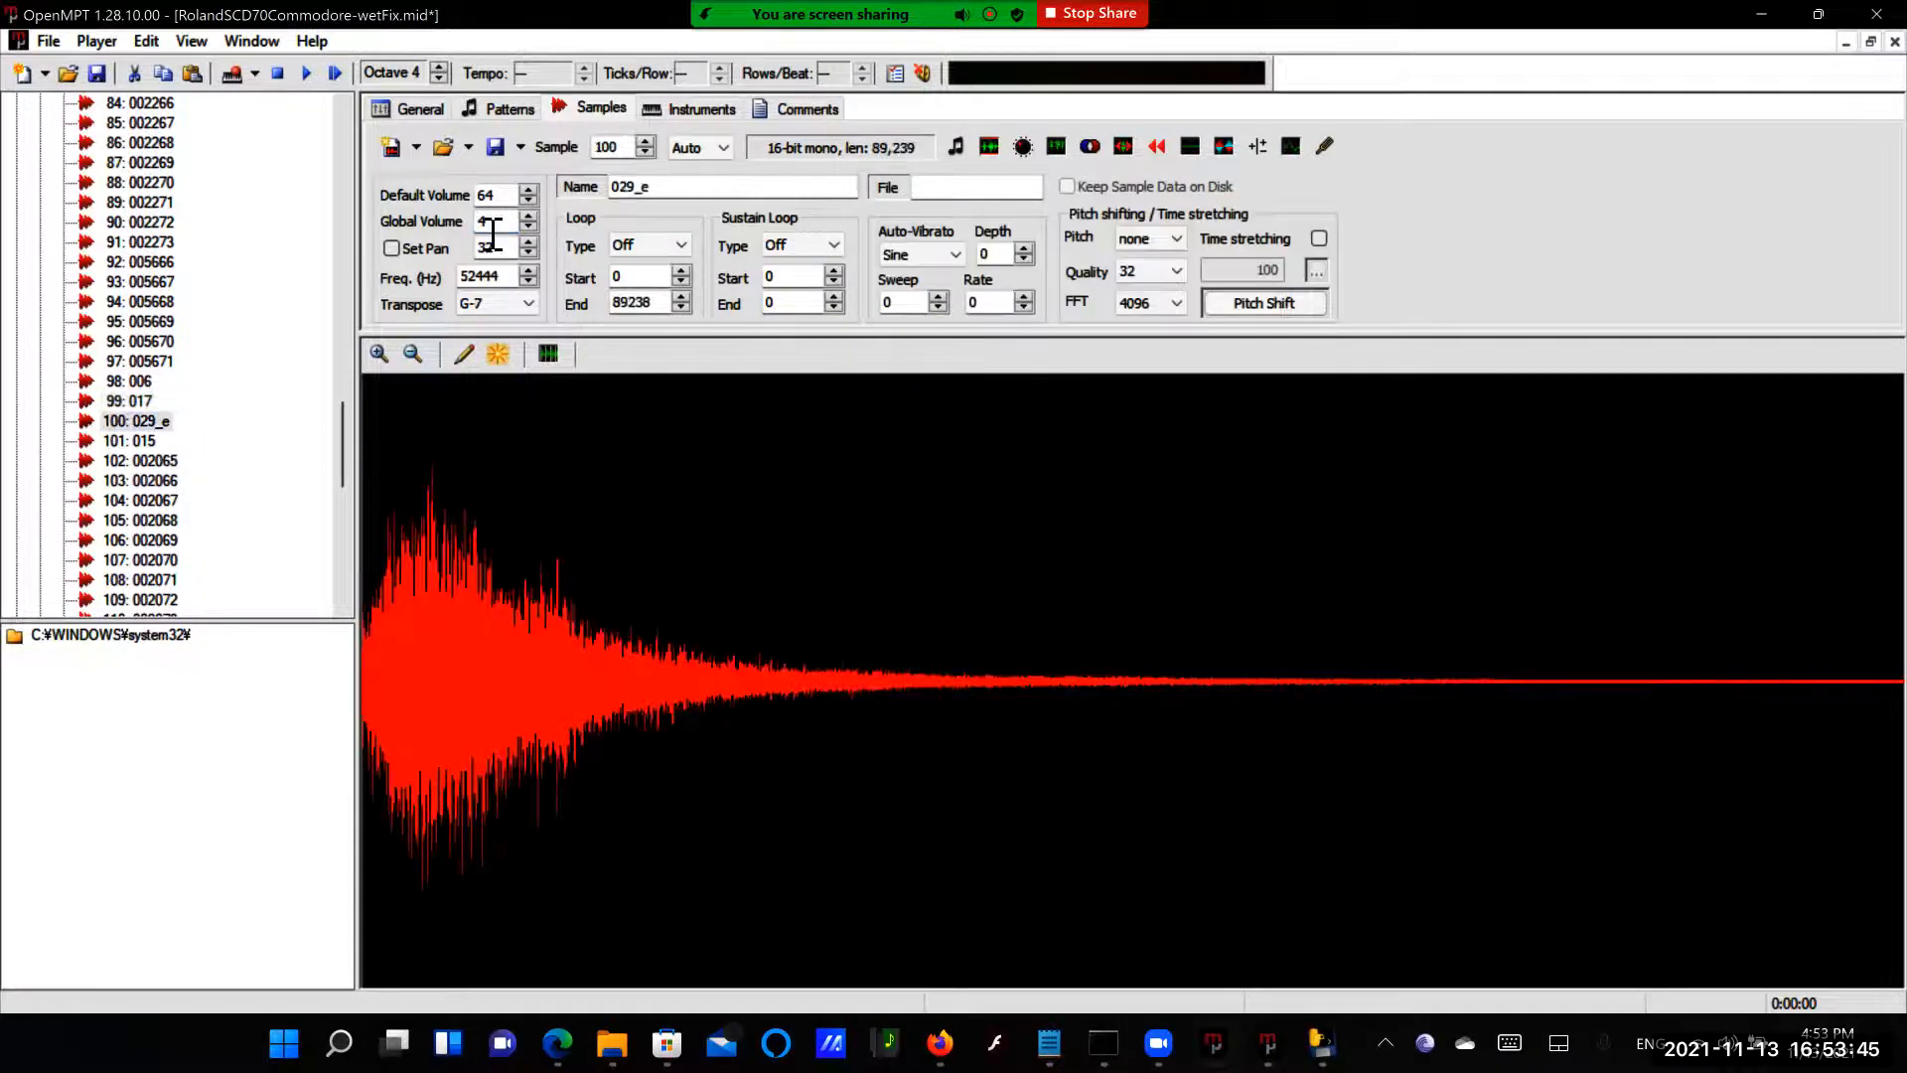
left_click(131, 441)
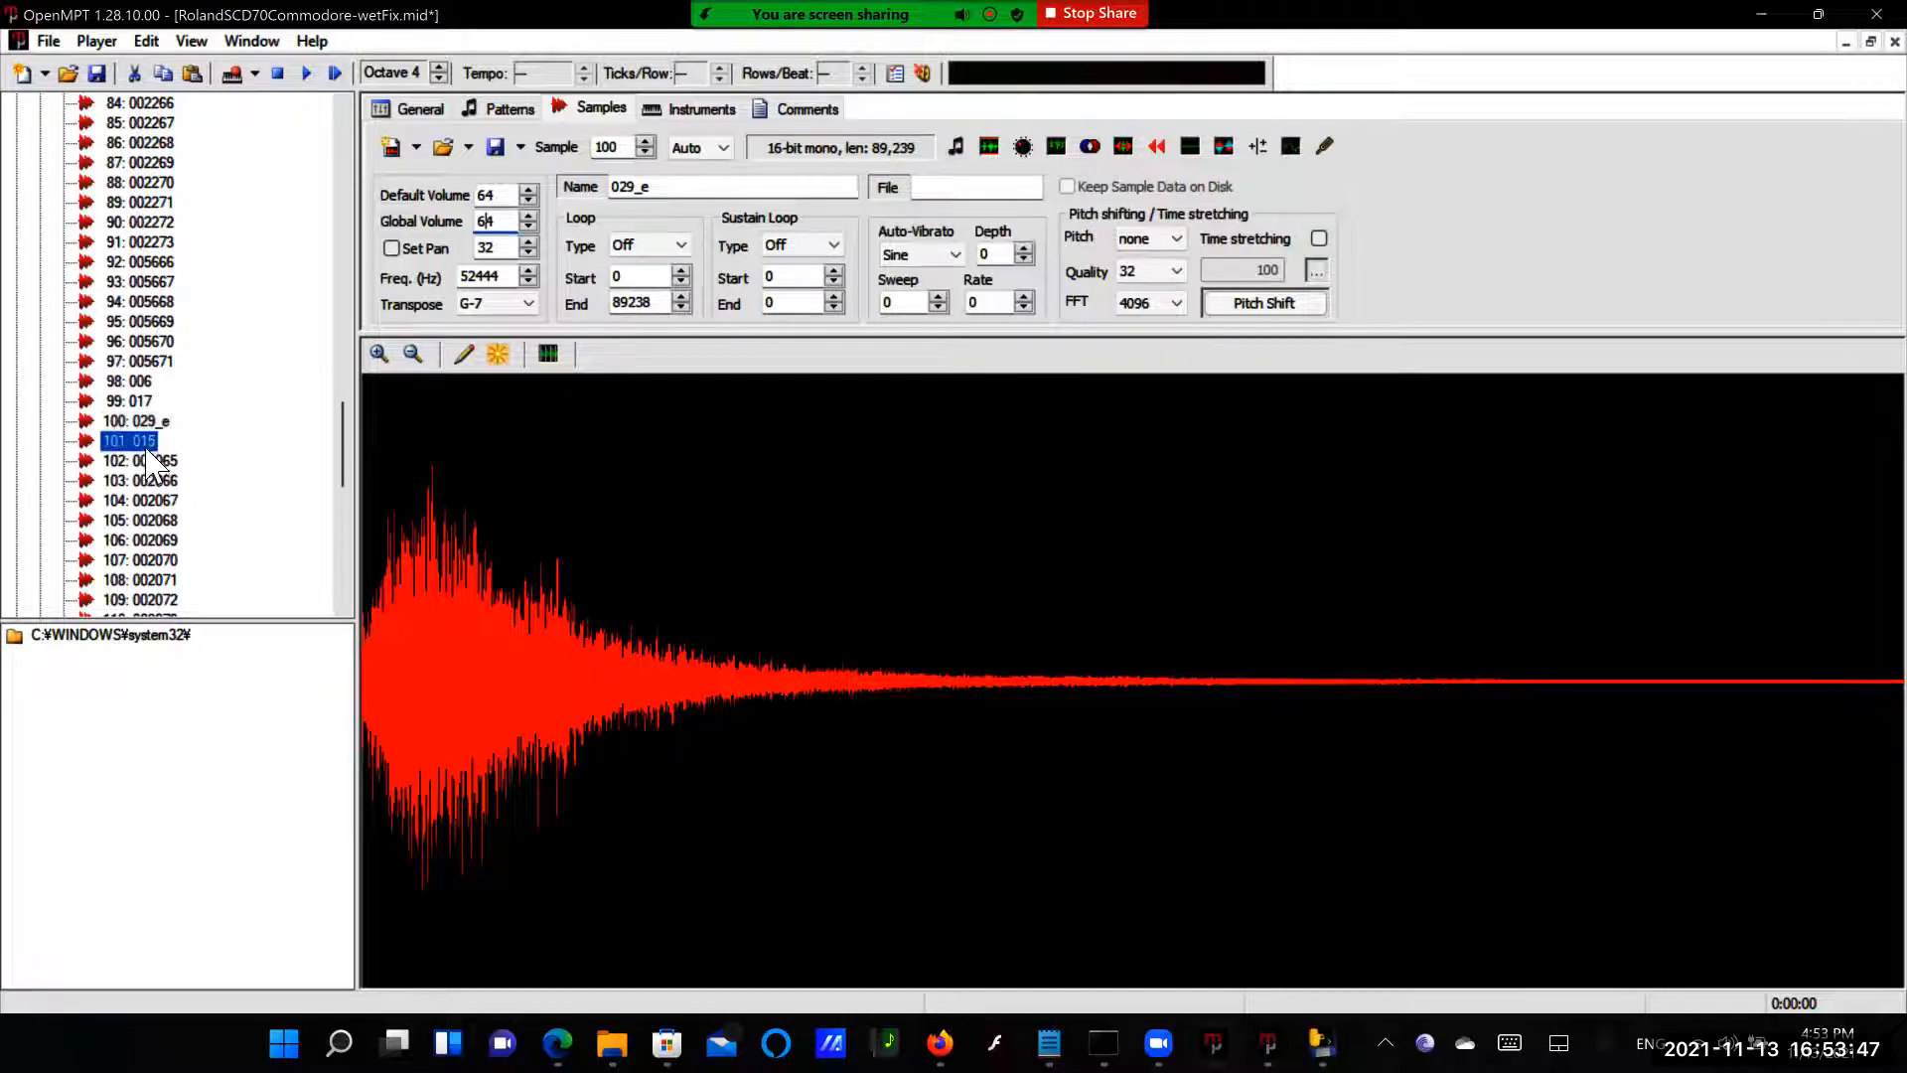
left_click(131, 441)
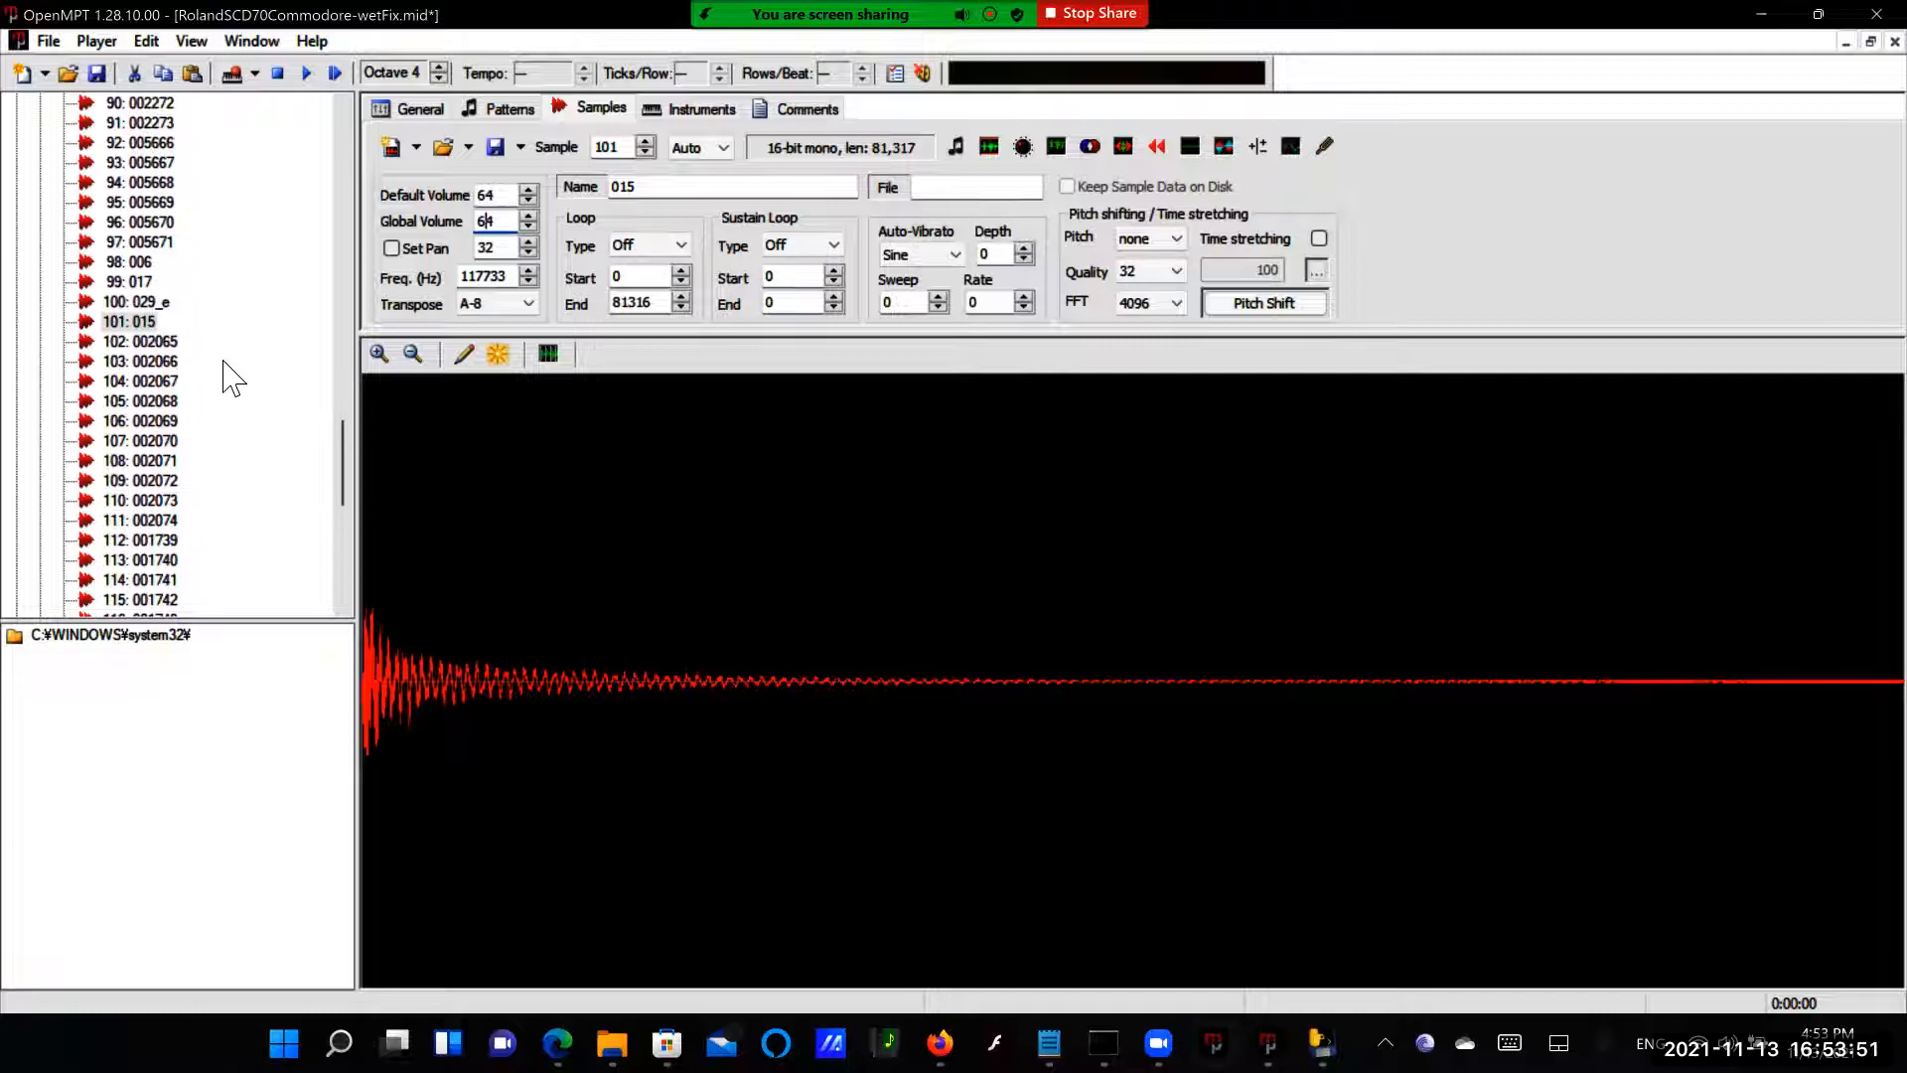
scroll("down", 3)
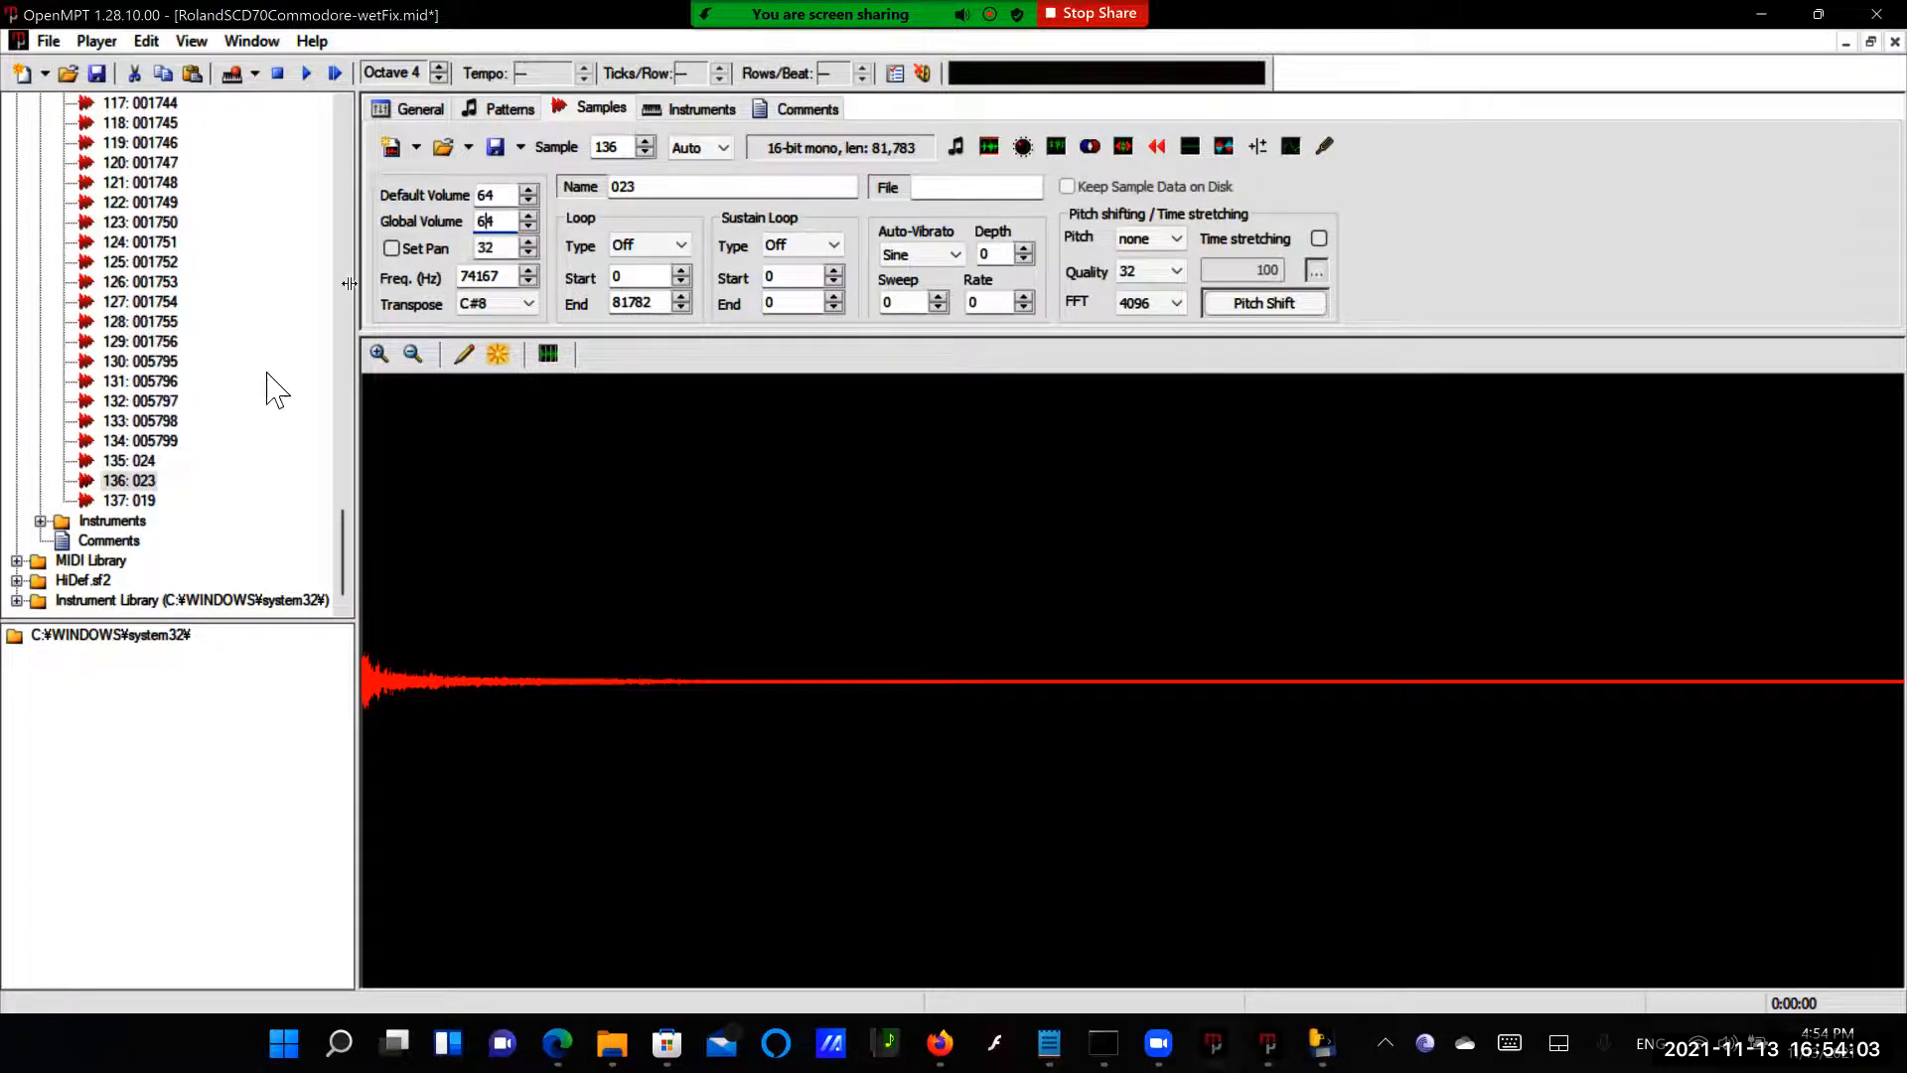
left_click(130, 501)
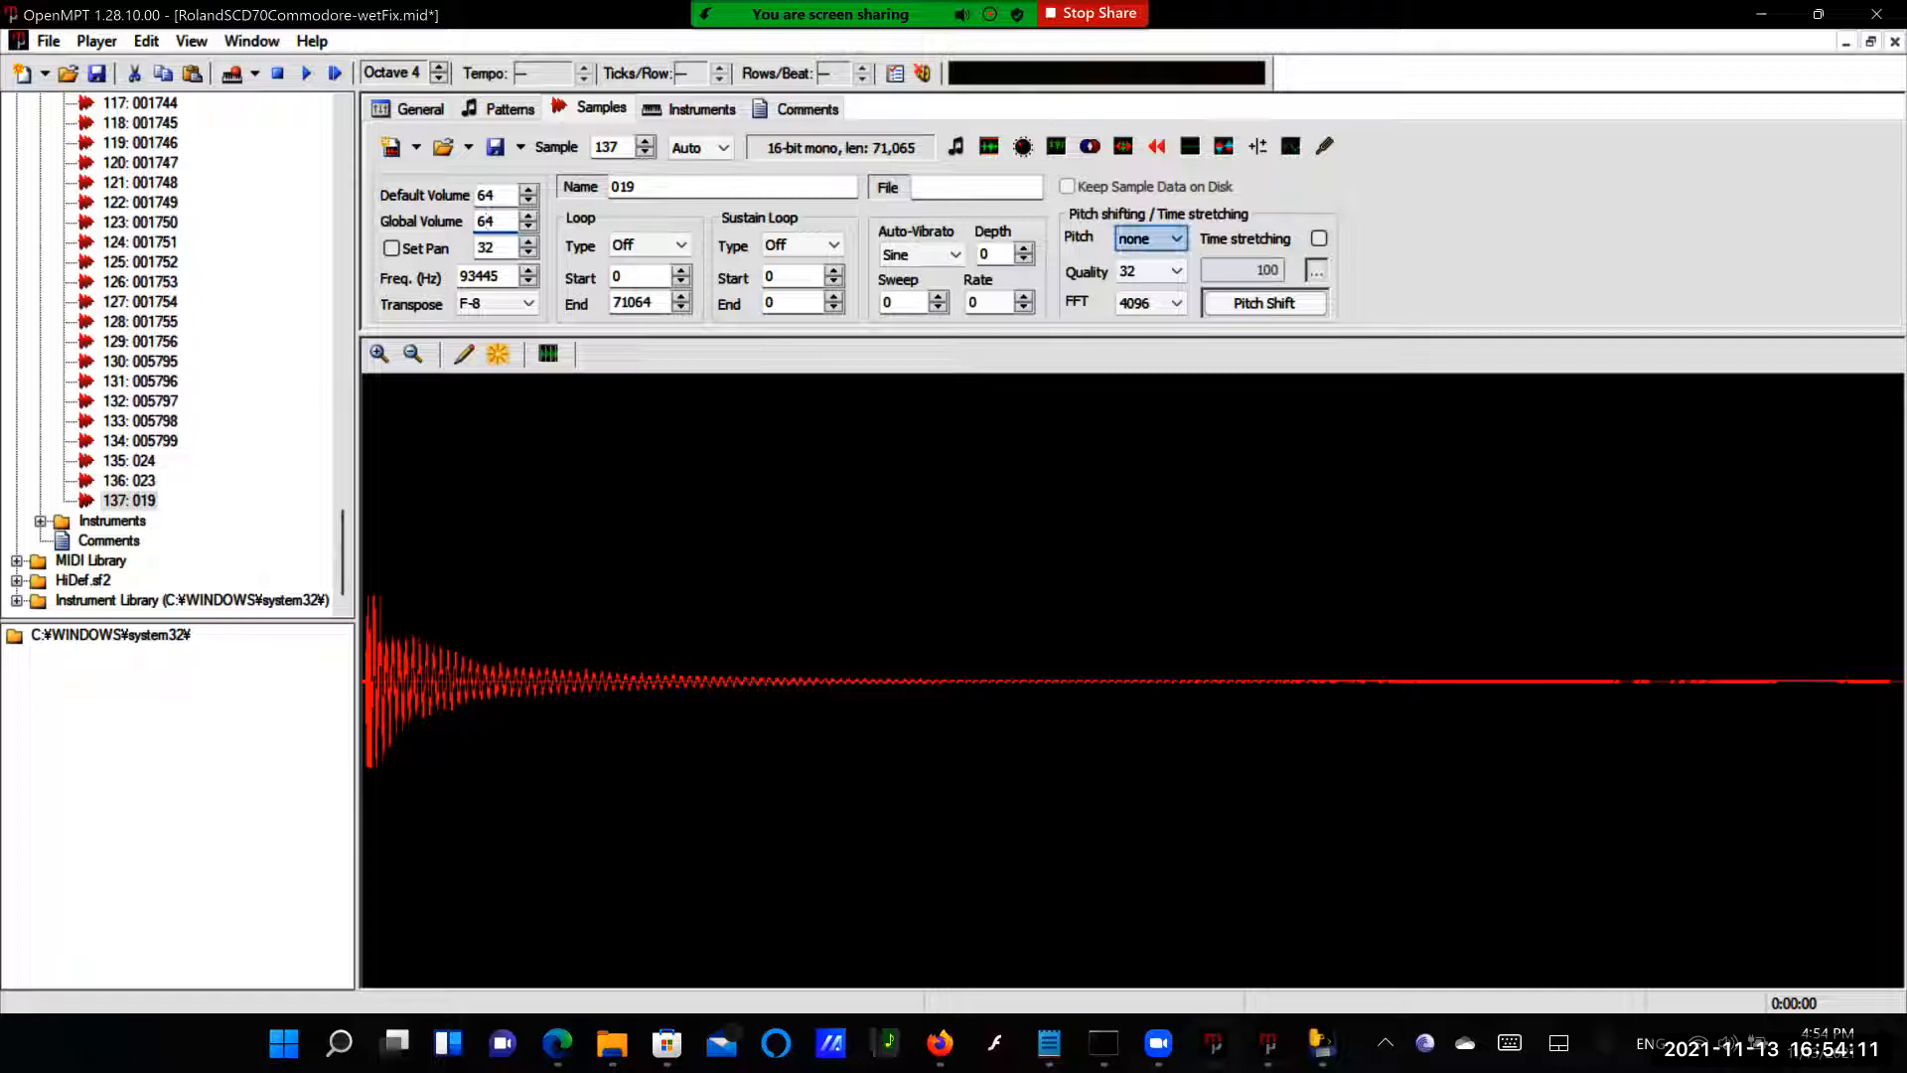
Set sample 019's pitch-shift quality to 128 and FFT size to 8192
left_click(1176, 272)
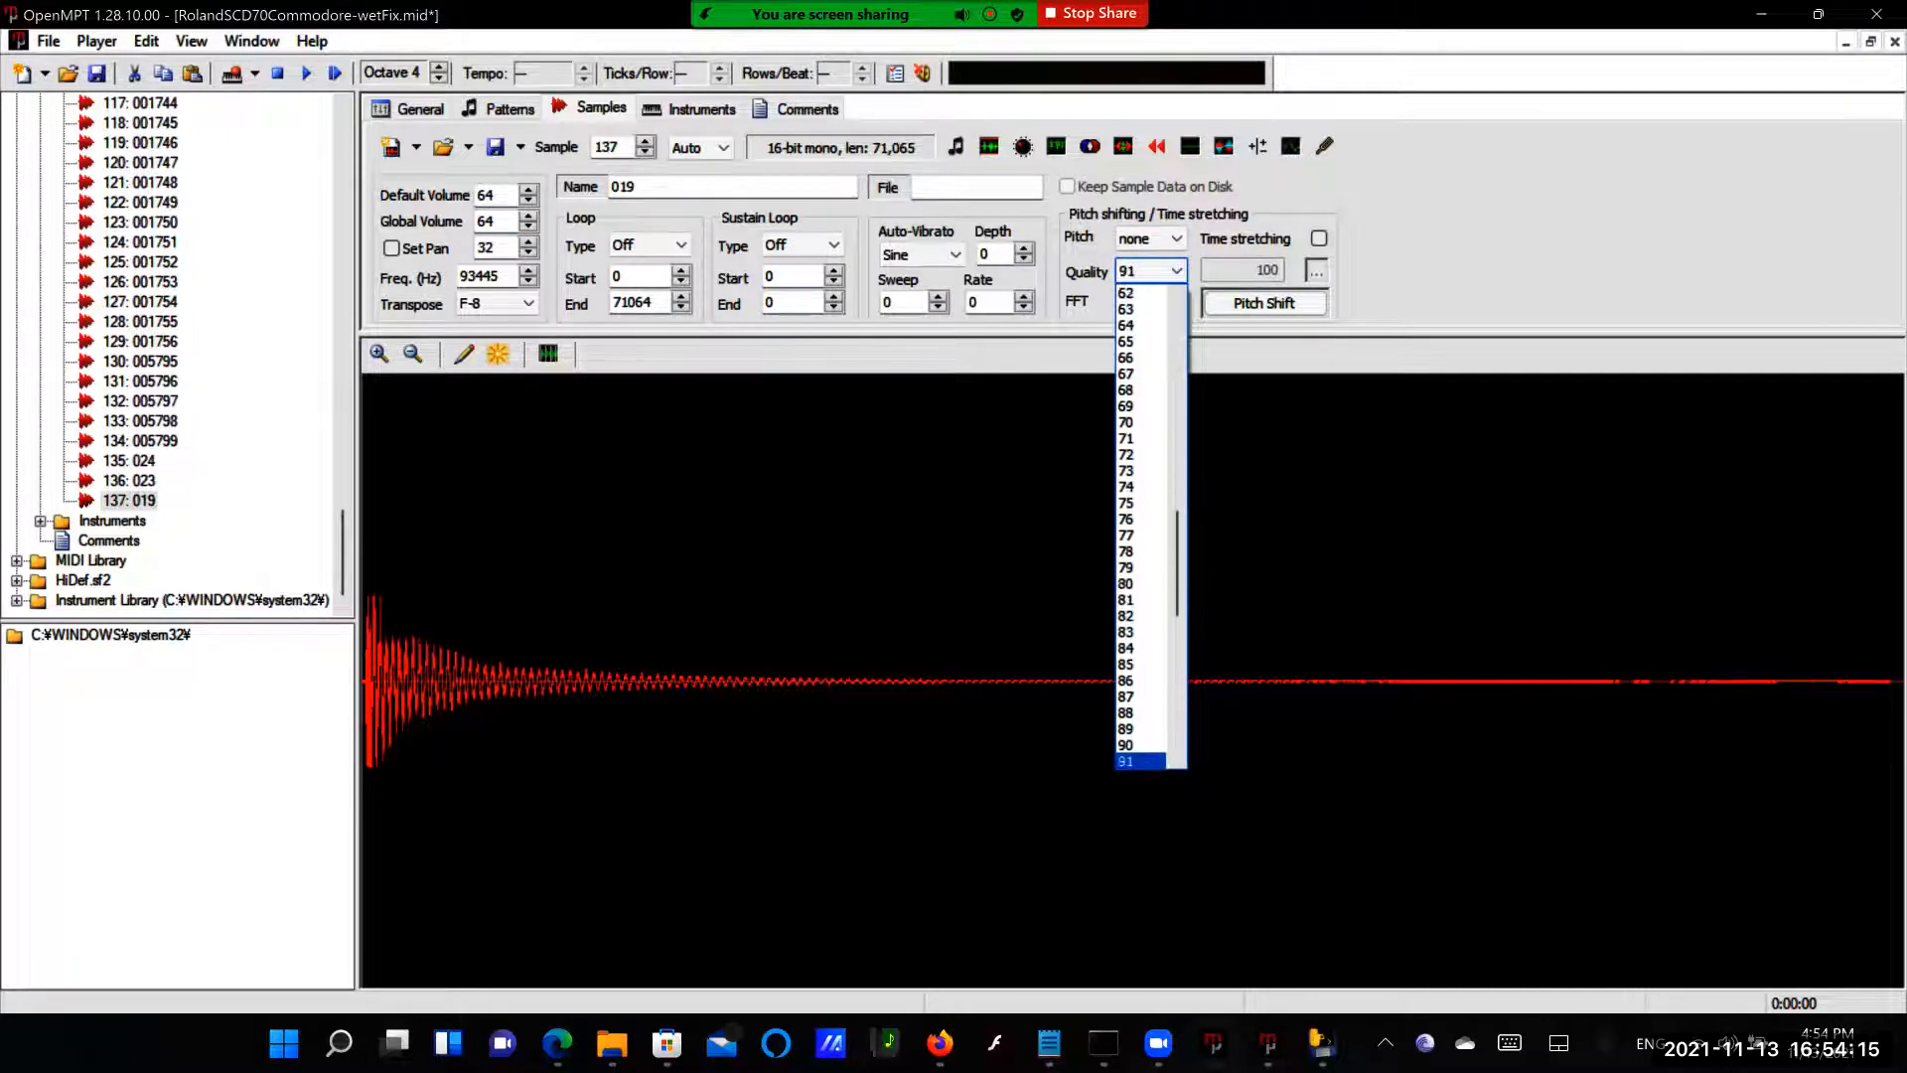
scroll("down", 3)
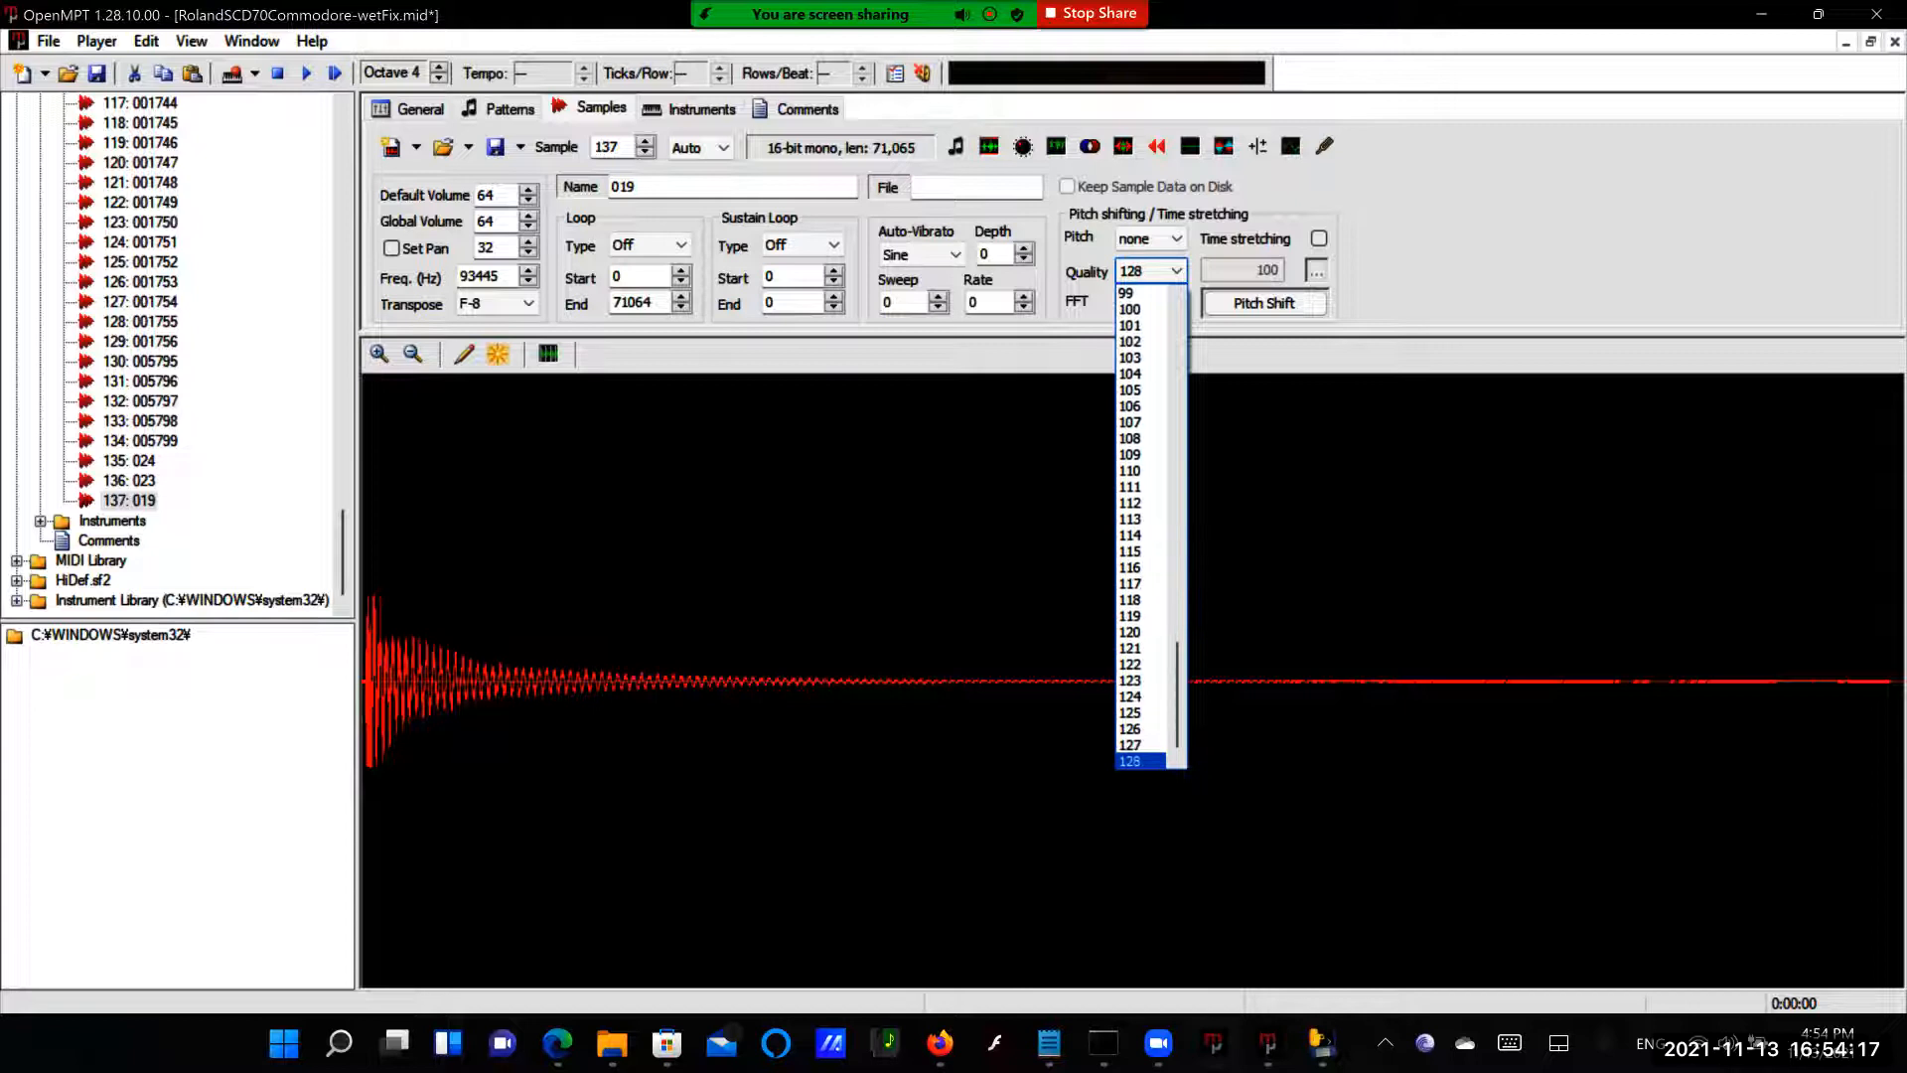
left_click(1174, 301)
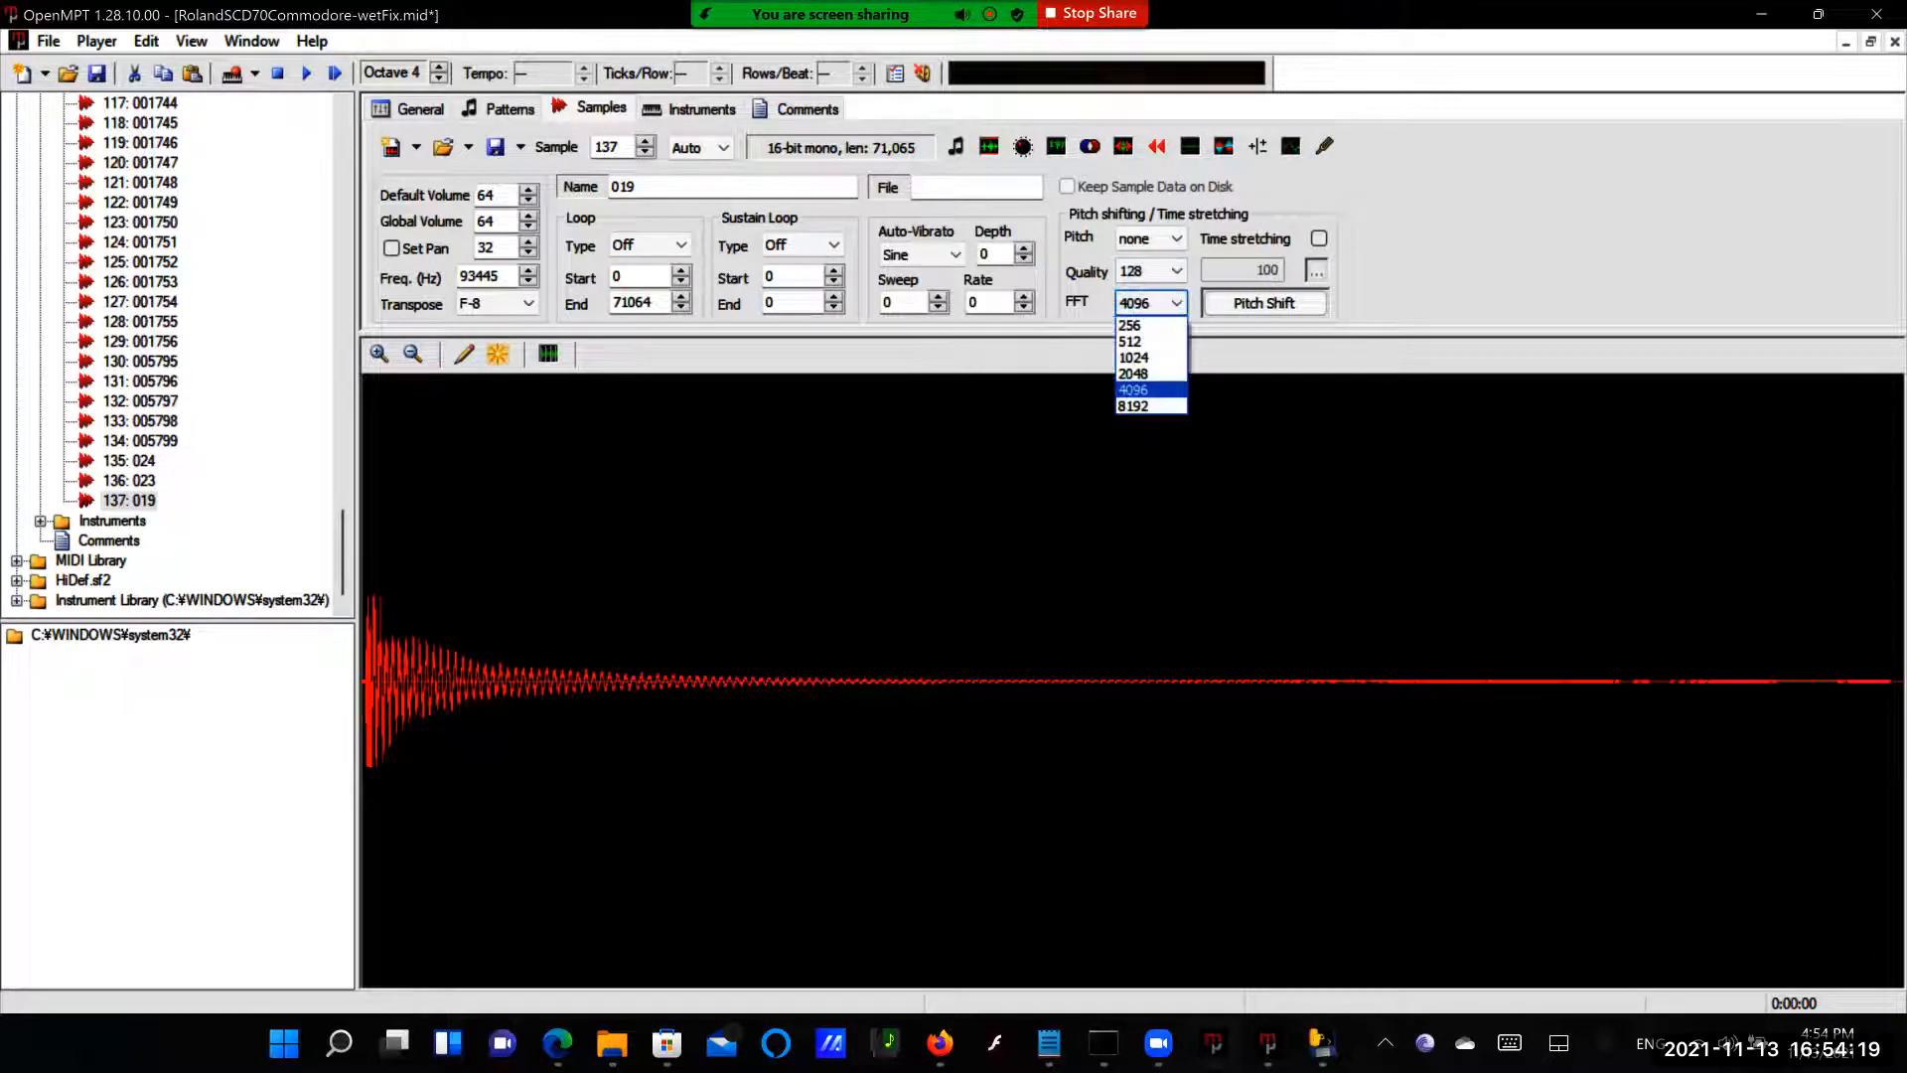
left_click(1130, 406)
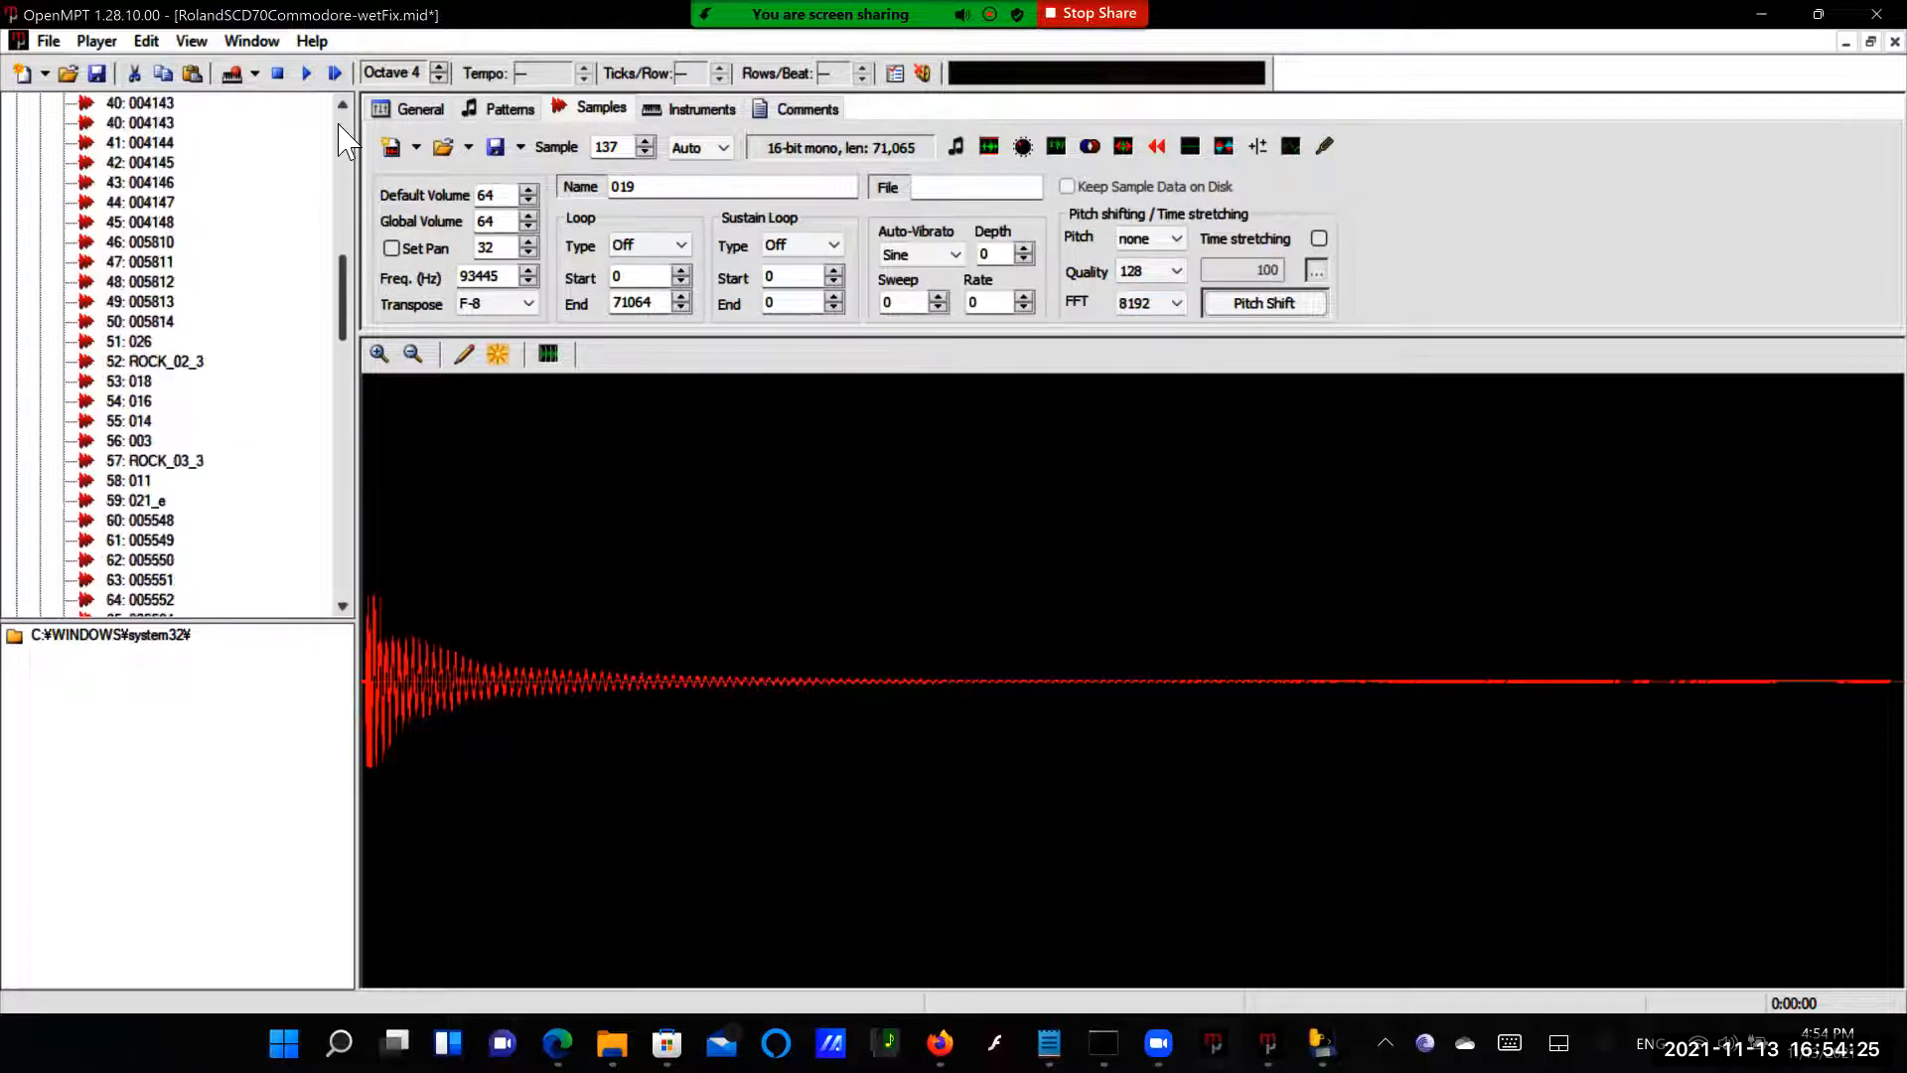
scroll("up", 3)
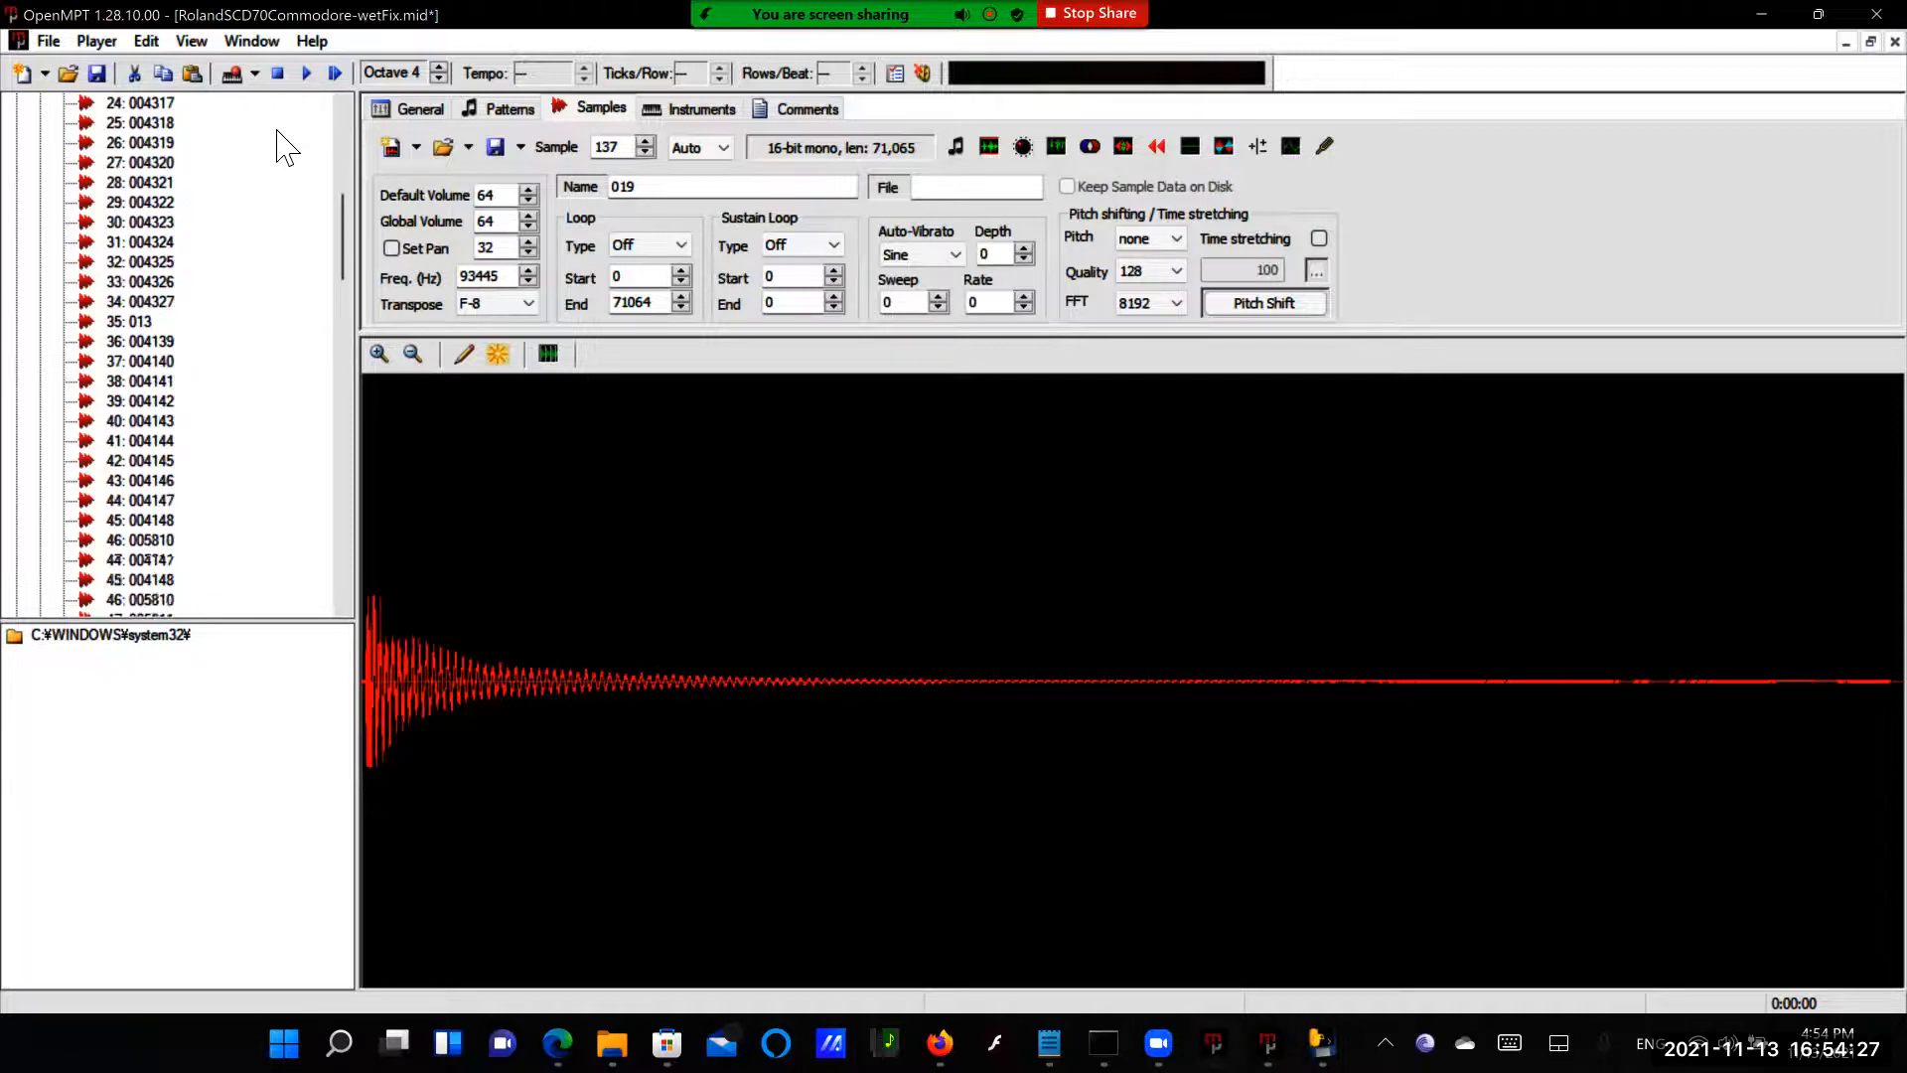
scroll("down", 3)
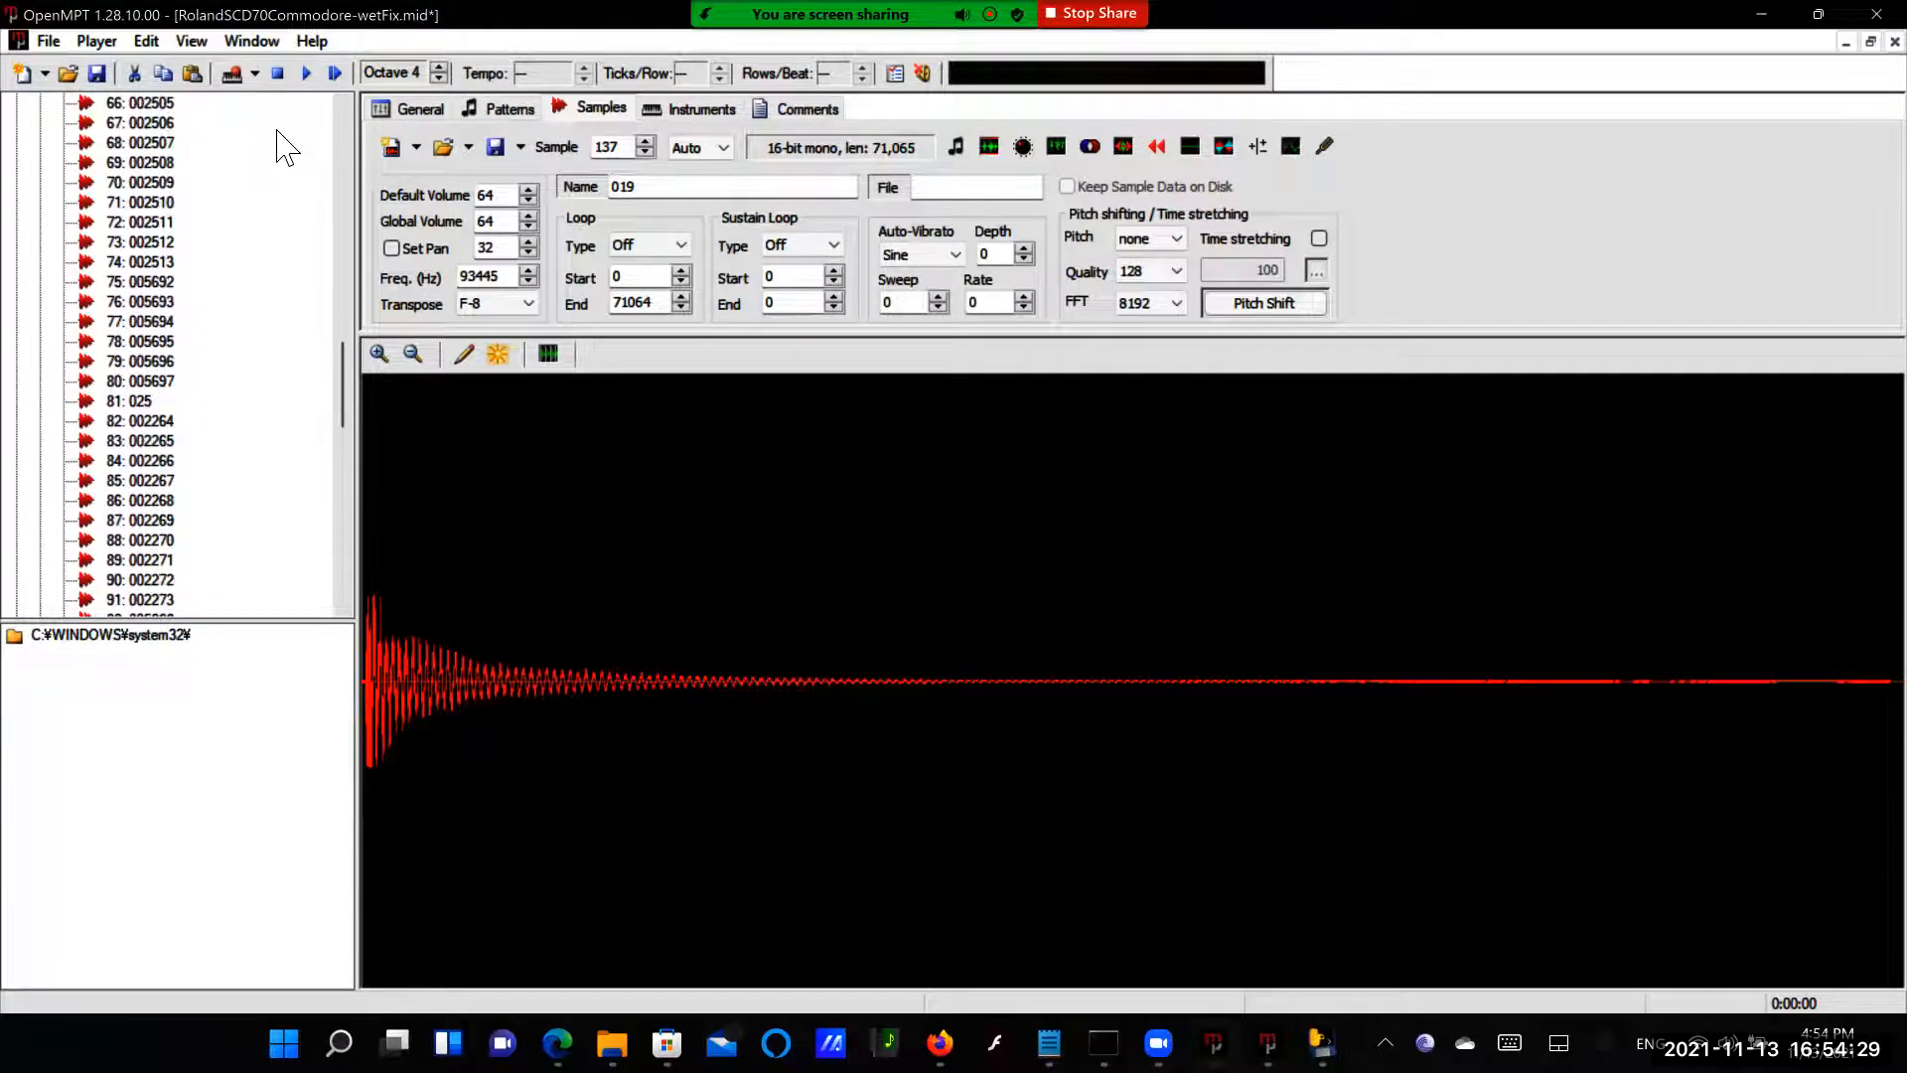
scroll("down", 3)
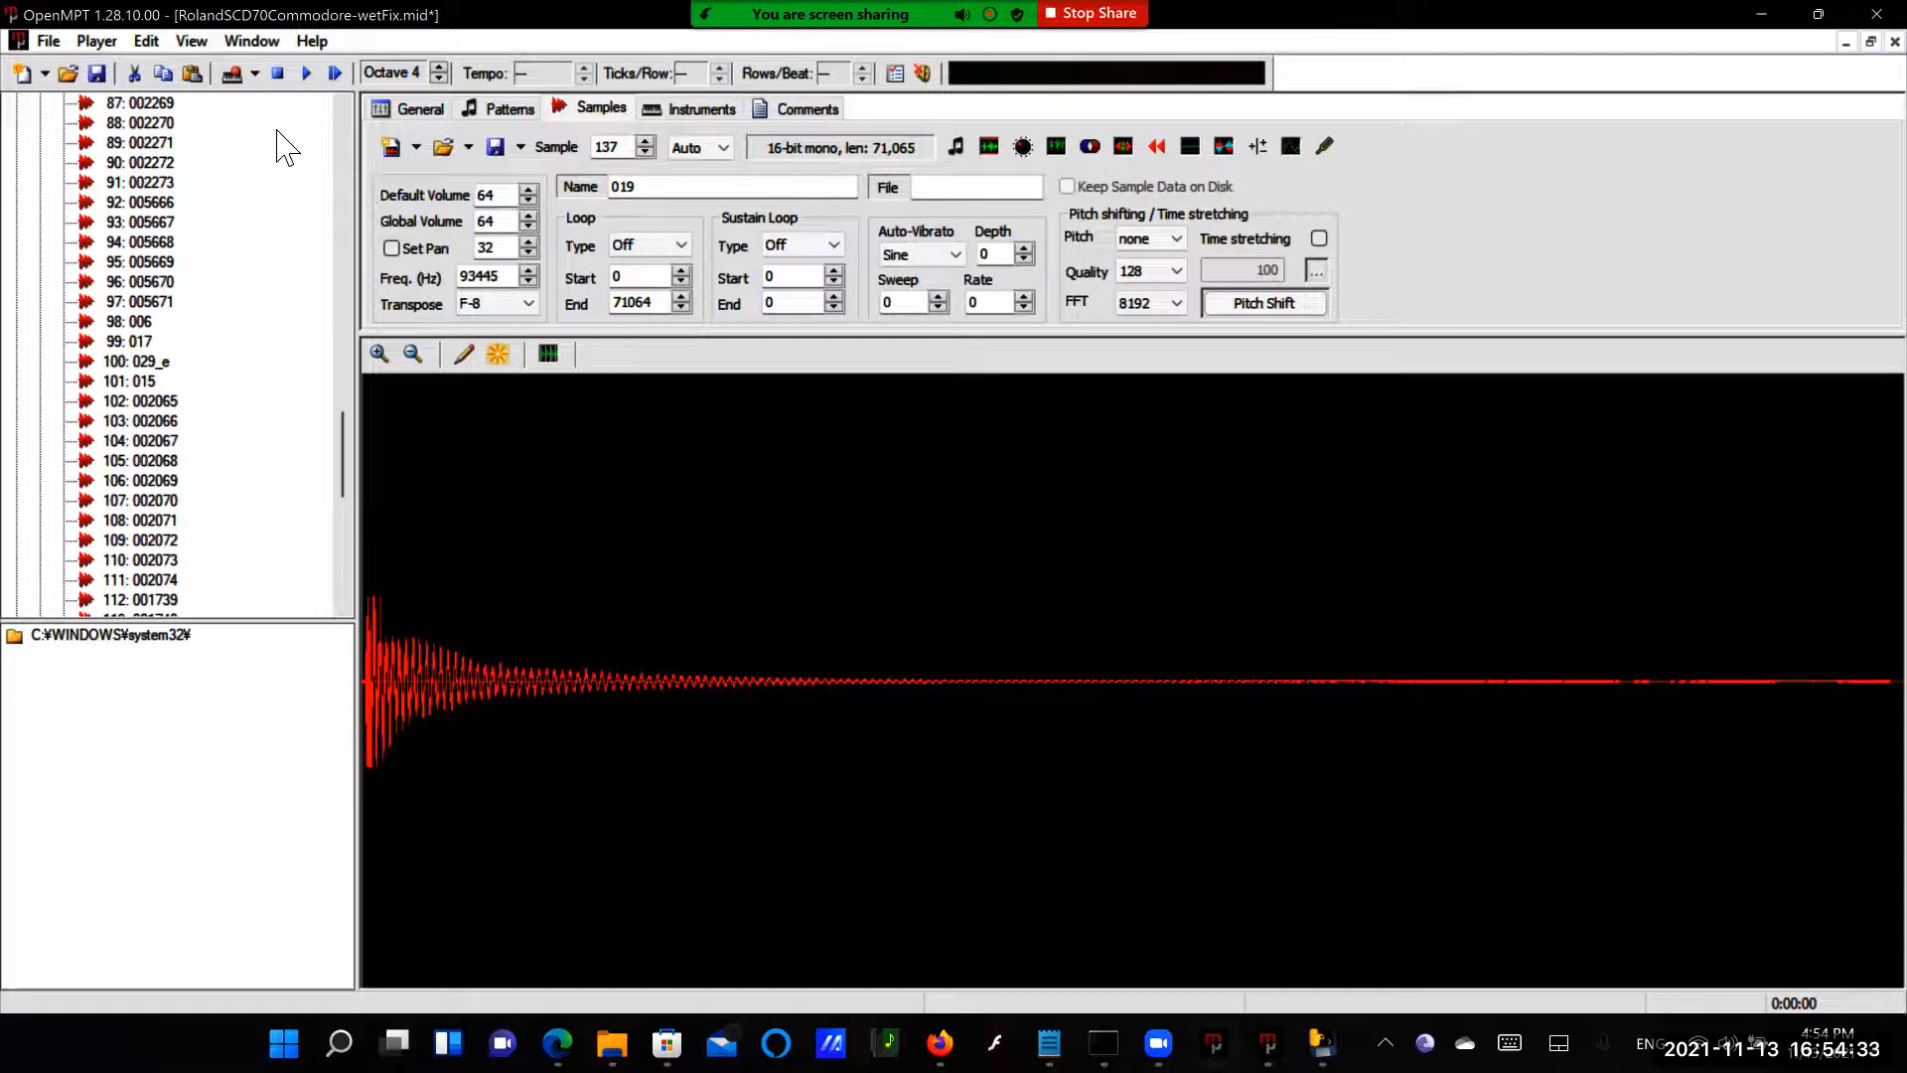
scroll("up", 3)
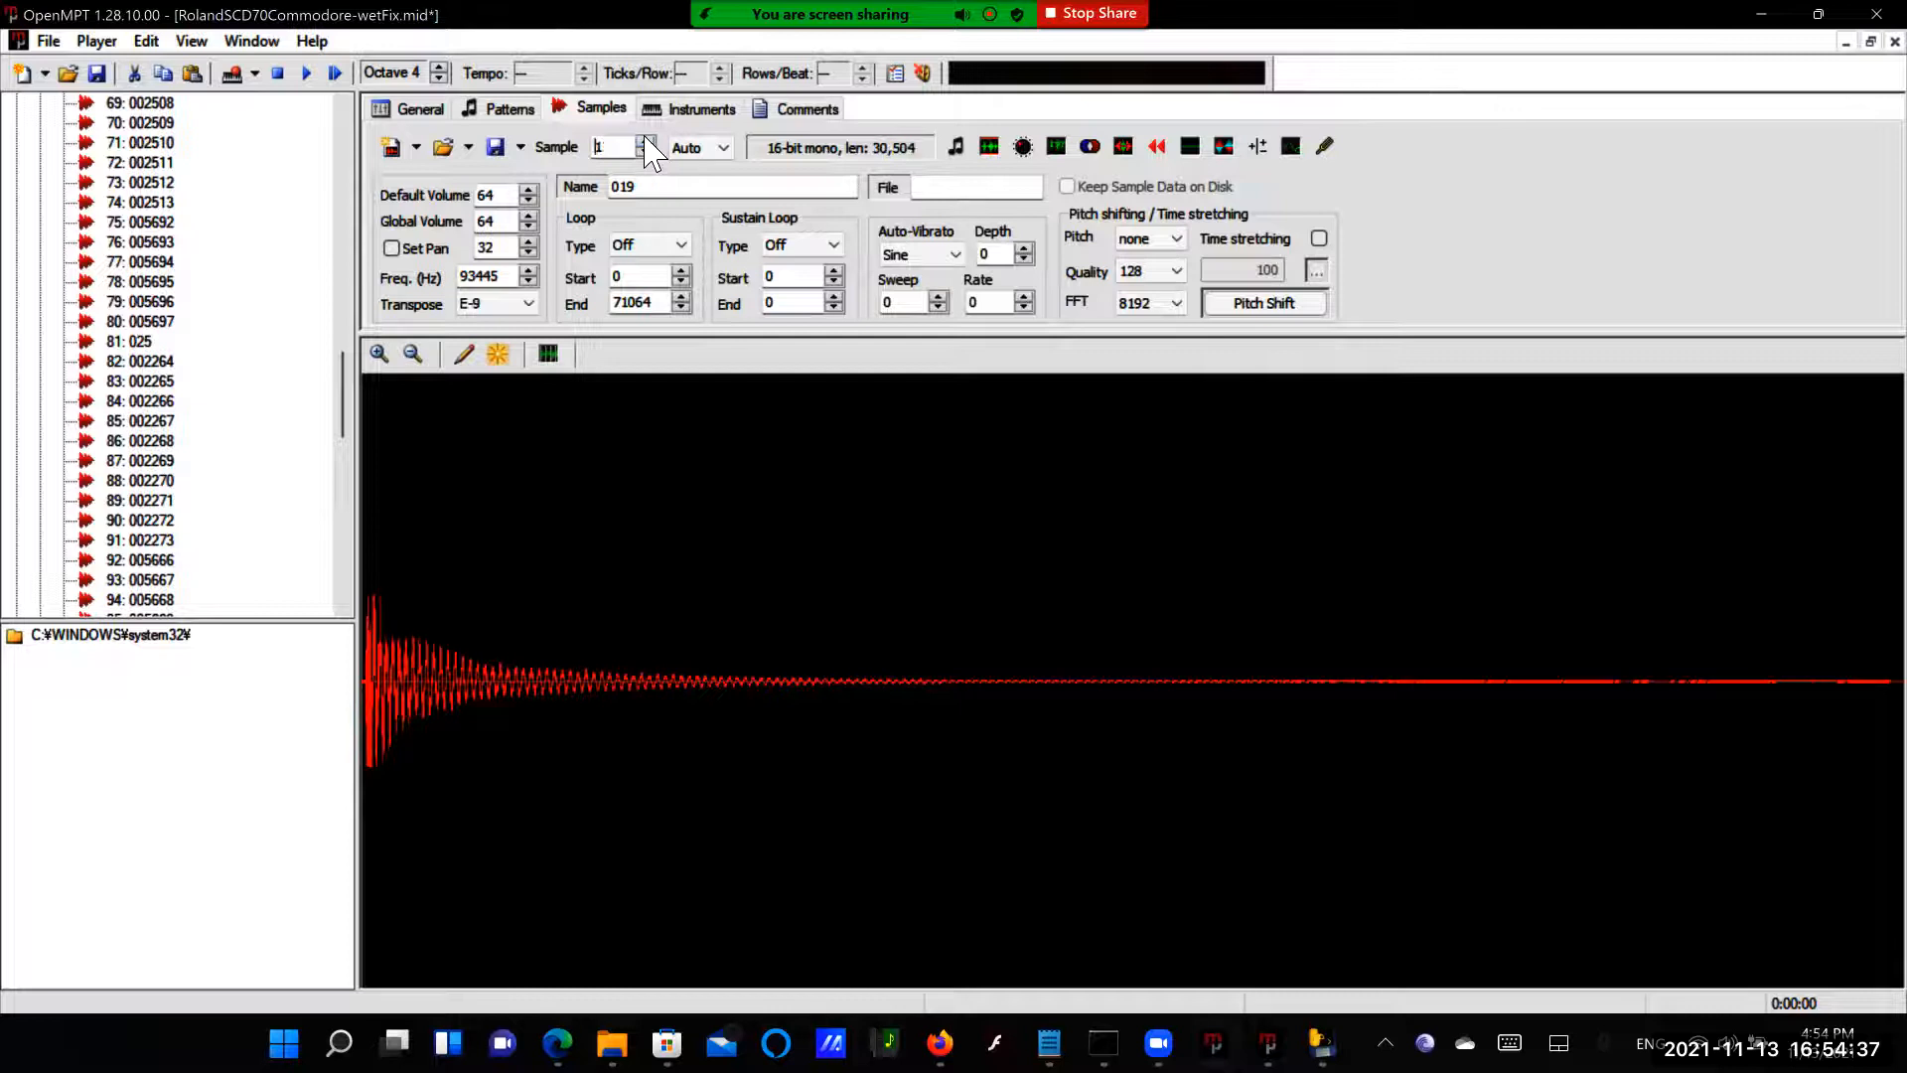
Step through several sample numbers to view their waveforms, ending on the Instruments view
left_click(643, 143)
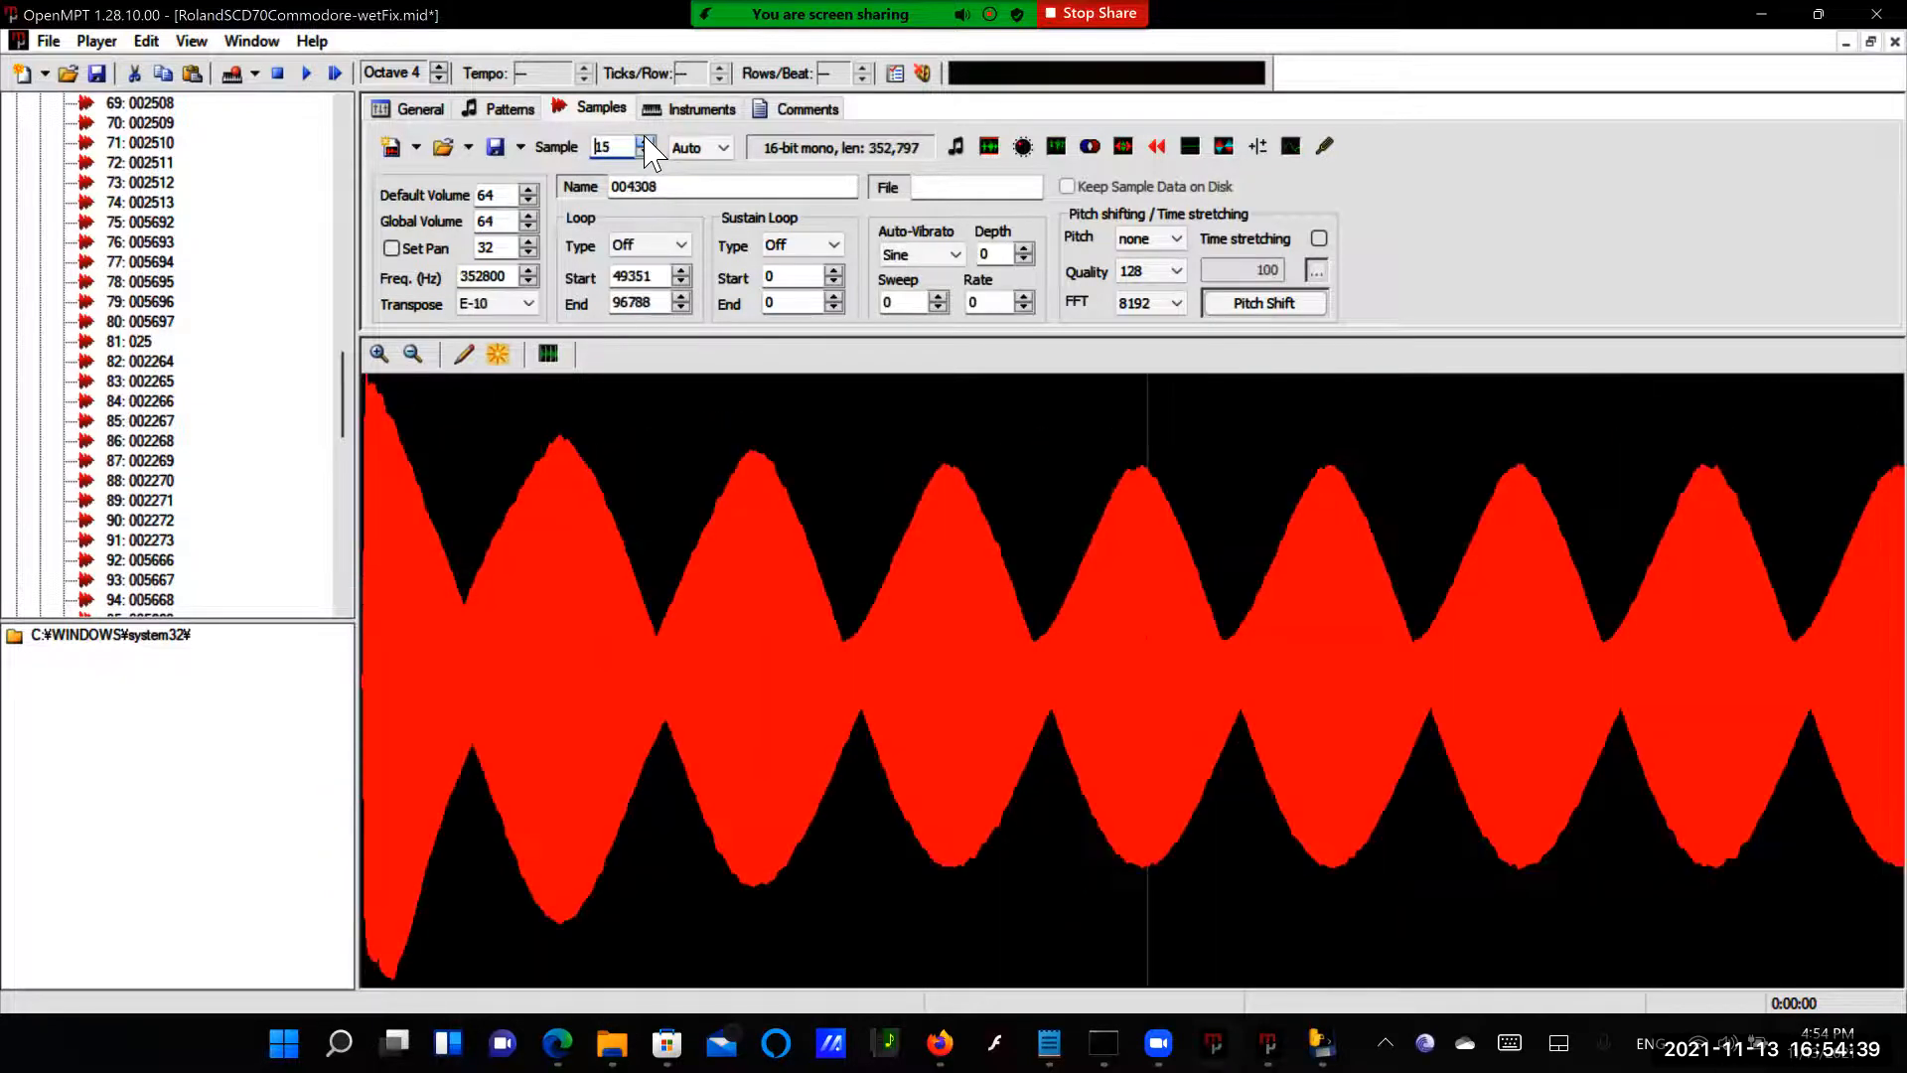
left_click(641, 141)
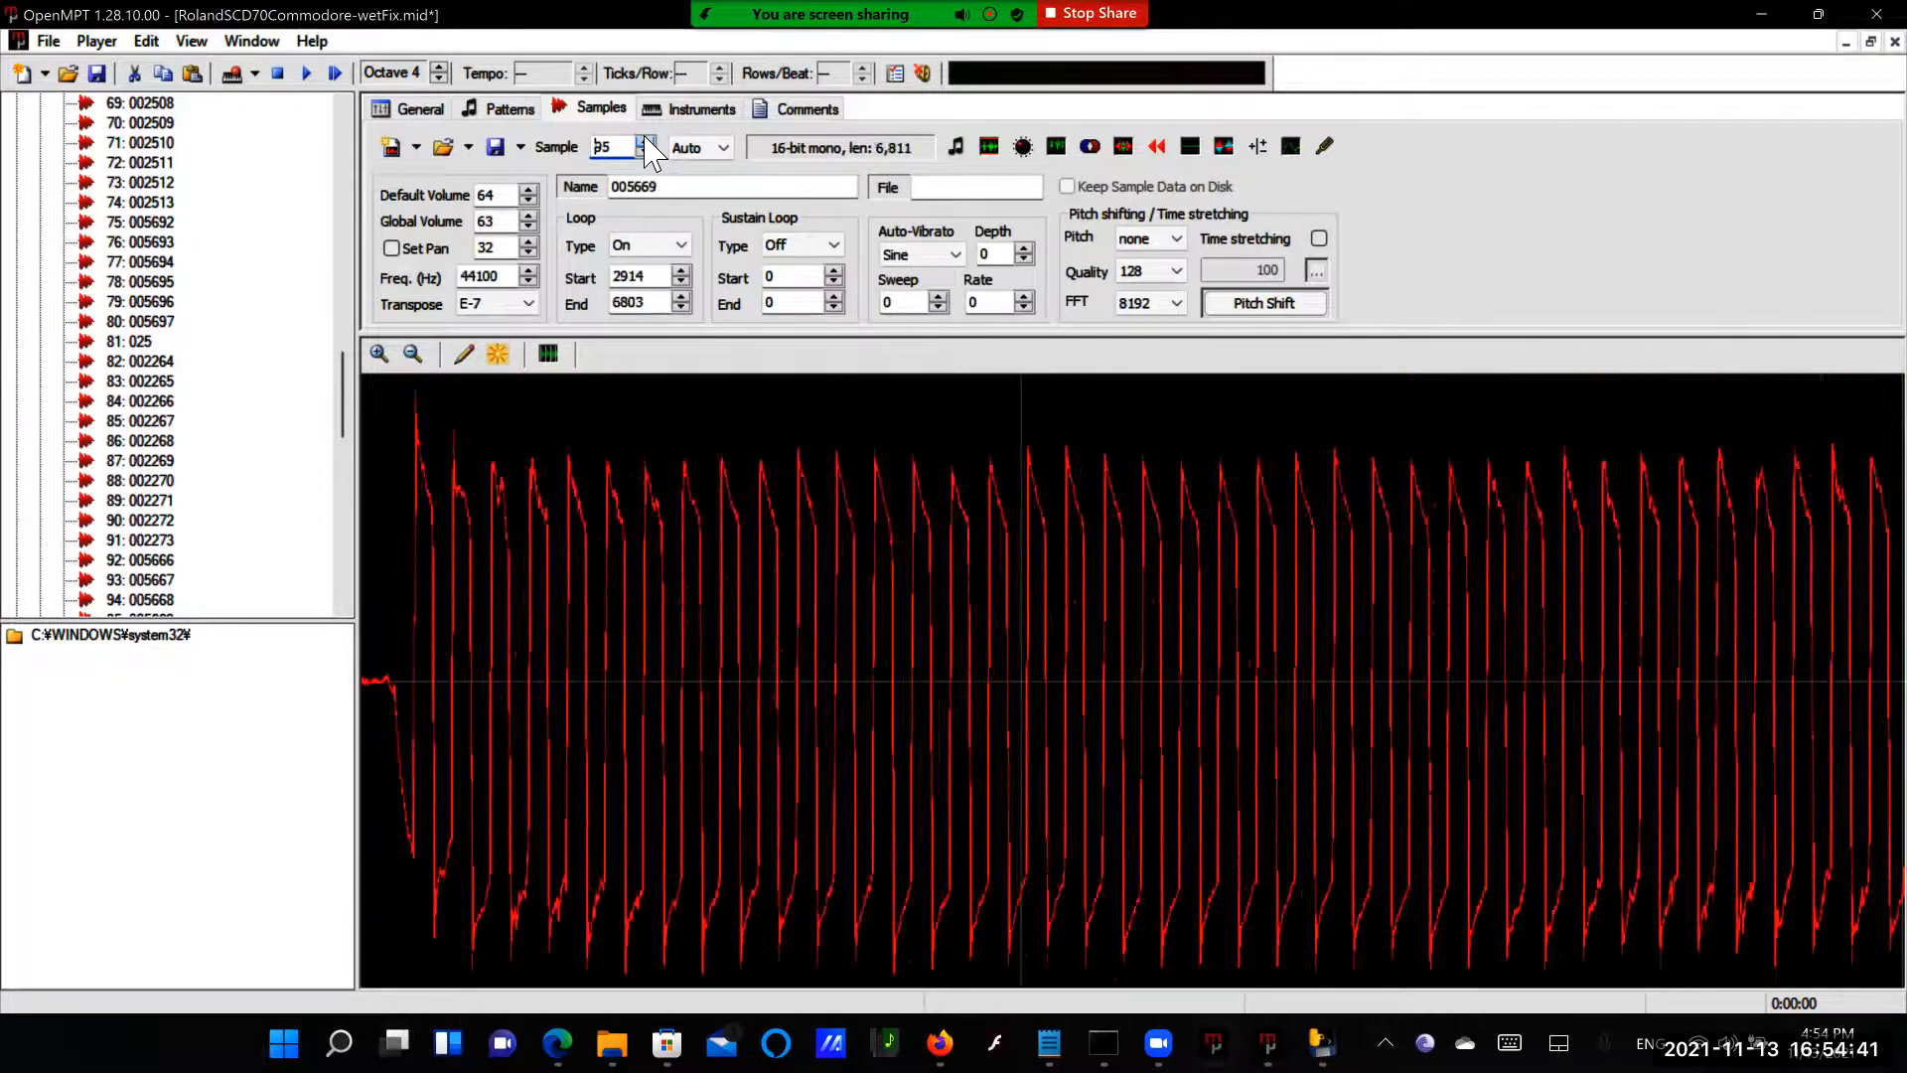
left_click(641, 153)
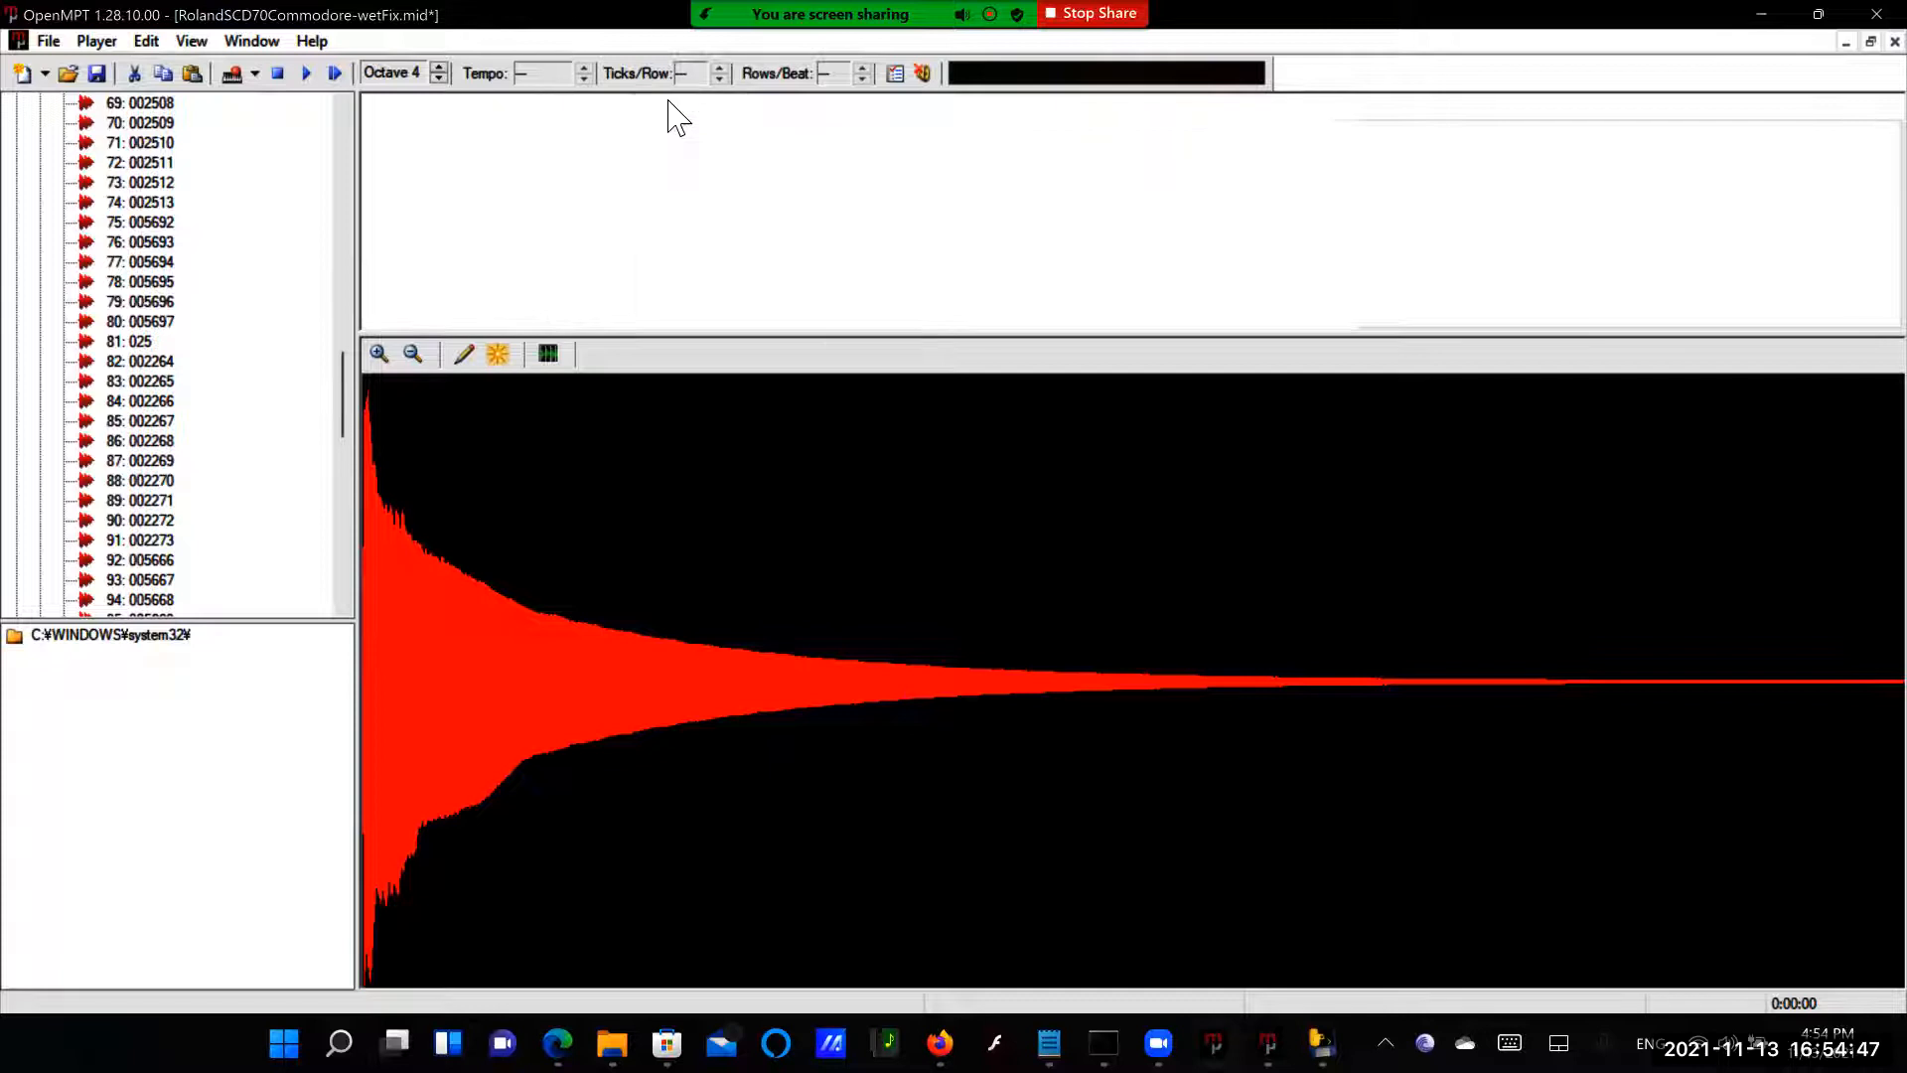
left_click(690, 107)
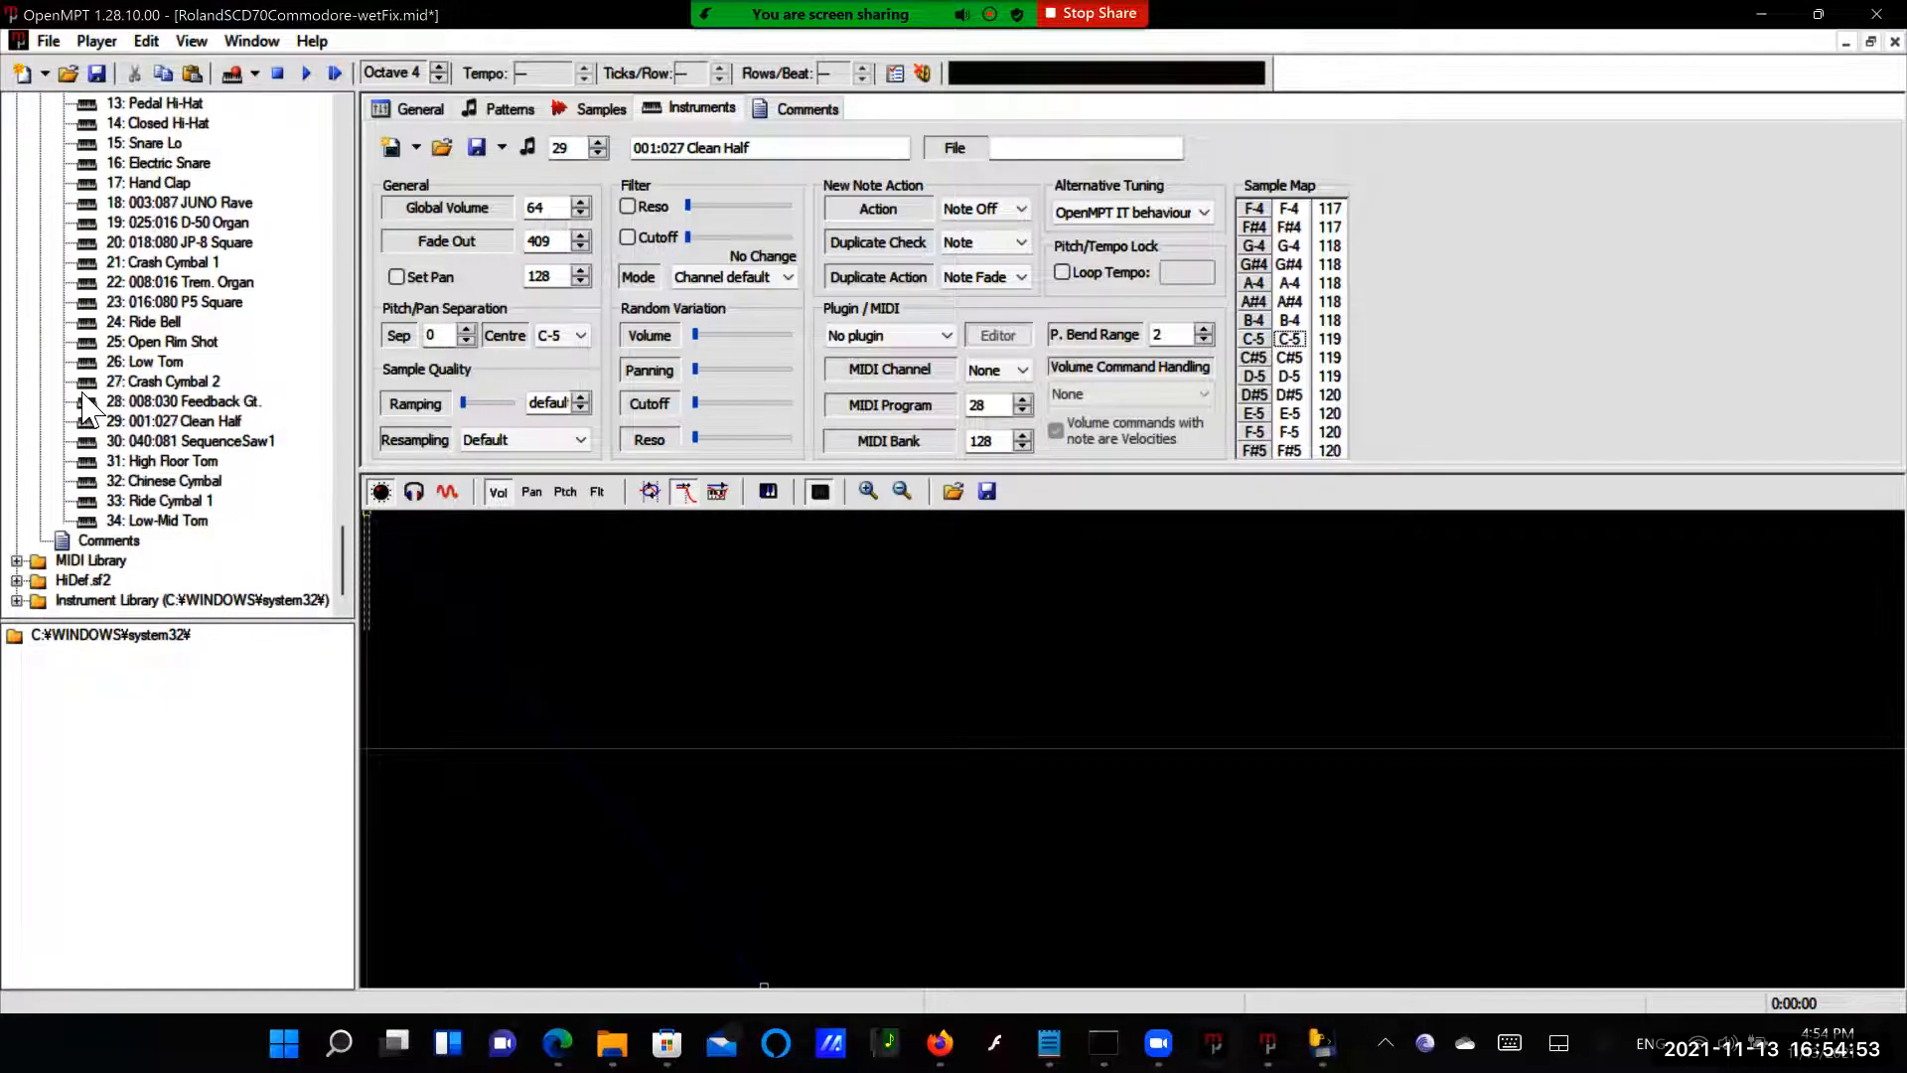
Set Saw Wave, Doctor Solo and D-50 Fat Saw instruments to Sinc + LP resampling
scroll("up", 3)
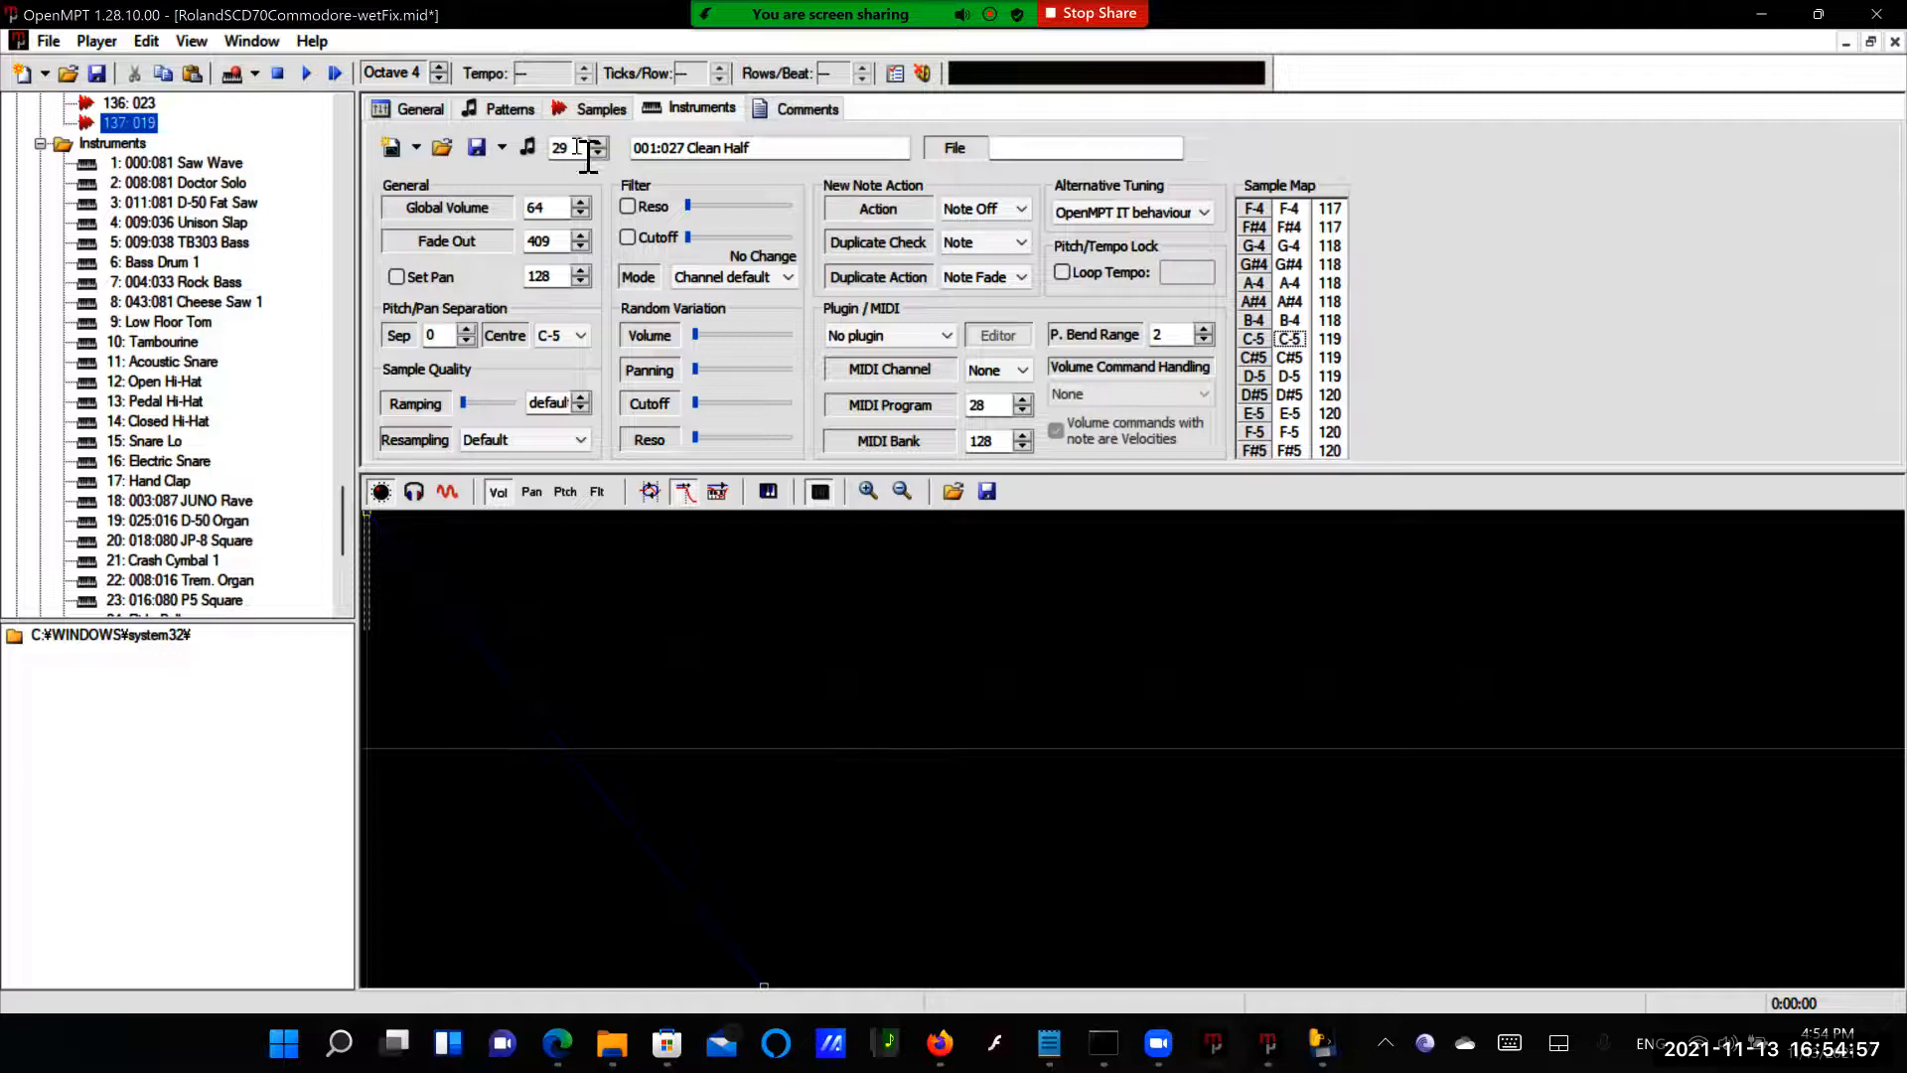
left_click(180, 161)
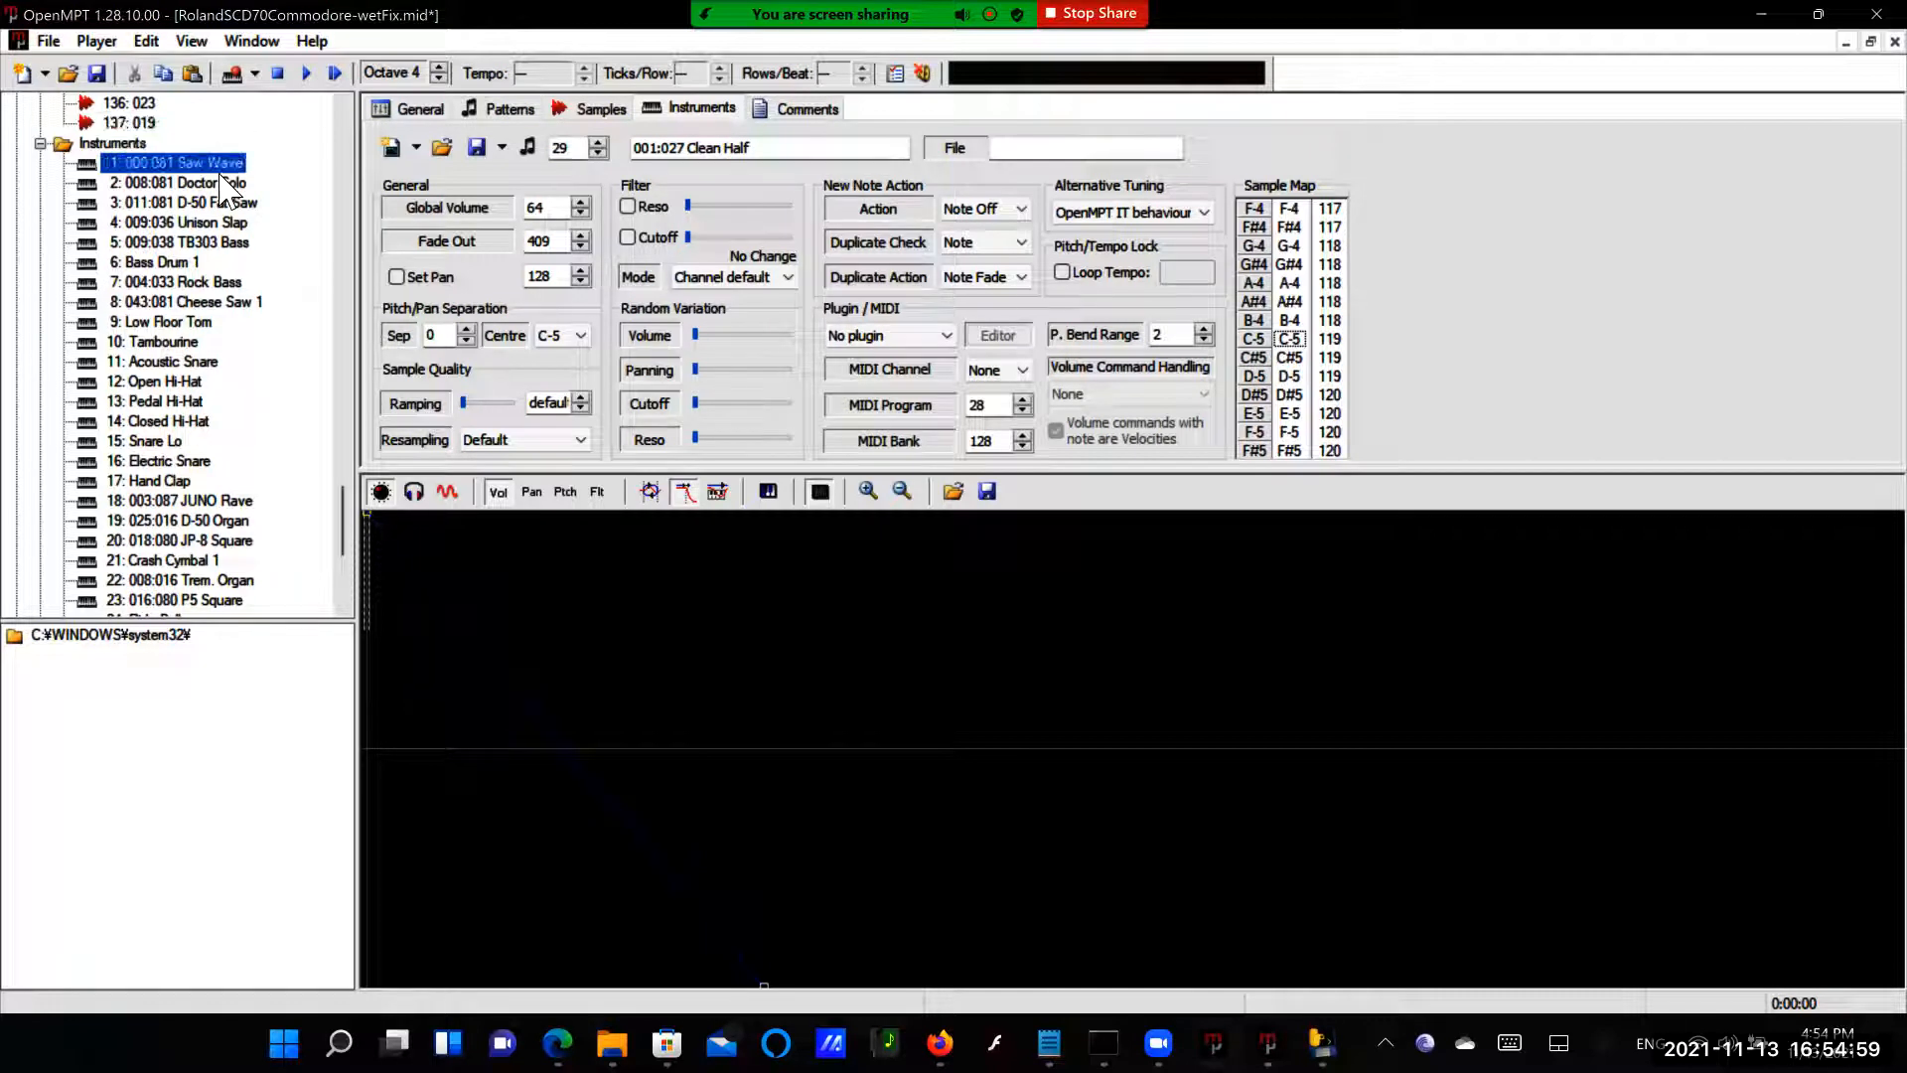
left_click(578, 439)
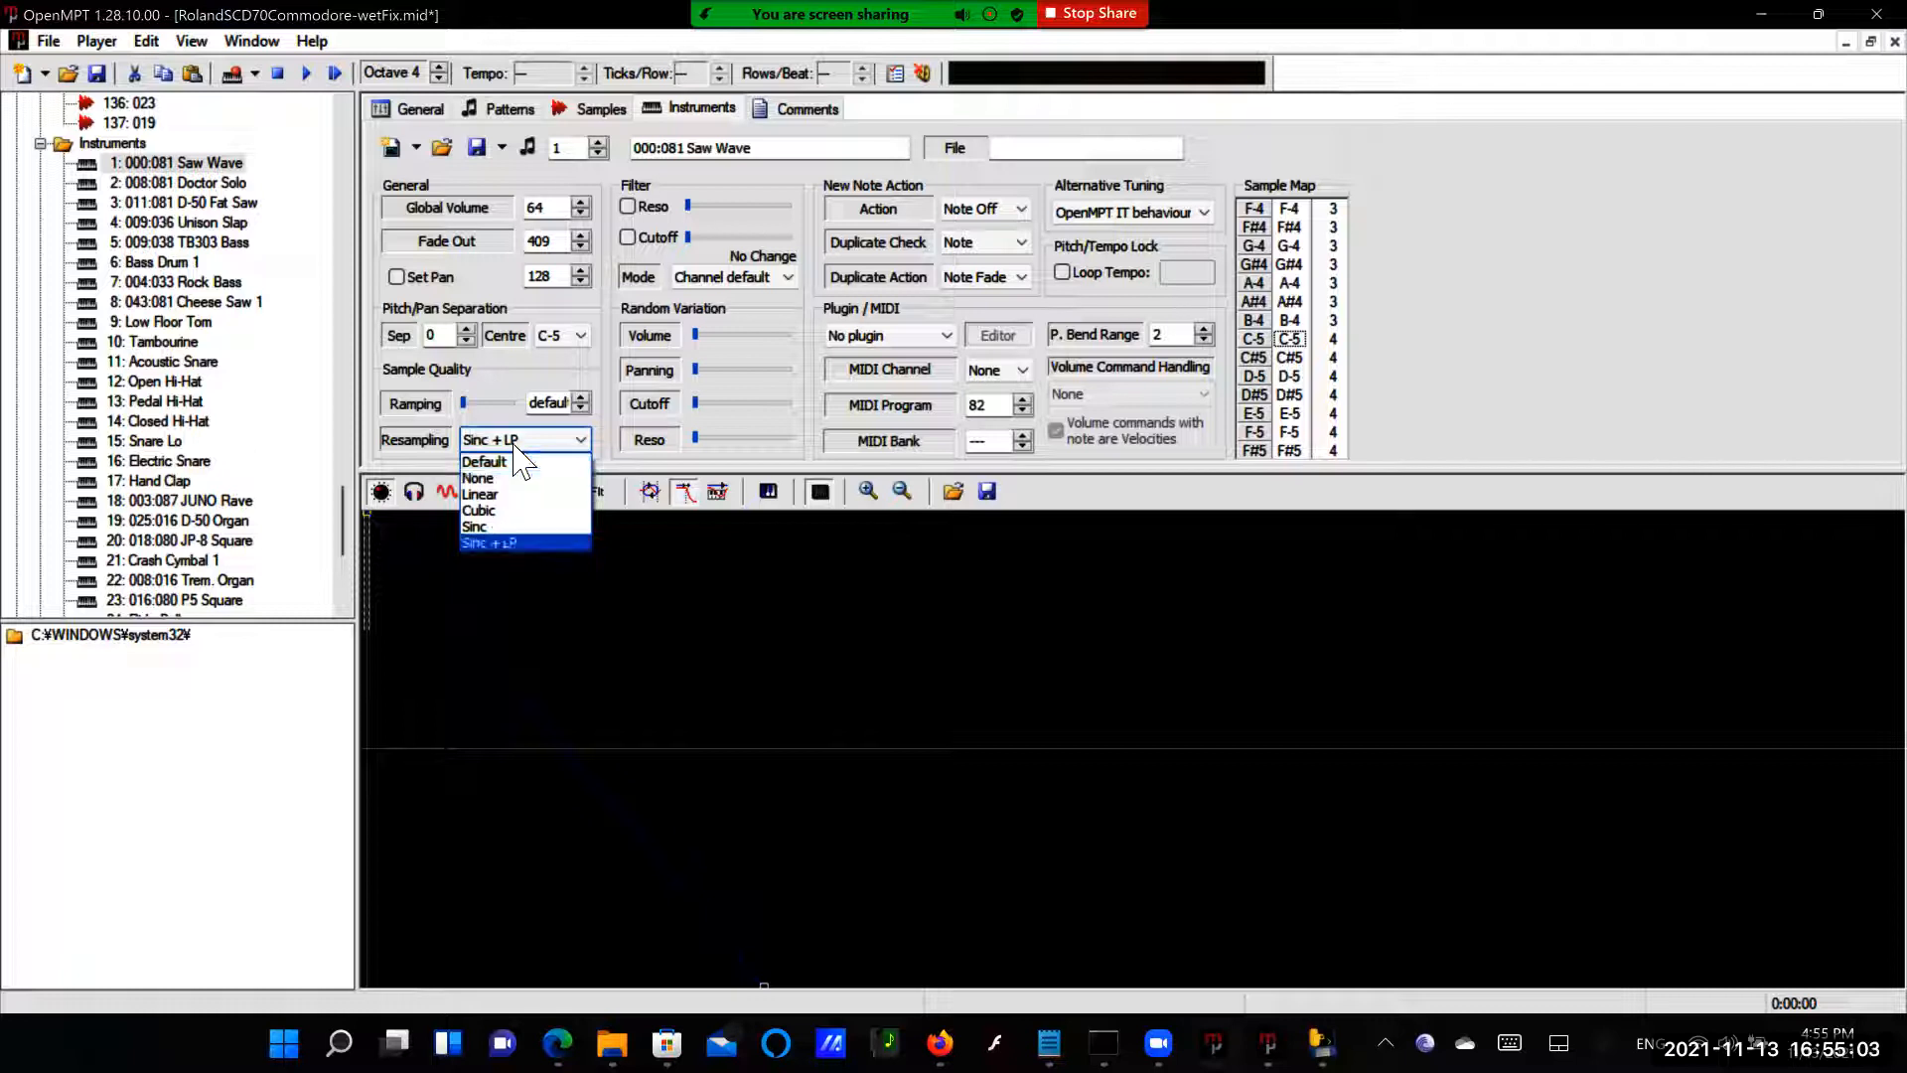
left_click(488, 542)
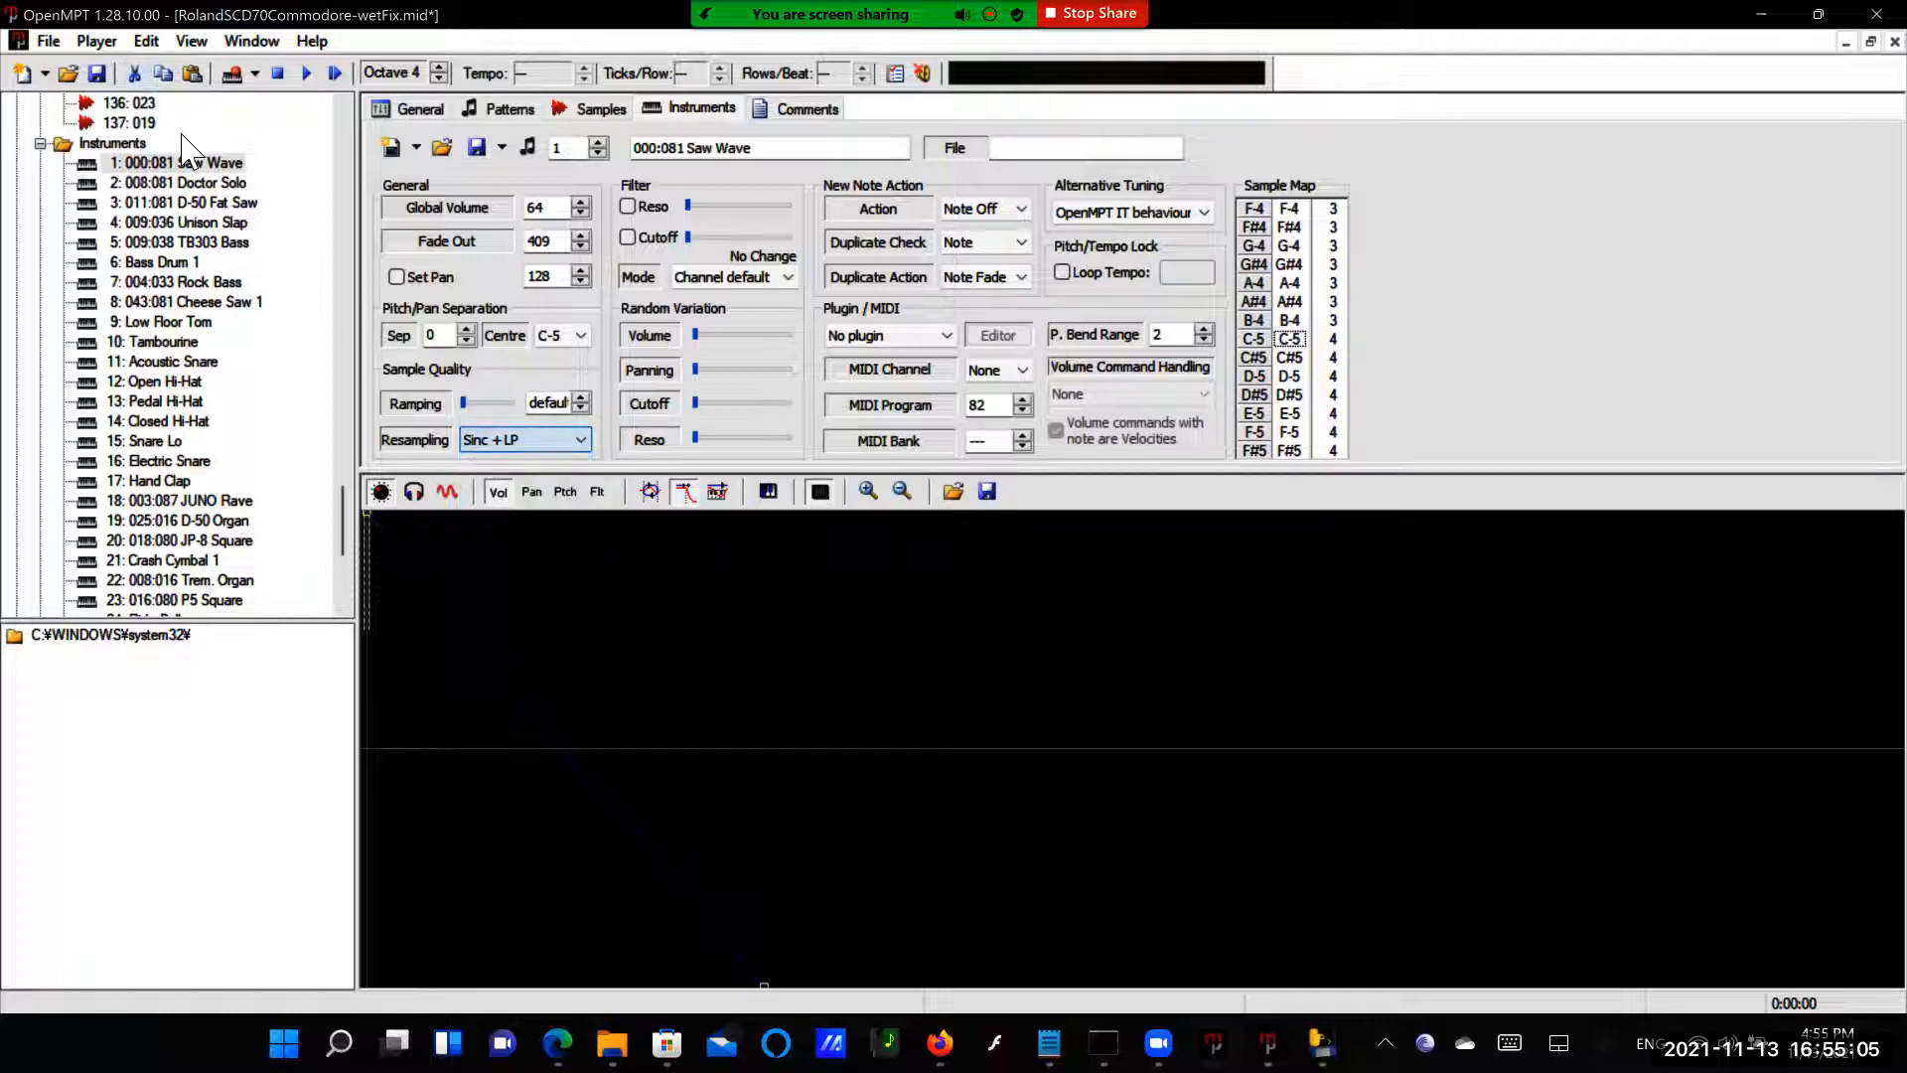
left_click(189, 183)
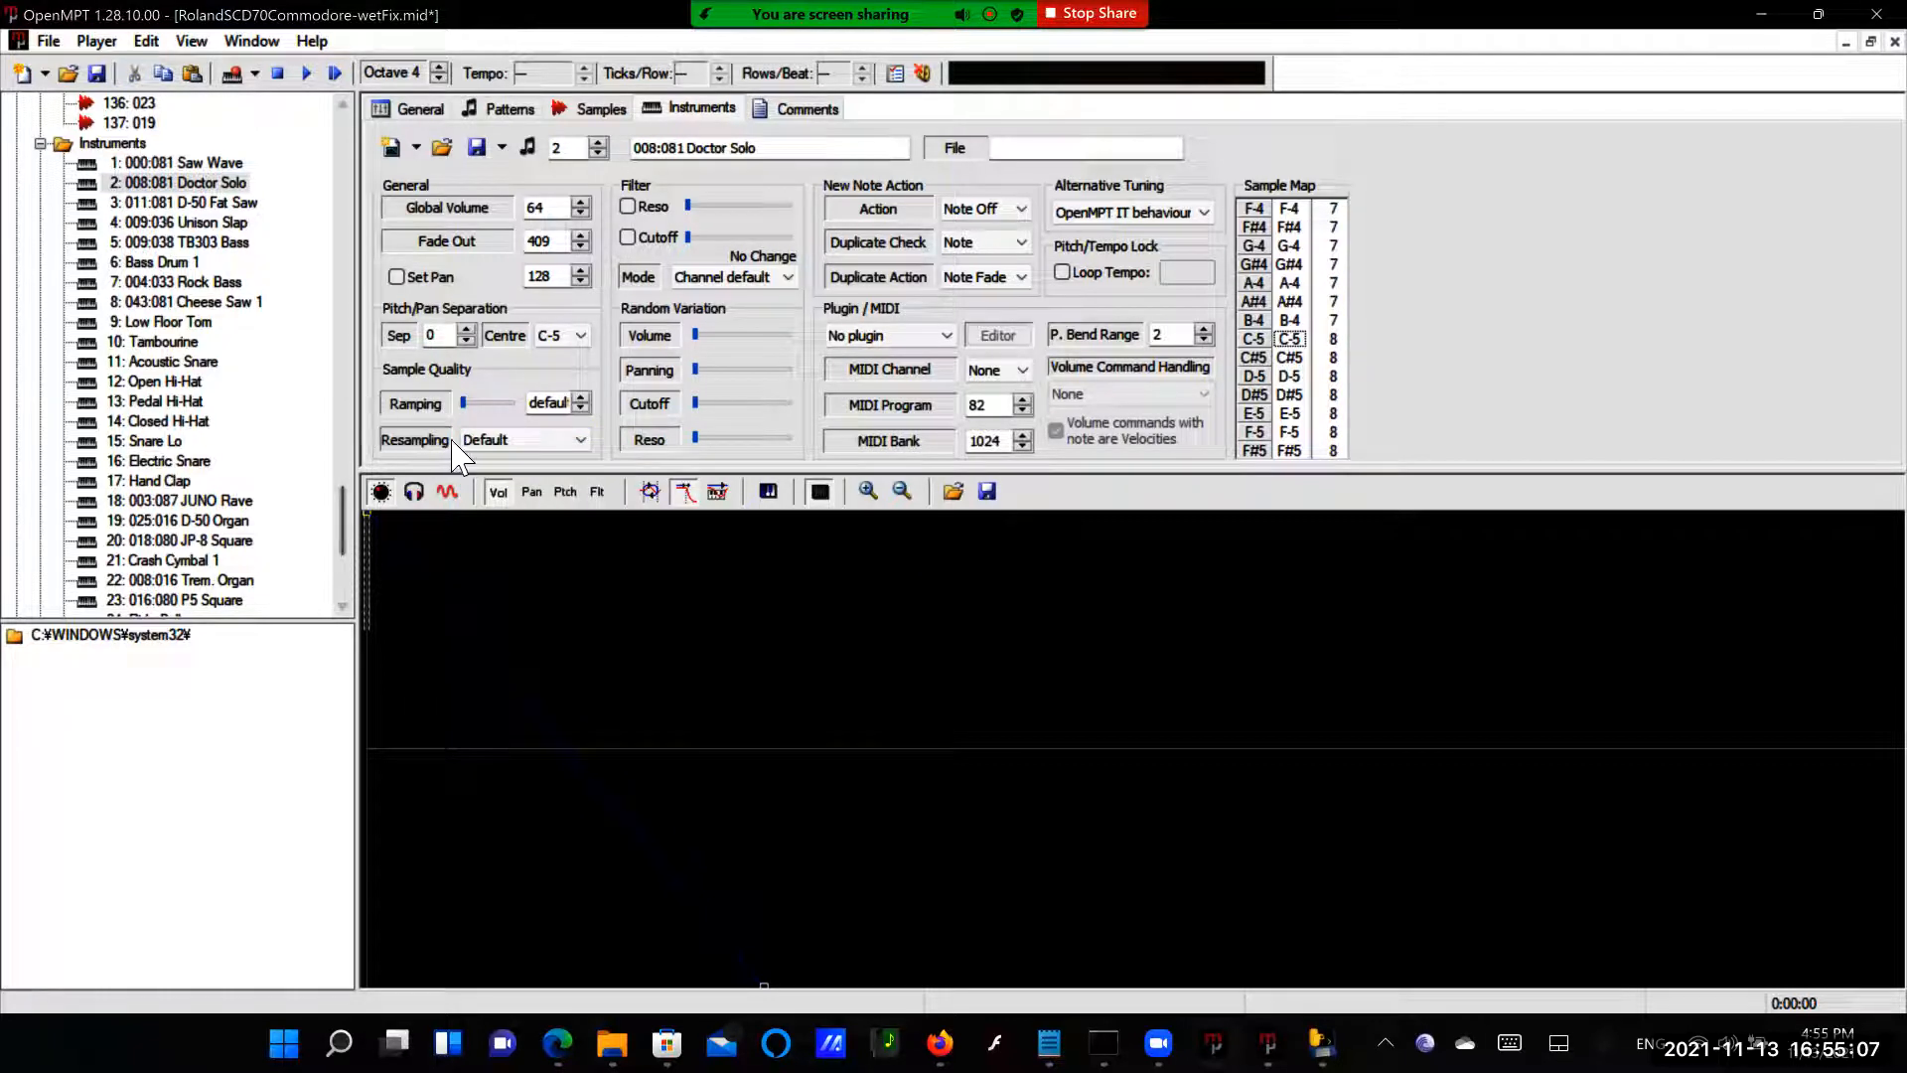
left_click(578, 439)
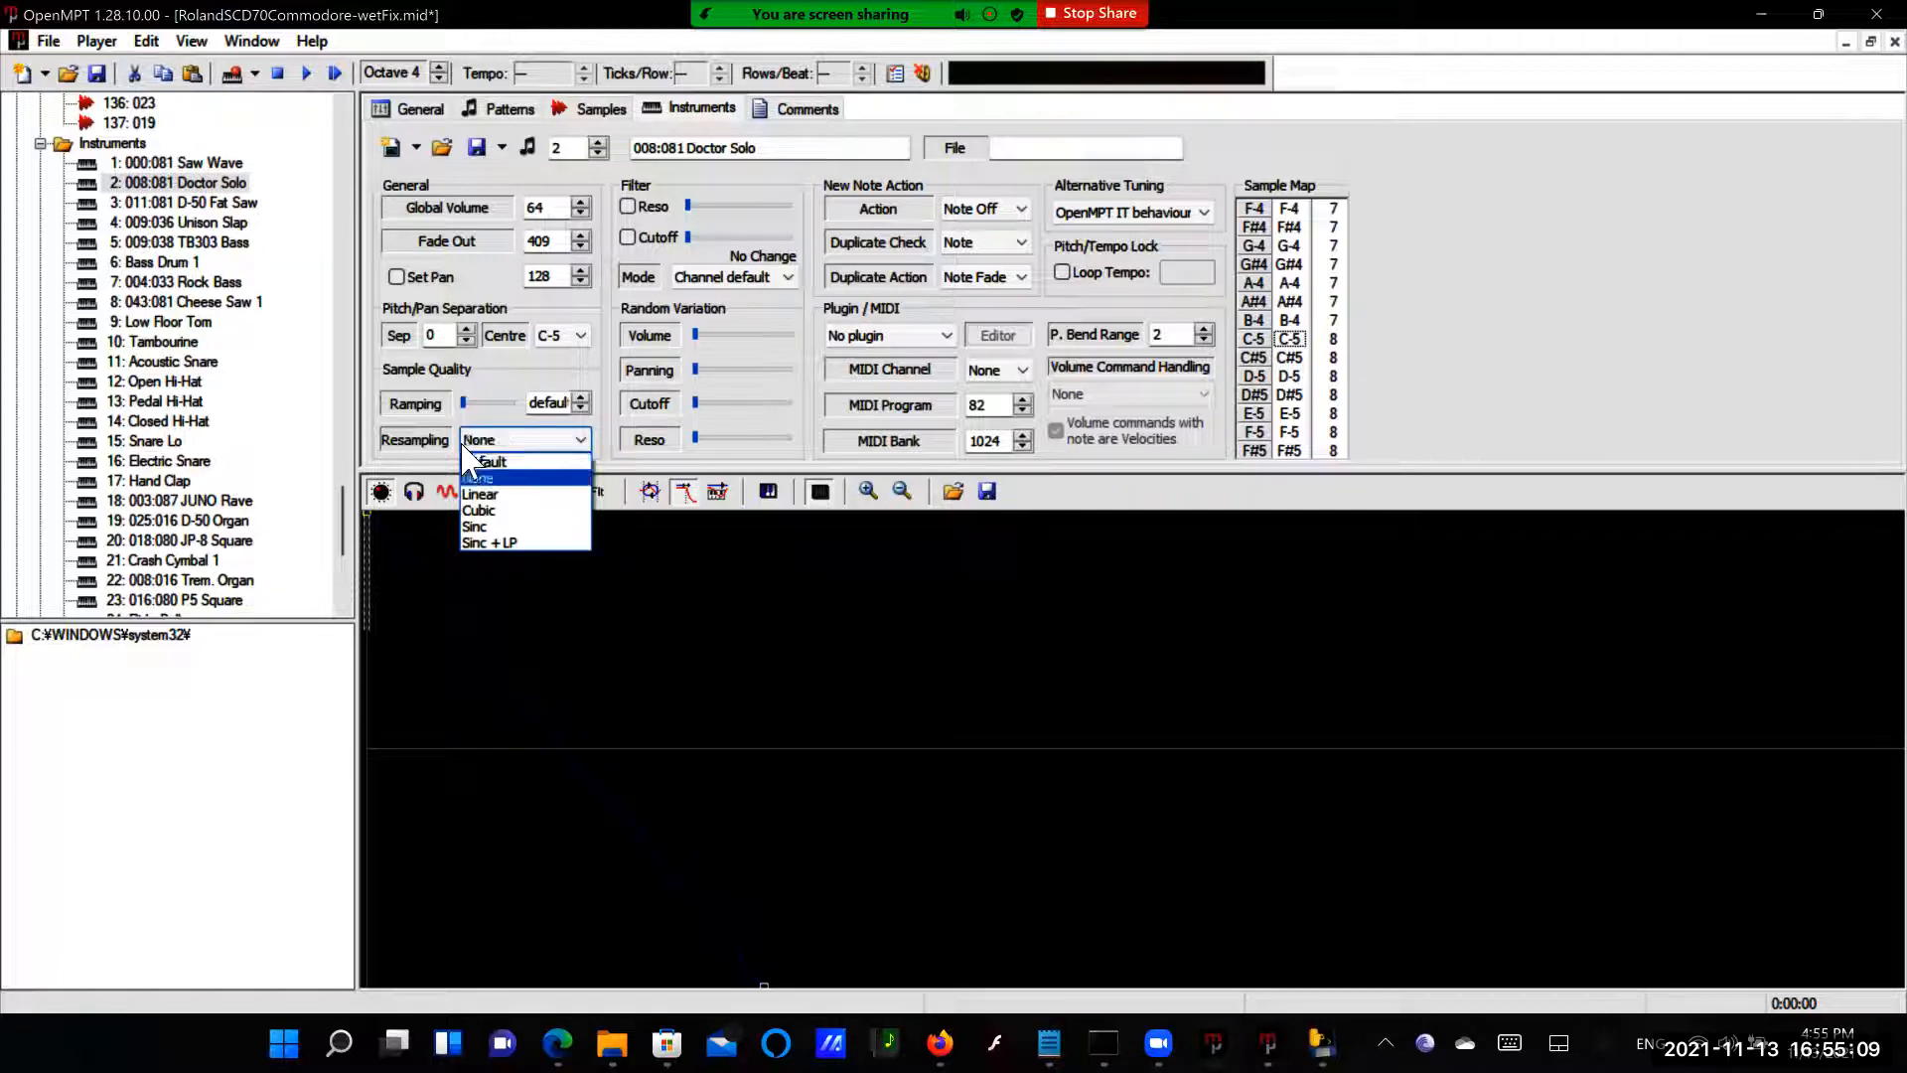
left_click(488, 542)
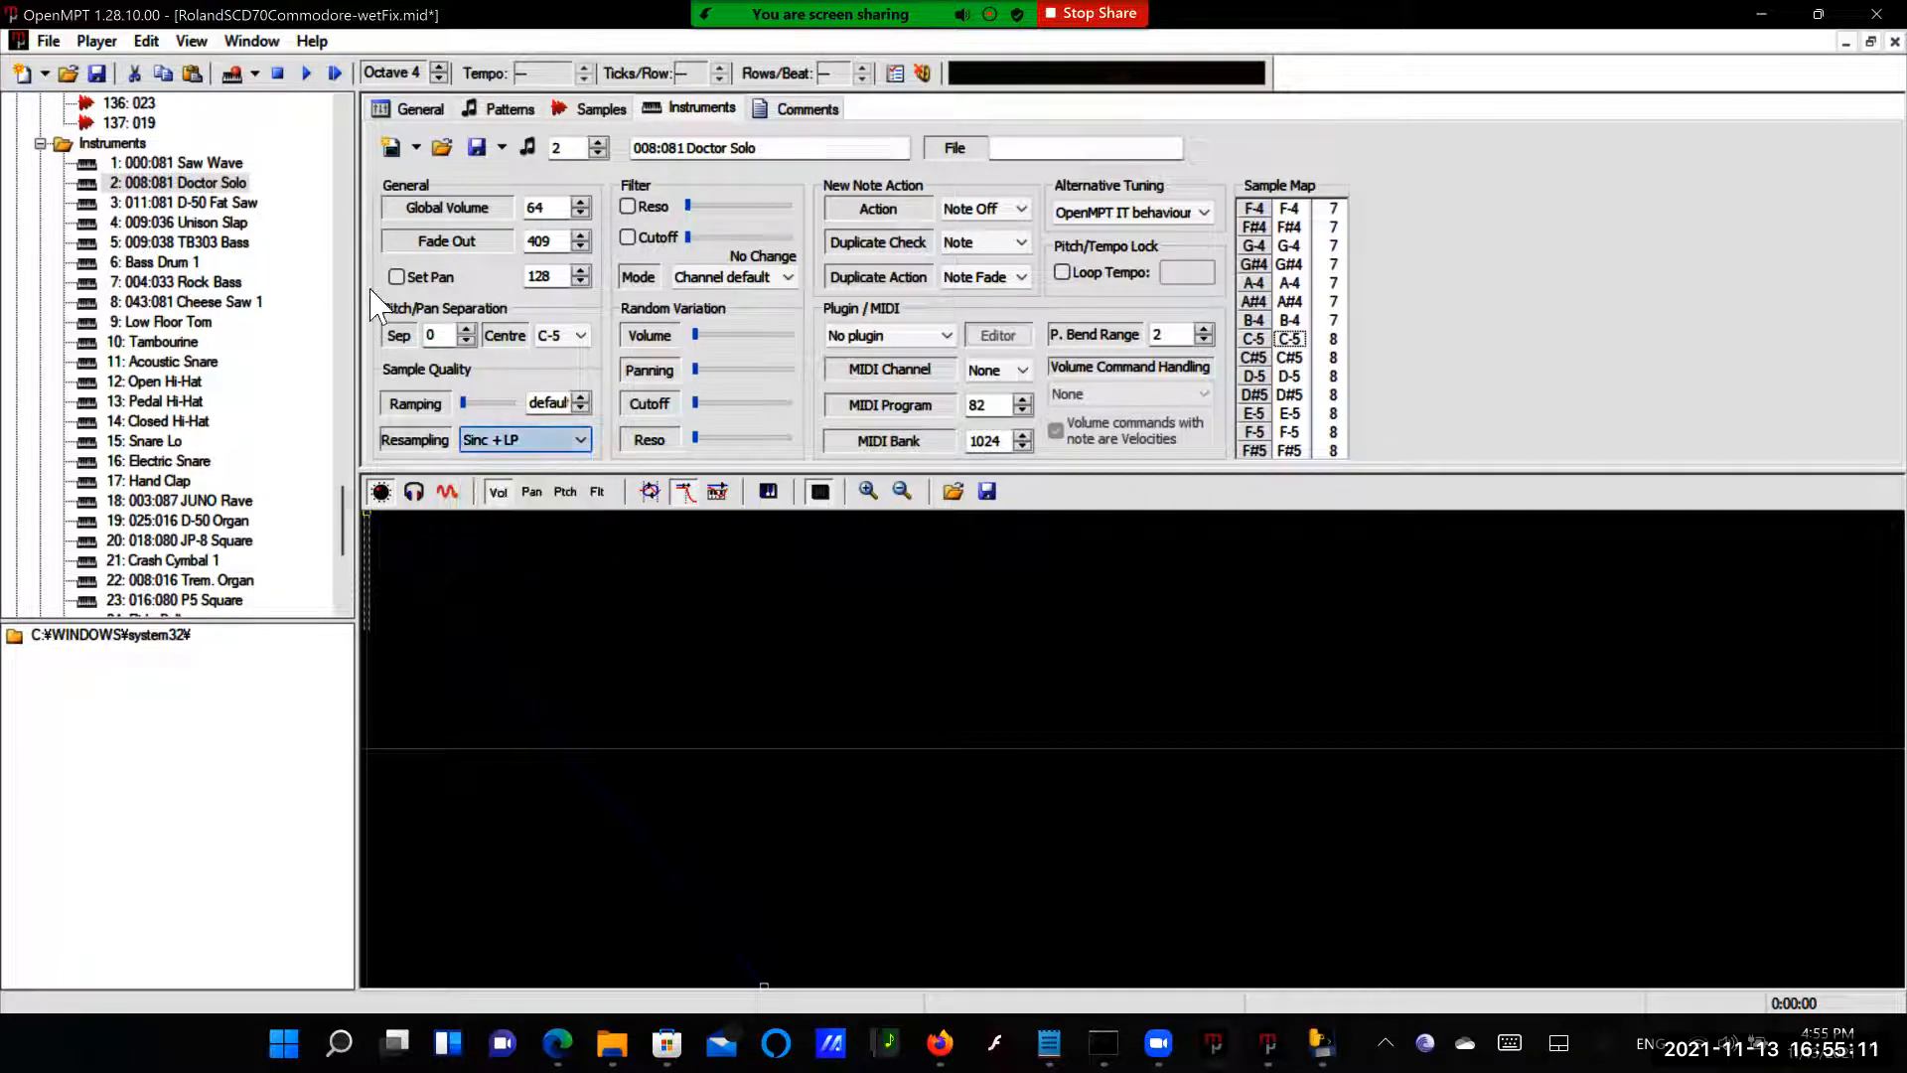
left_click(181, 203)
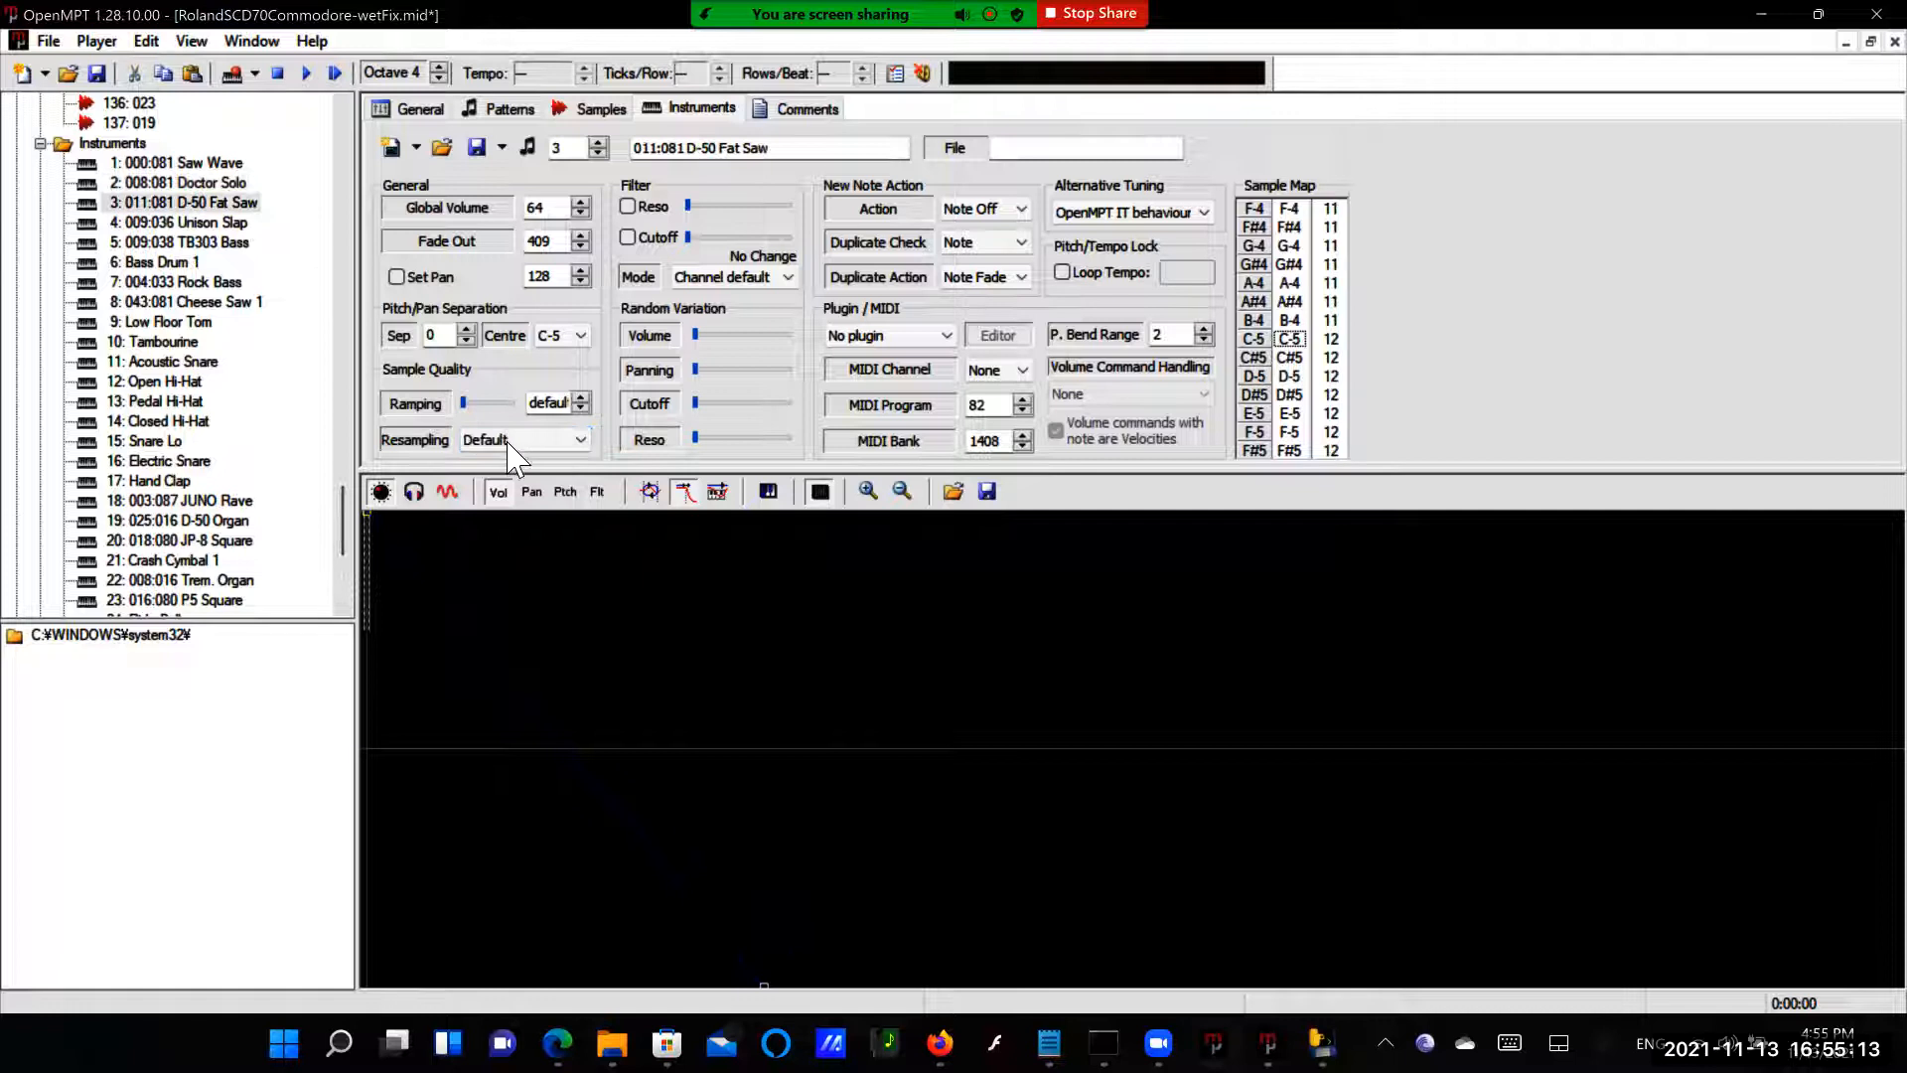
left_click(580, 439)
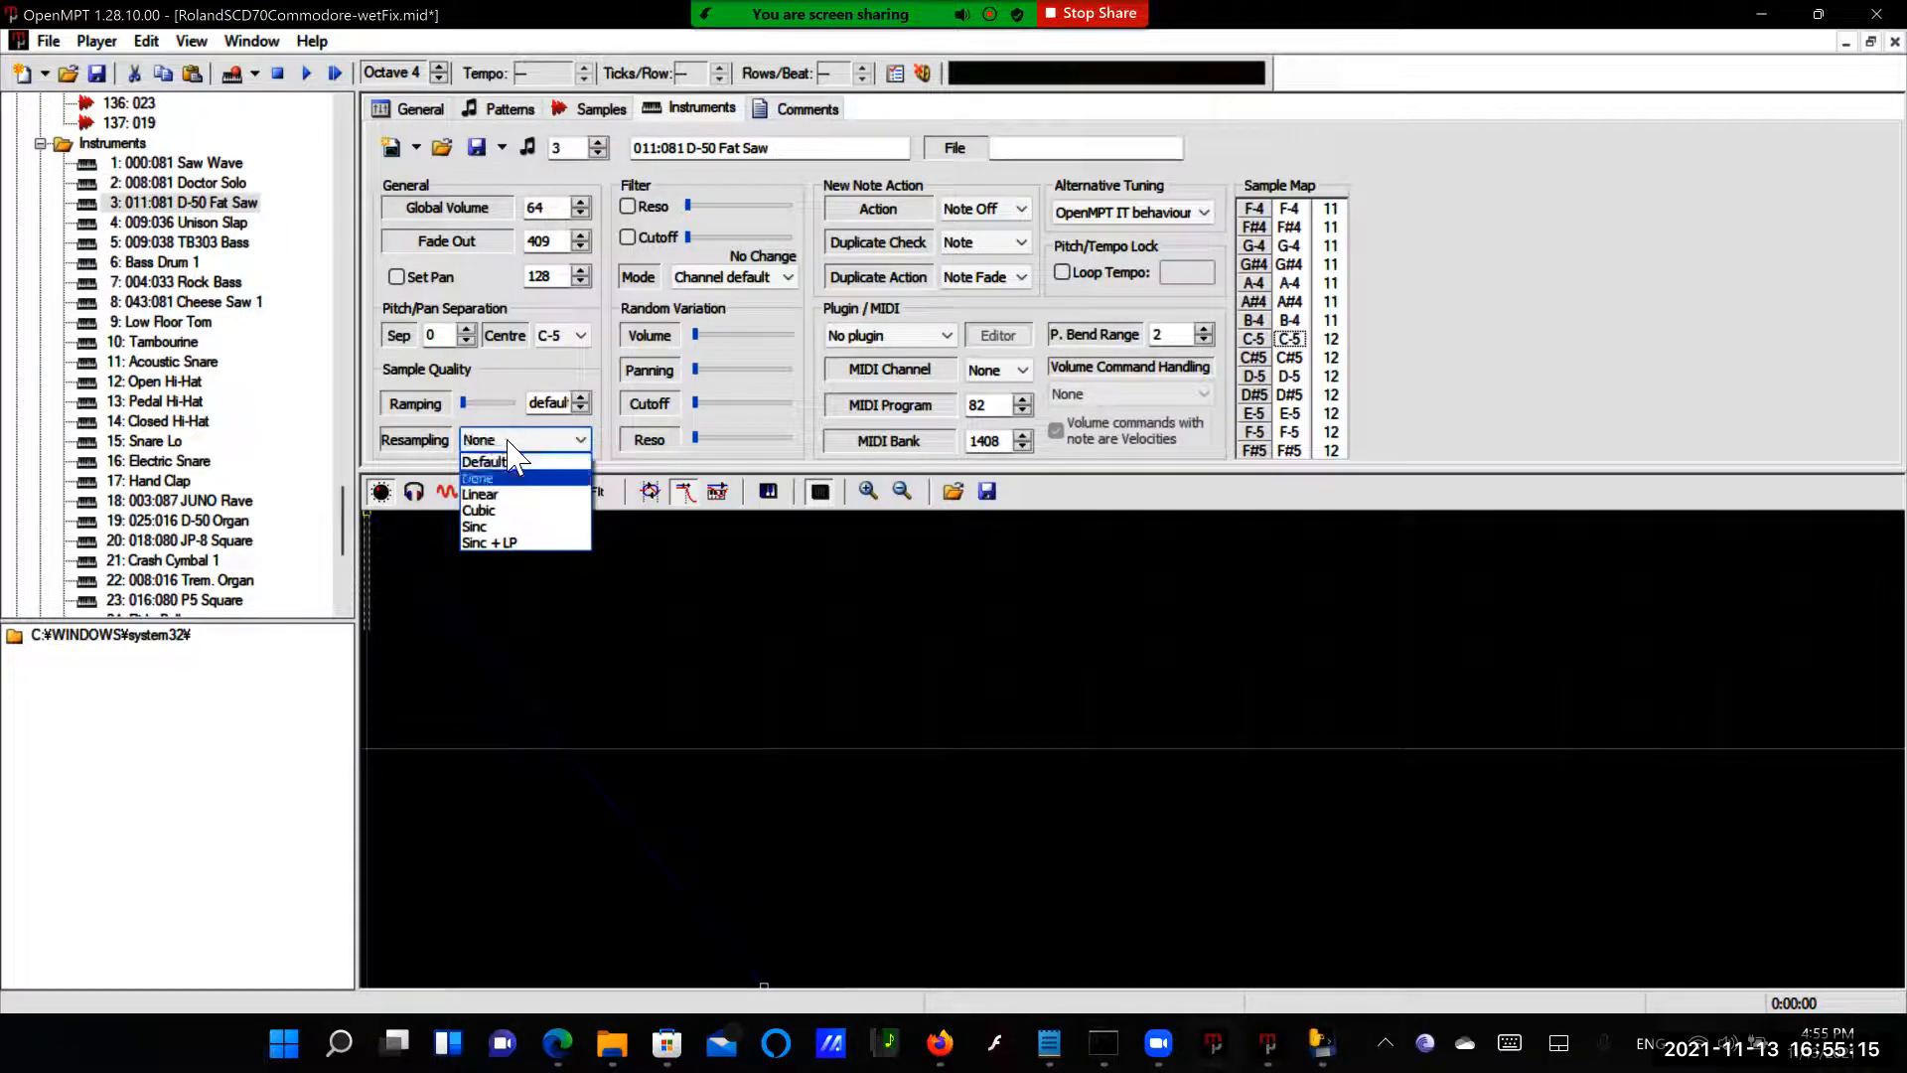
left_click(489, 540)
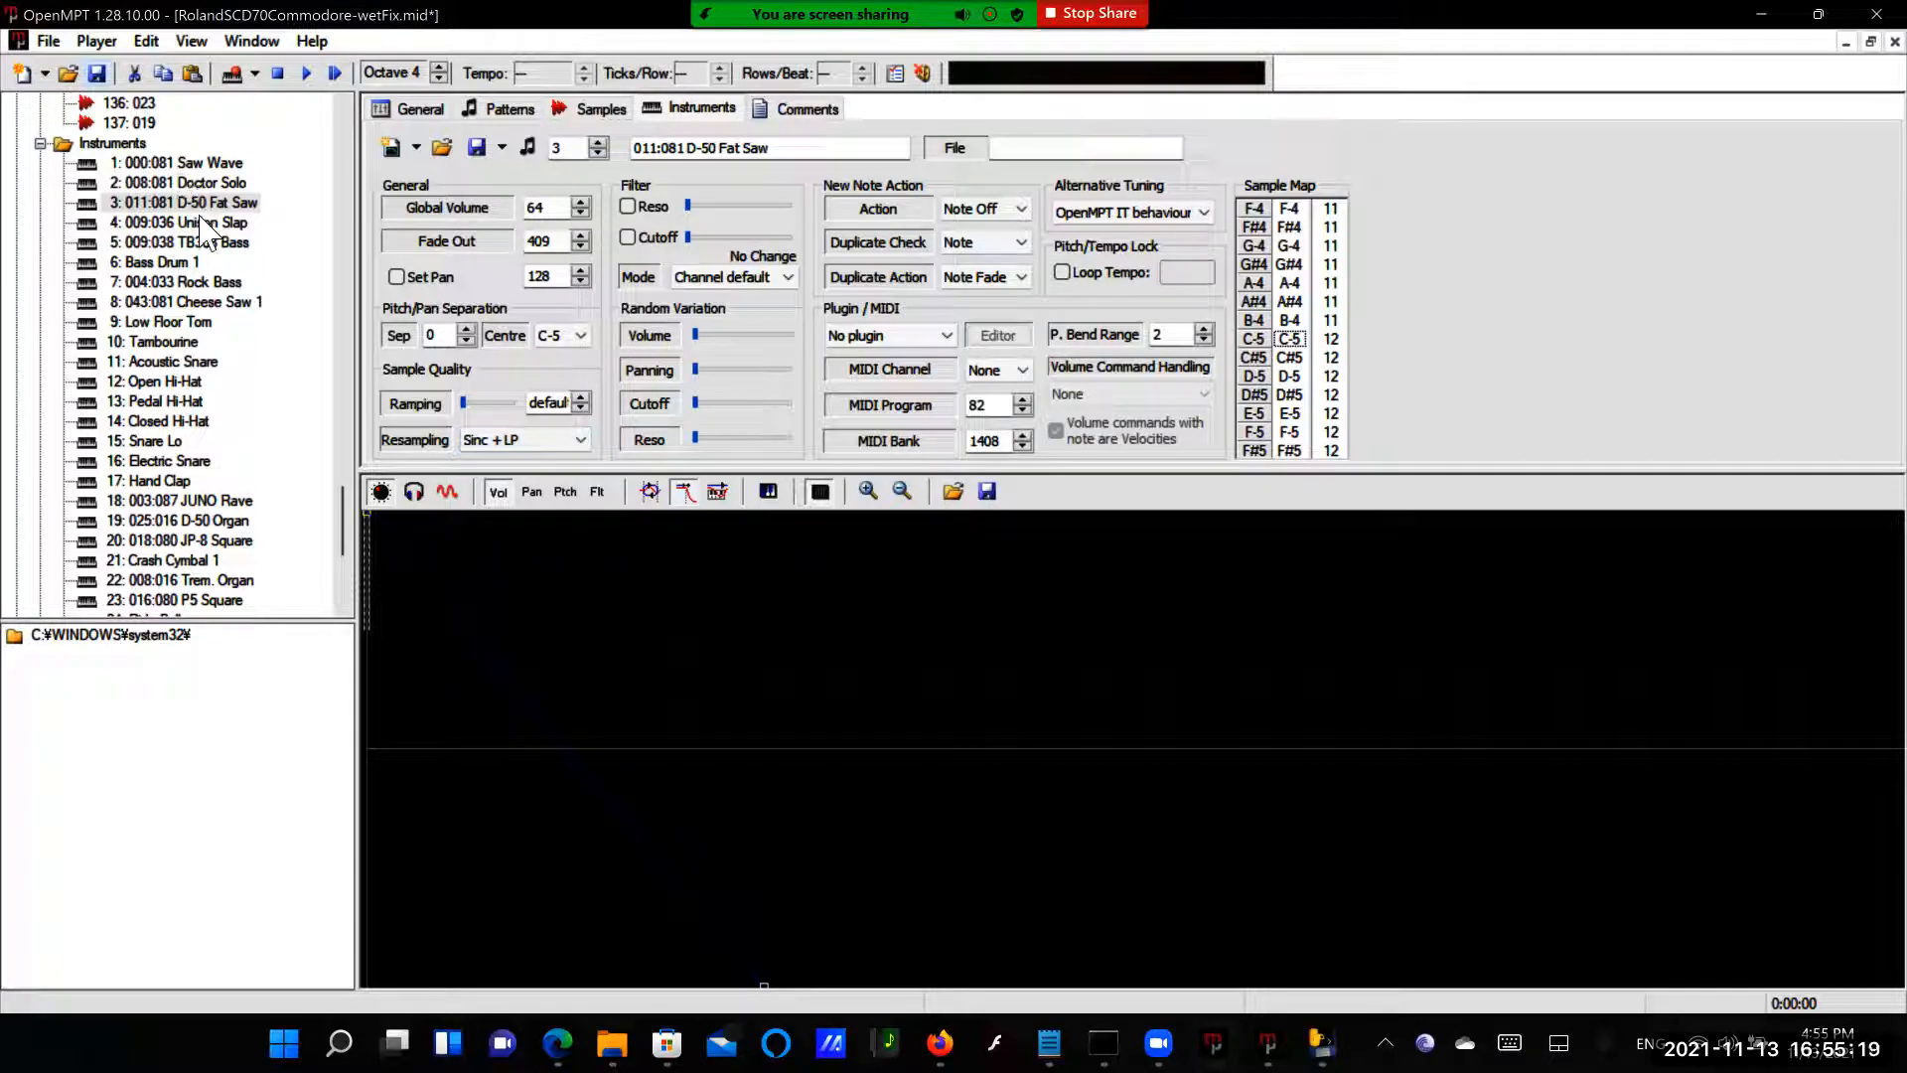
Set Unison Slap, TB303 Bass, Bass Drum 1 and Rock Bass to Sinc + LP resampling
left_click(578, 439)
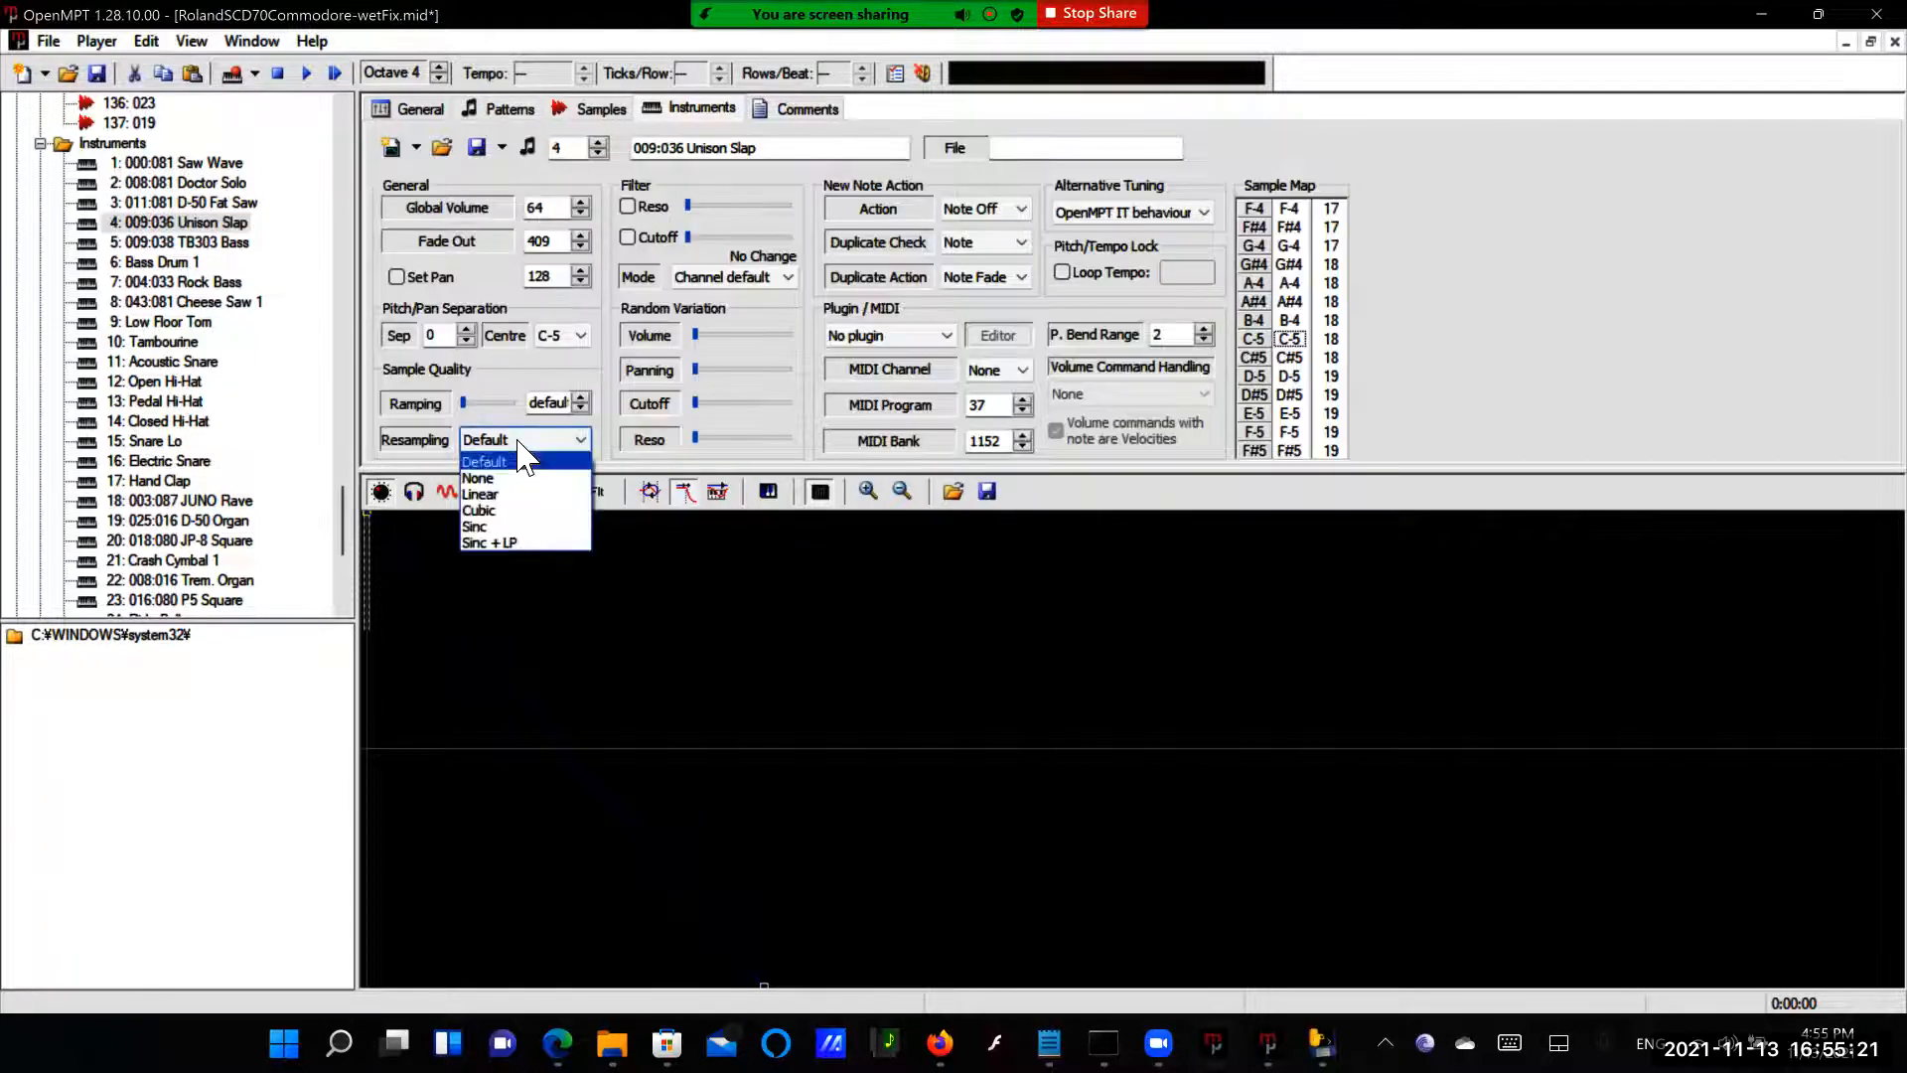
left_click(489, 542)
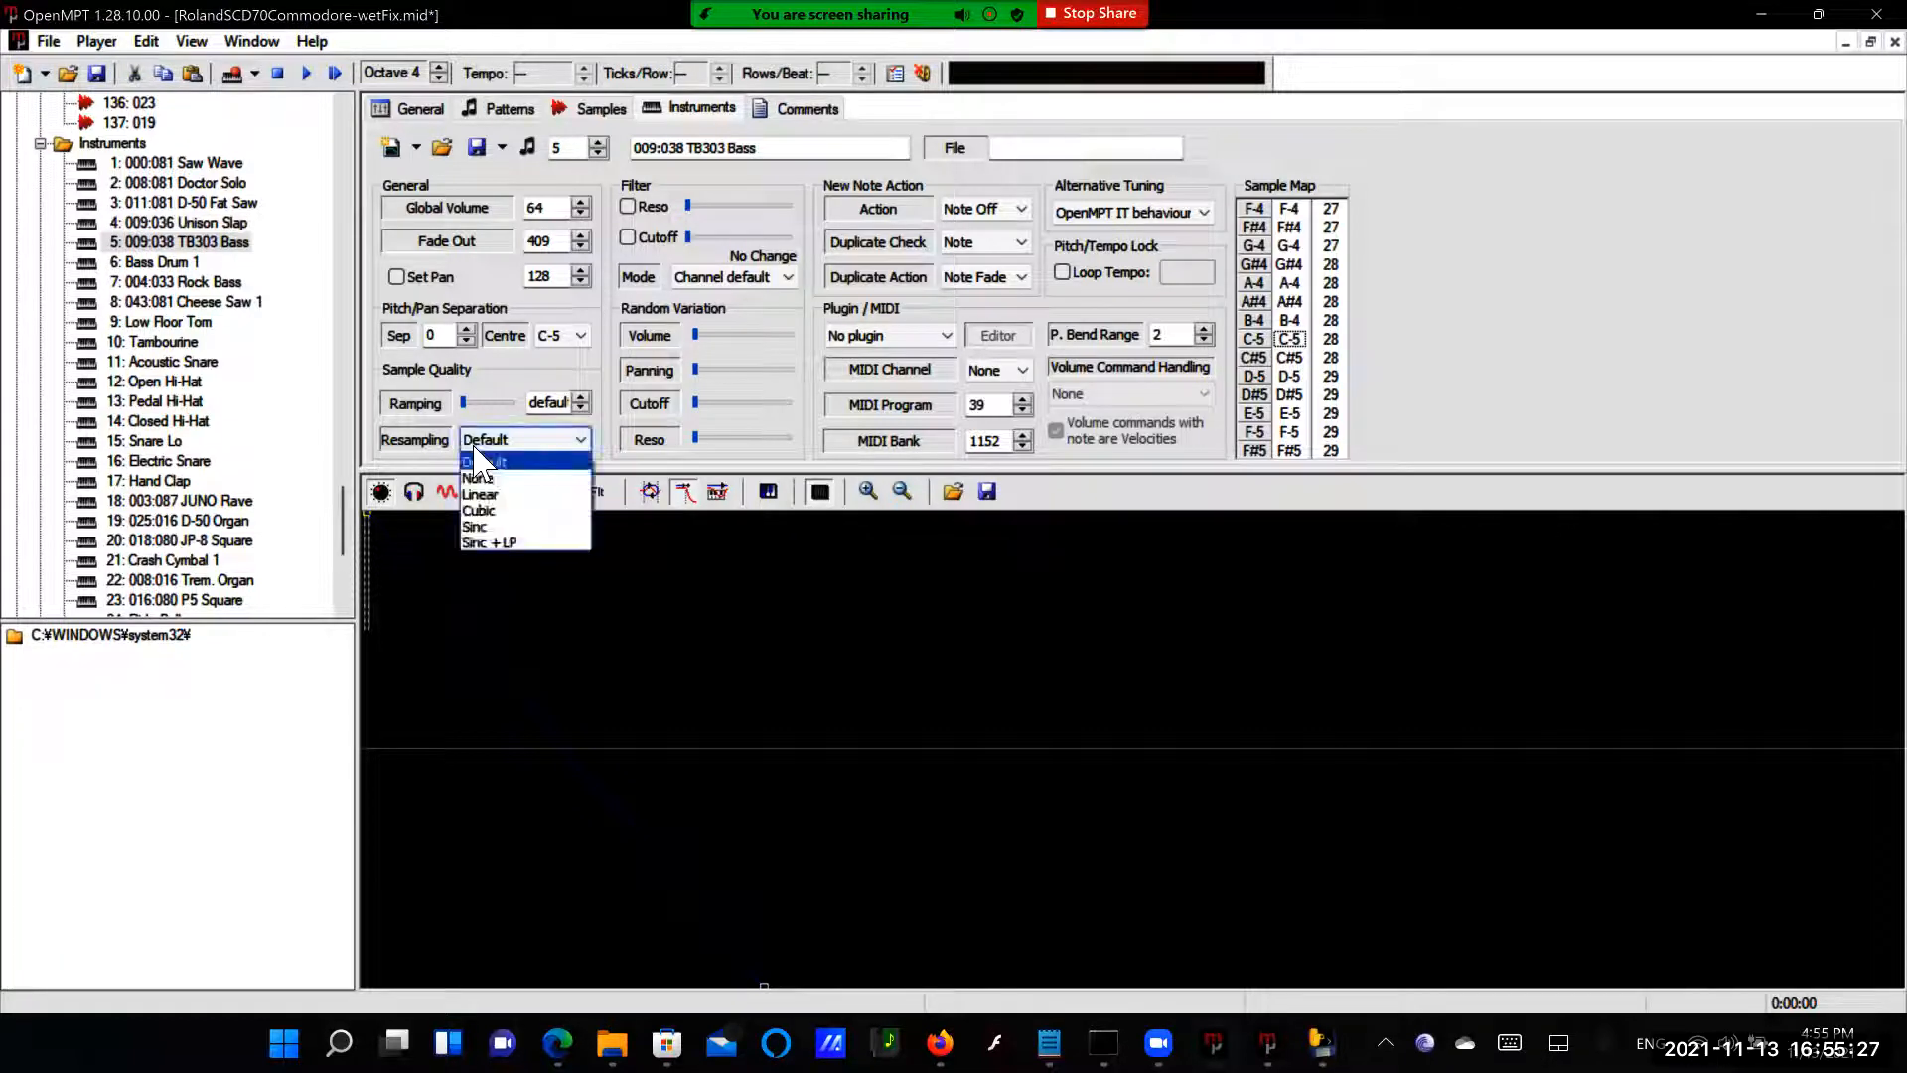
left_click(489, 543)
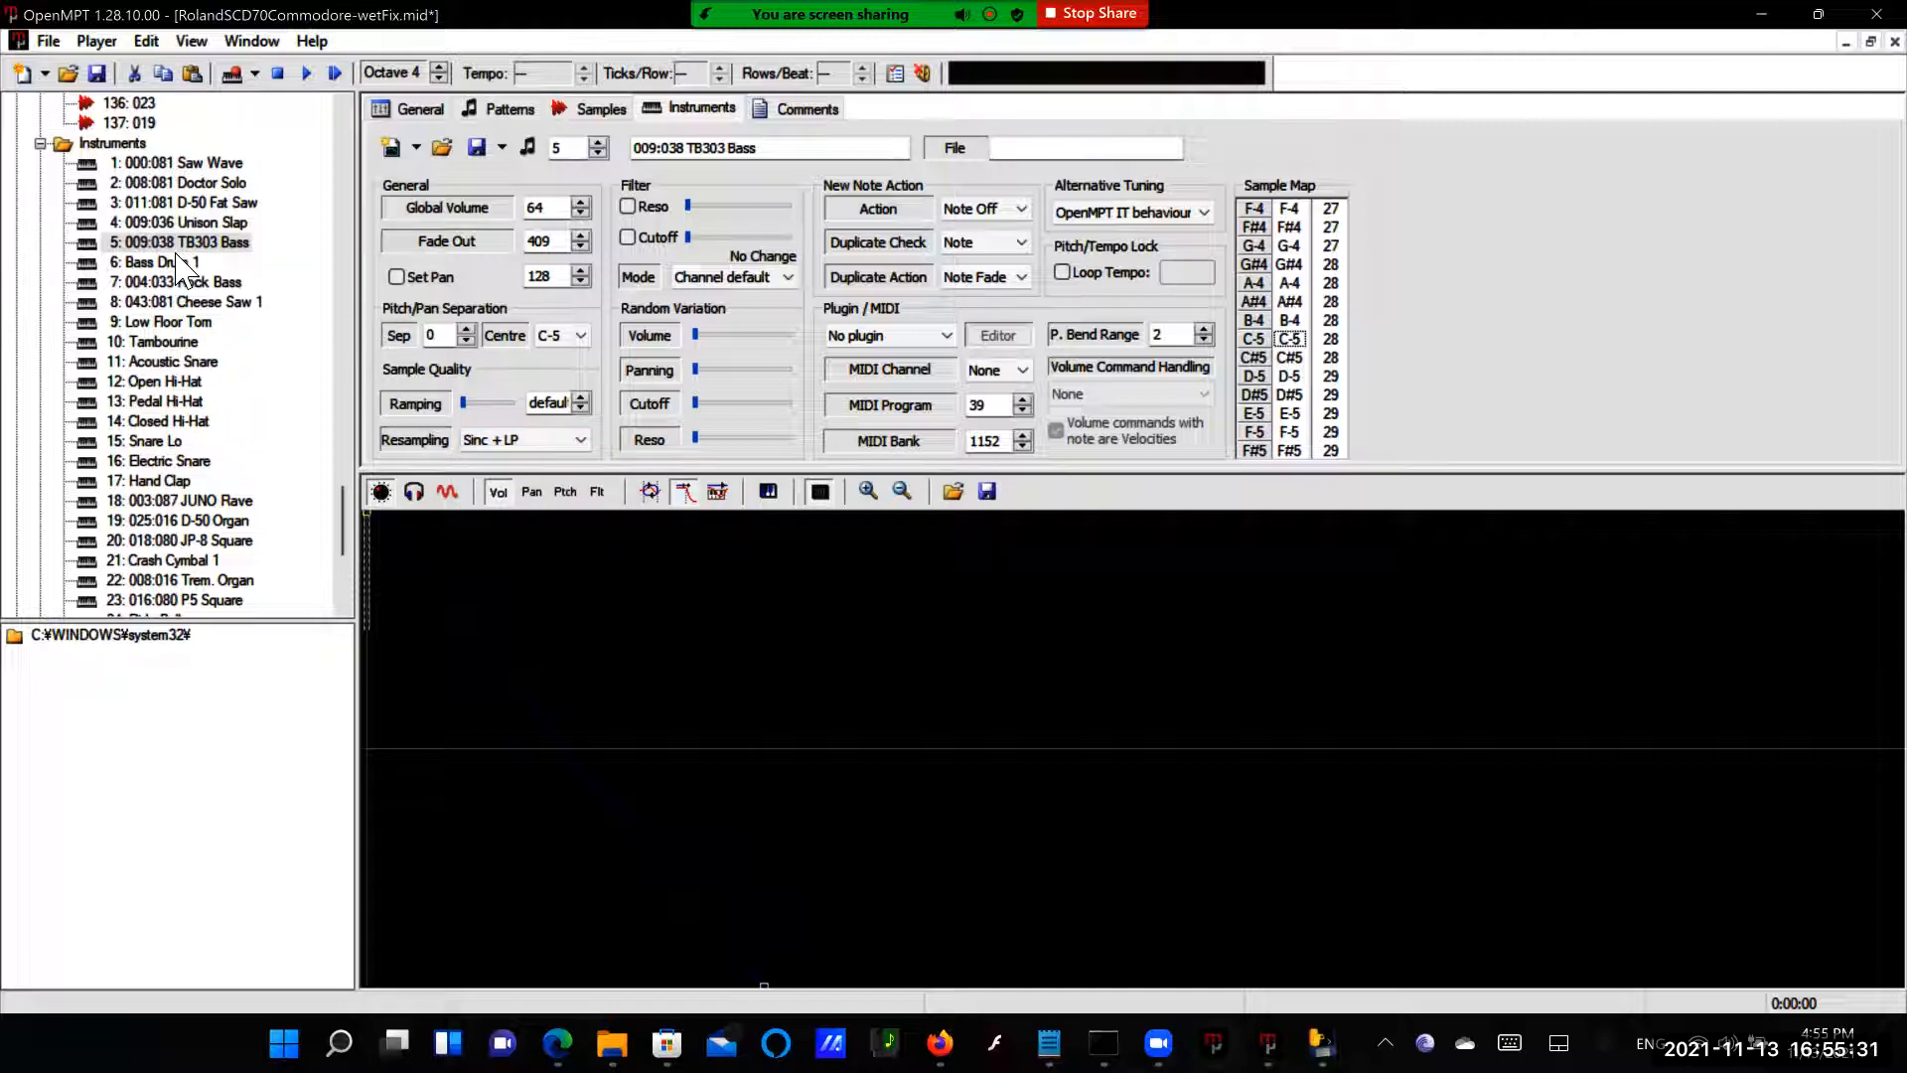
left_click(155, 263)
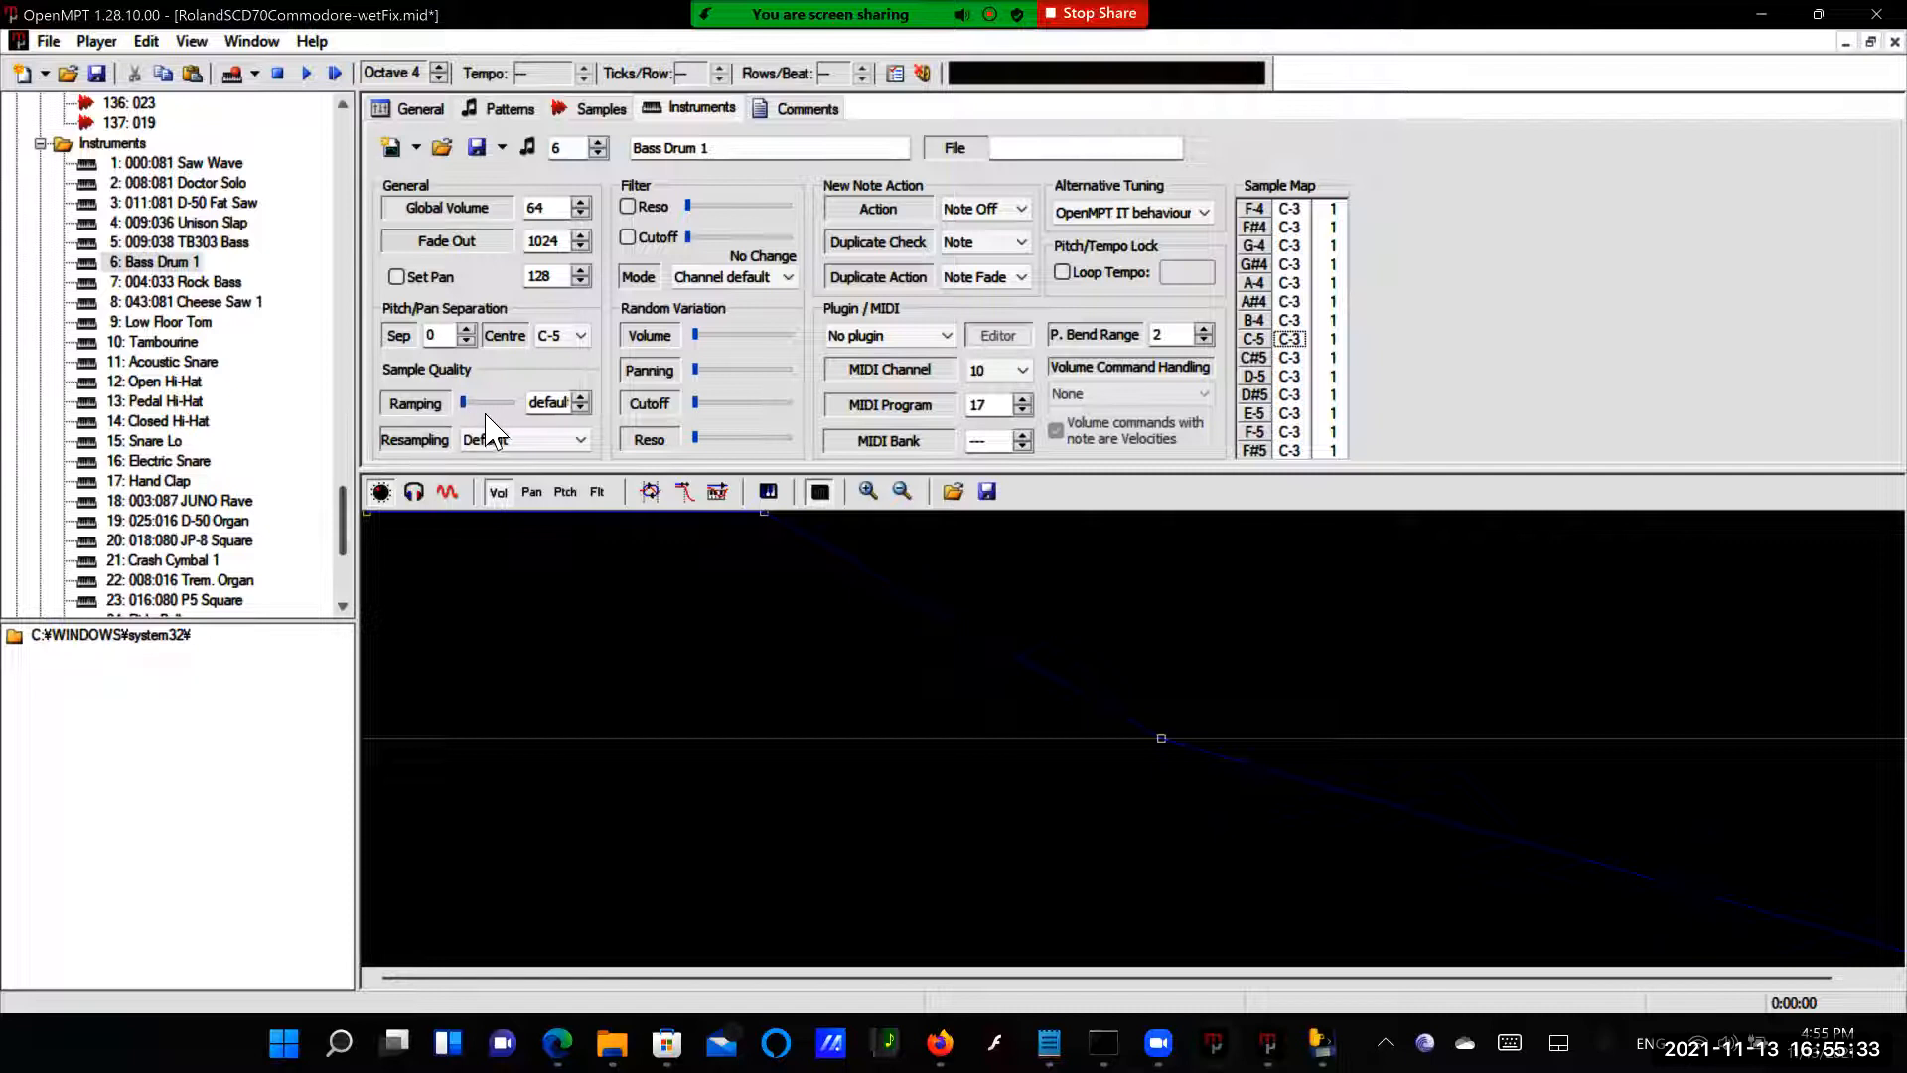
left_click(578, 439)
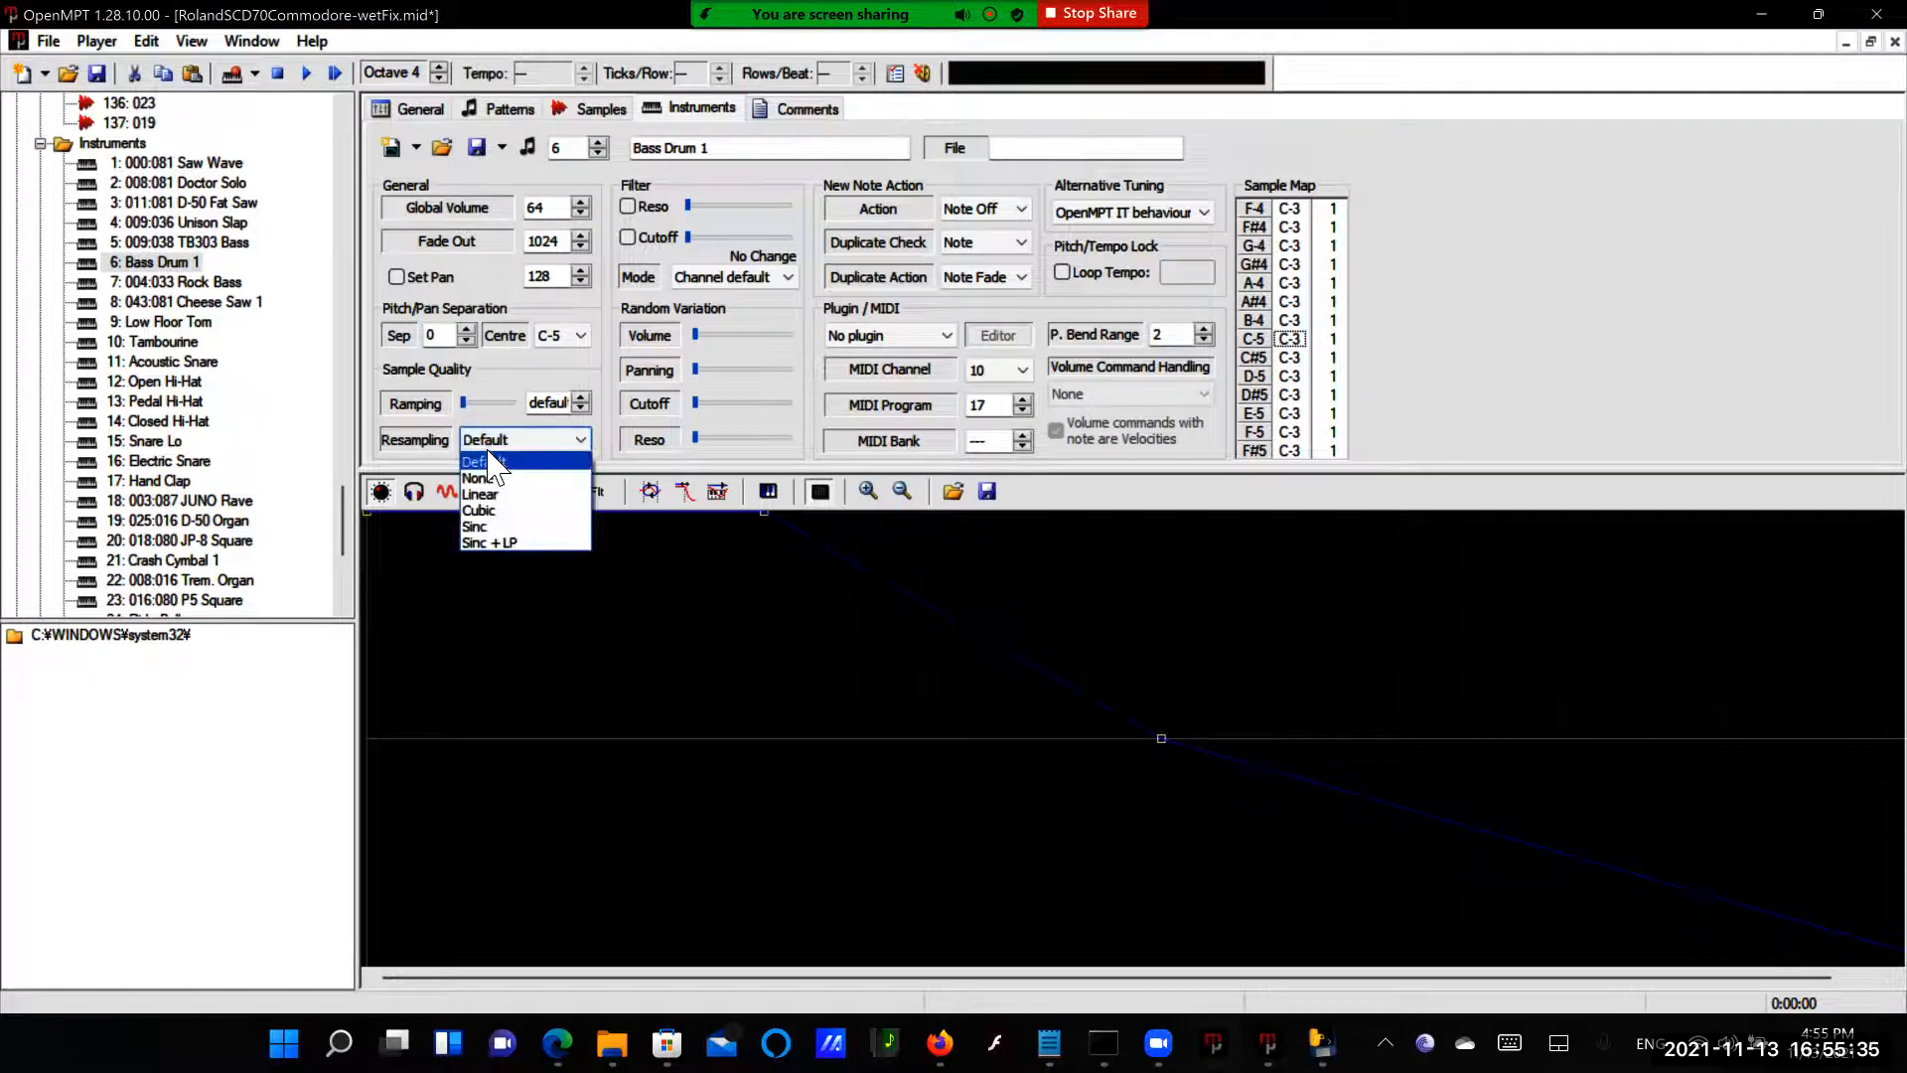
left_click(489, 543)
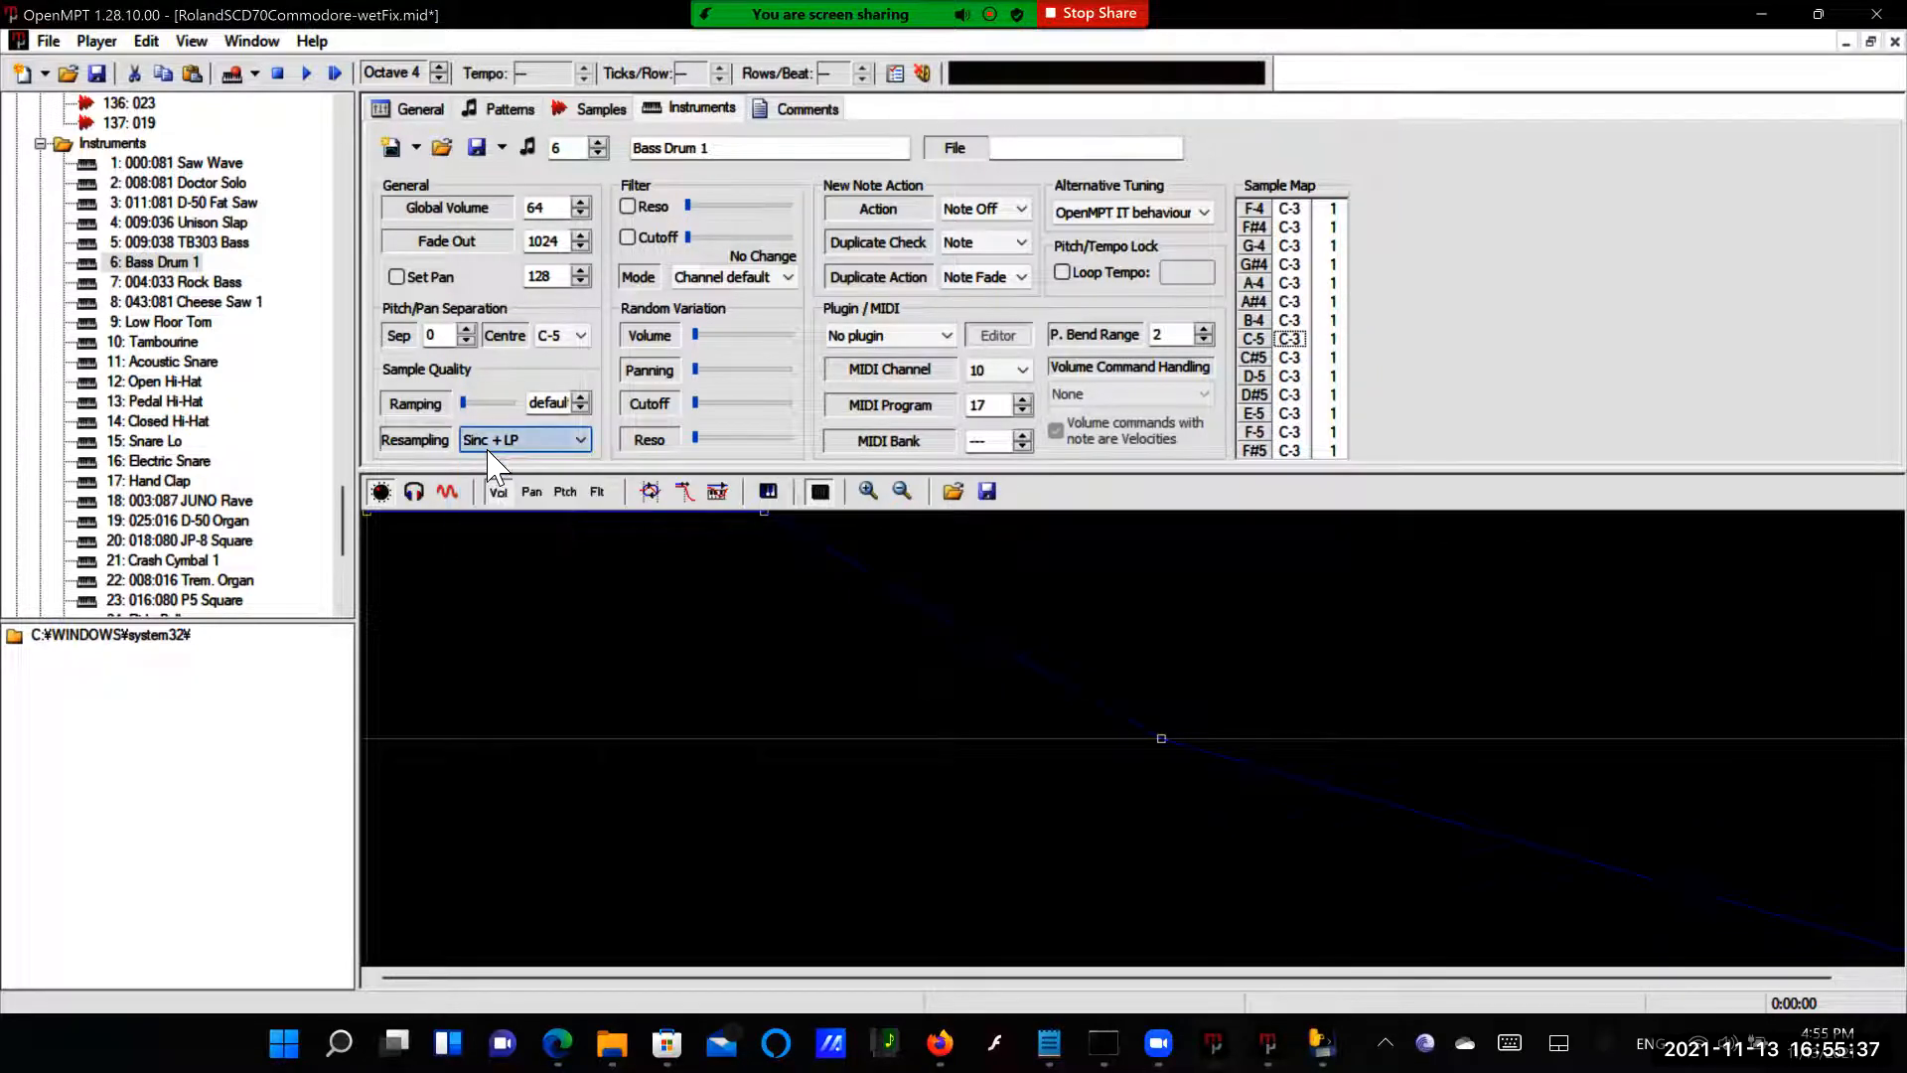
left_click(181, 280)
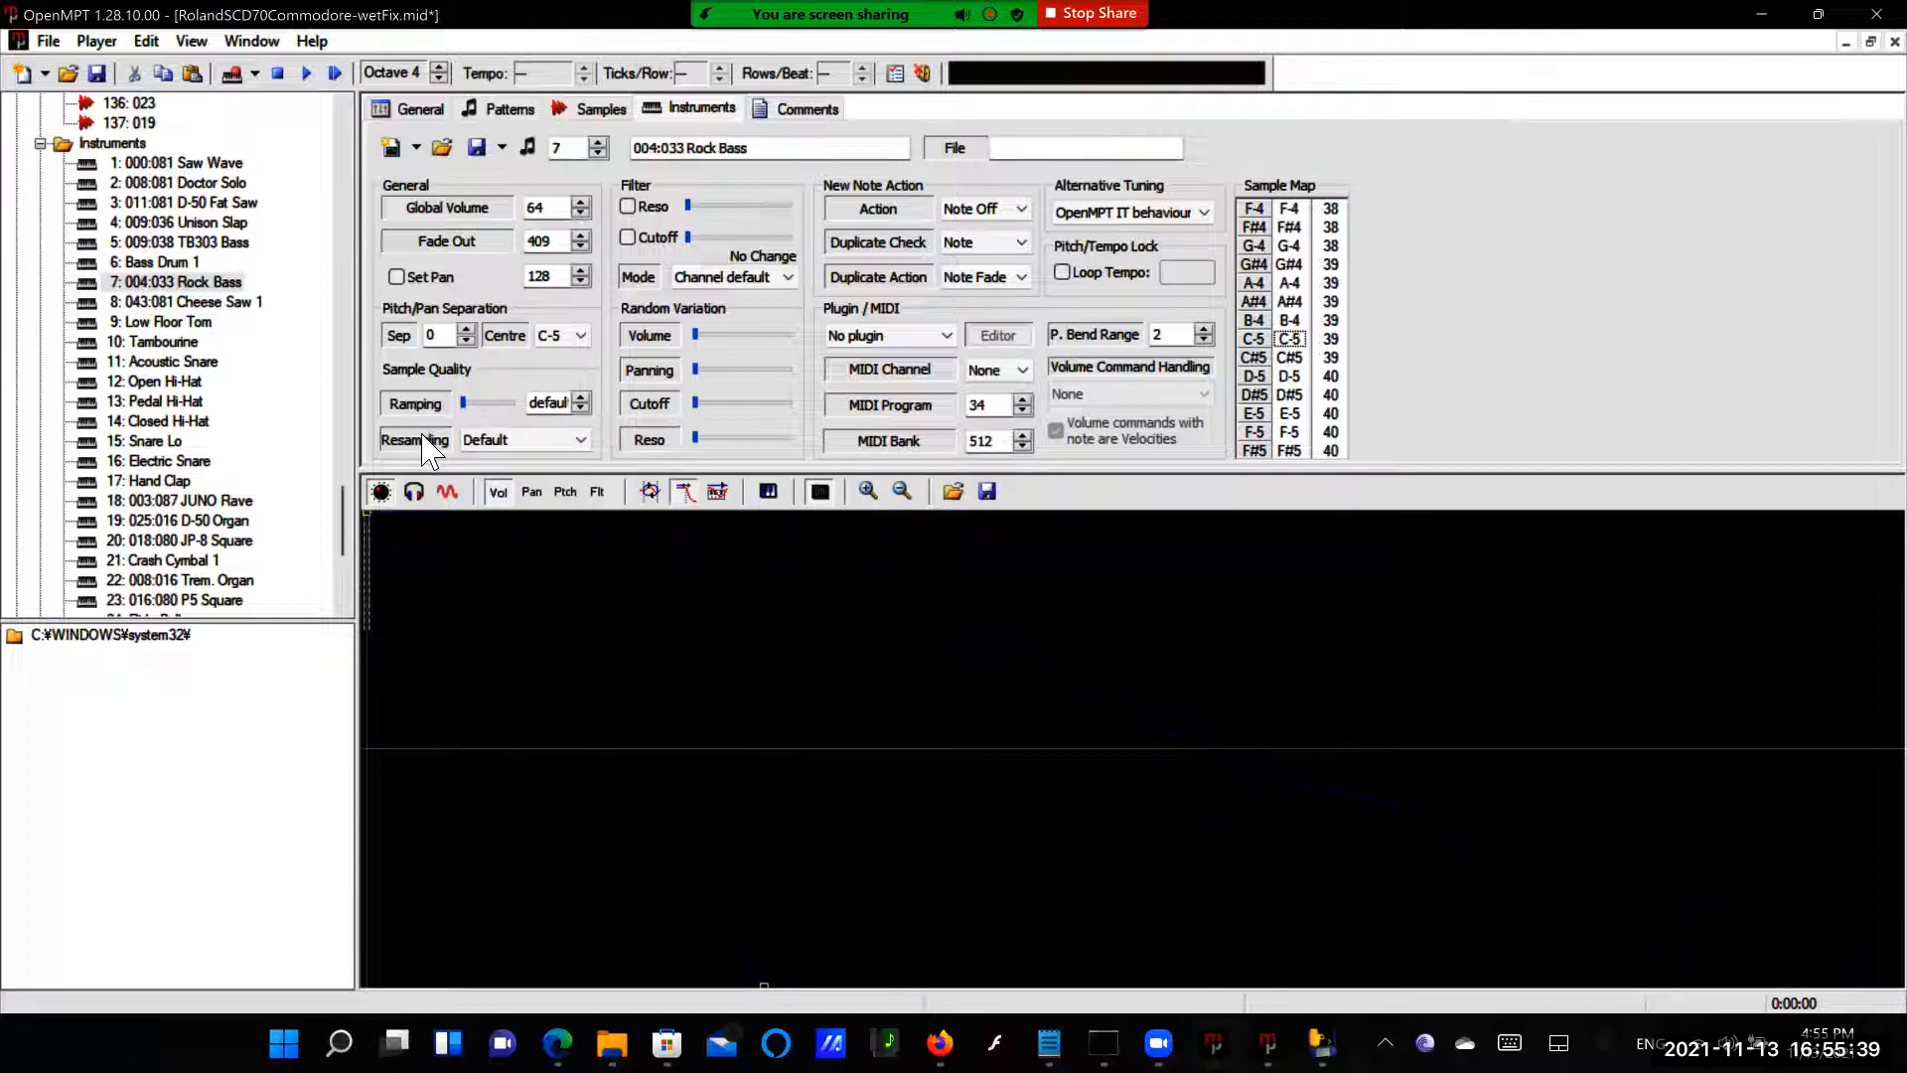
left_click(578, 439)
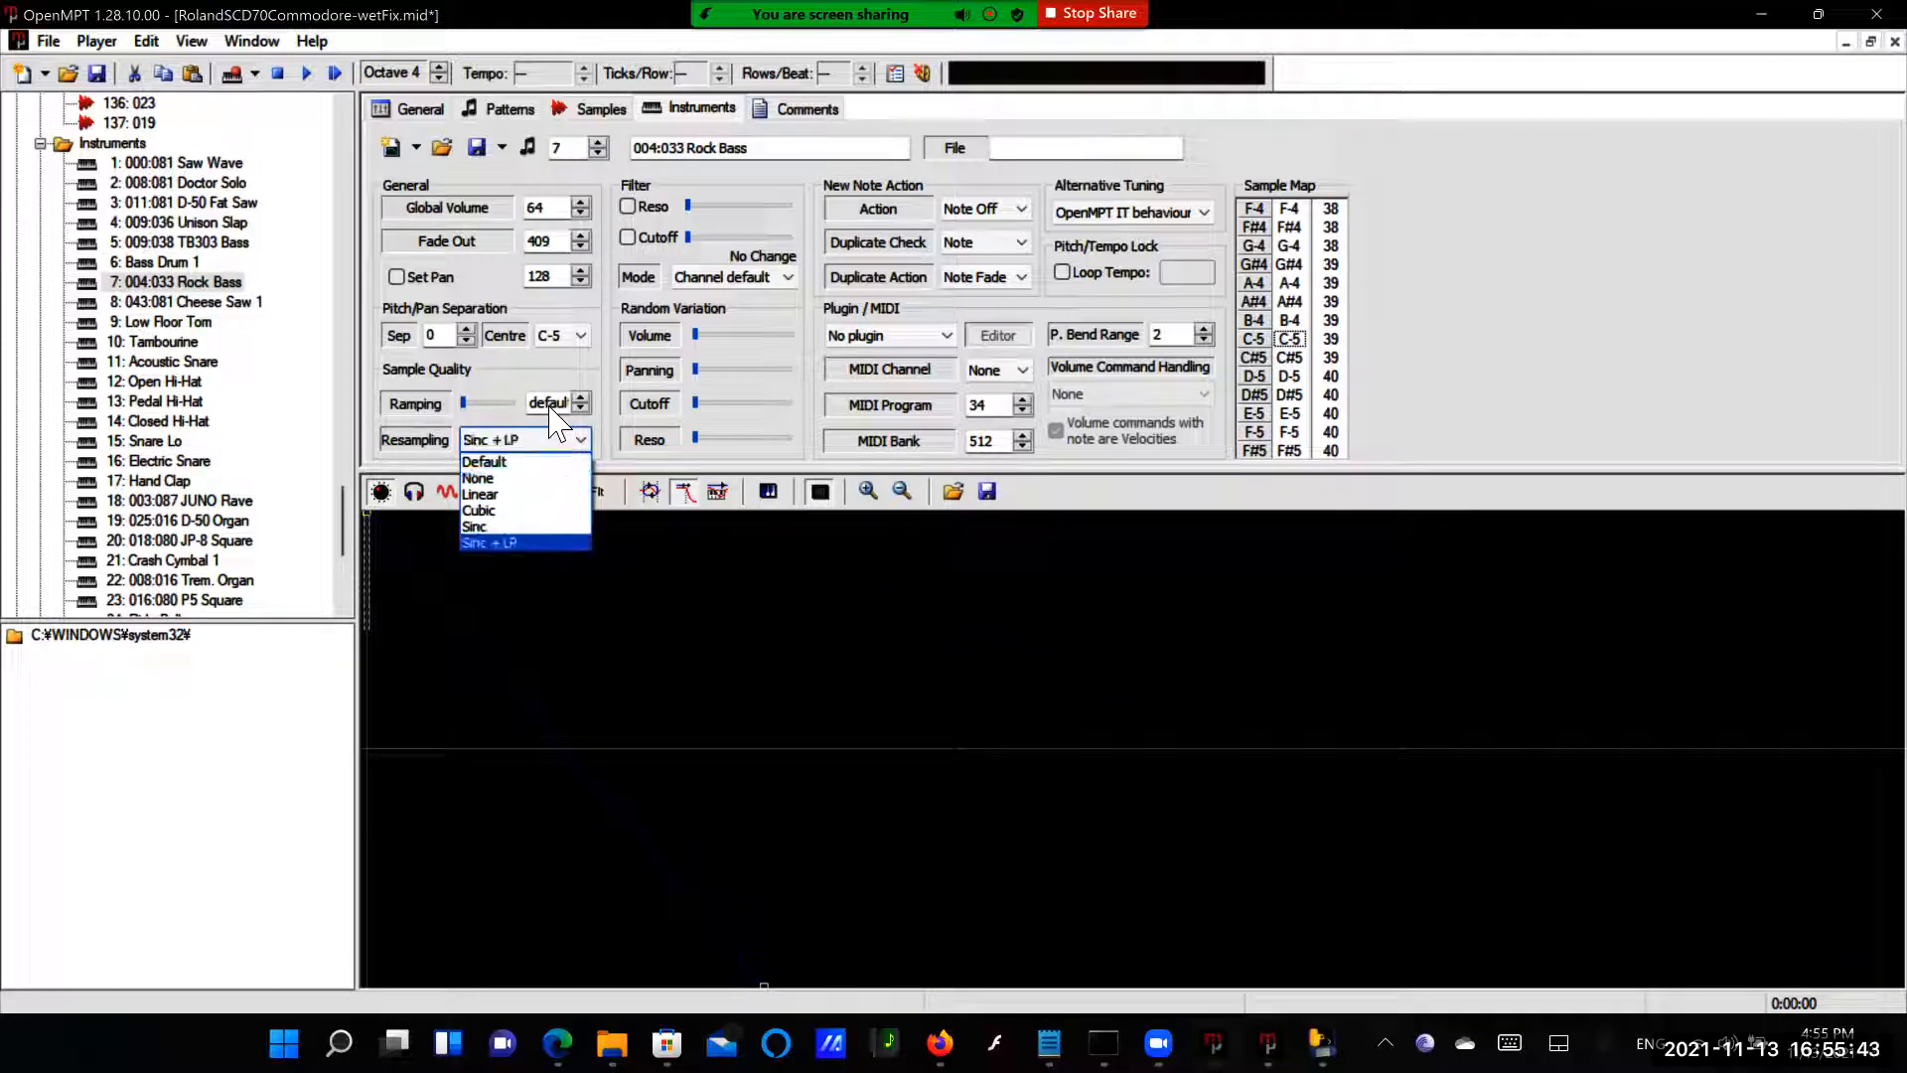
left_click(488, 542)
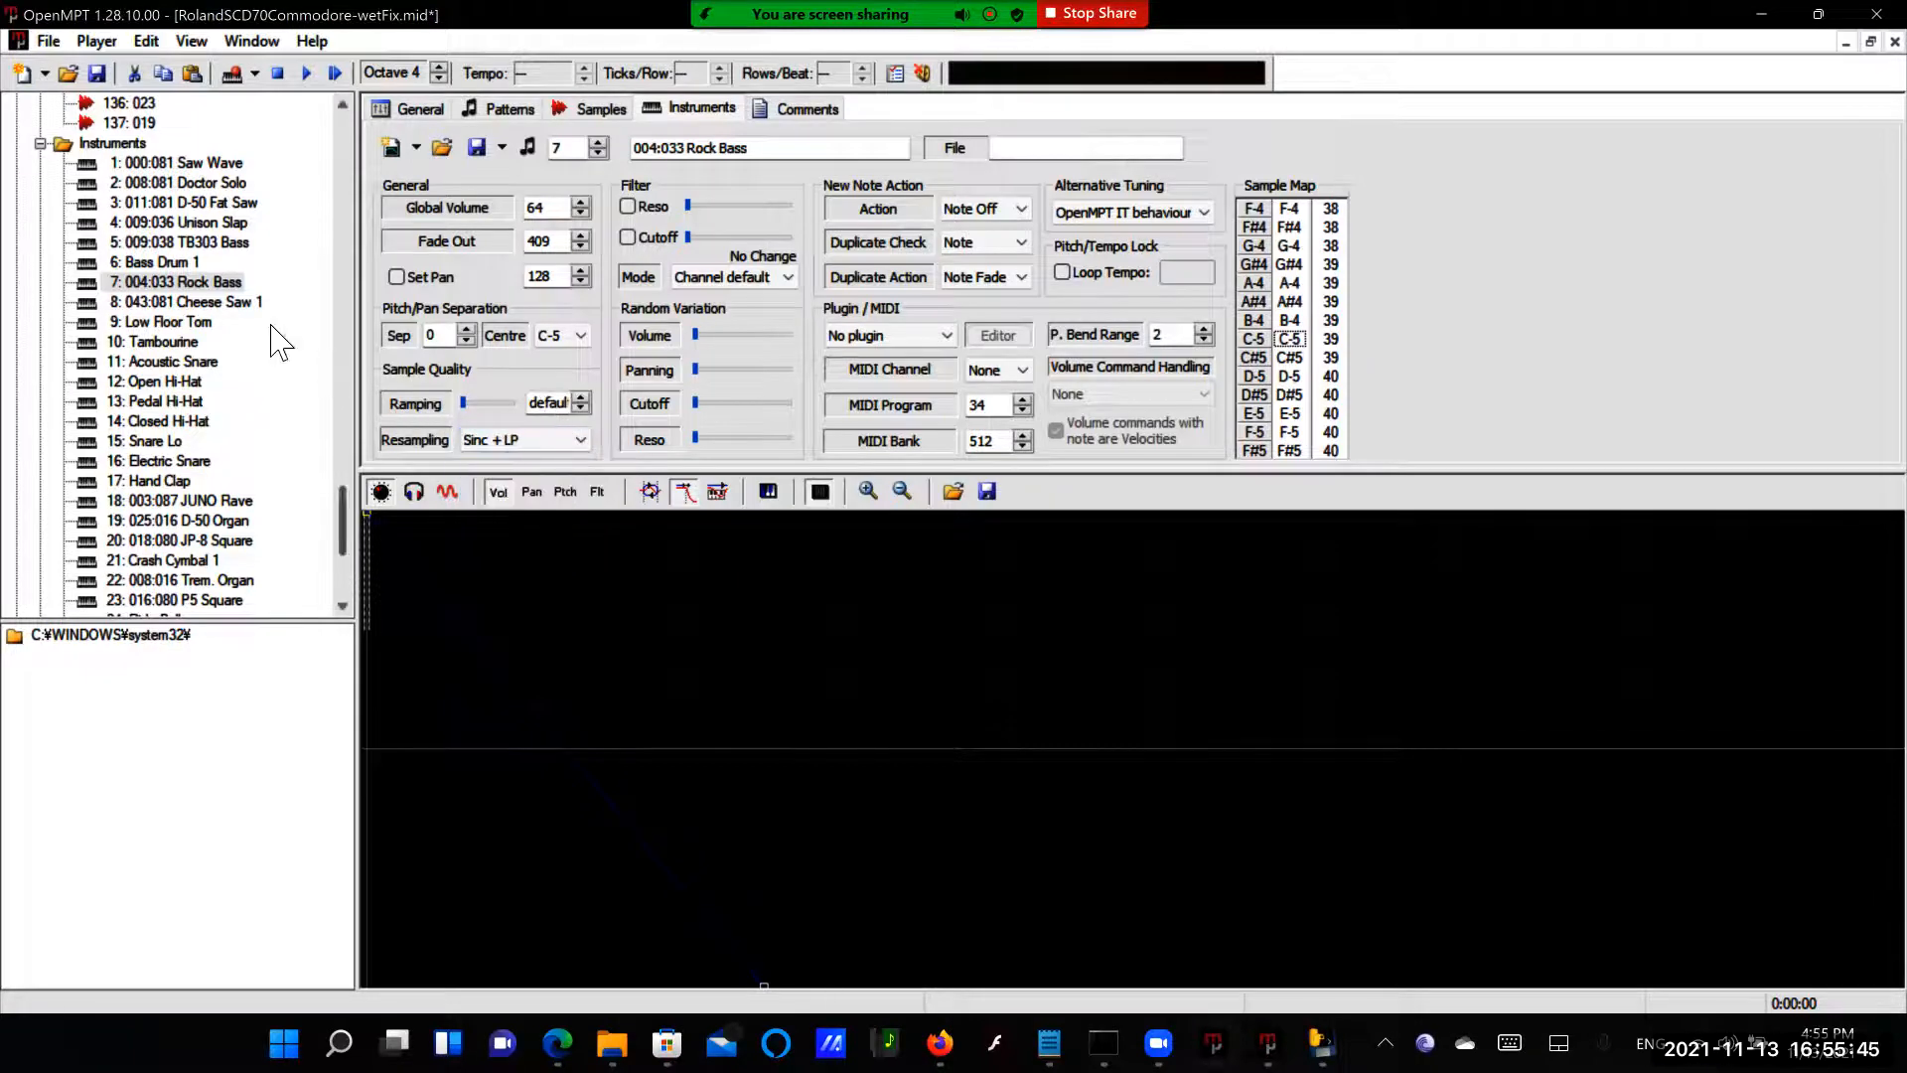
Set Cheese Saw 1, Low Floor Tom and Tambourine to Sinc + LP resampling
left_click(188, 302)
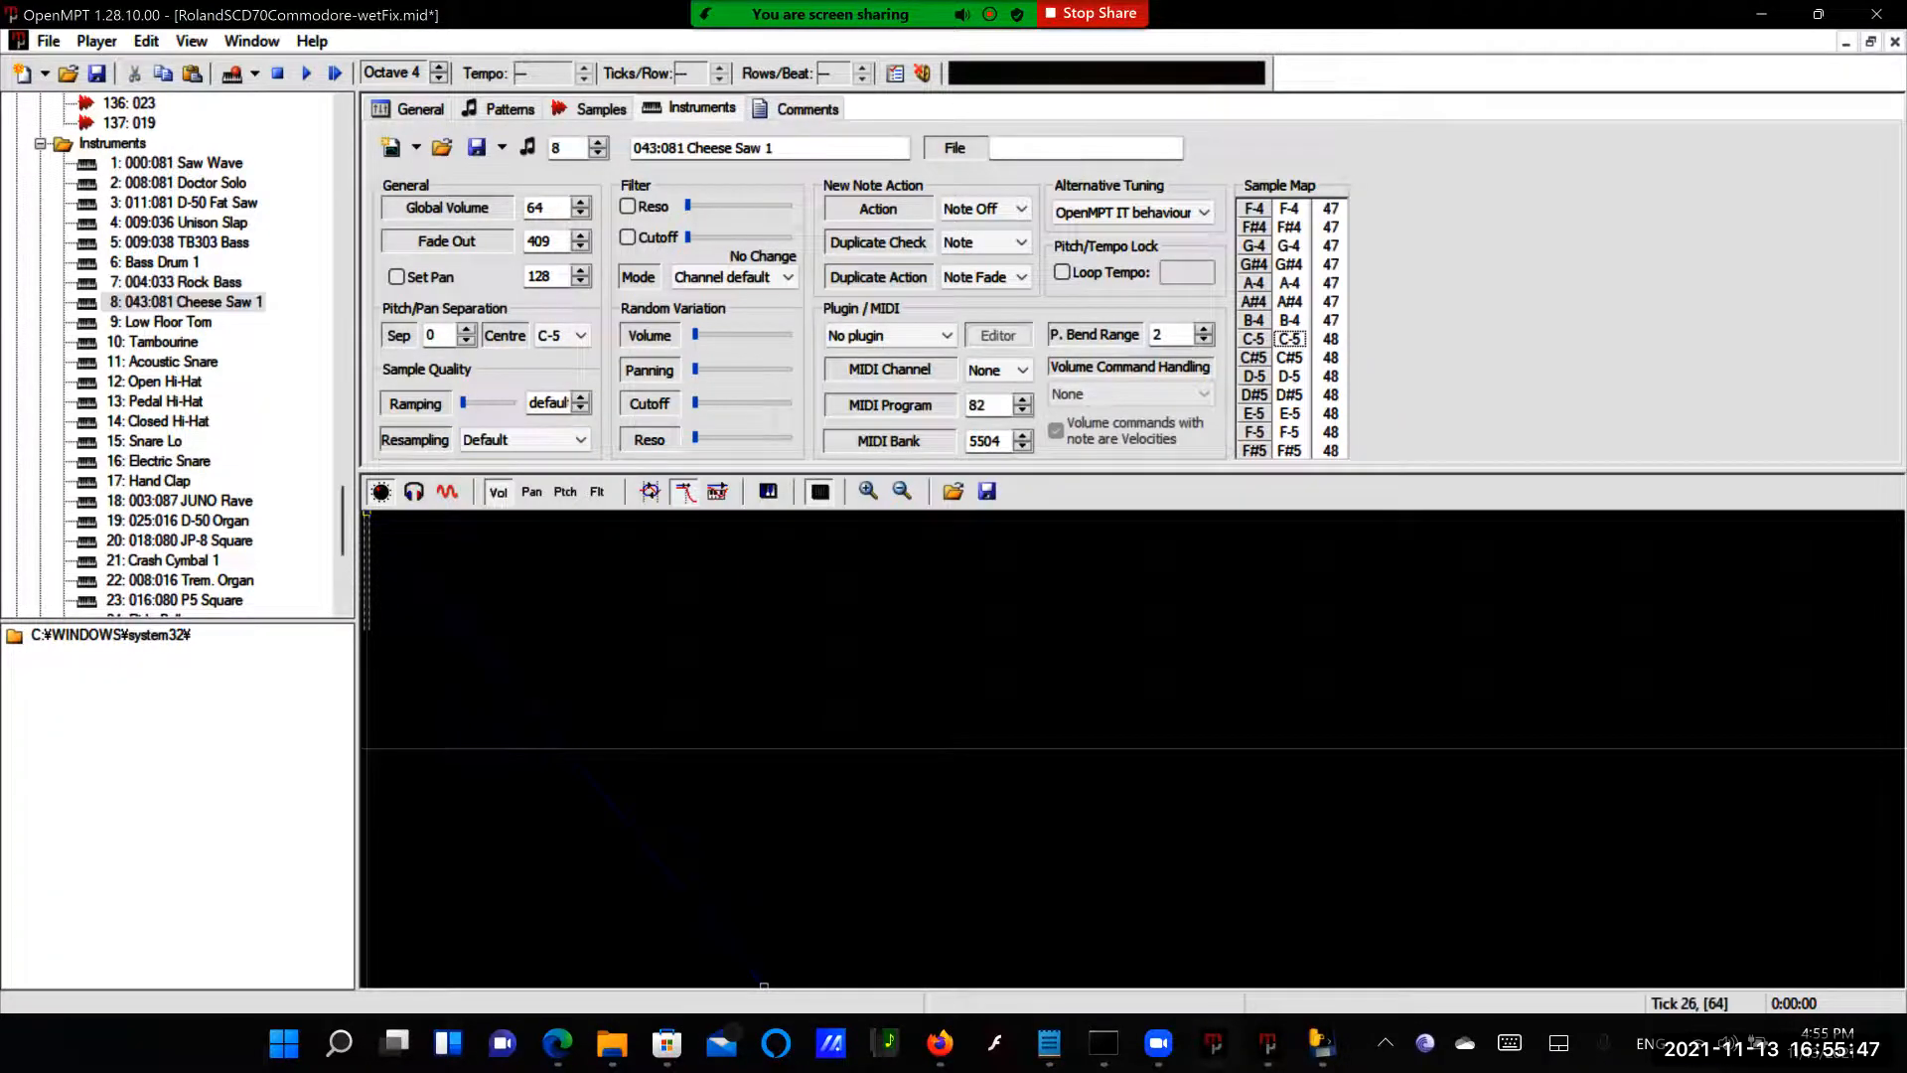
left_click(580, 439)
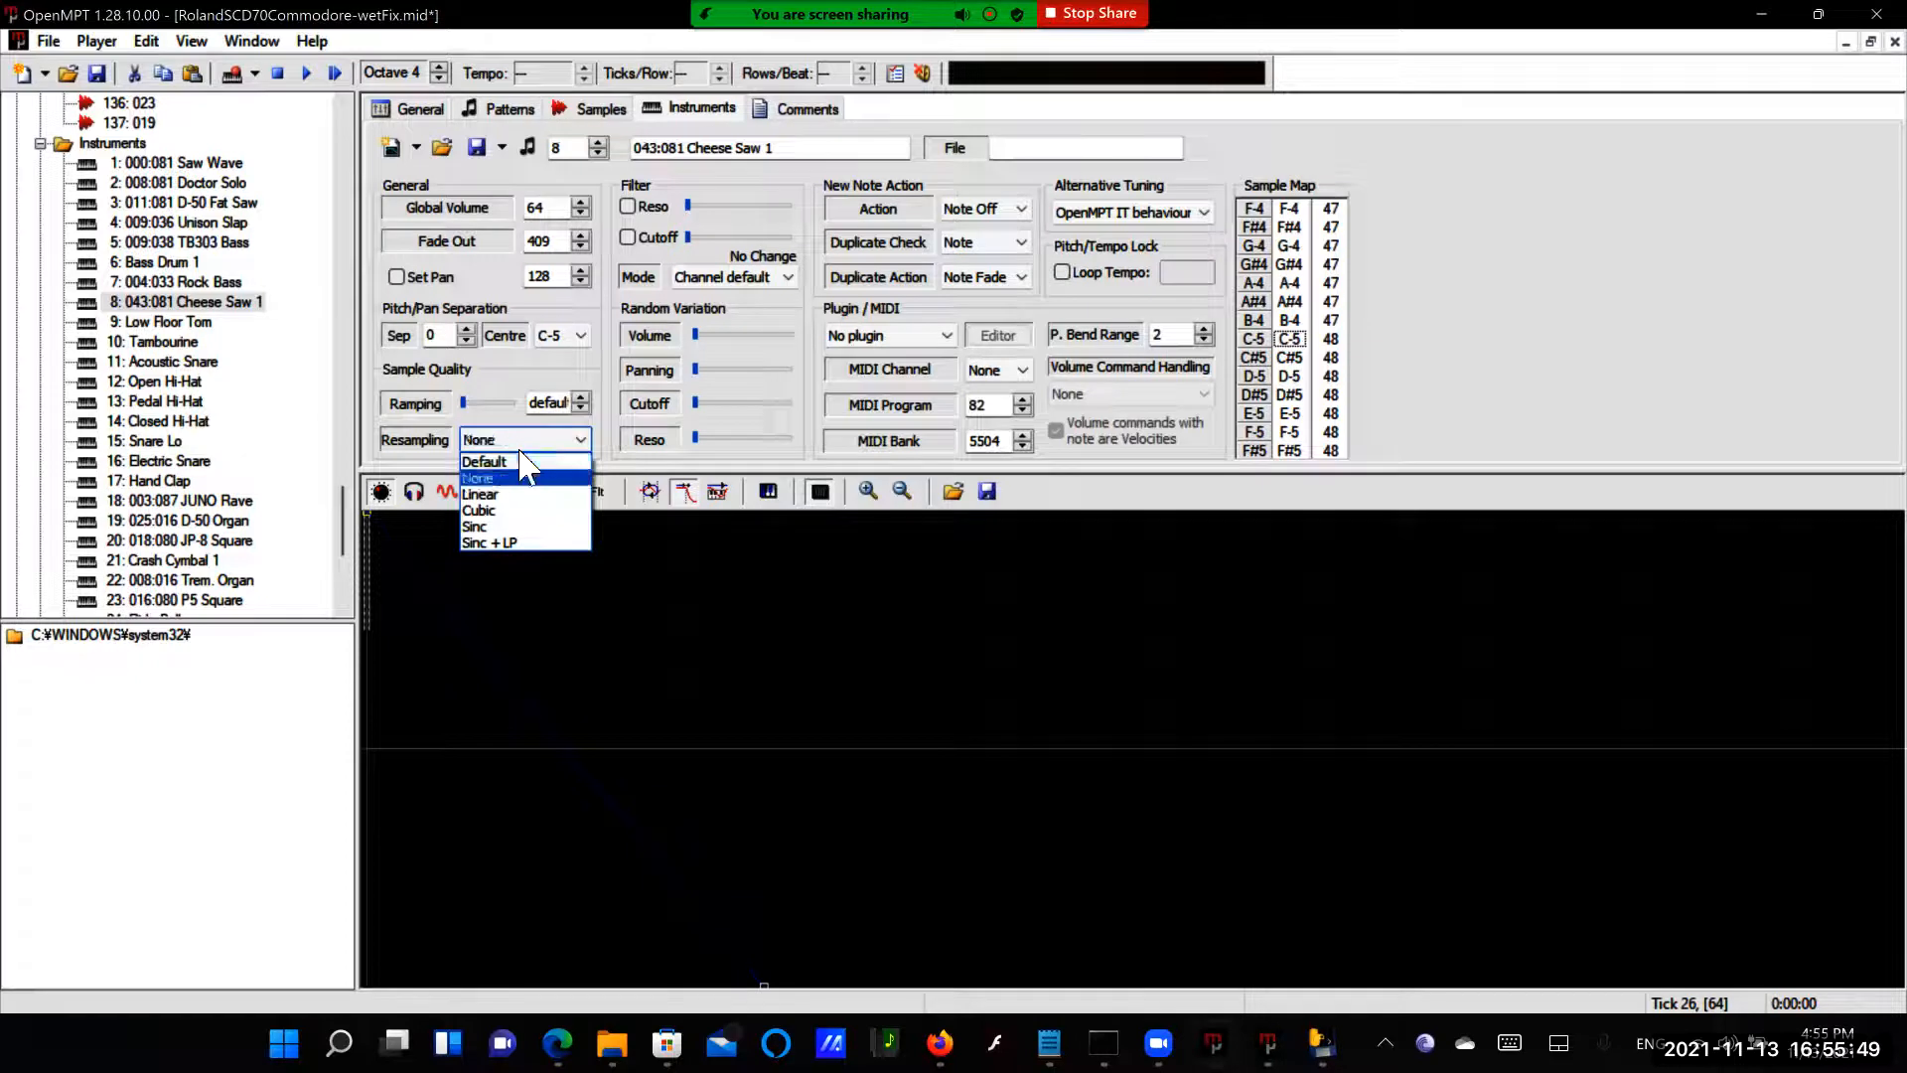
left_click(488, 543)
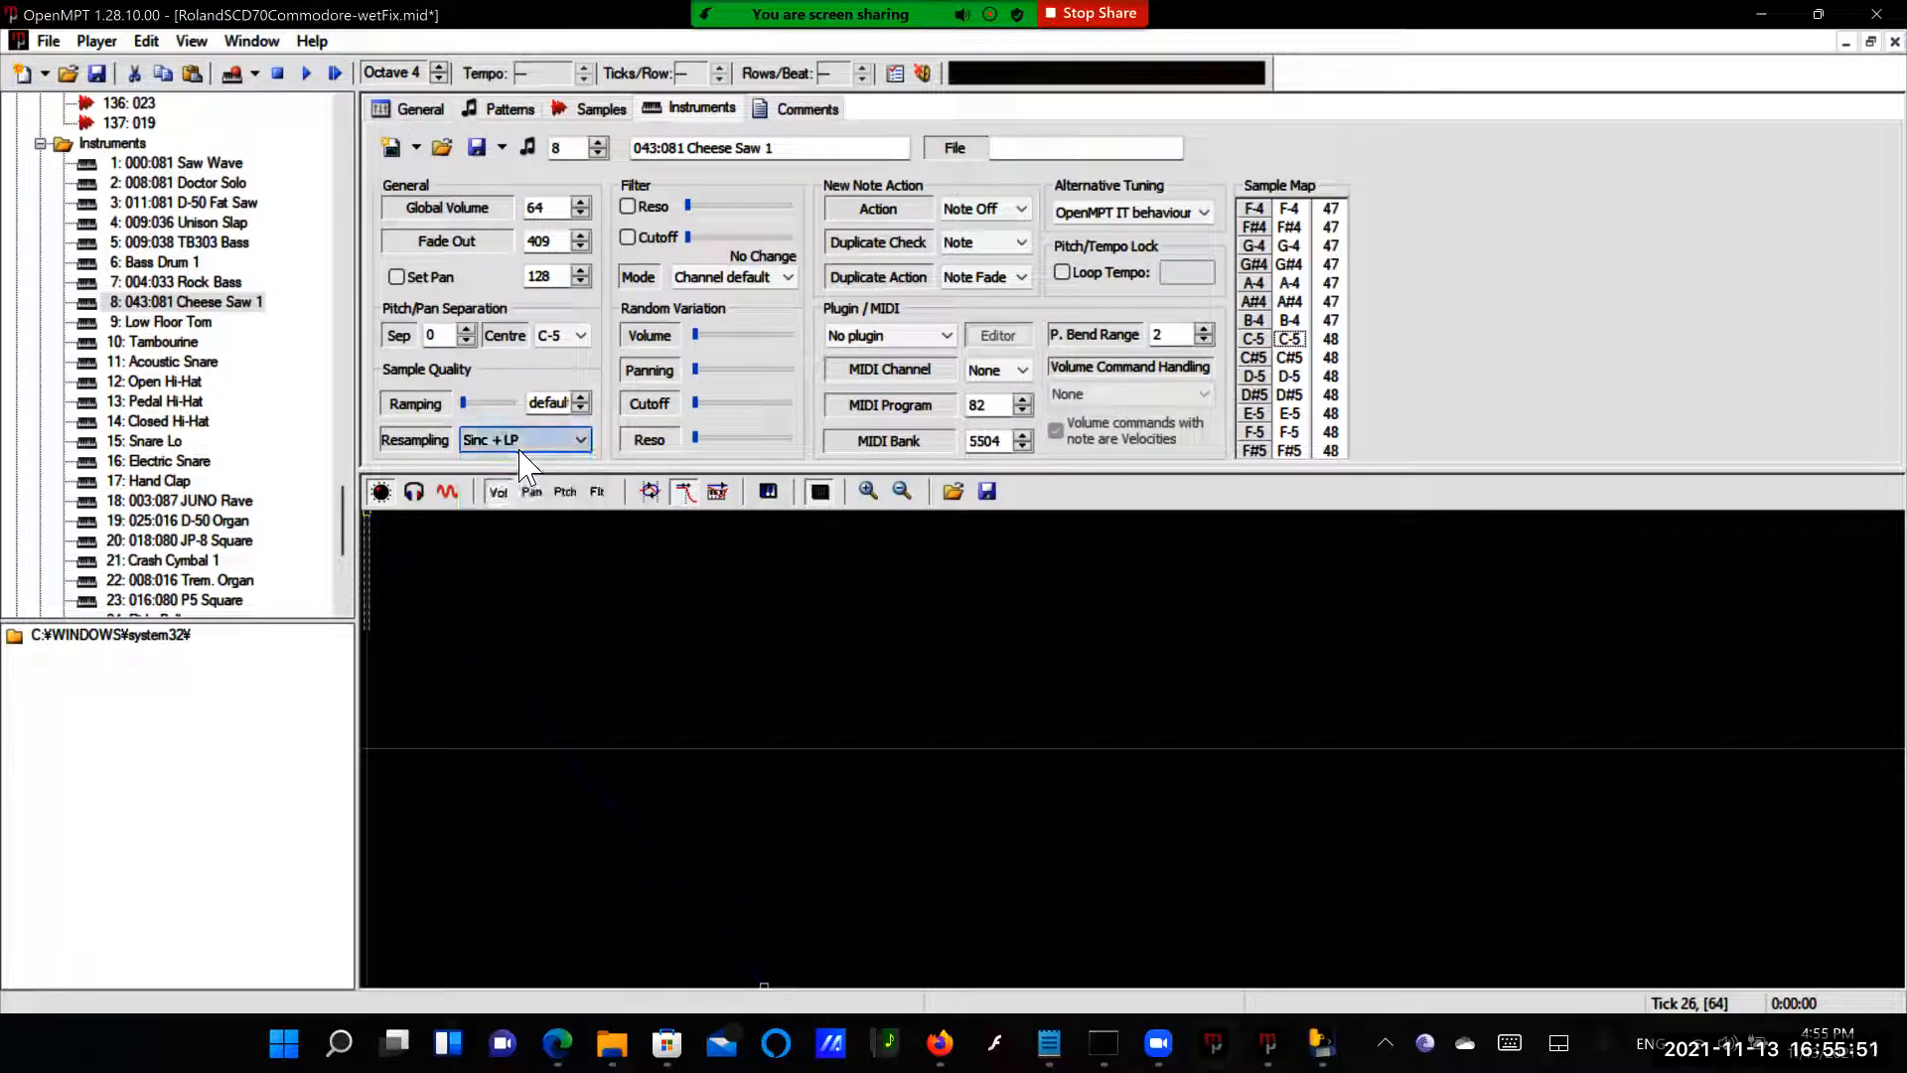
left_click(160, 321)
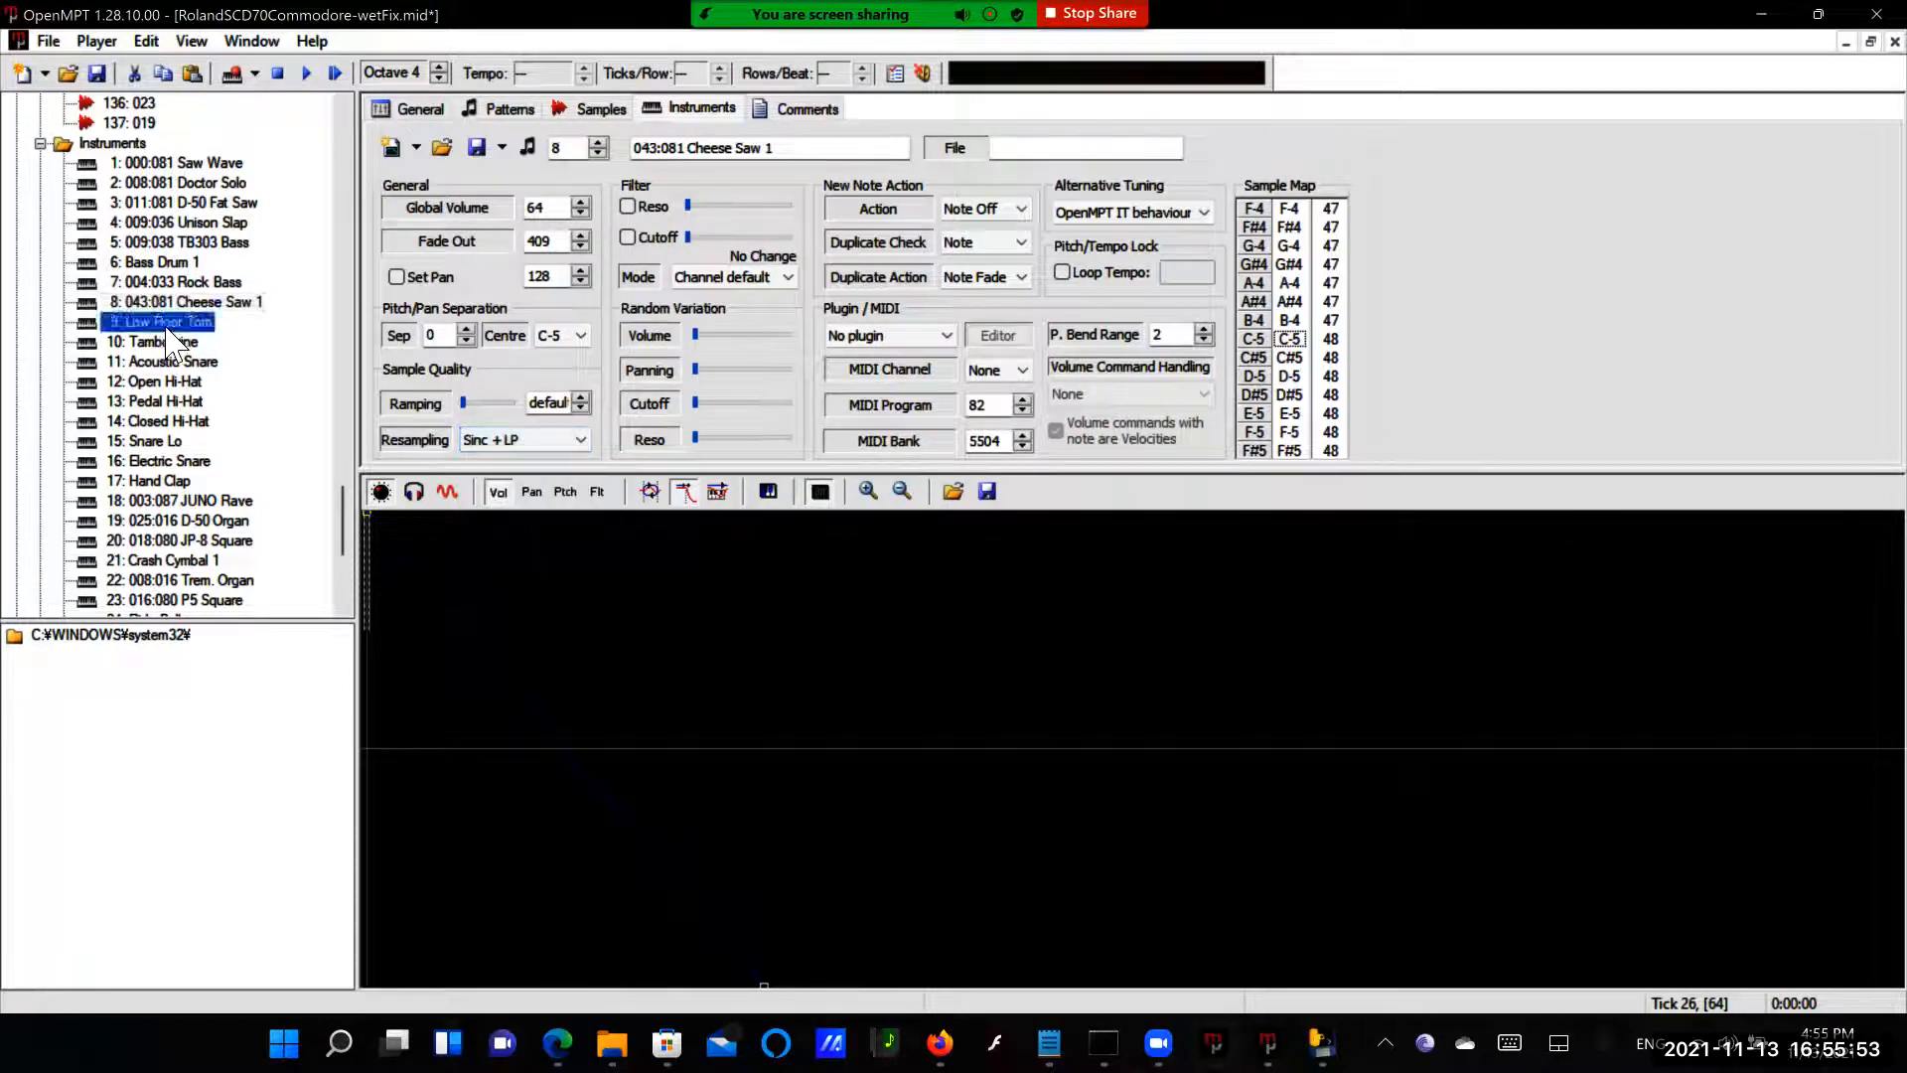
left_click(578, 439)
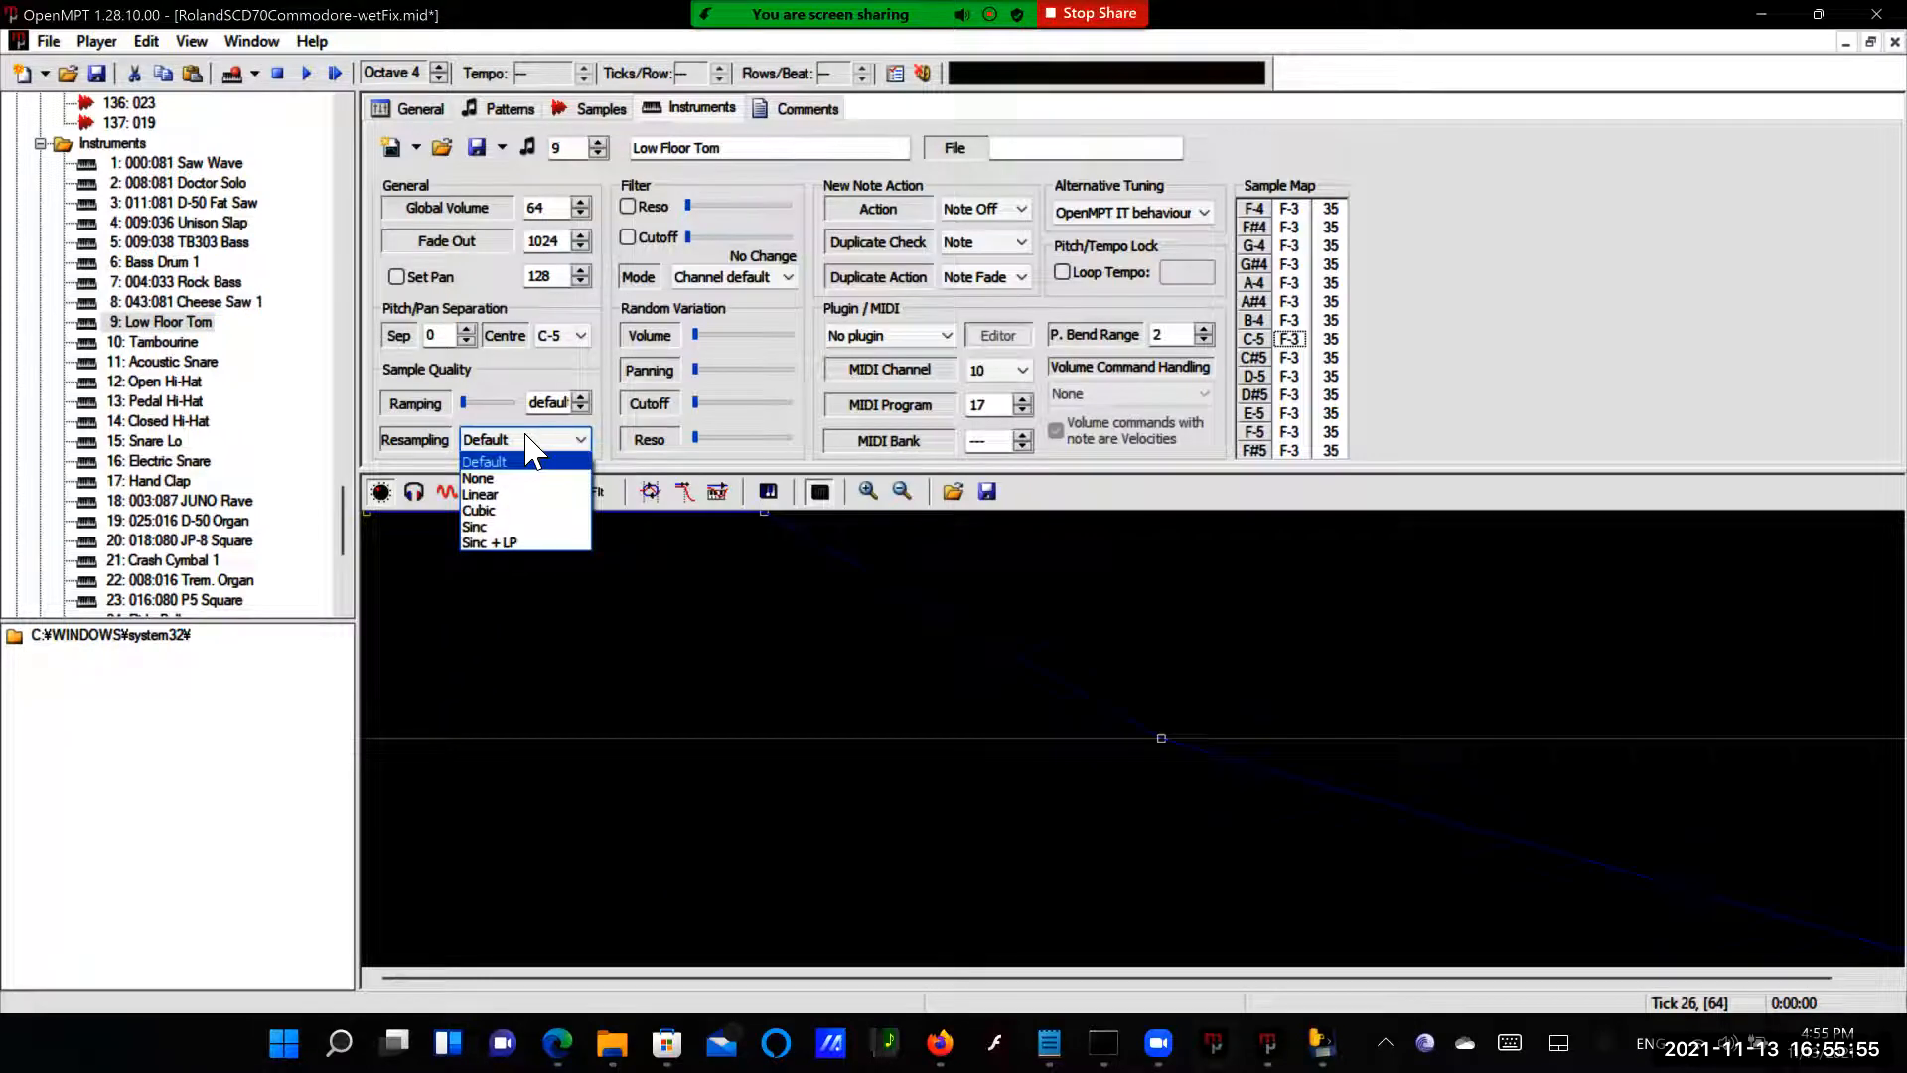
left_click(488, 542)
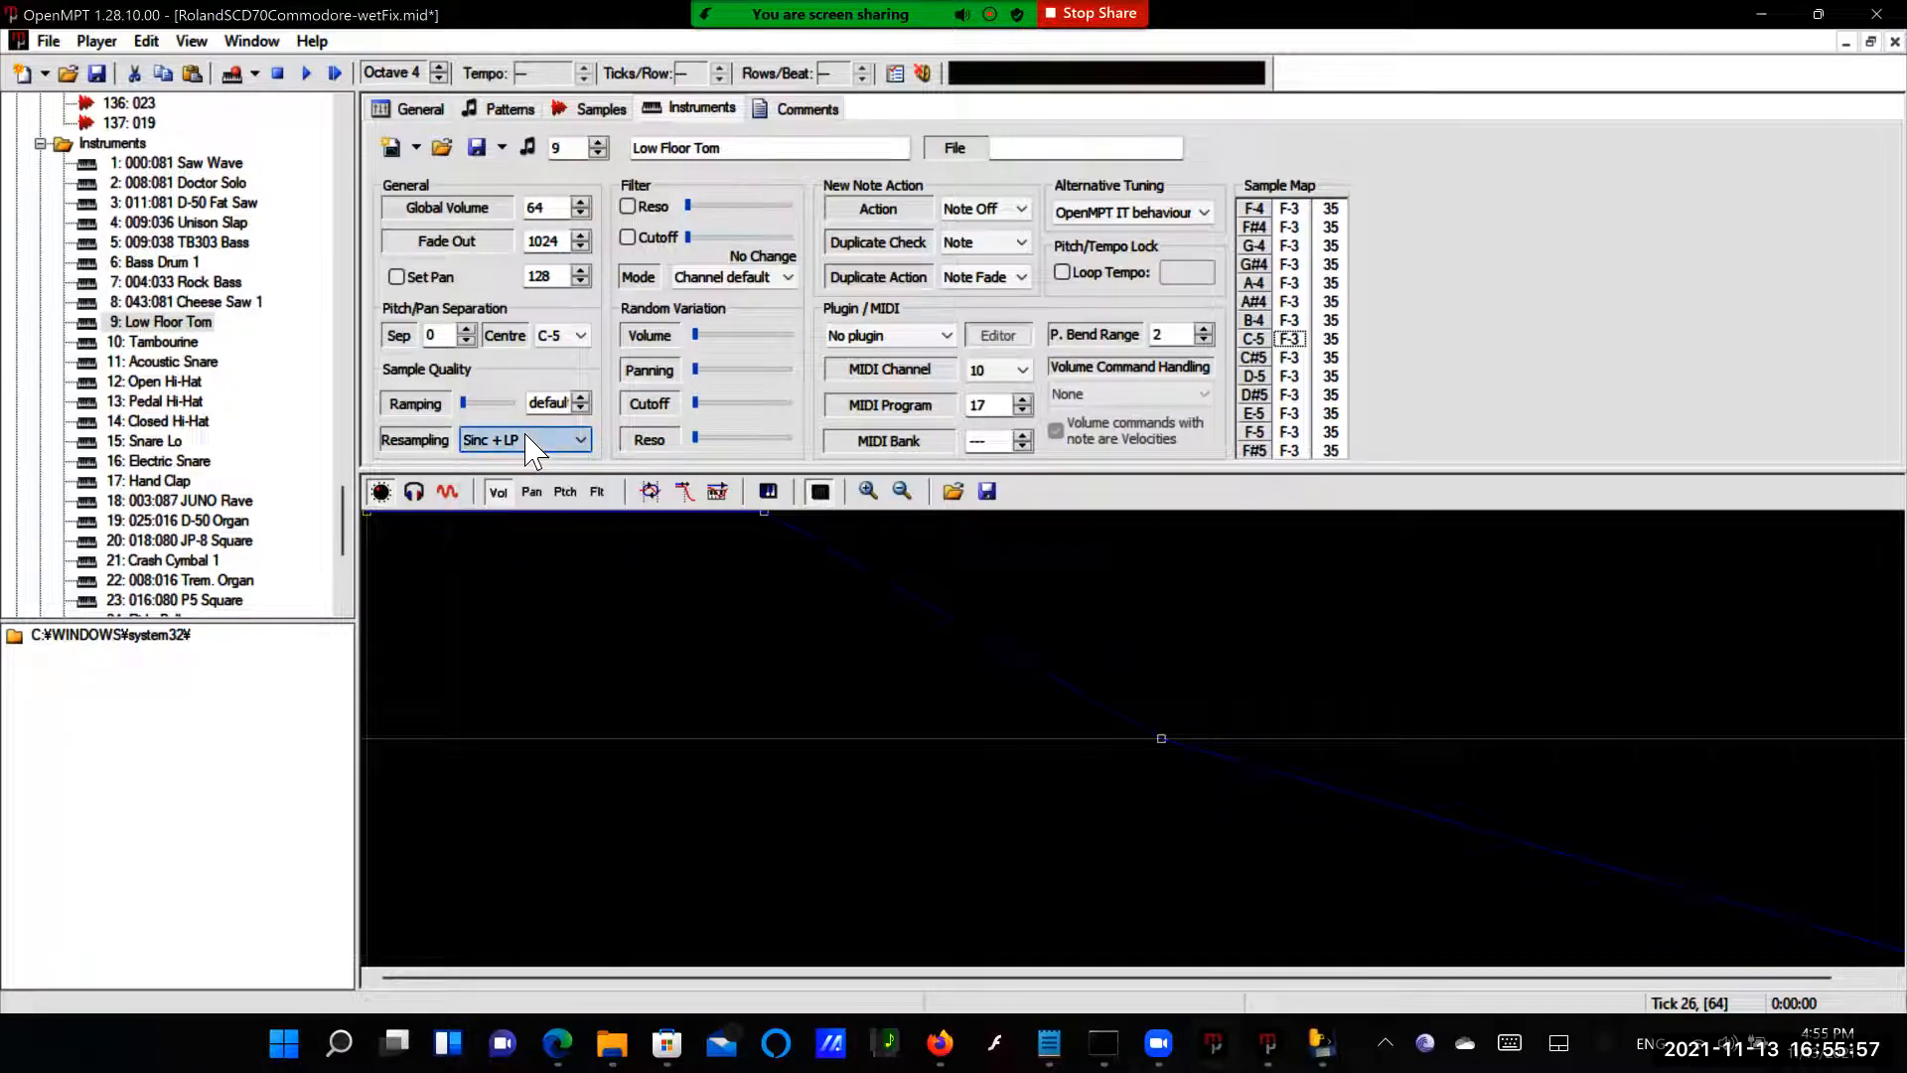
left_click(159, 341)
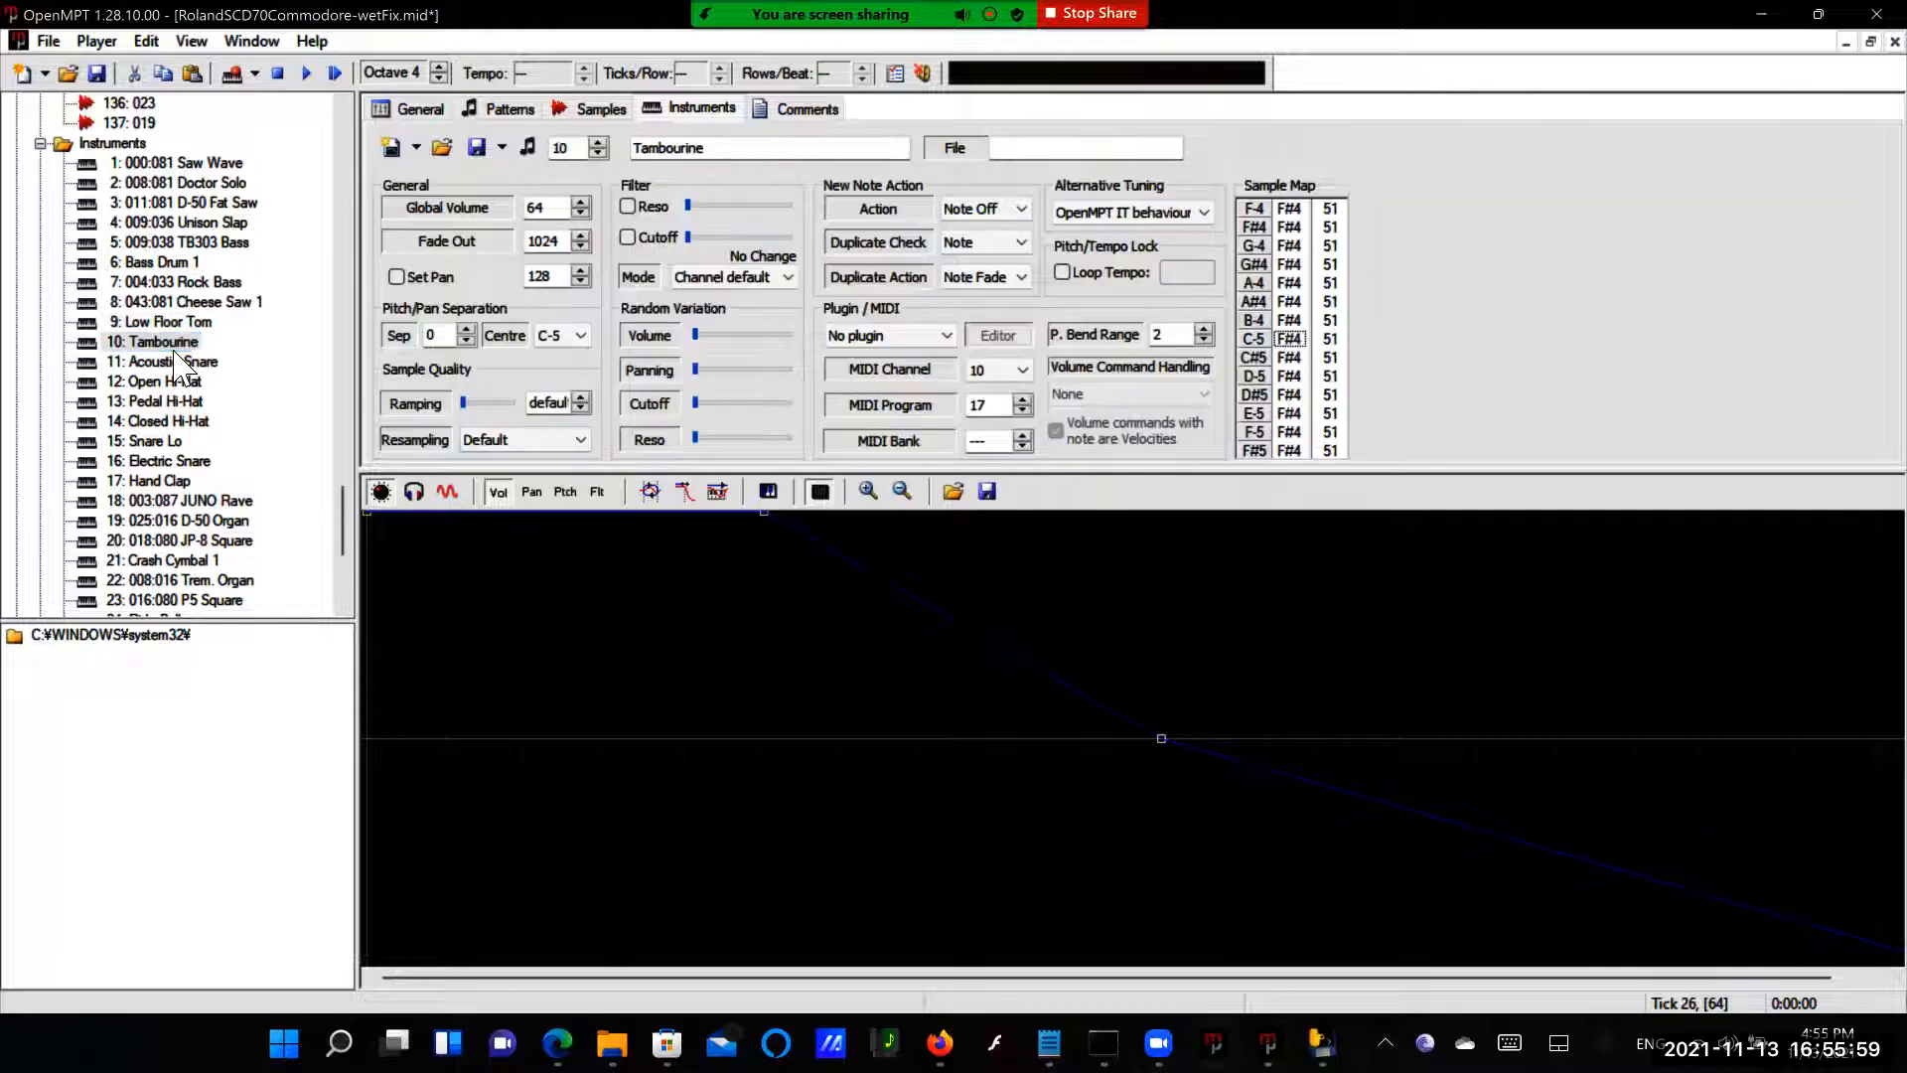
left_click(578, 439)
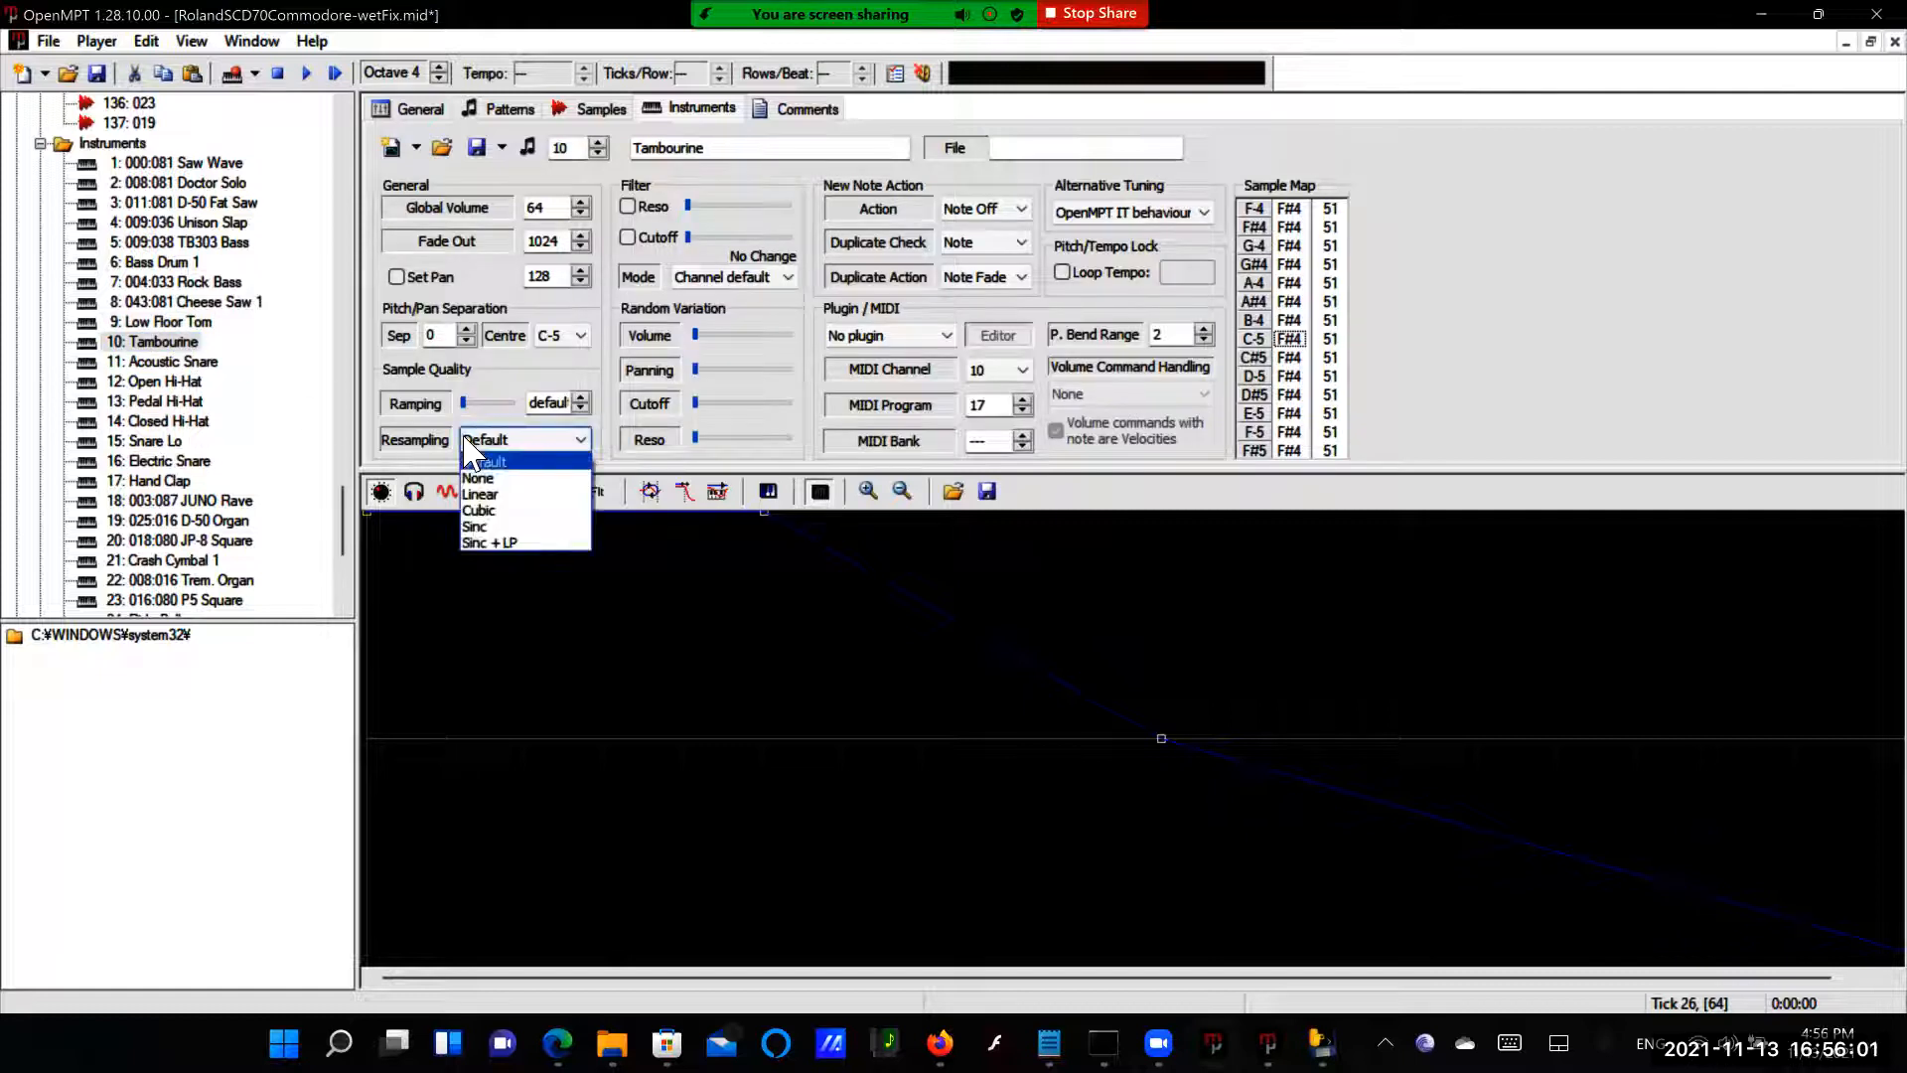
left_click(488, 542)
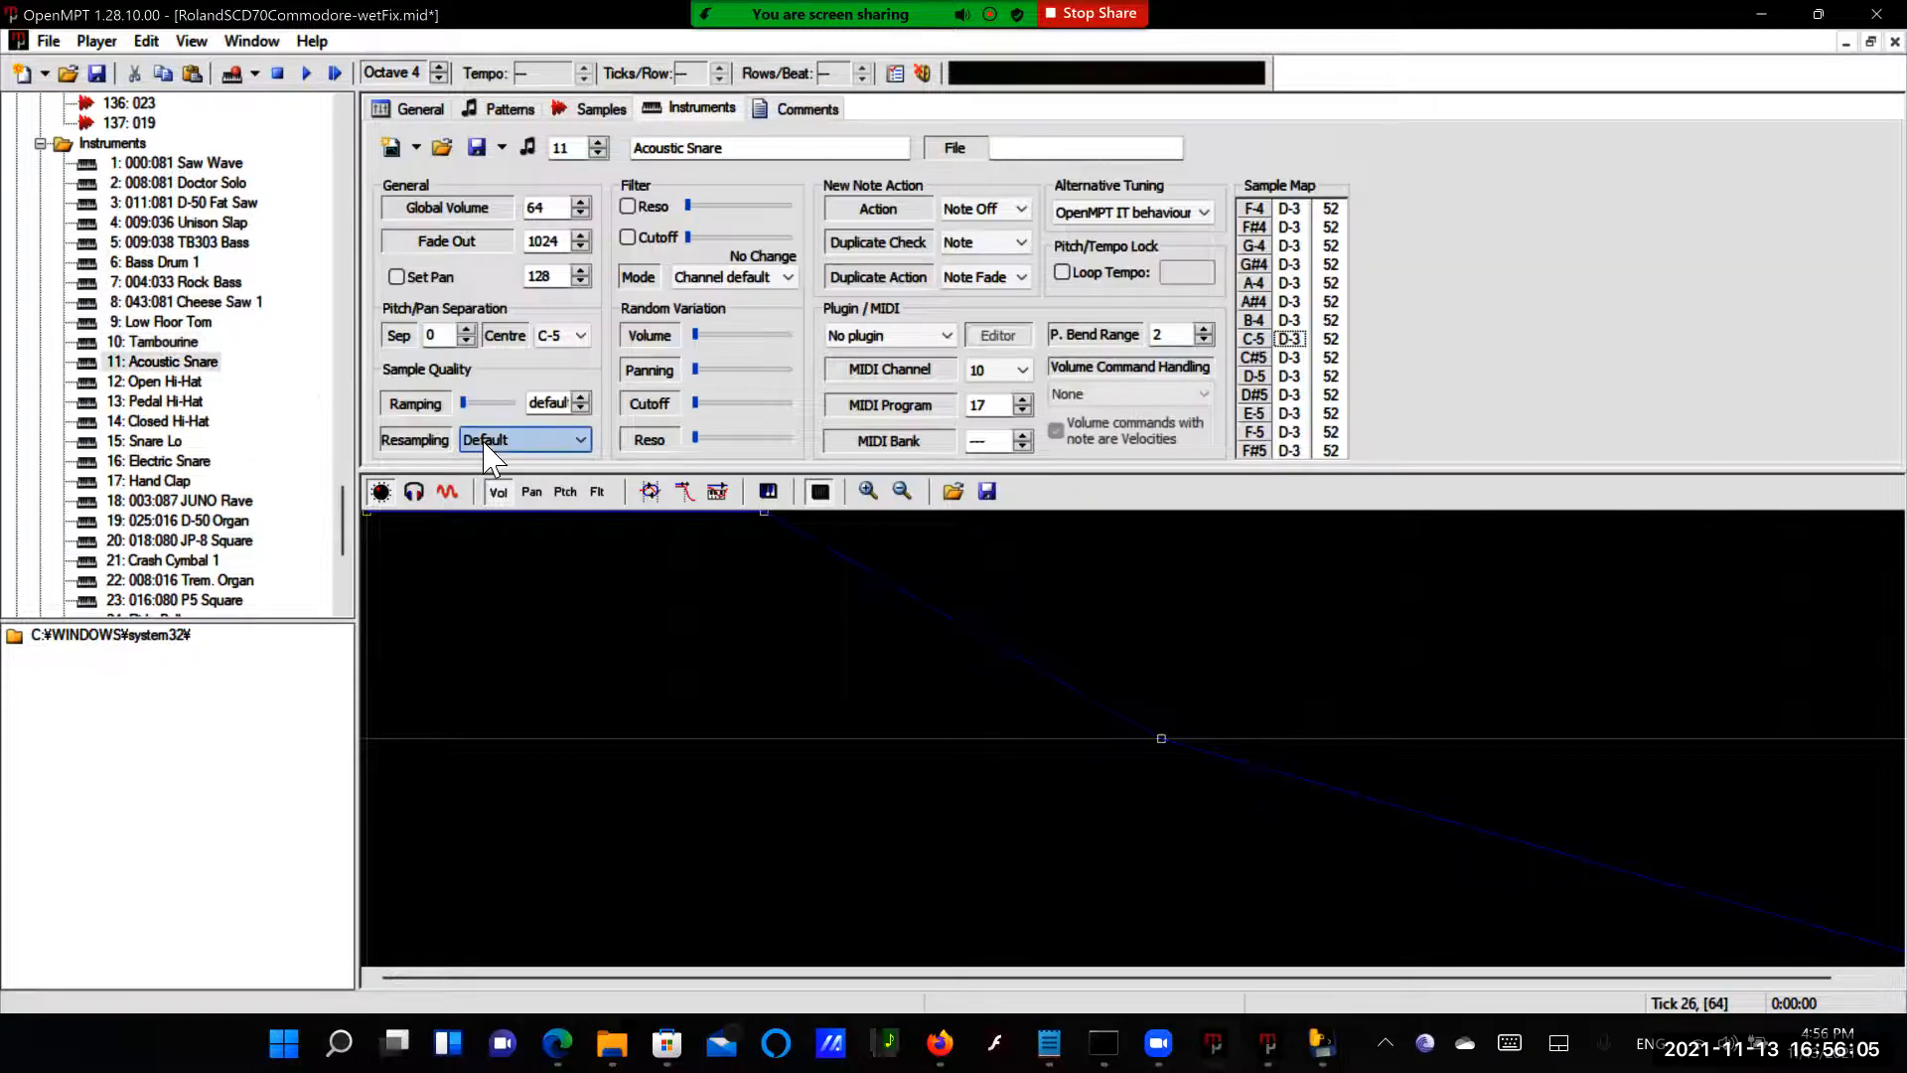
Set Acoustic Snare, Open, Pedal and Closed Hi-Hat to Sinc + LP, ending on Snare Lo
left_click(578, 439)
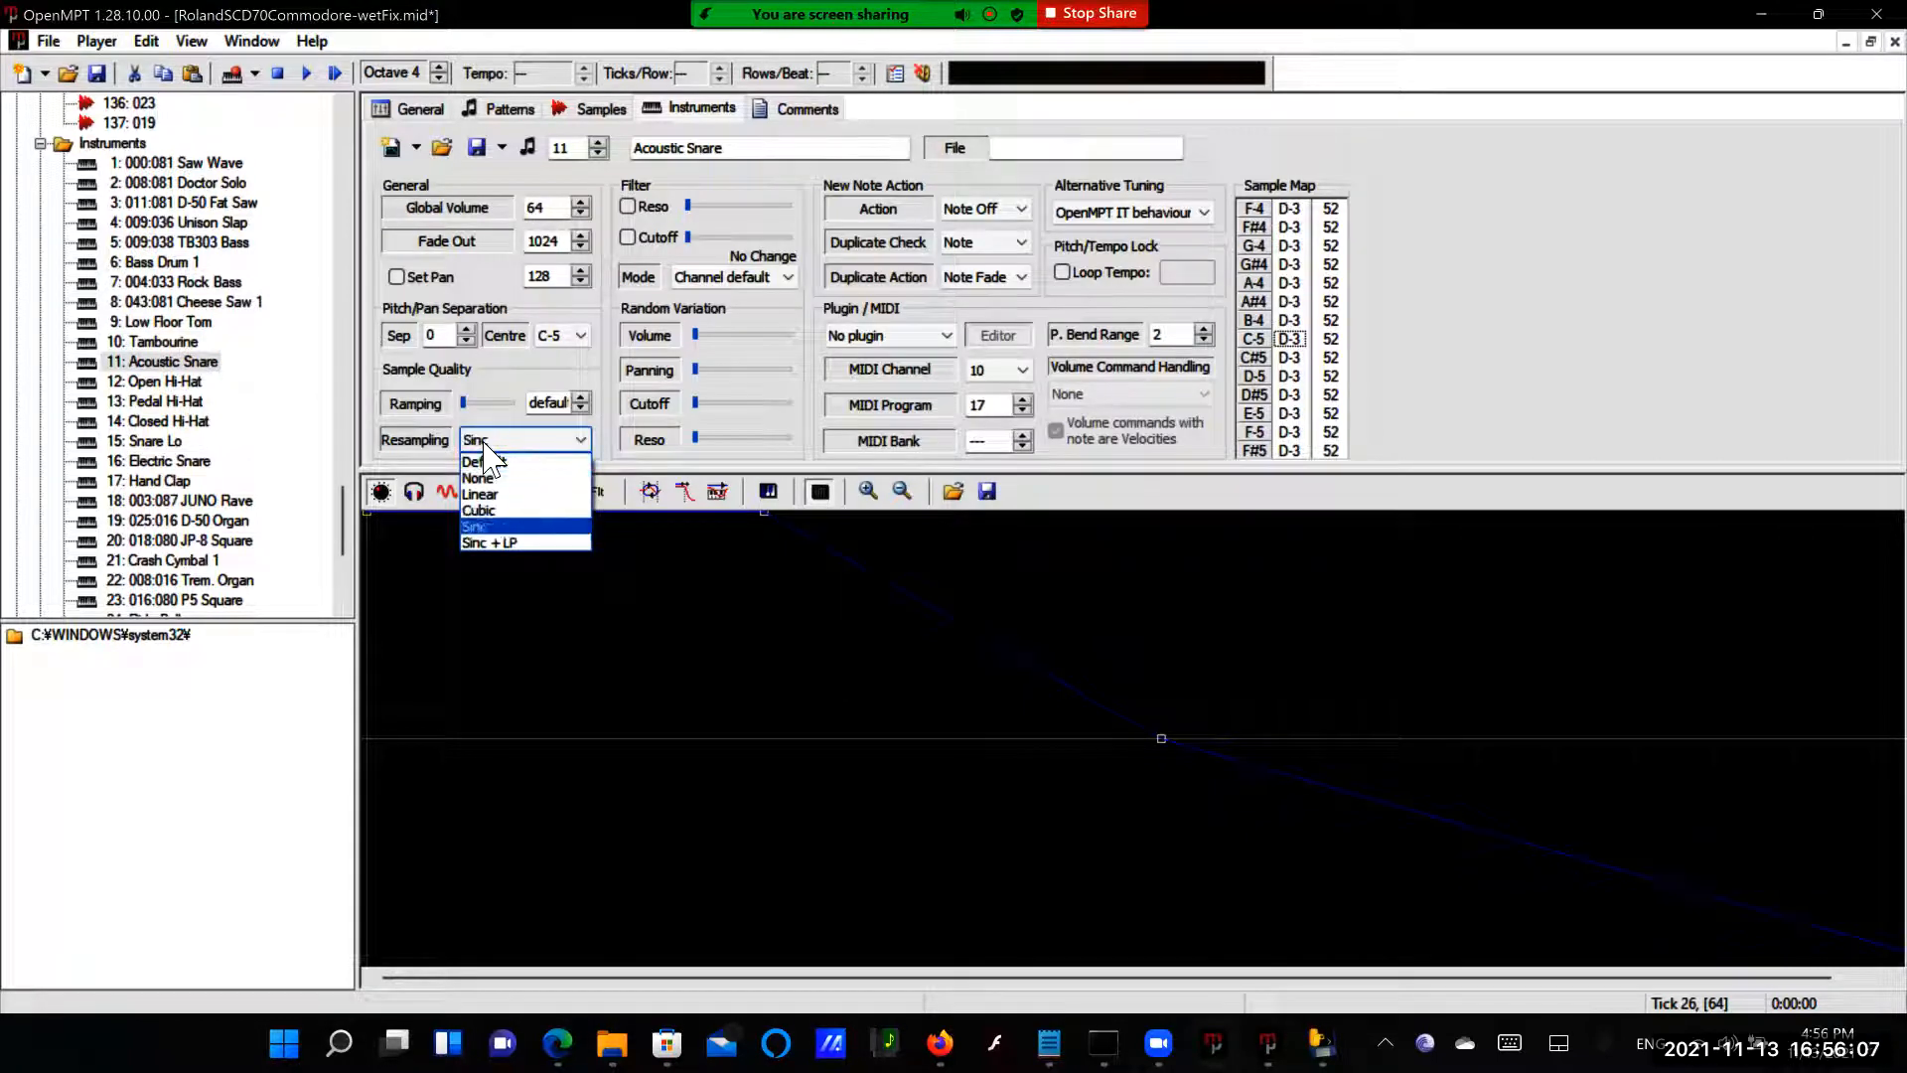
left_click(489, 543)
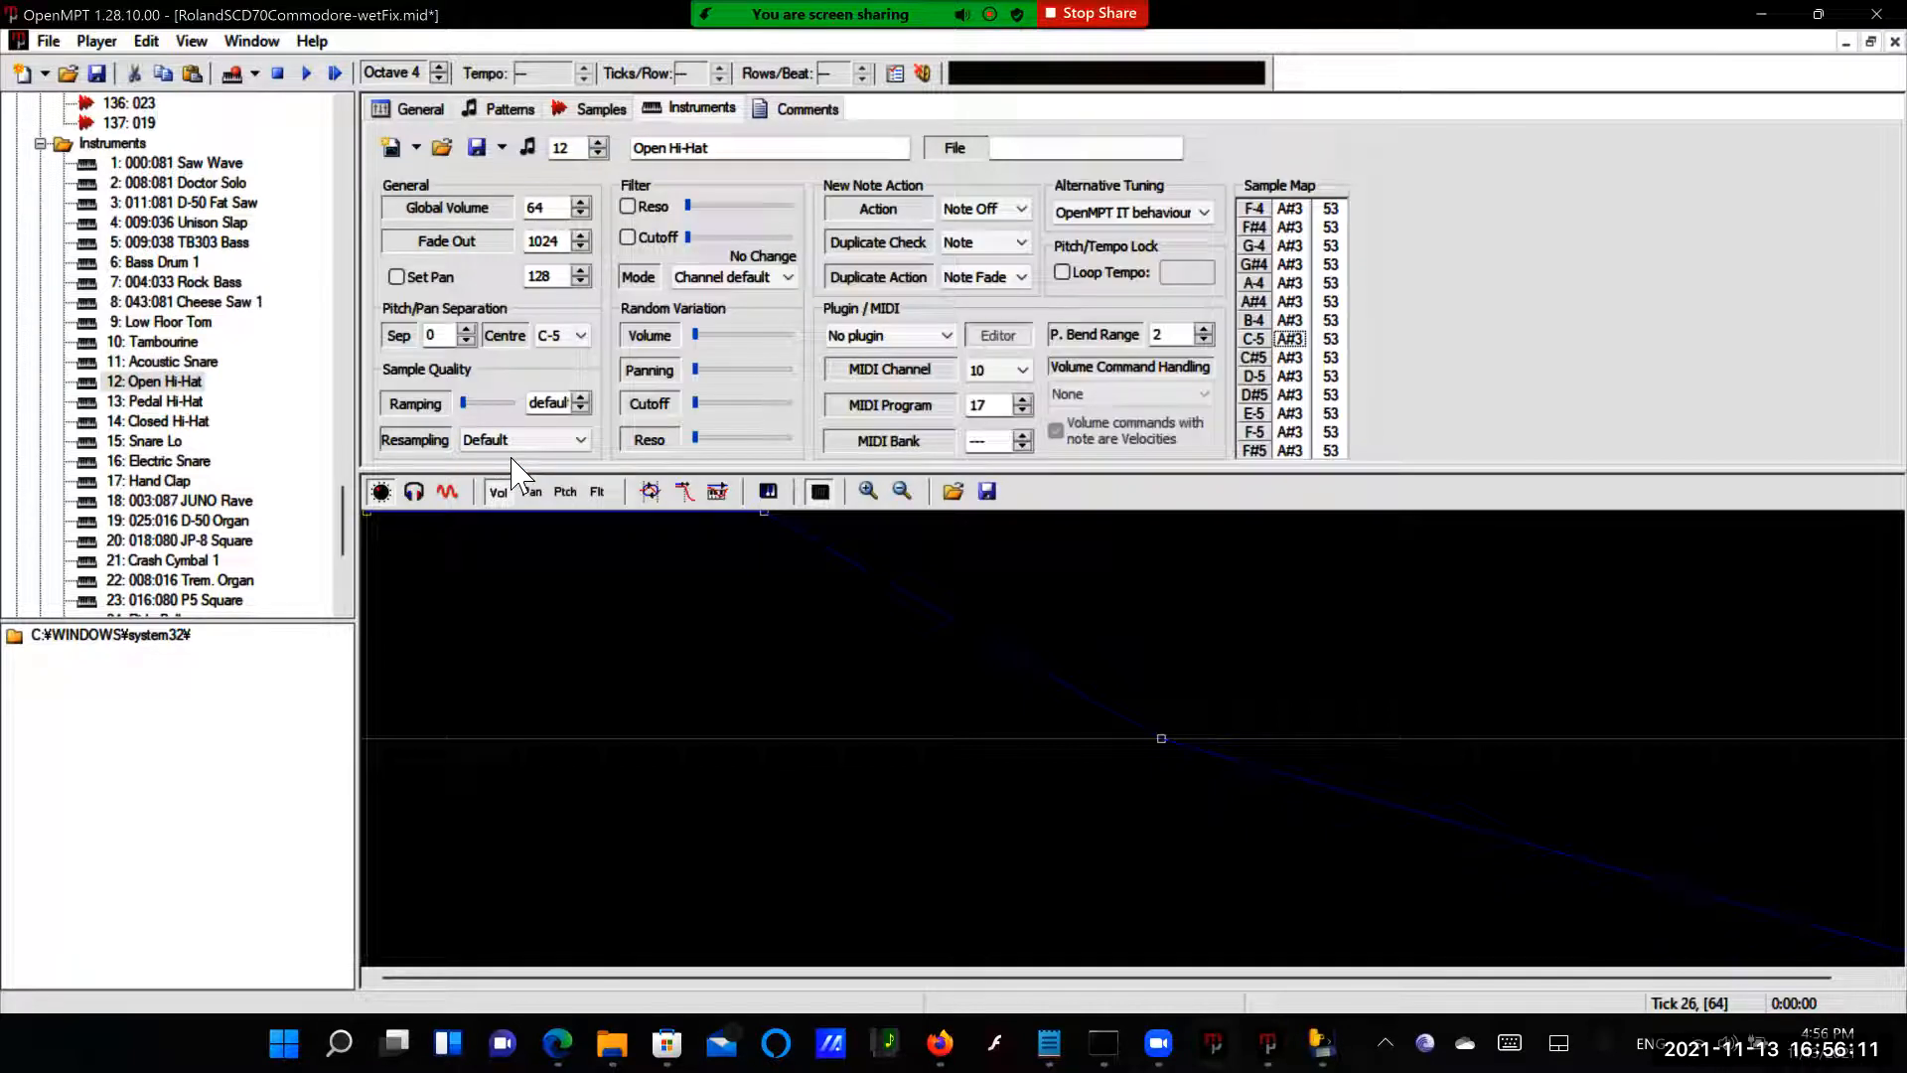
left_click(578, 439)
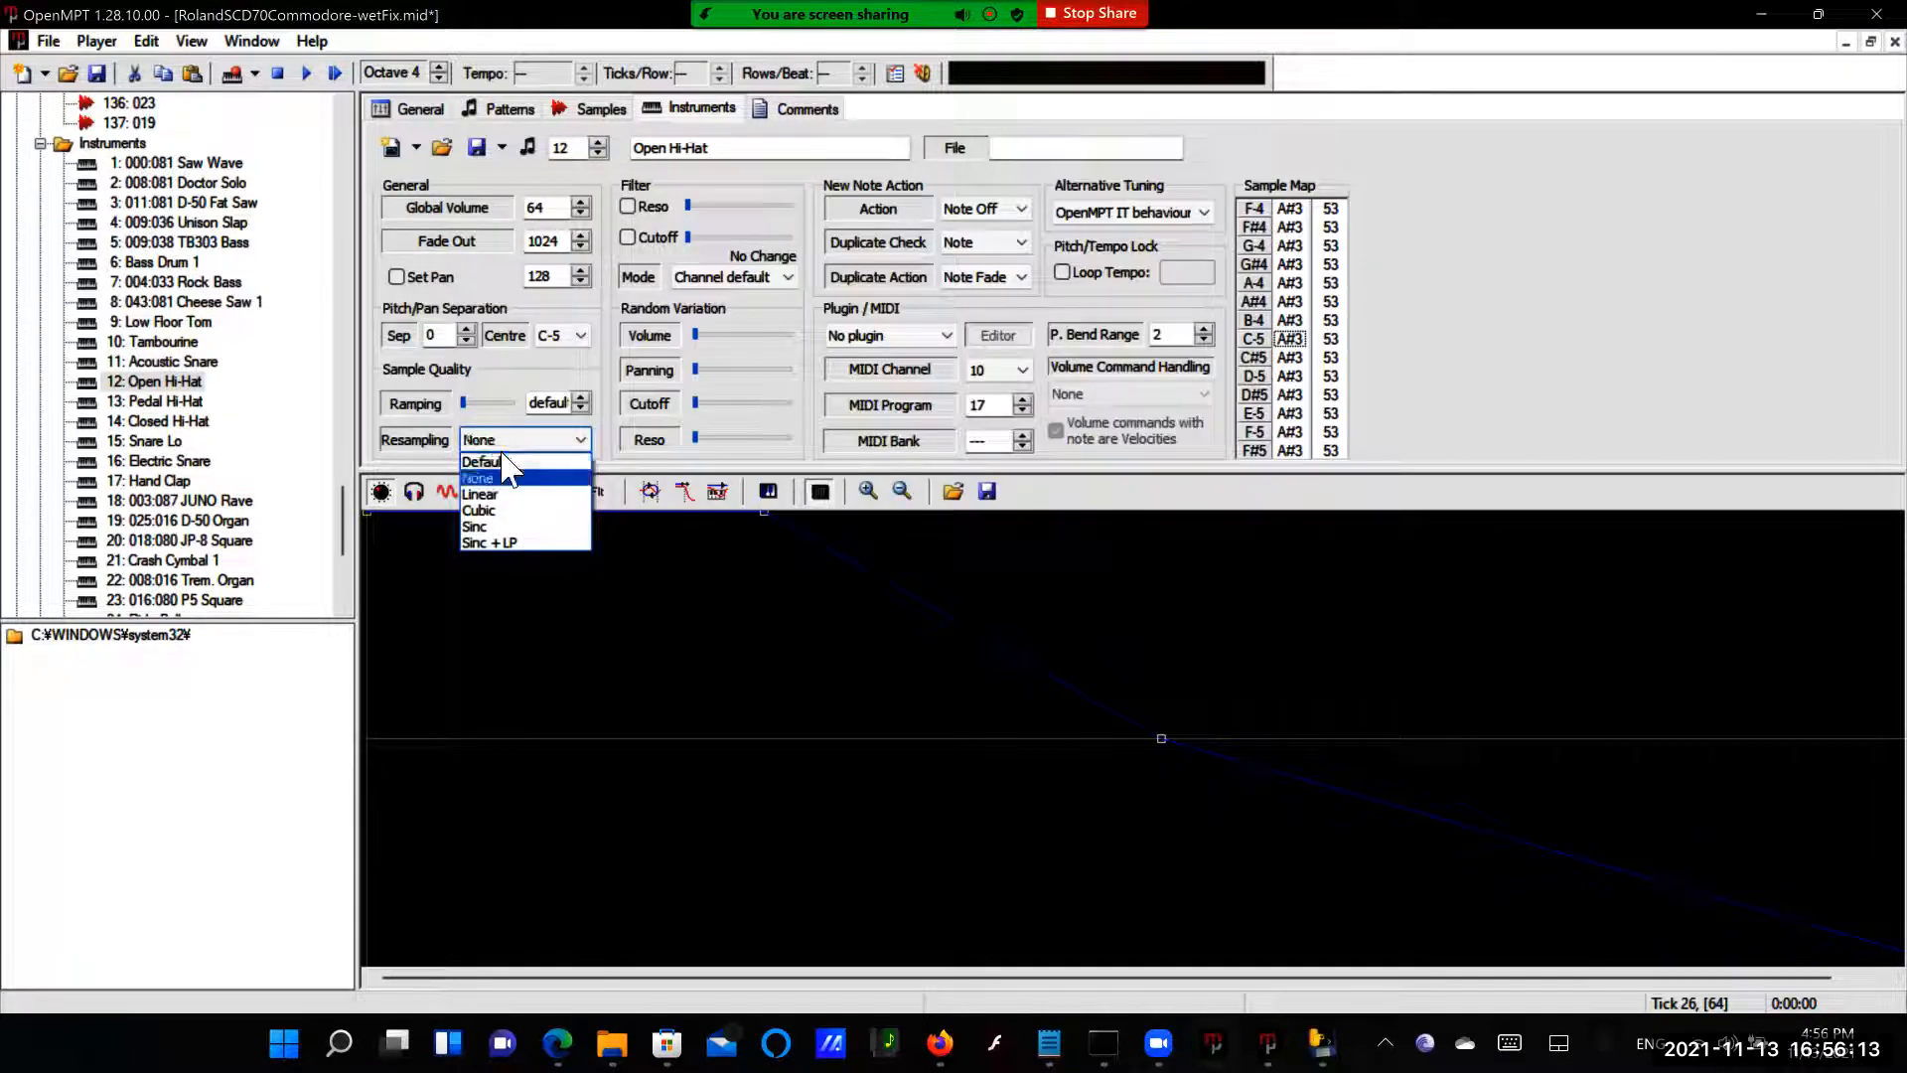
left_click(488, 542)
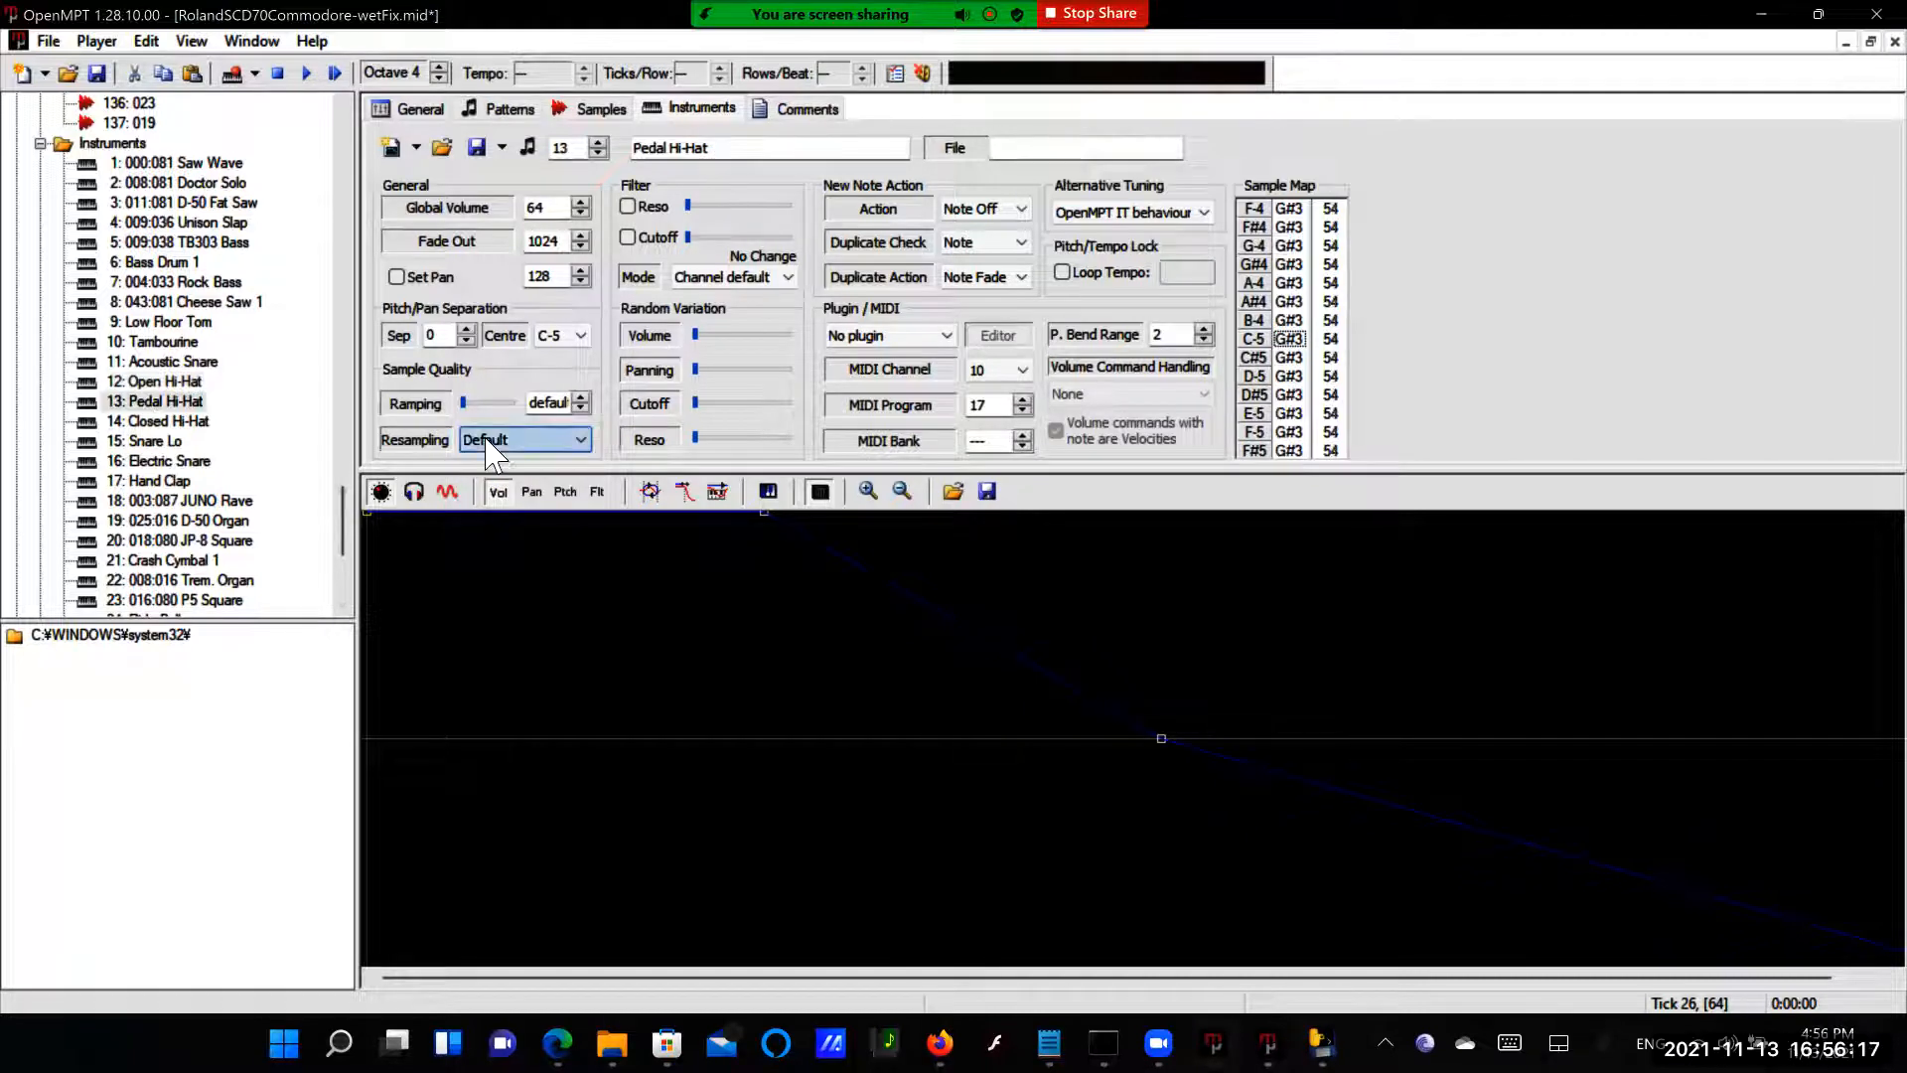
left_click(578, 439)
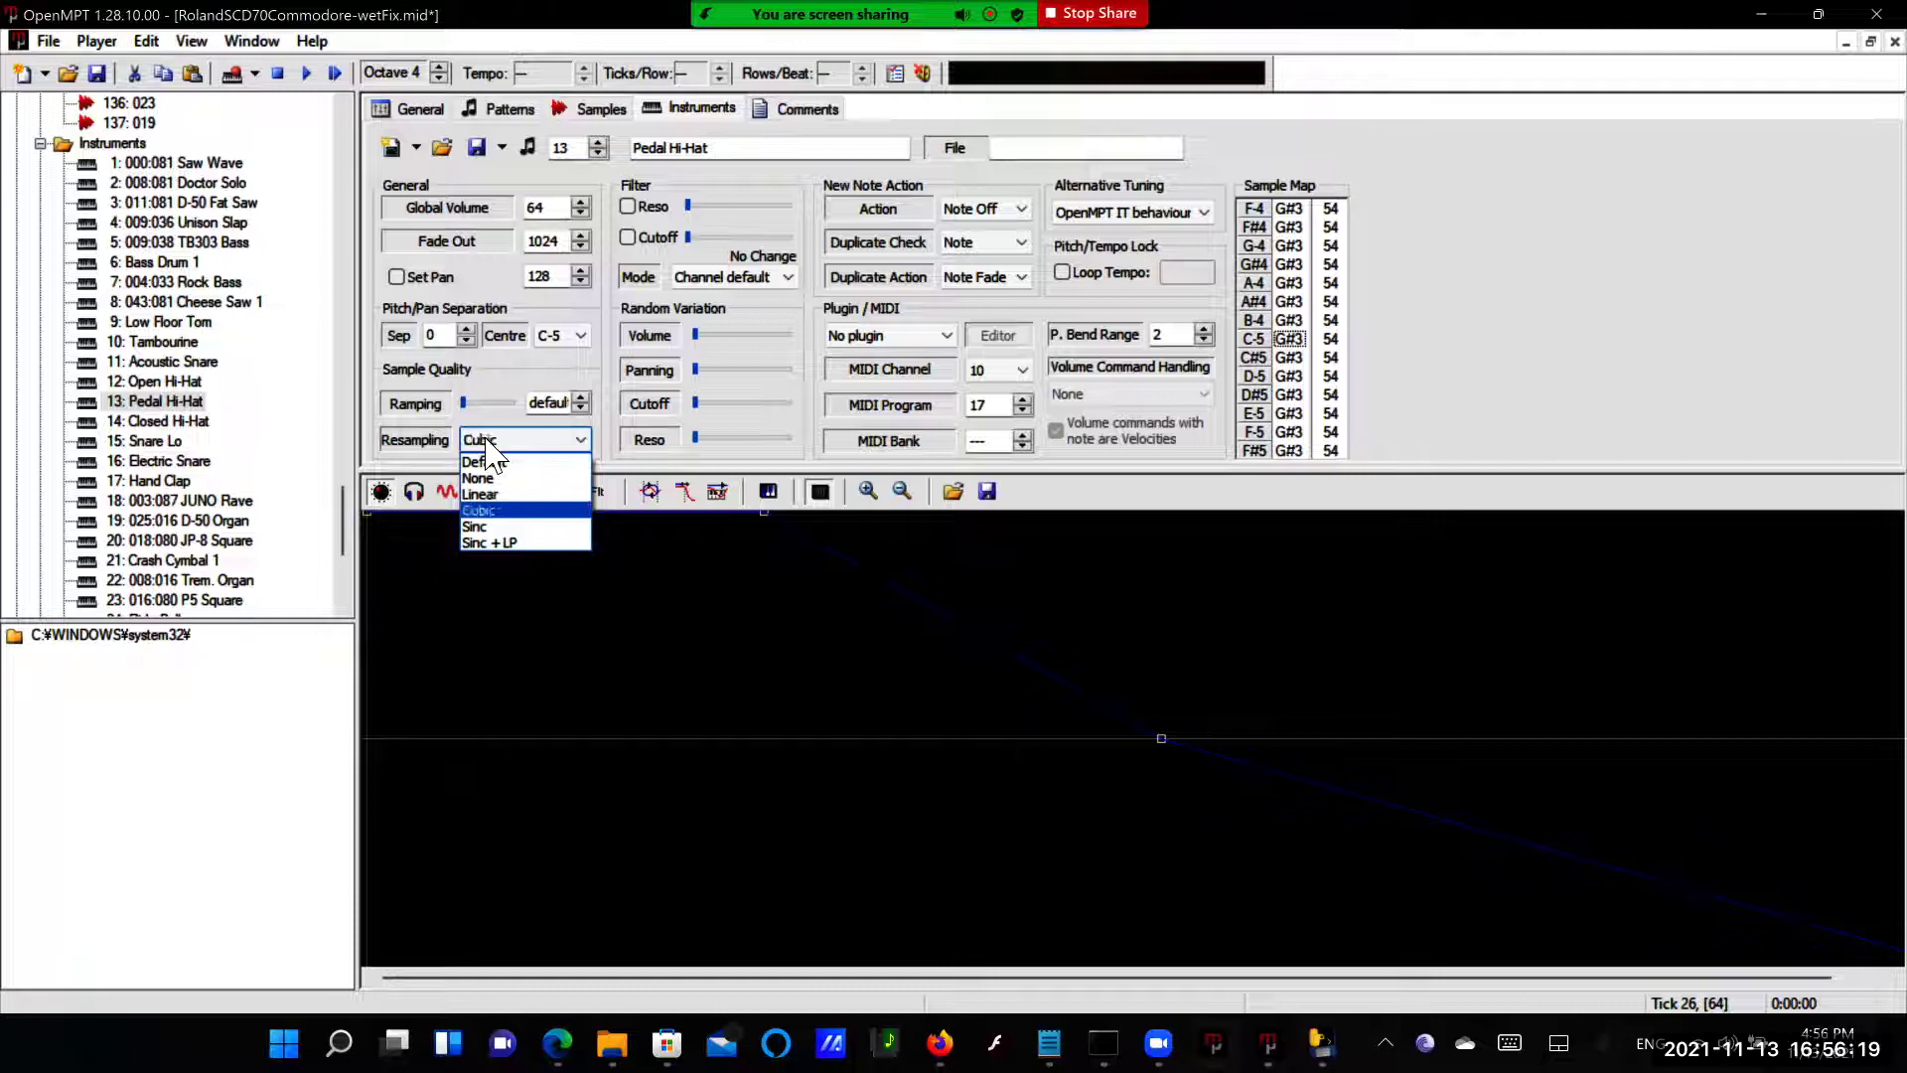
left_click(489, 543)
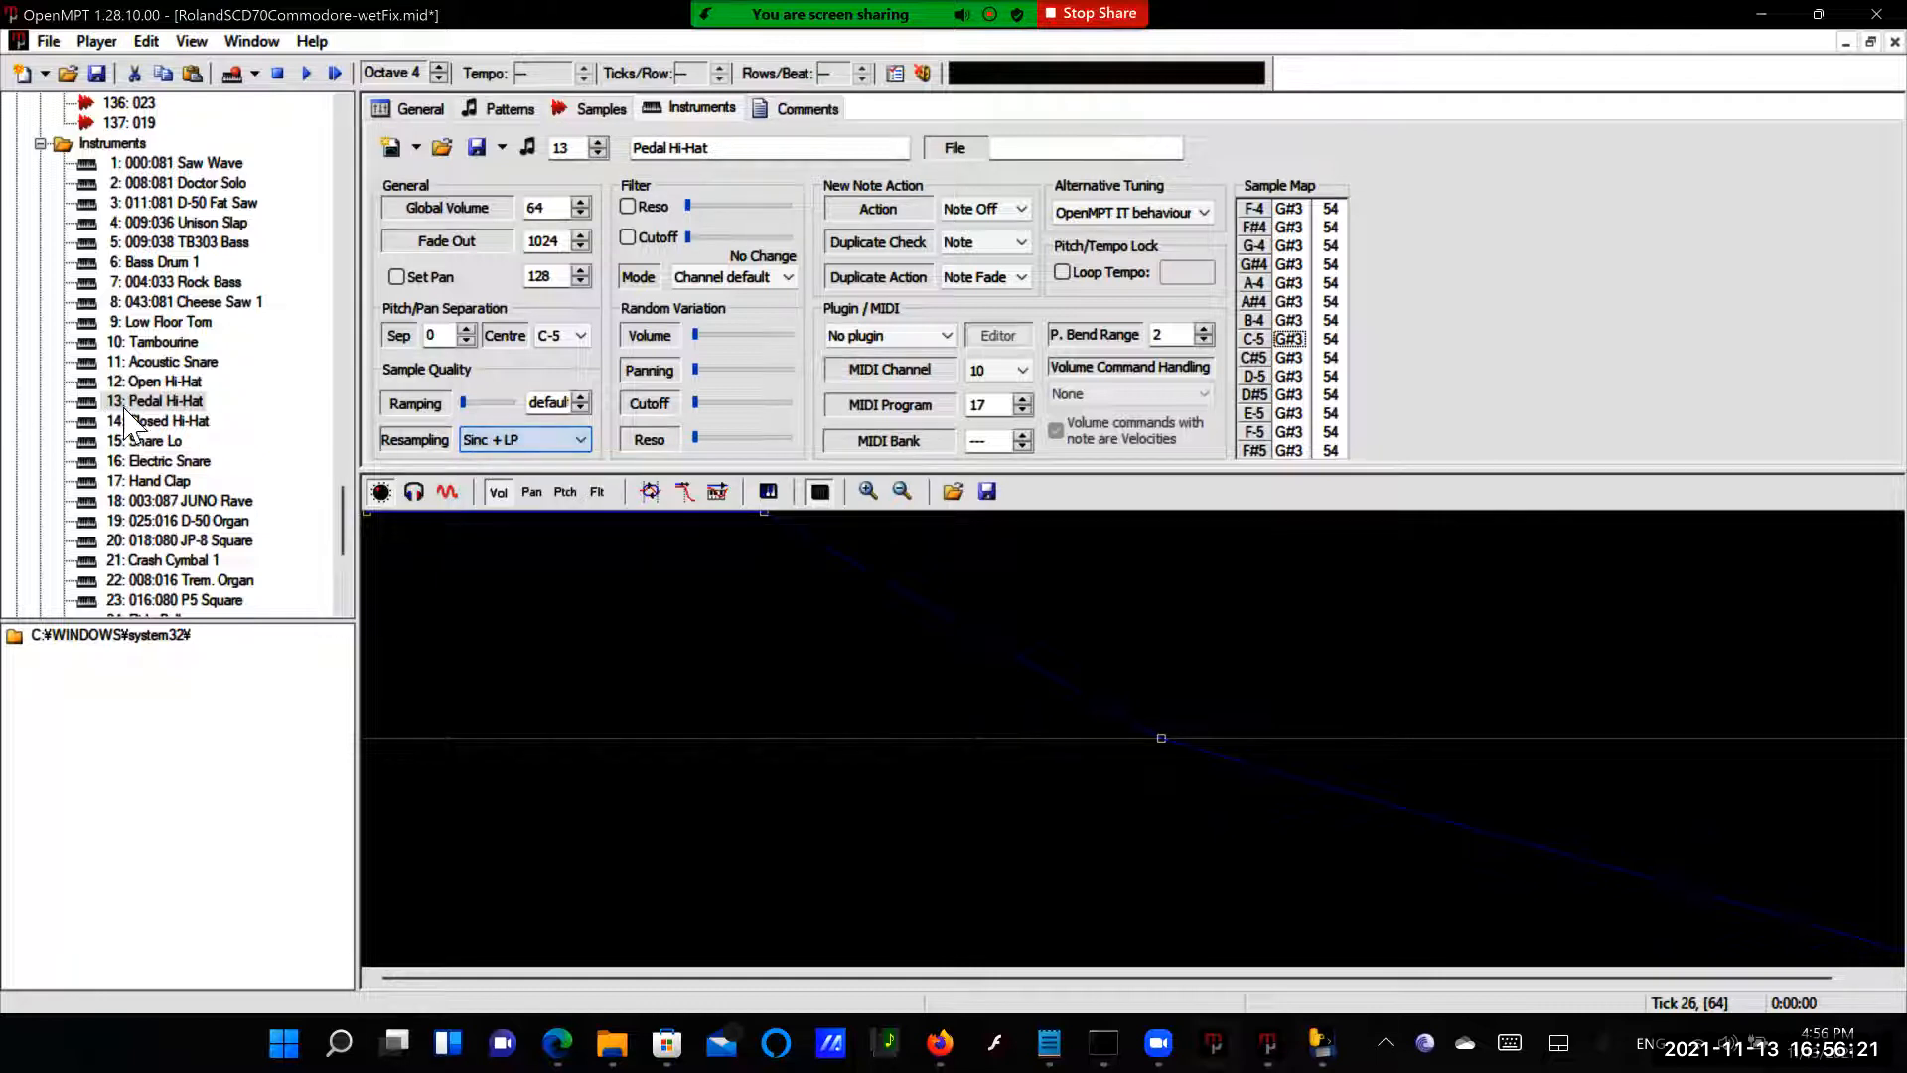
left_click(164, 421)
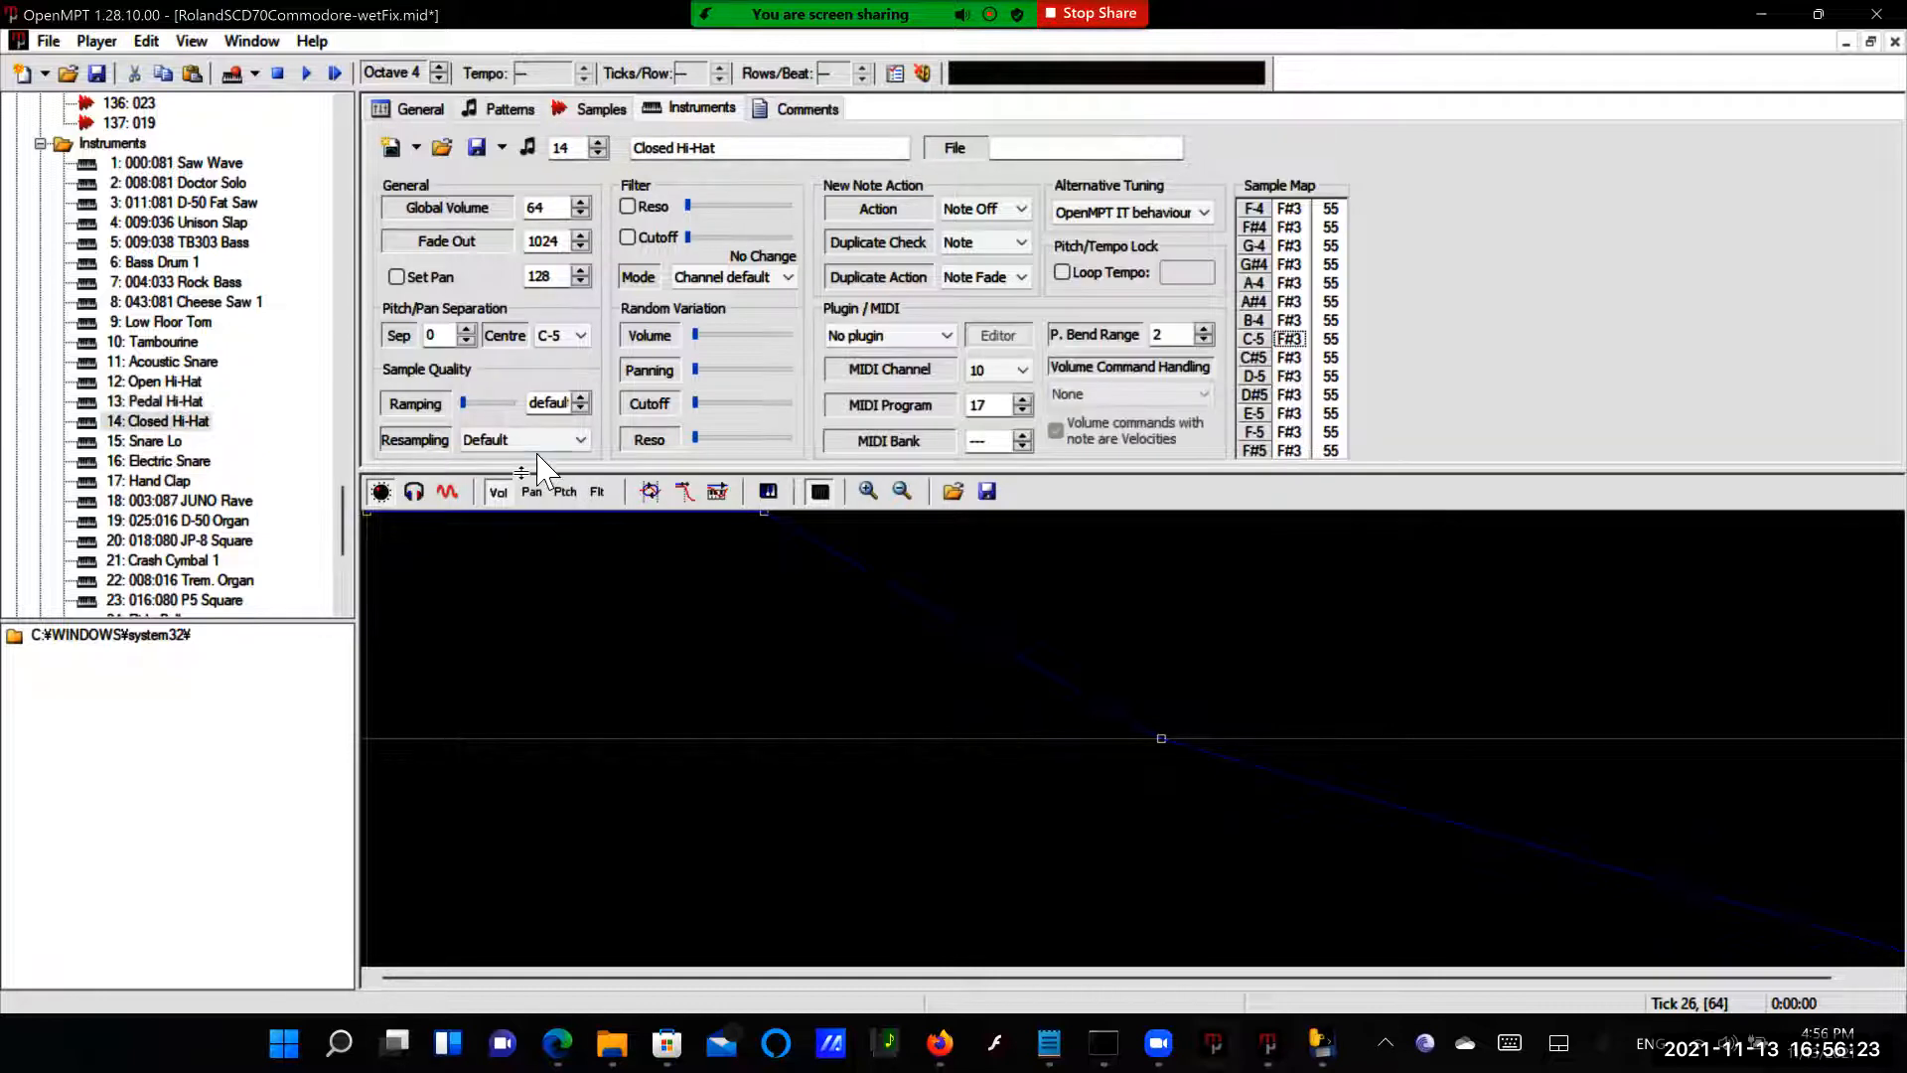
left_click(580, 439)
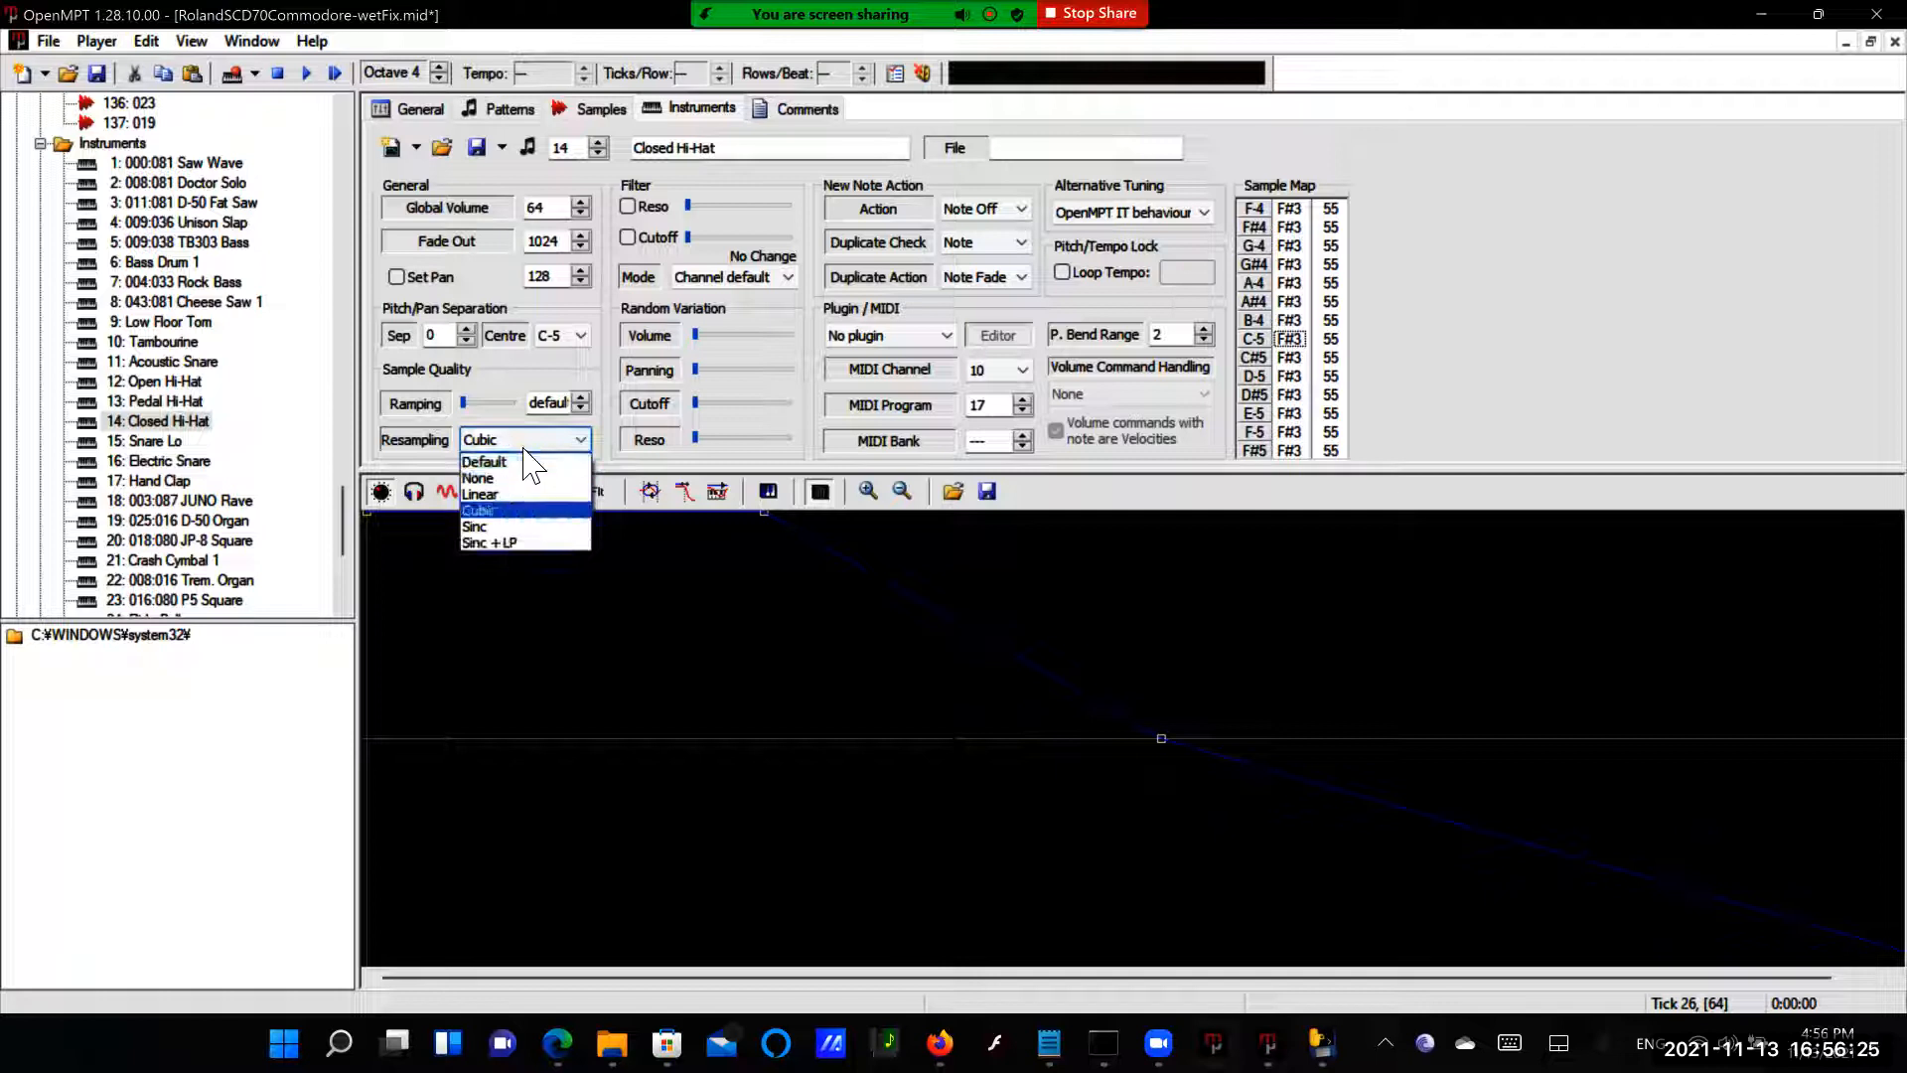
left_click(488, 542)
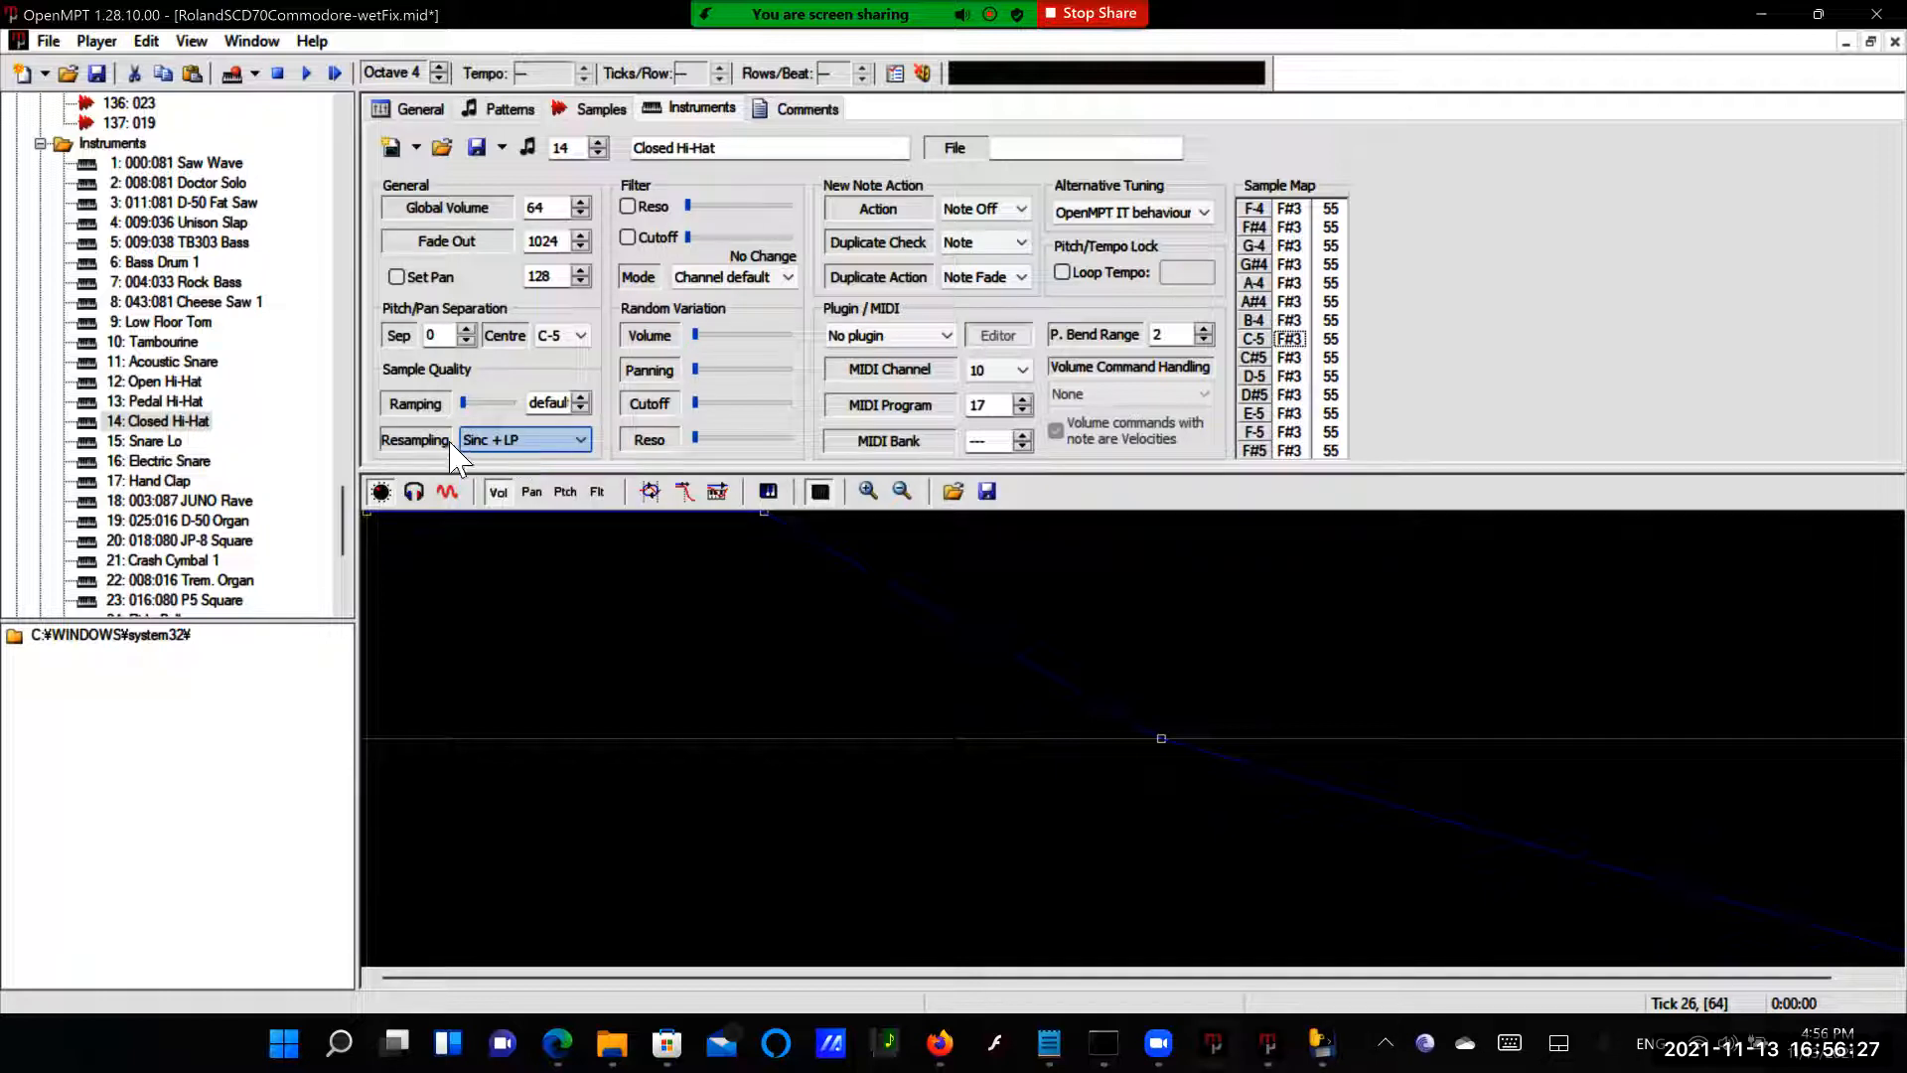
left_click(145, 441)
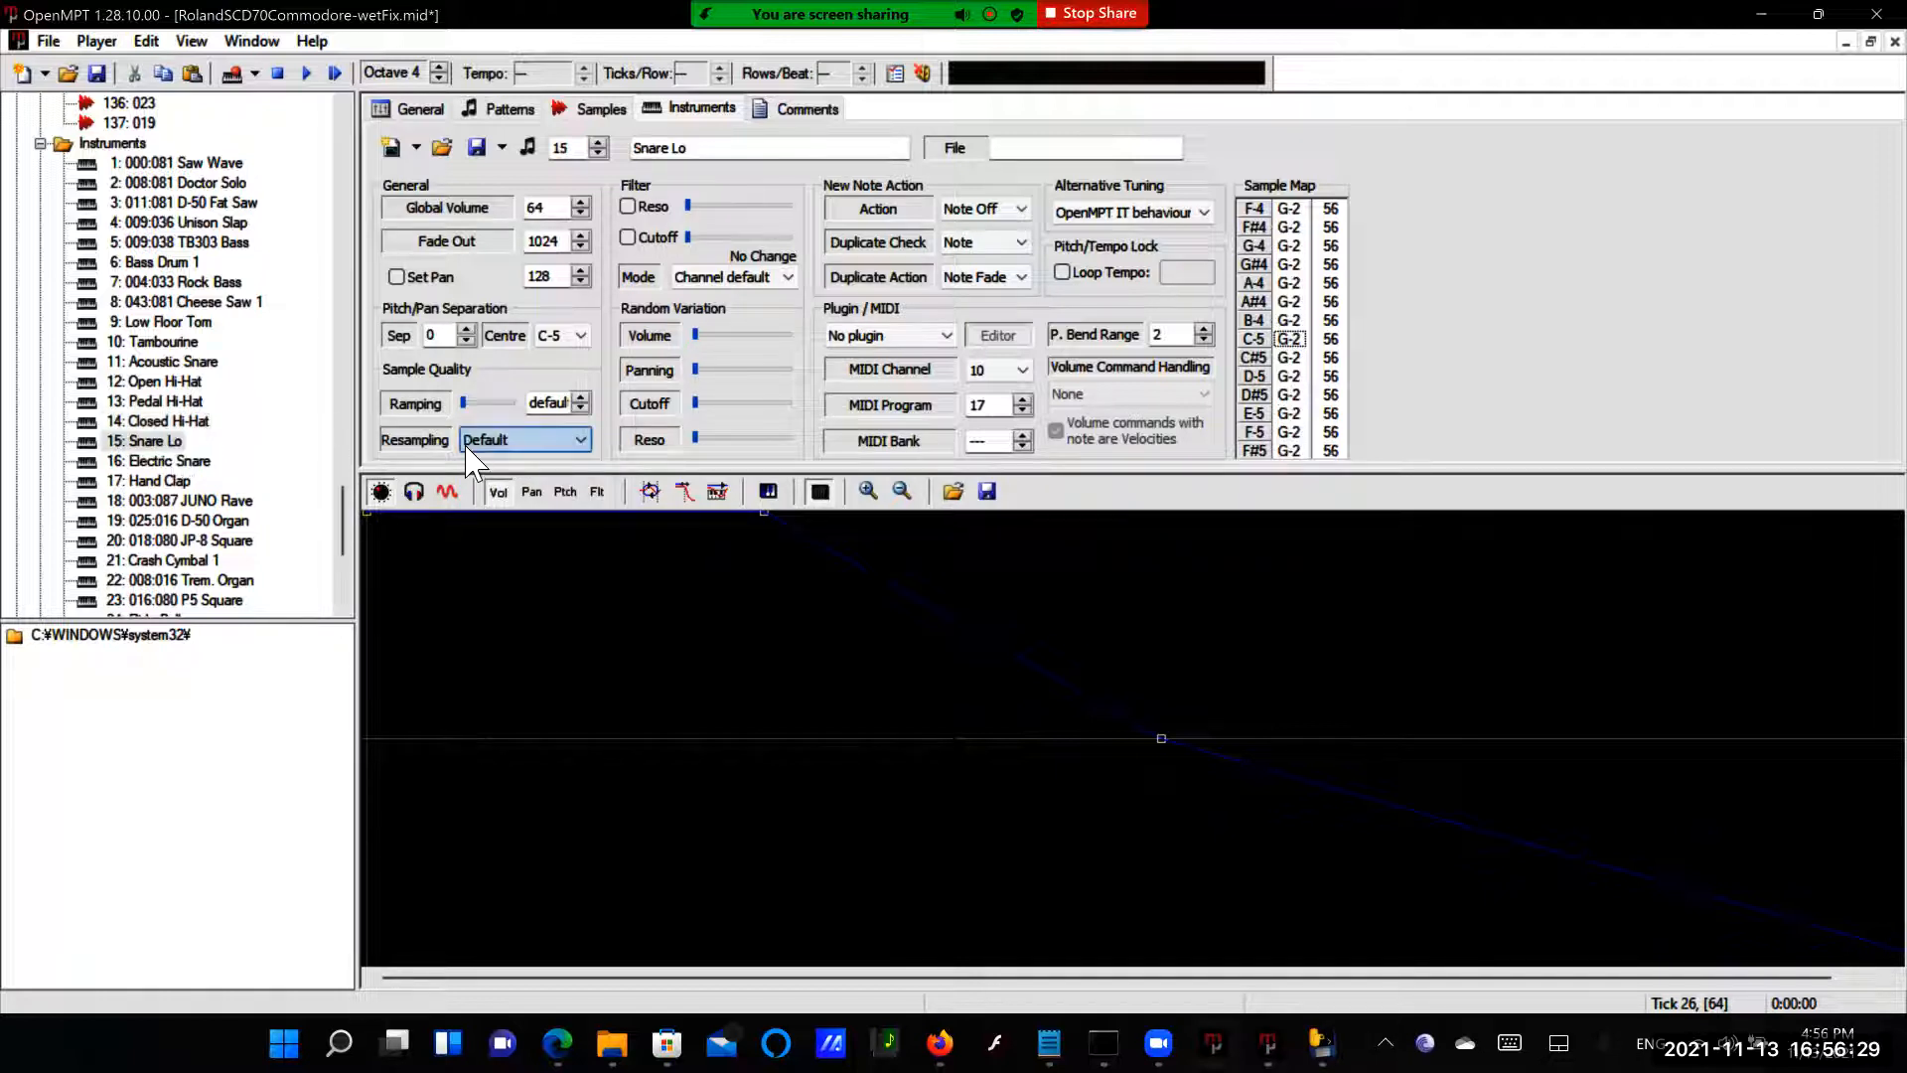
Set Snare Lo, Electric Snare and Hand Clap (instruments 15–17) to Sinc + LP resampling
left_click(578, 439)
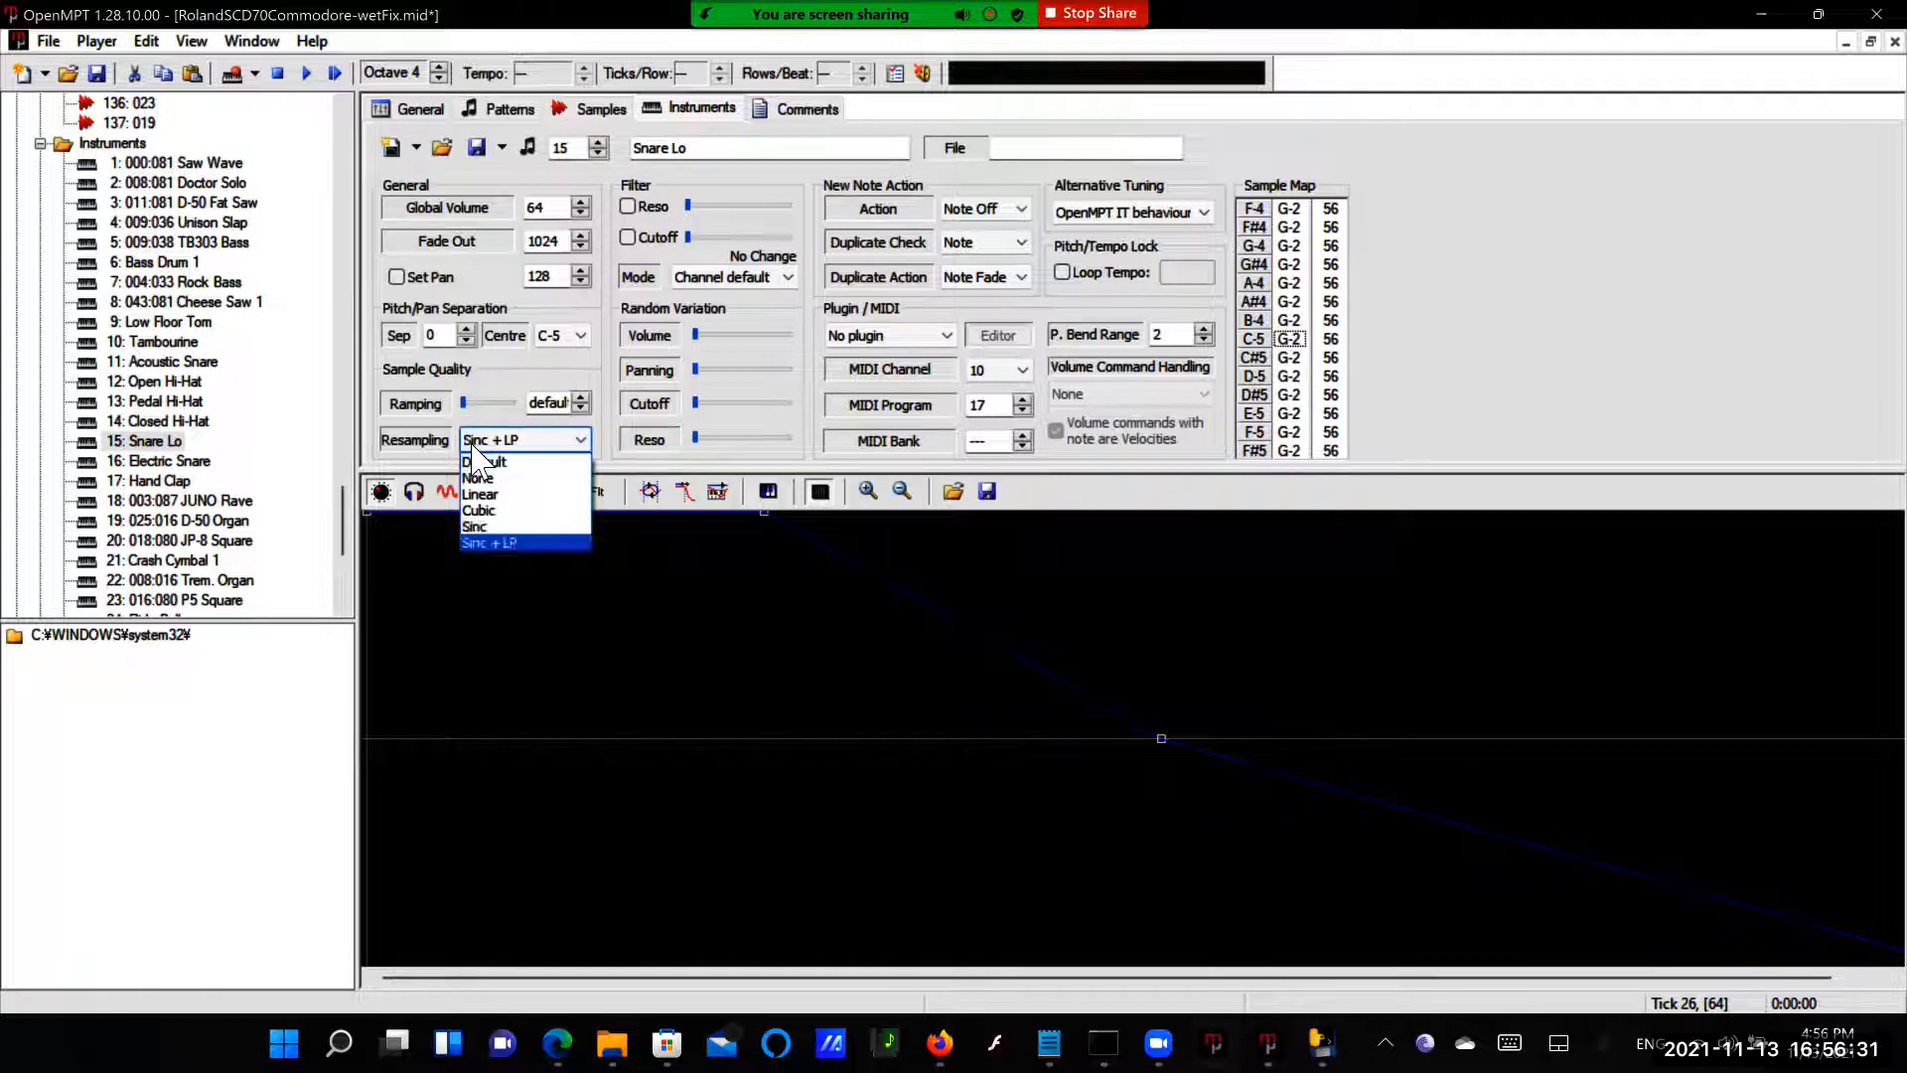
left_click(488, 543)
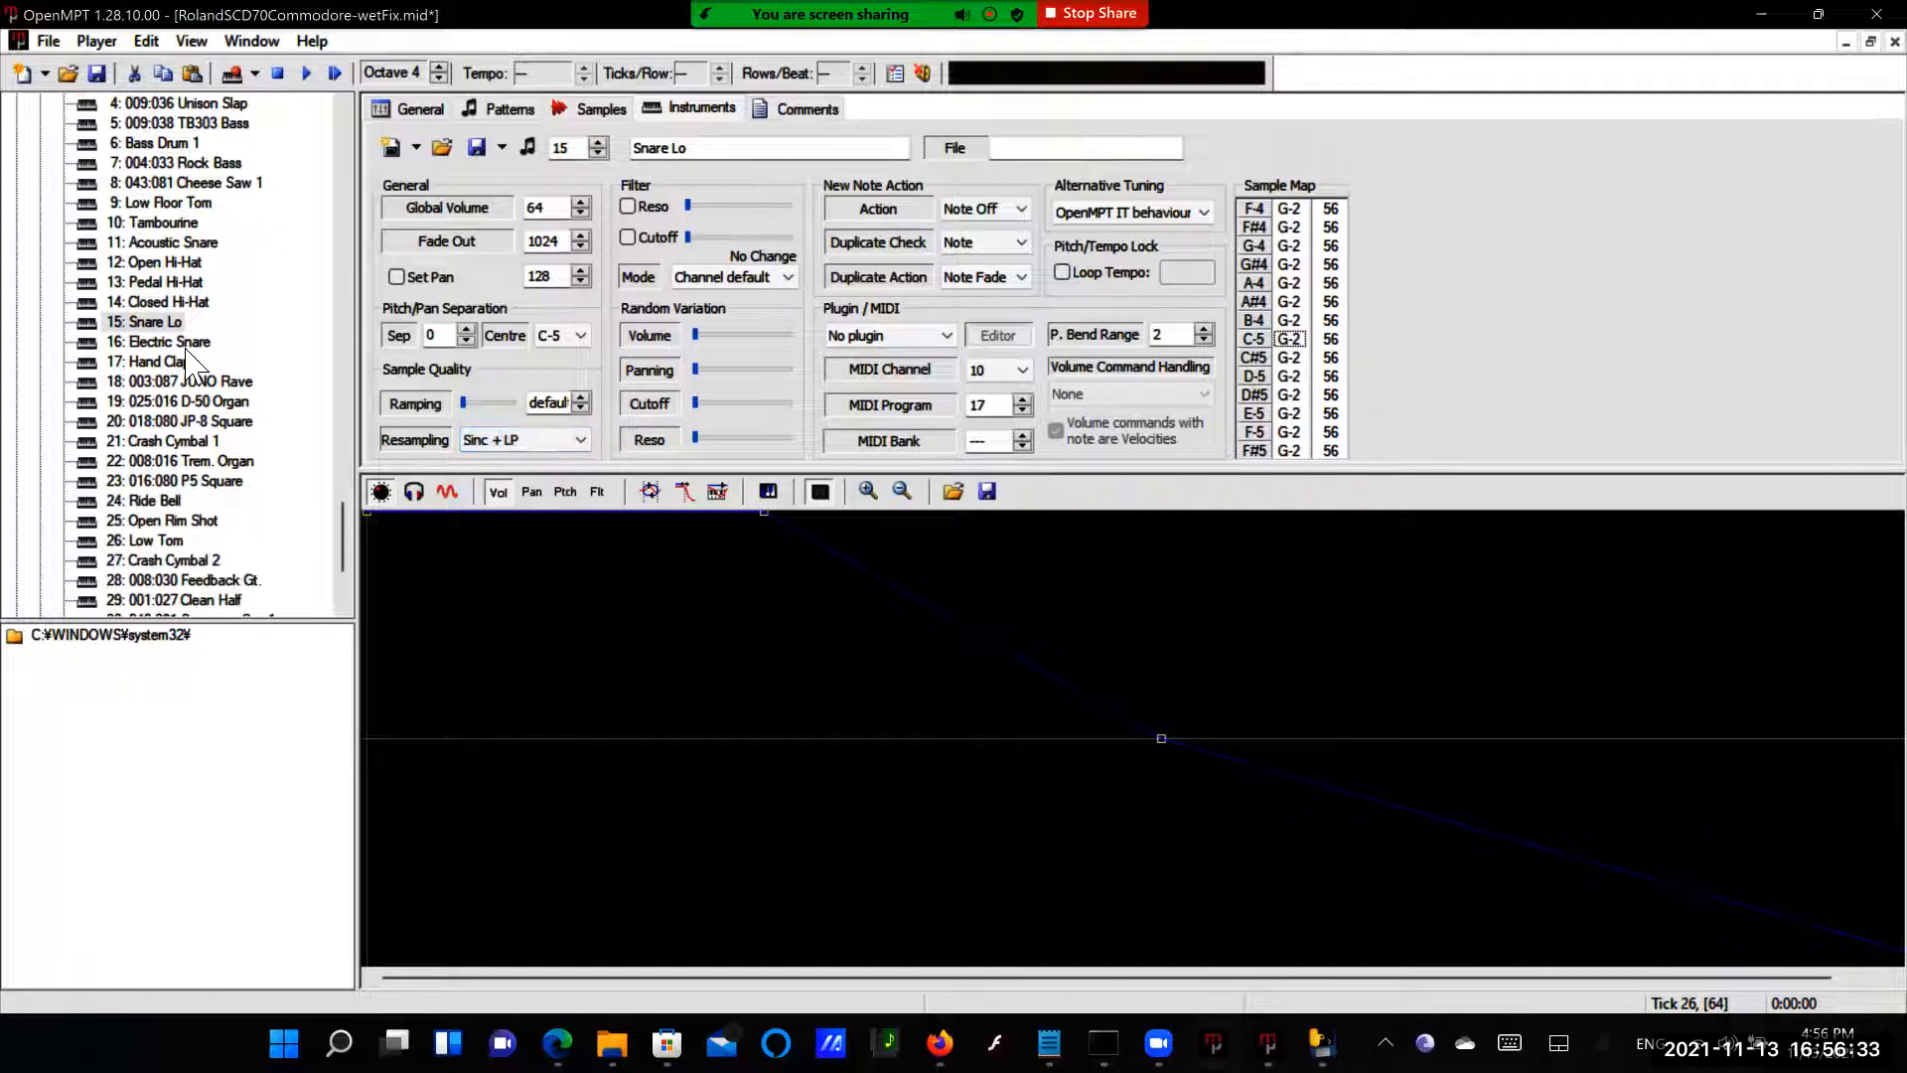
left_click(159, 342)
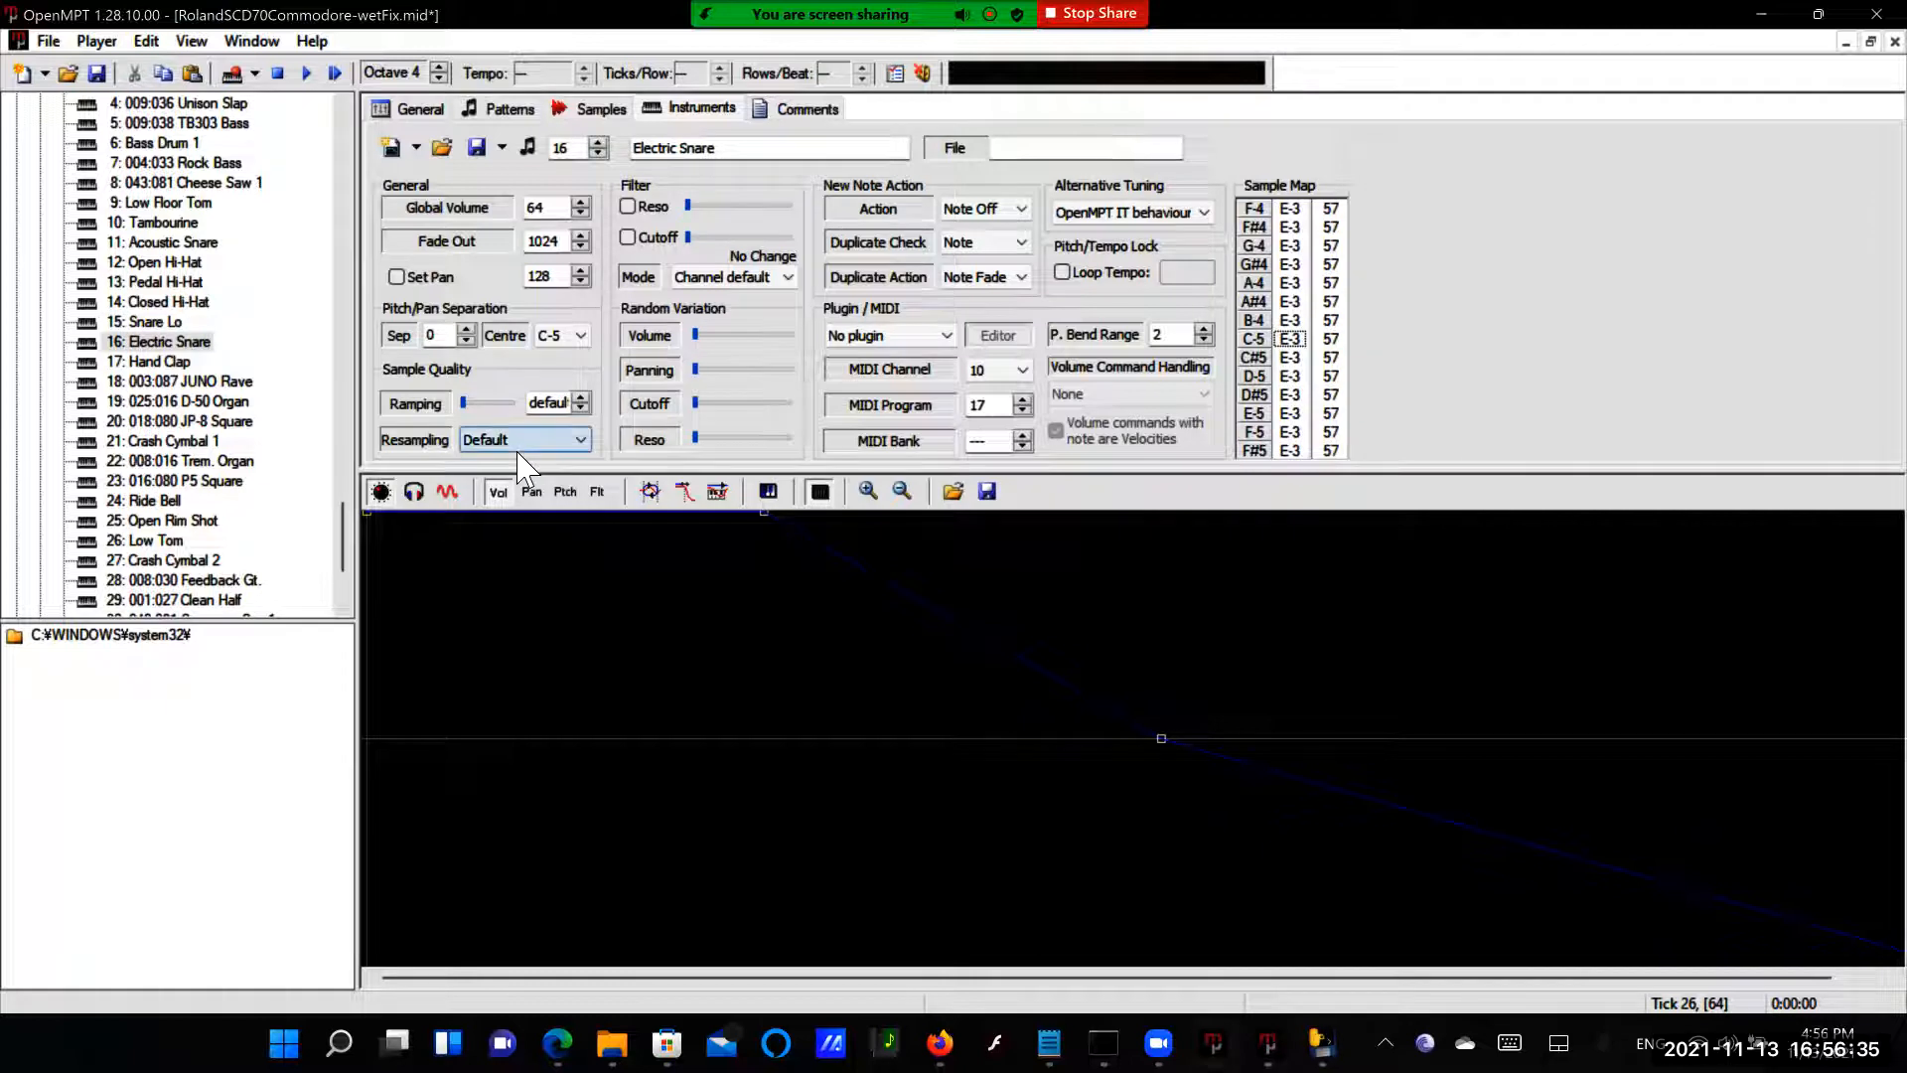
left_click(524, 439)
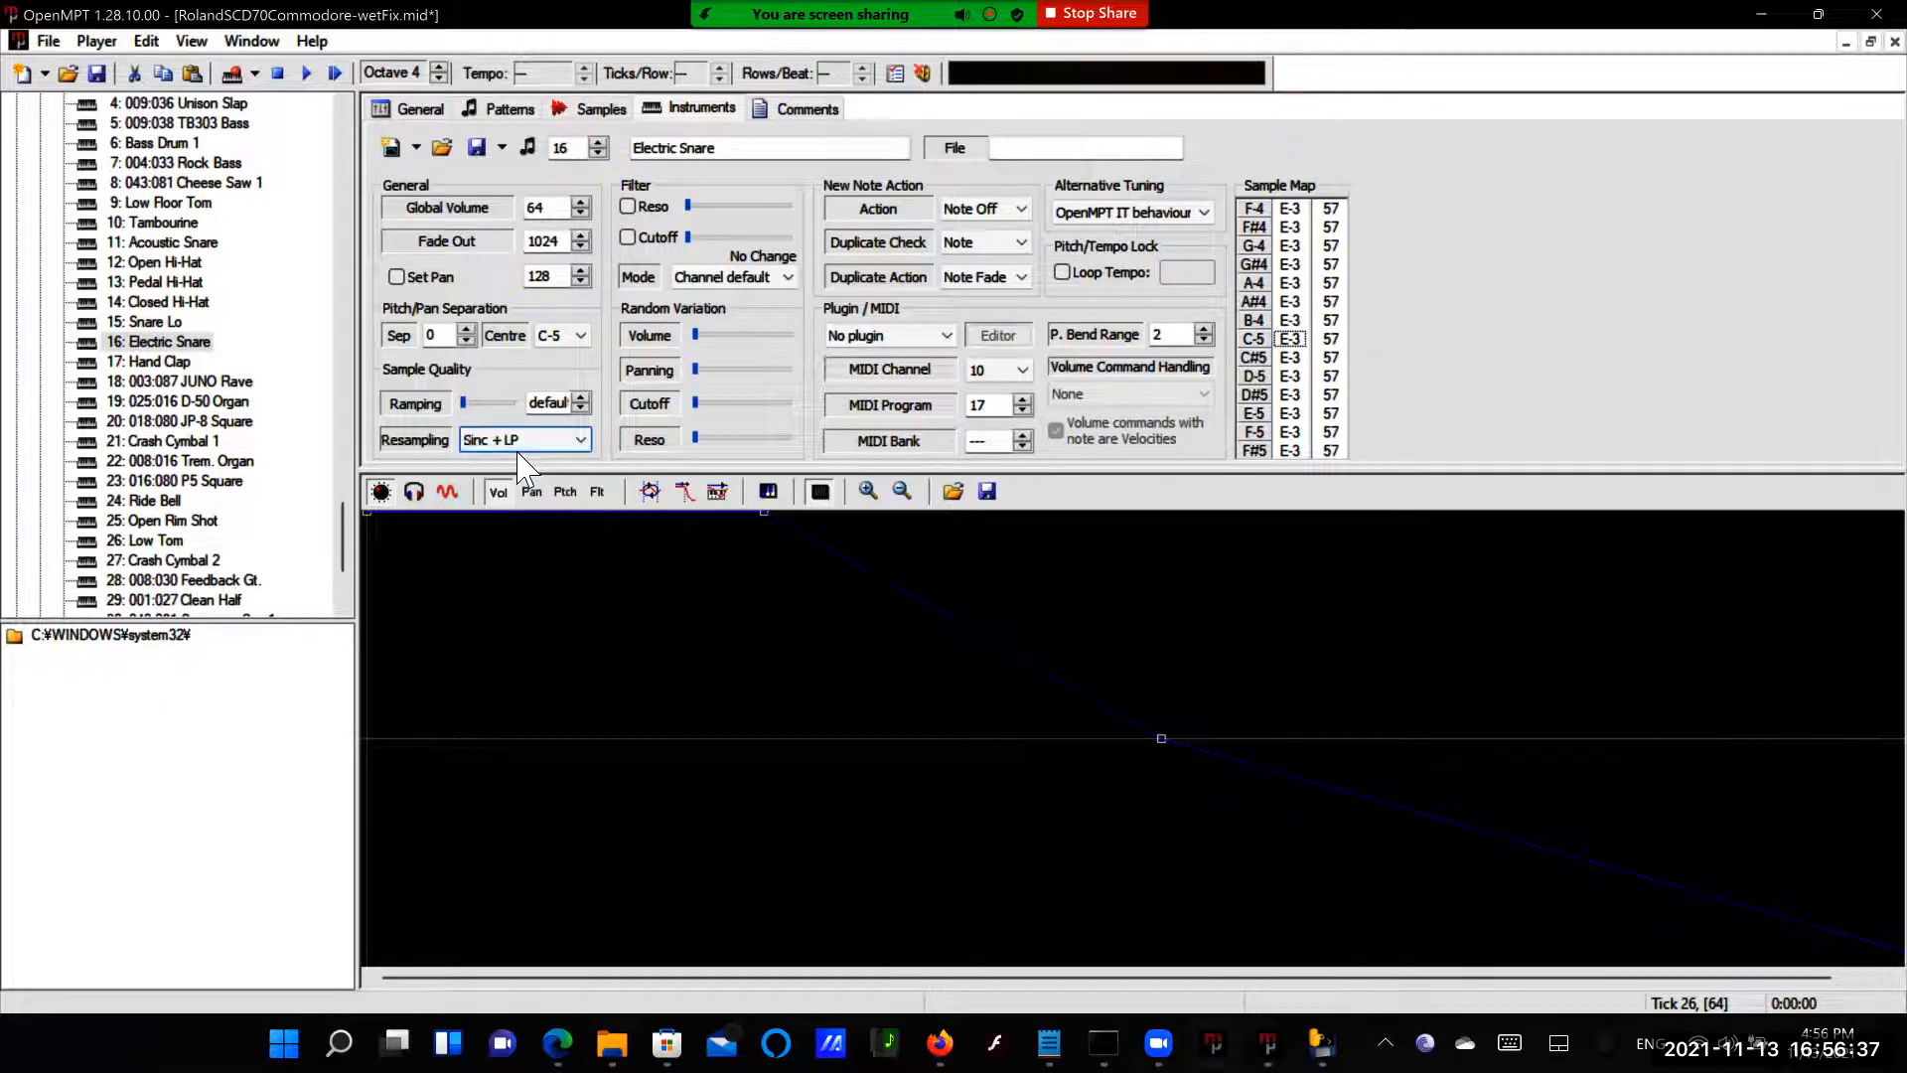
left_click(159, 362)
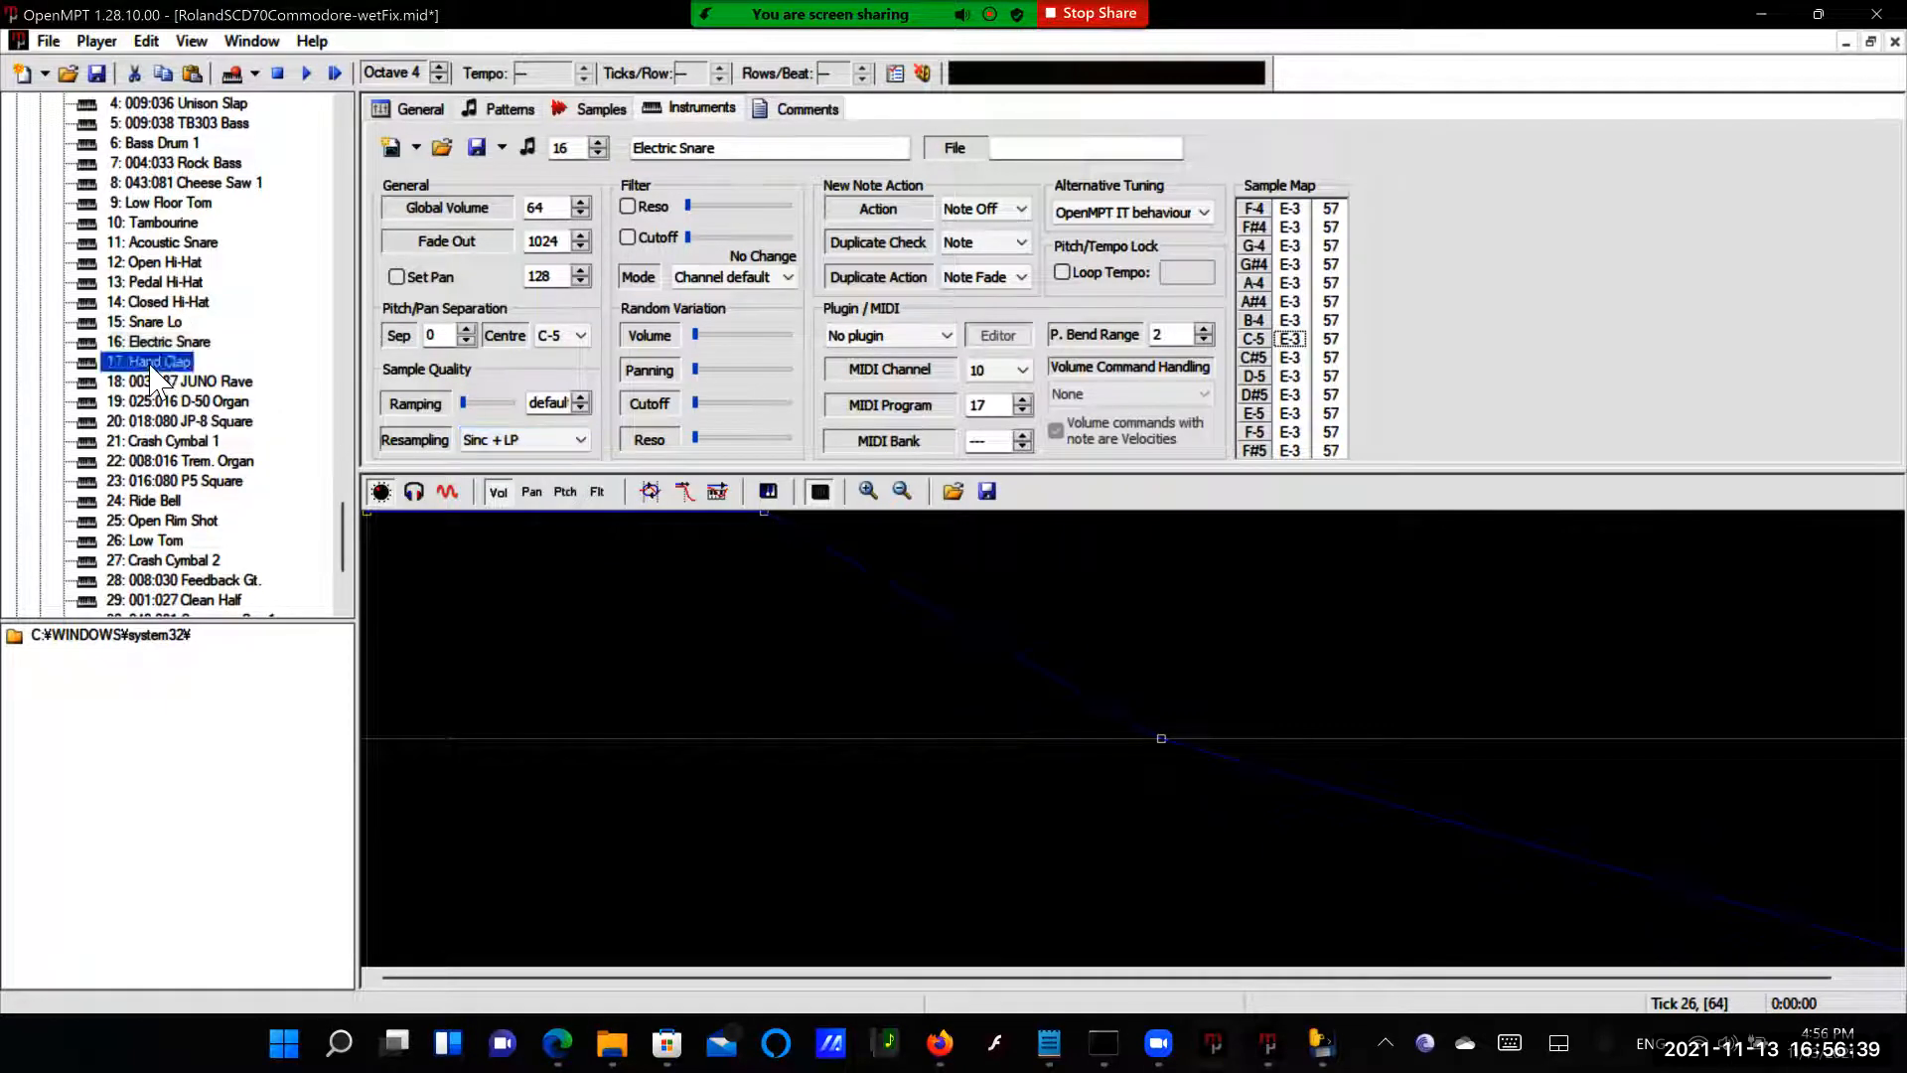
left_click(578, 439)
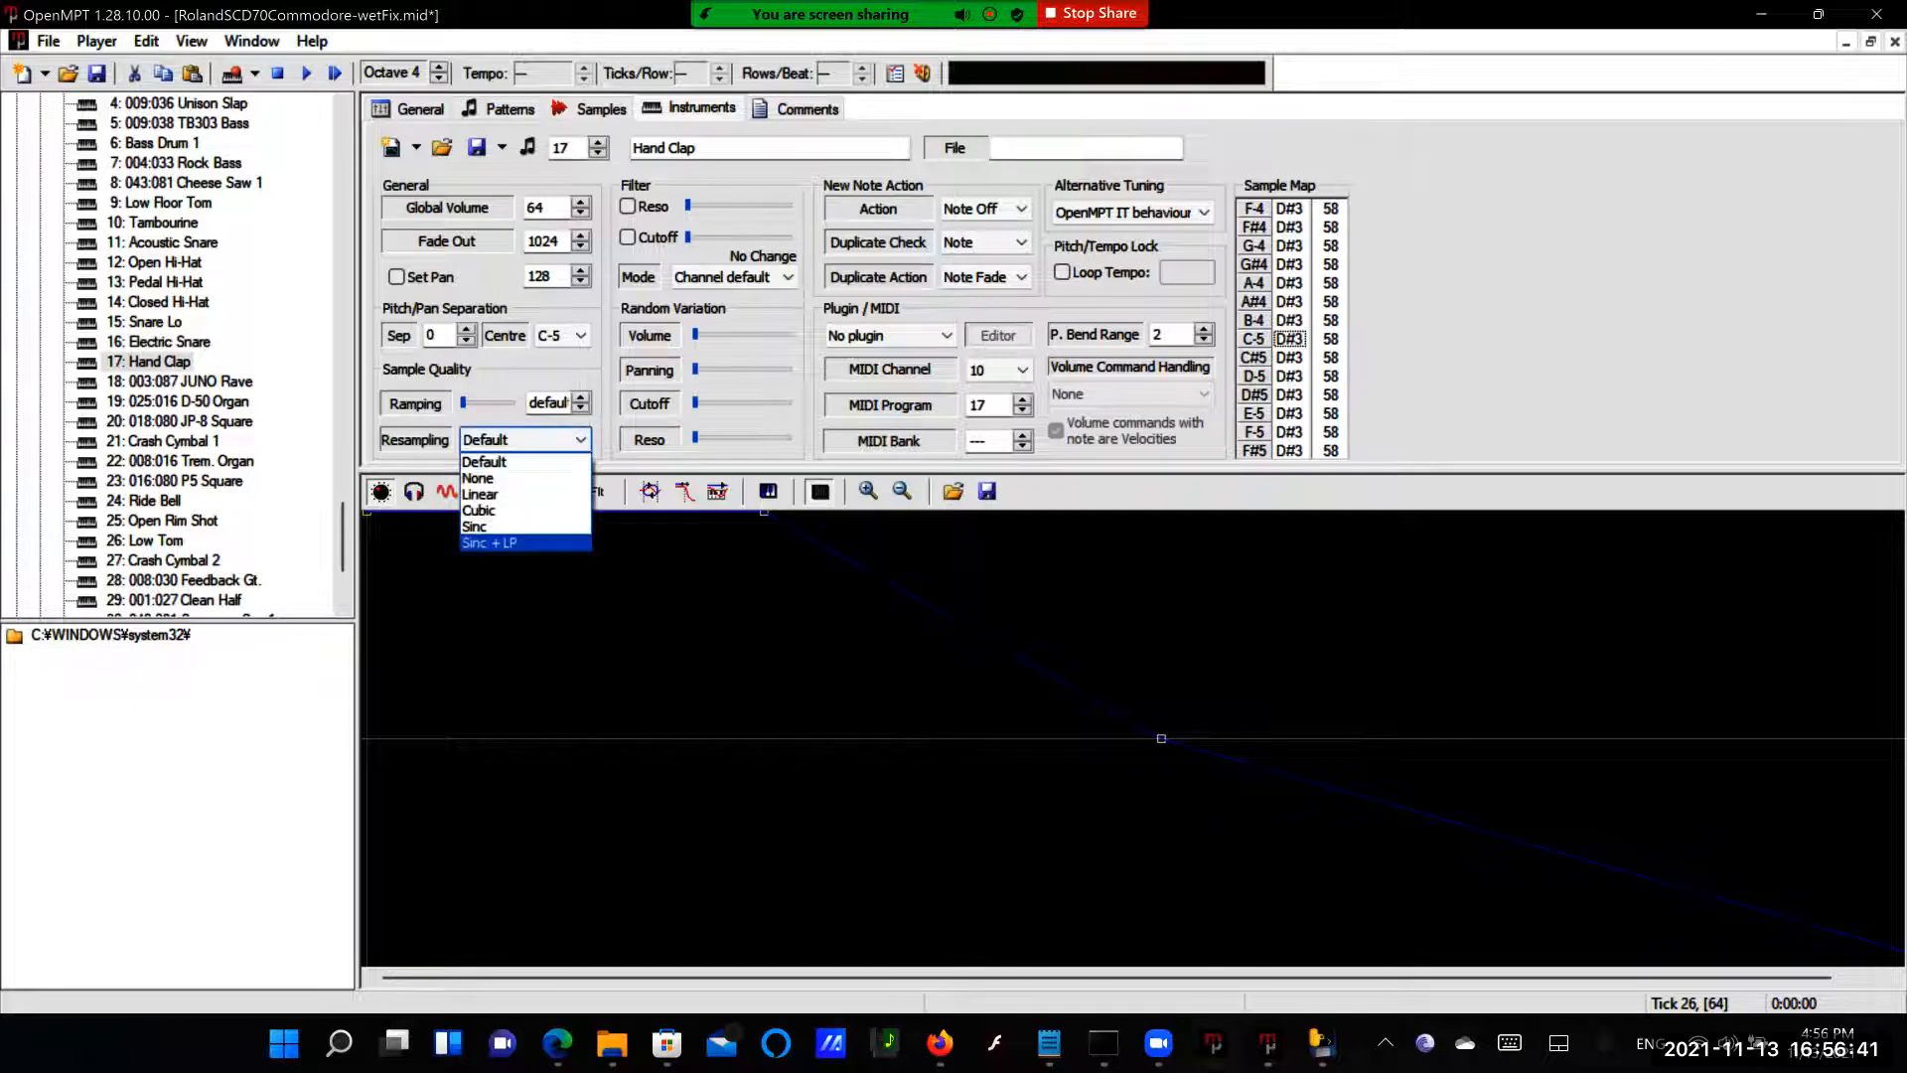
left_click(488, 542)
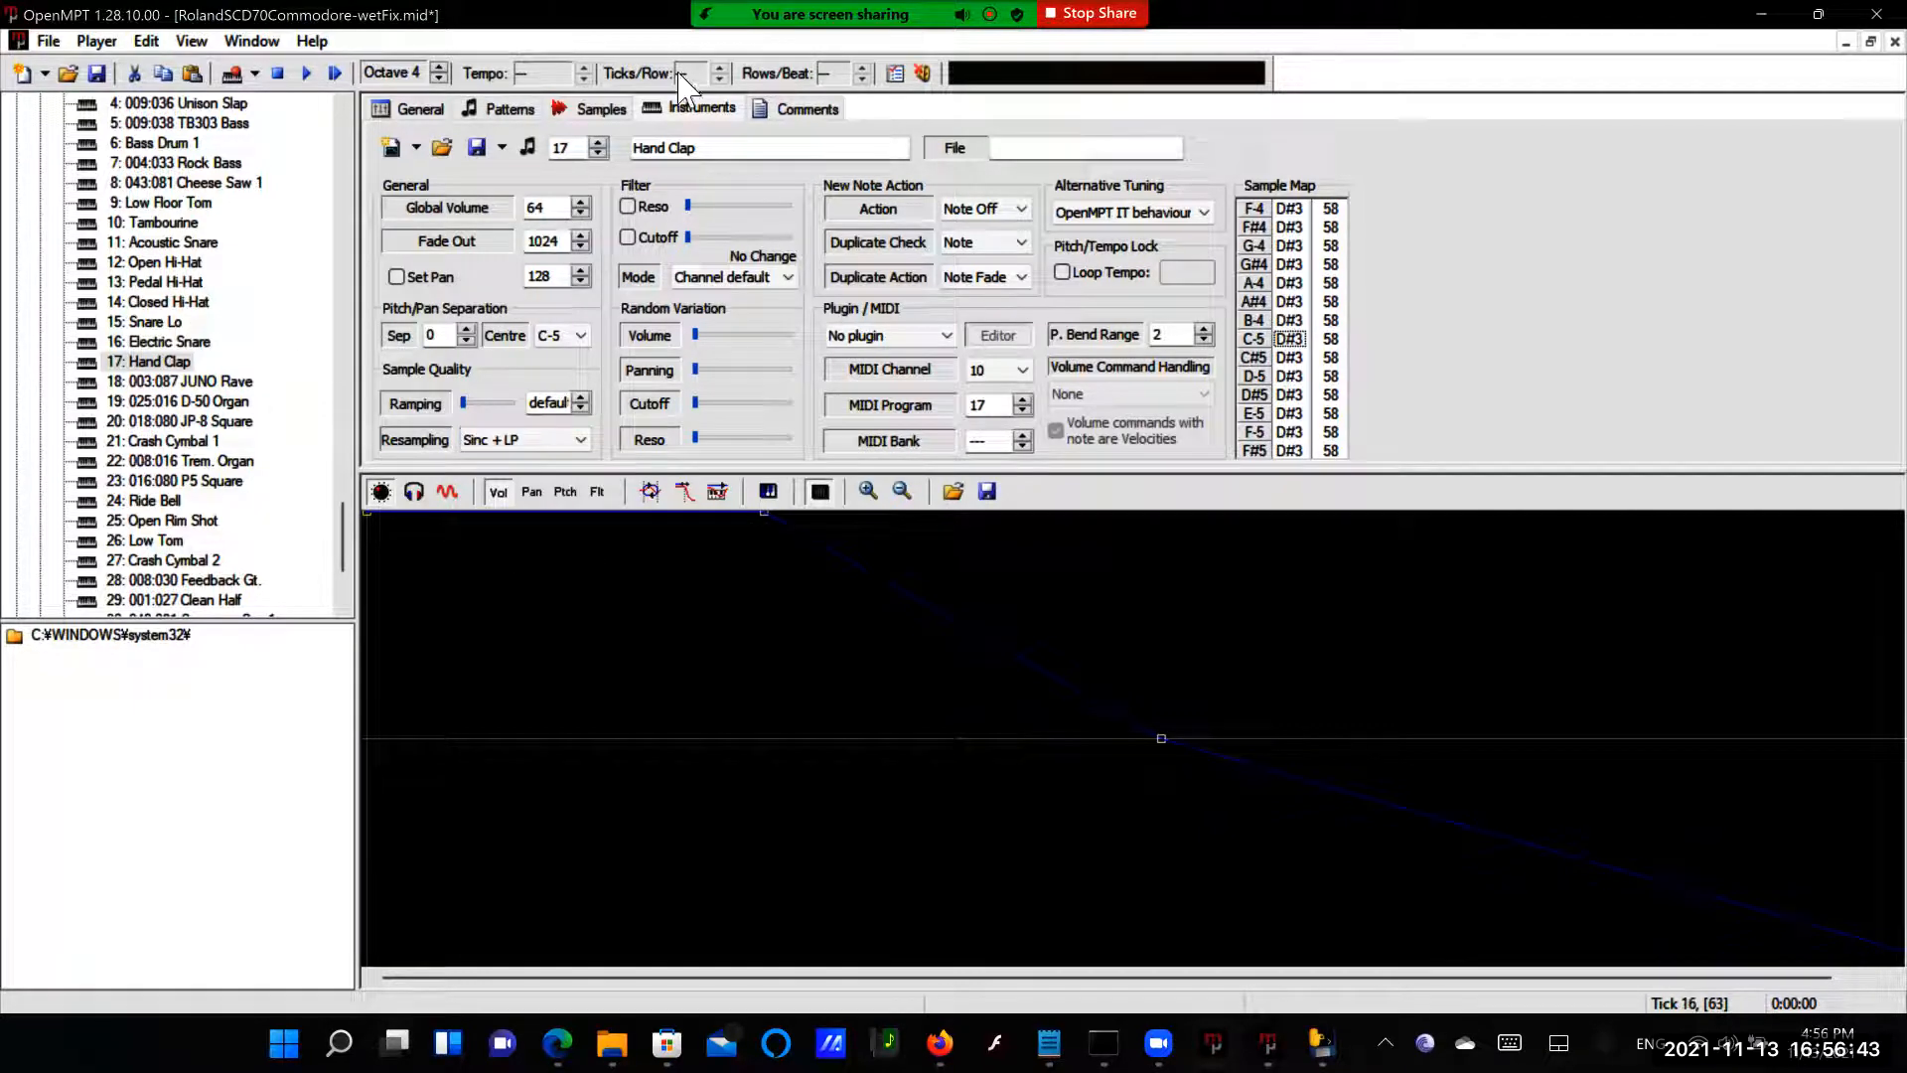
mouse_move(487, 34)
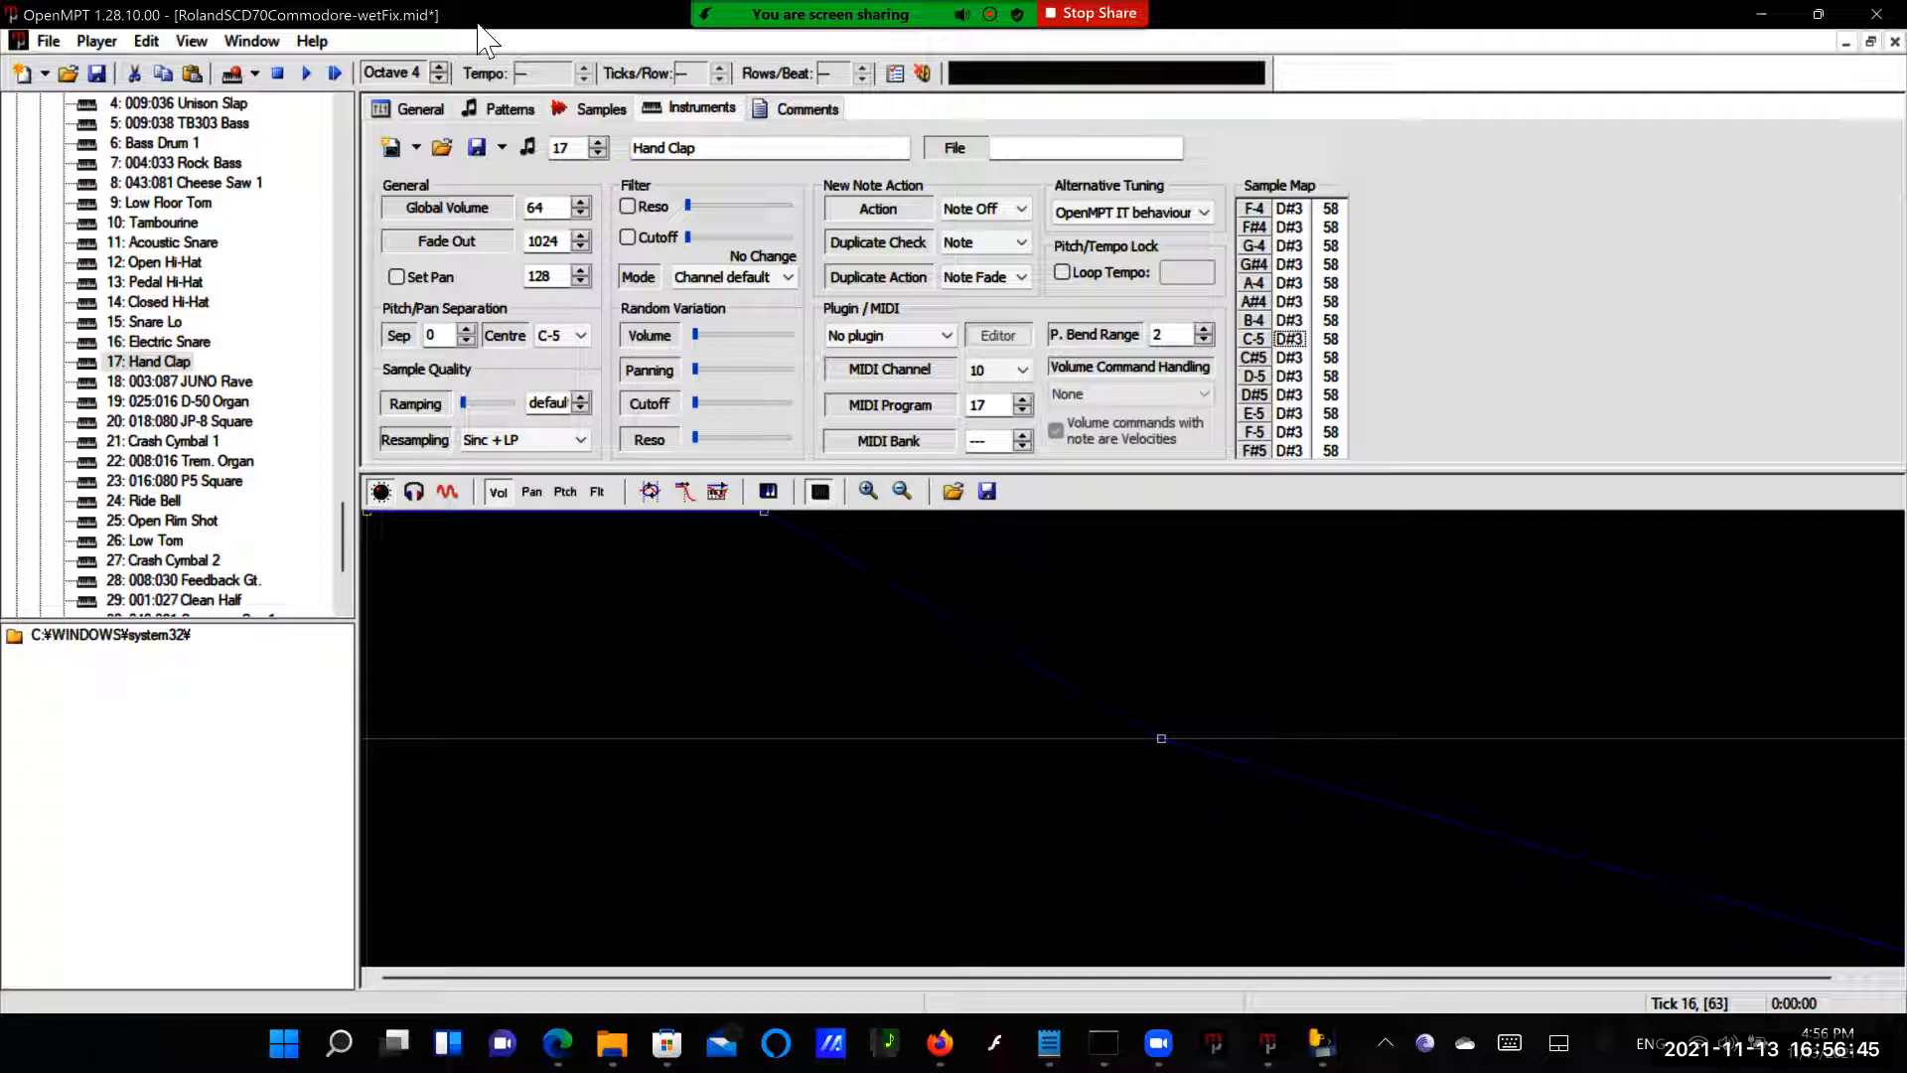
mouse_move(256, 292)
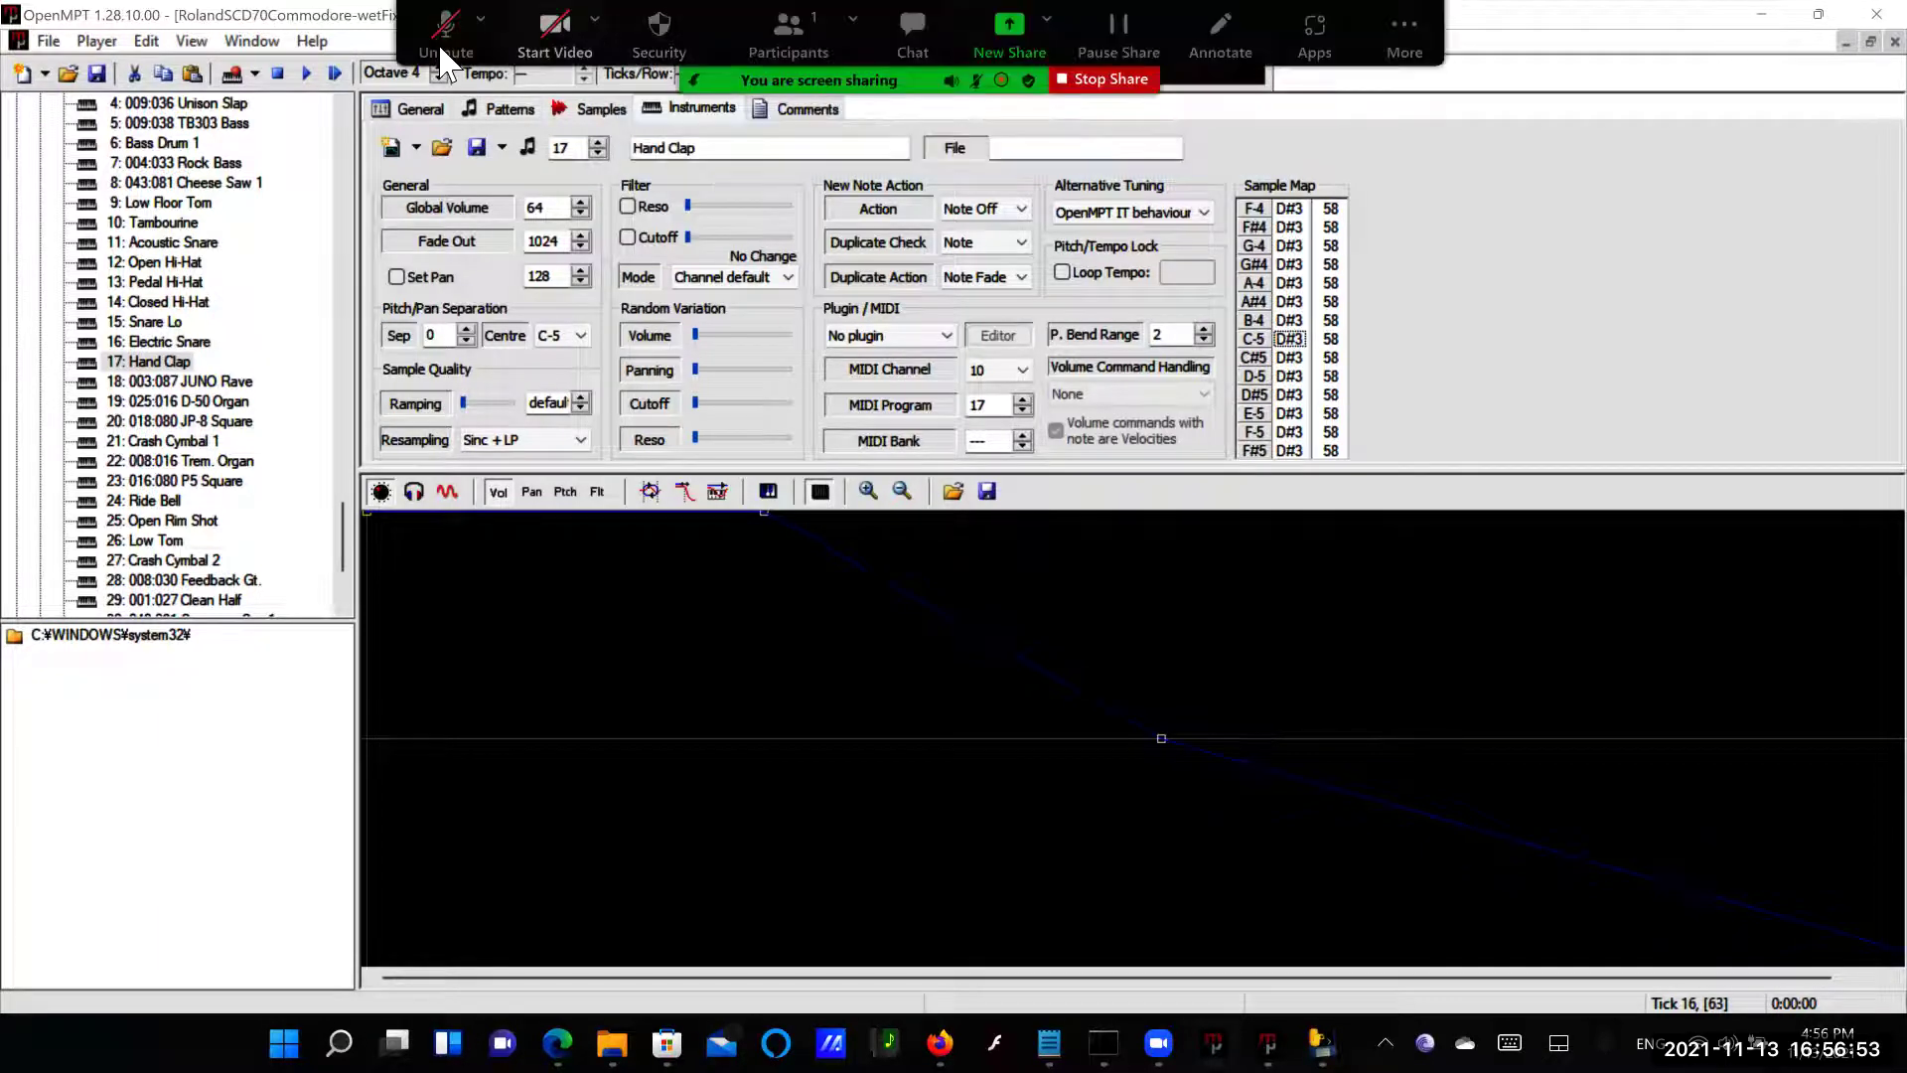
Show instrument 18, 003:087 JUNO Rave, with its resampling still on Default
left_click(445, 22)
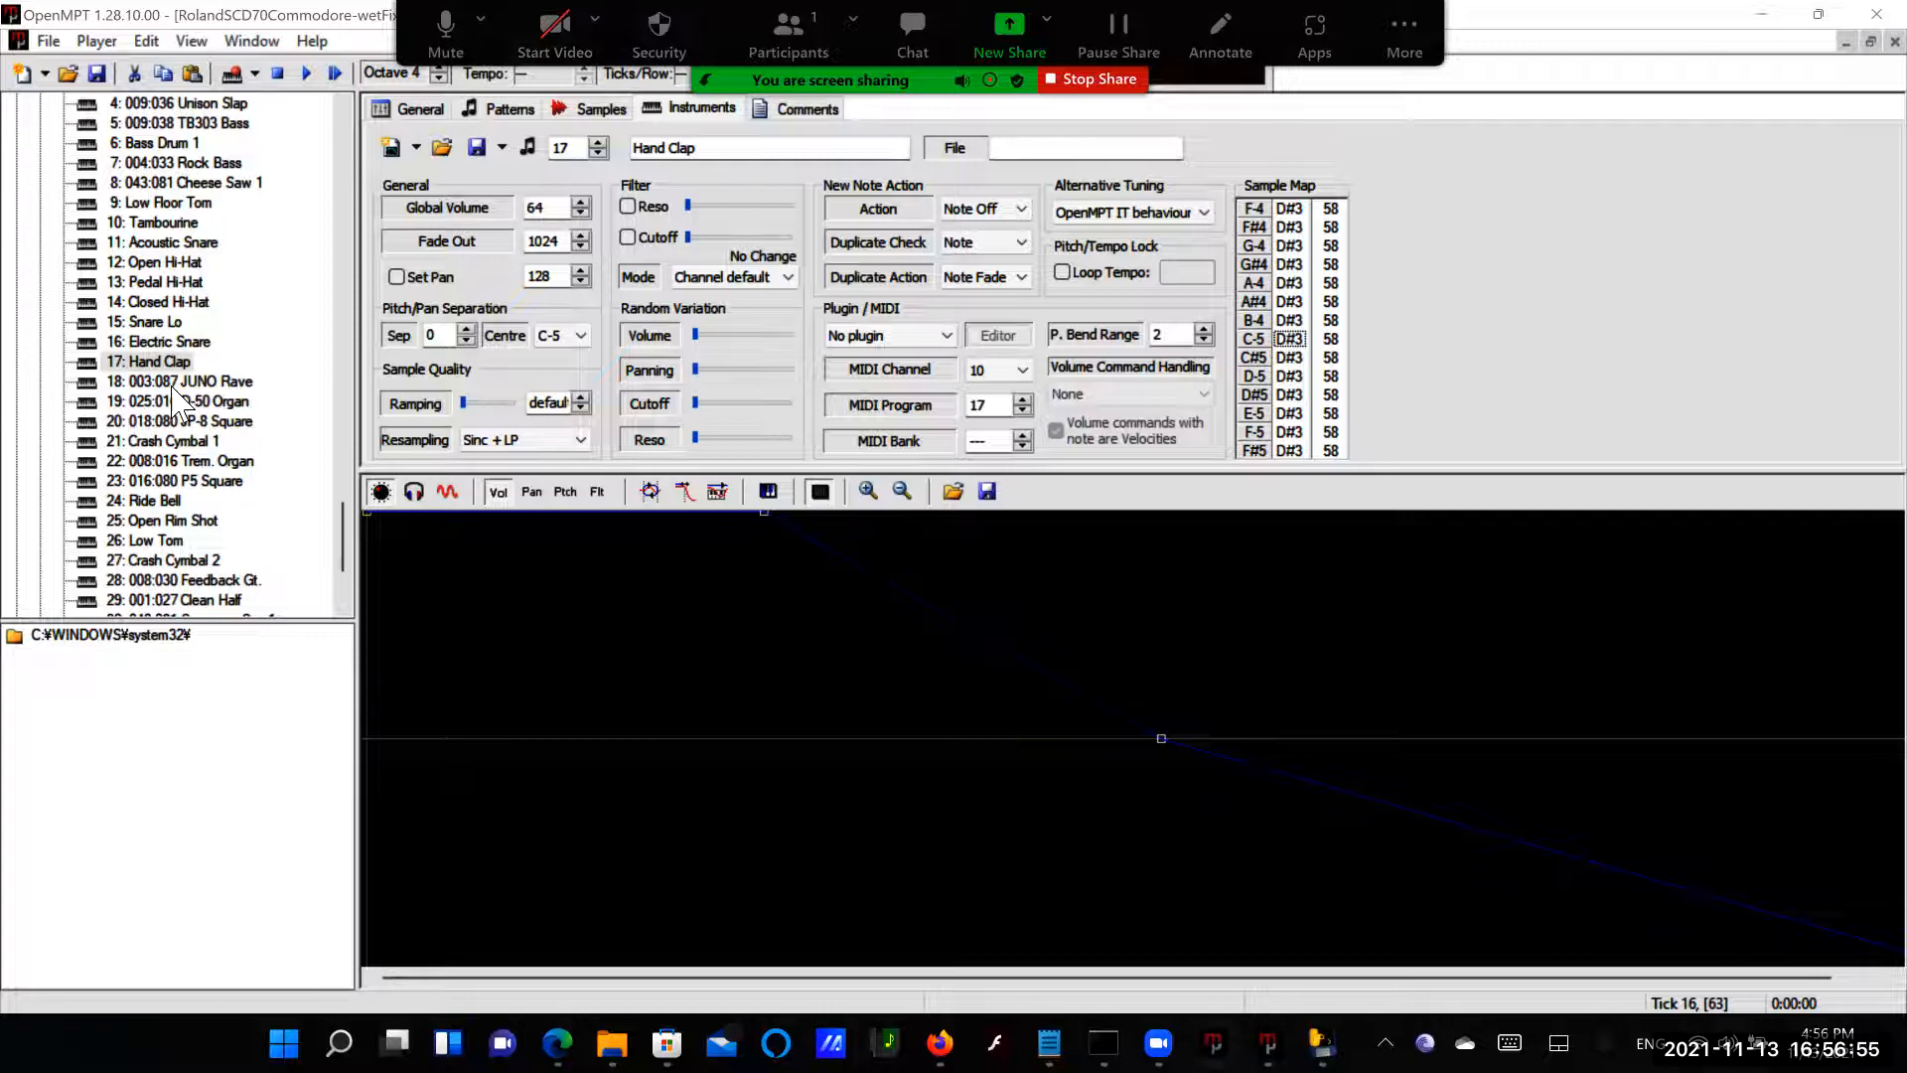
left_click(525, 439)
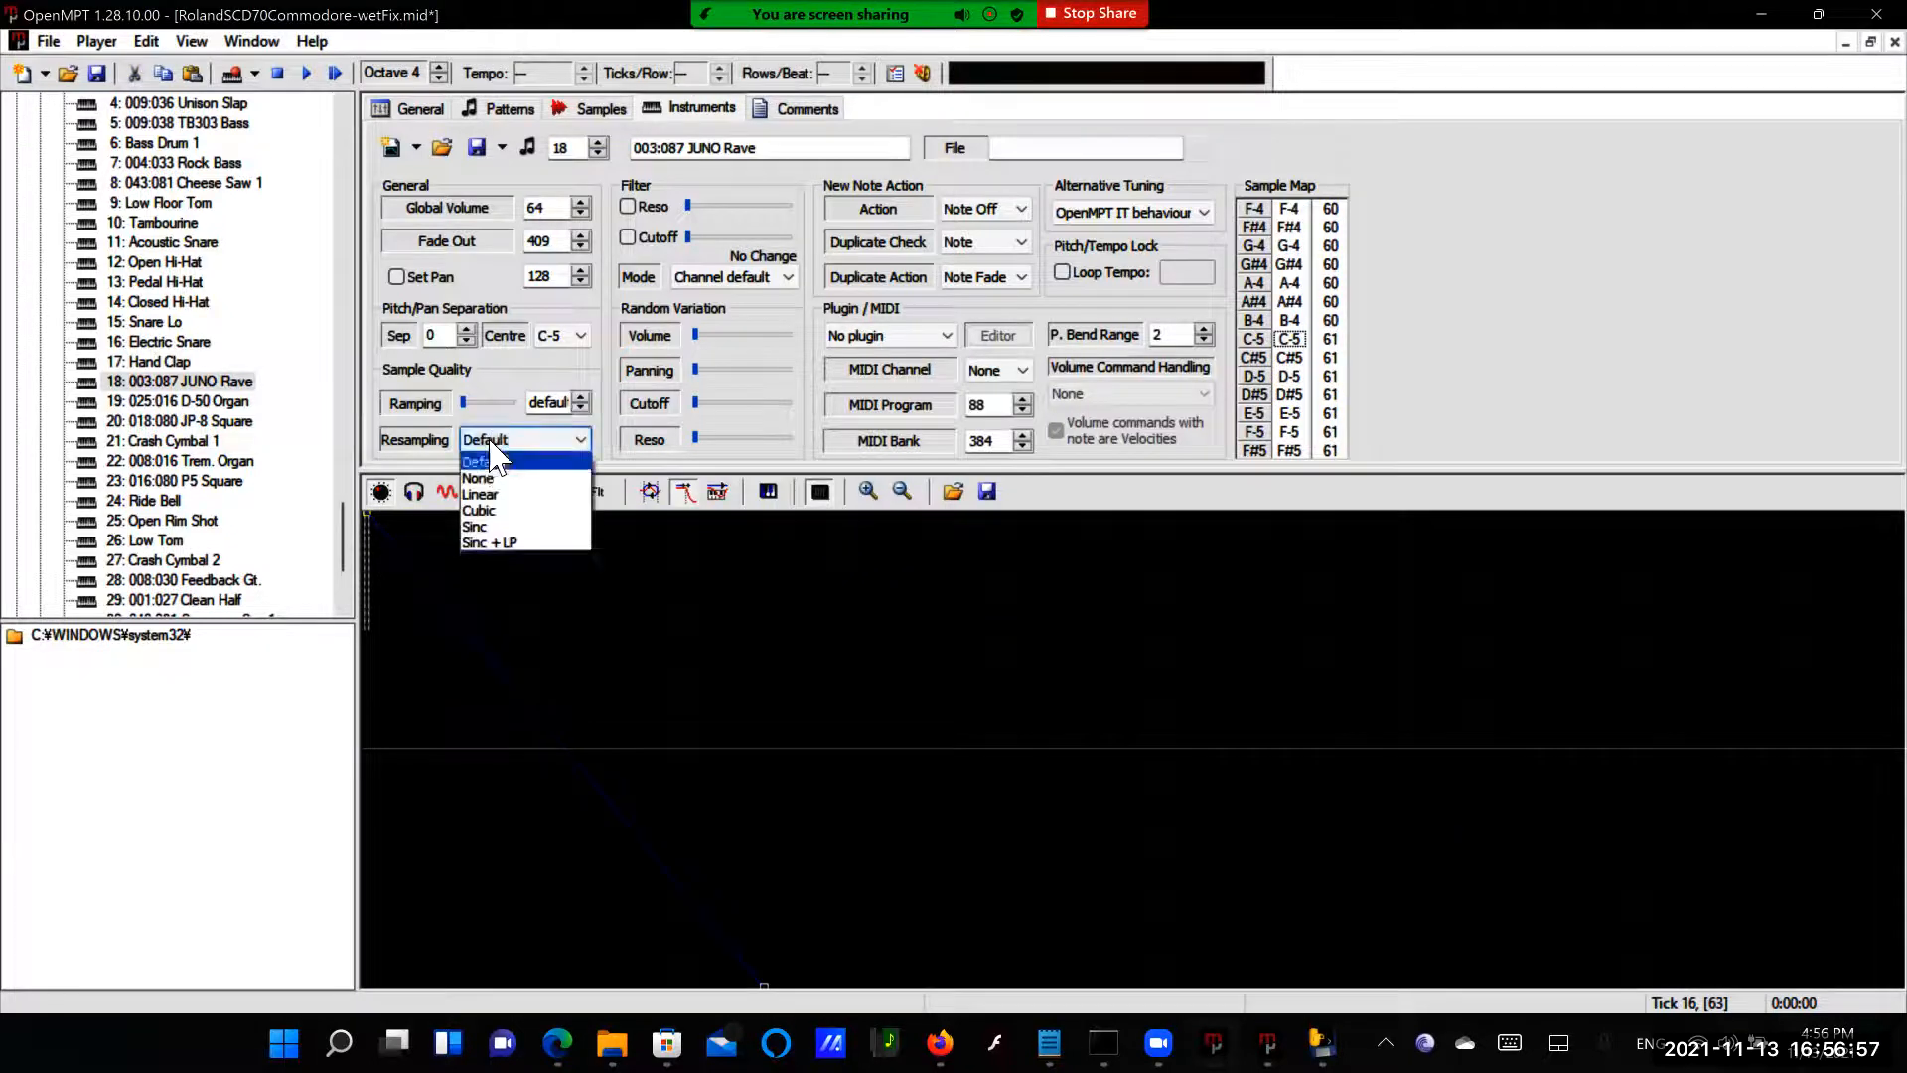
Set JUNO Rave, D-50 Organ, JP-8 Square and Crash Cymbal 1 to Sinc + LP resampling
left_click(489, 543)
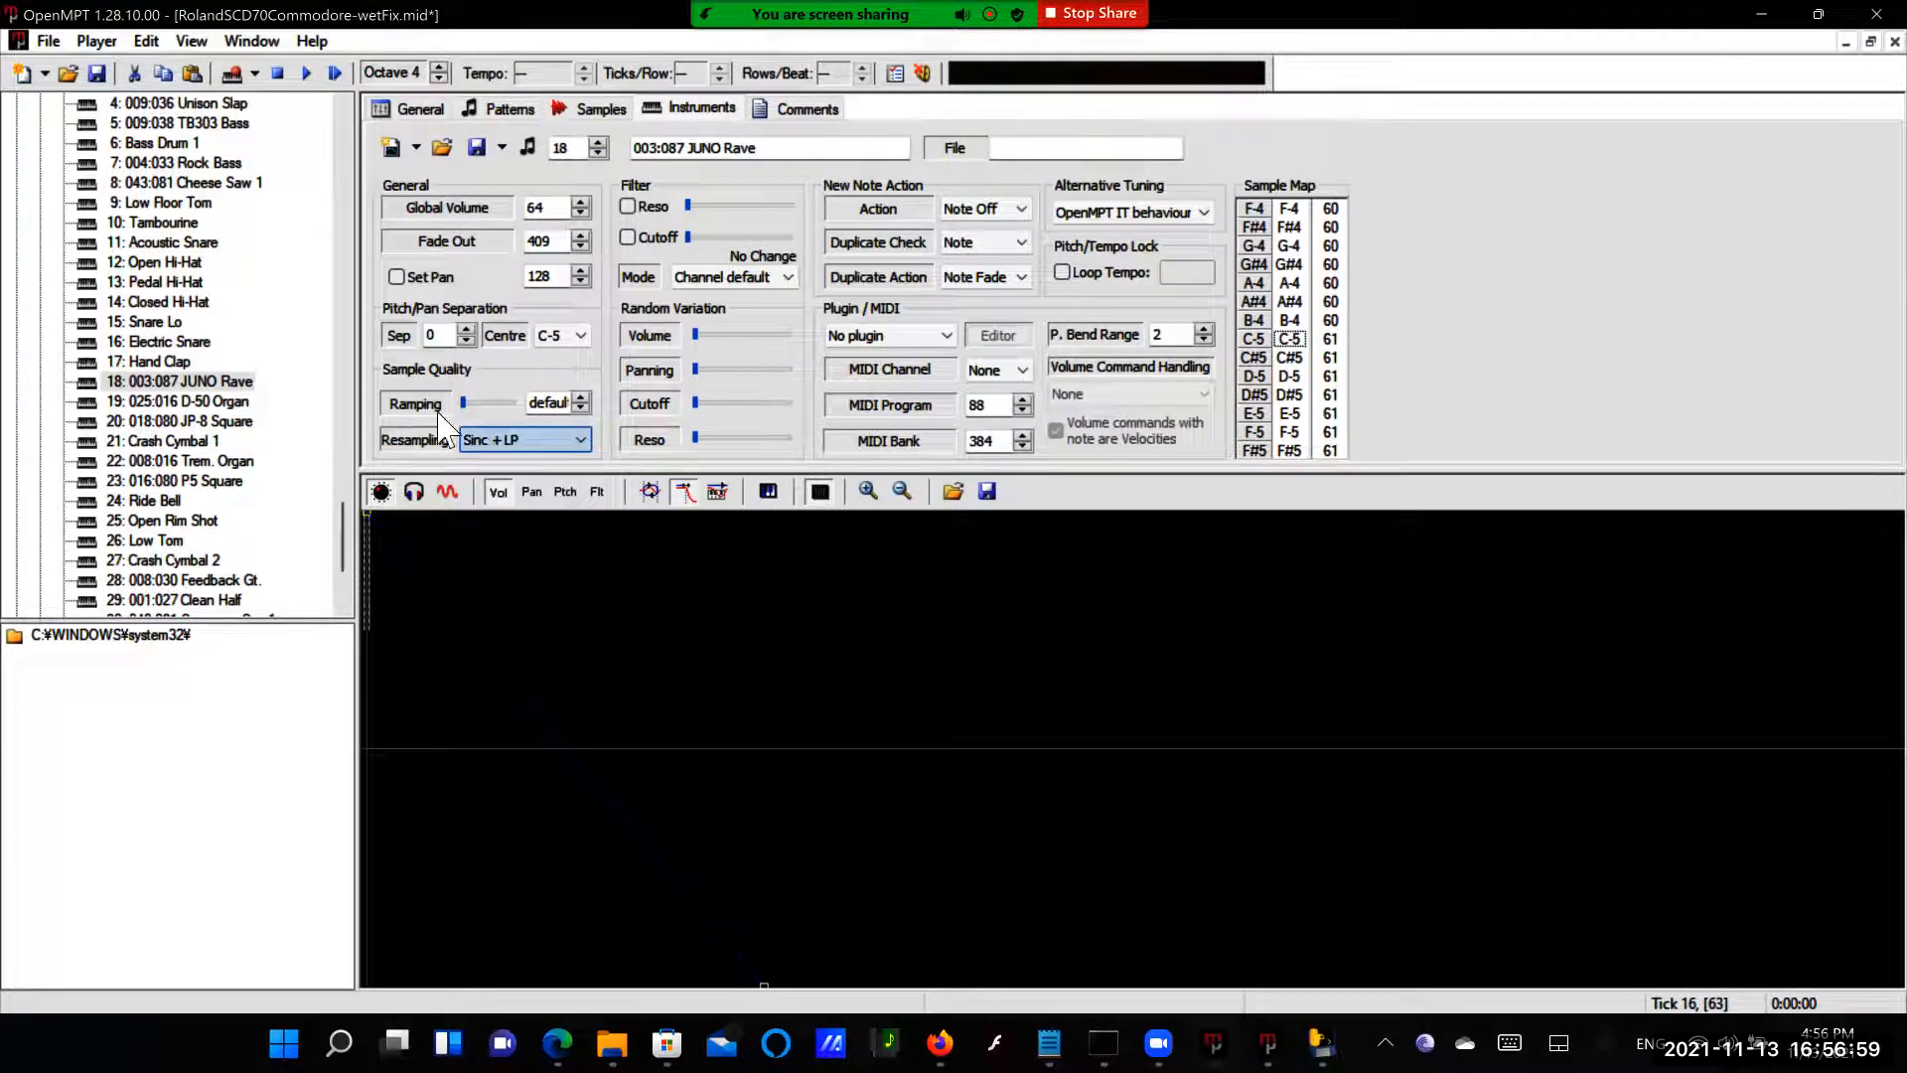
left_click(159, 361)
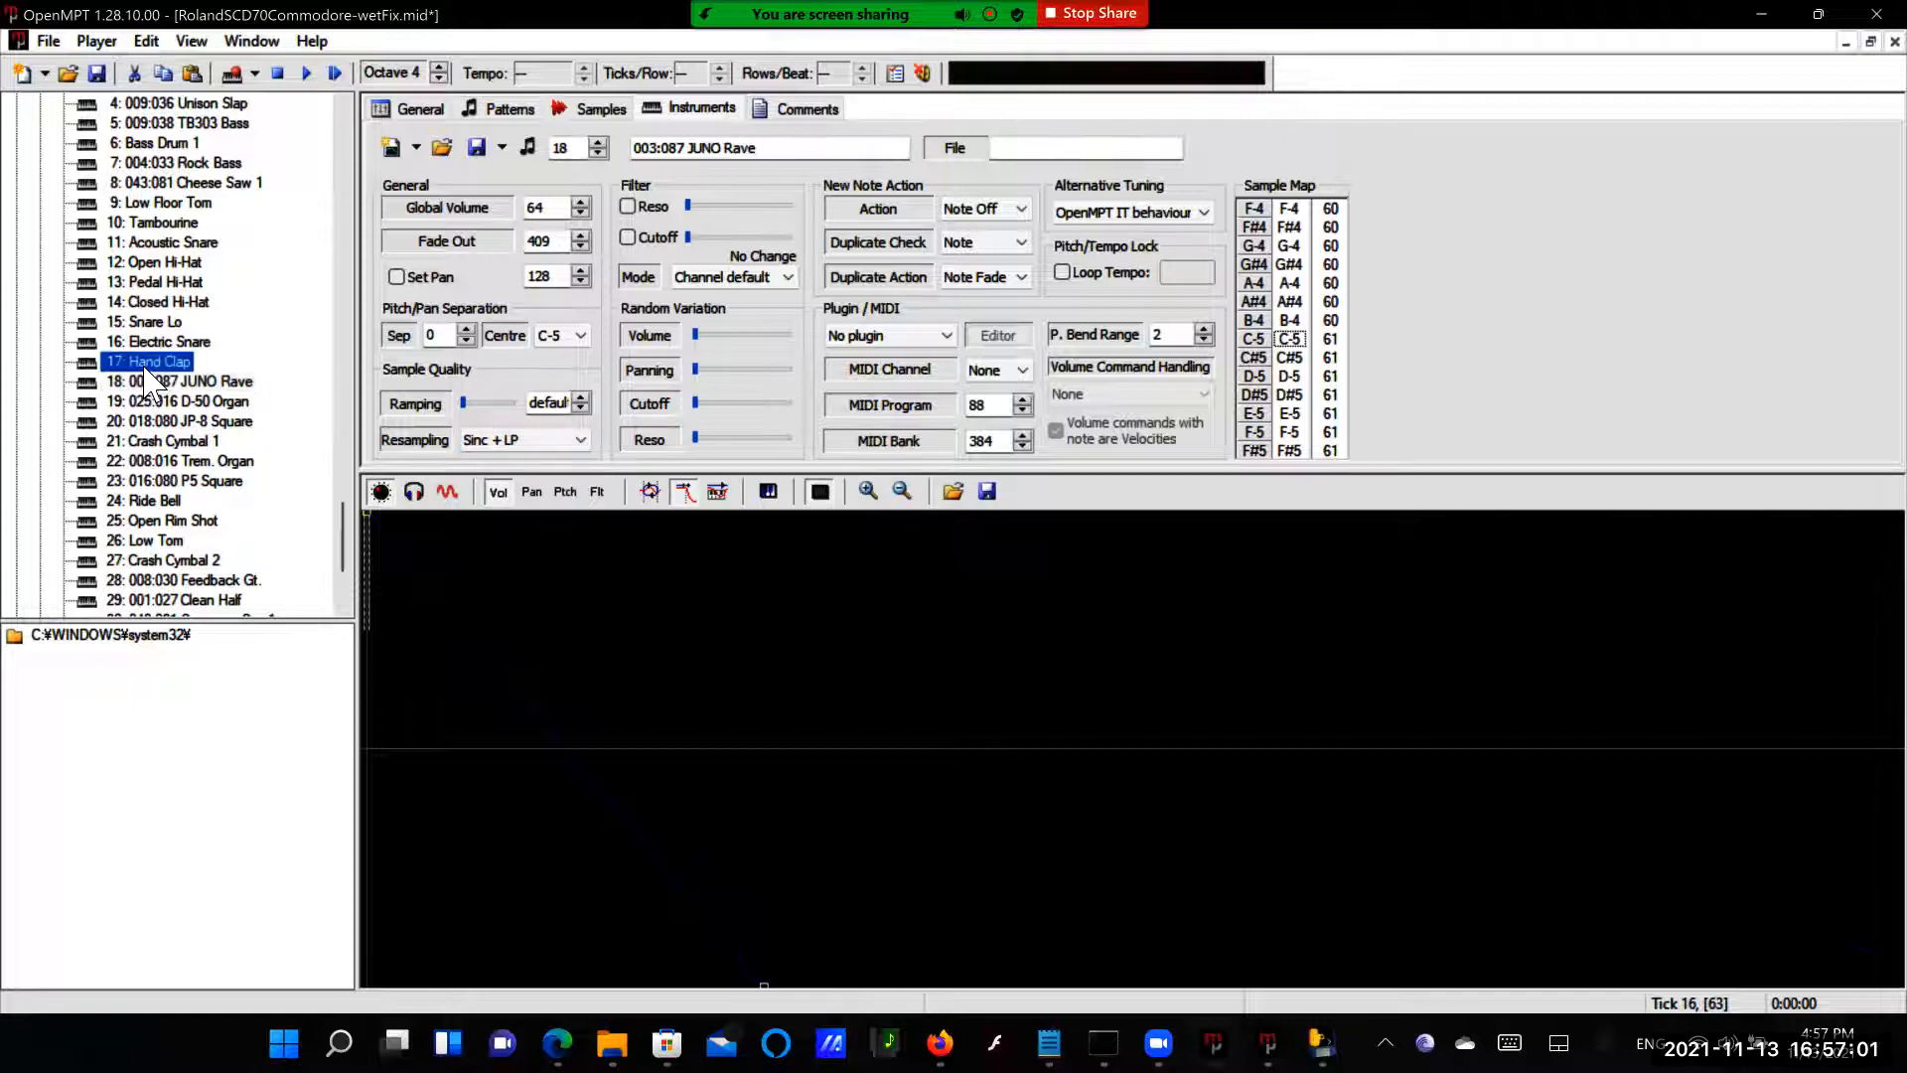
left_click(182, 401)
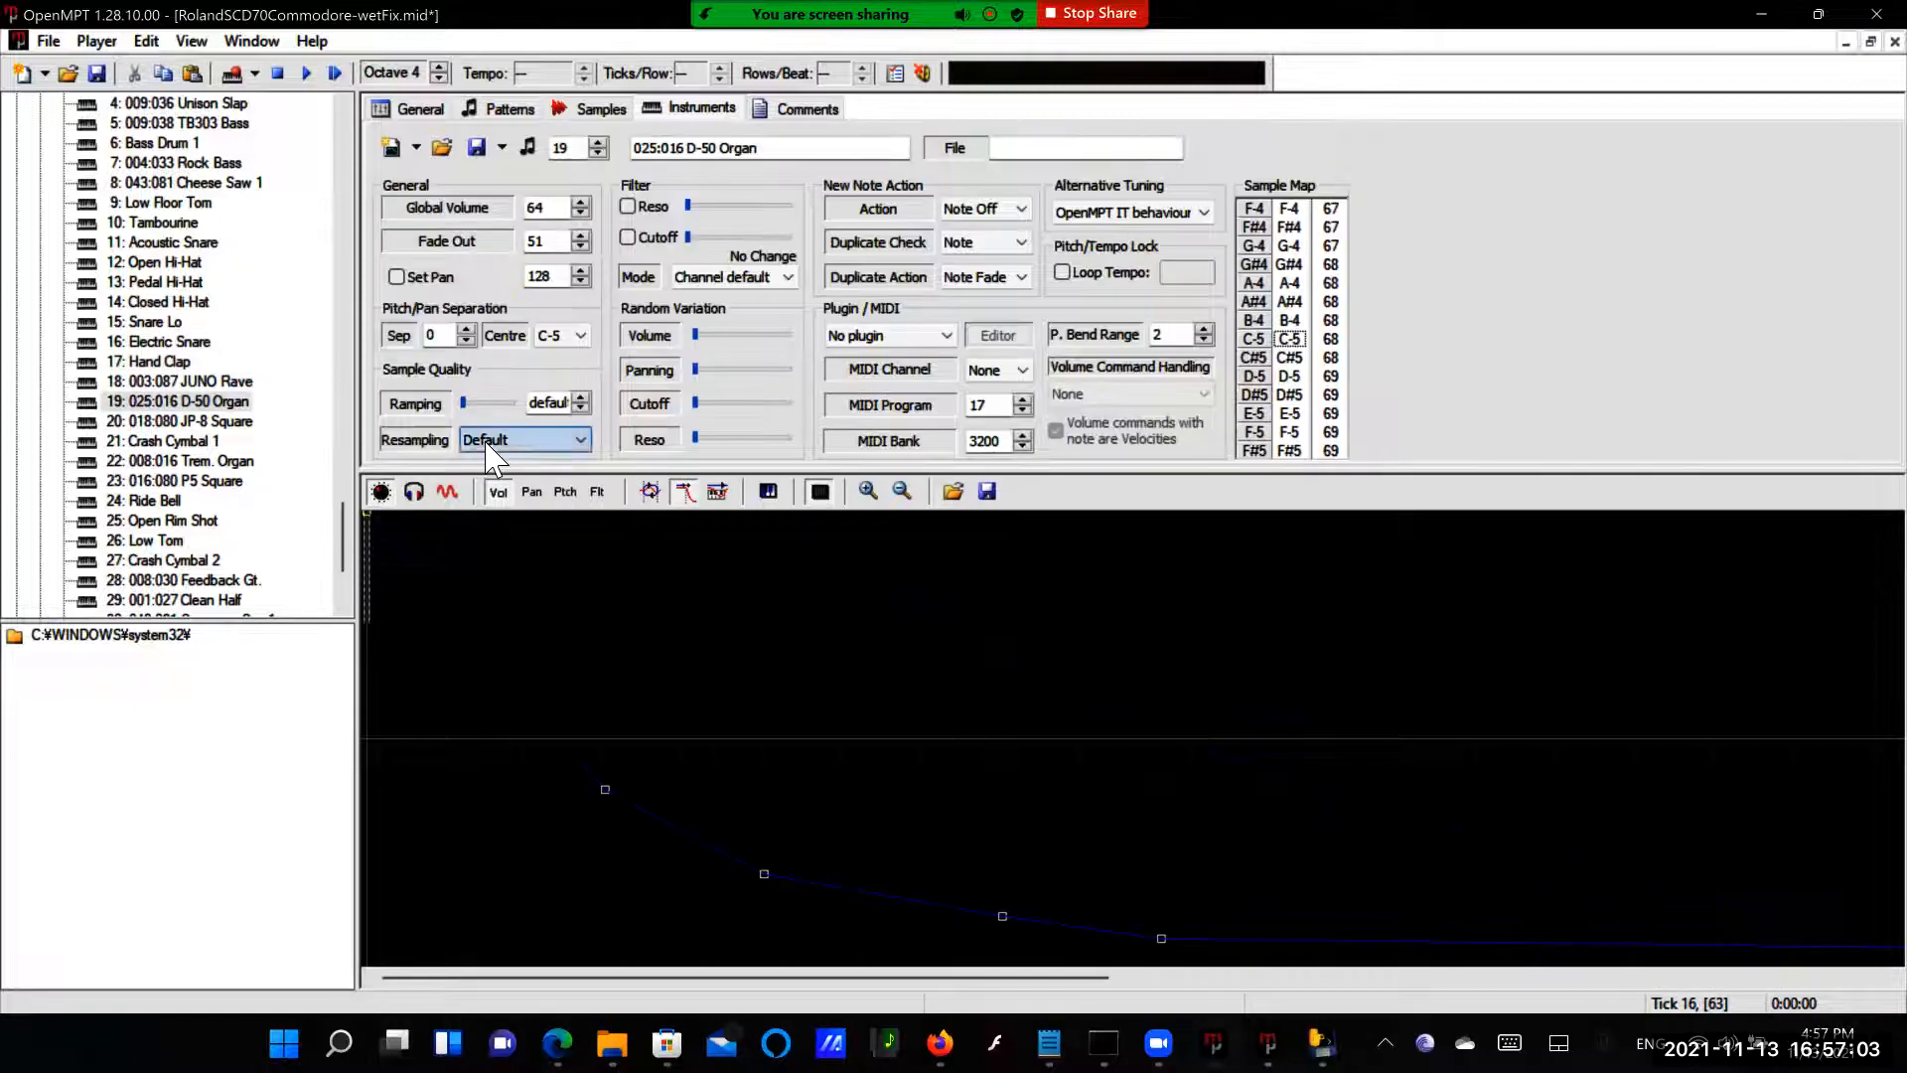
left_click(578, 439)
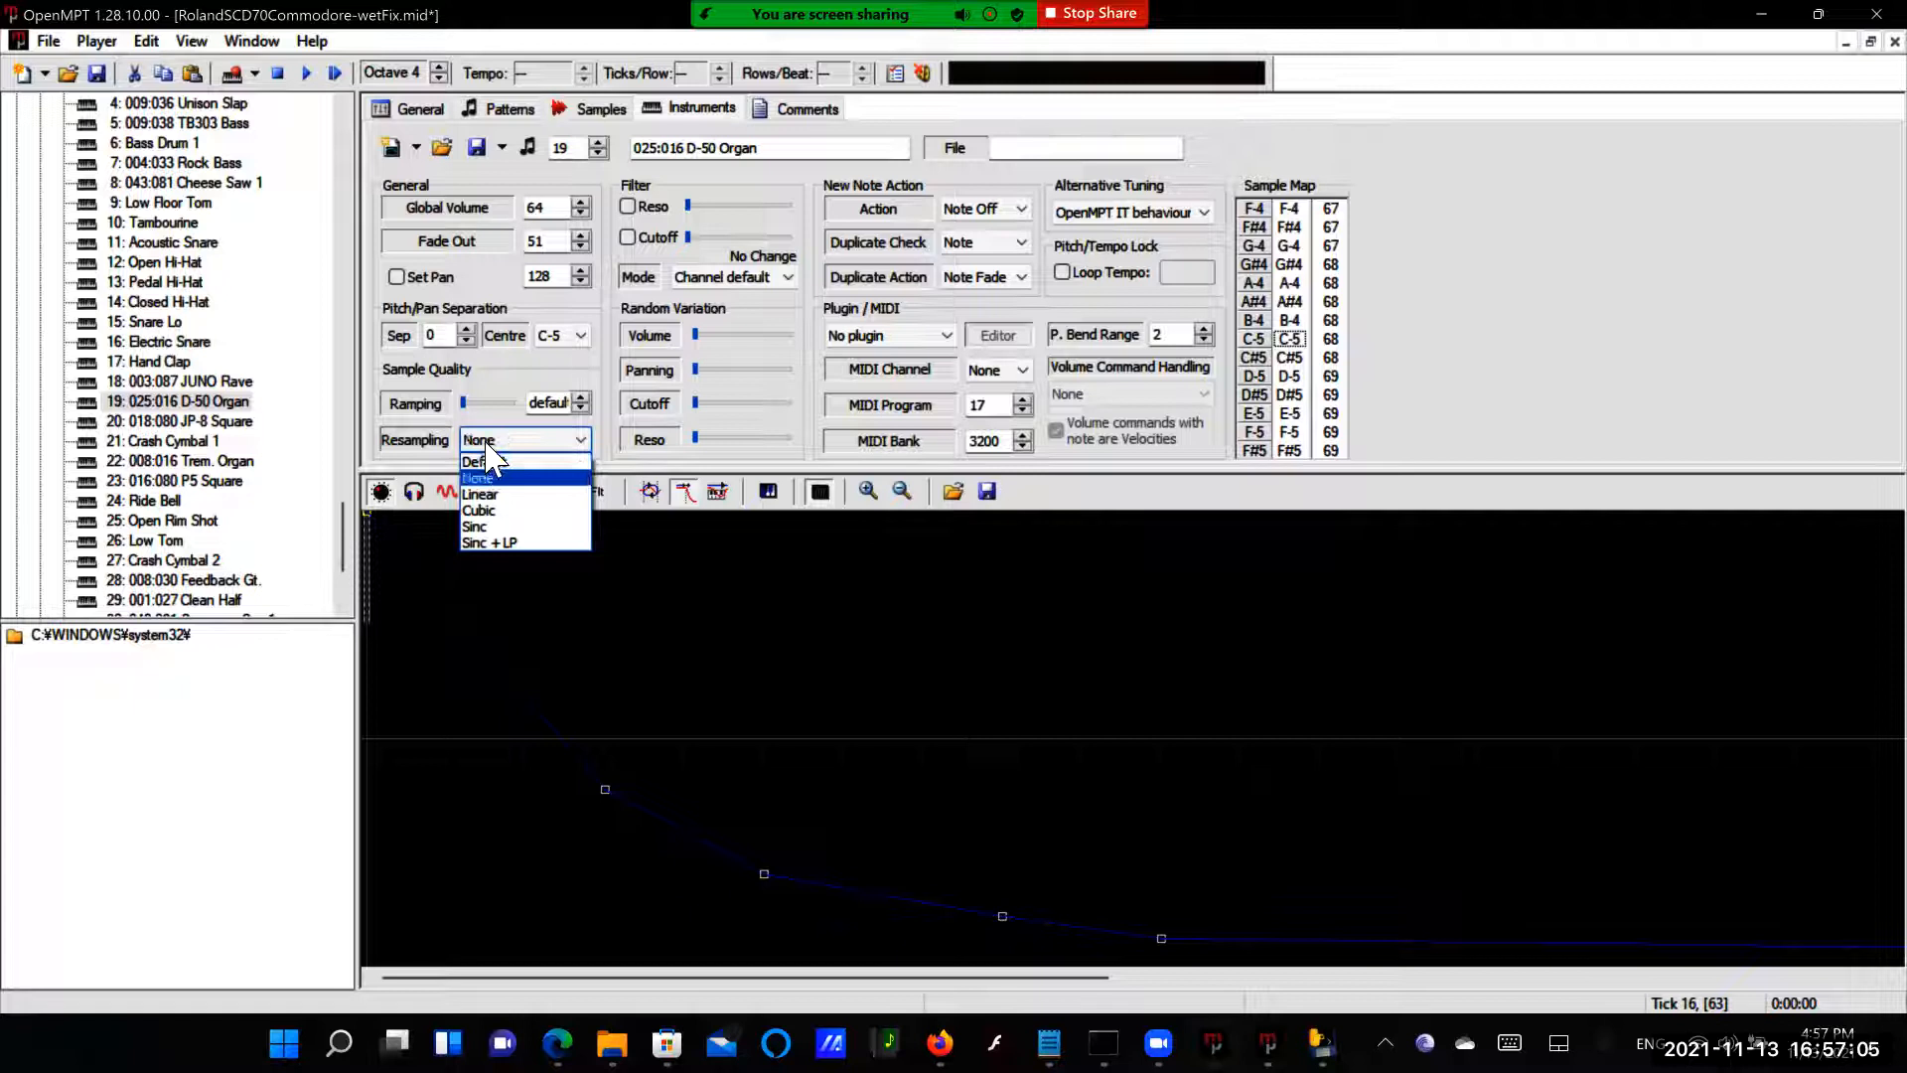
left_click(489, 543)
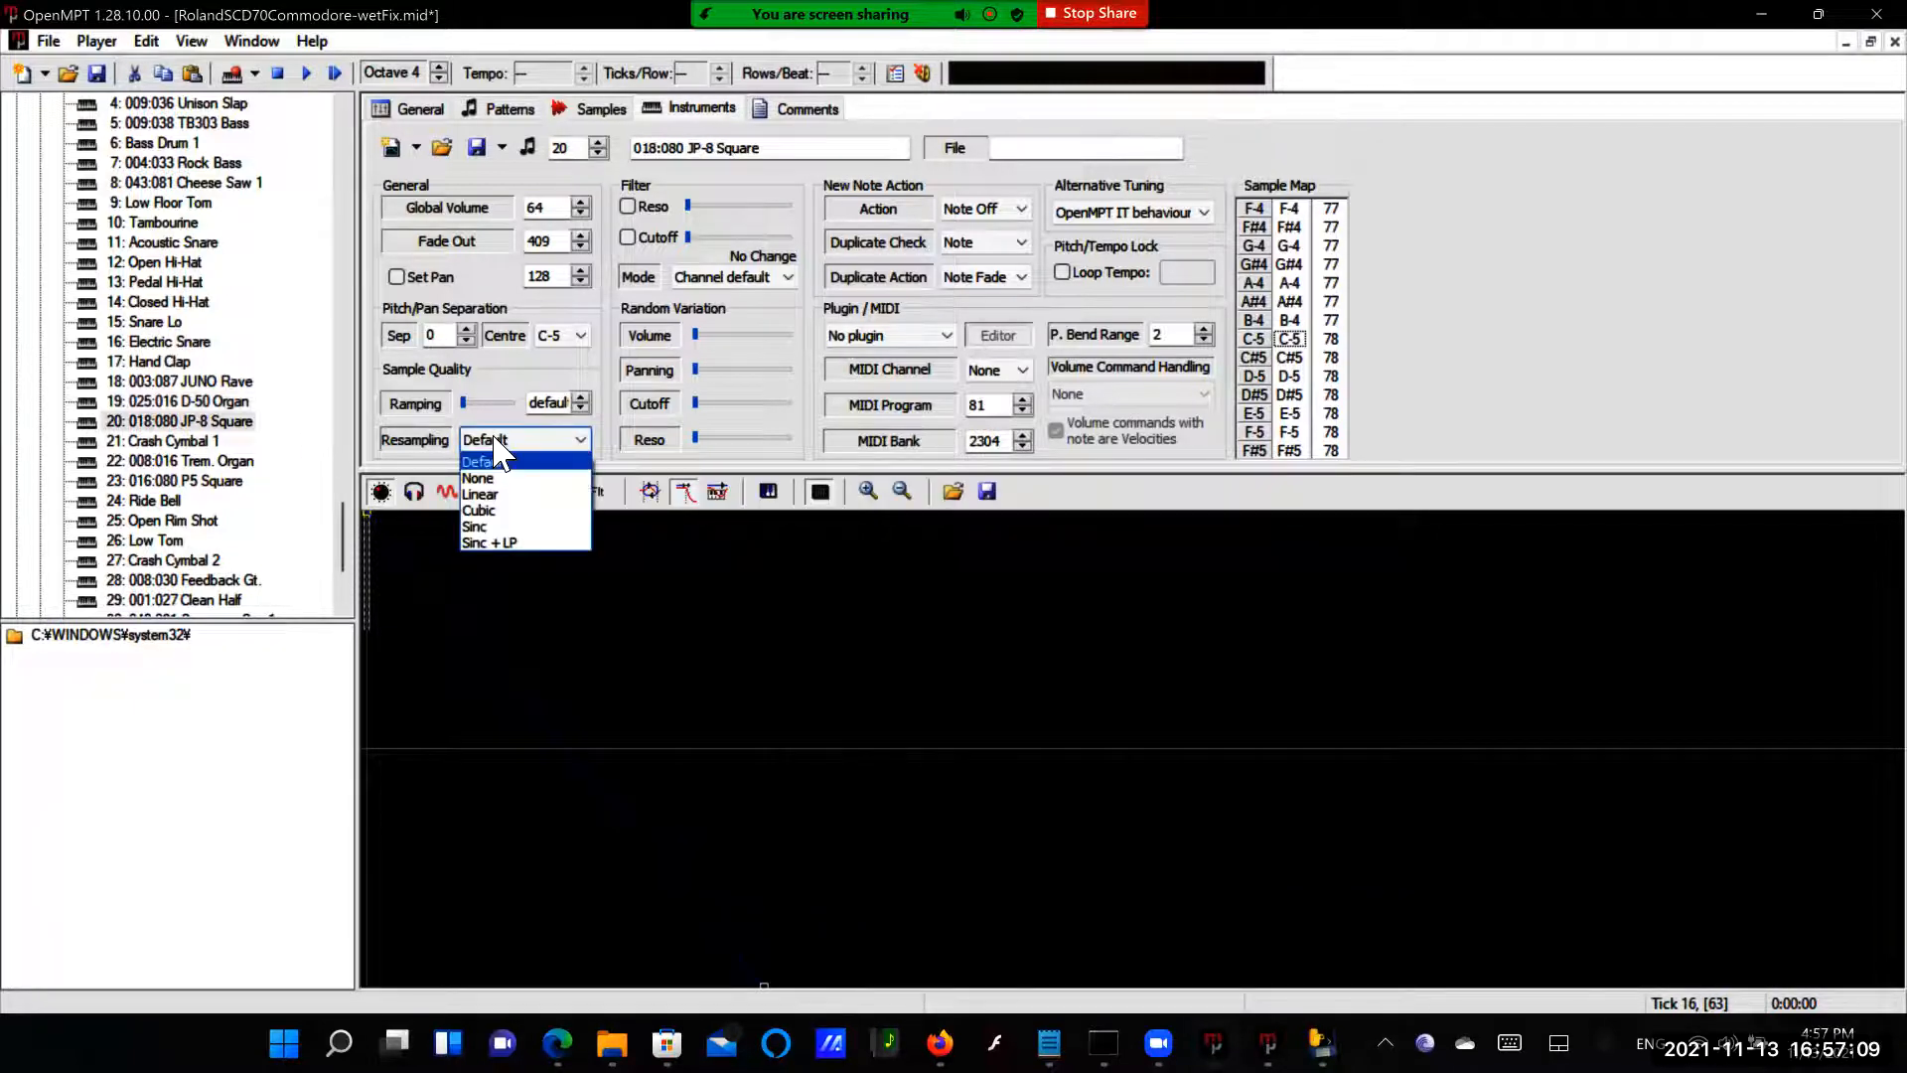
left_click(489, 542)
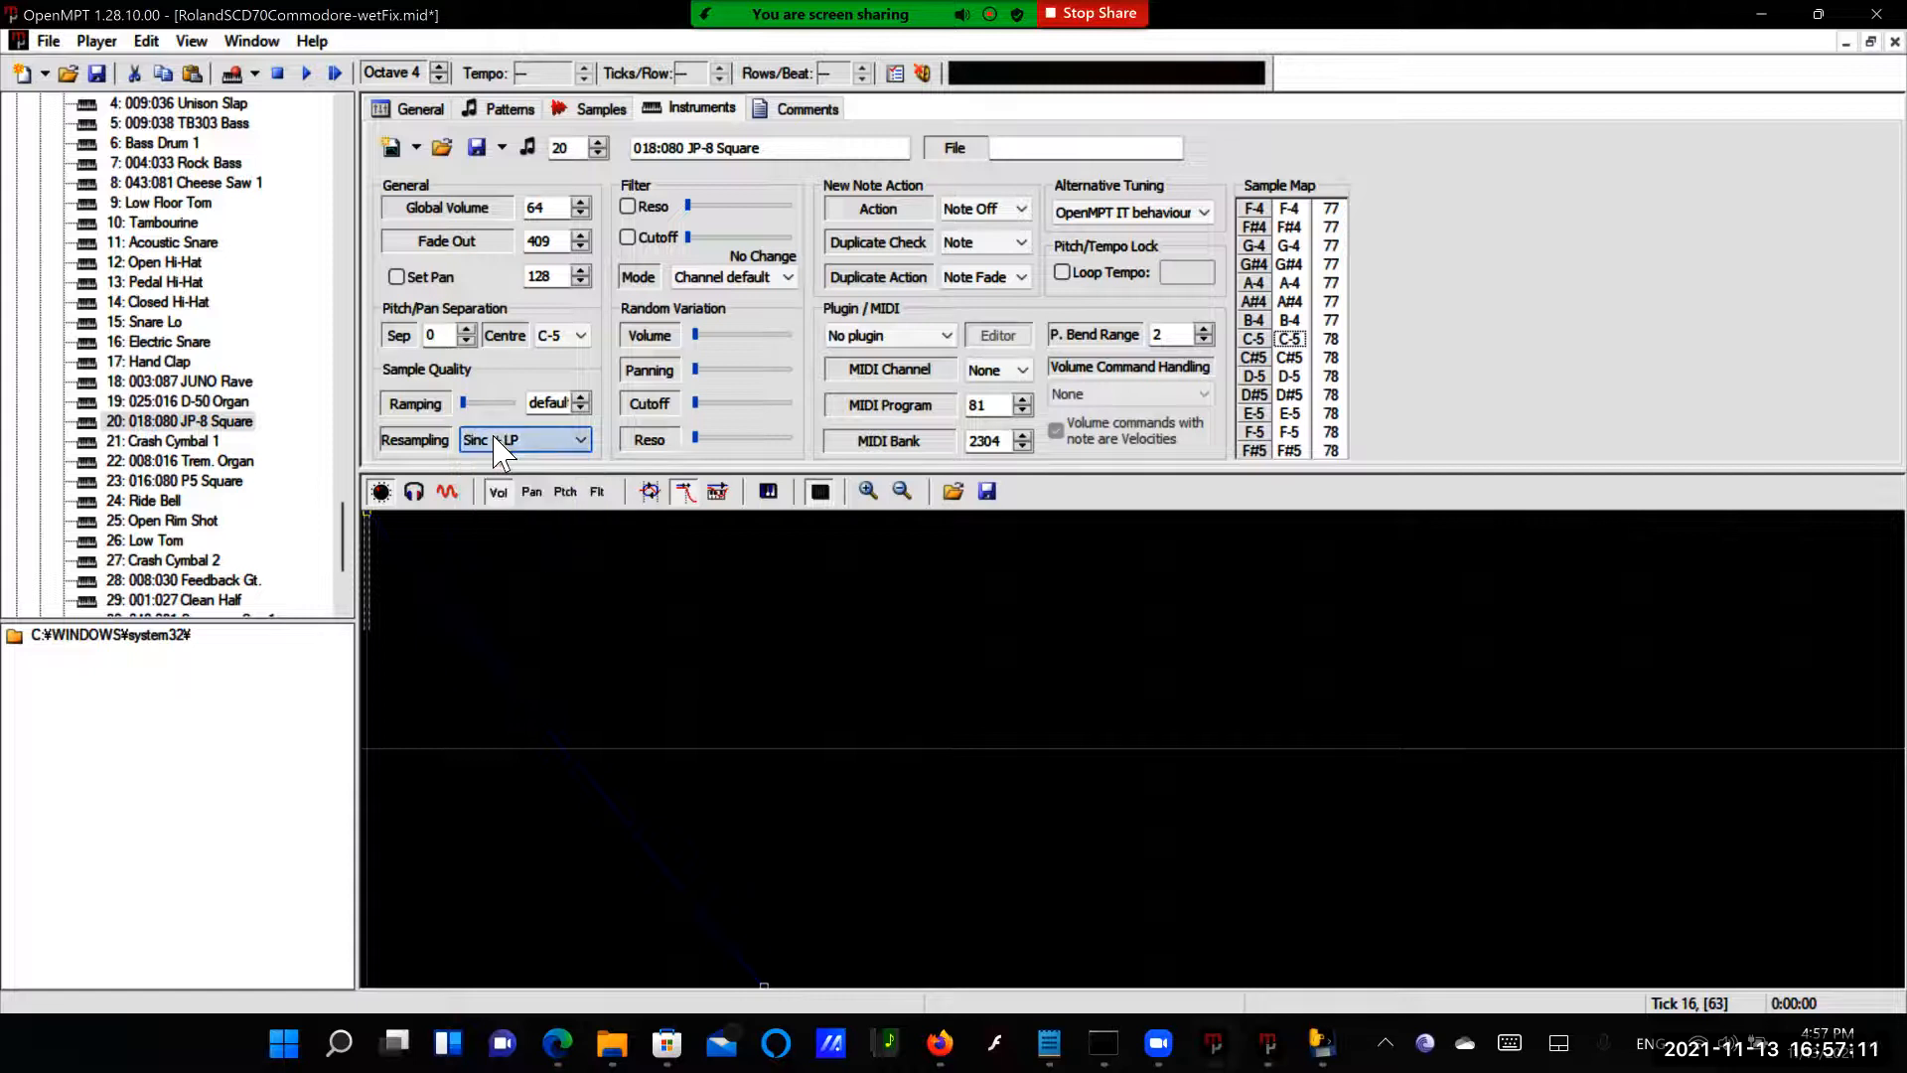
left_click(161, 441)
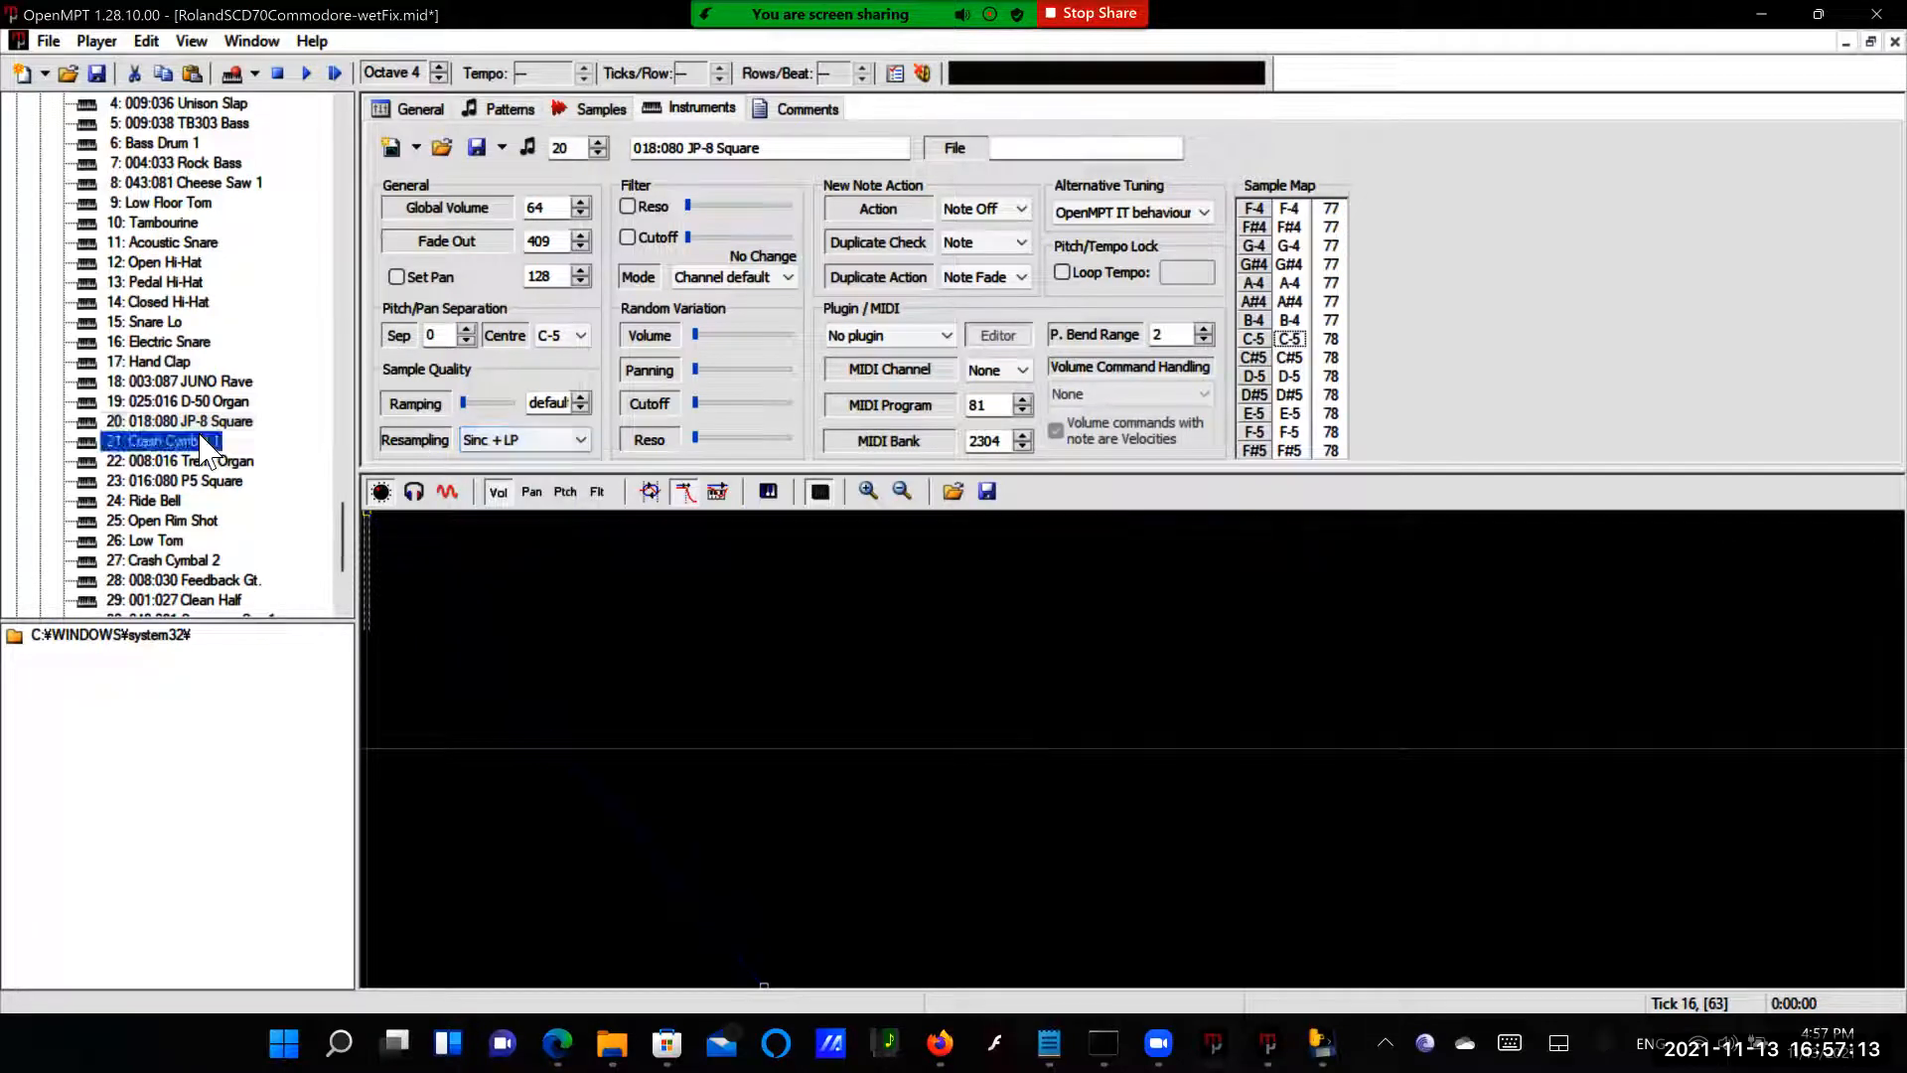
left_click(525, 439)
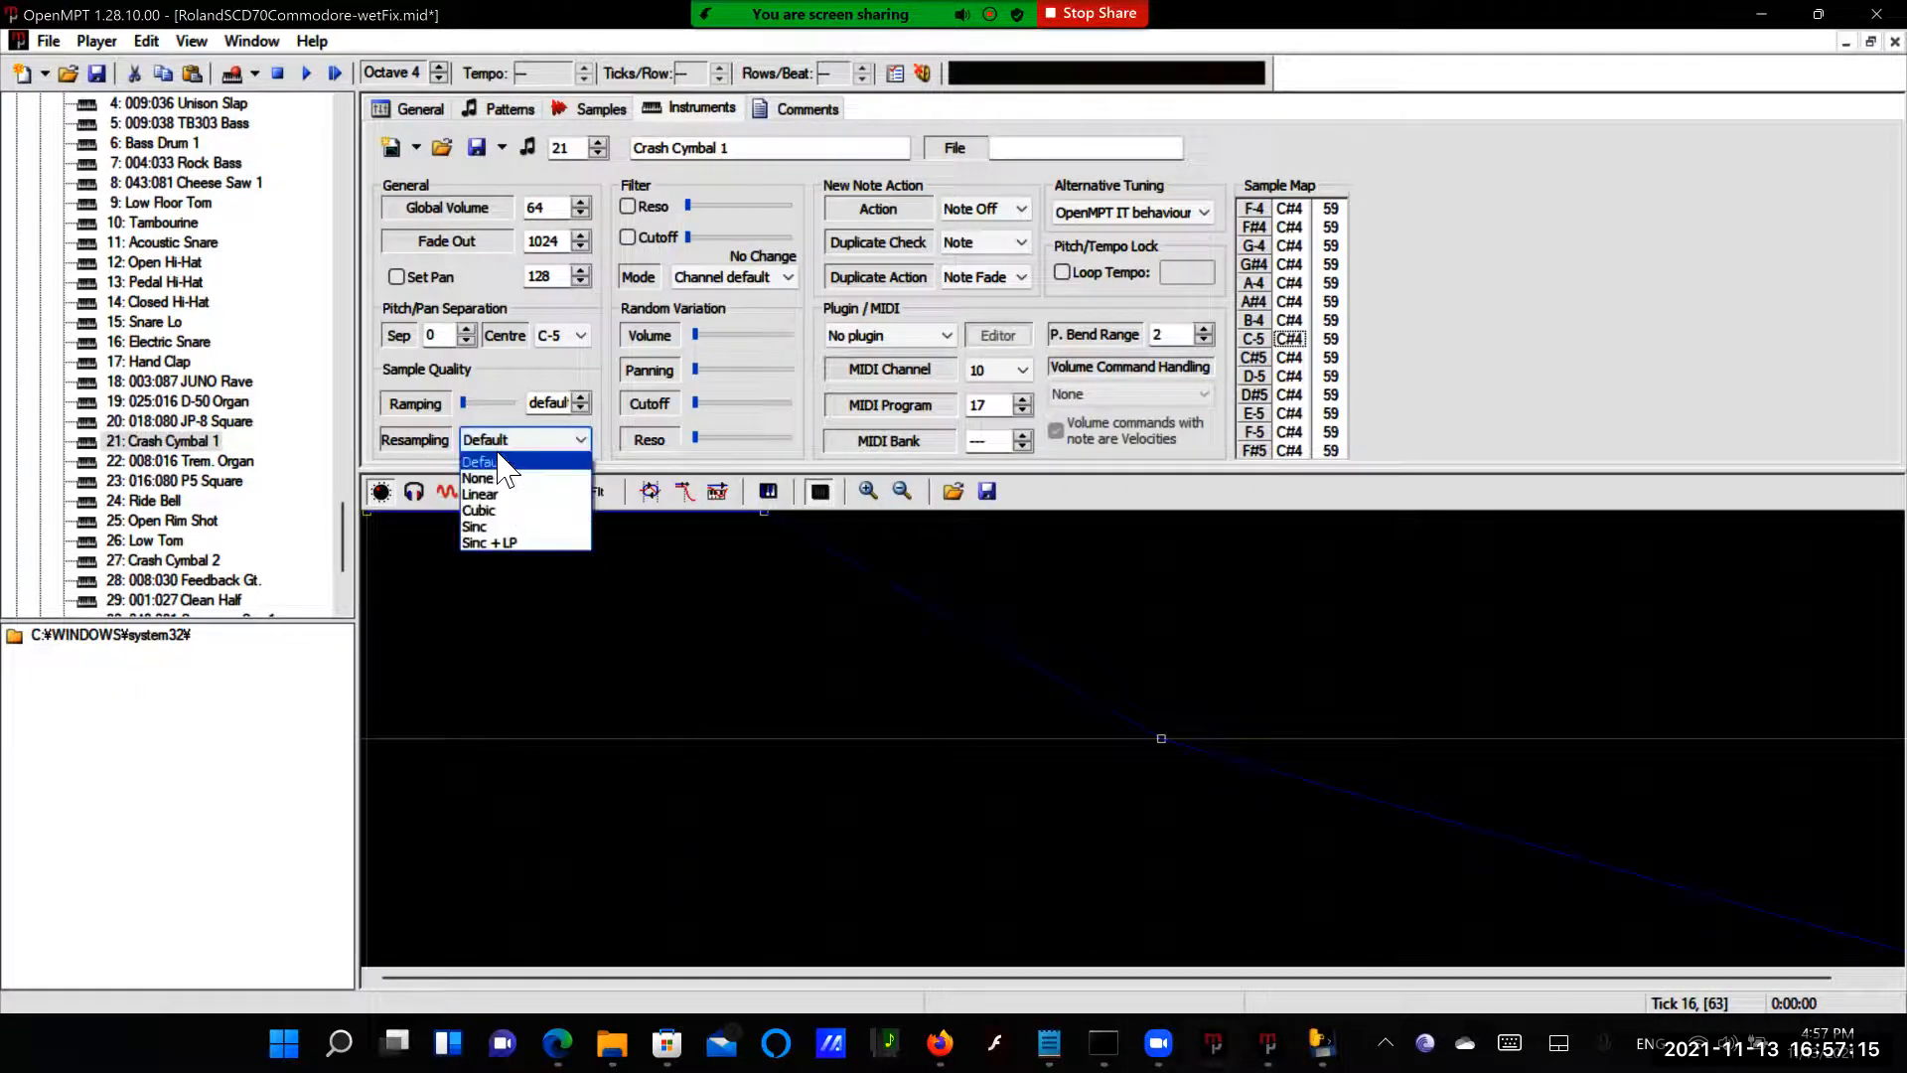
left_click(488, 542)
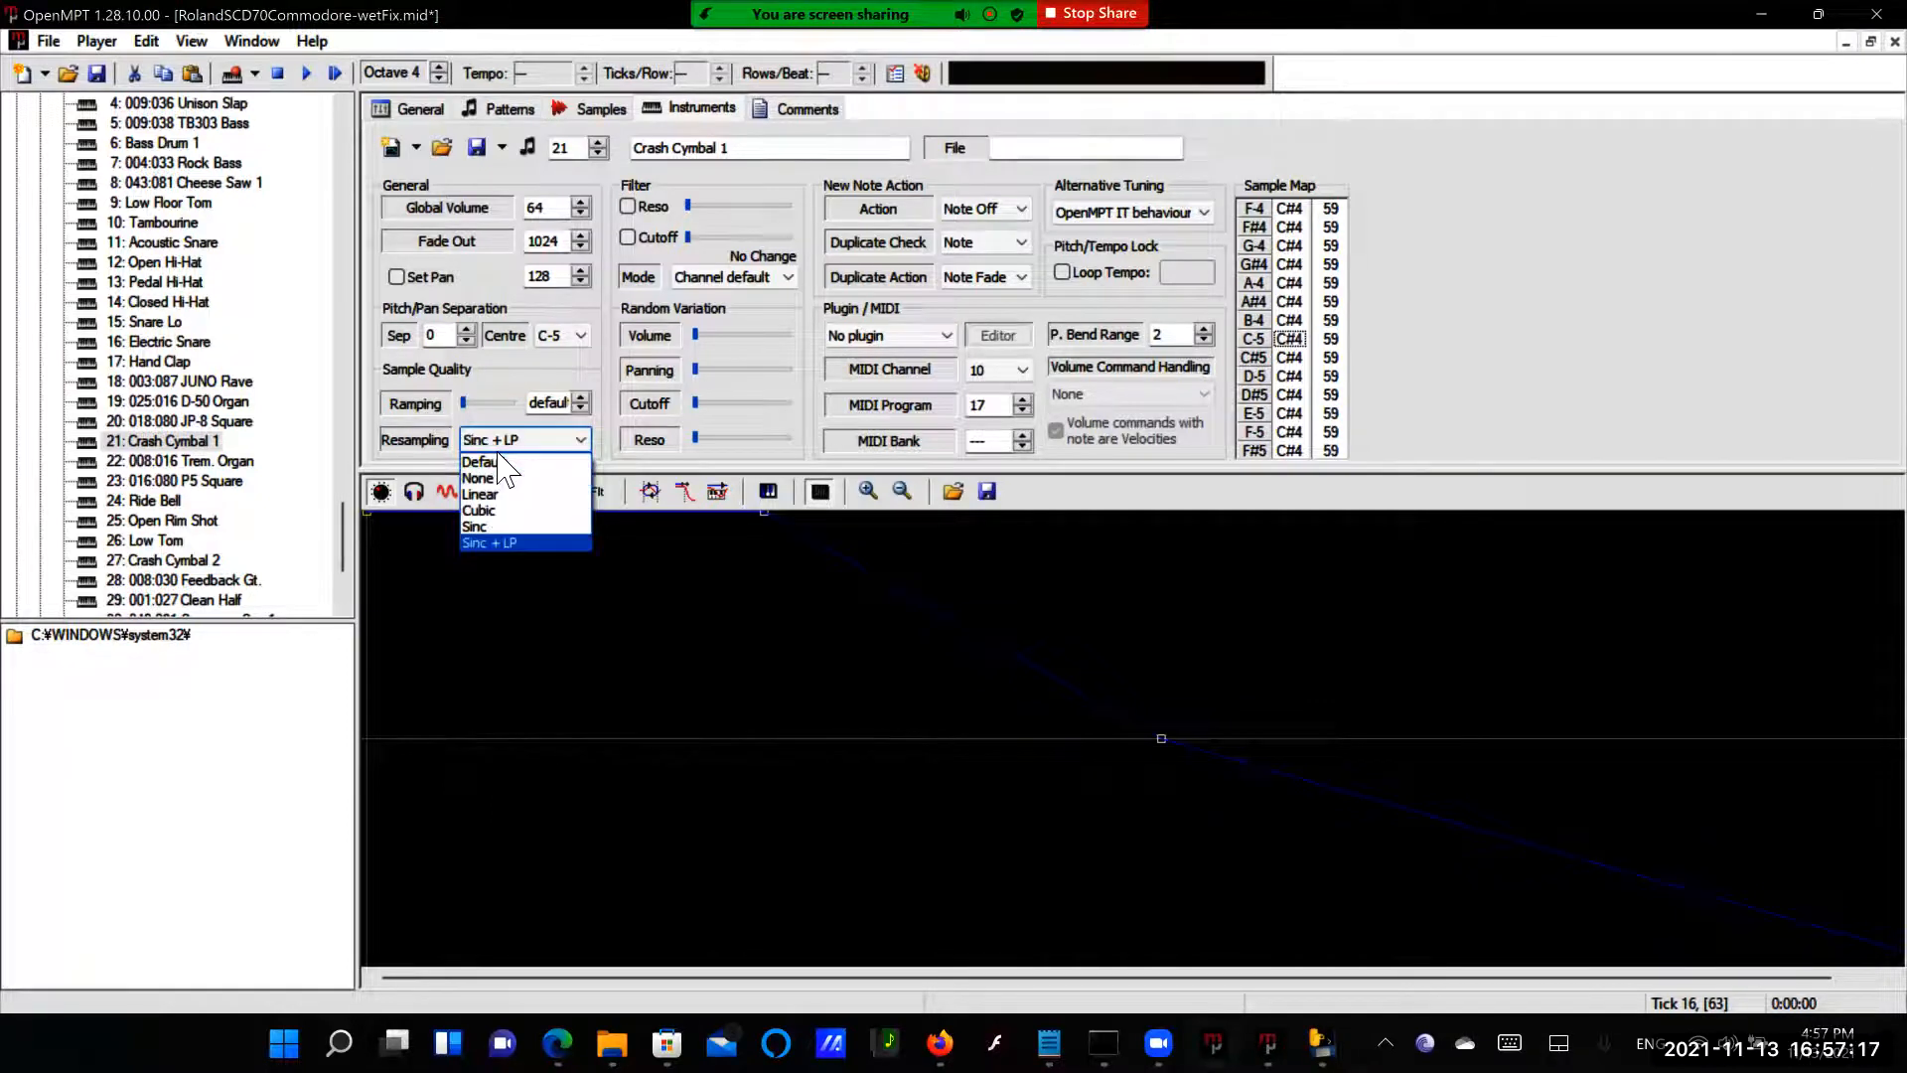
Set Trem. Organ, P5 Square and Ride Bell to Sinc + LP resampling
left_click(179, 459)
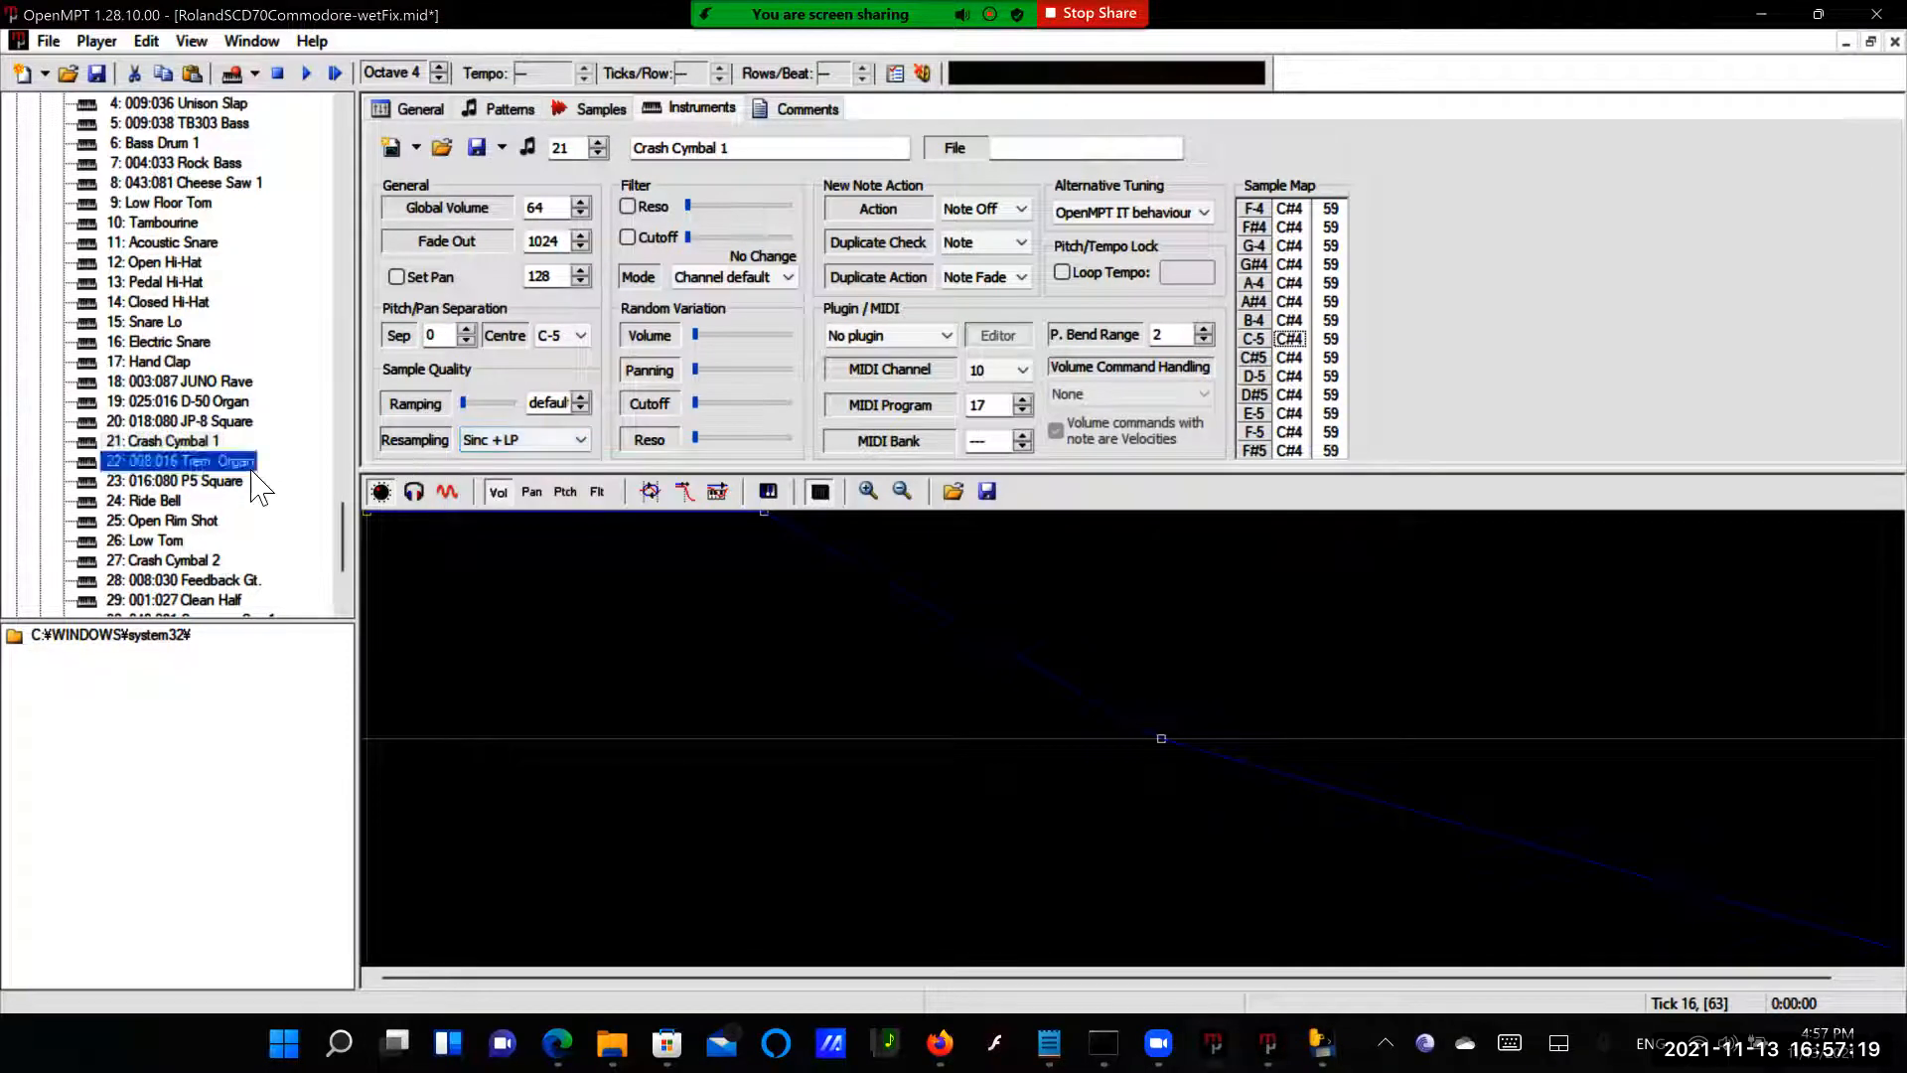
left_click(578, 439)
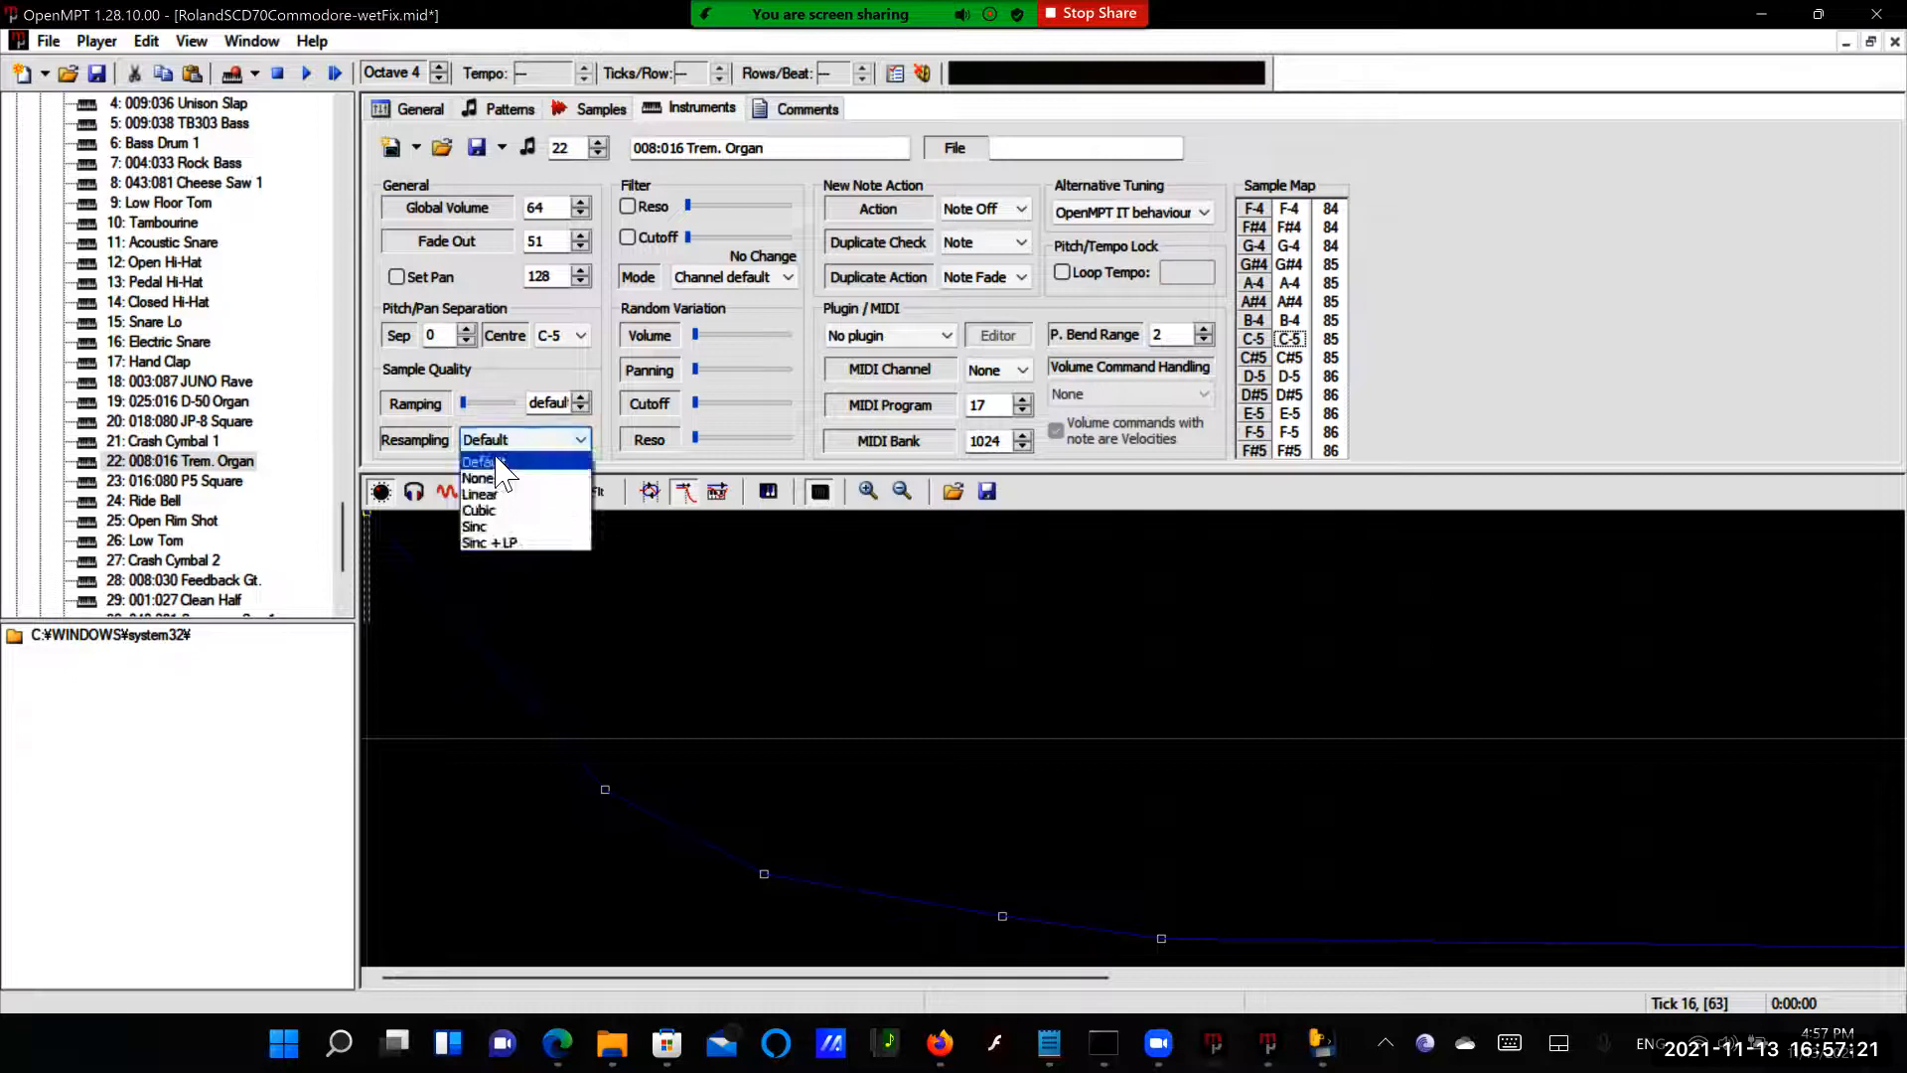
left_click(489, 542)
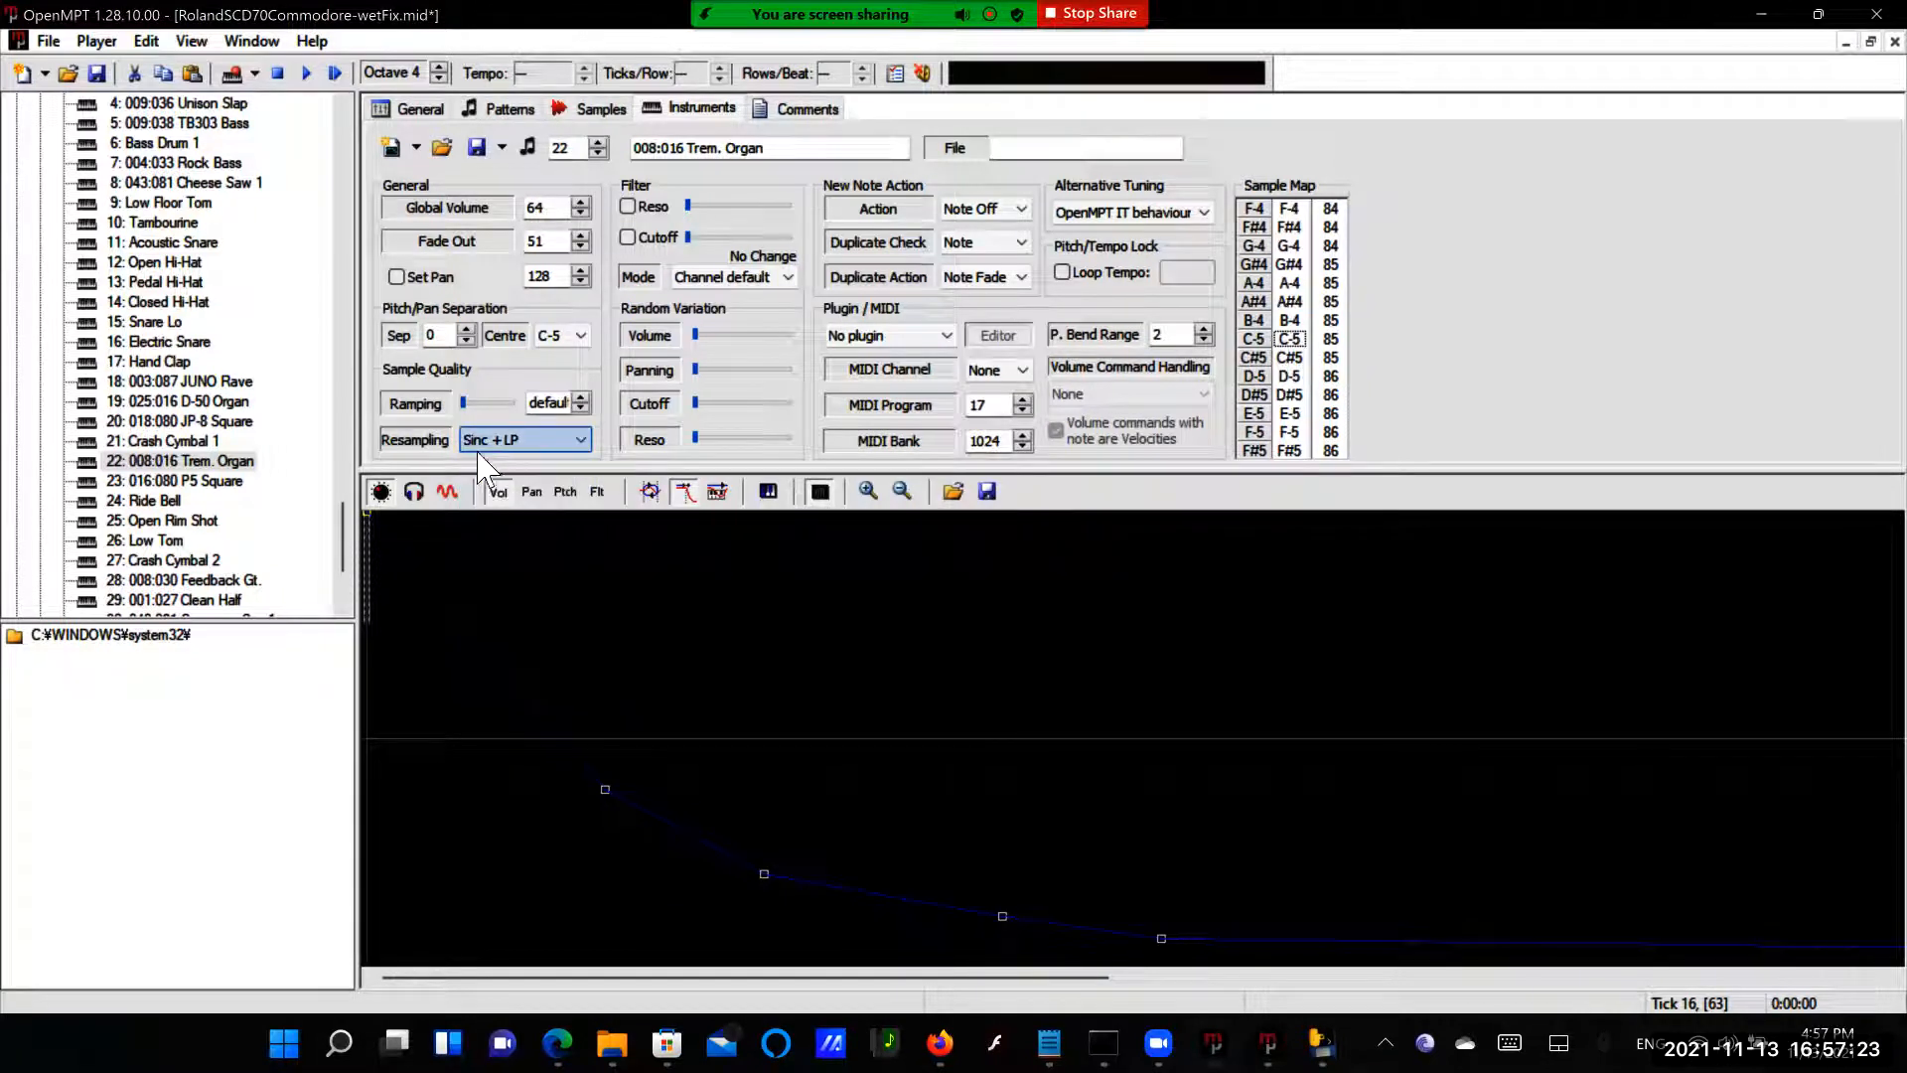
scroll("down", 3)
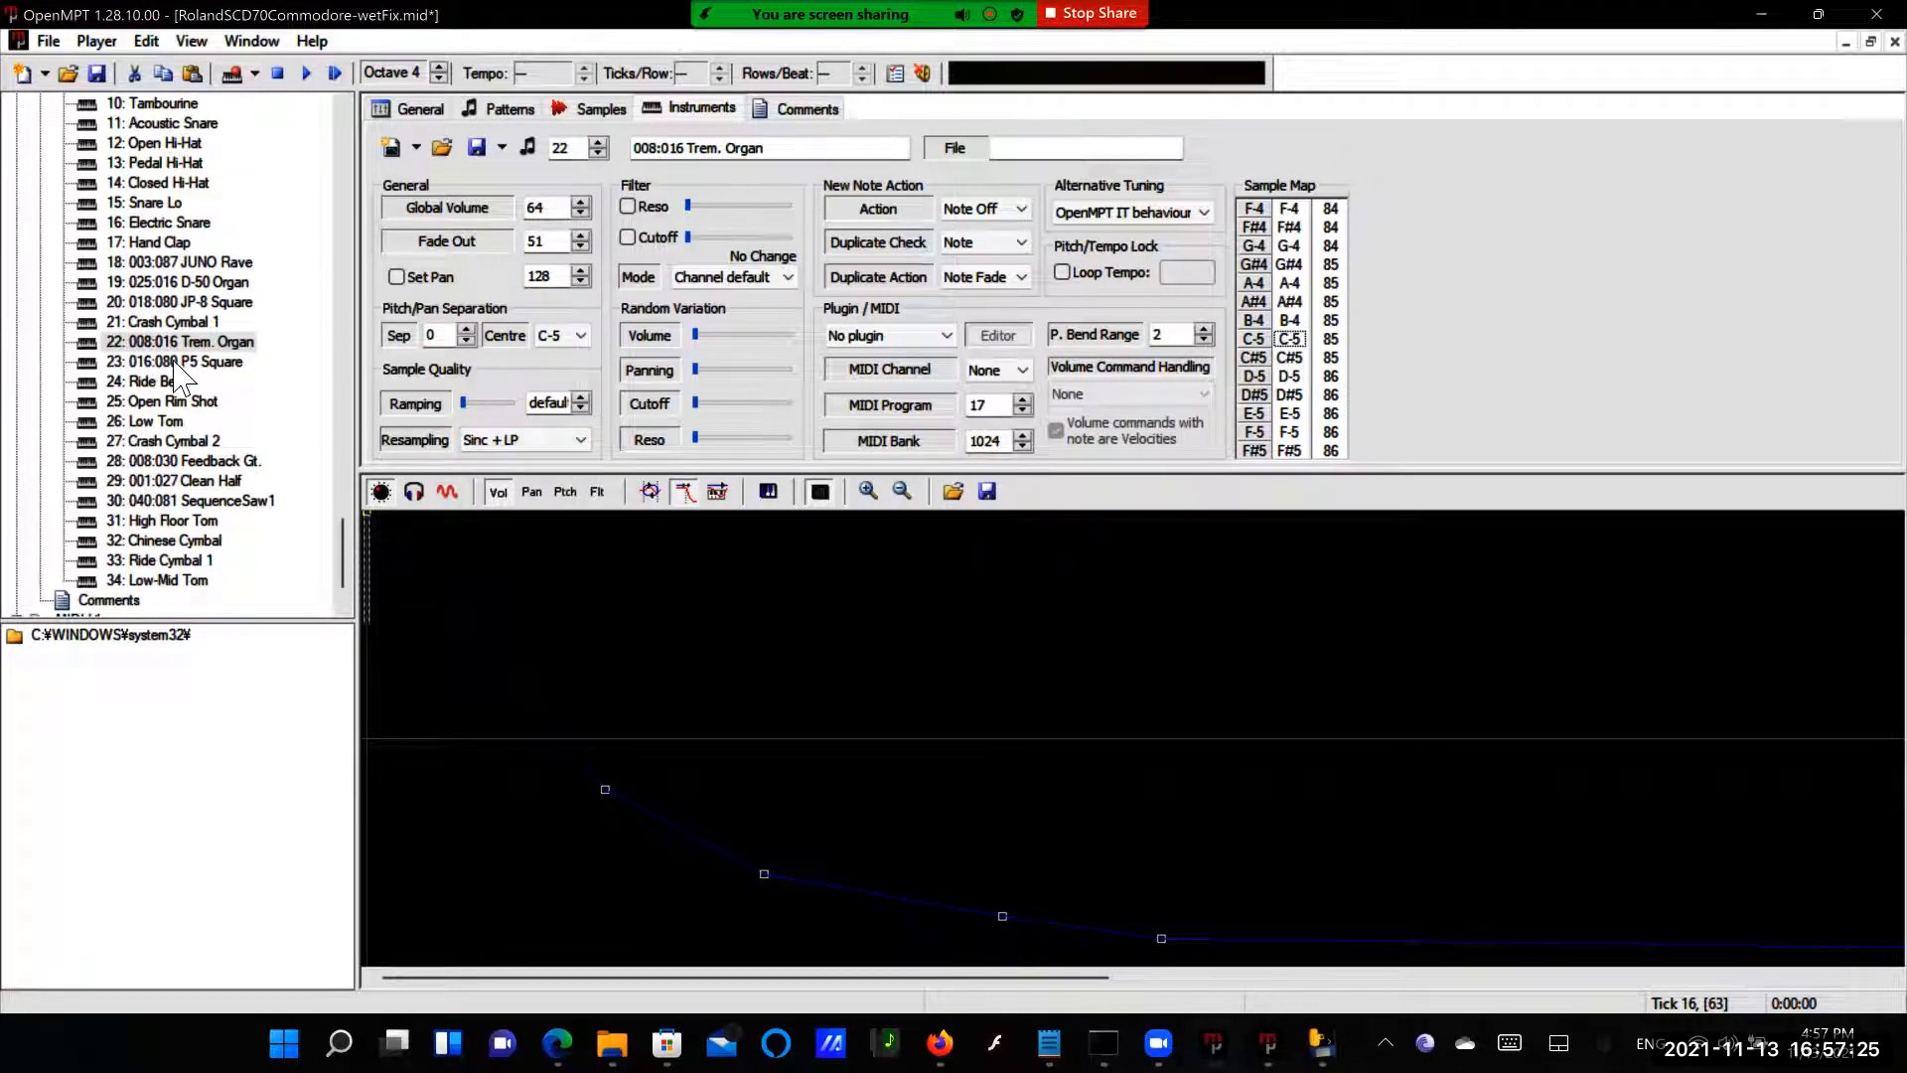
left_click(578, 439)
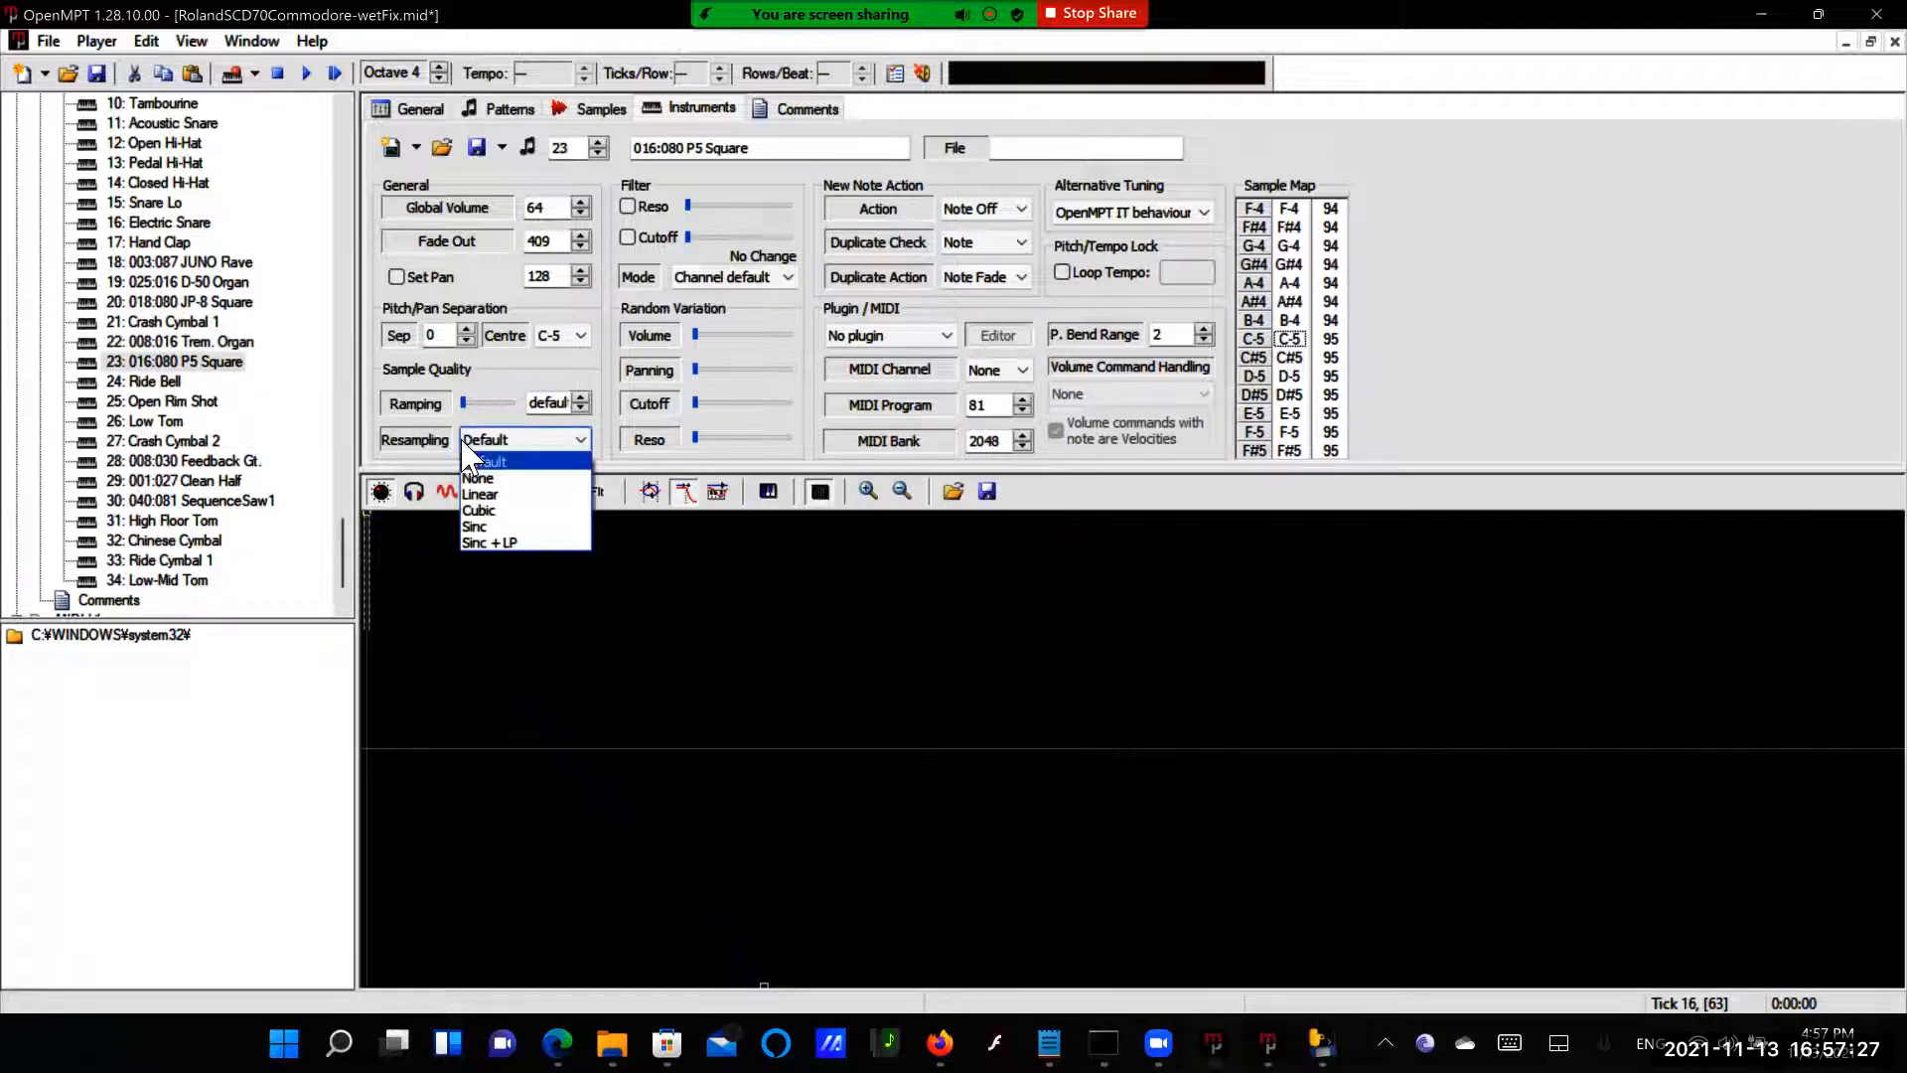
left_click(489, 542)
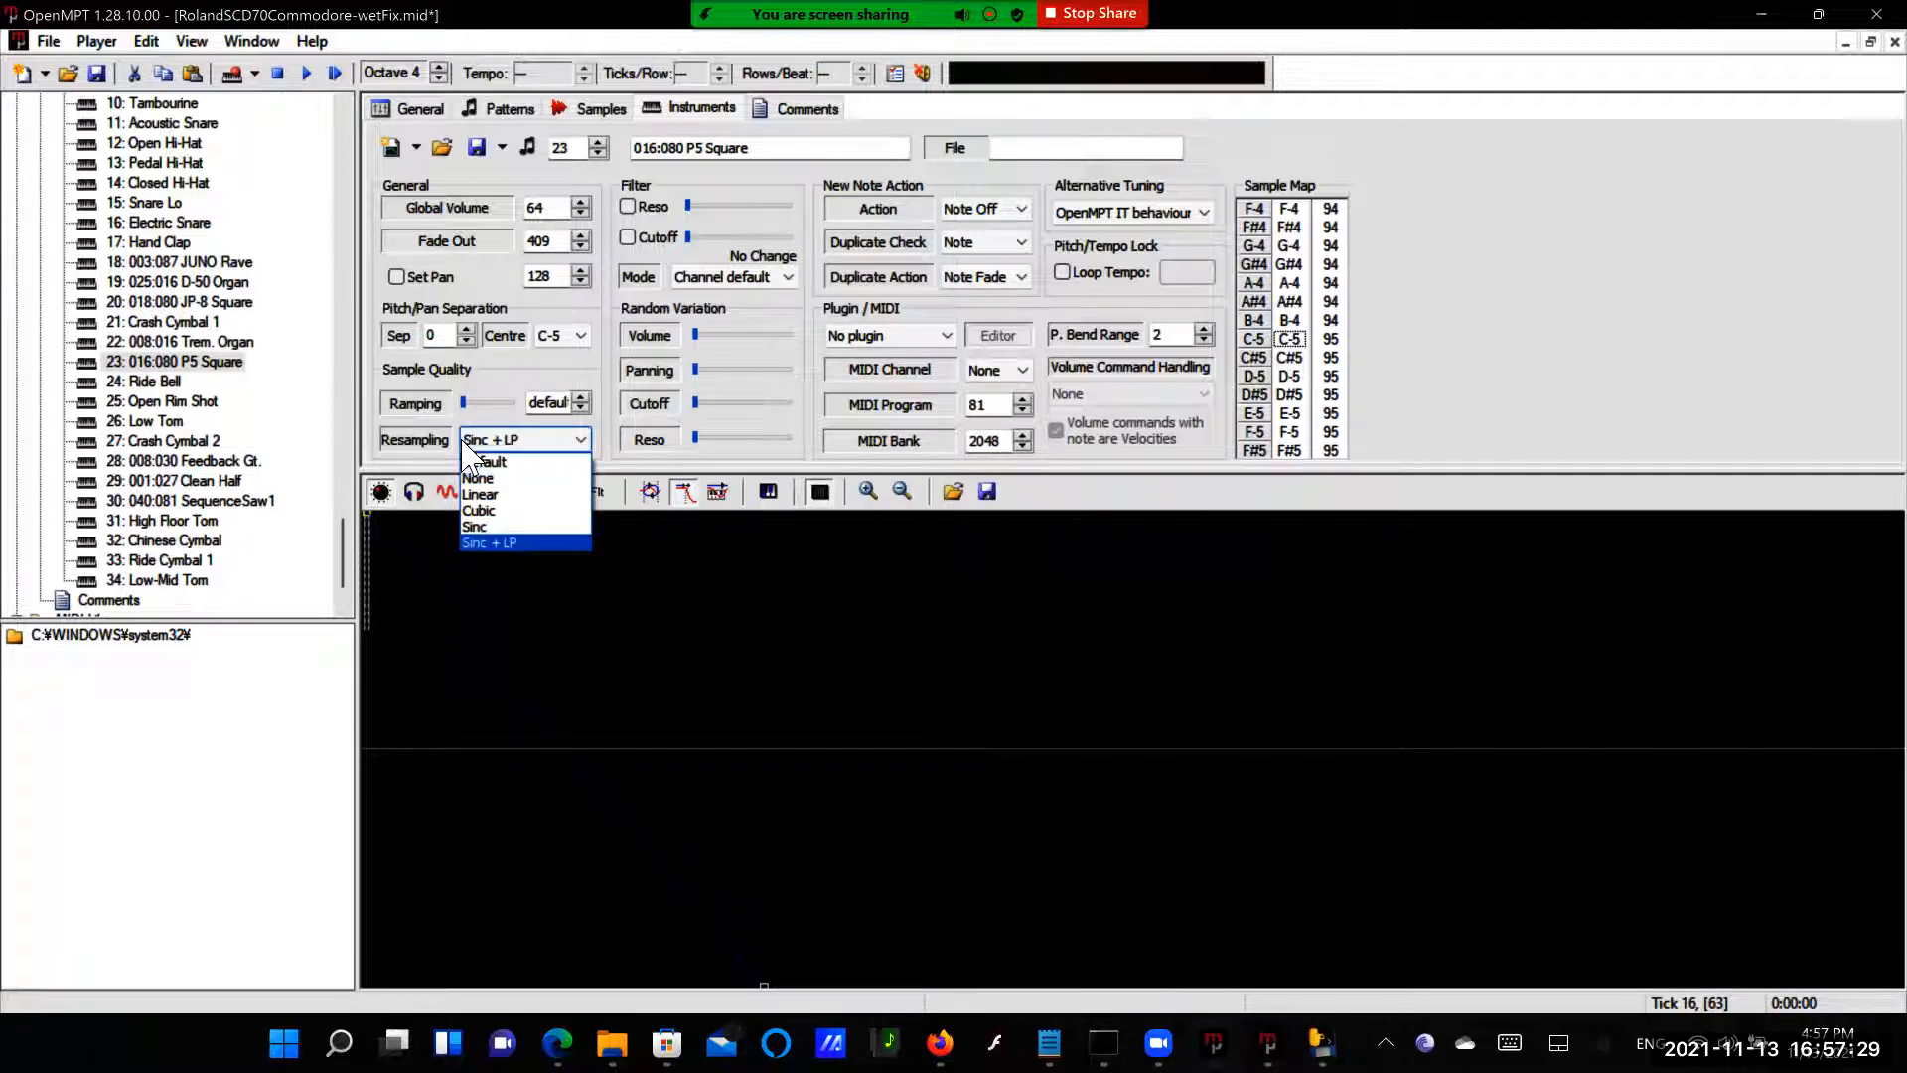
left_click(522, 542)
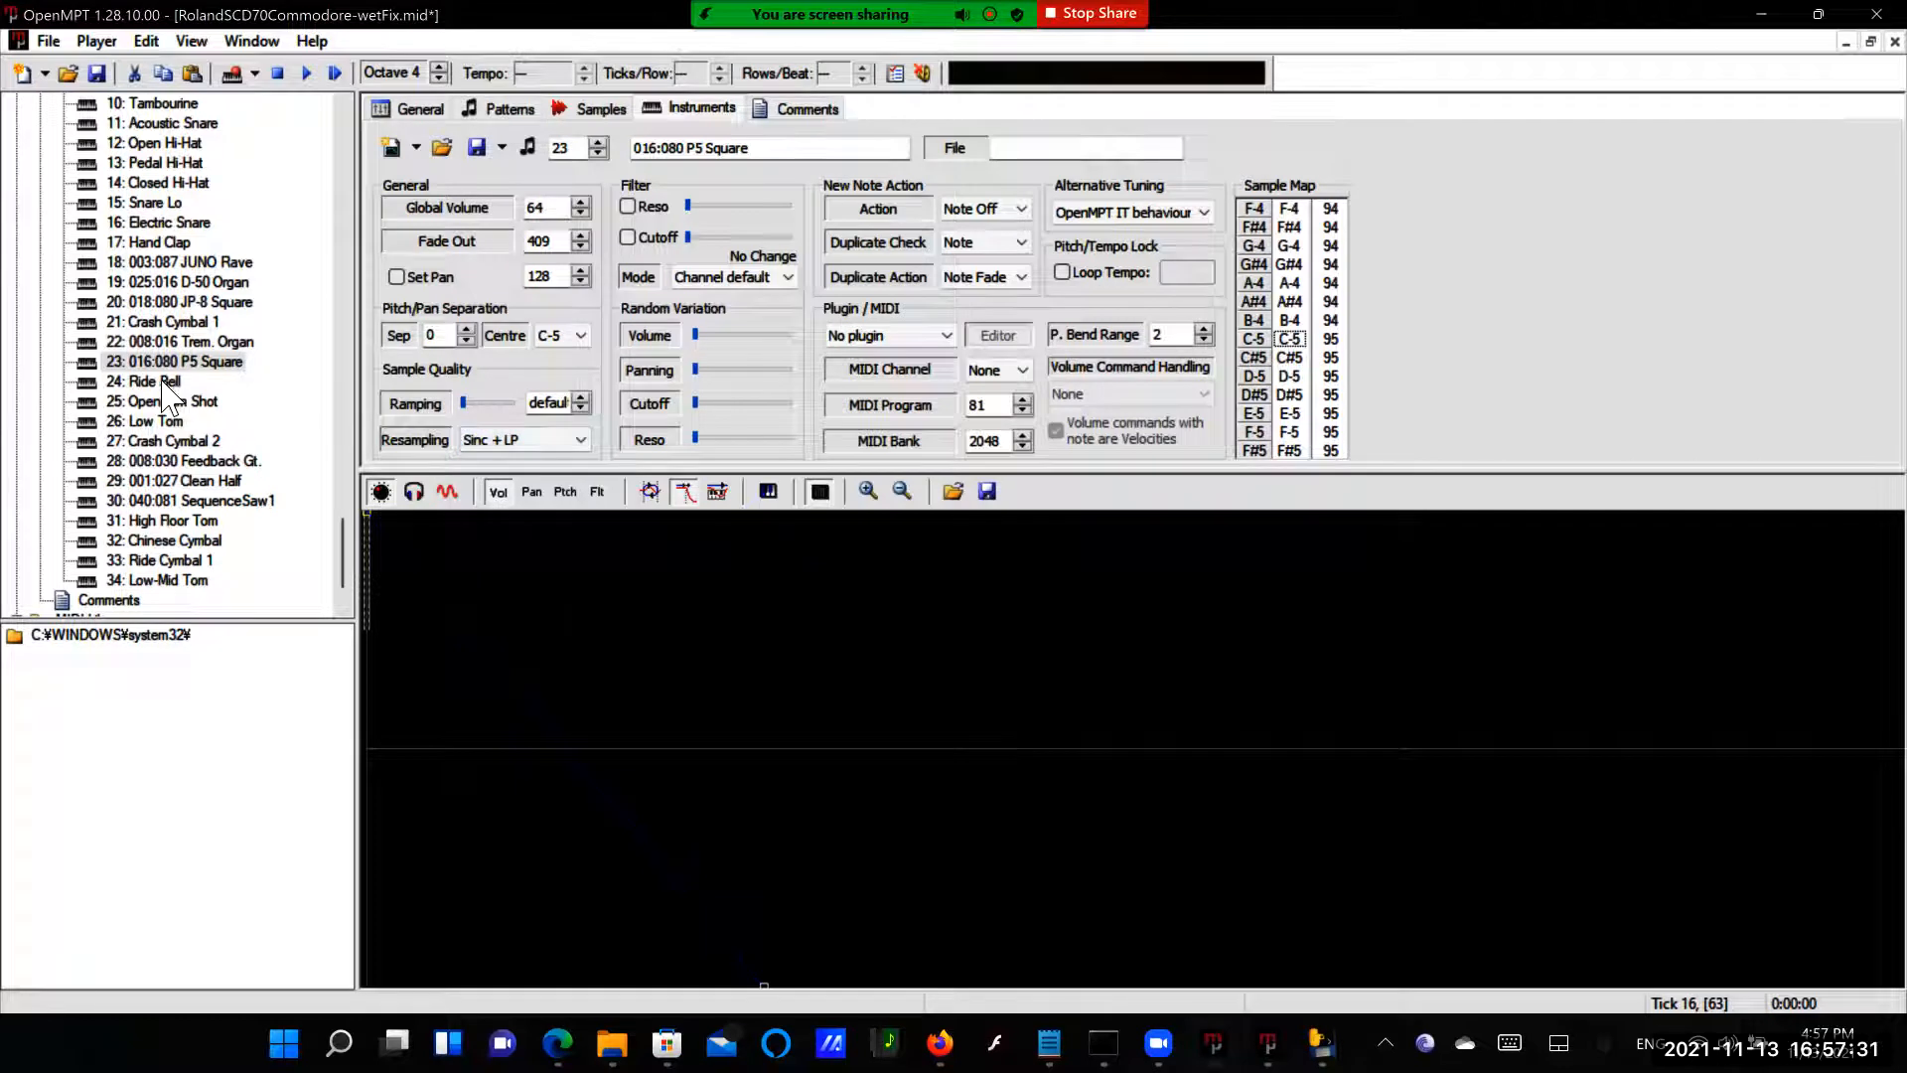
left_click(578, 439)
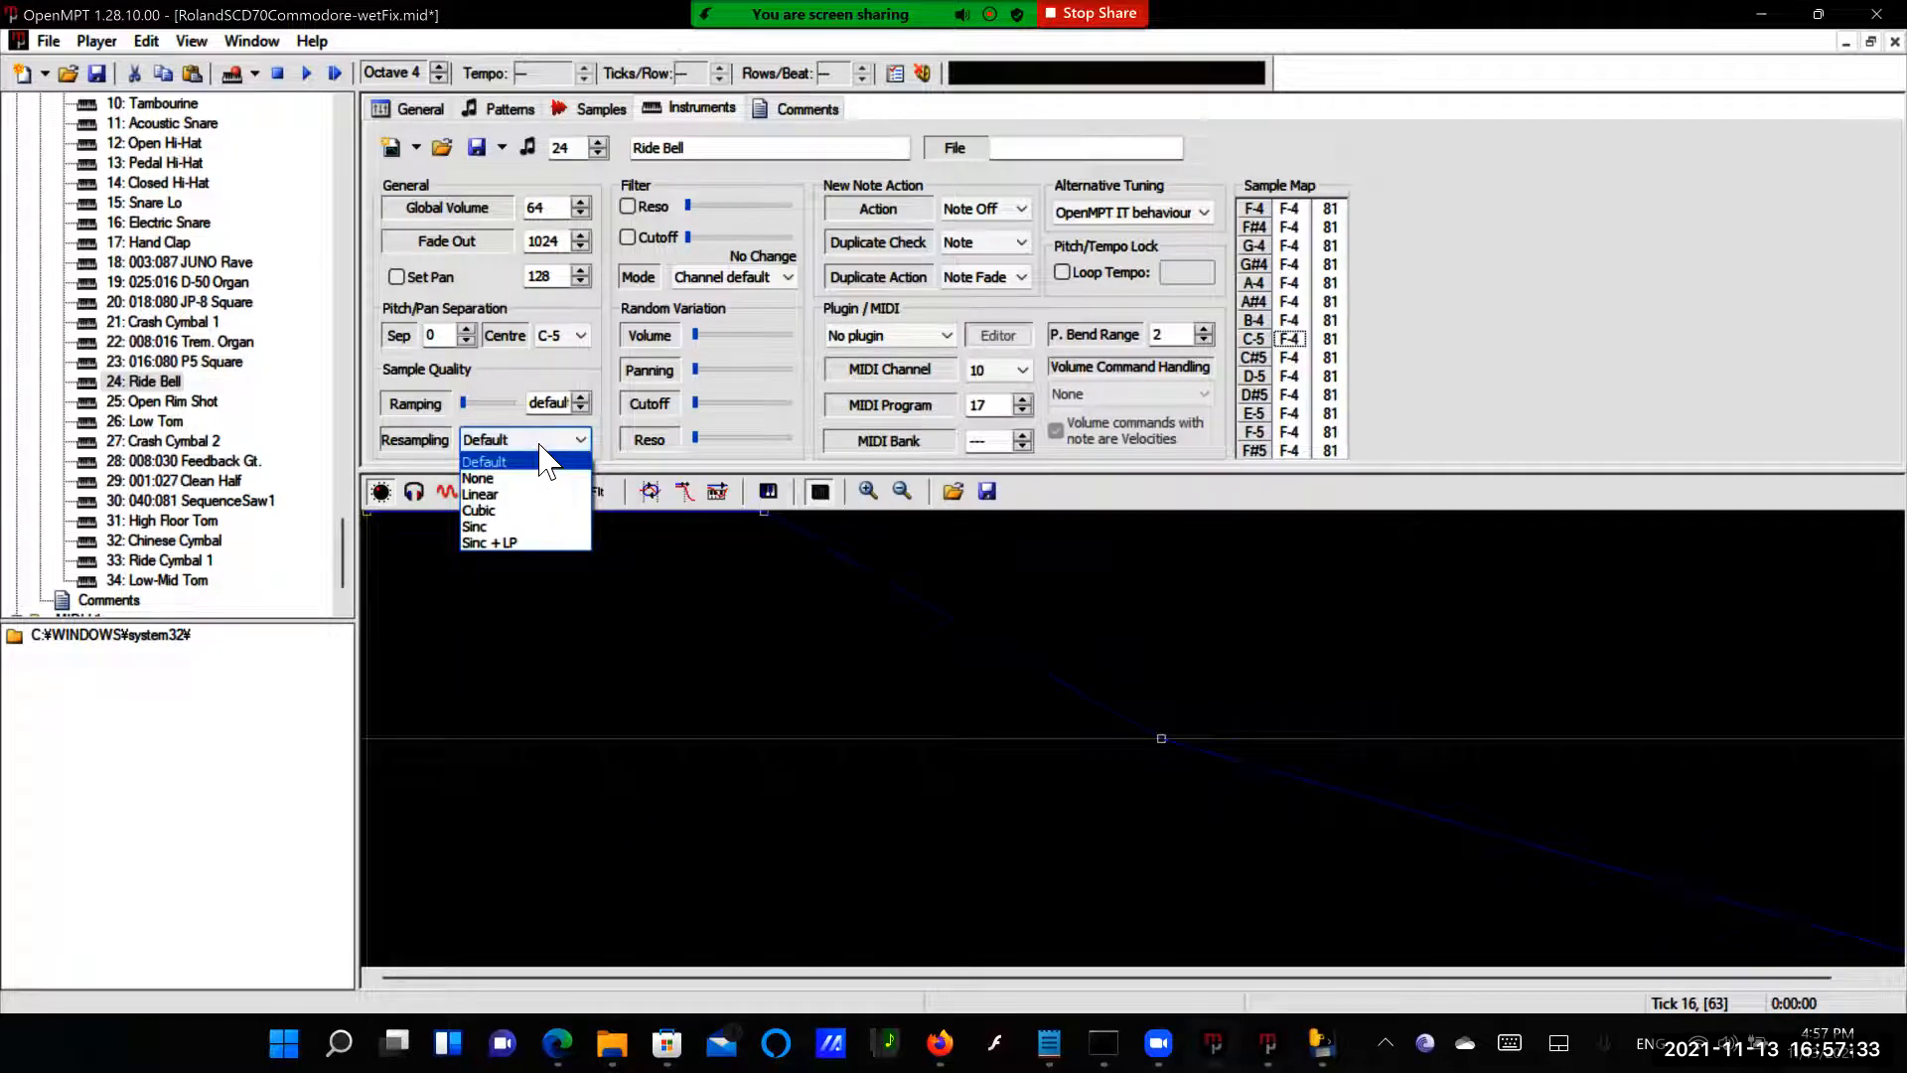
left_click(489, 542)
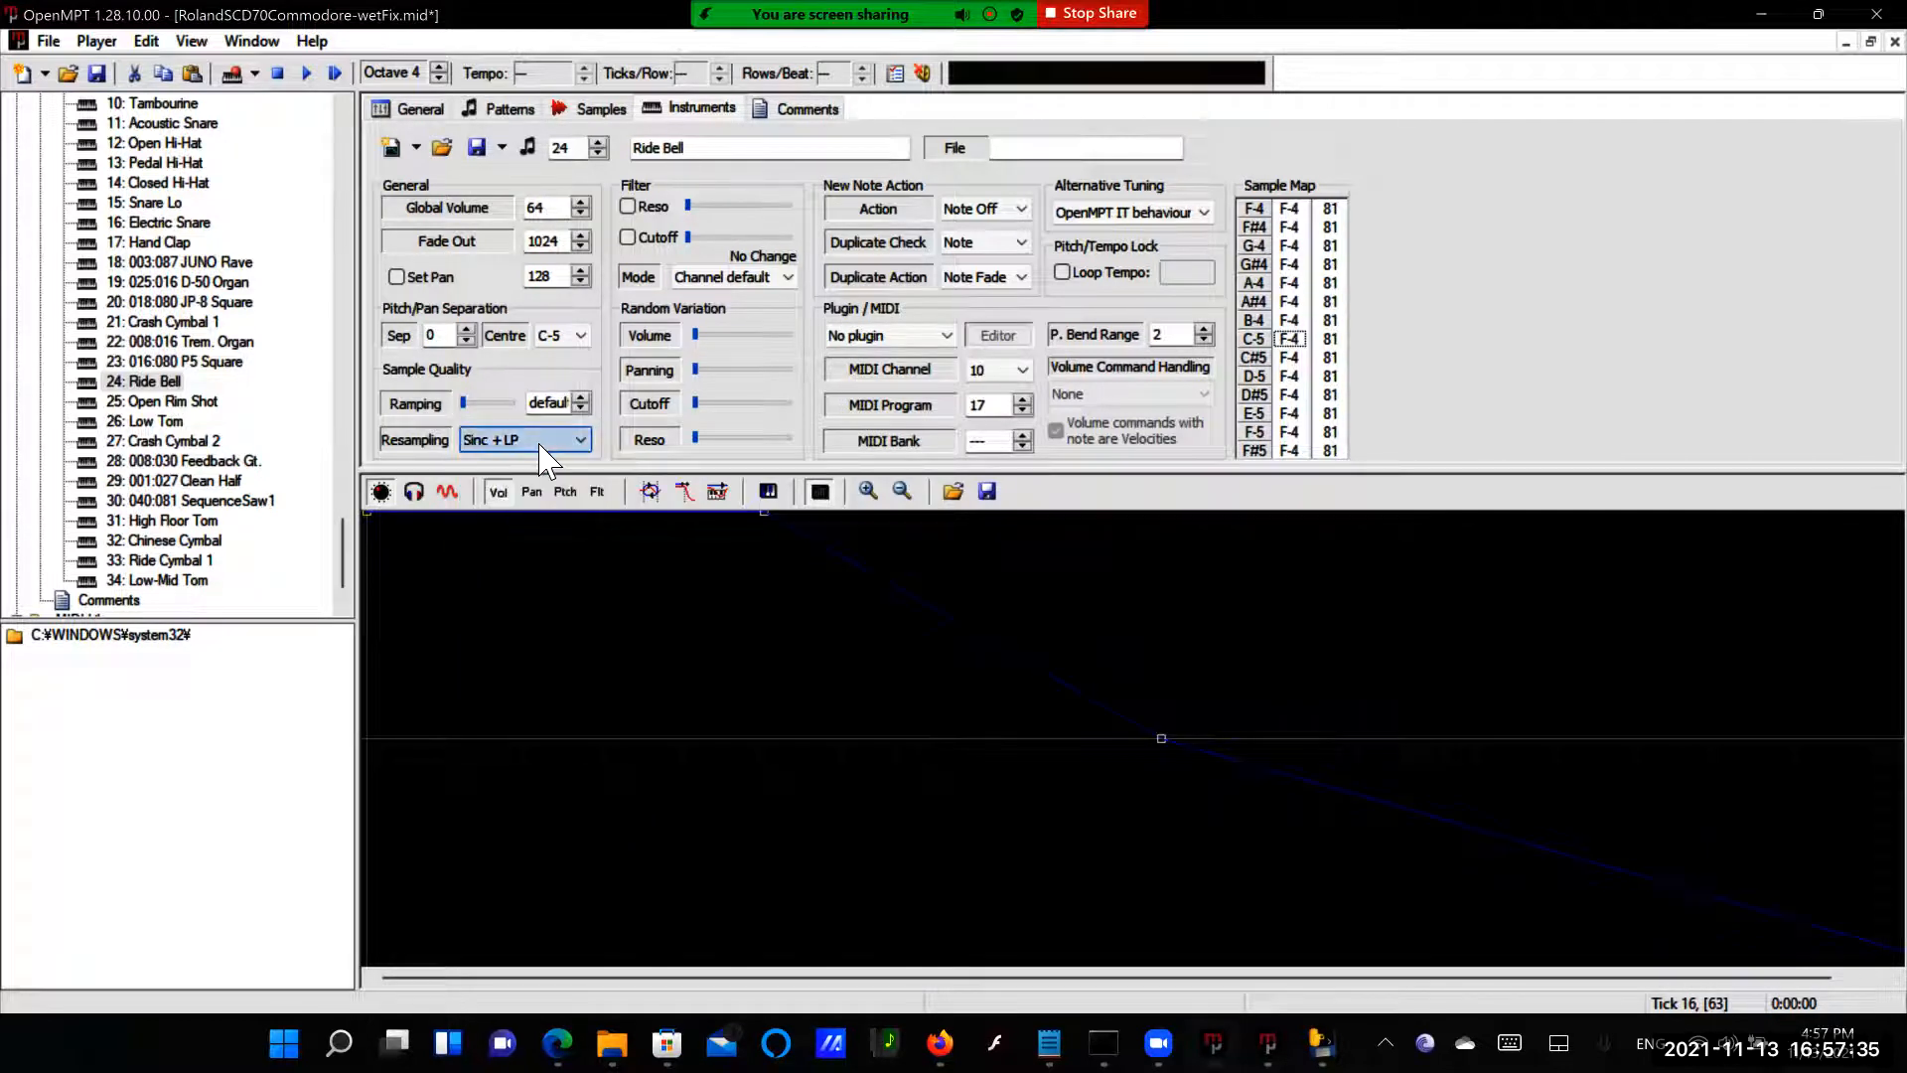
Set Open Rim Shot, Low Tom, Crash Cymbal 2, Feedback Gt. and Clean Half to Sinc + LP resampling
left_click(173, 401)
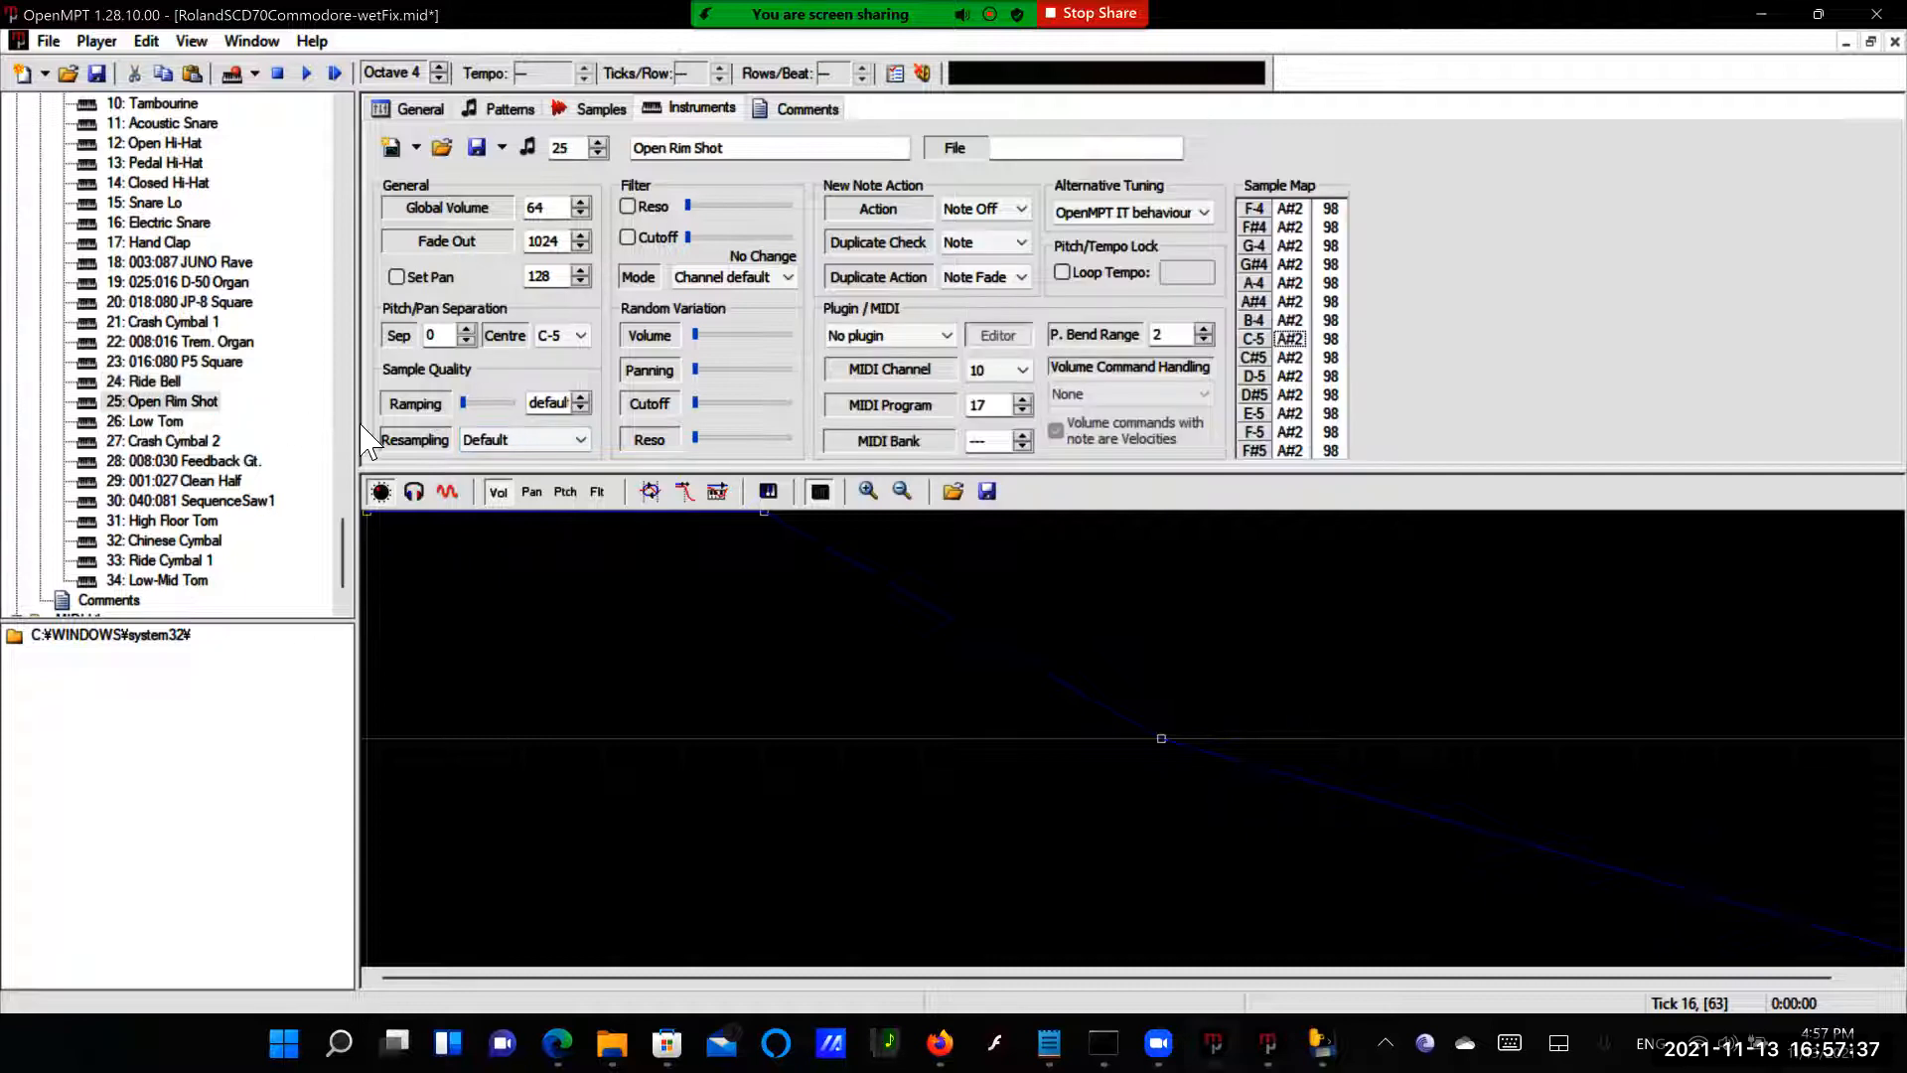
left_click(578, 439)
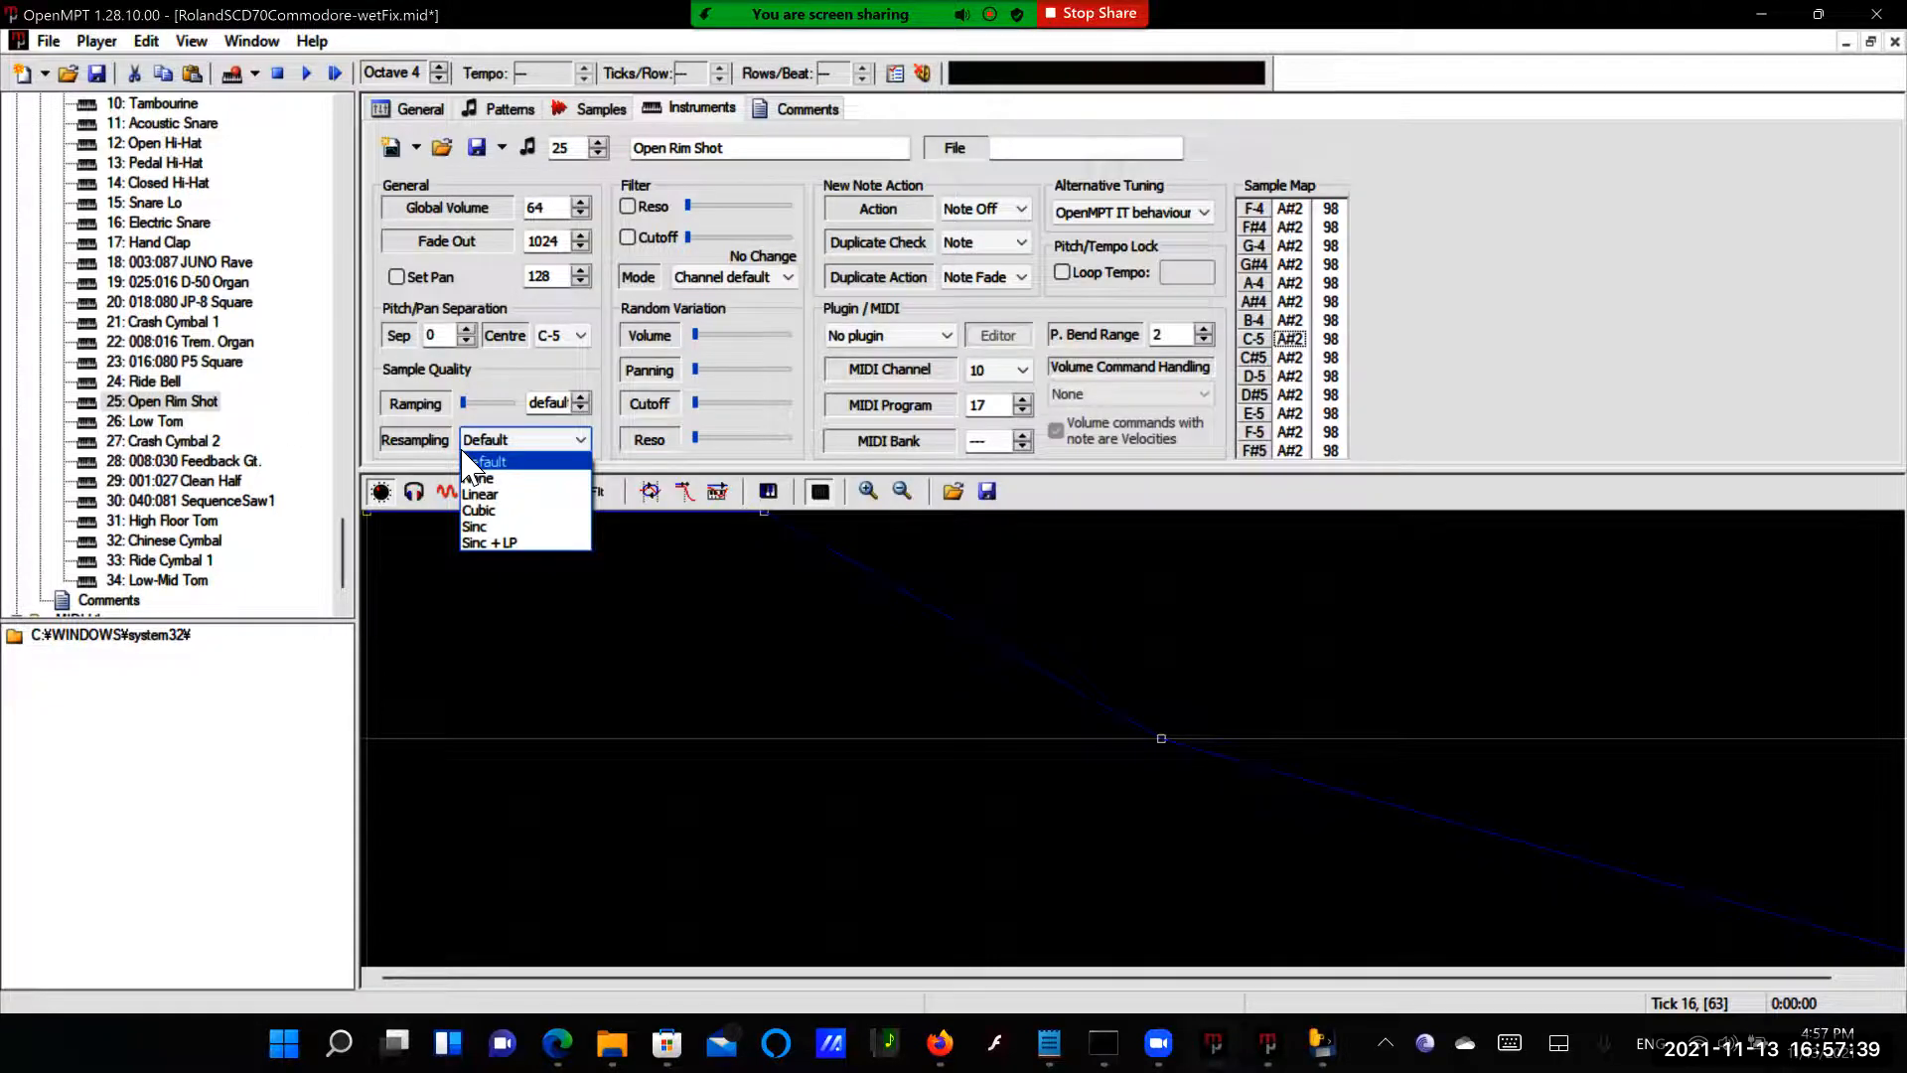
left_click(489, 542)
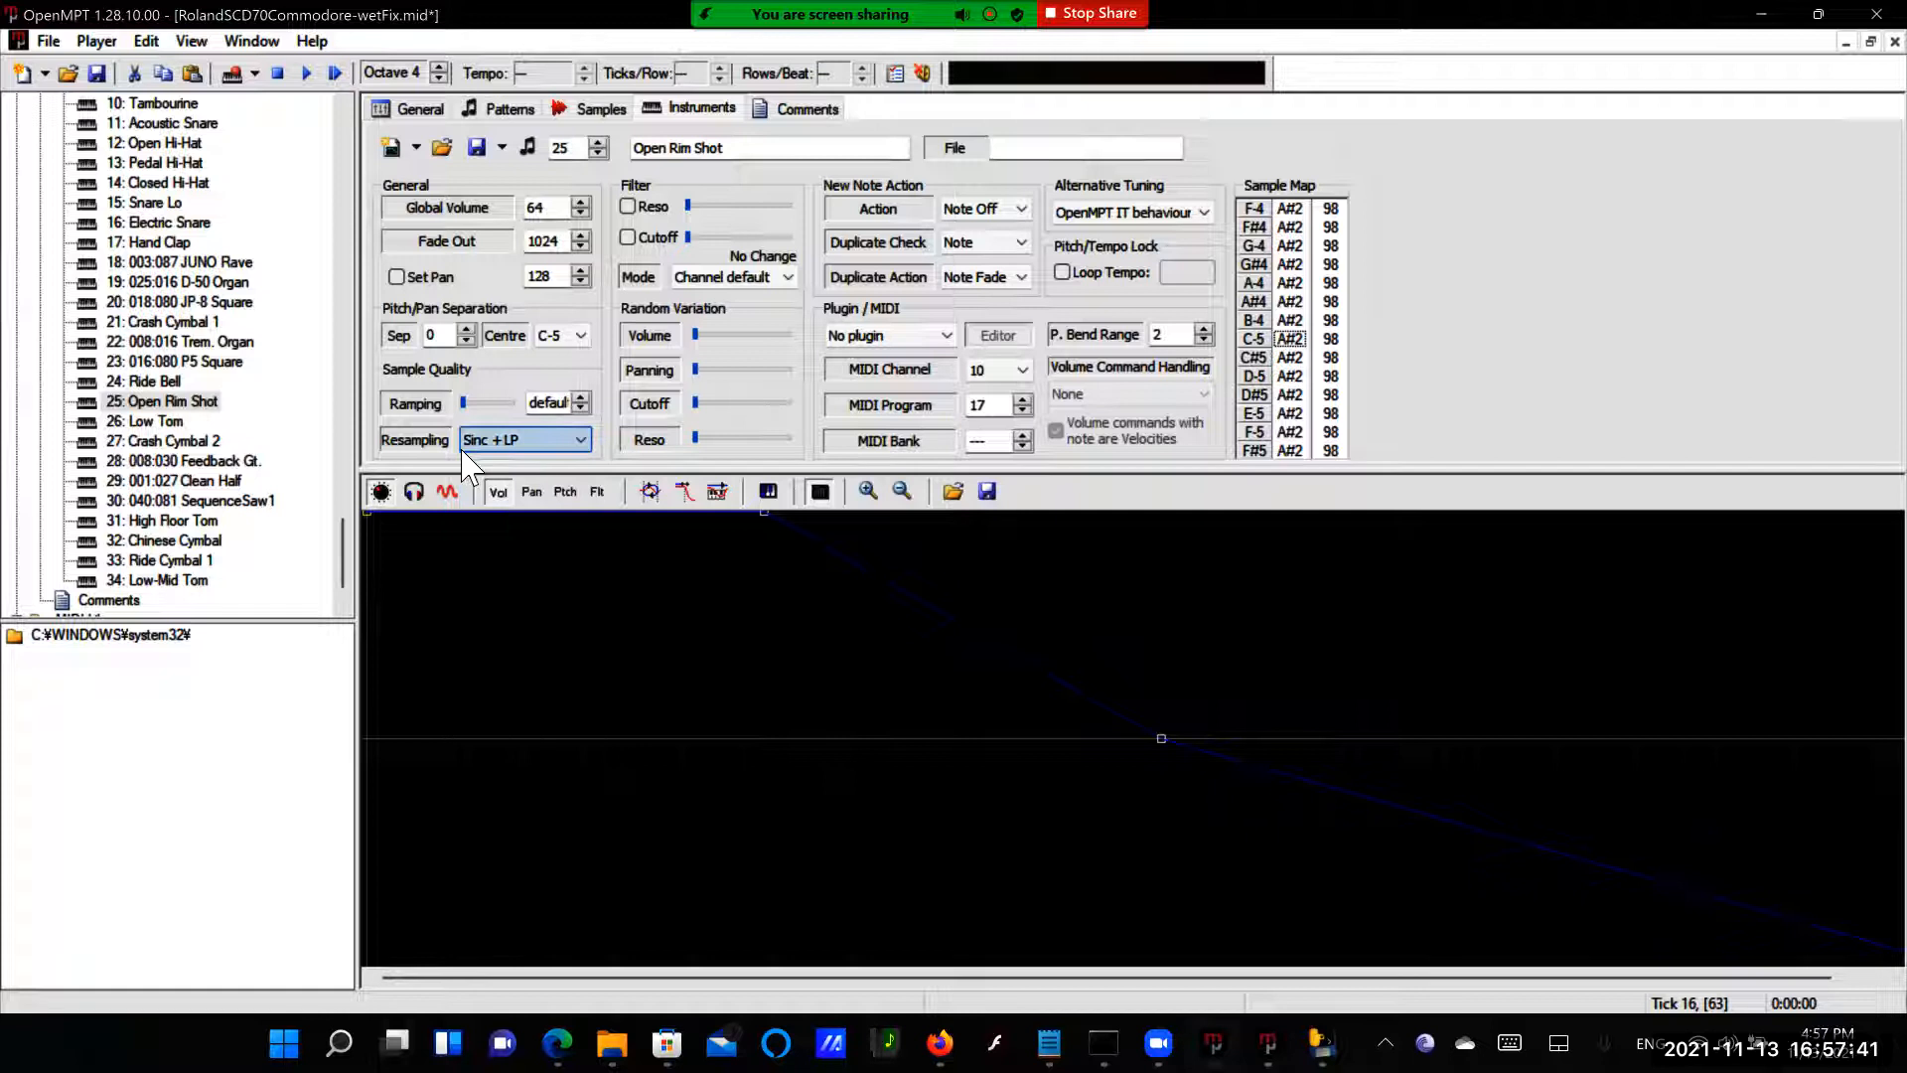
left_click(155, 421)
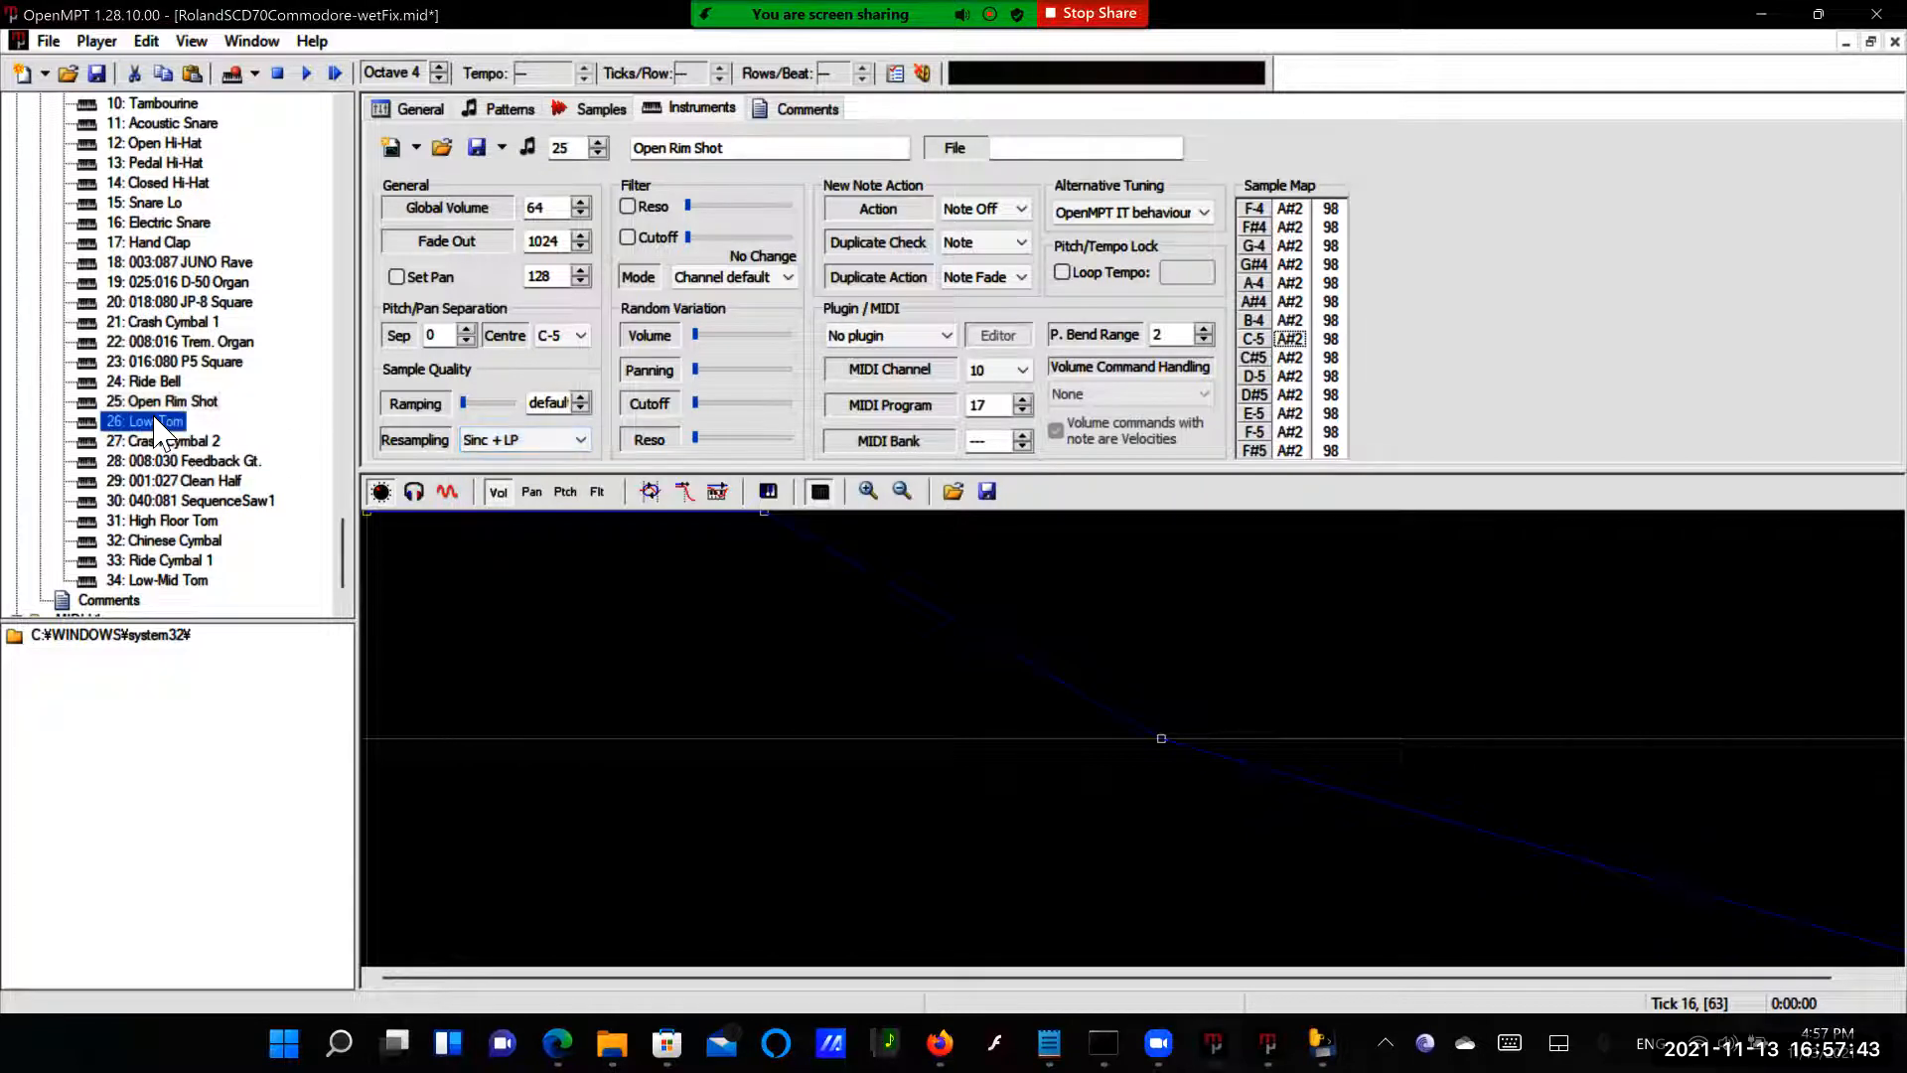
left_click(578, 439)
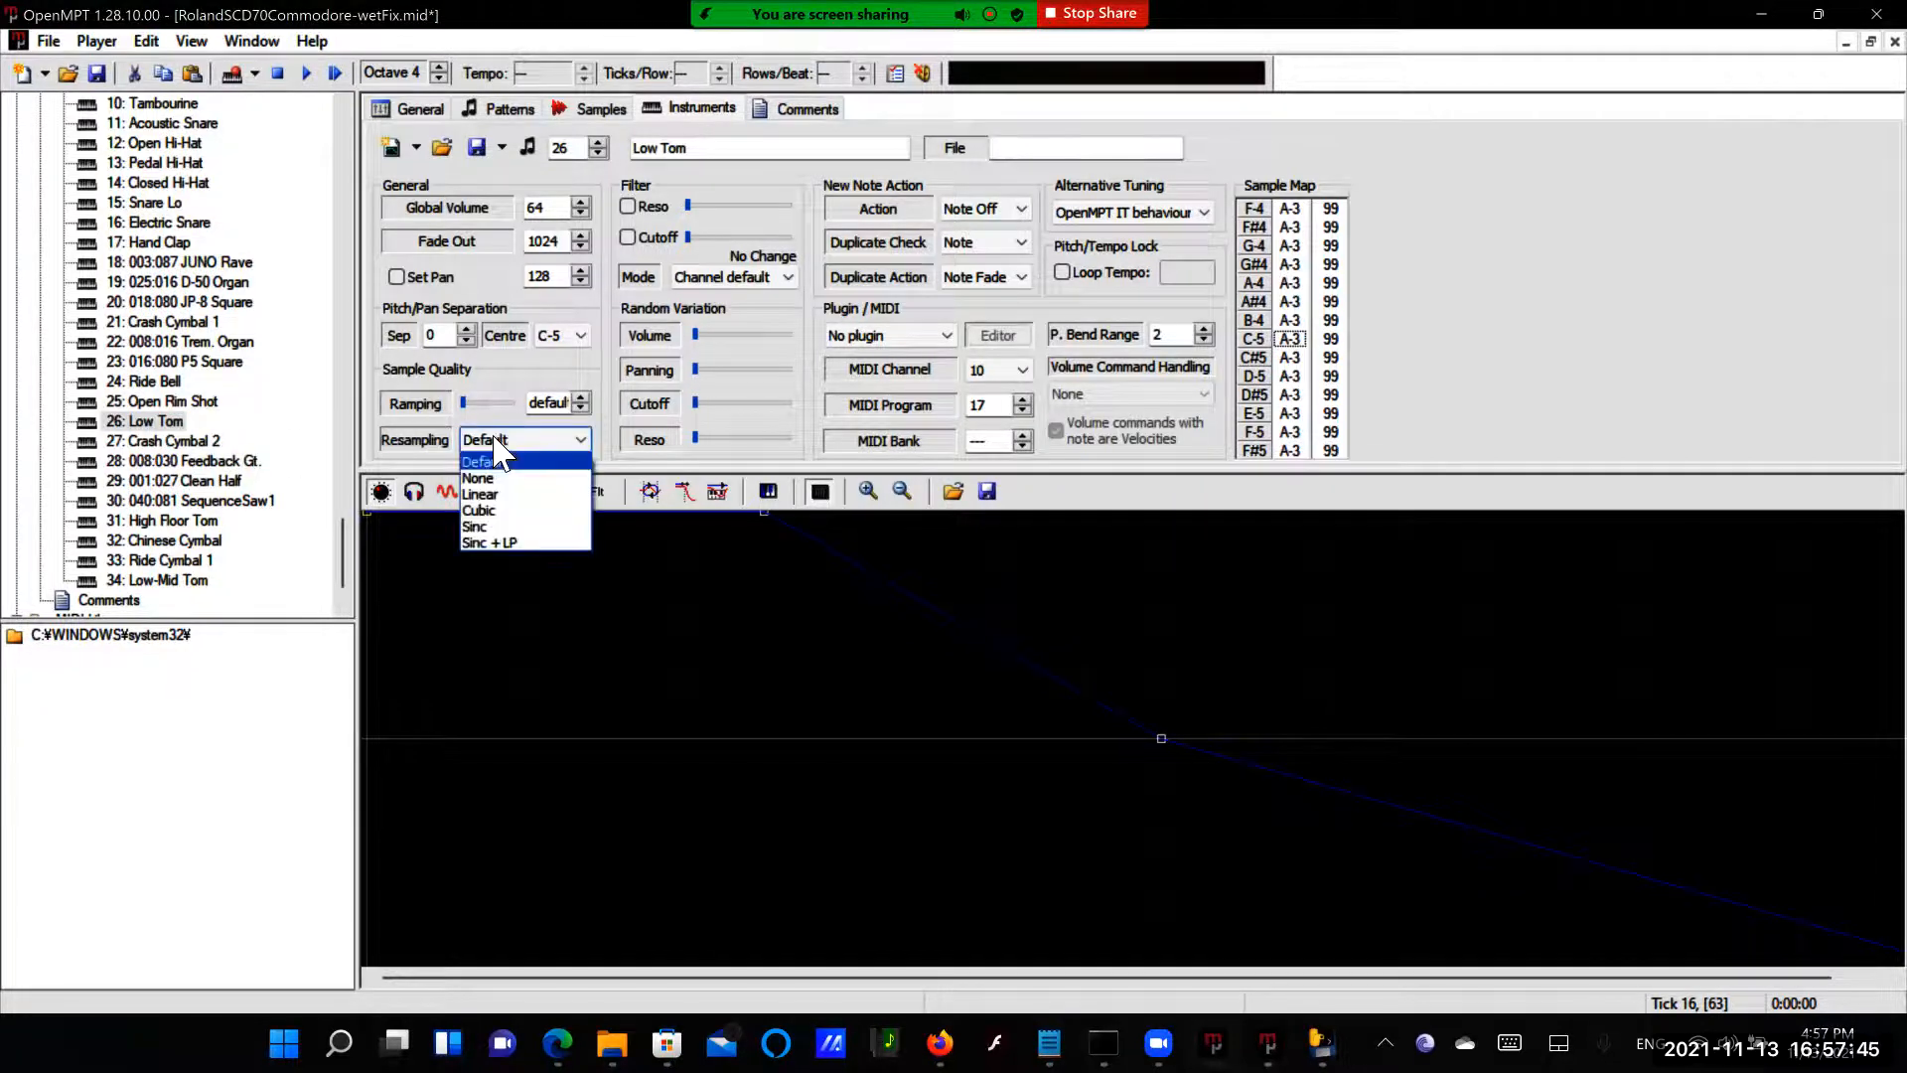
left_click(489, 543)
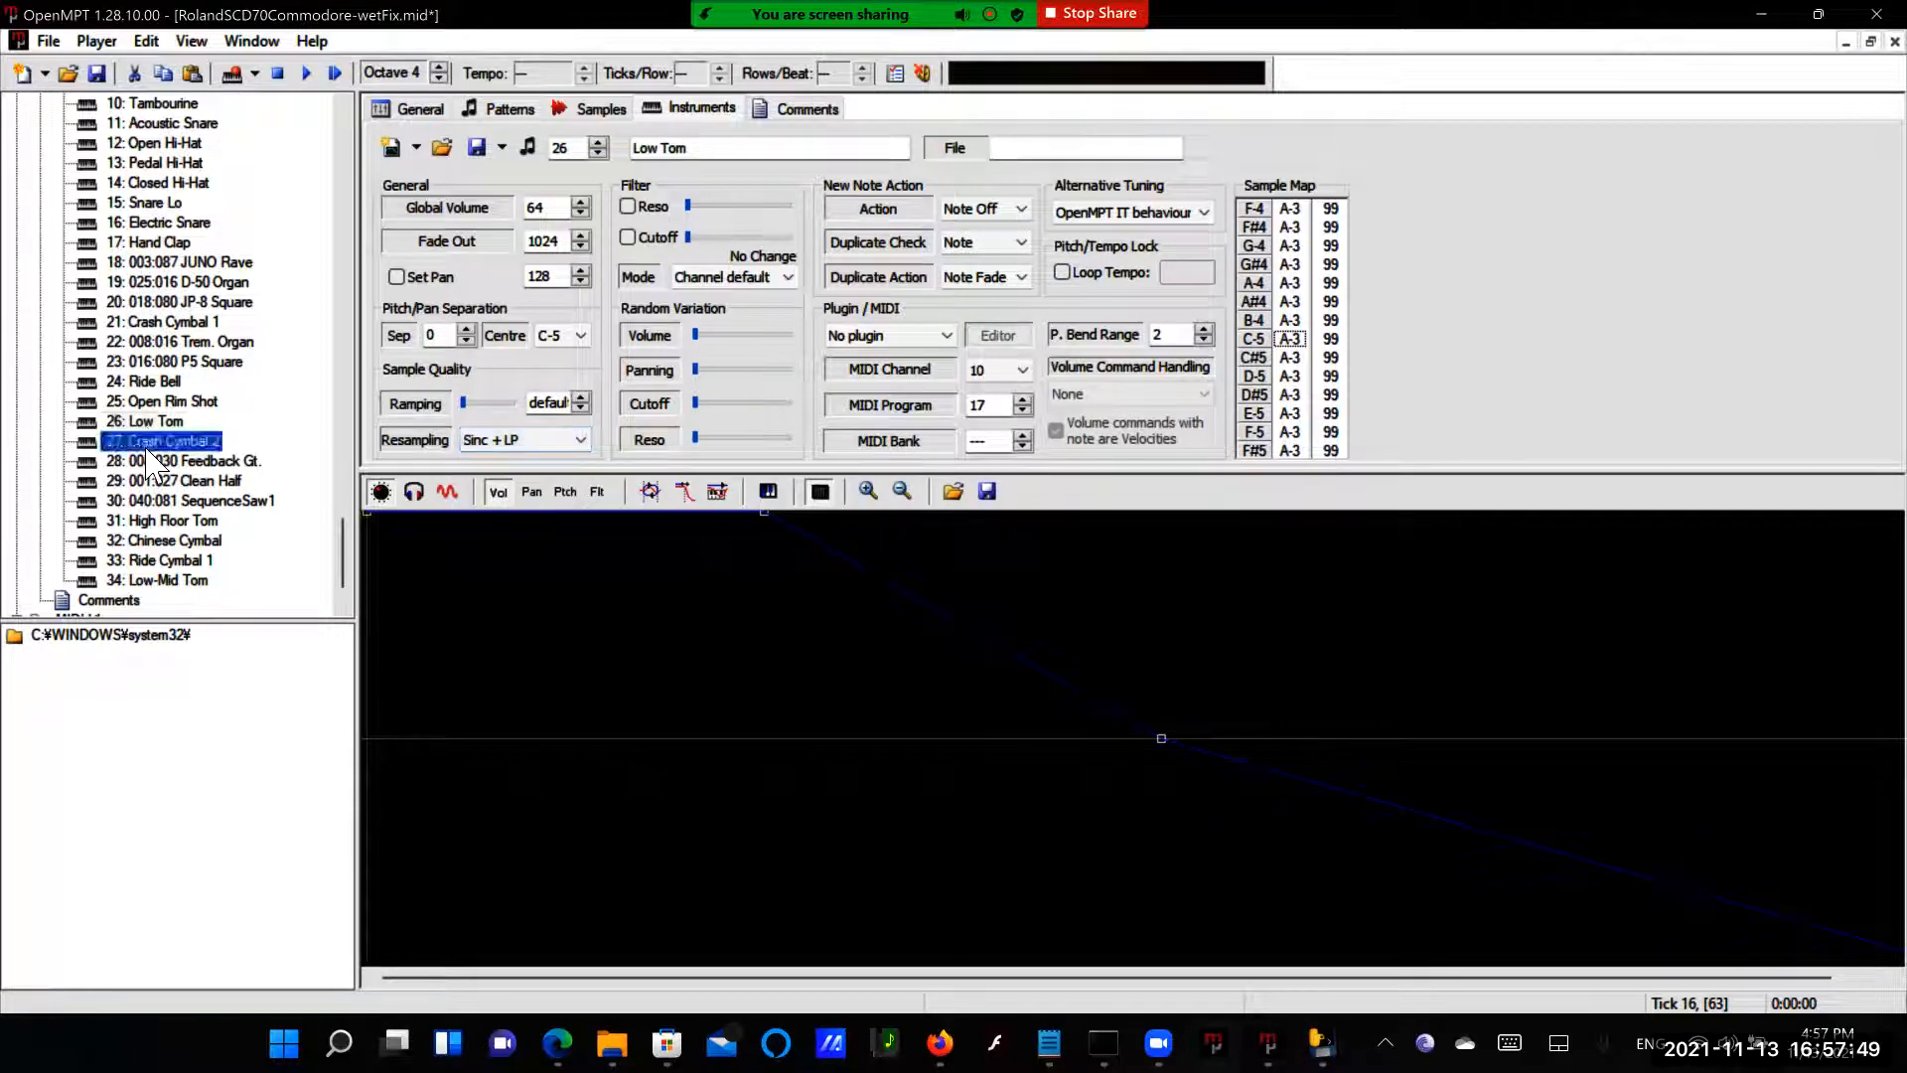
left_click(578, 439)
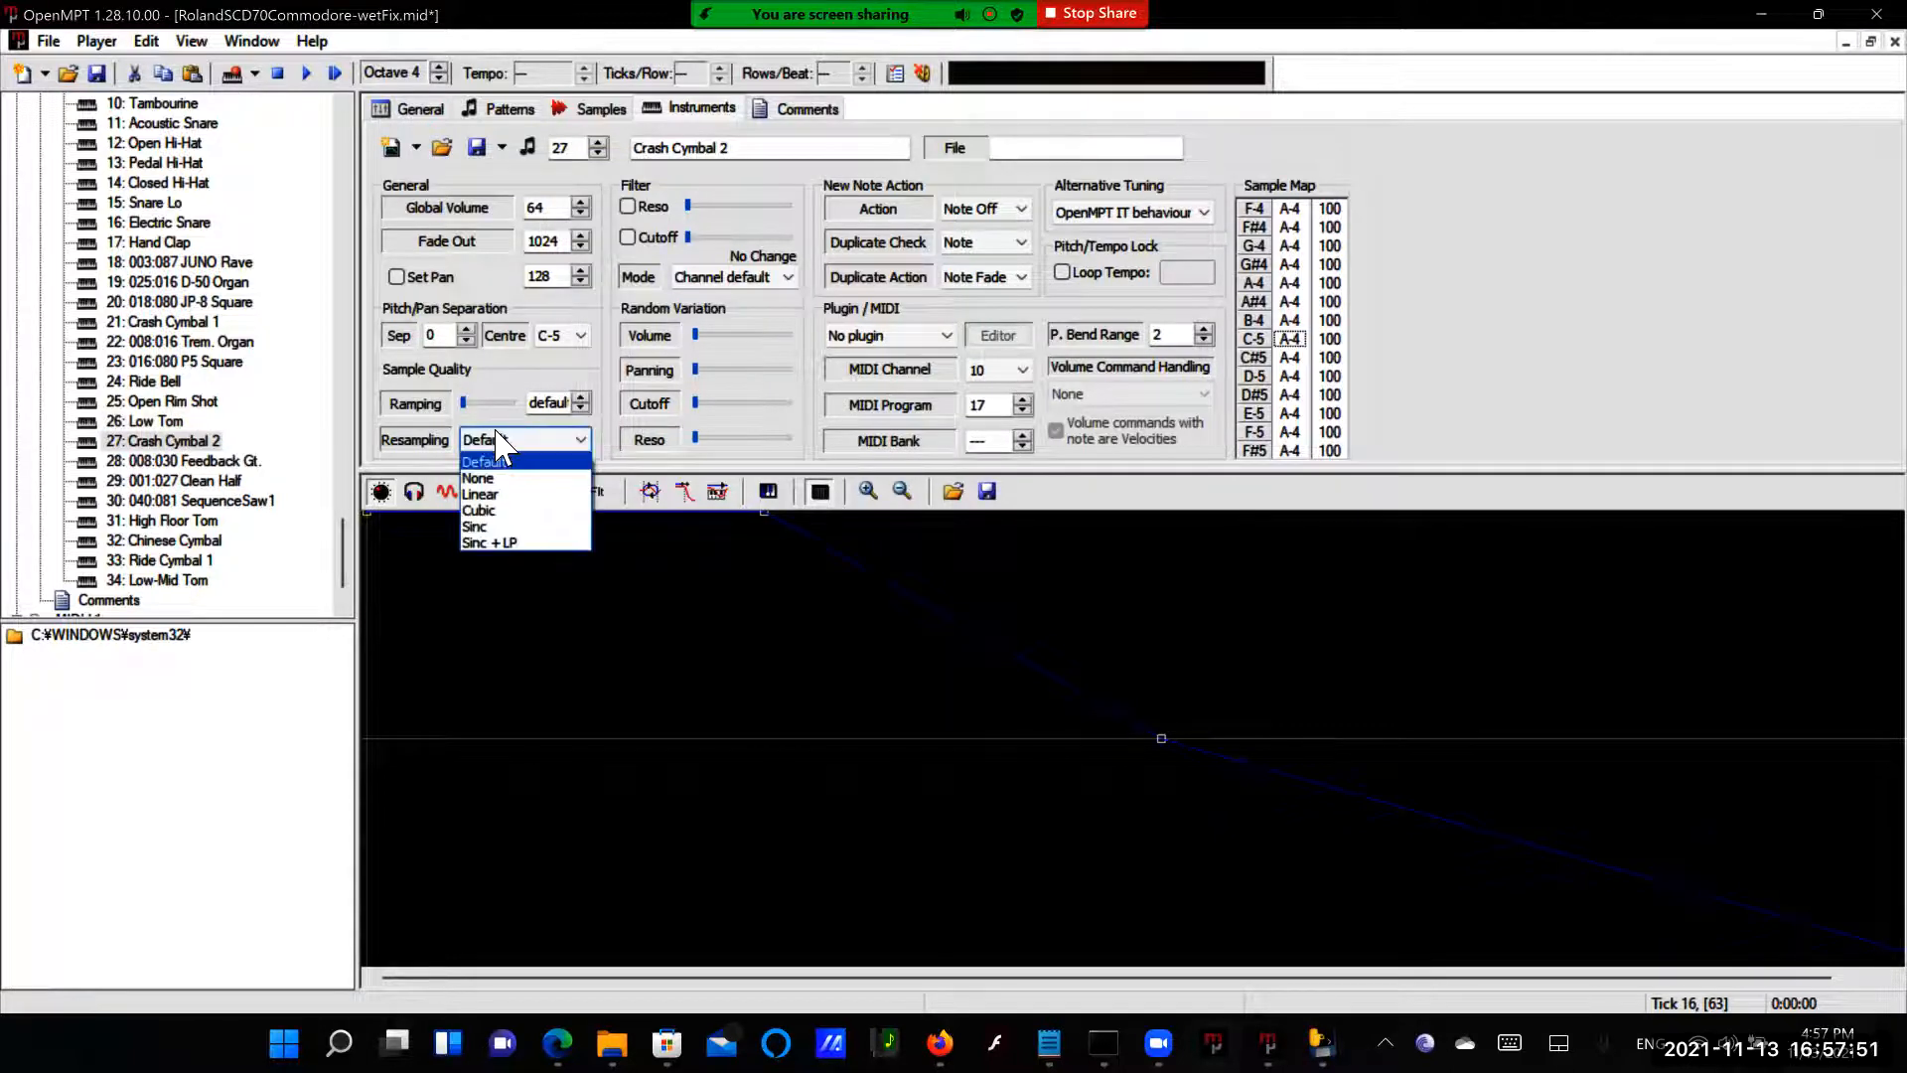
left_click(475, 524)
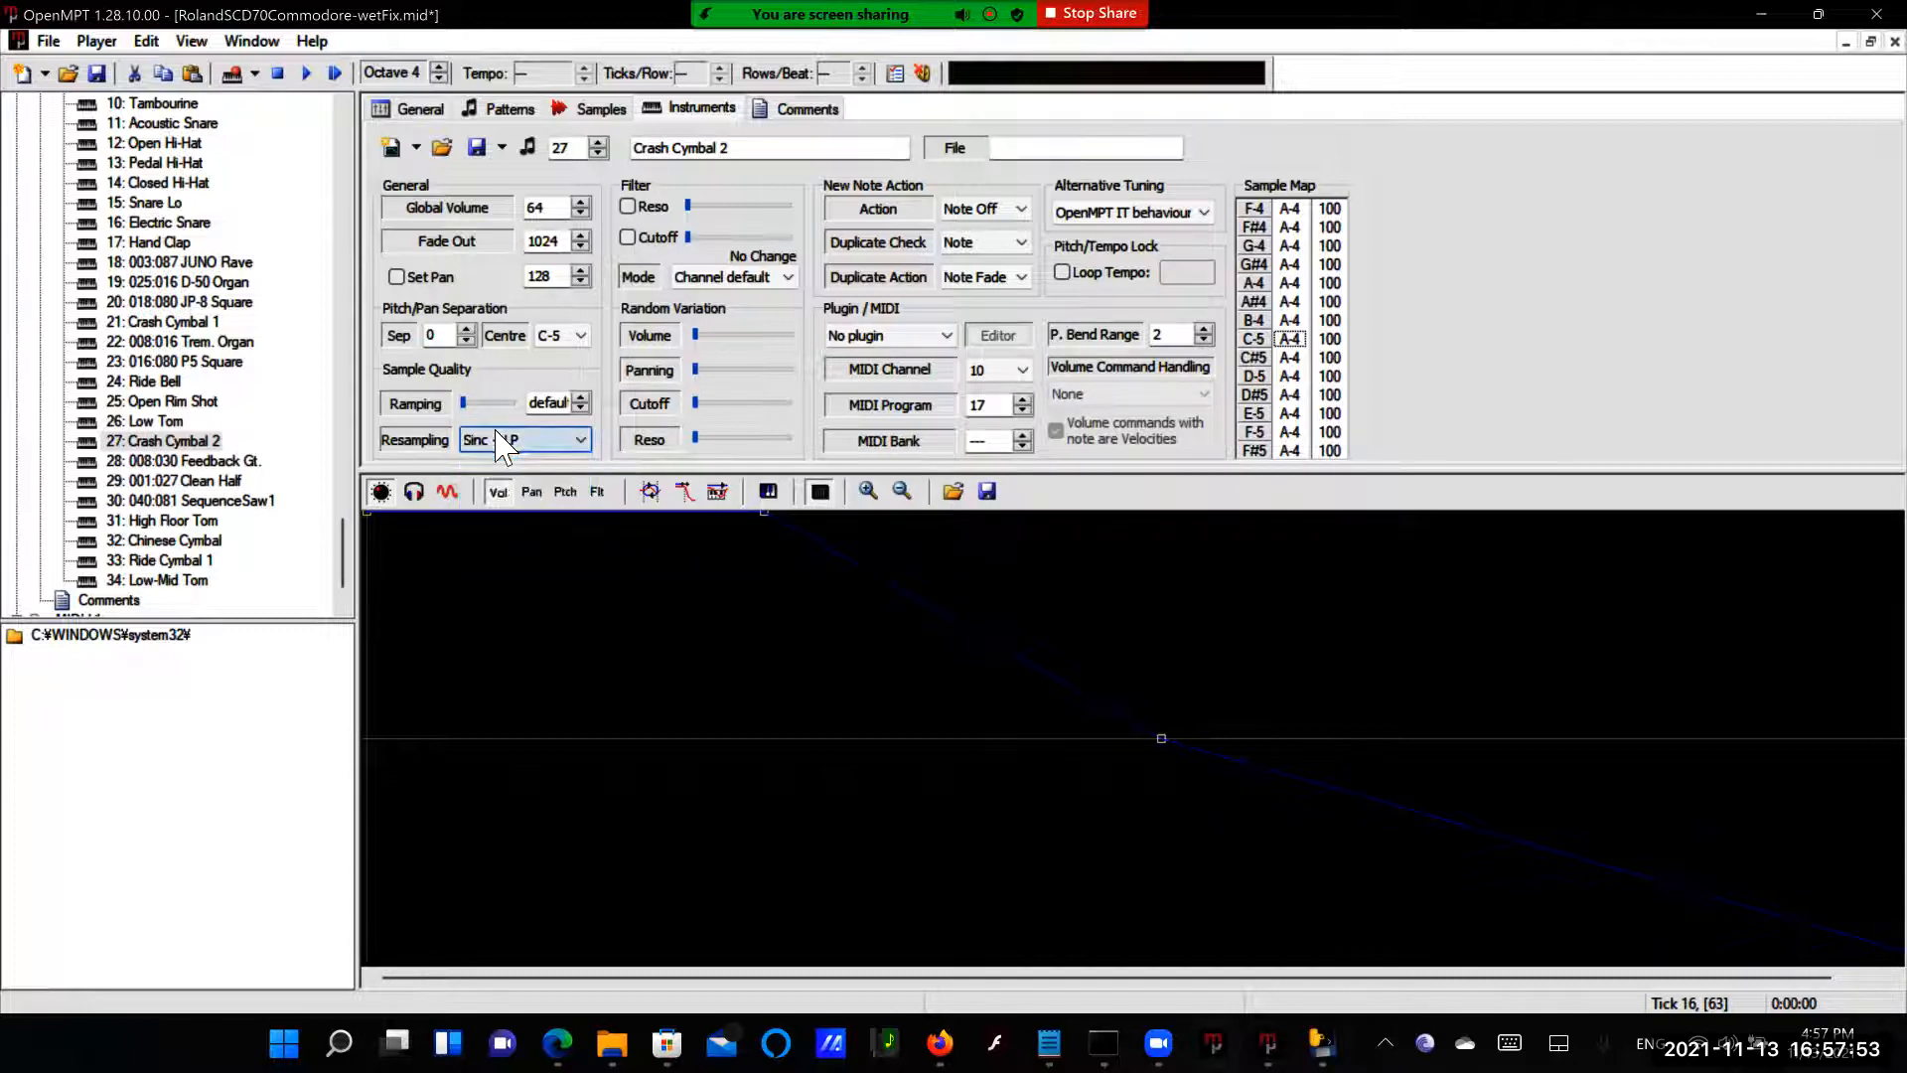
left_click(522, 439)
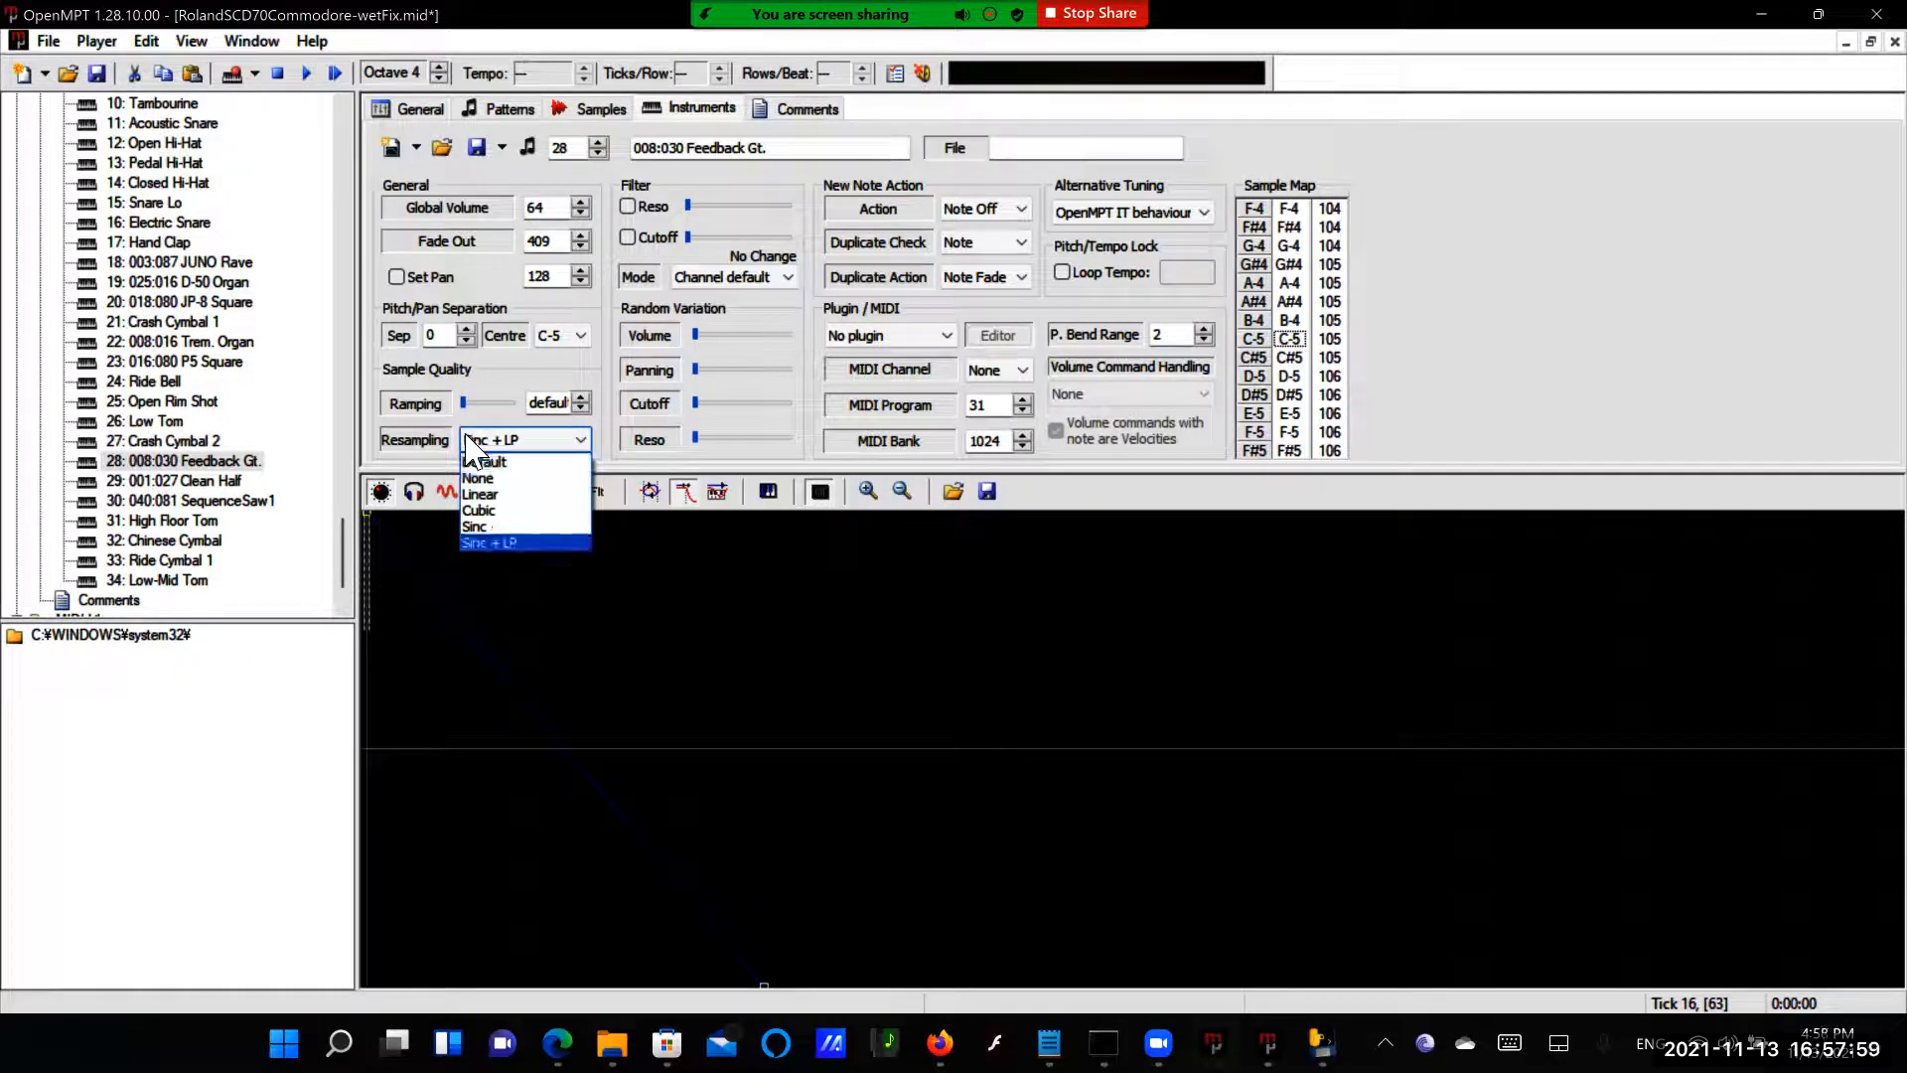
left_click(487, 542)
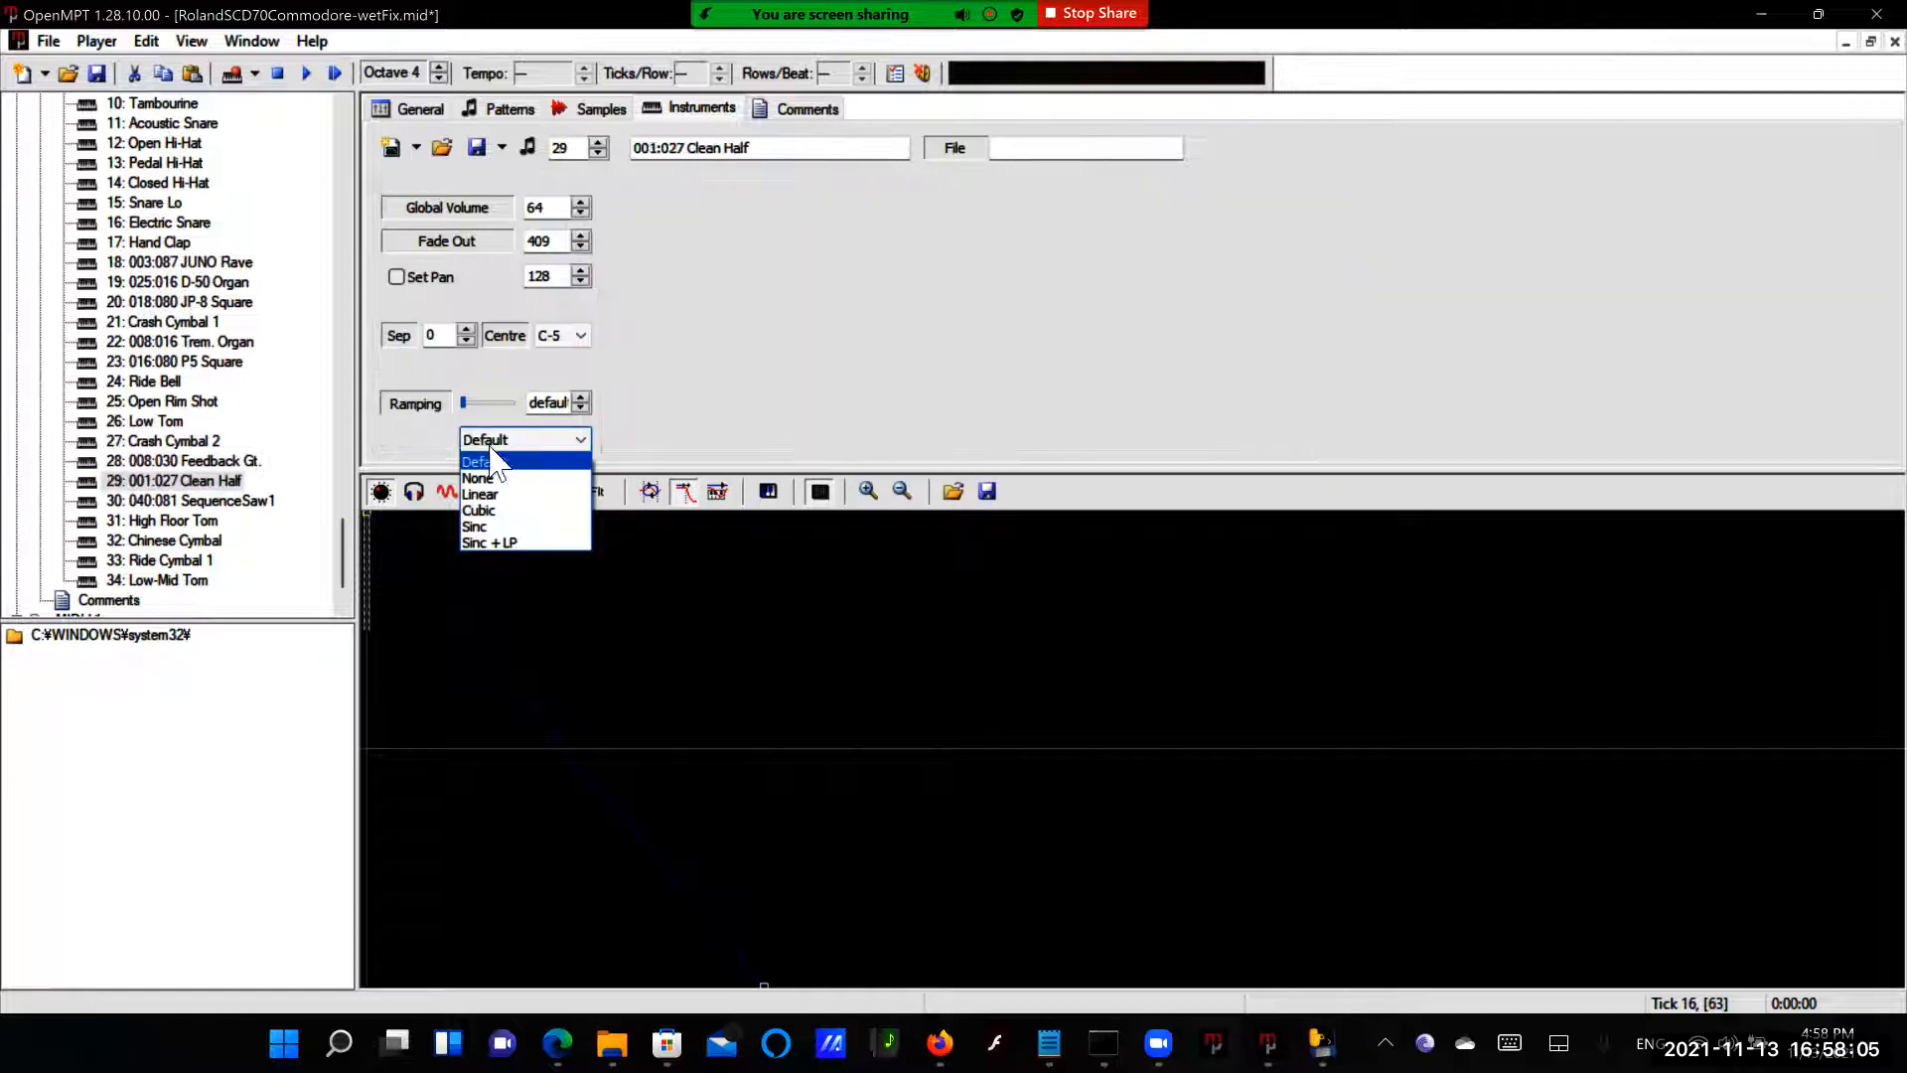
left_click(488, 542)
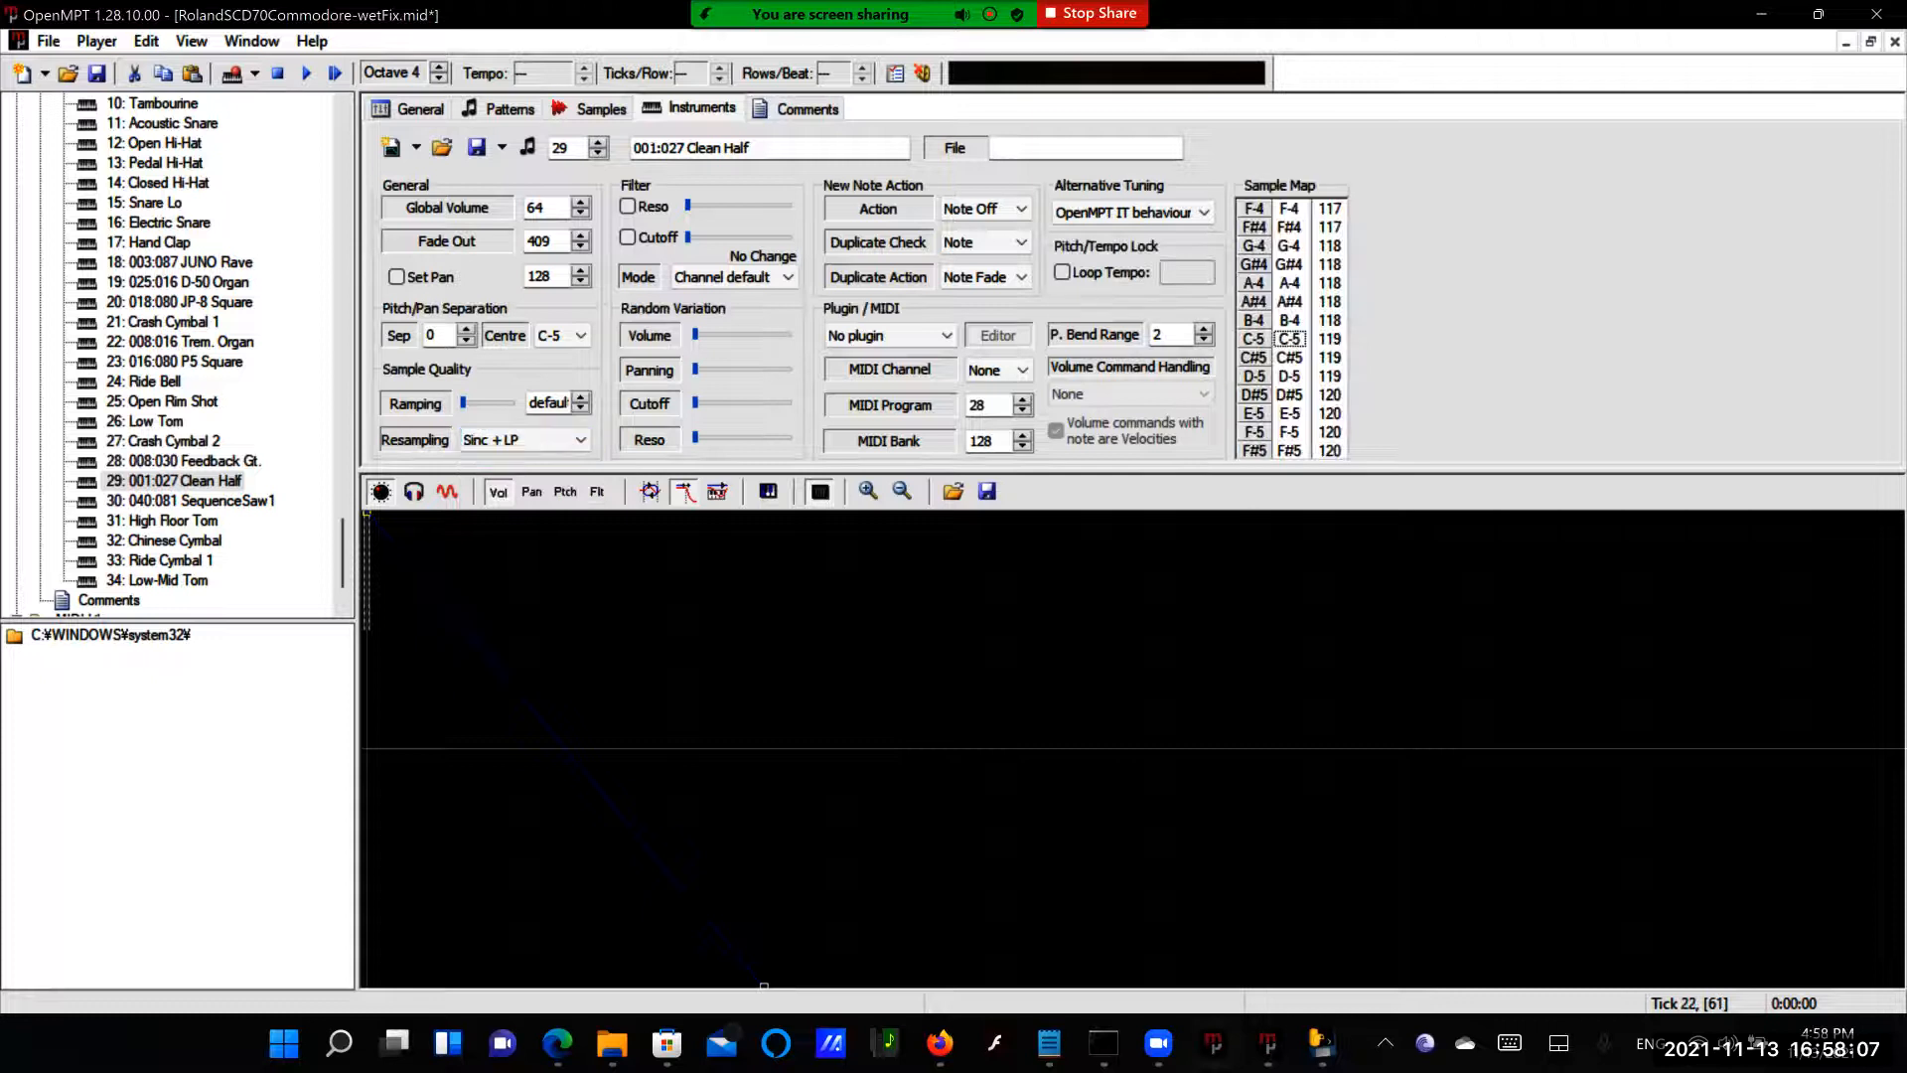
Set SequenceSaw1, High Floor Tom and Chinese Cymbal to Sinc + LP resampling
left_click(191, 501)
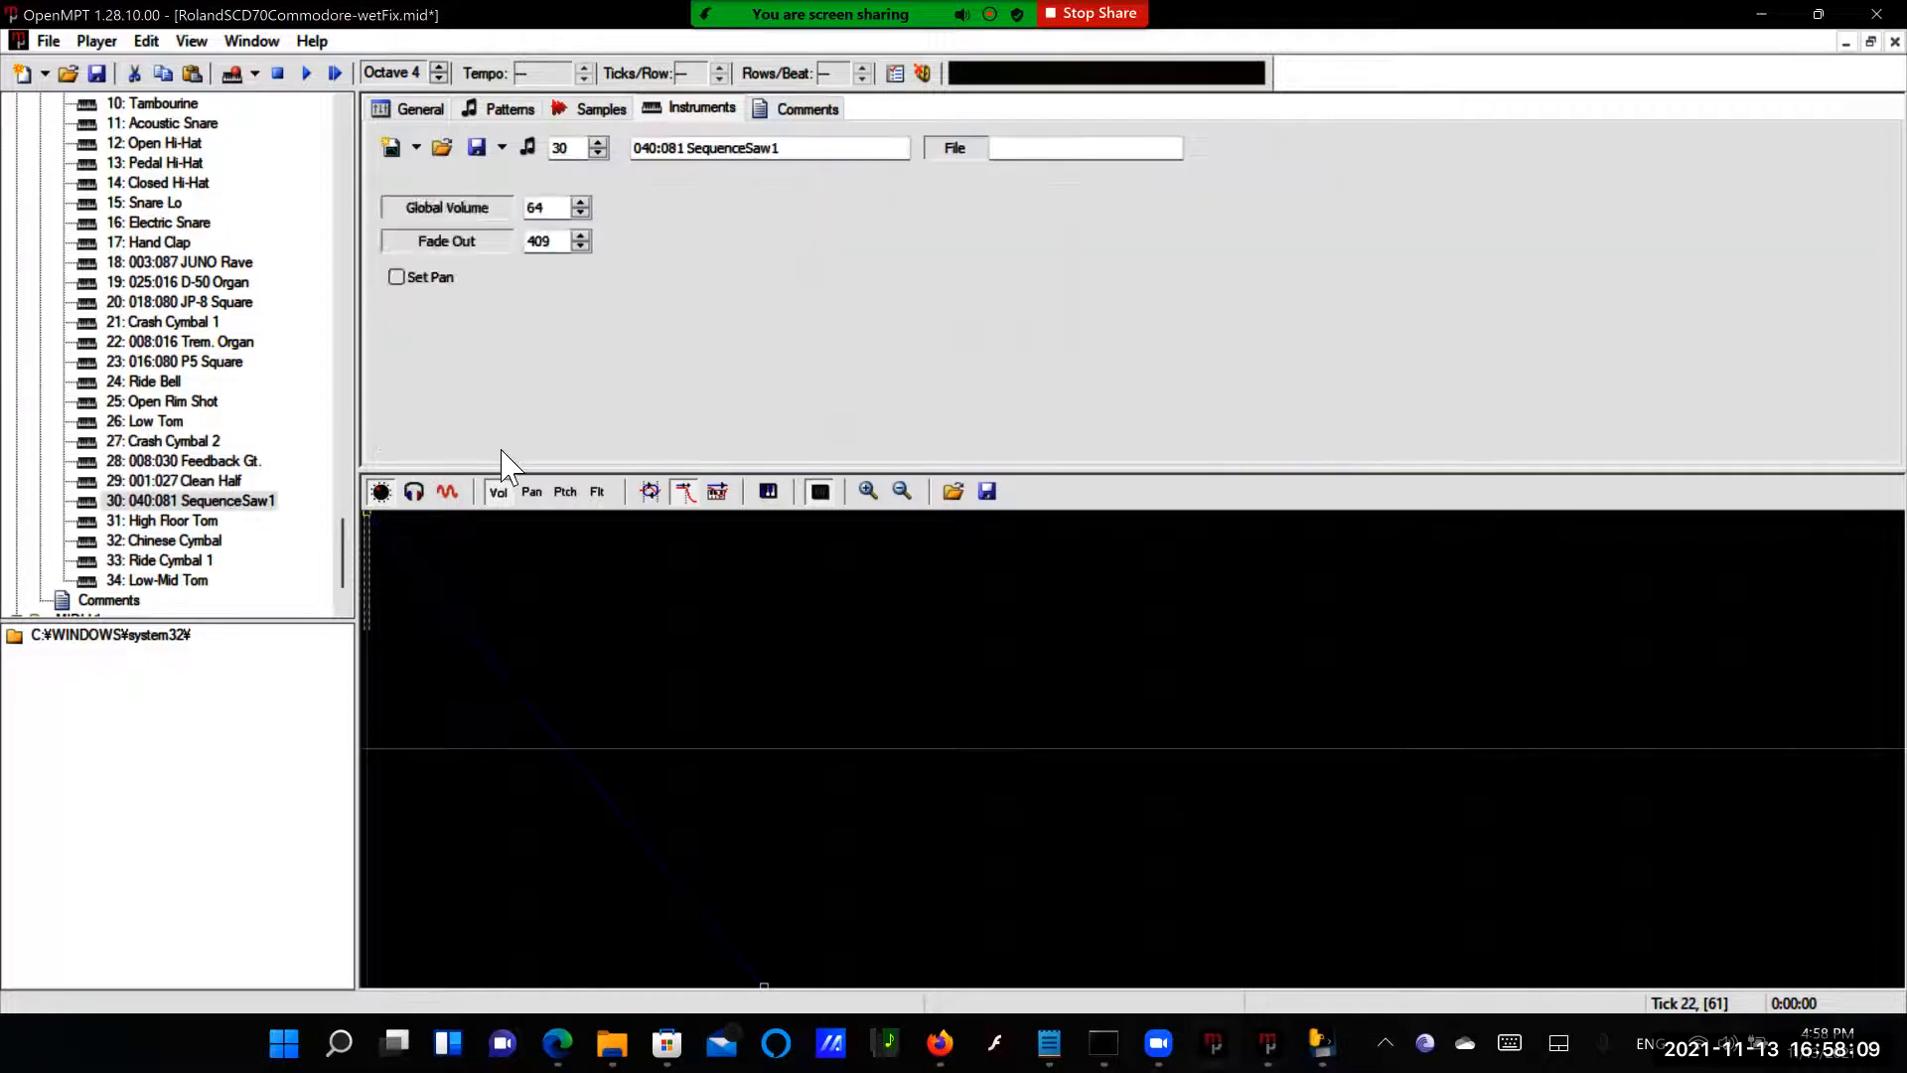
left_click(578, 439)
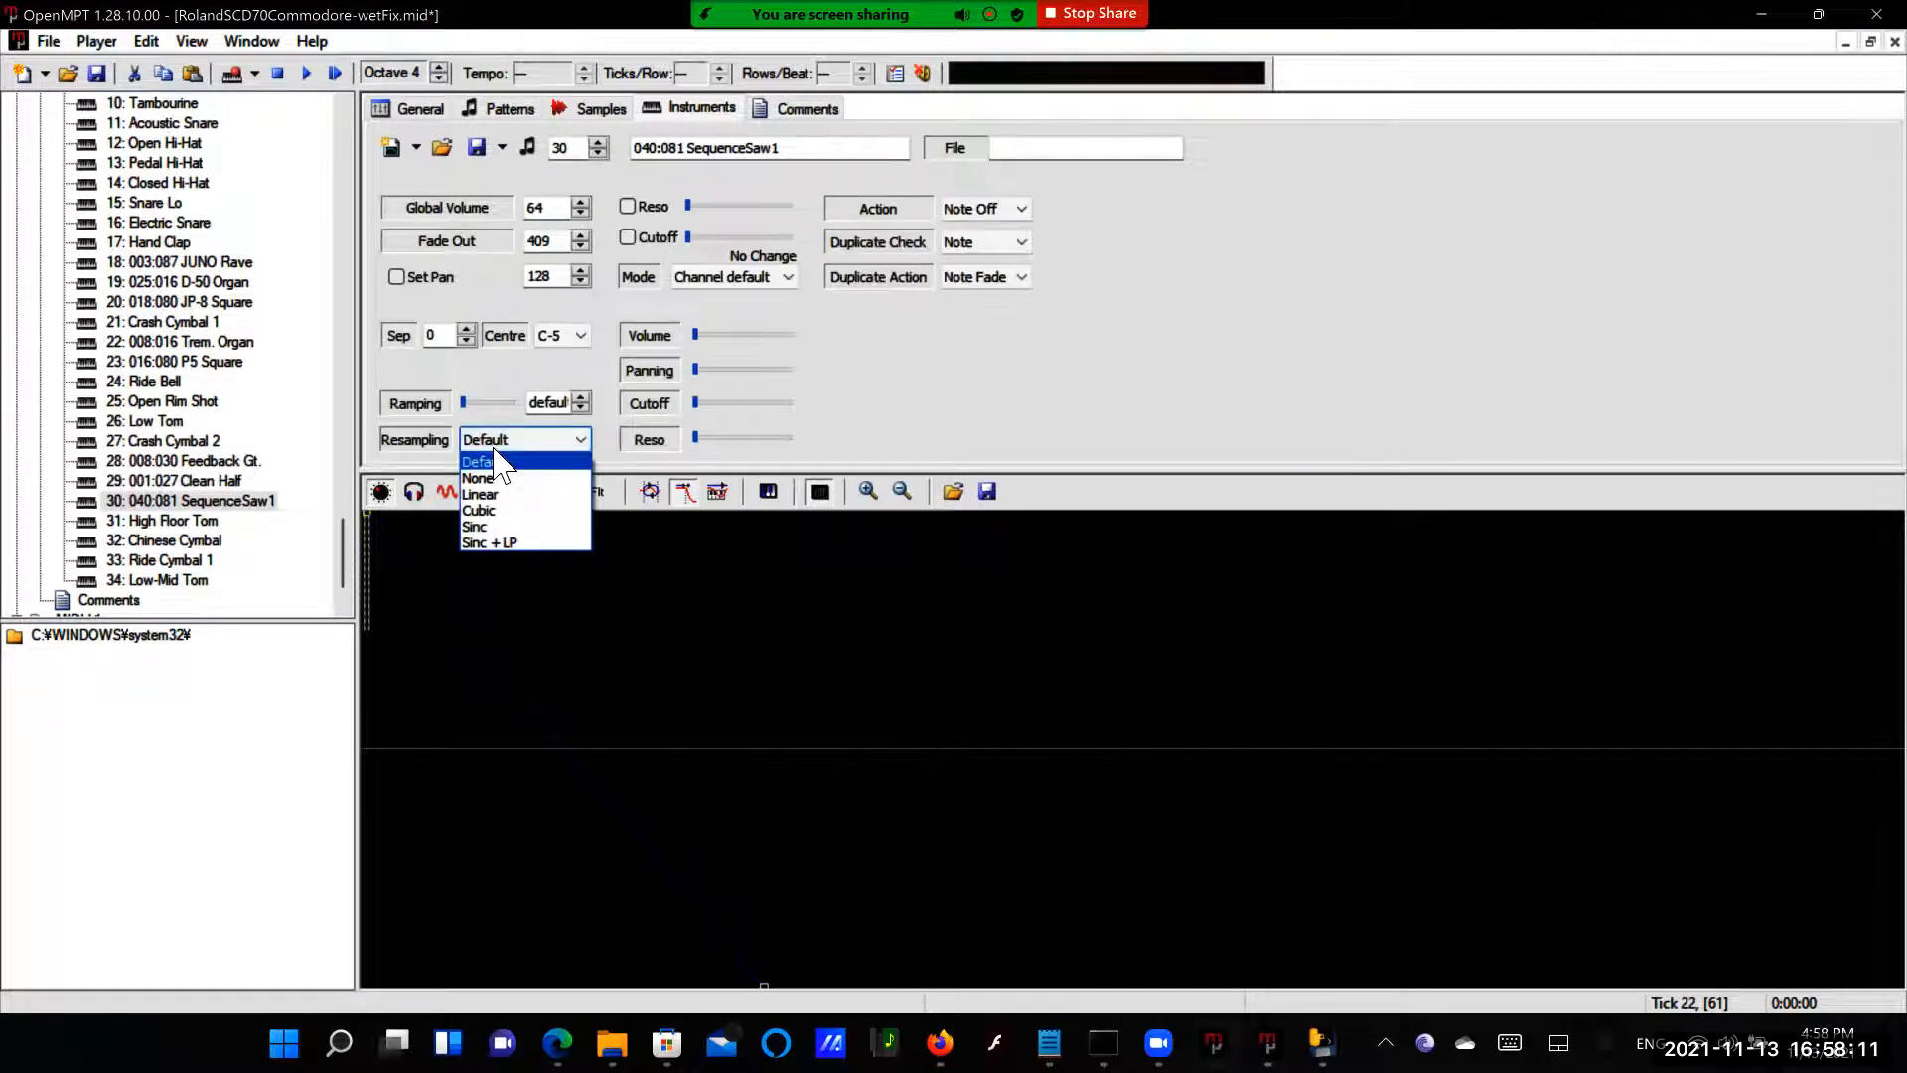
left_click(489, 543)
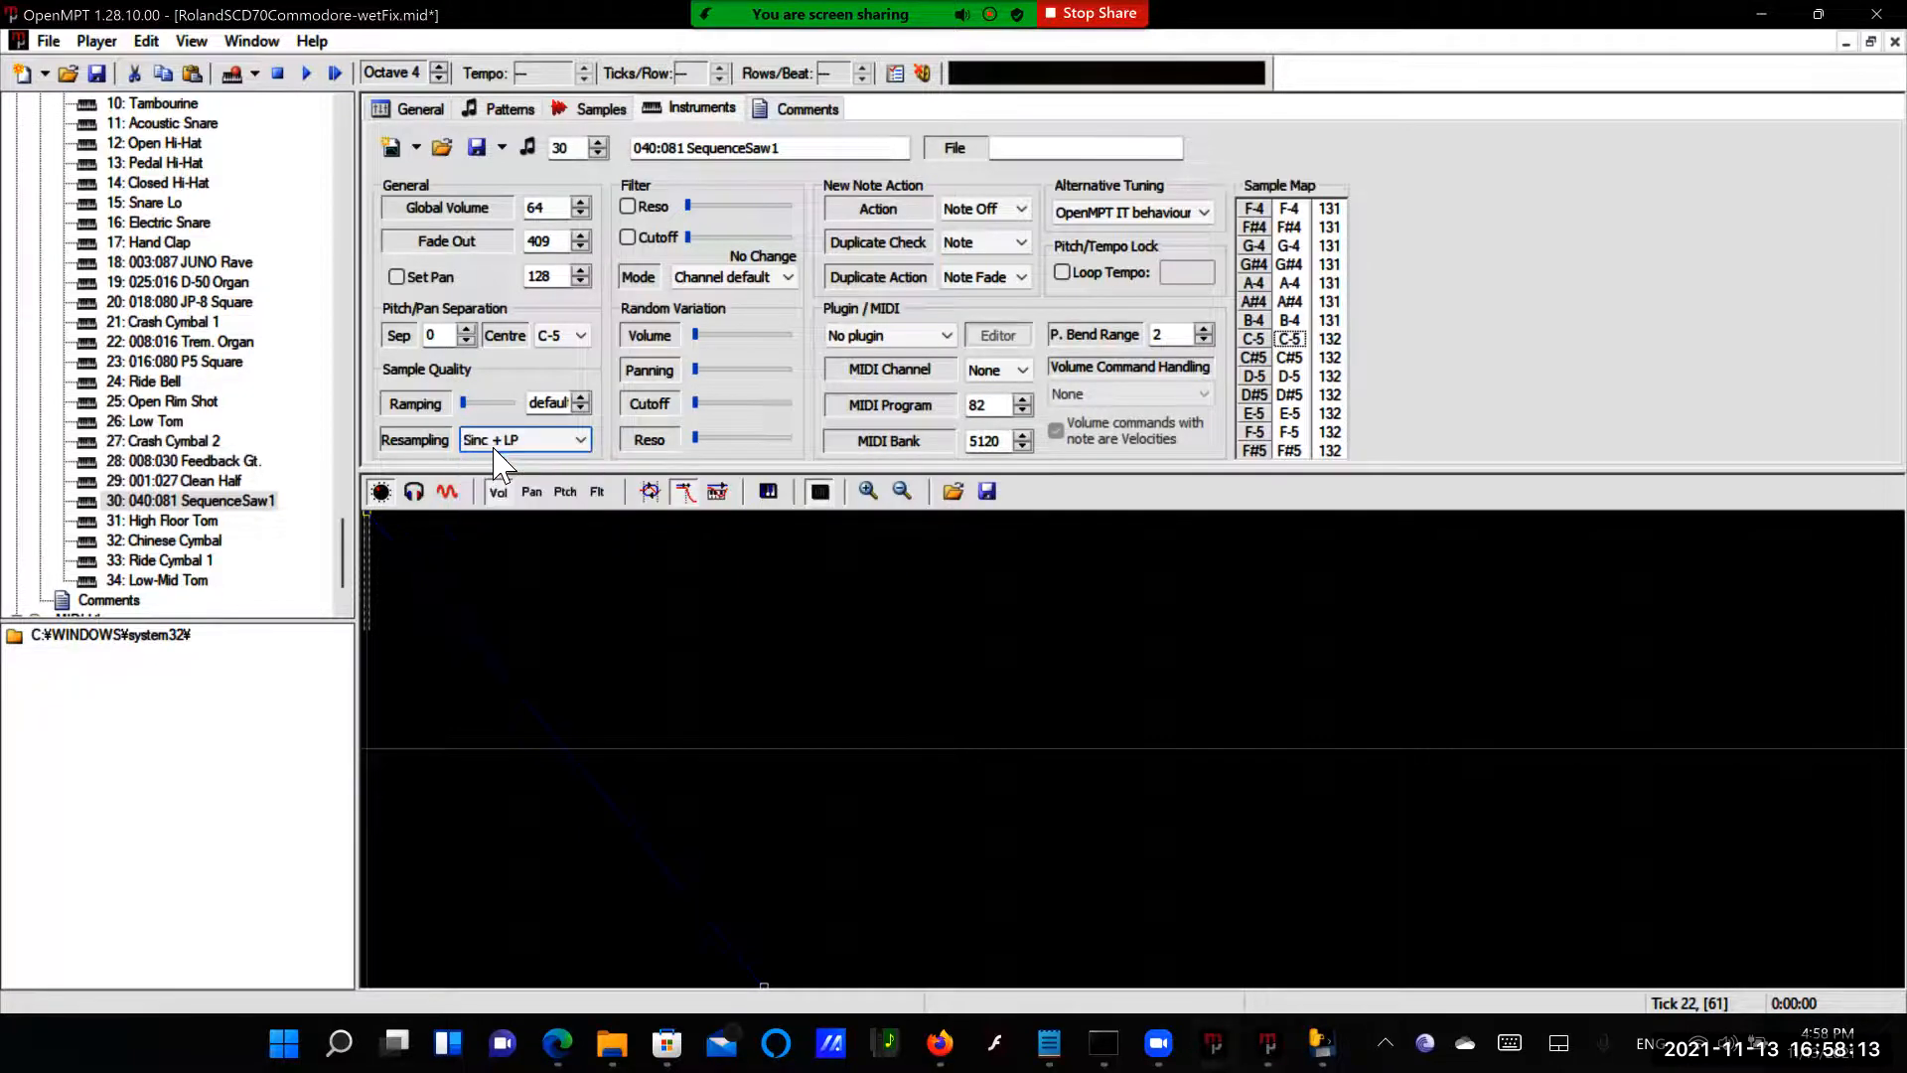
left_click(160, 520)
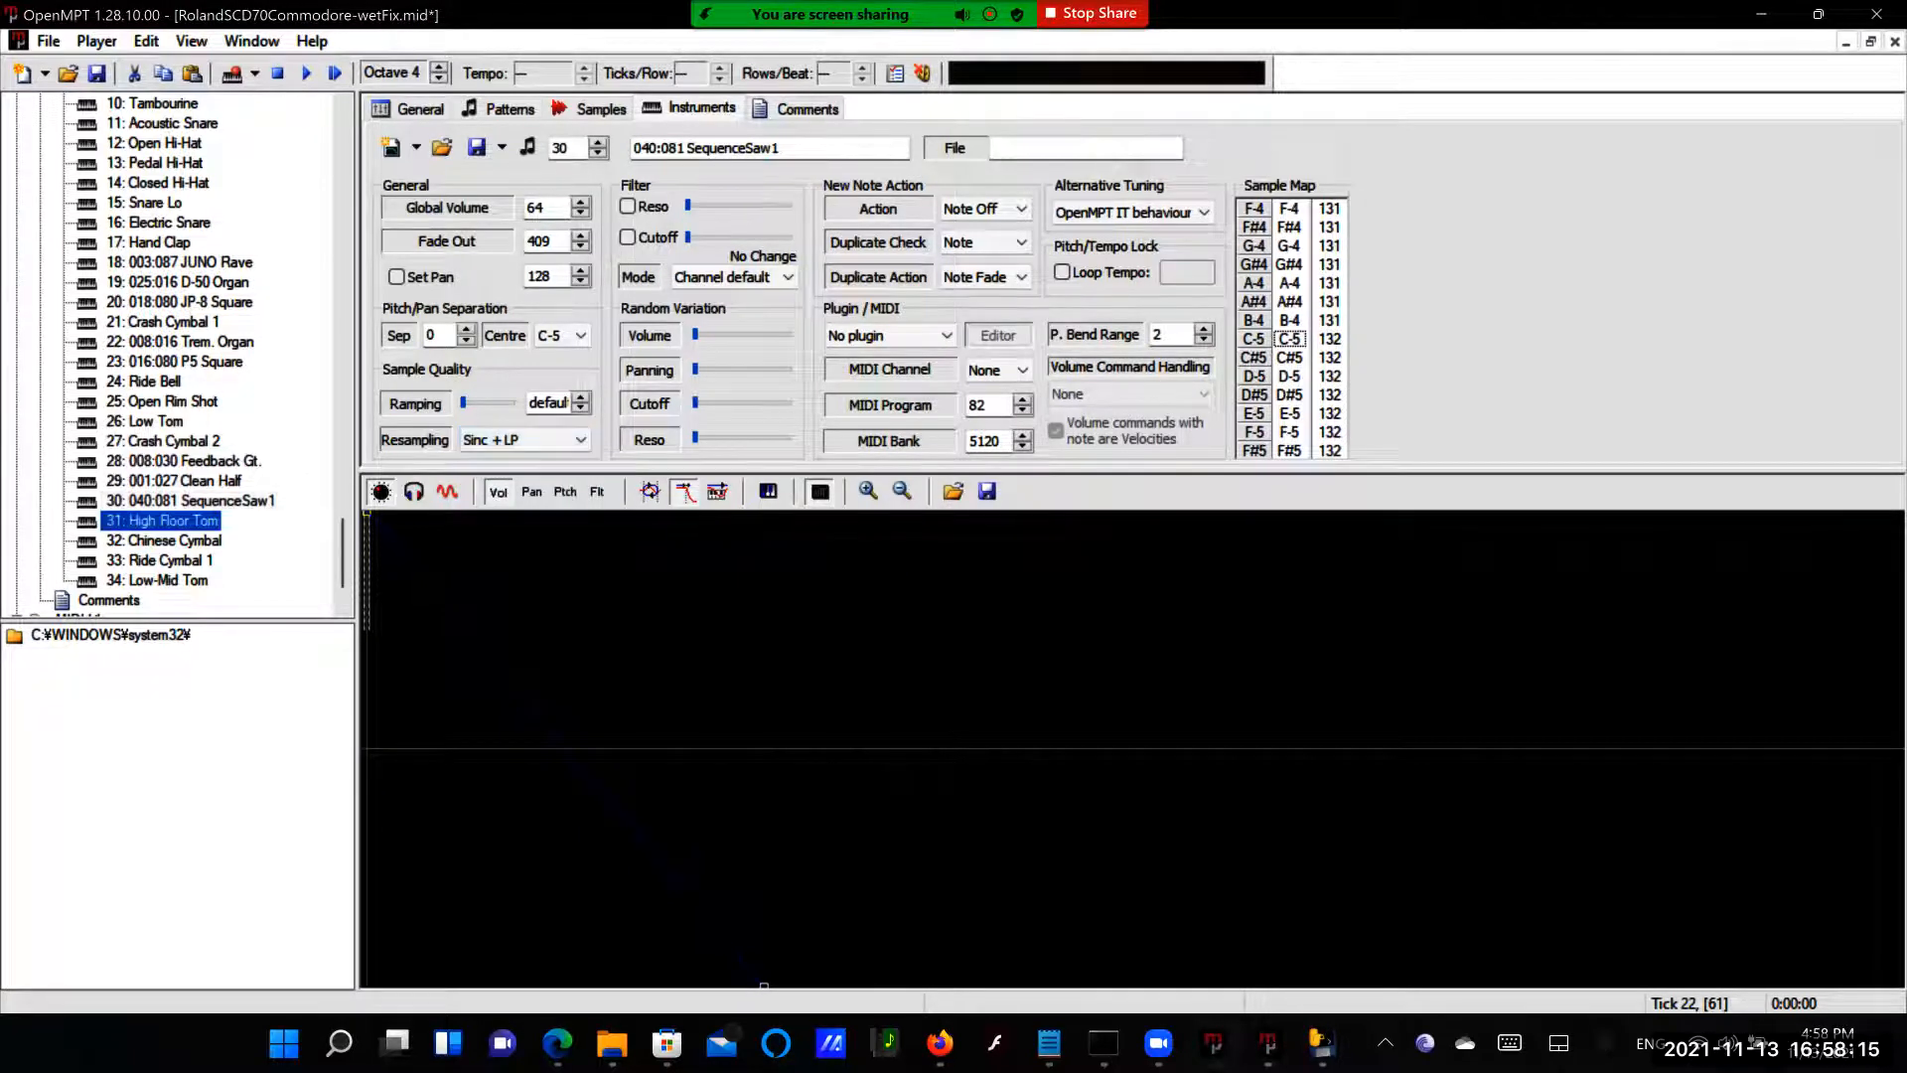
left_click(580, 439)
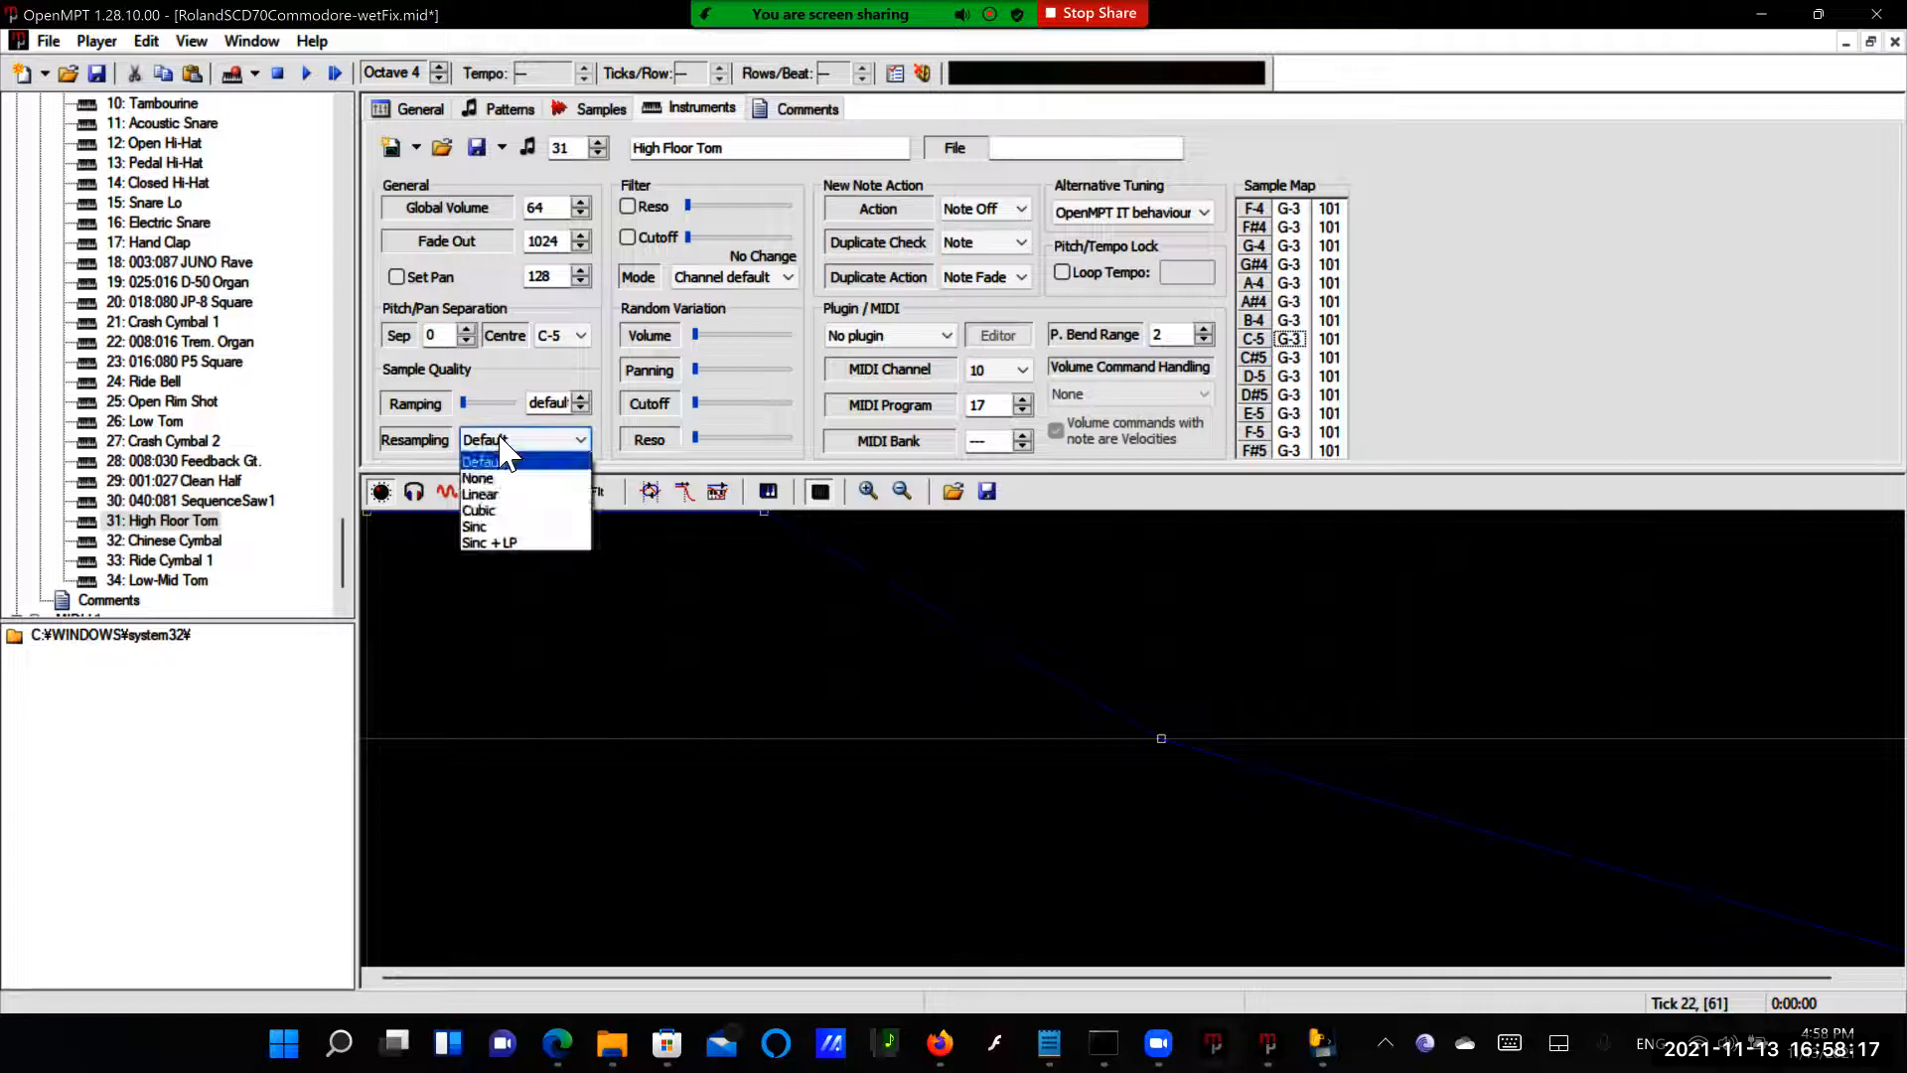
left_click(488, 543)
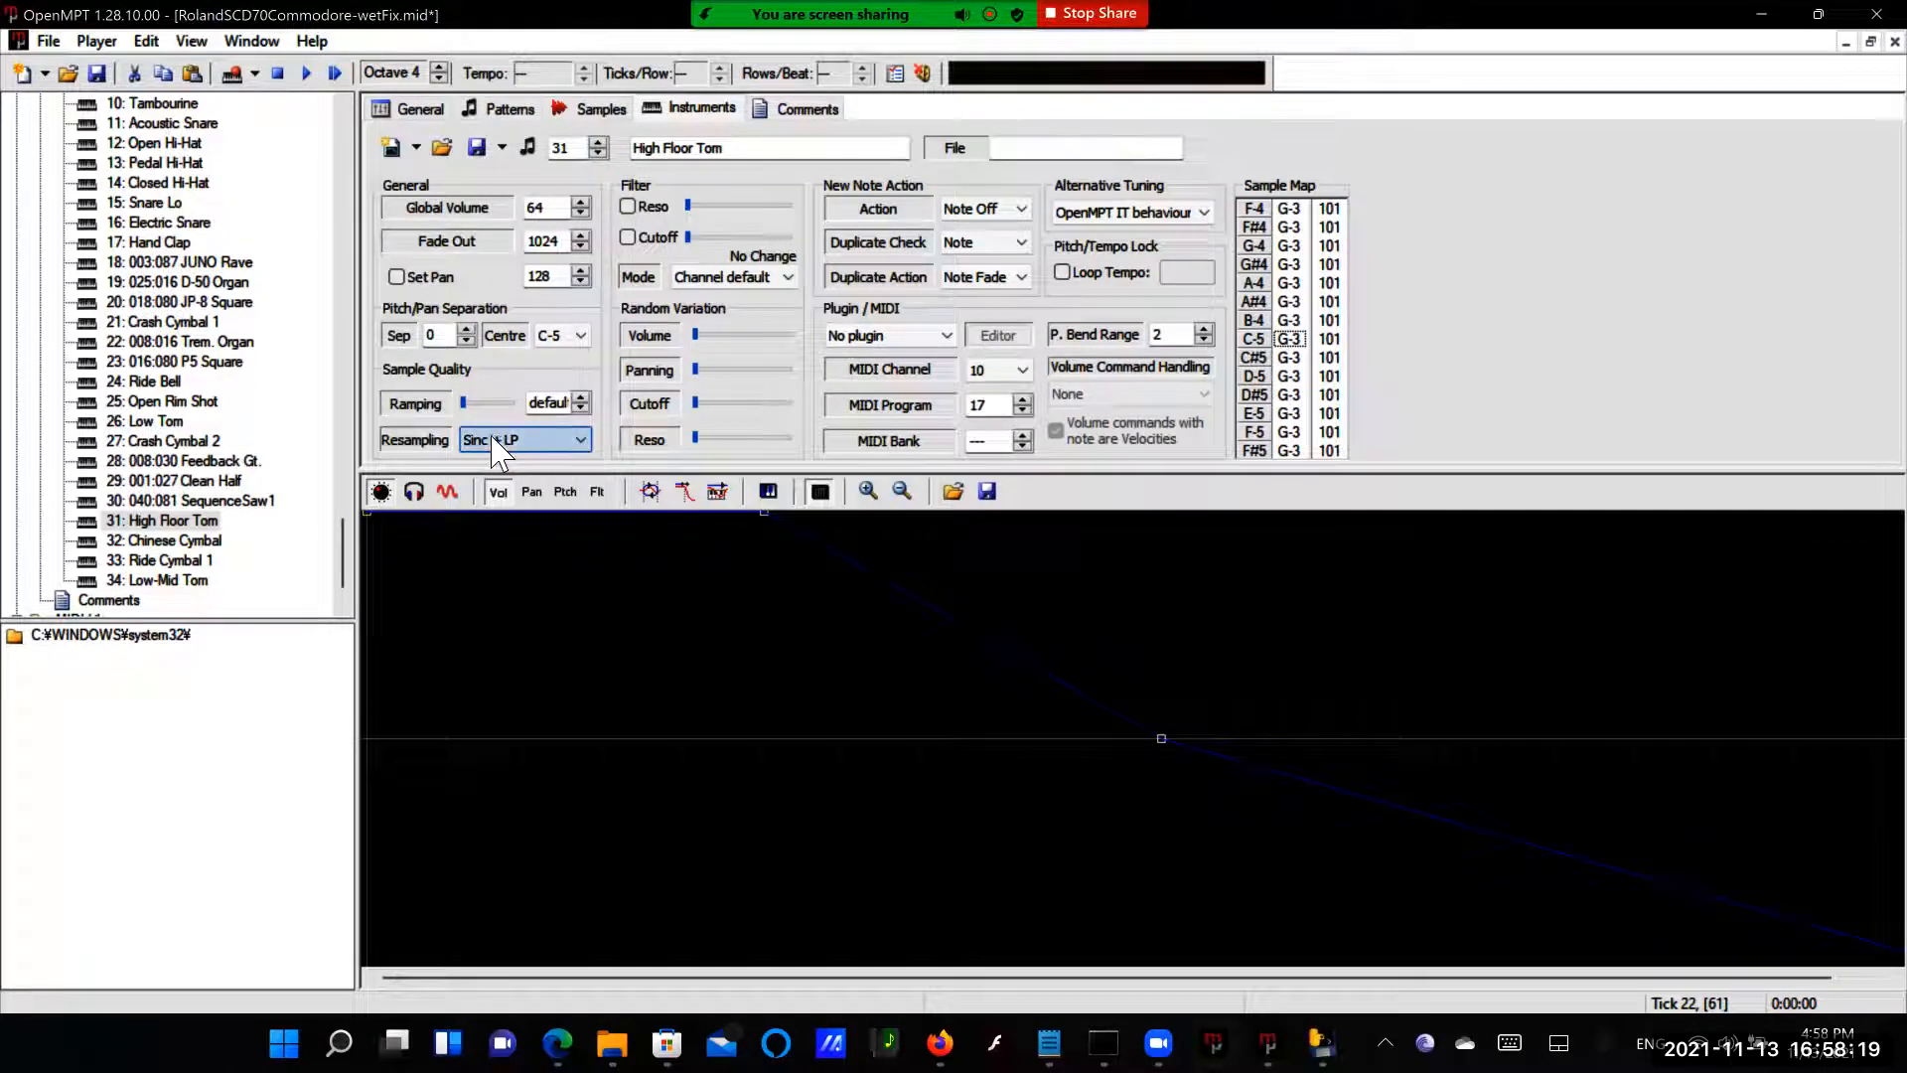
left_click(165, 540)
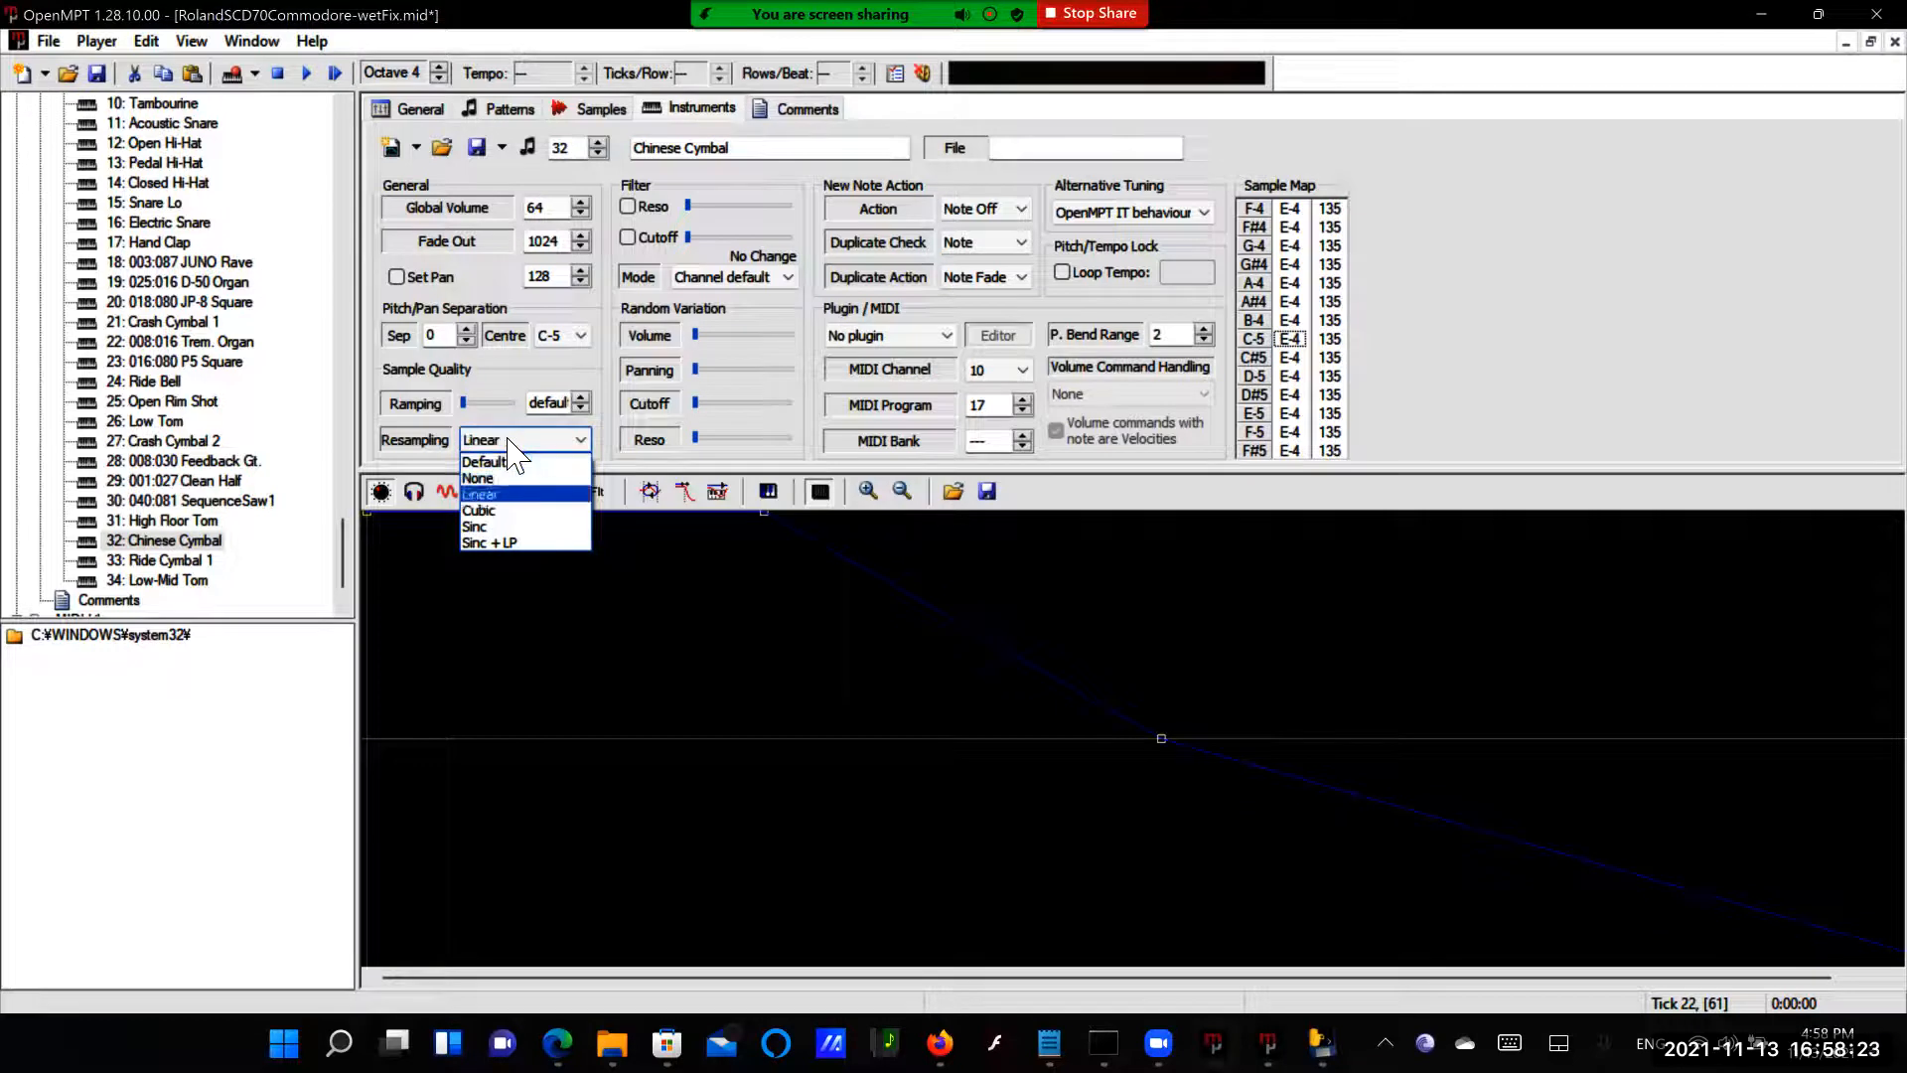
left_click(489, 542)
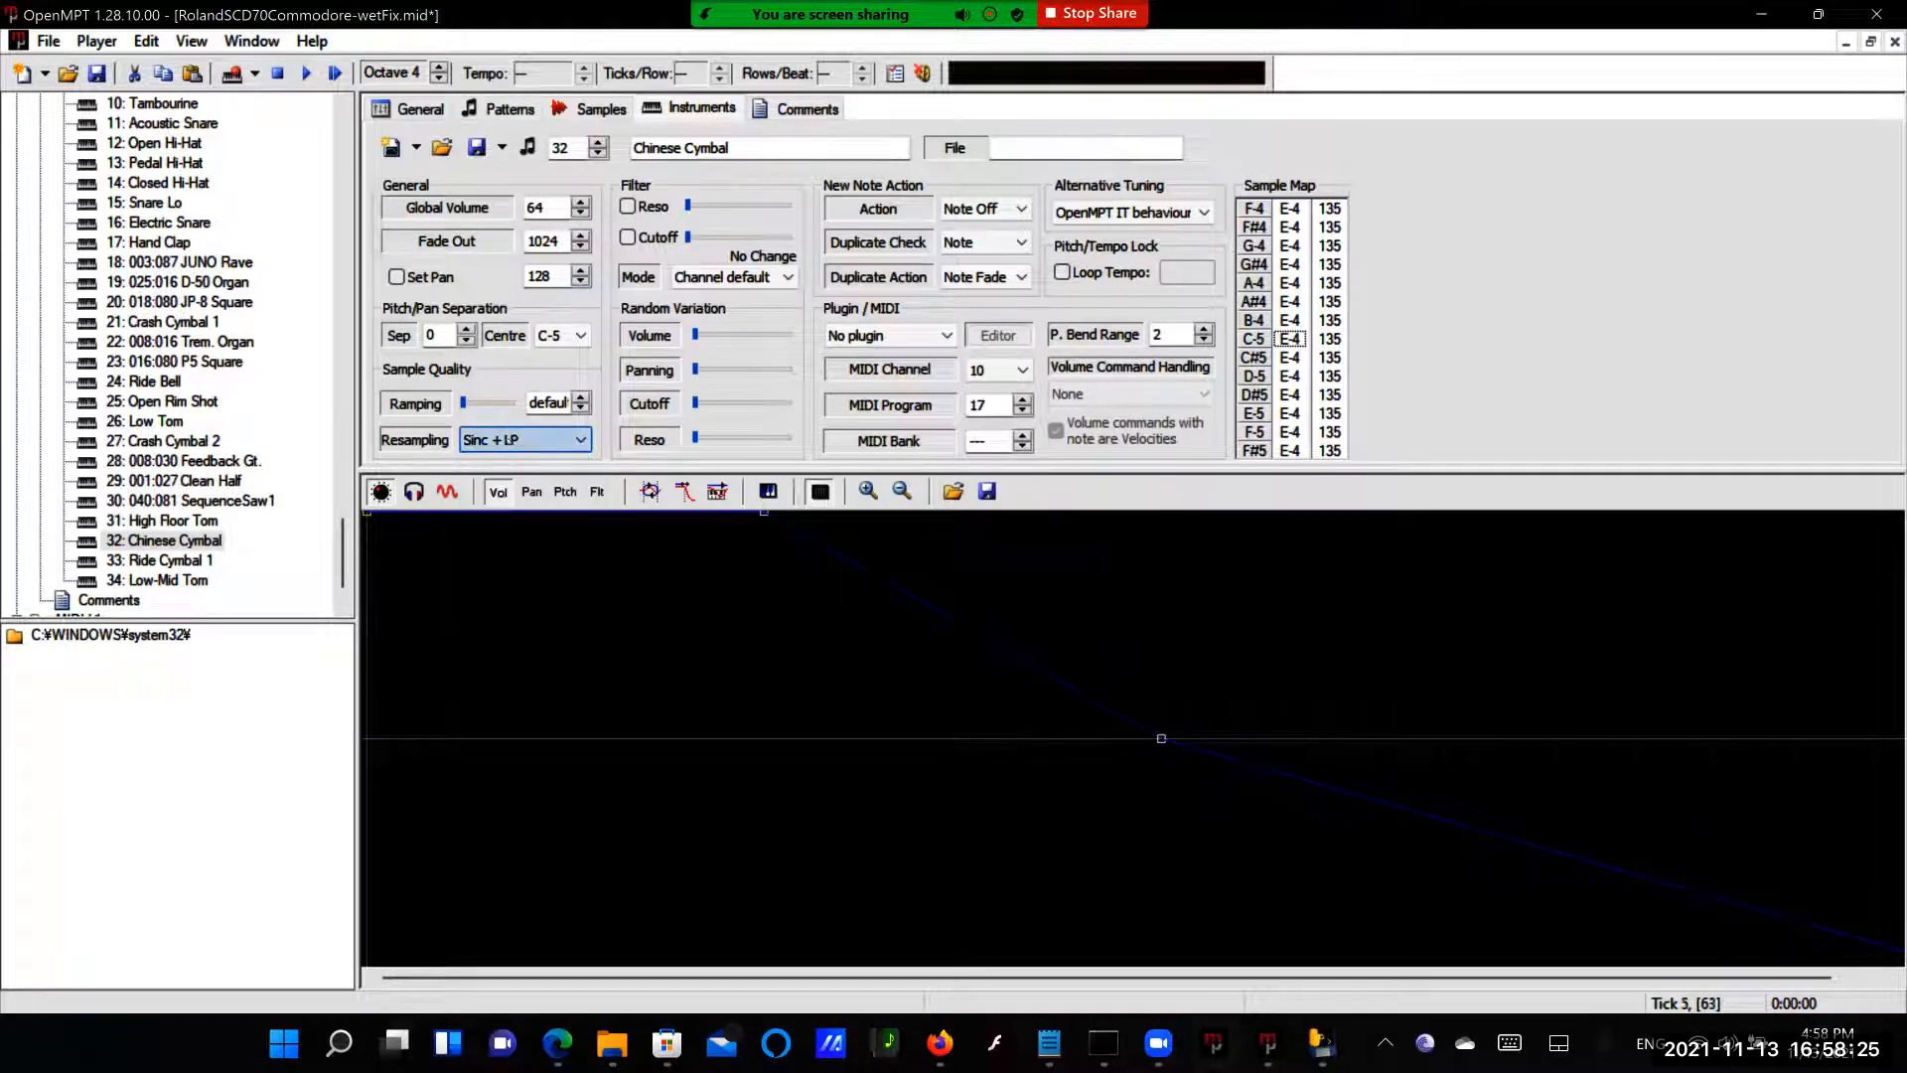
Set Ride Cymbal 1 and Low-Mid Tom to Sinc + LP resampling
left_click(171, 560)
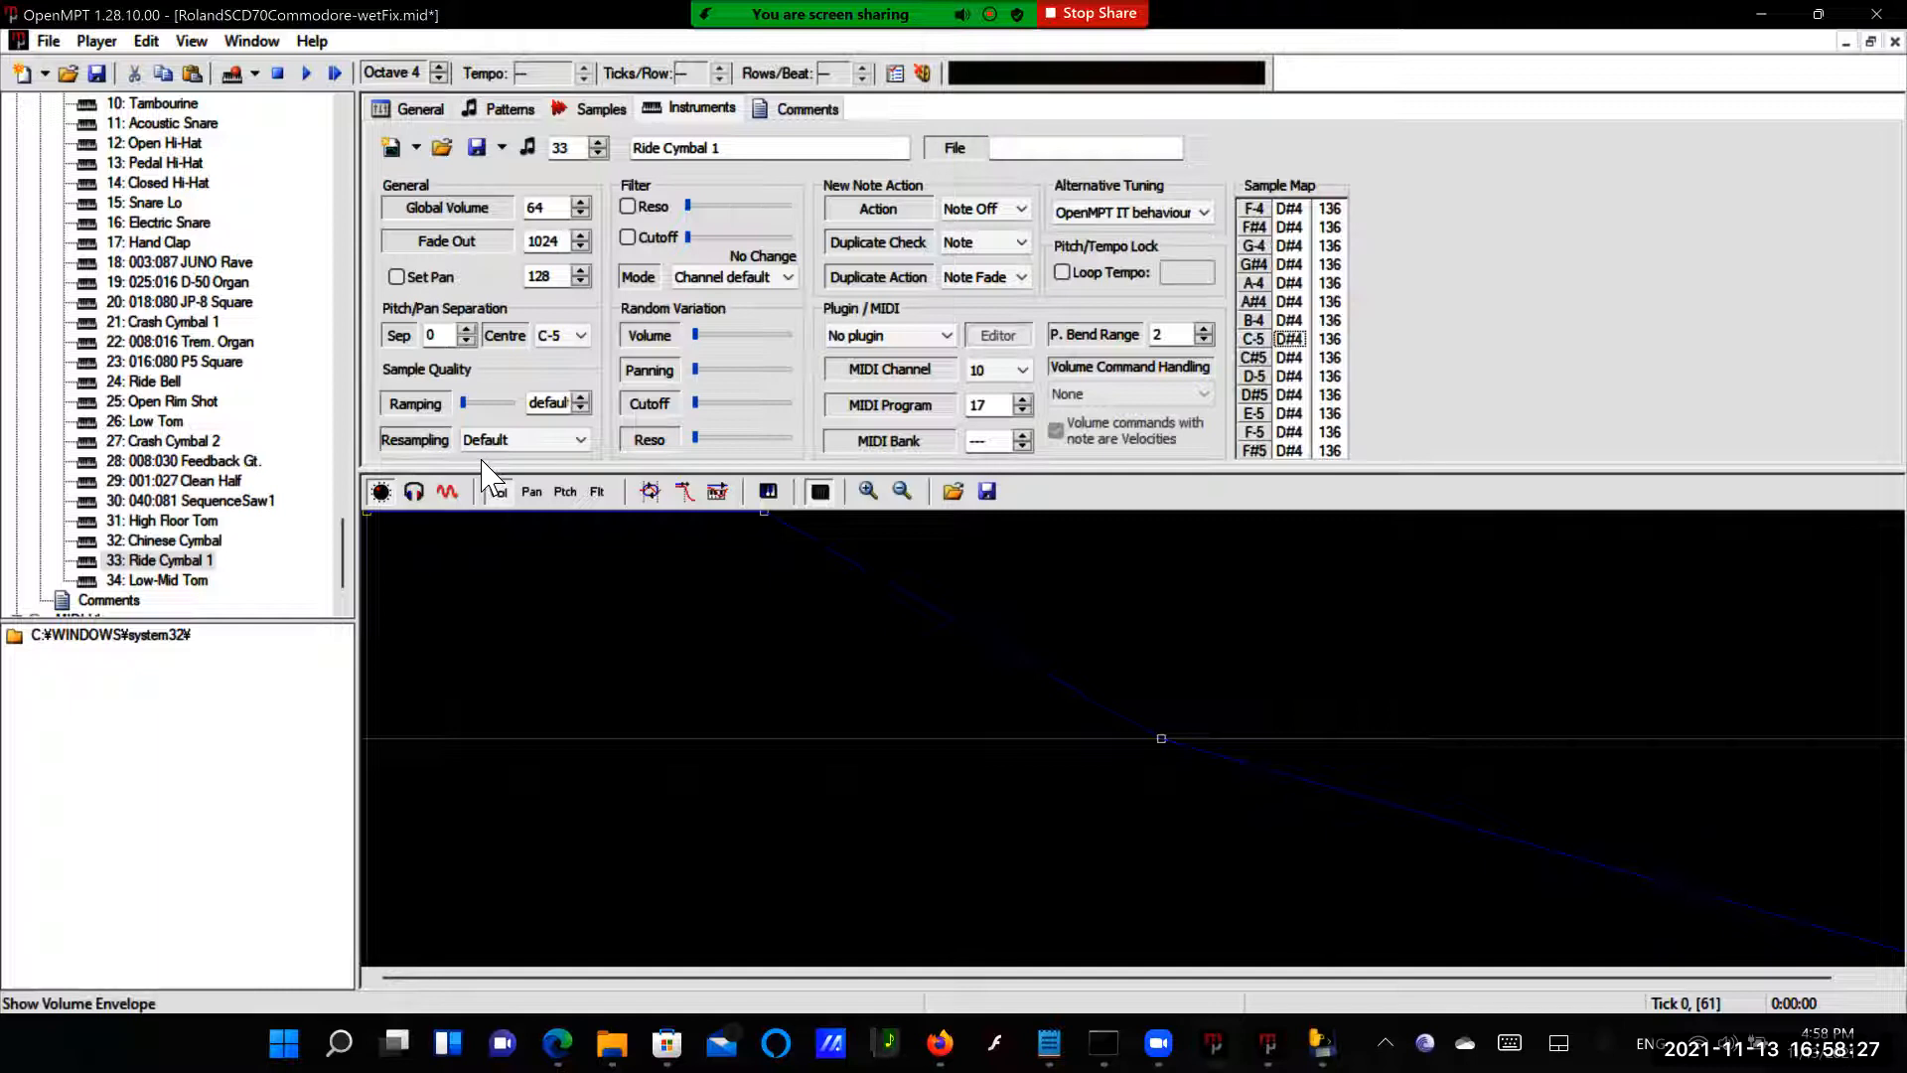
left_click(580, 439)
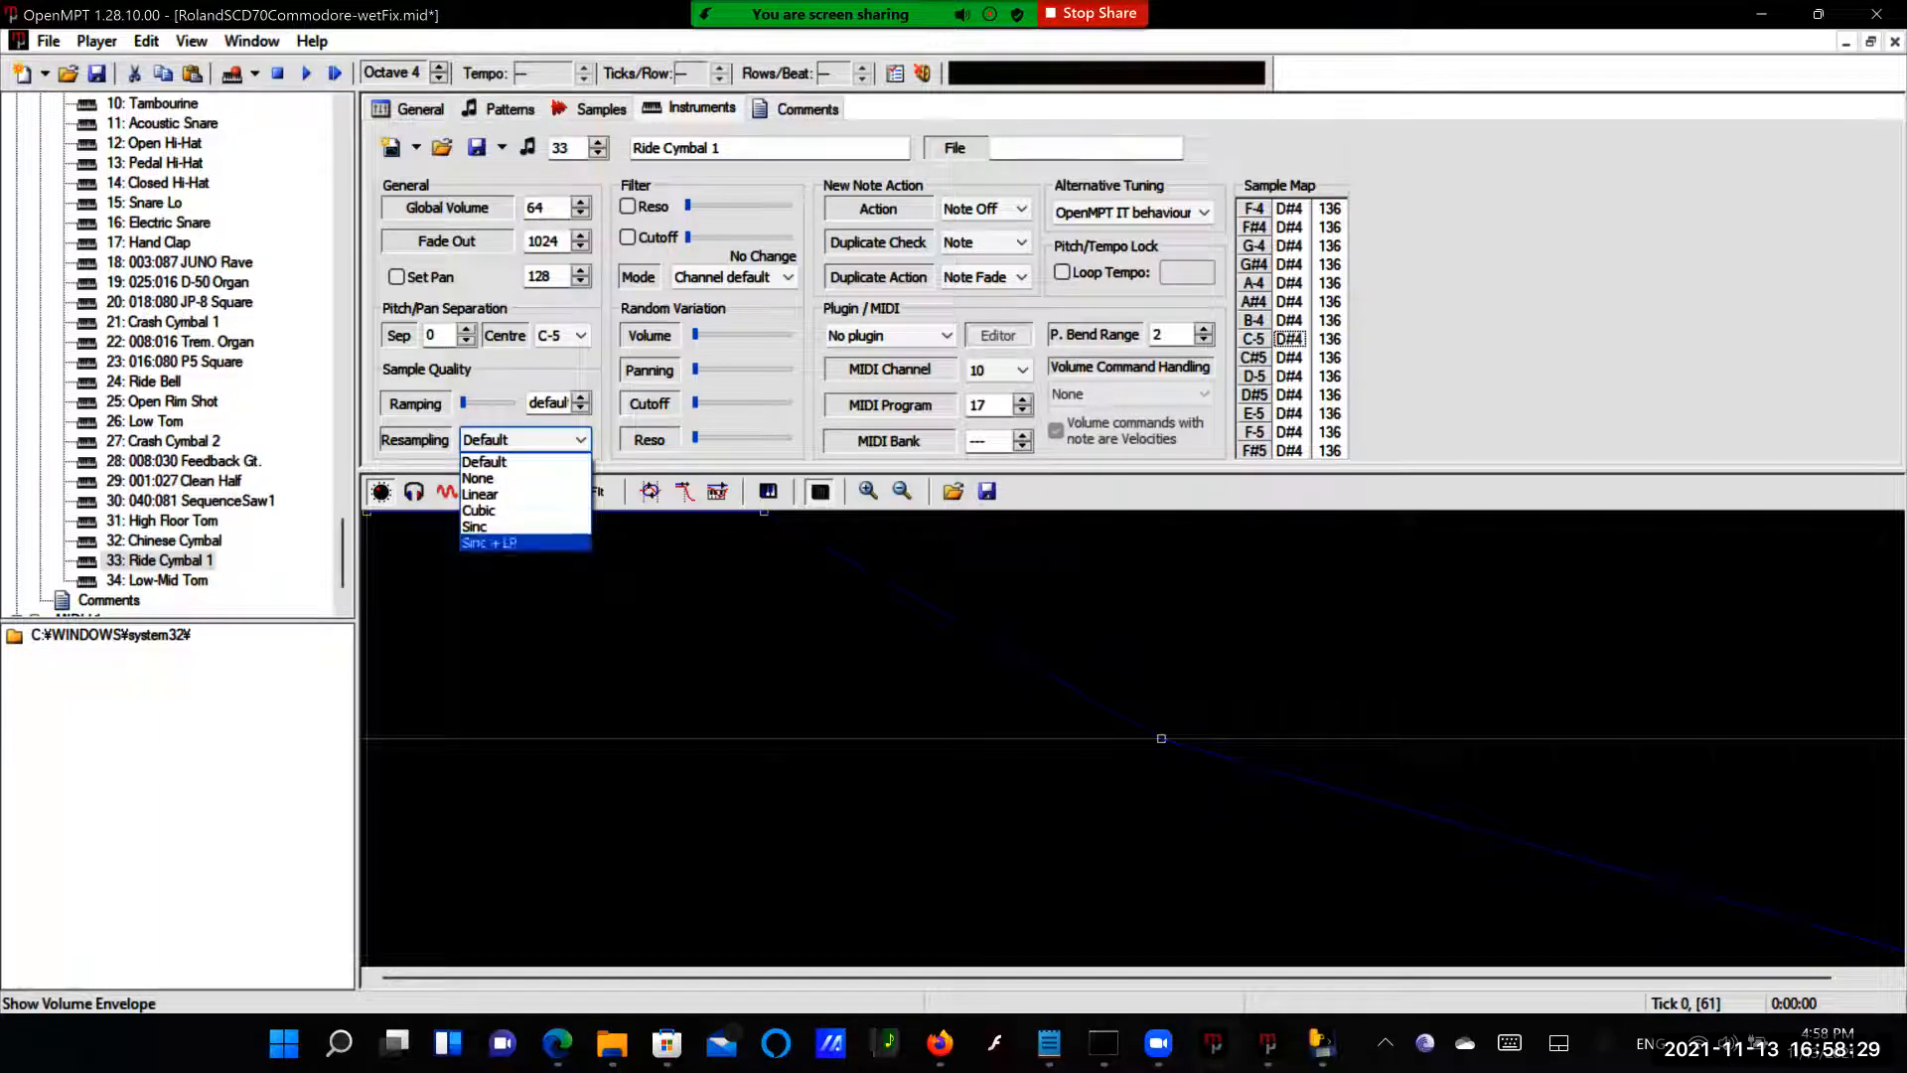
left_click(489, 542)
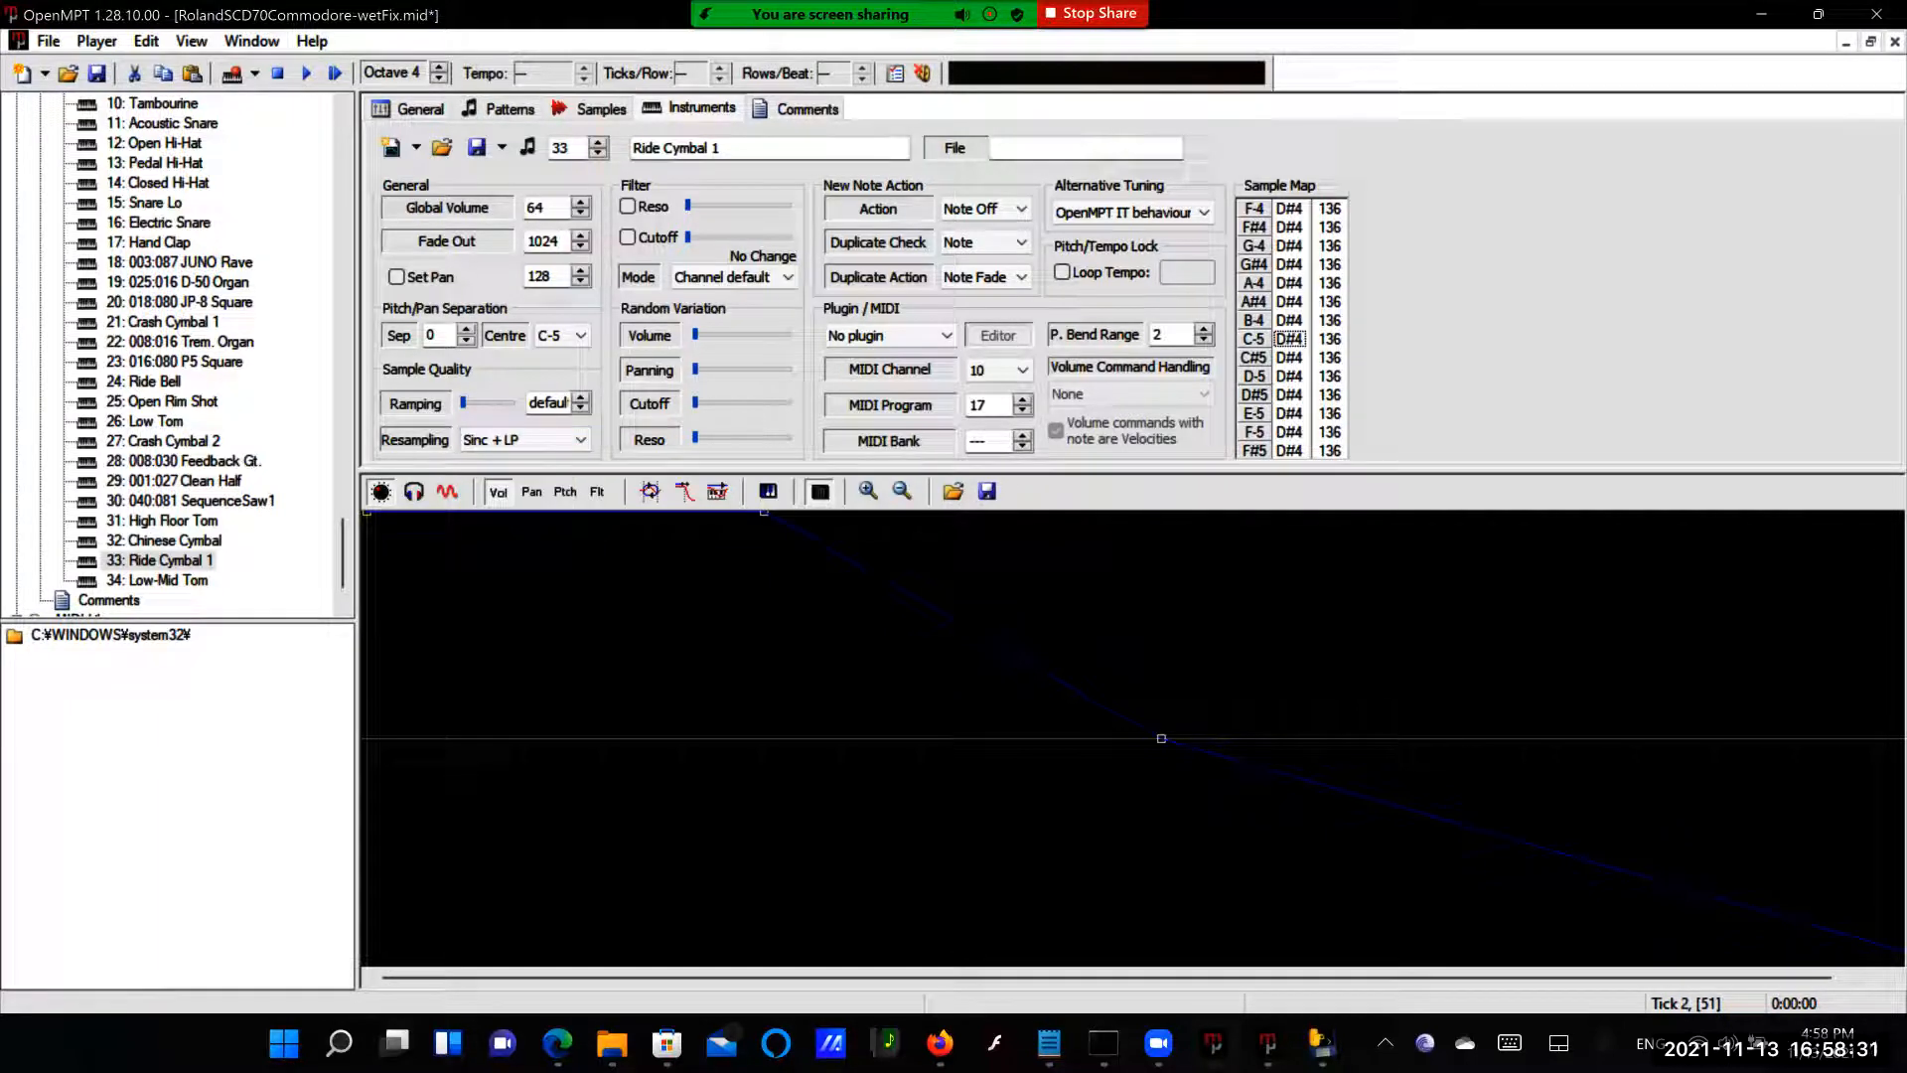
left_click(578, 439)
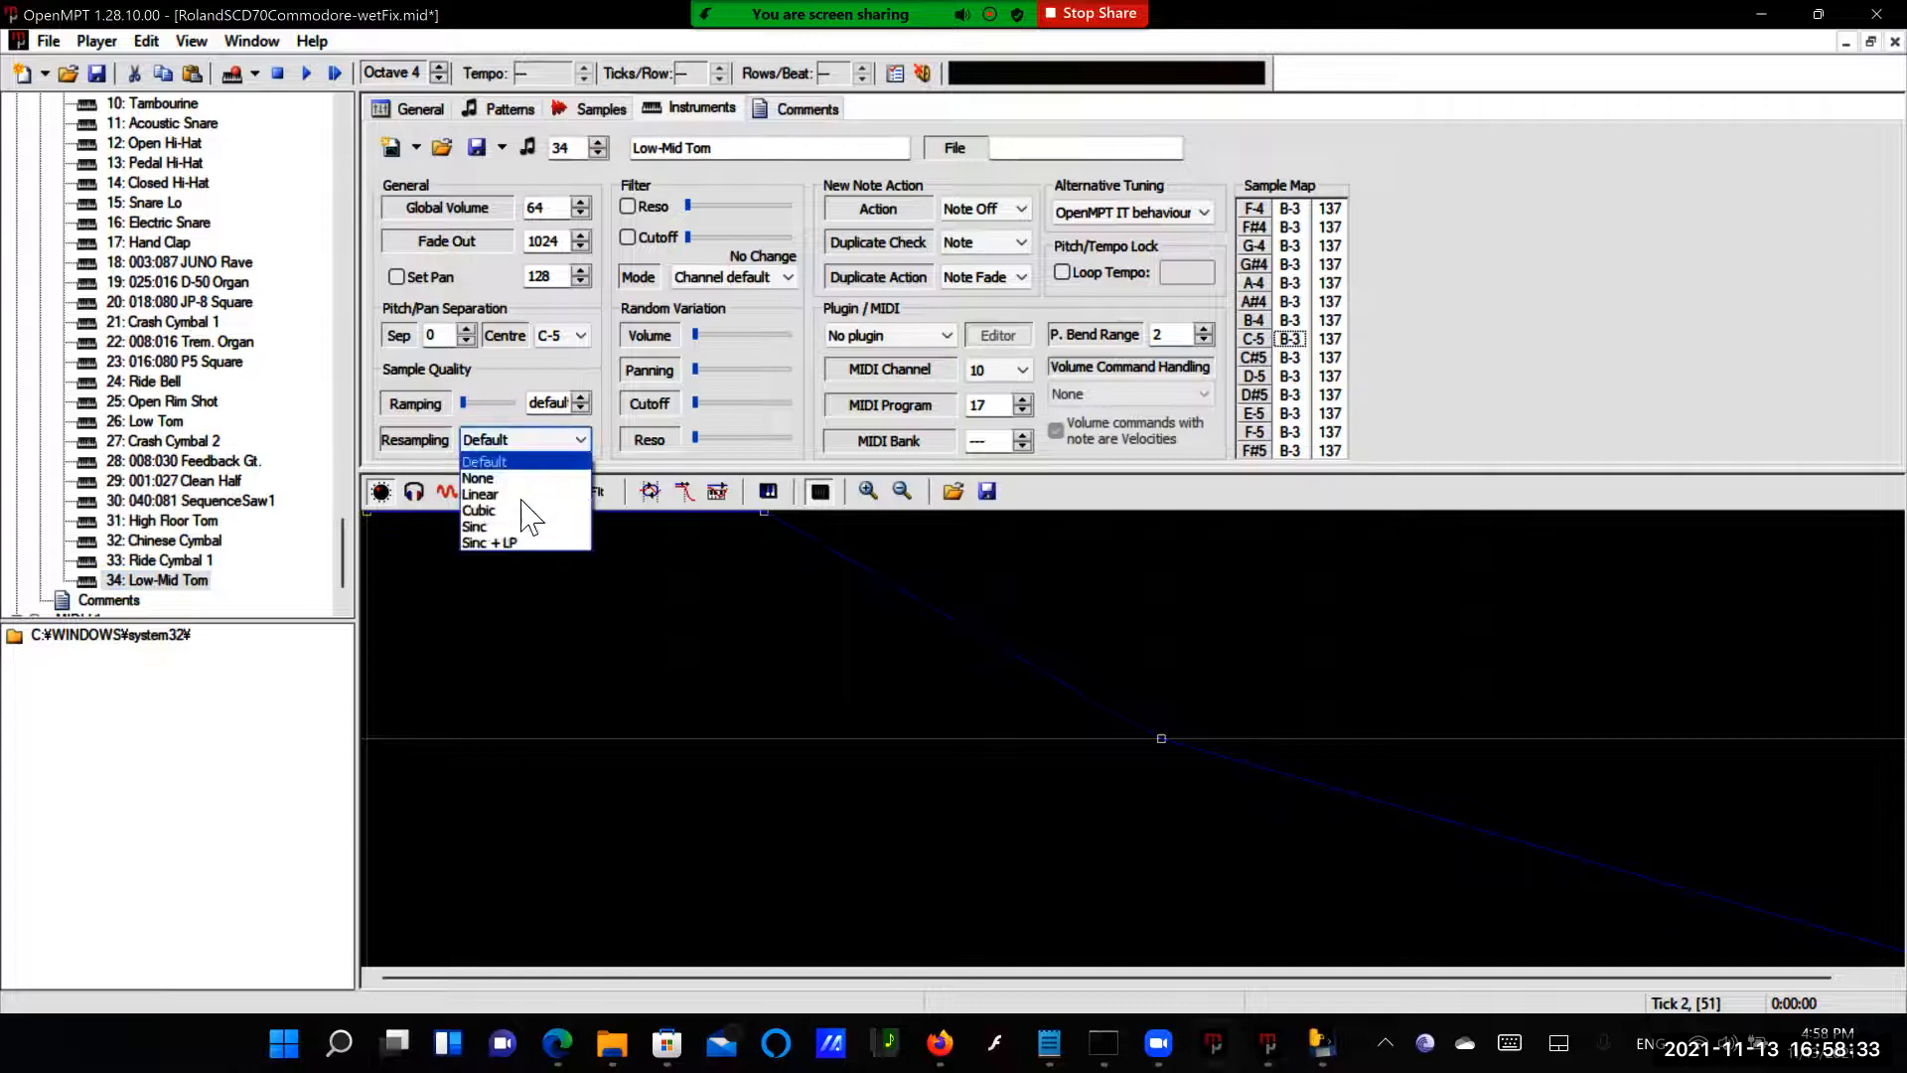
left_click(489, 543)
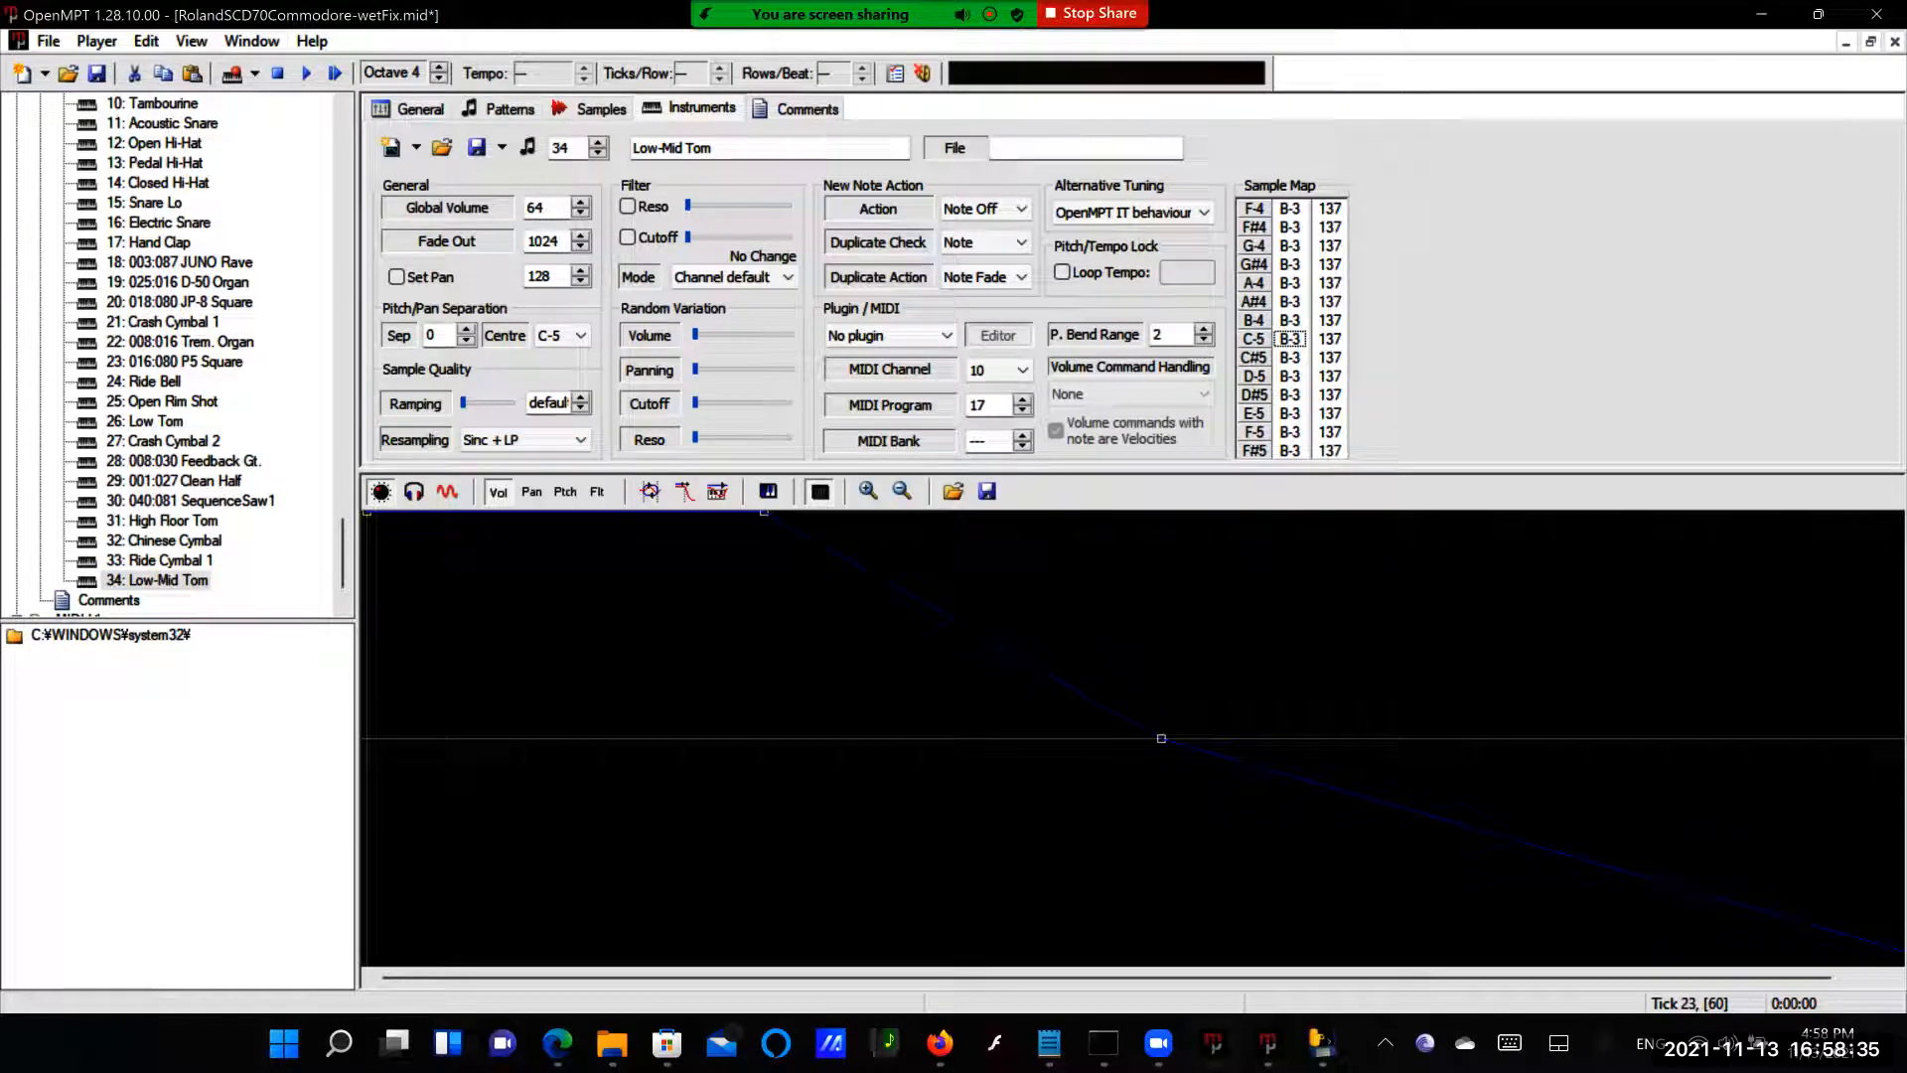
left_click(419, 107)
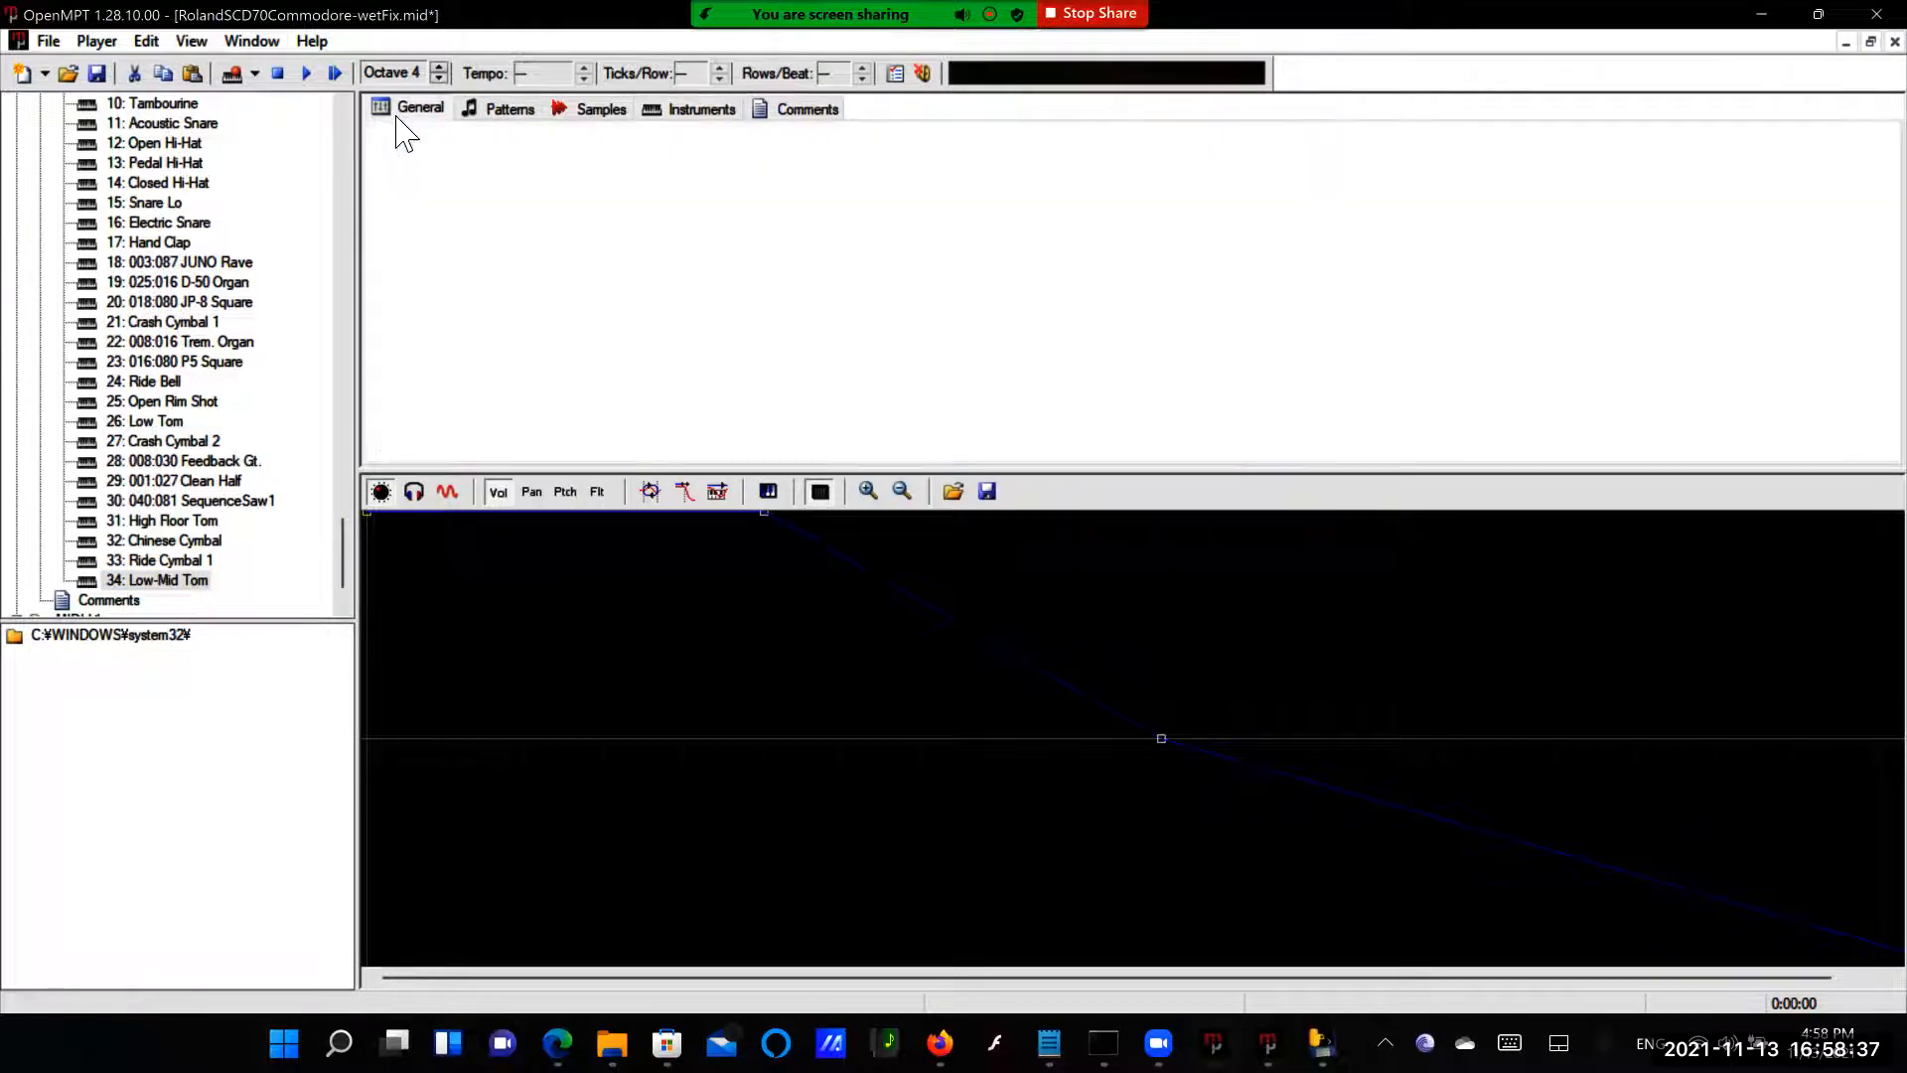
Load the LFO tone generator into plugin slot FX01 and move to the empty FX2 slot
left_click(419, 107)
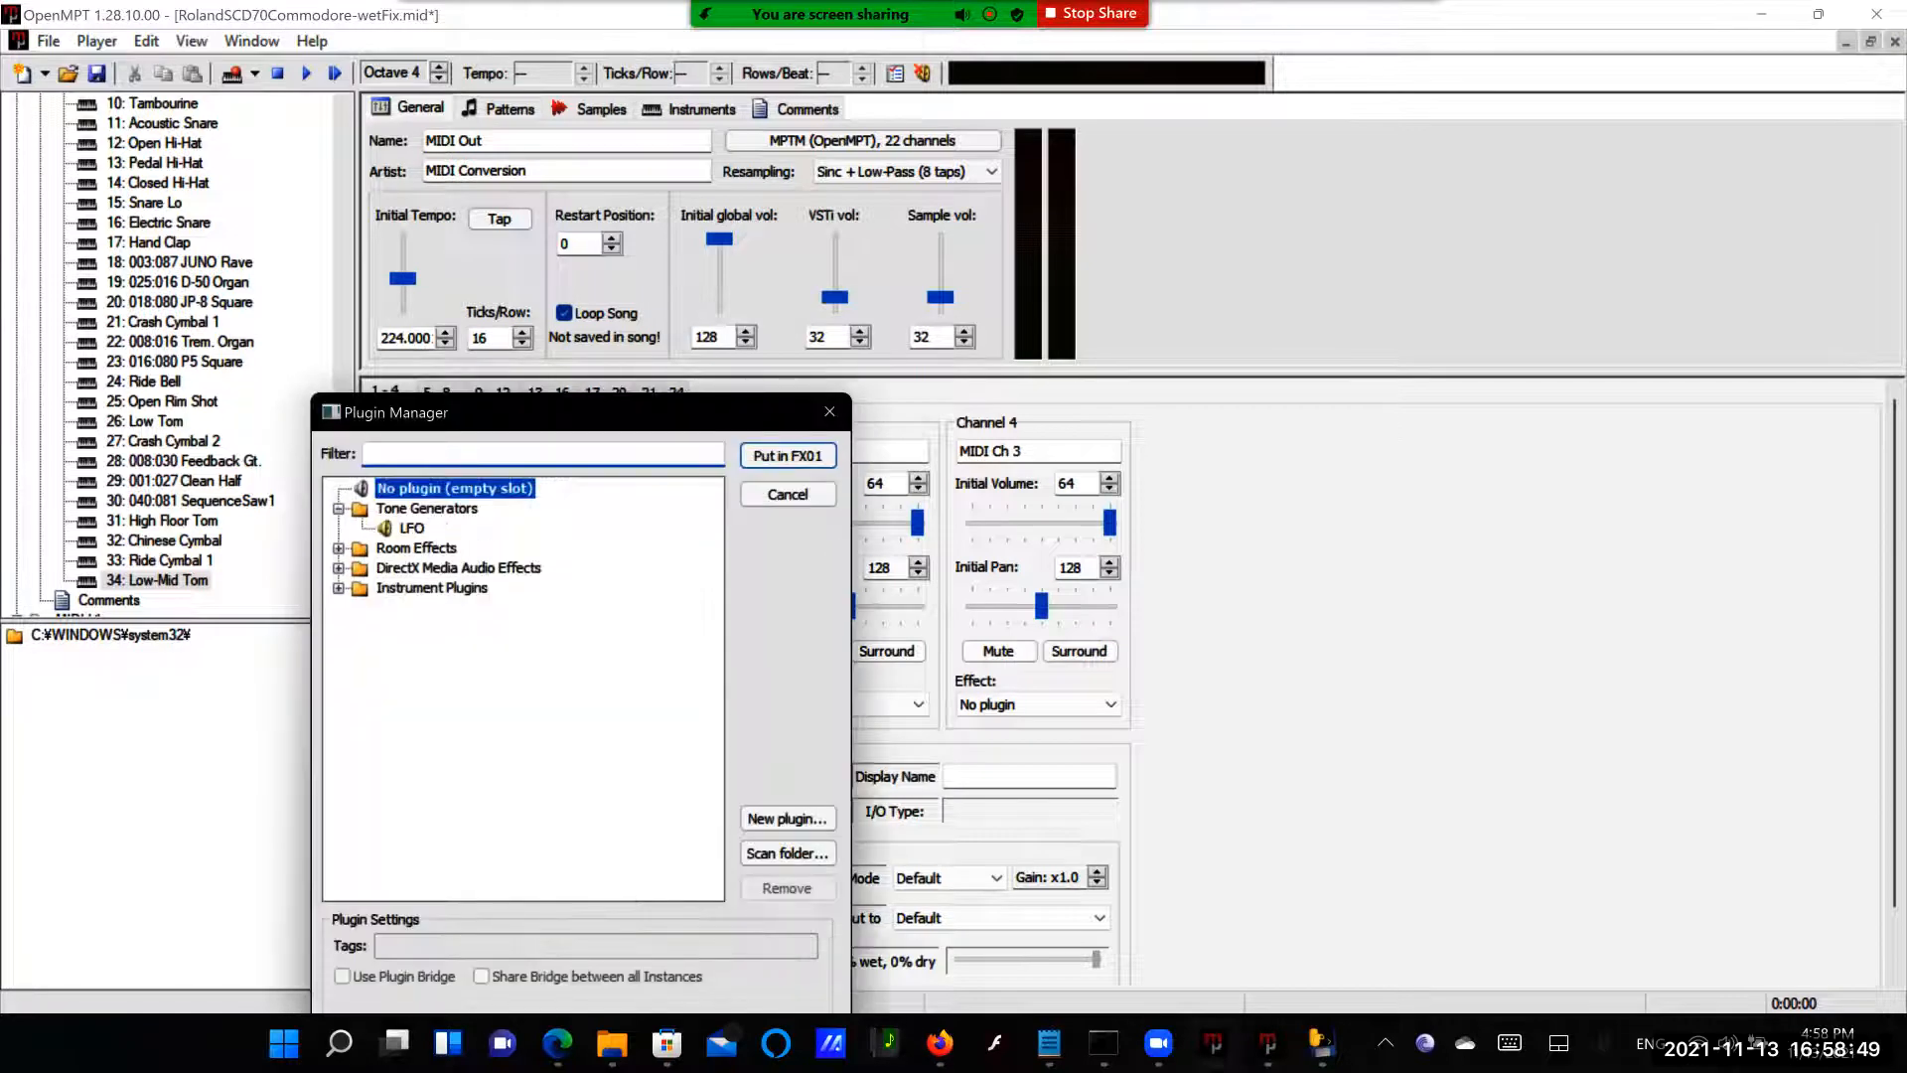
left_click(411, 527)
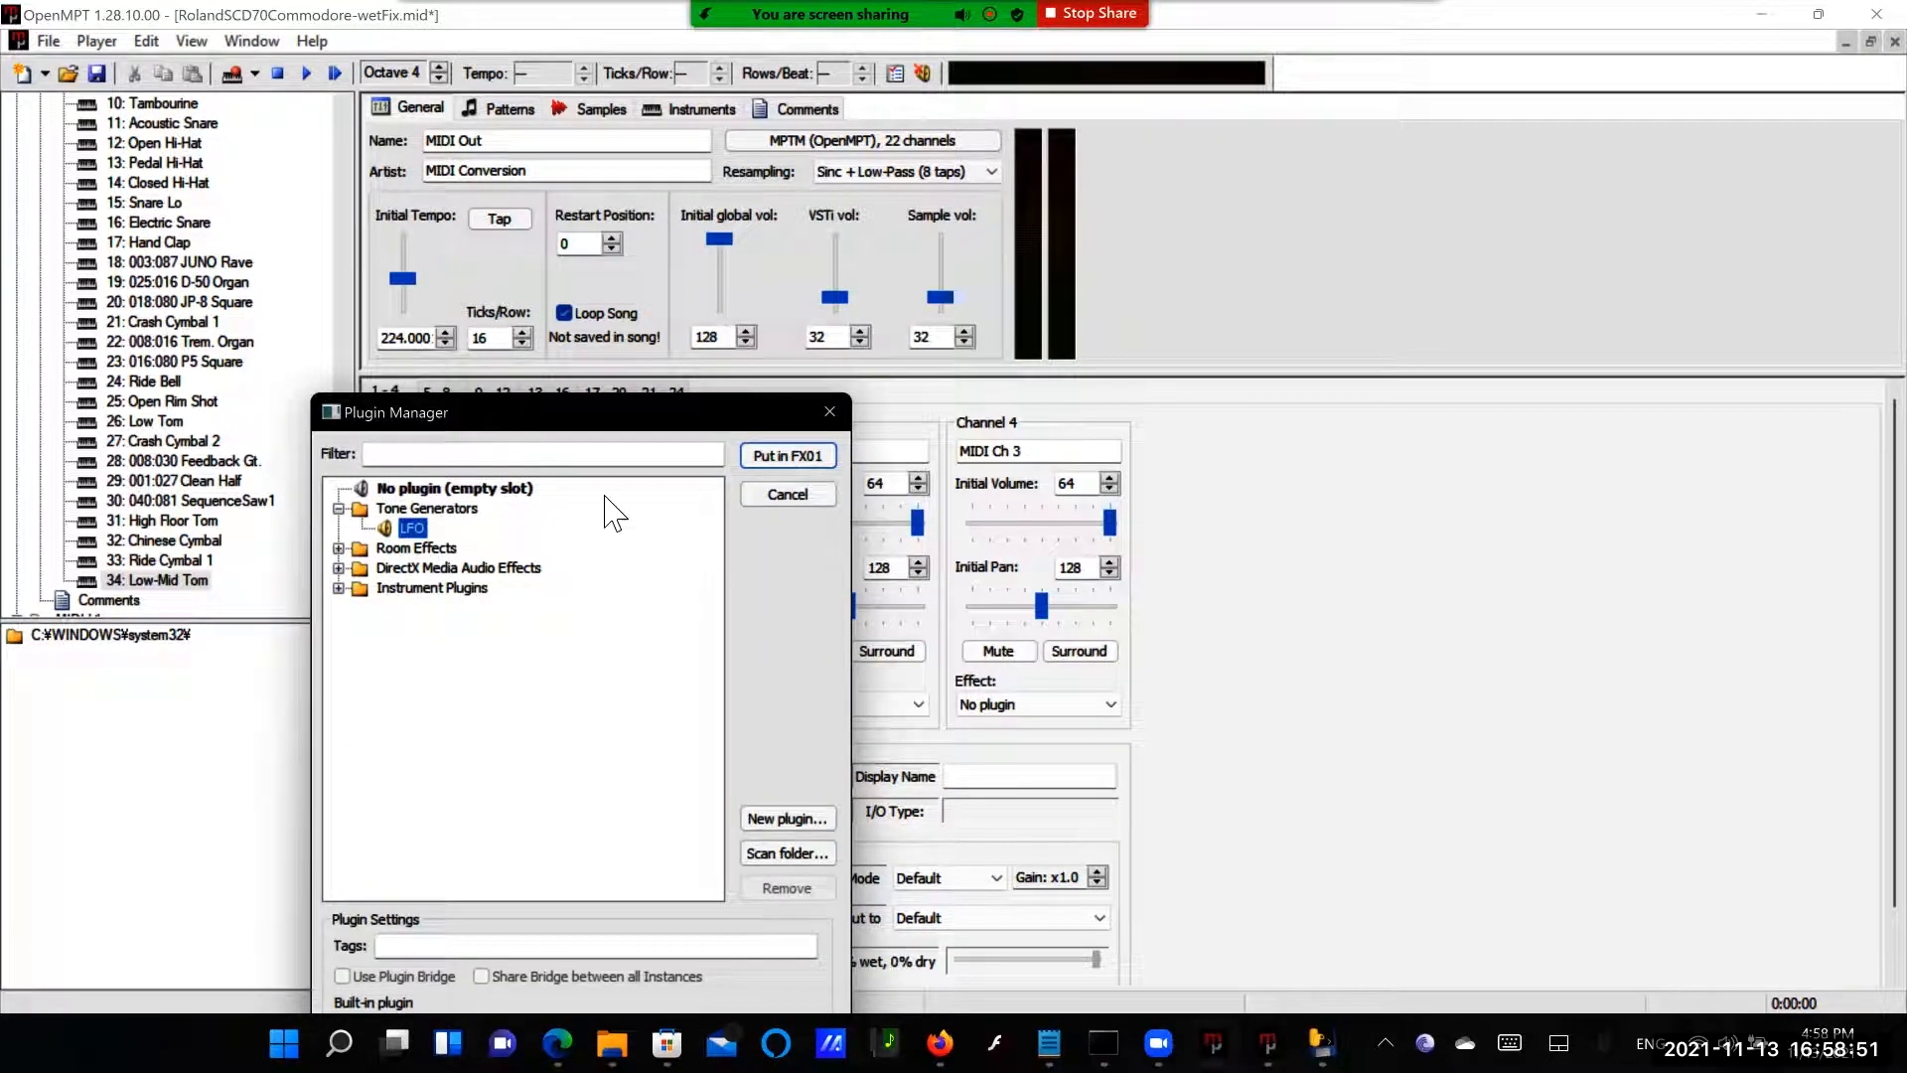
left_click(787, 455)
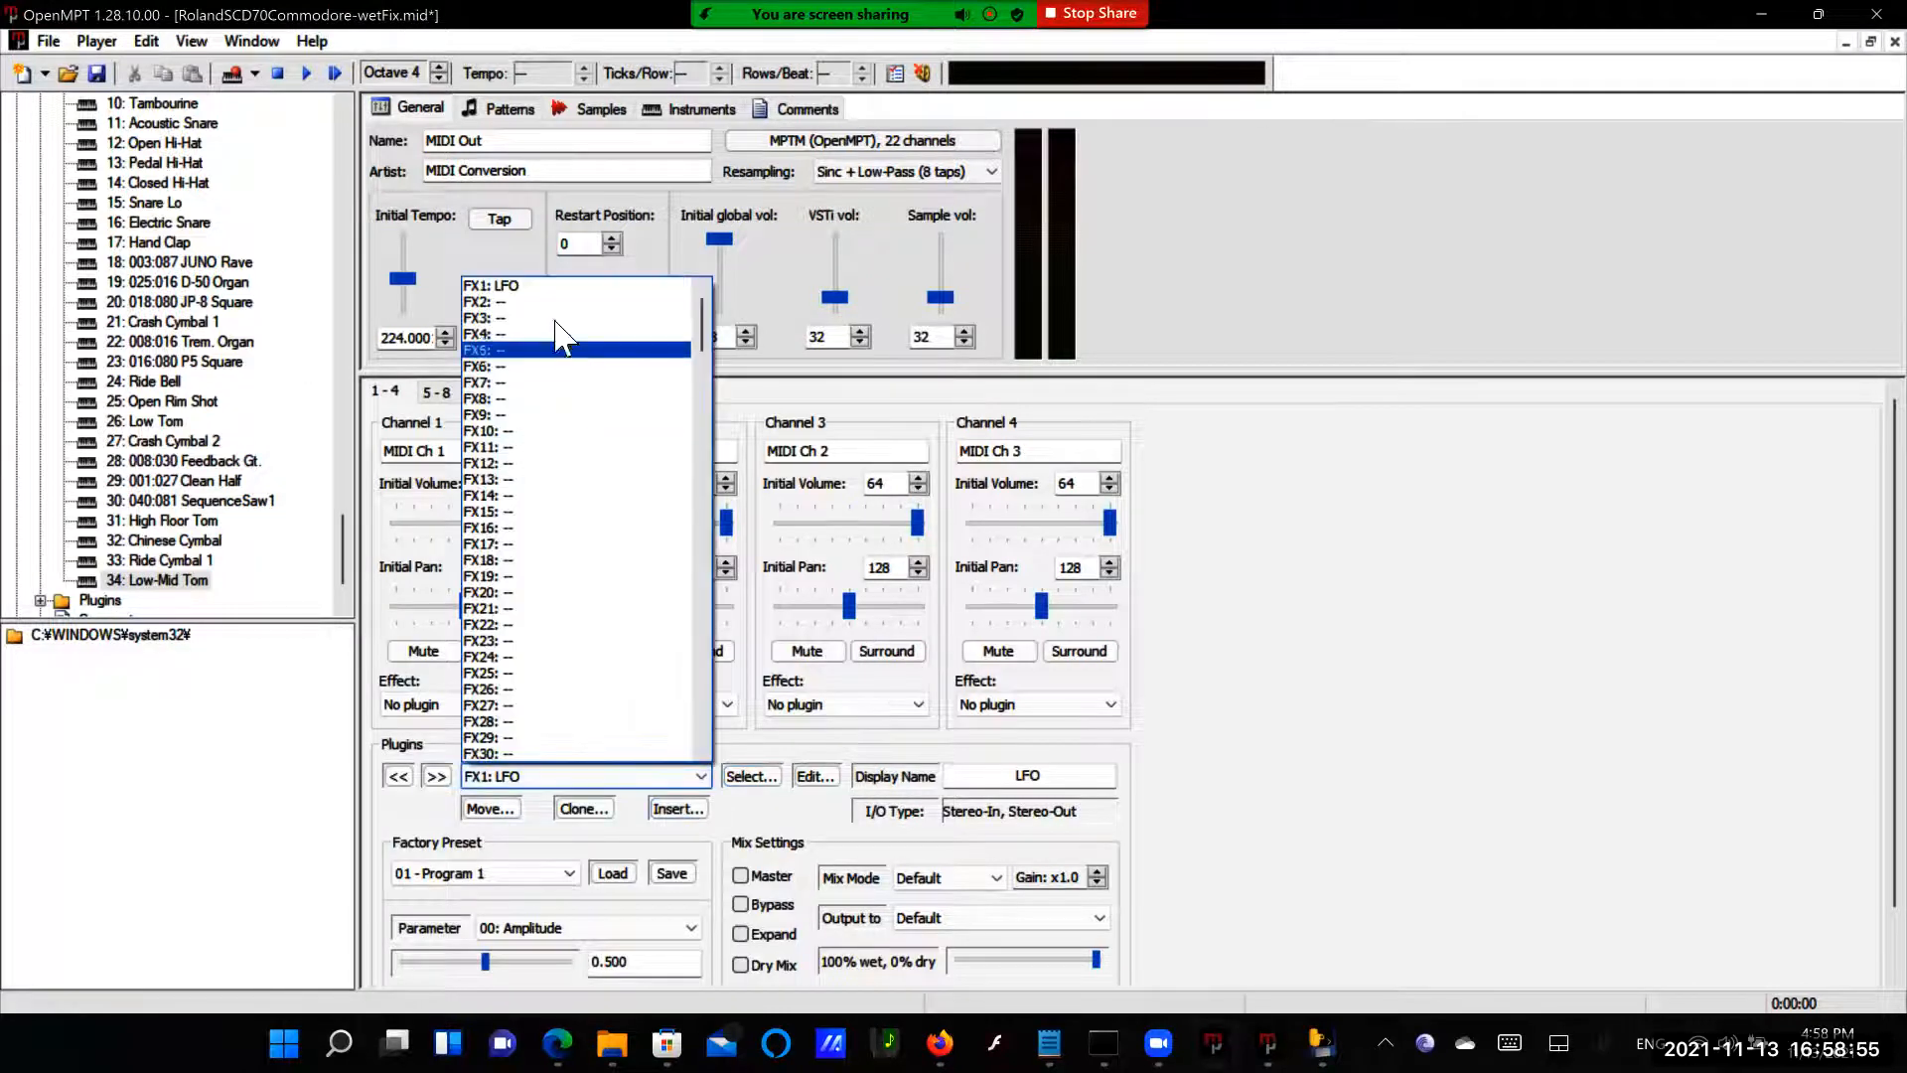
left_click(498, 302)
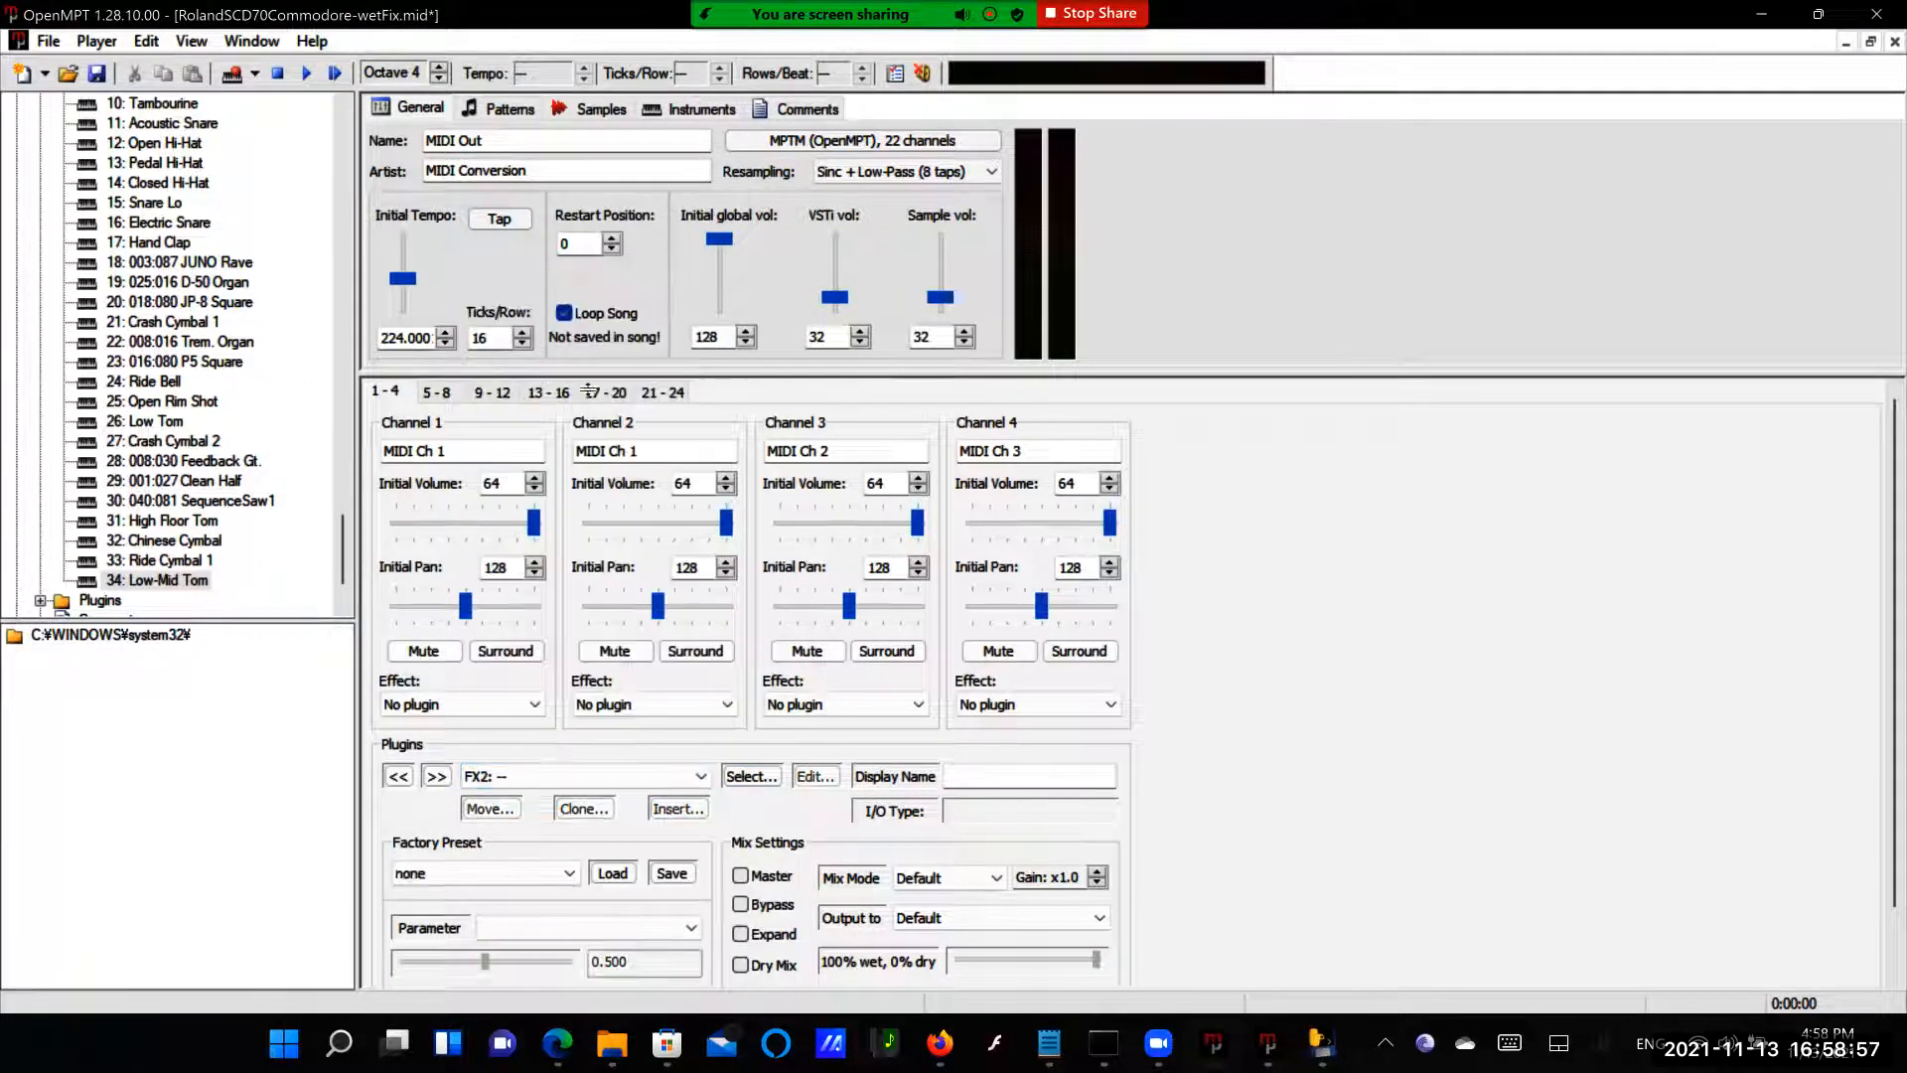
Load DigiBooster Pro Echo from Room Effects into slot FX02 and move to FX3
left_click(749, 777)
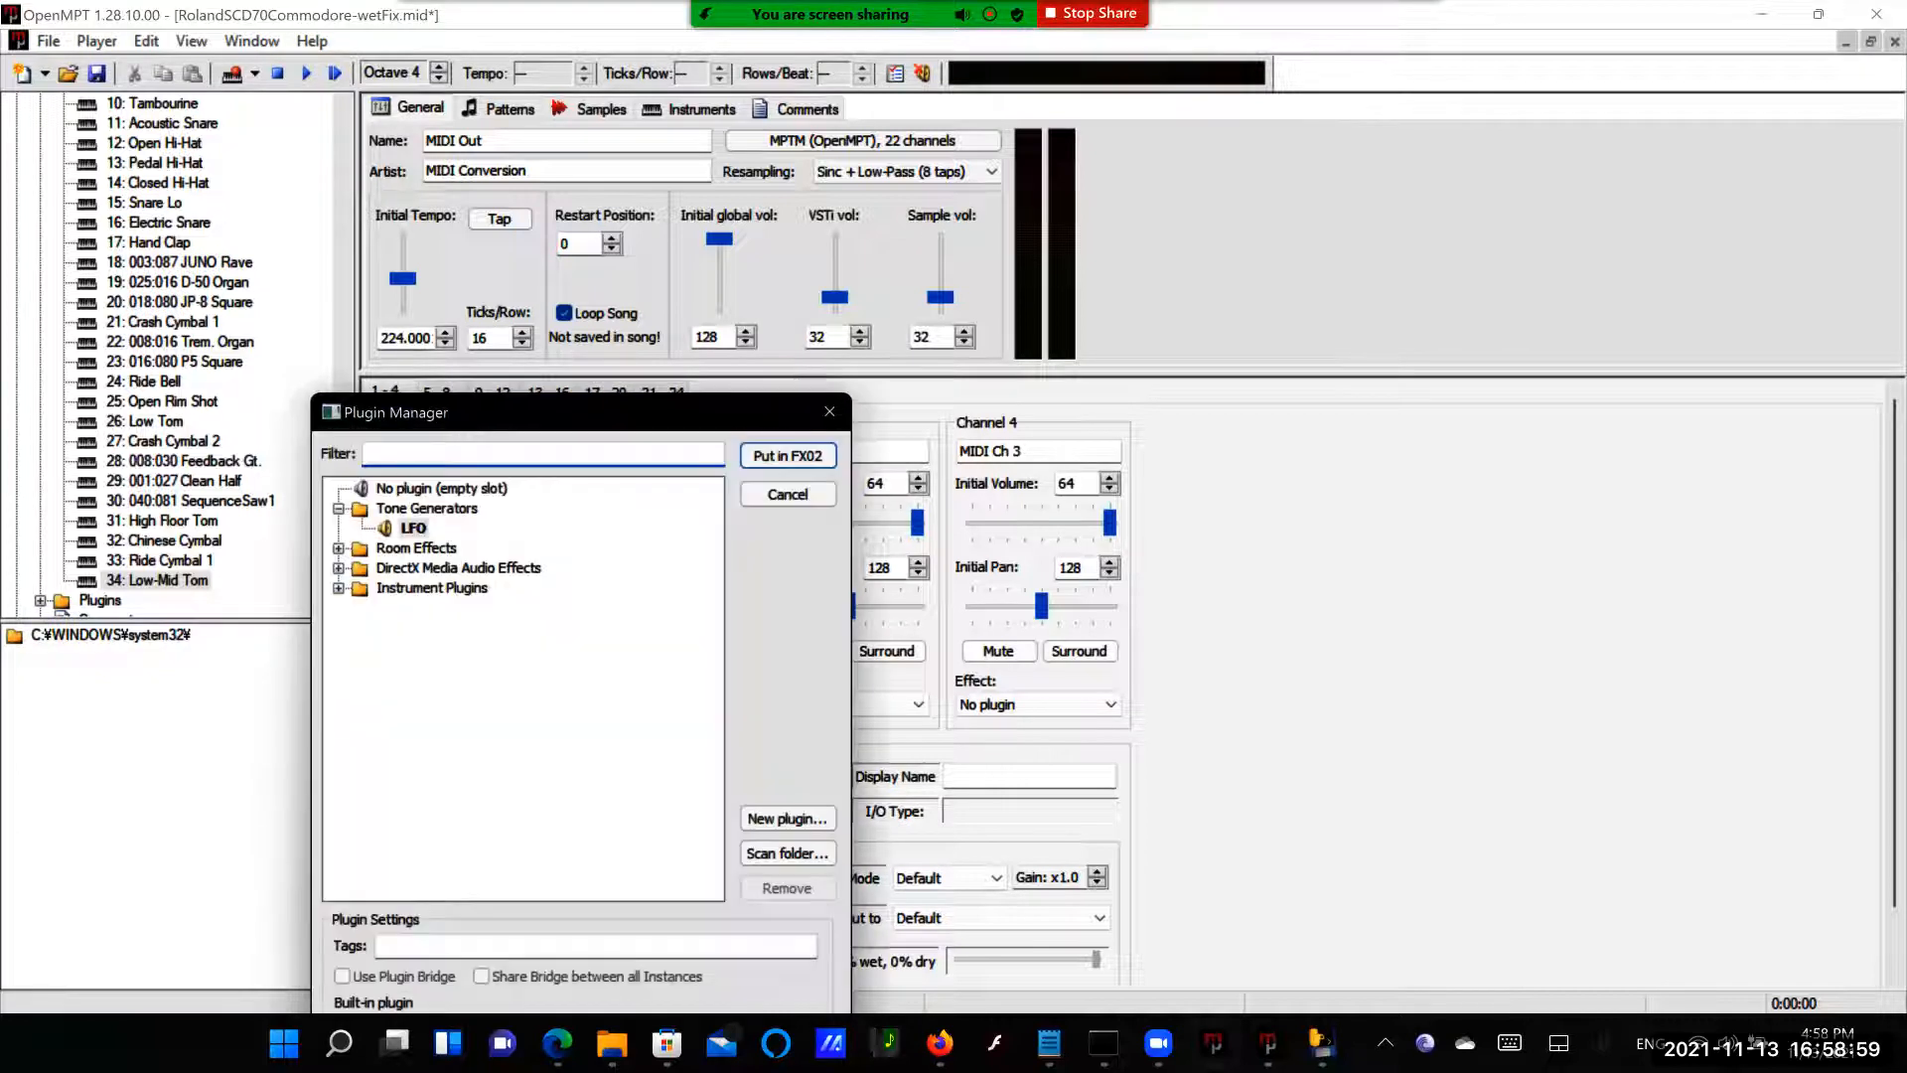
left_click(339, 548)
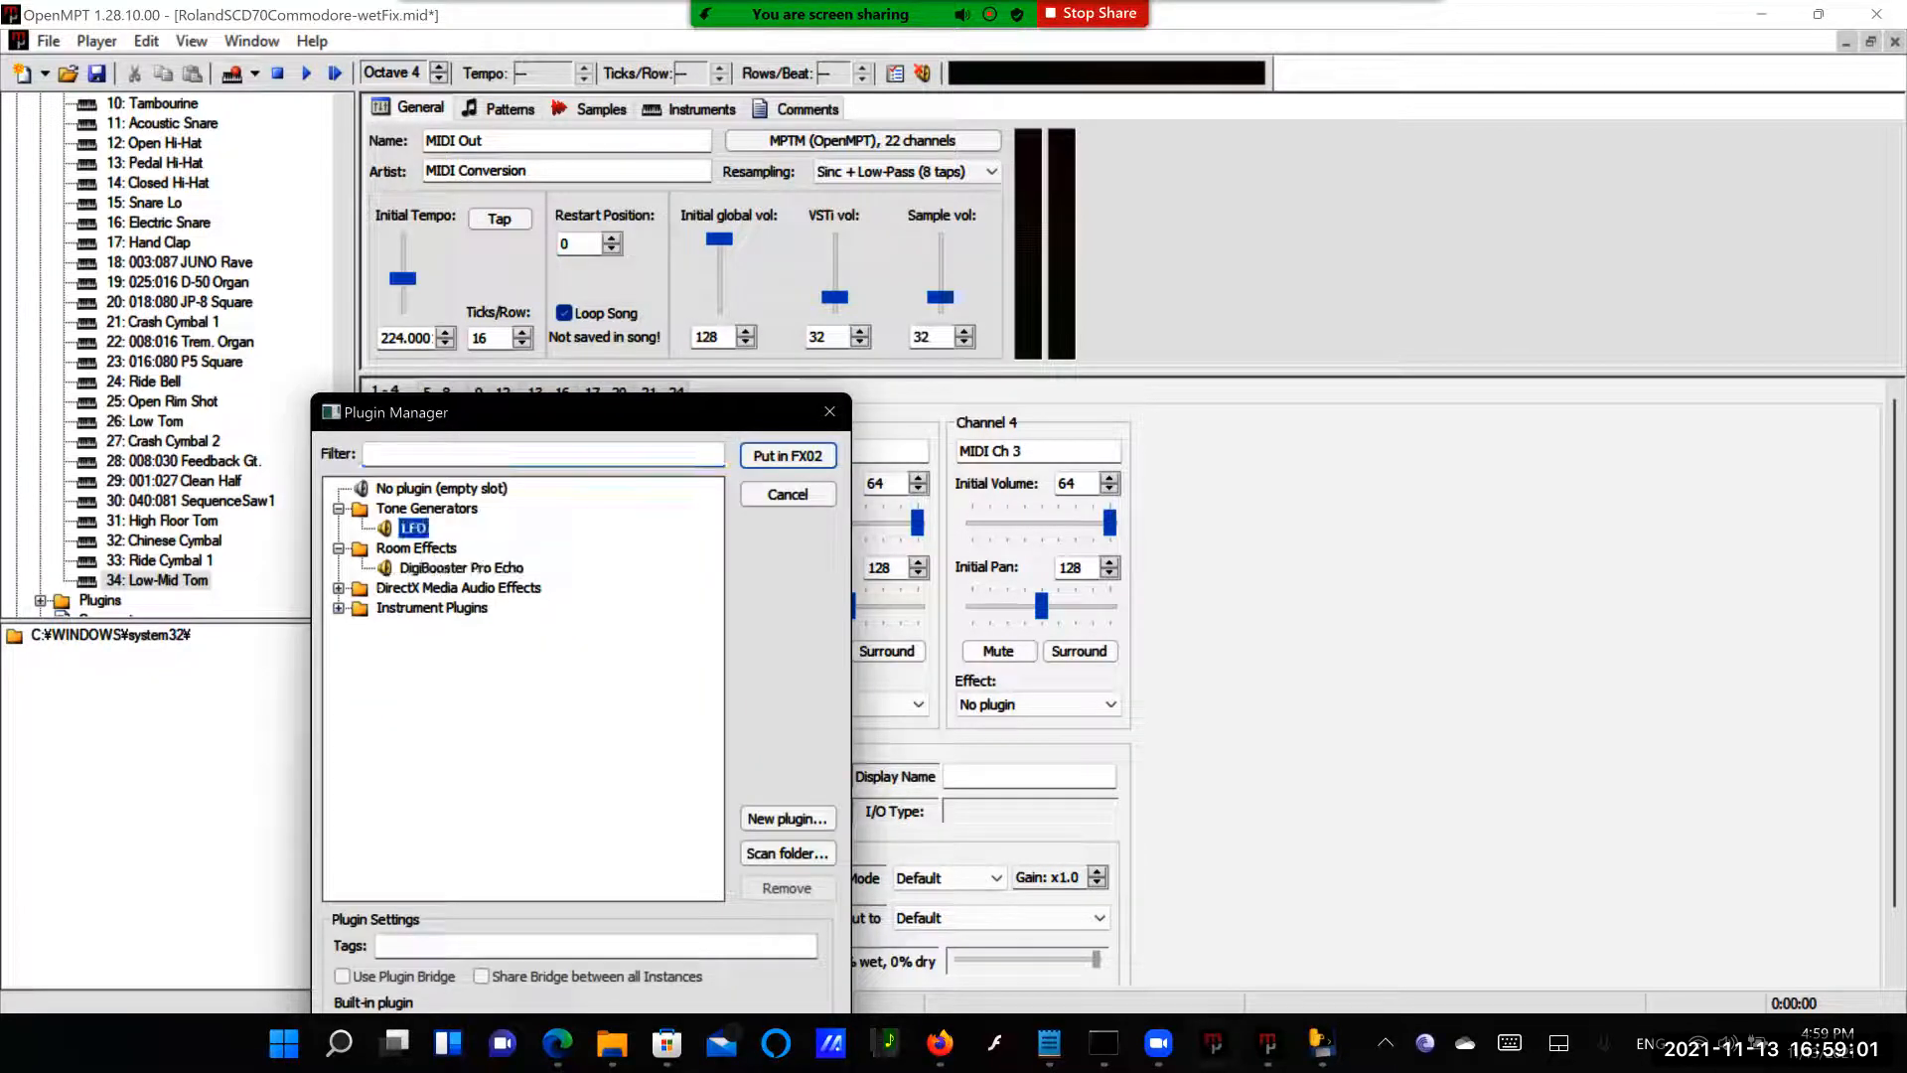
left_click(459, 568)
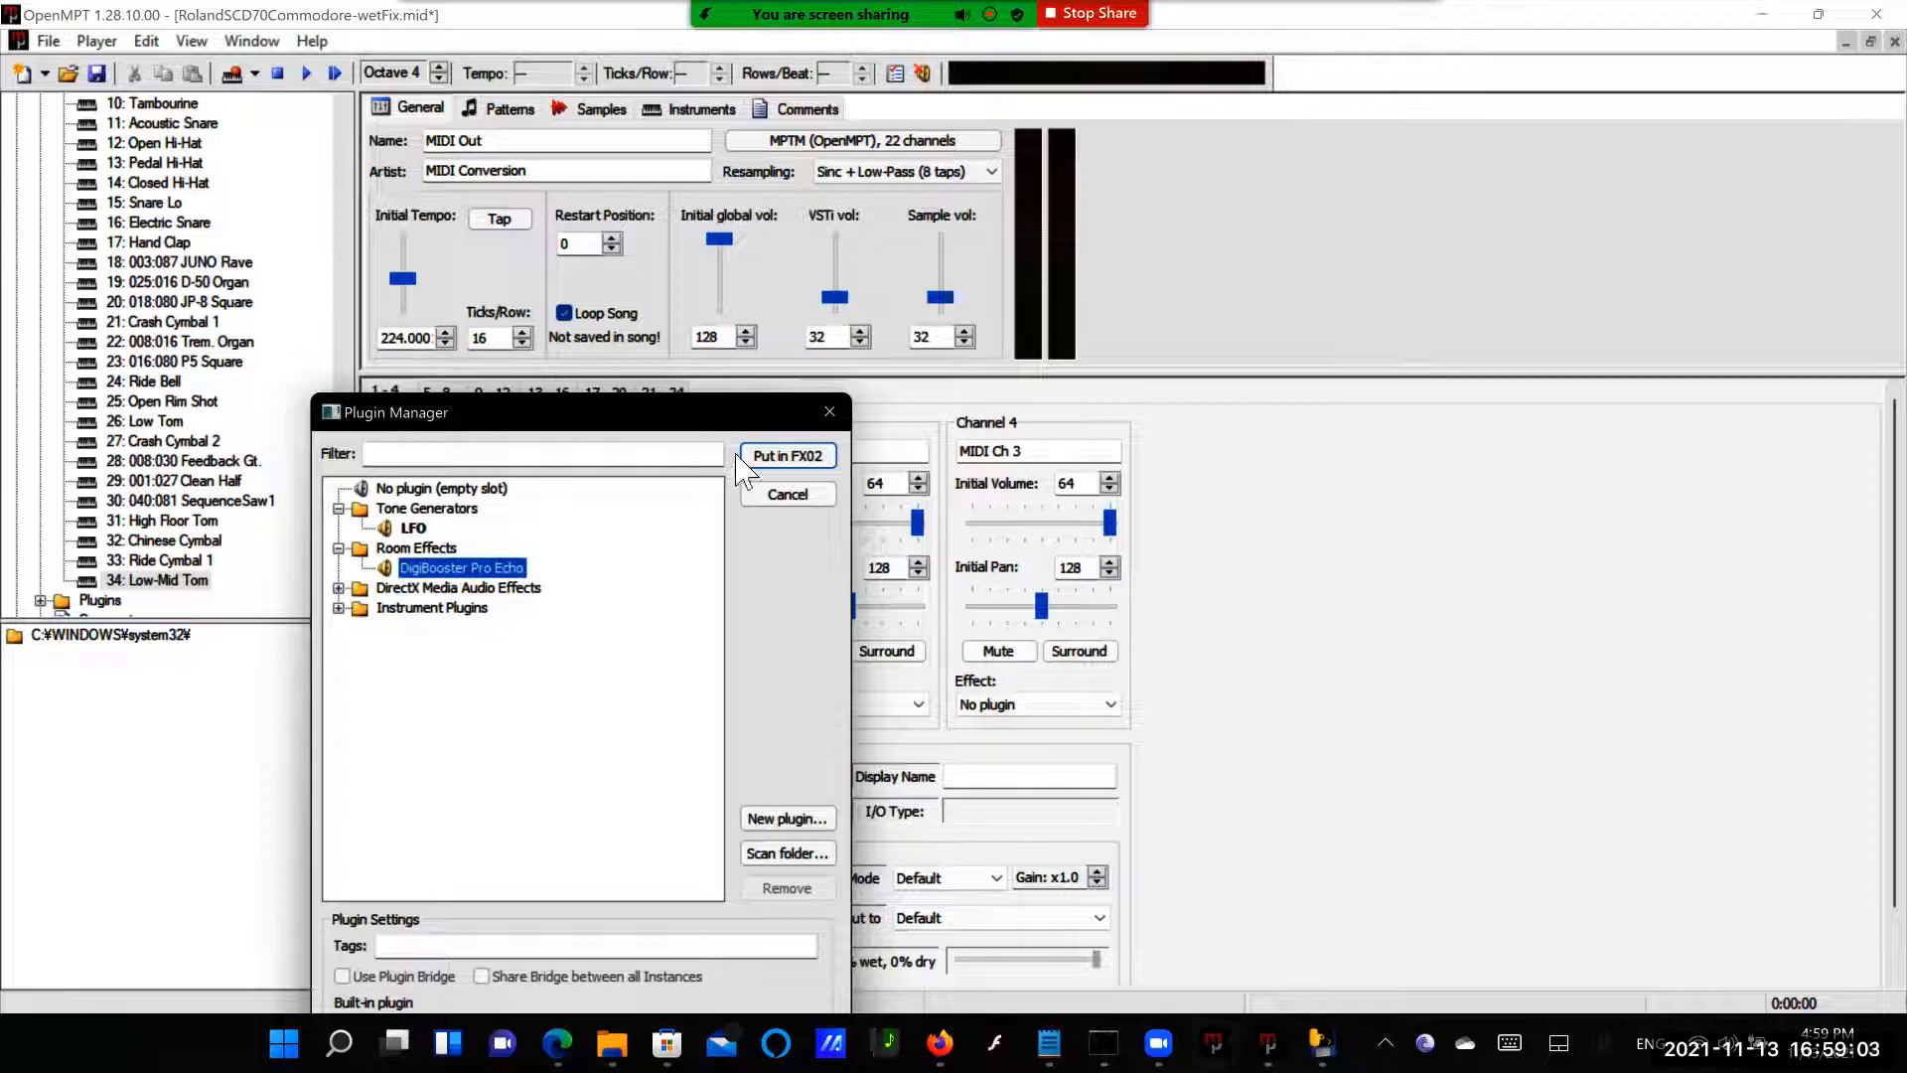
left_click(787, 454)
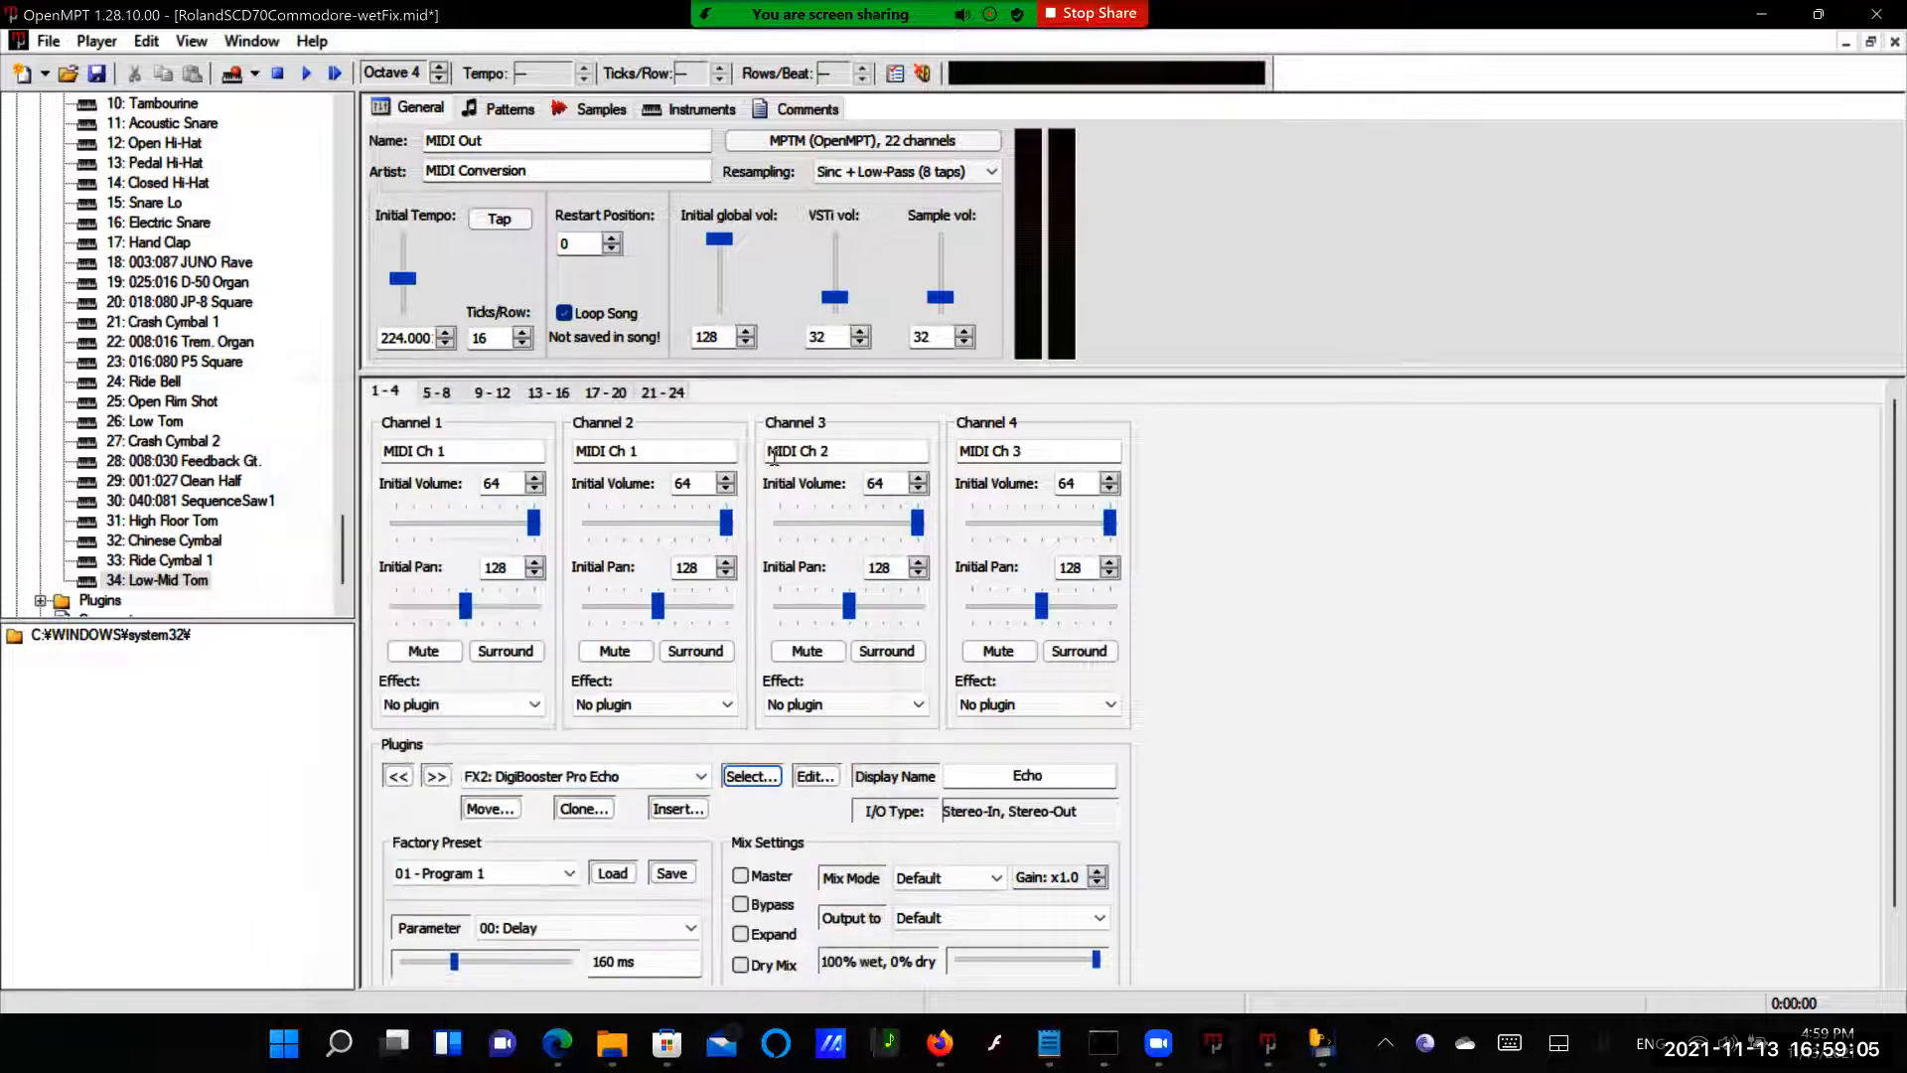
left_click(701, 777)
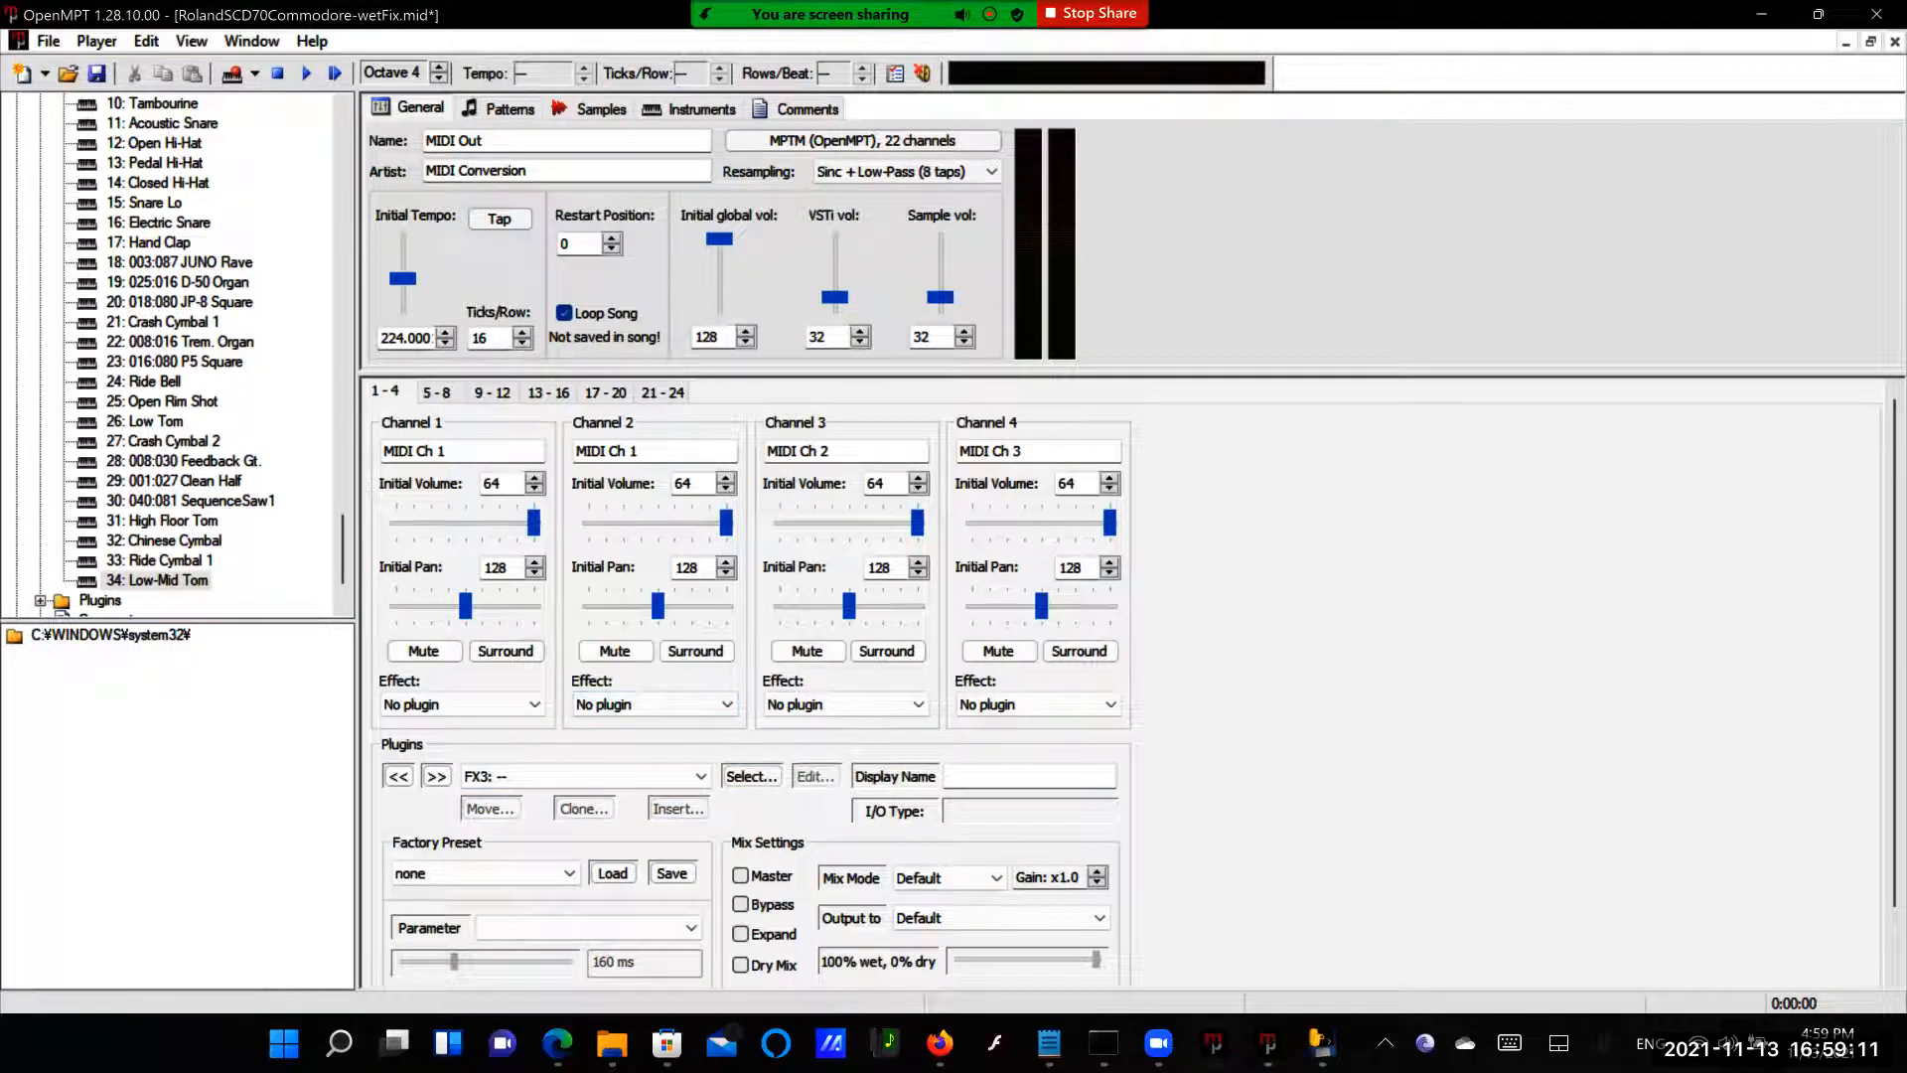
Load the DirectX Chorus, Compressor and Distortion effects into slots FX03–FX05
left_click(749, 776)
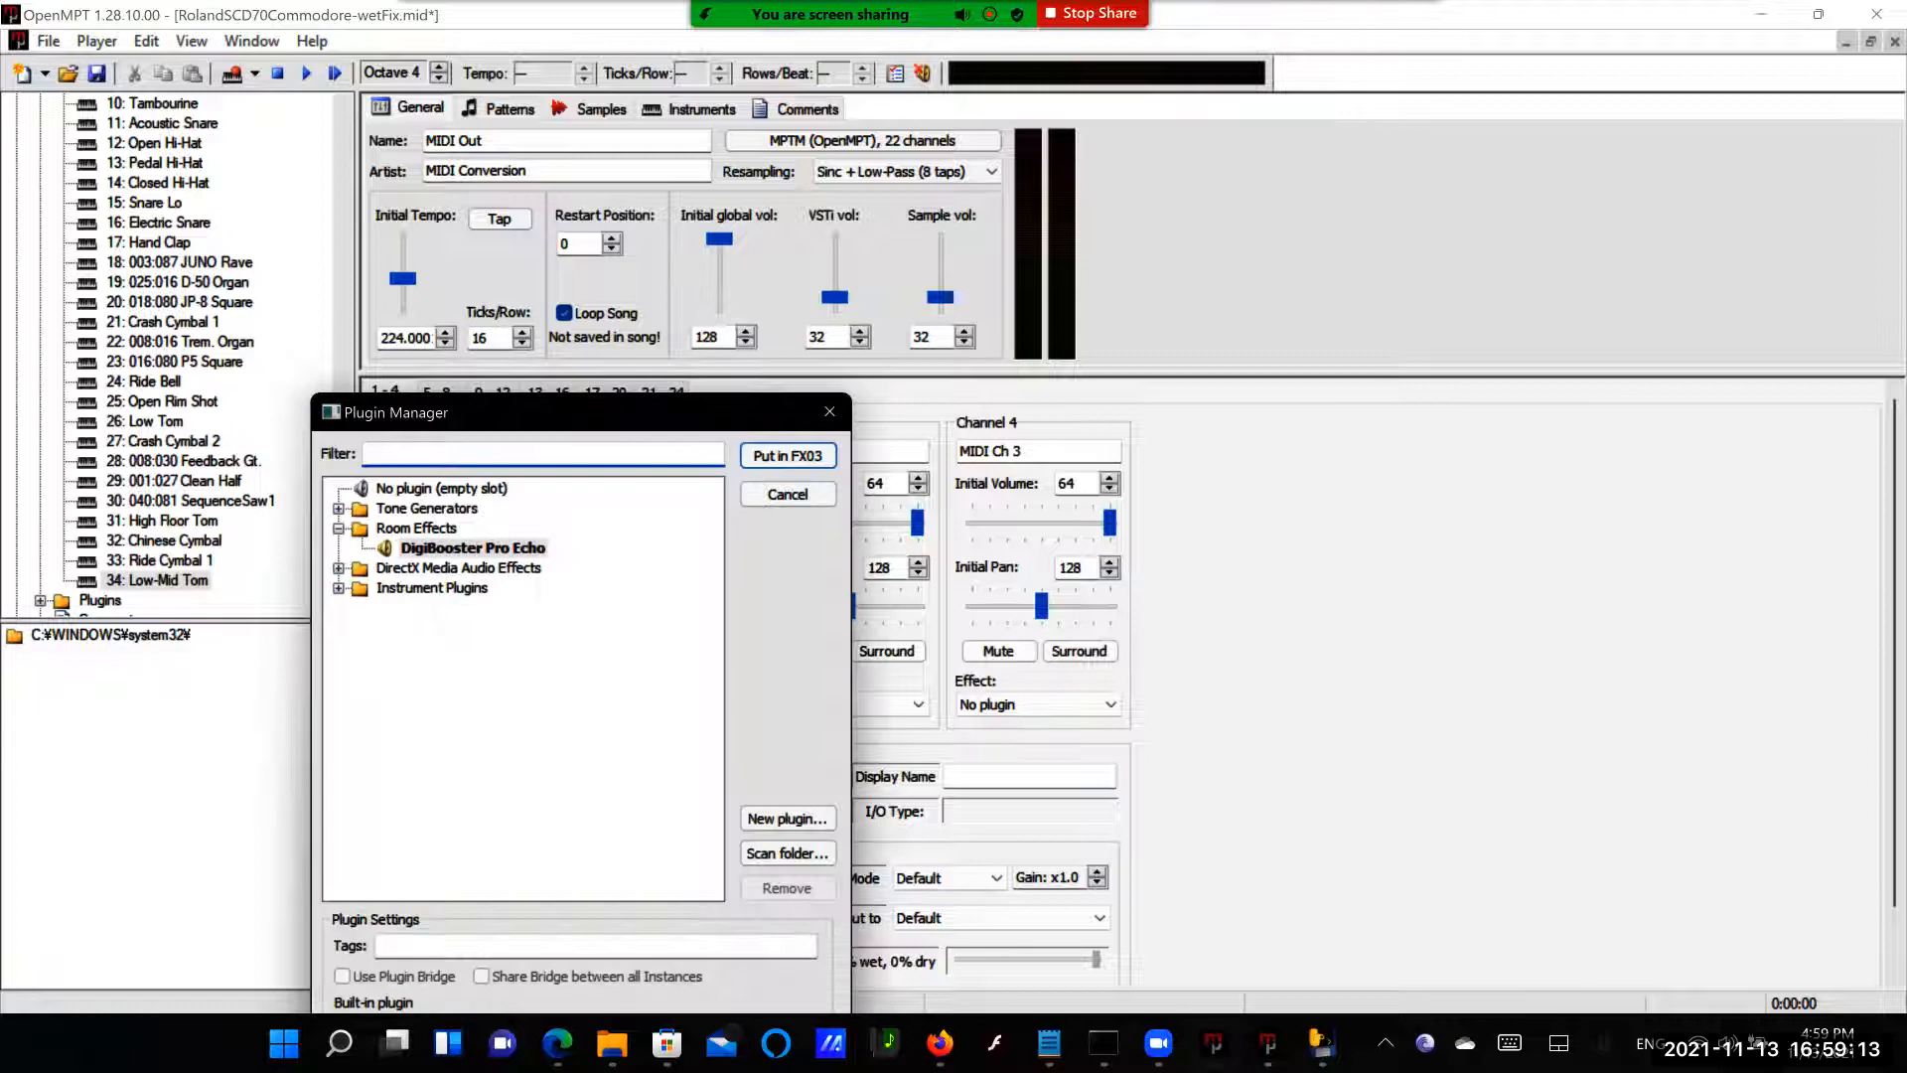
left_click(340, 568)
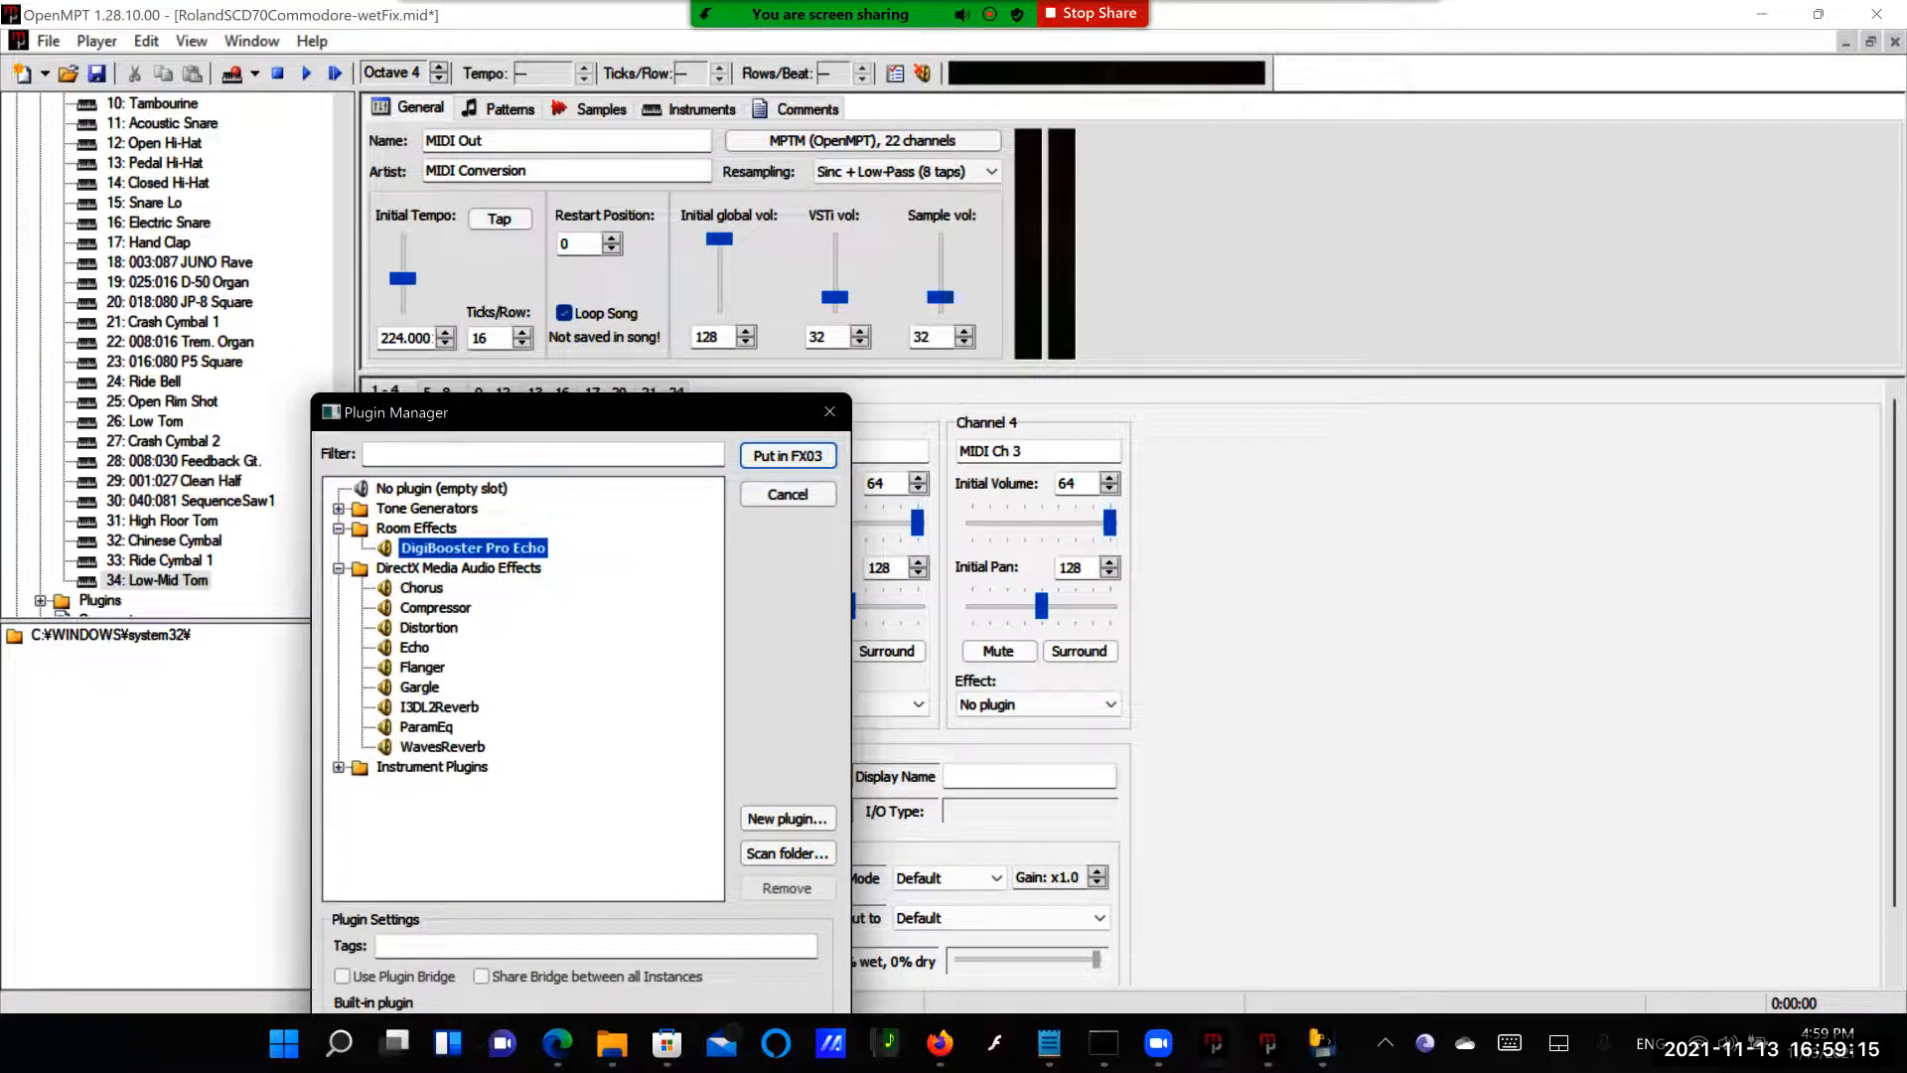
left_click(421, 588)
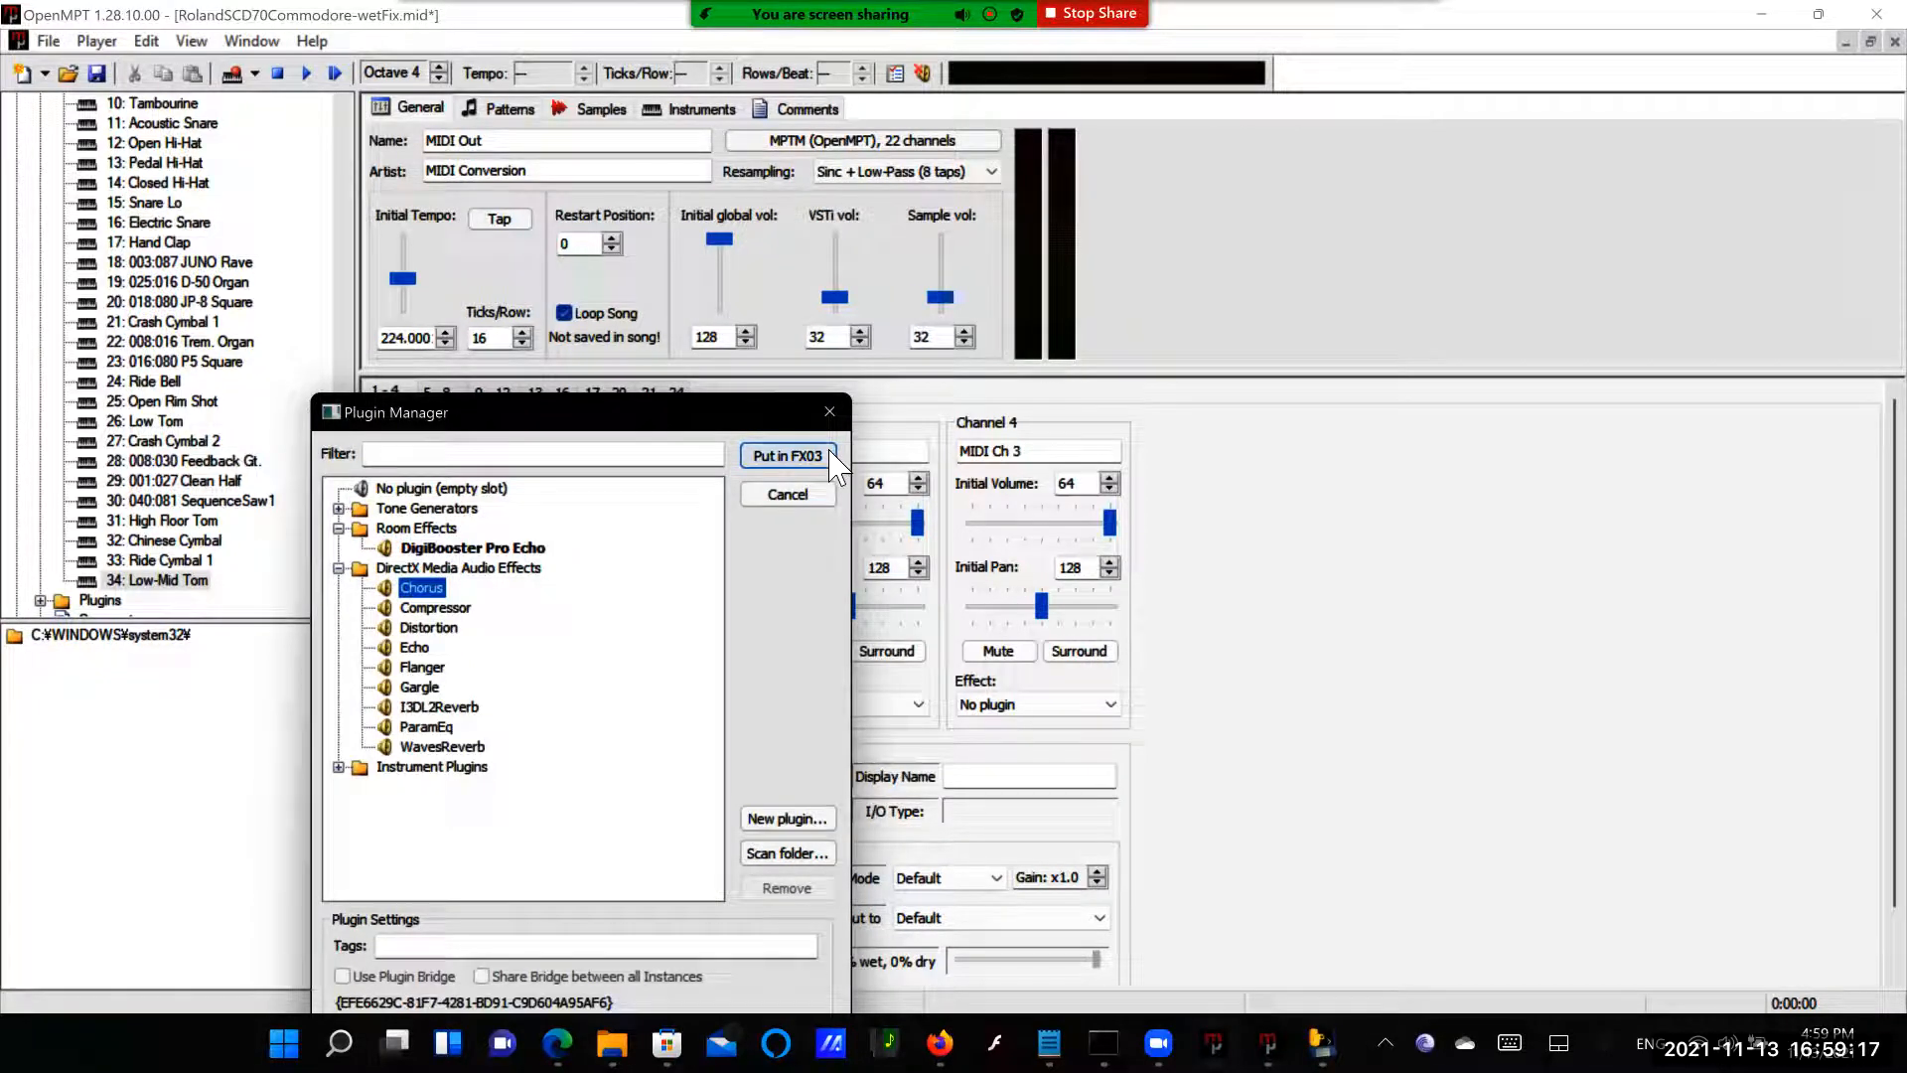
left_click(787, 455)
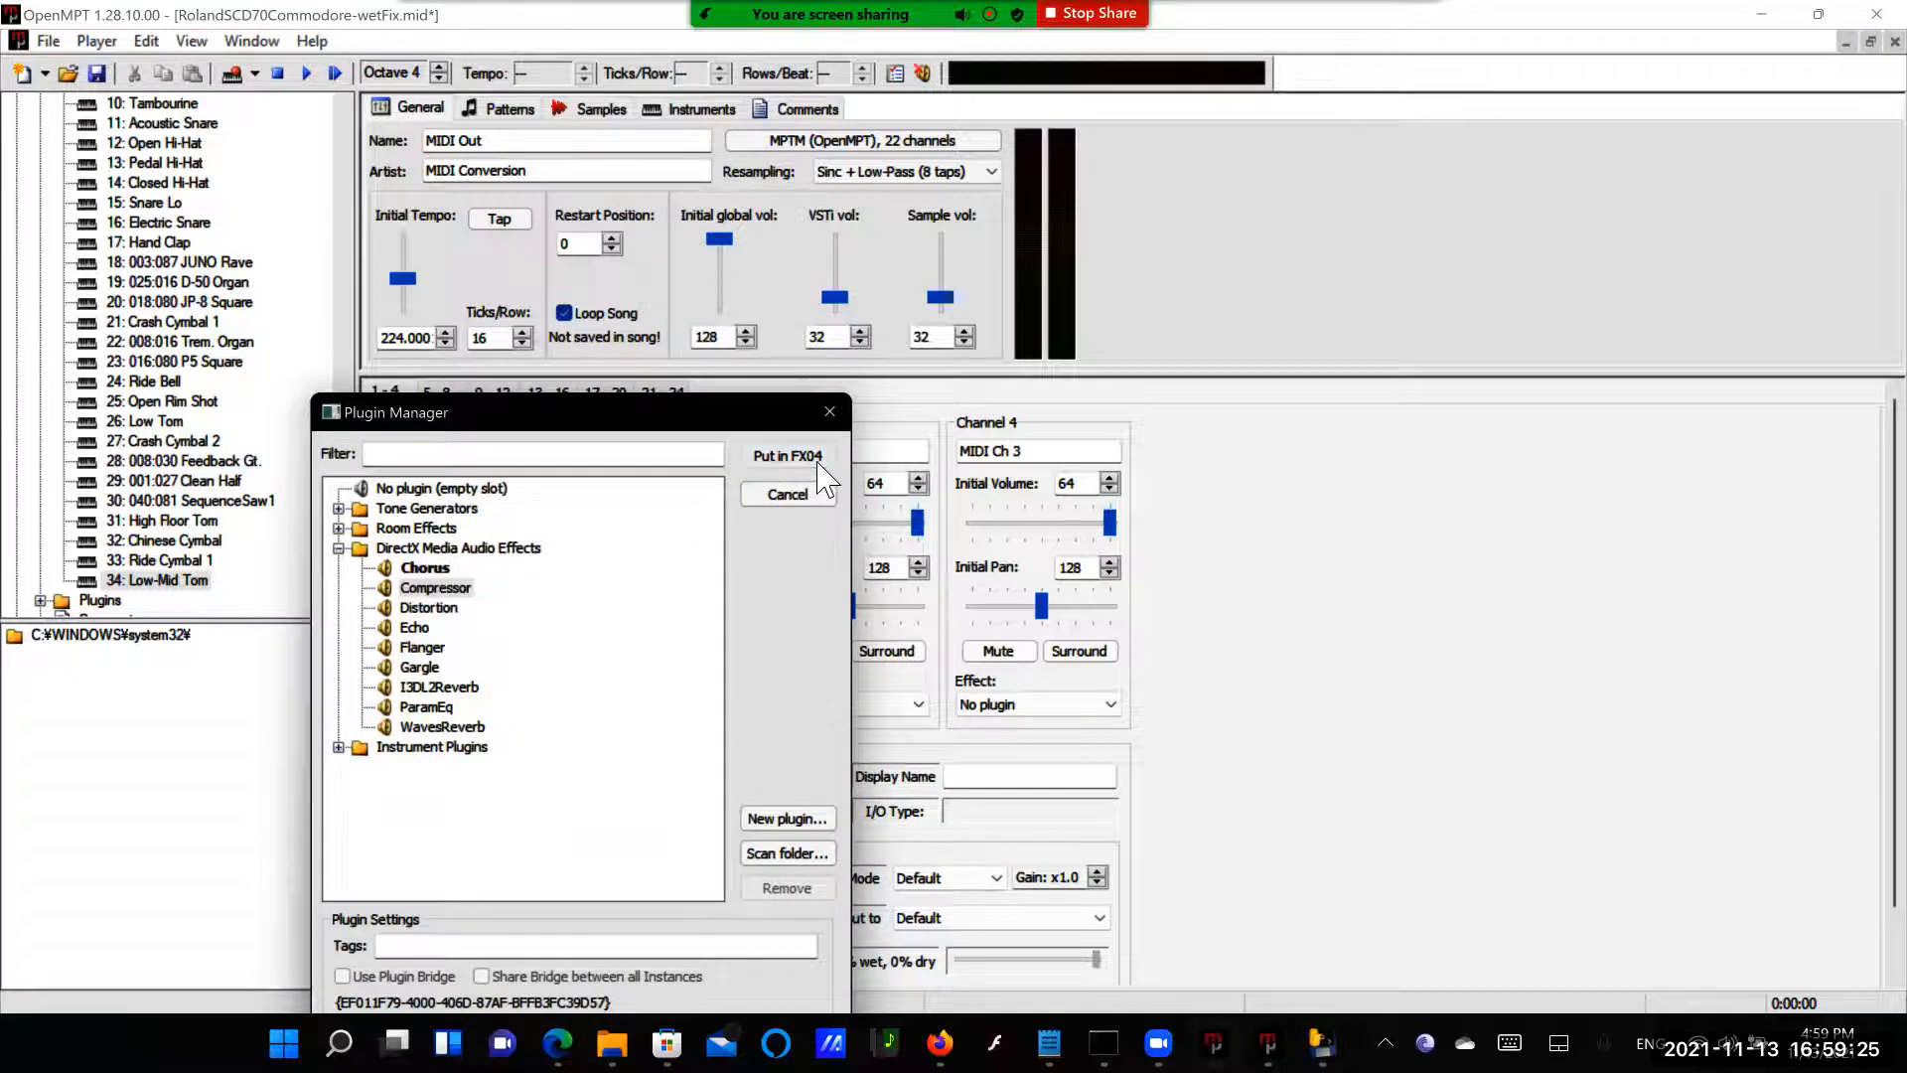
left_click(787, 454)
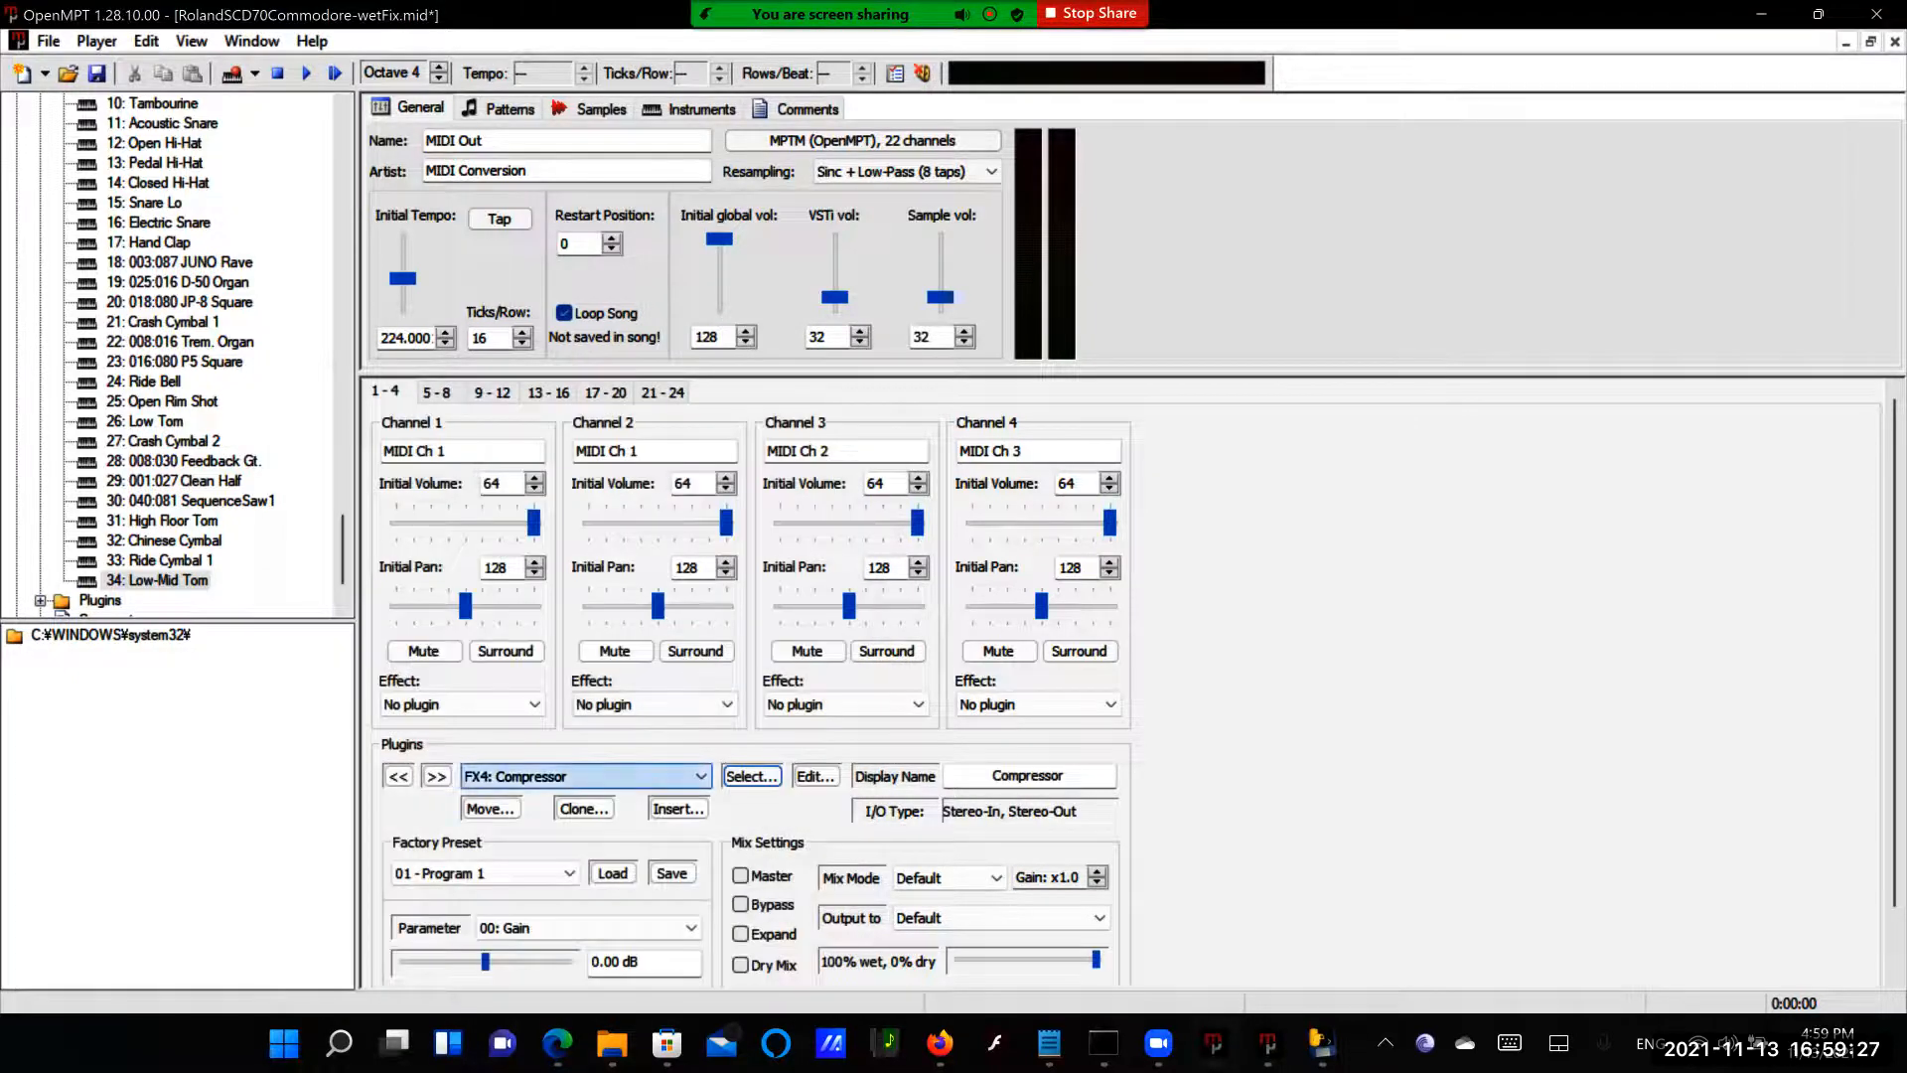
left_click(435, 776)
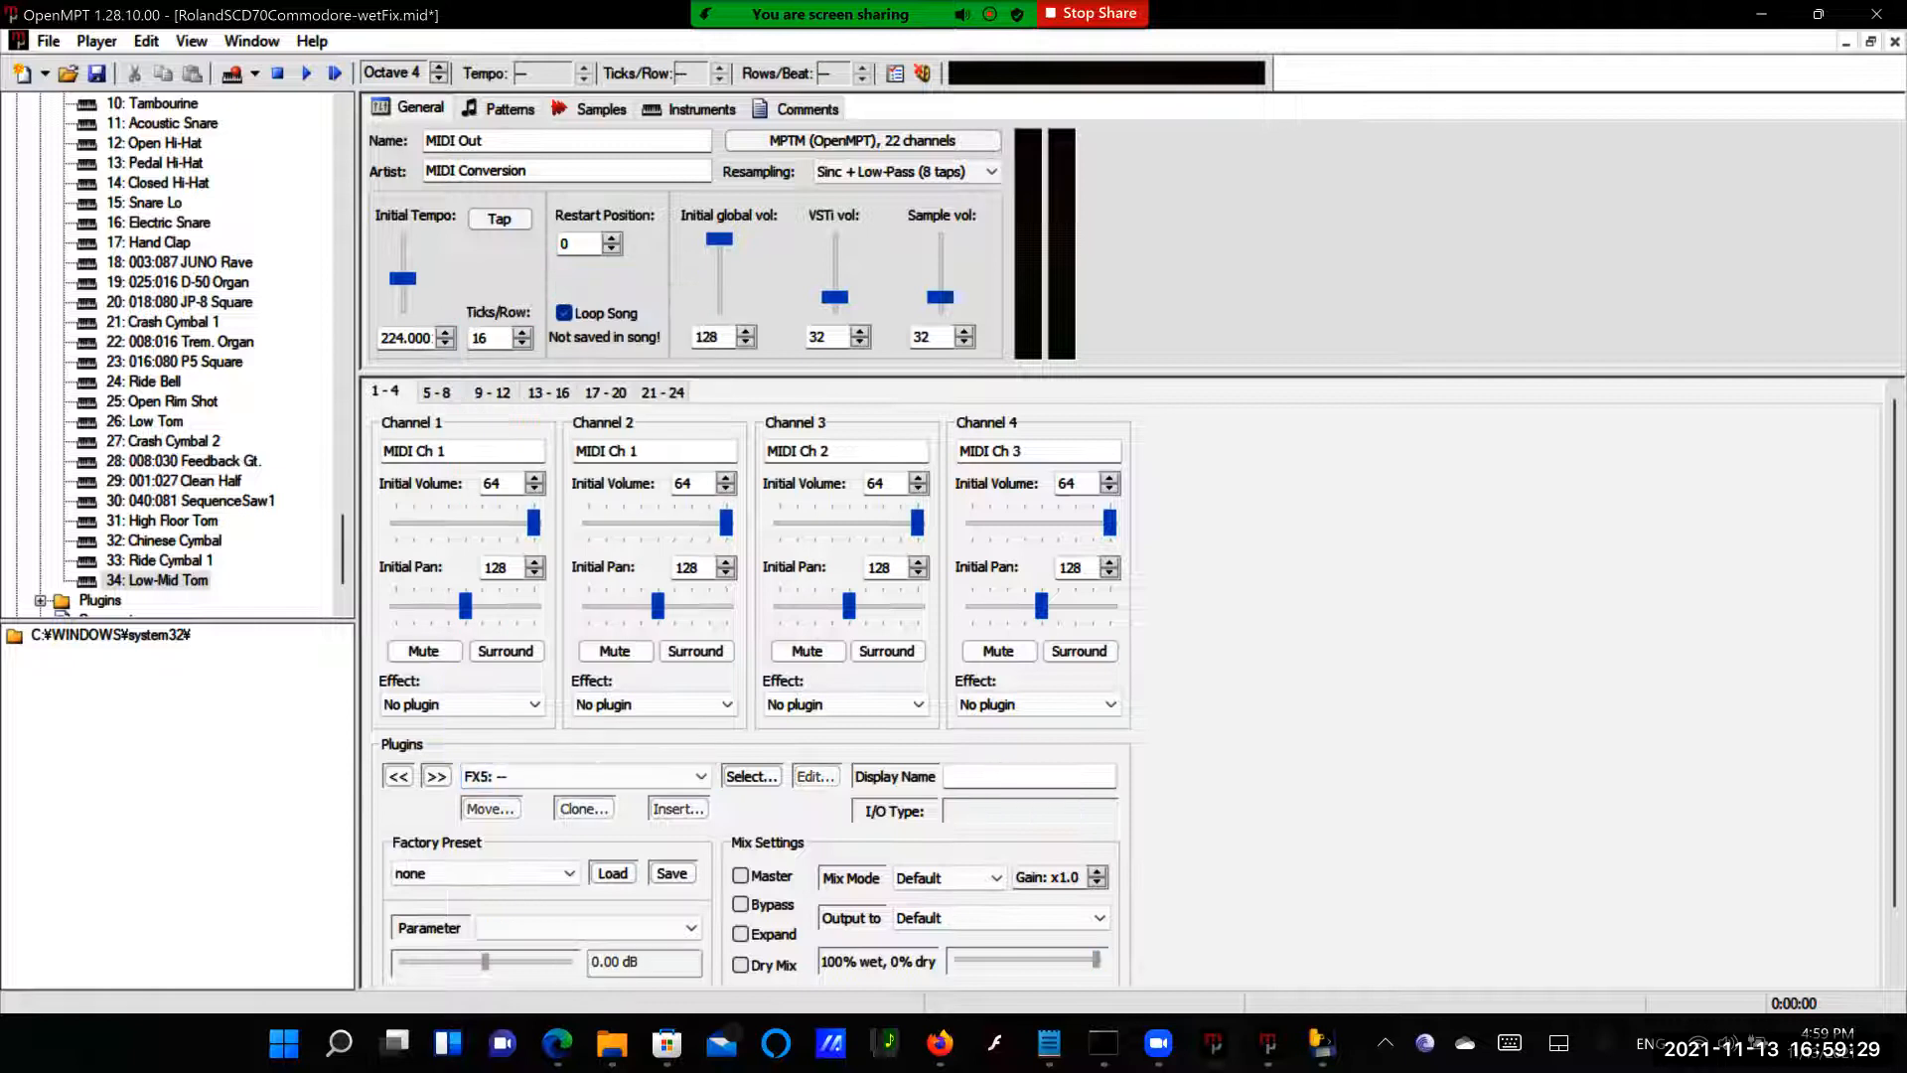
left_click(751, 776)
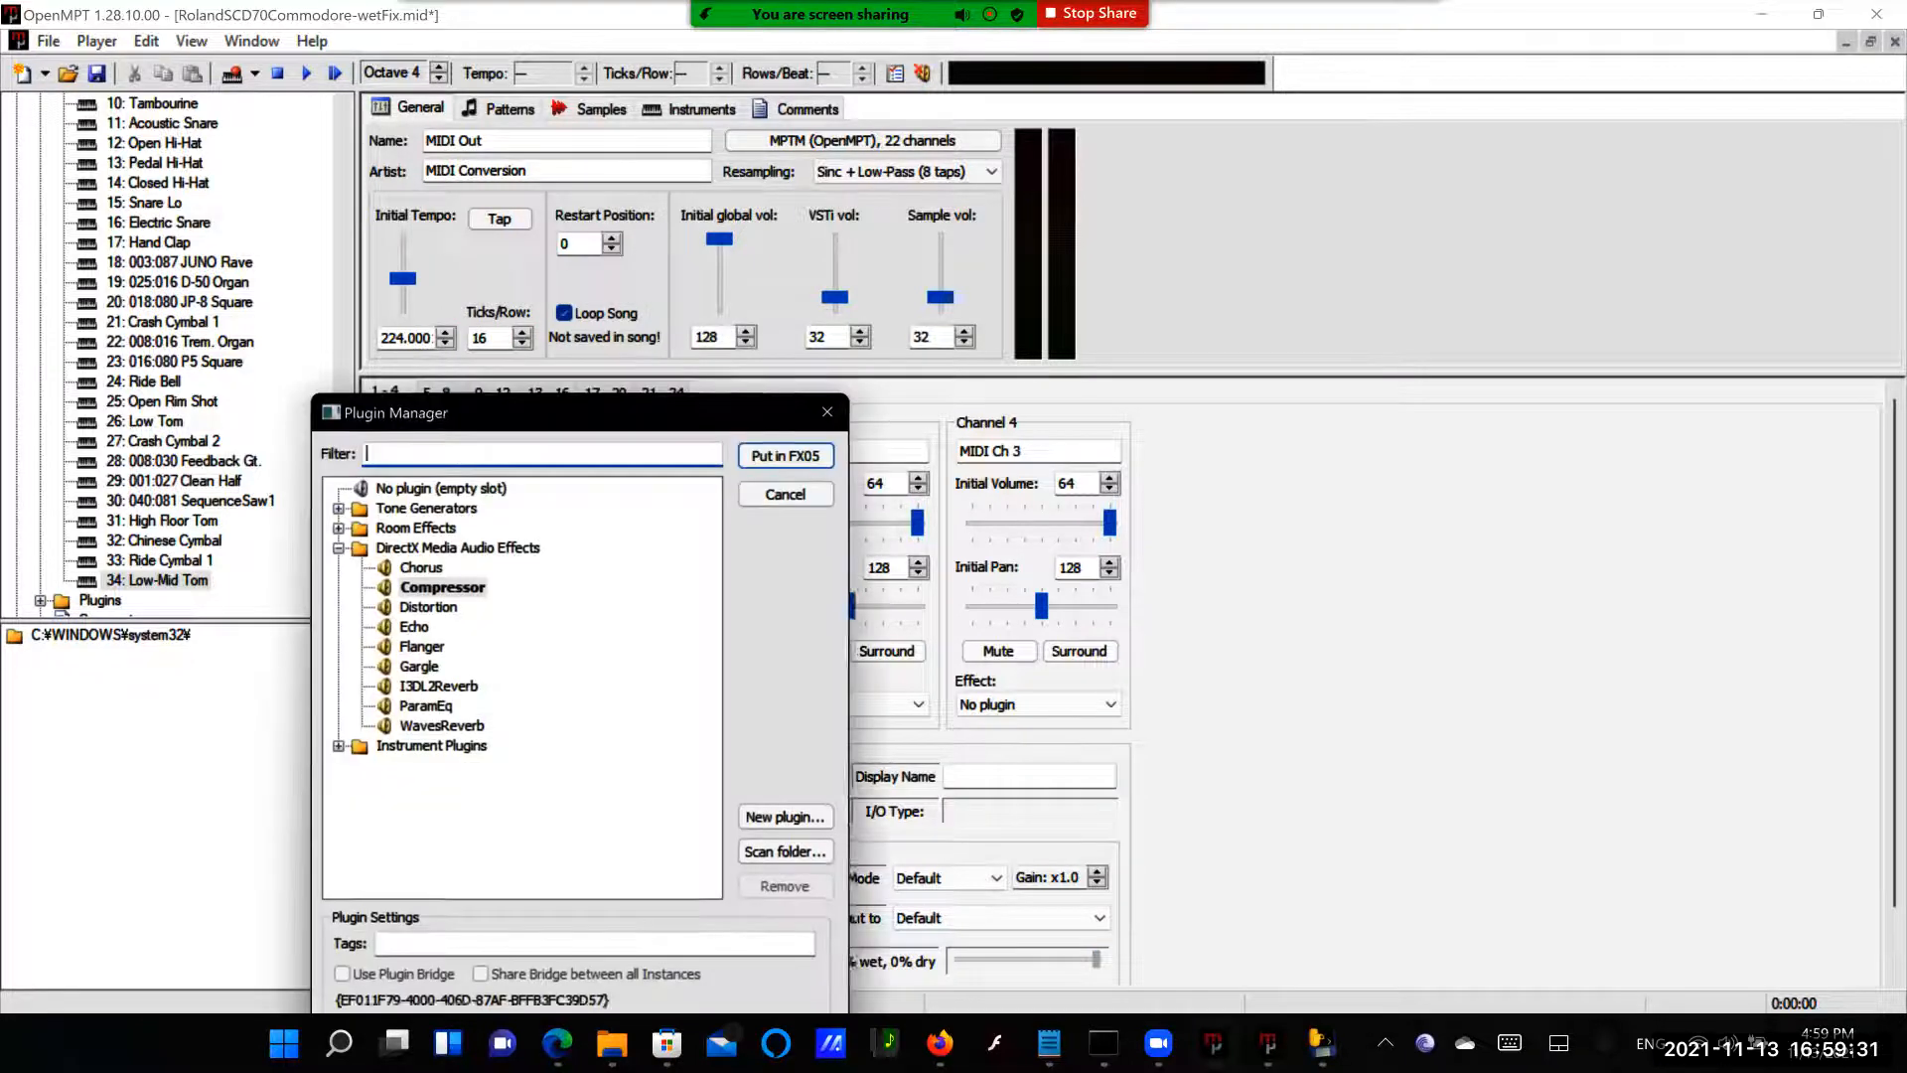
left_click(430, 608)
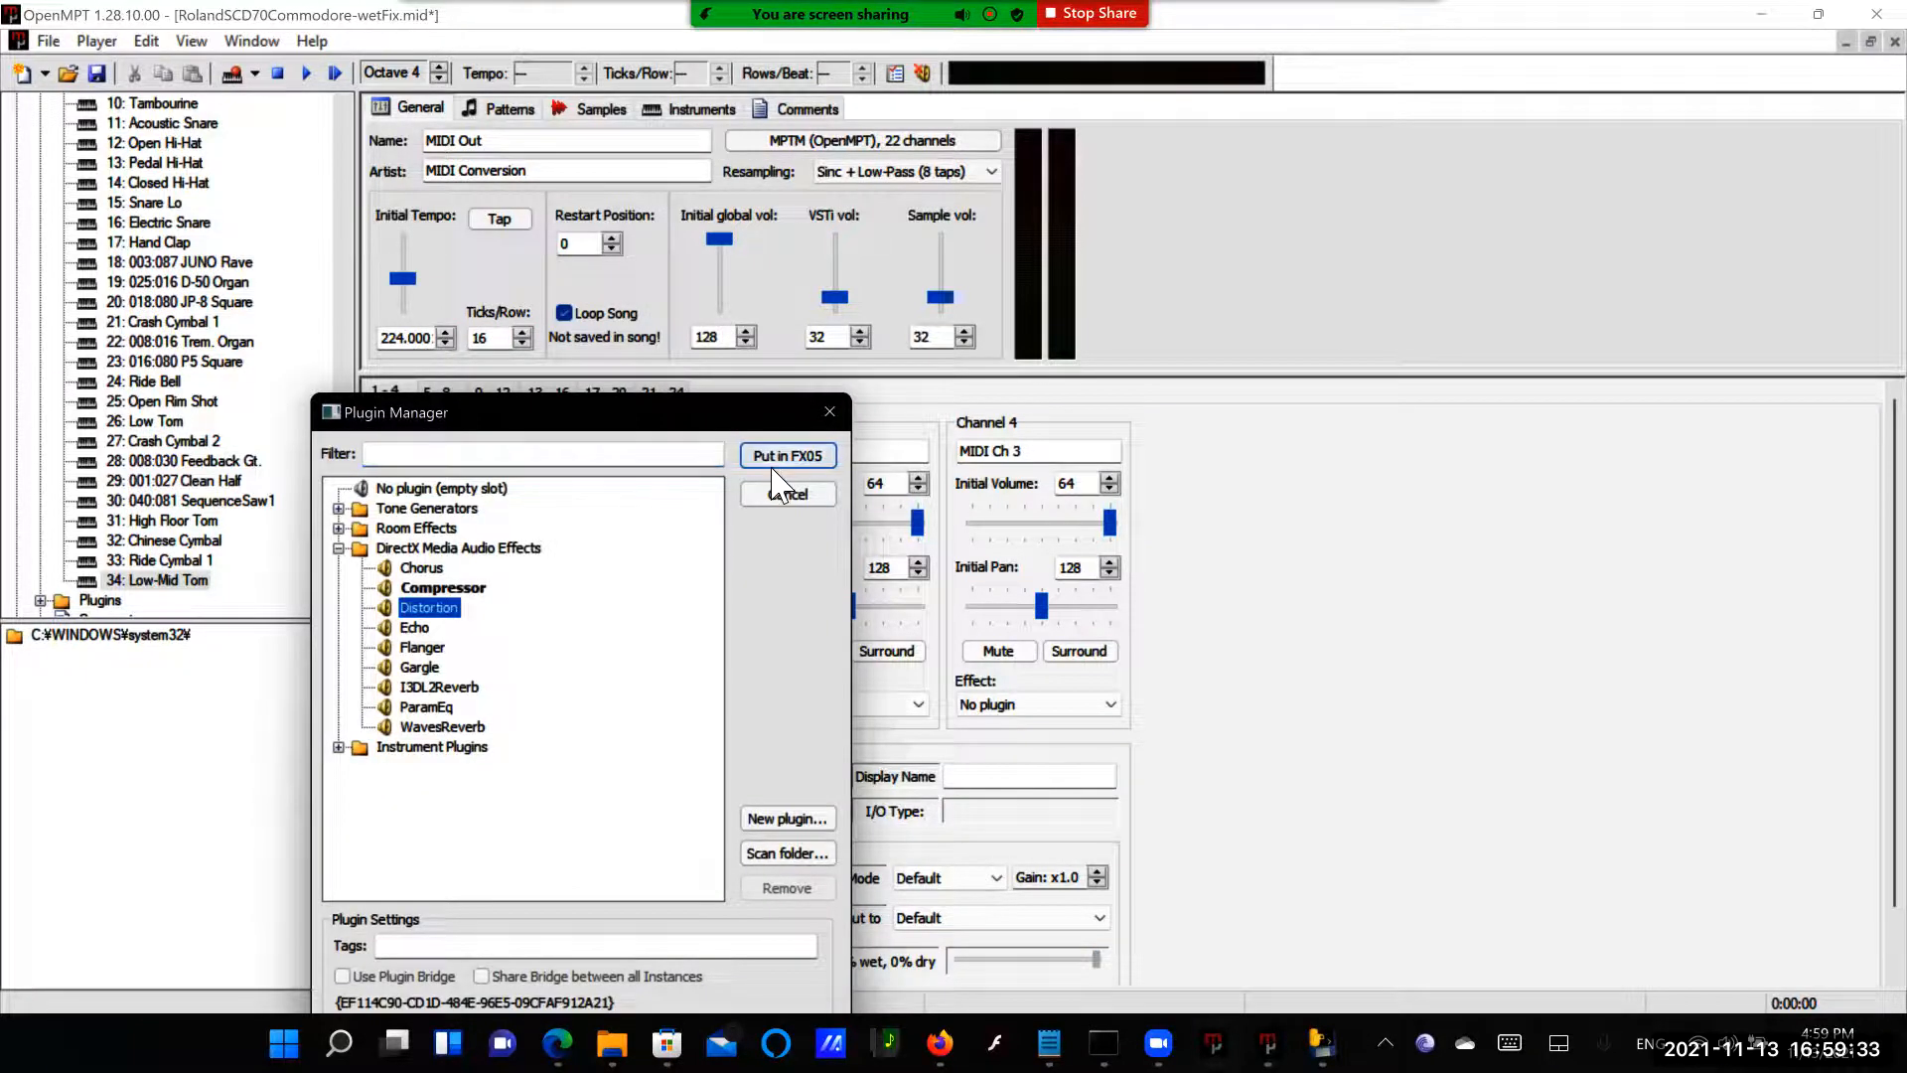
left_click(786, 455)
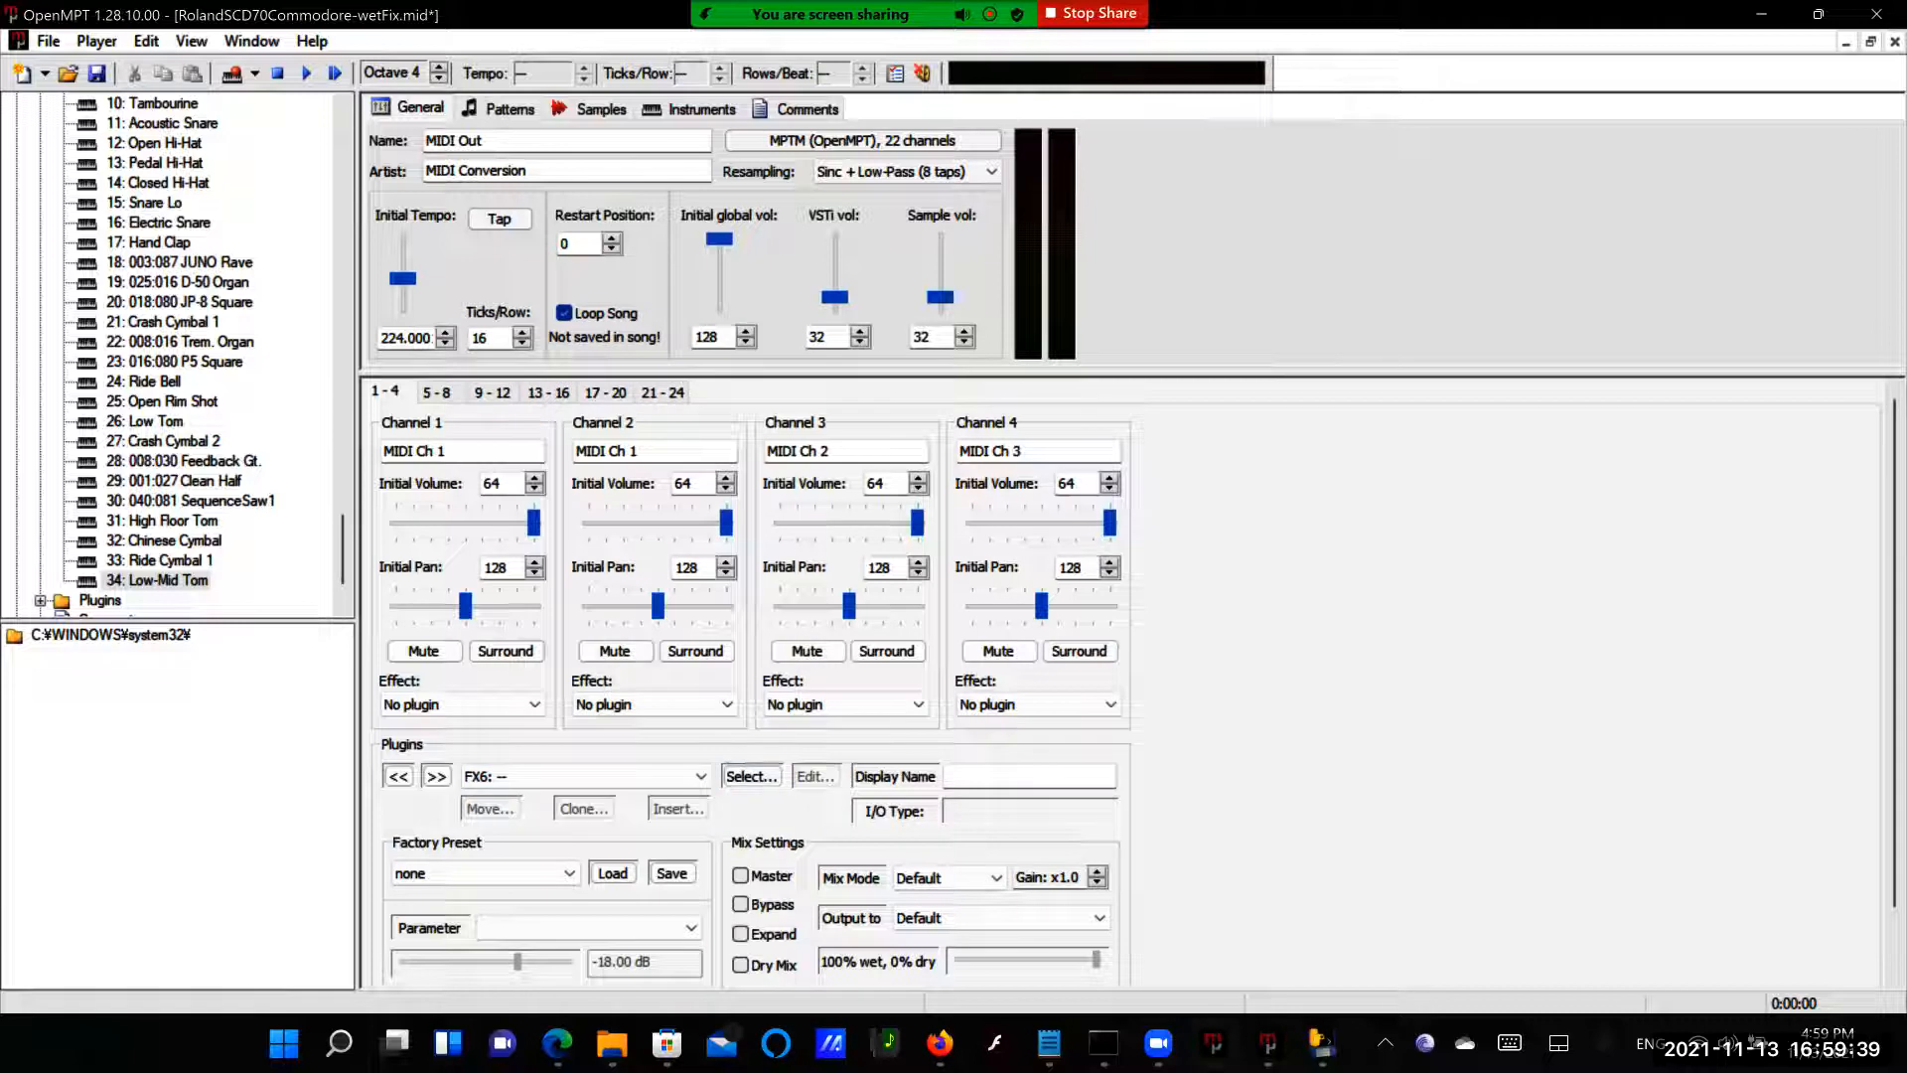
Load Echo, Flanger and Gargle into slots FX06–FX08
left_click(748, 777)
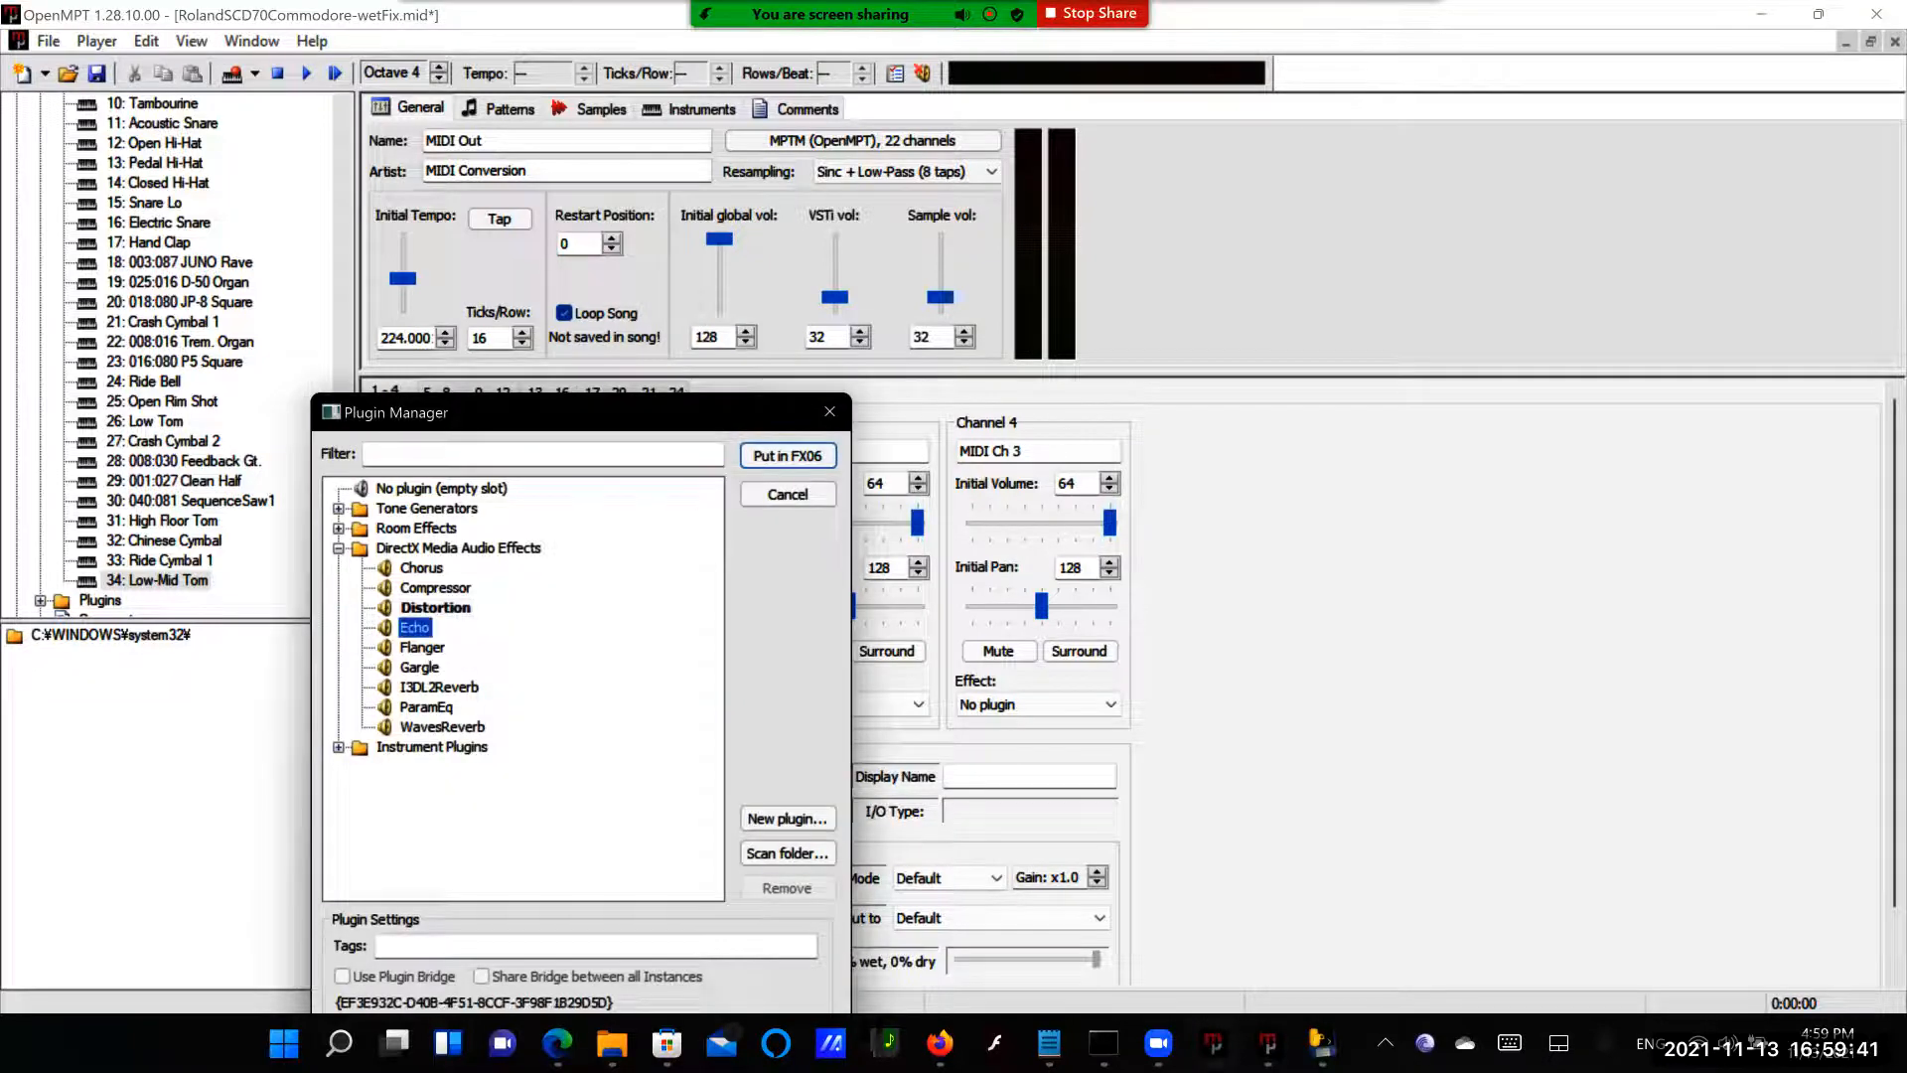
left_click(787, 455)
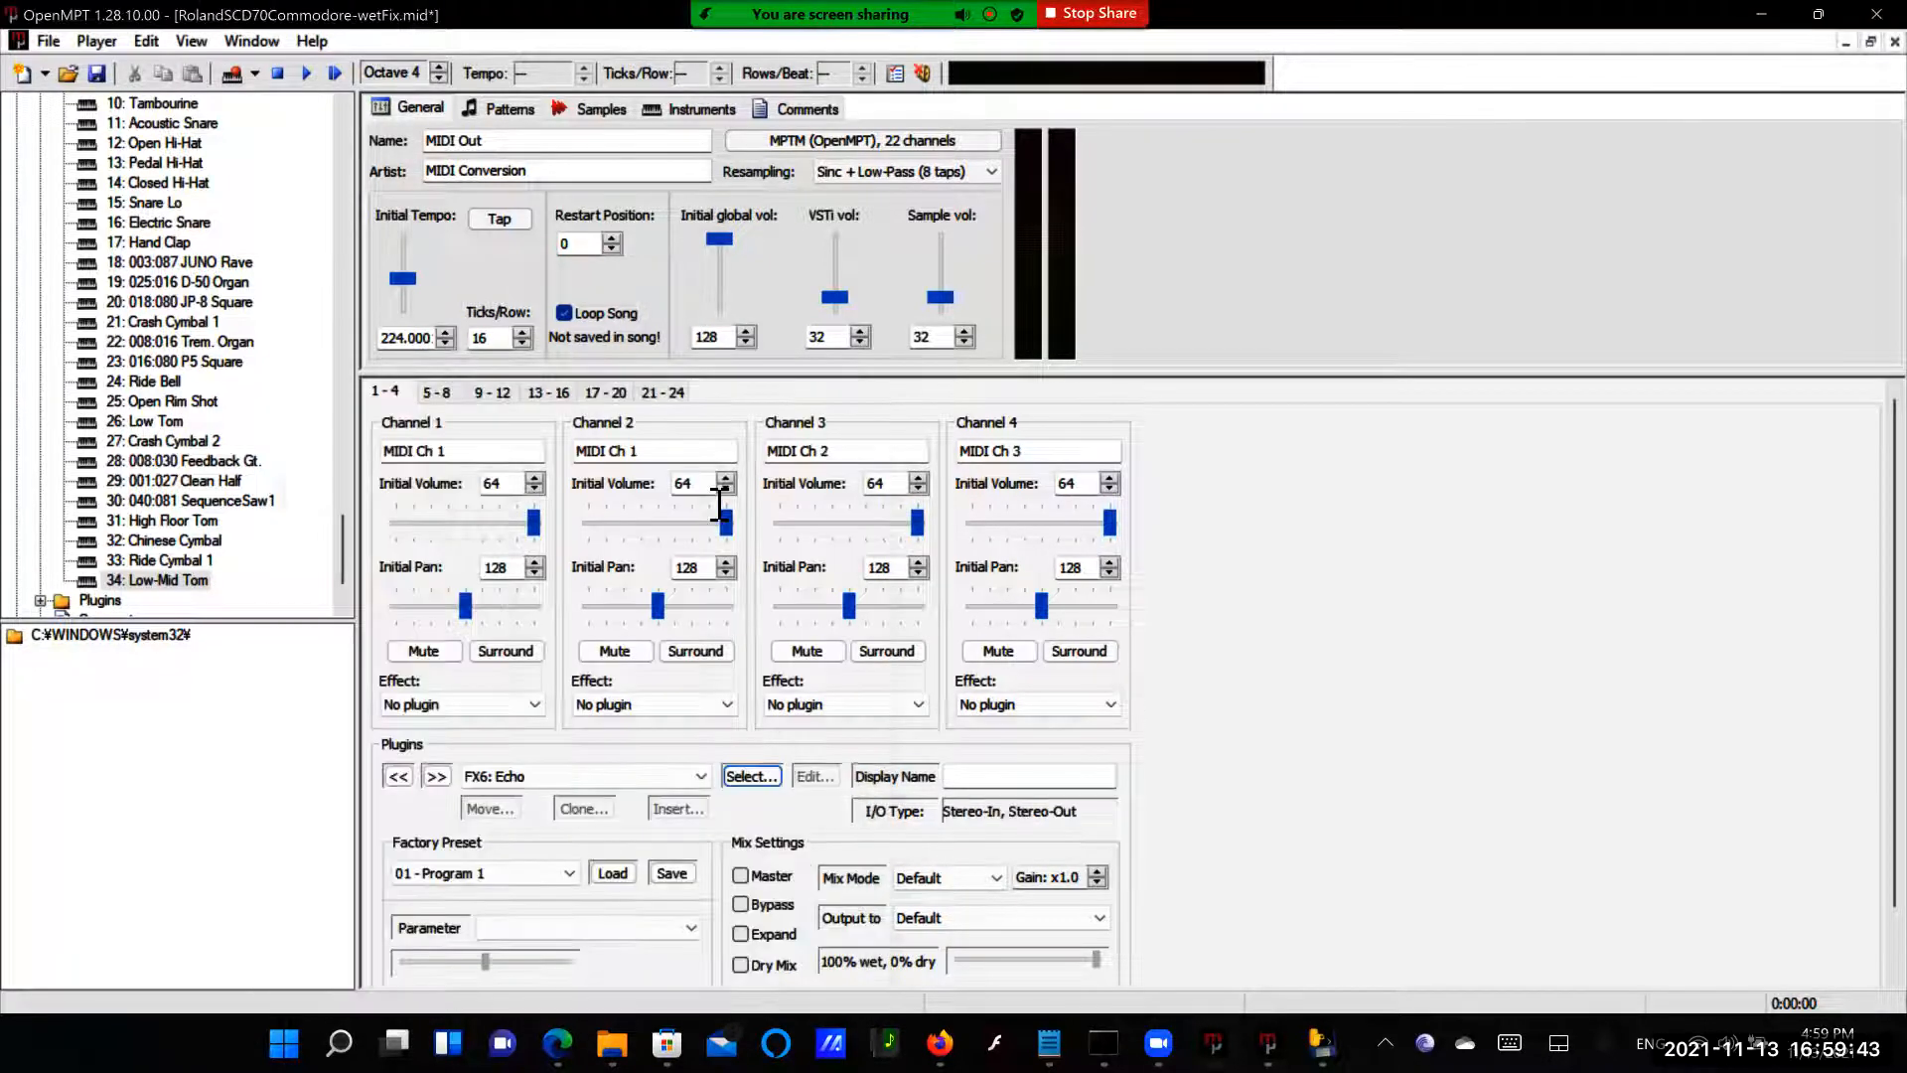
left_click(701, 776)
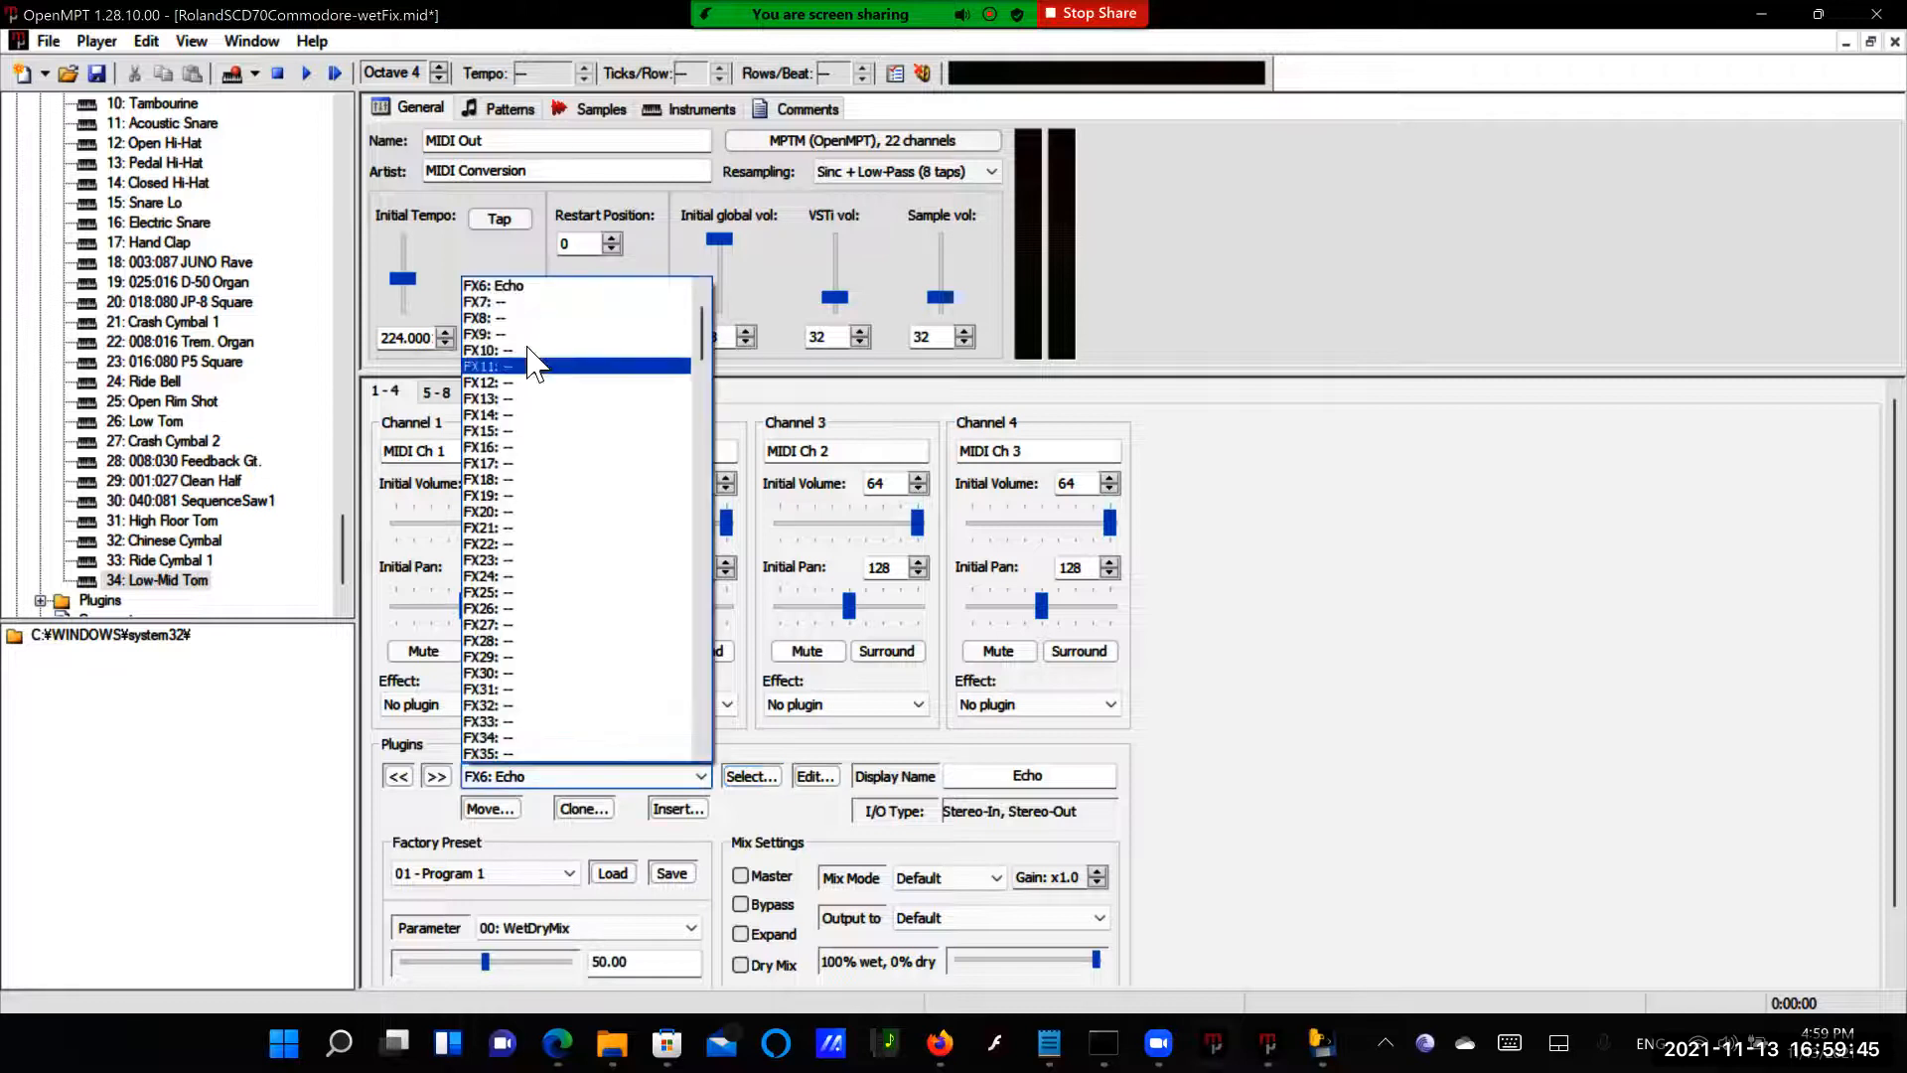
left_click(487, 302)
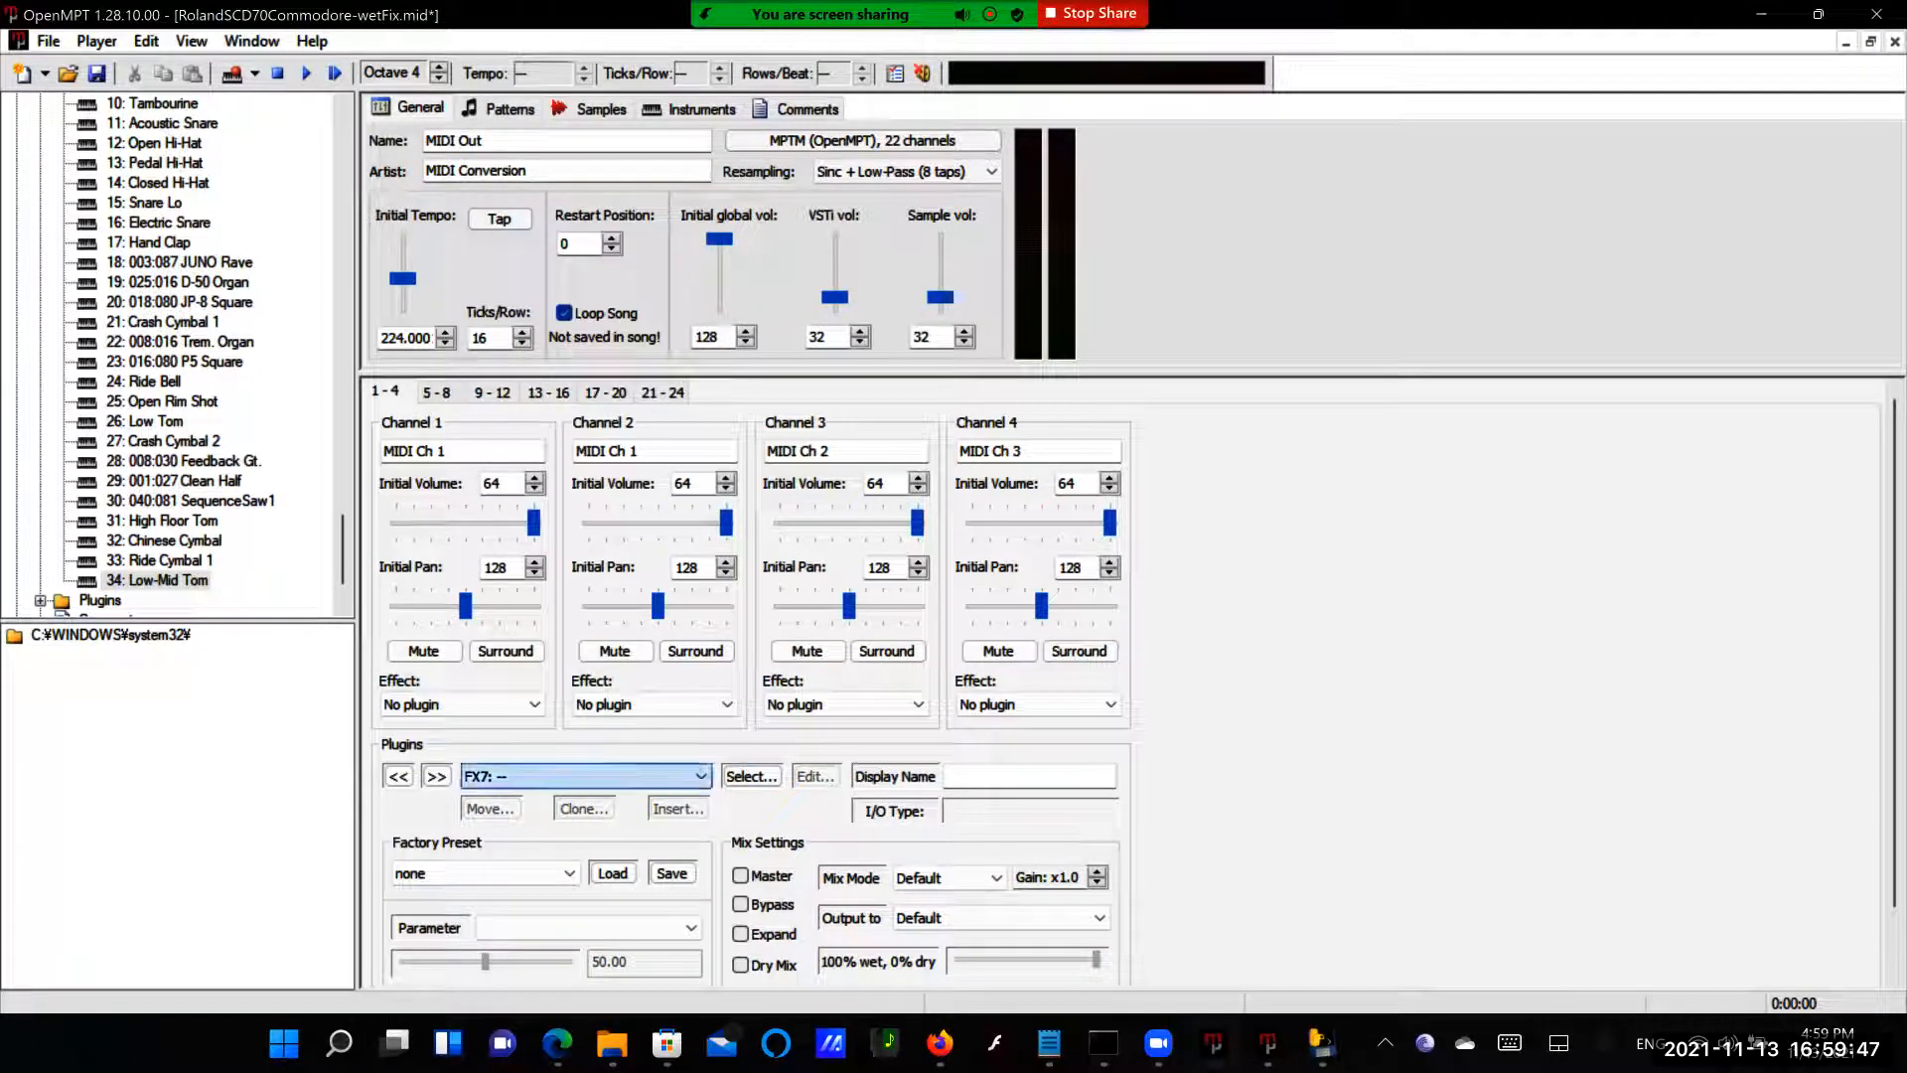
left_click(751, 776)
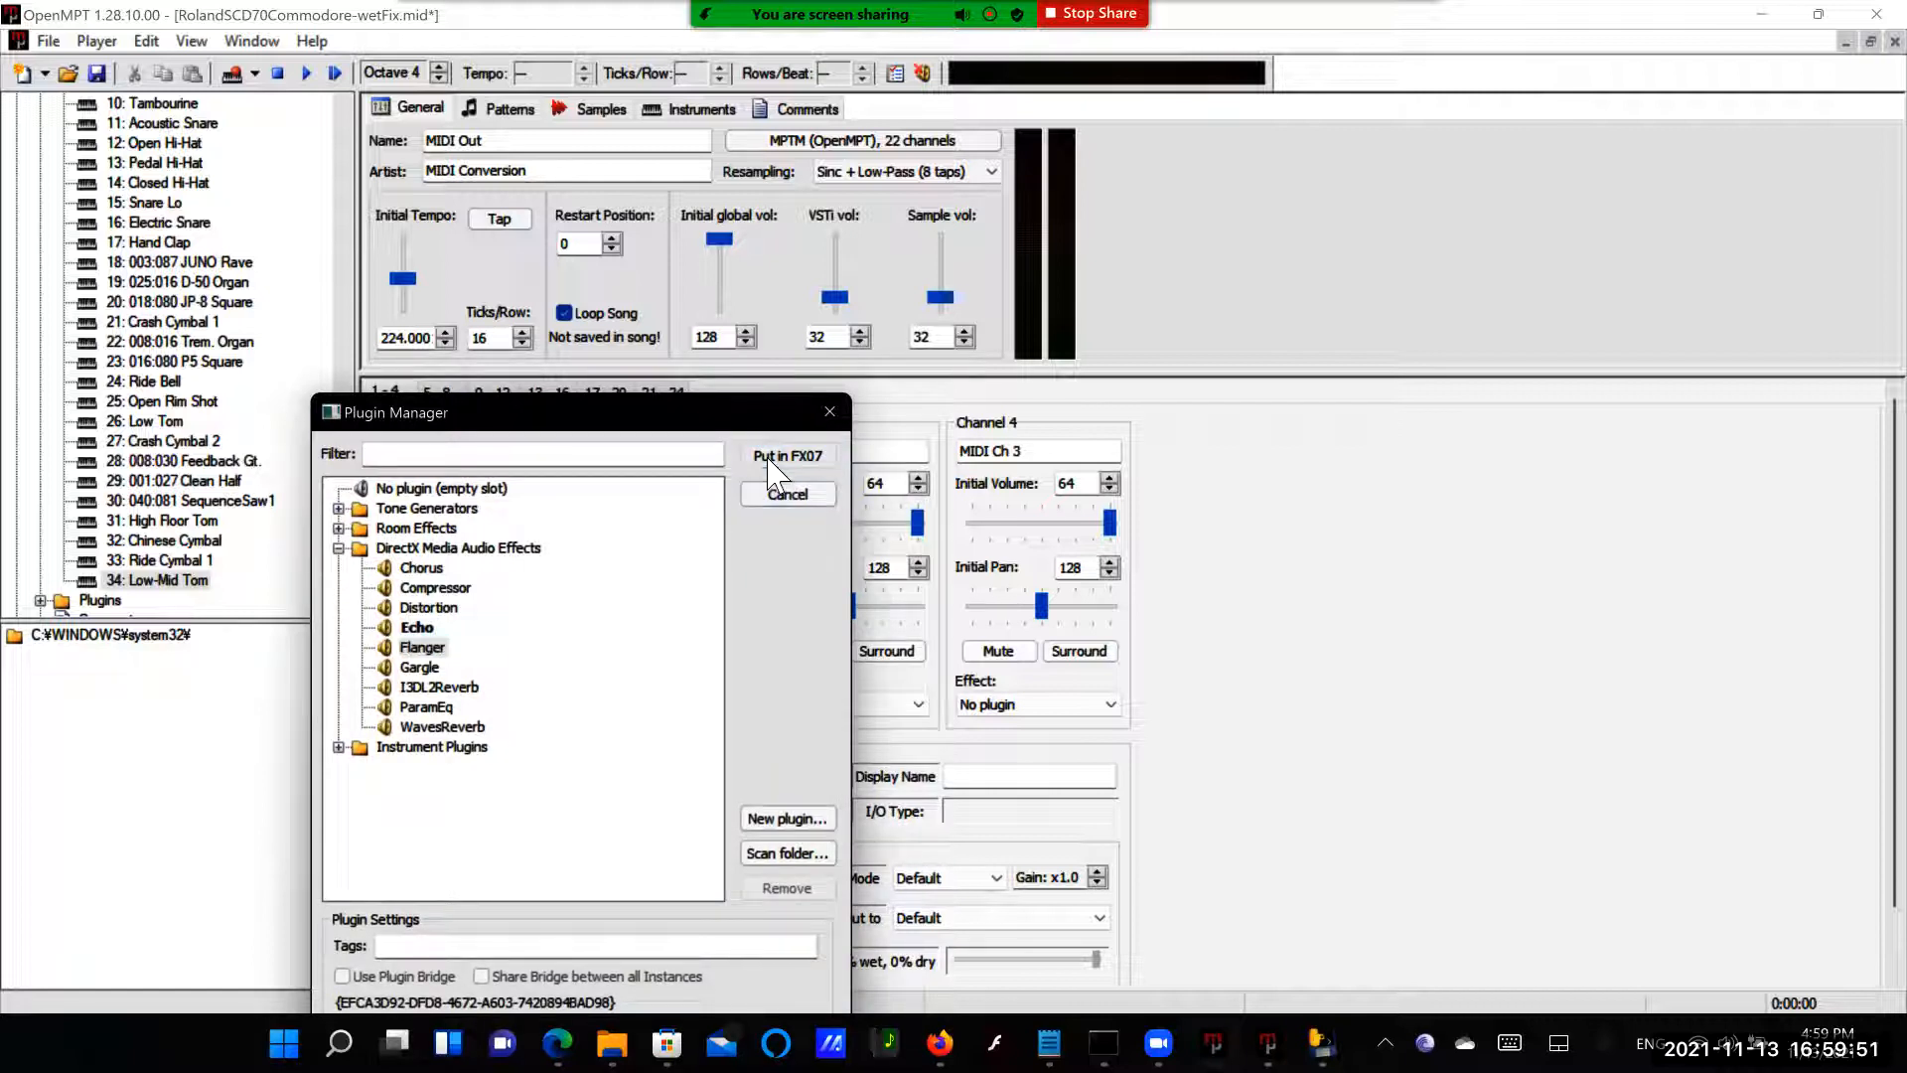
left_click(788, 457)
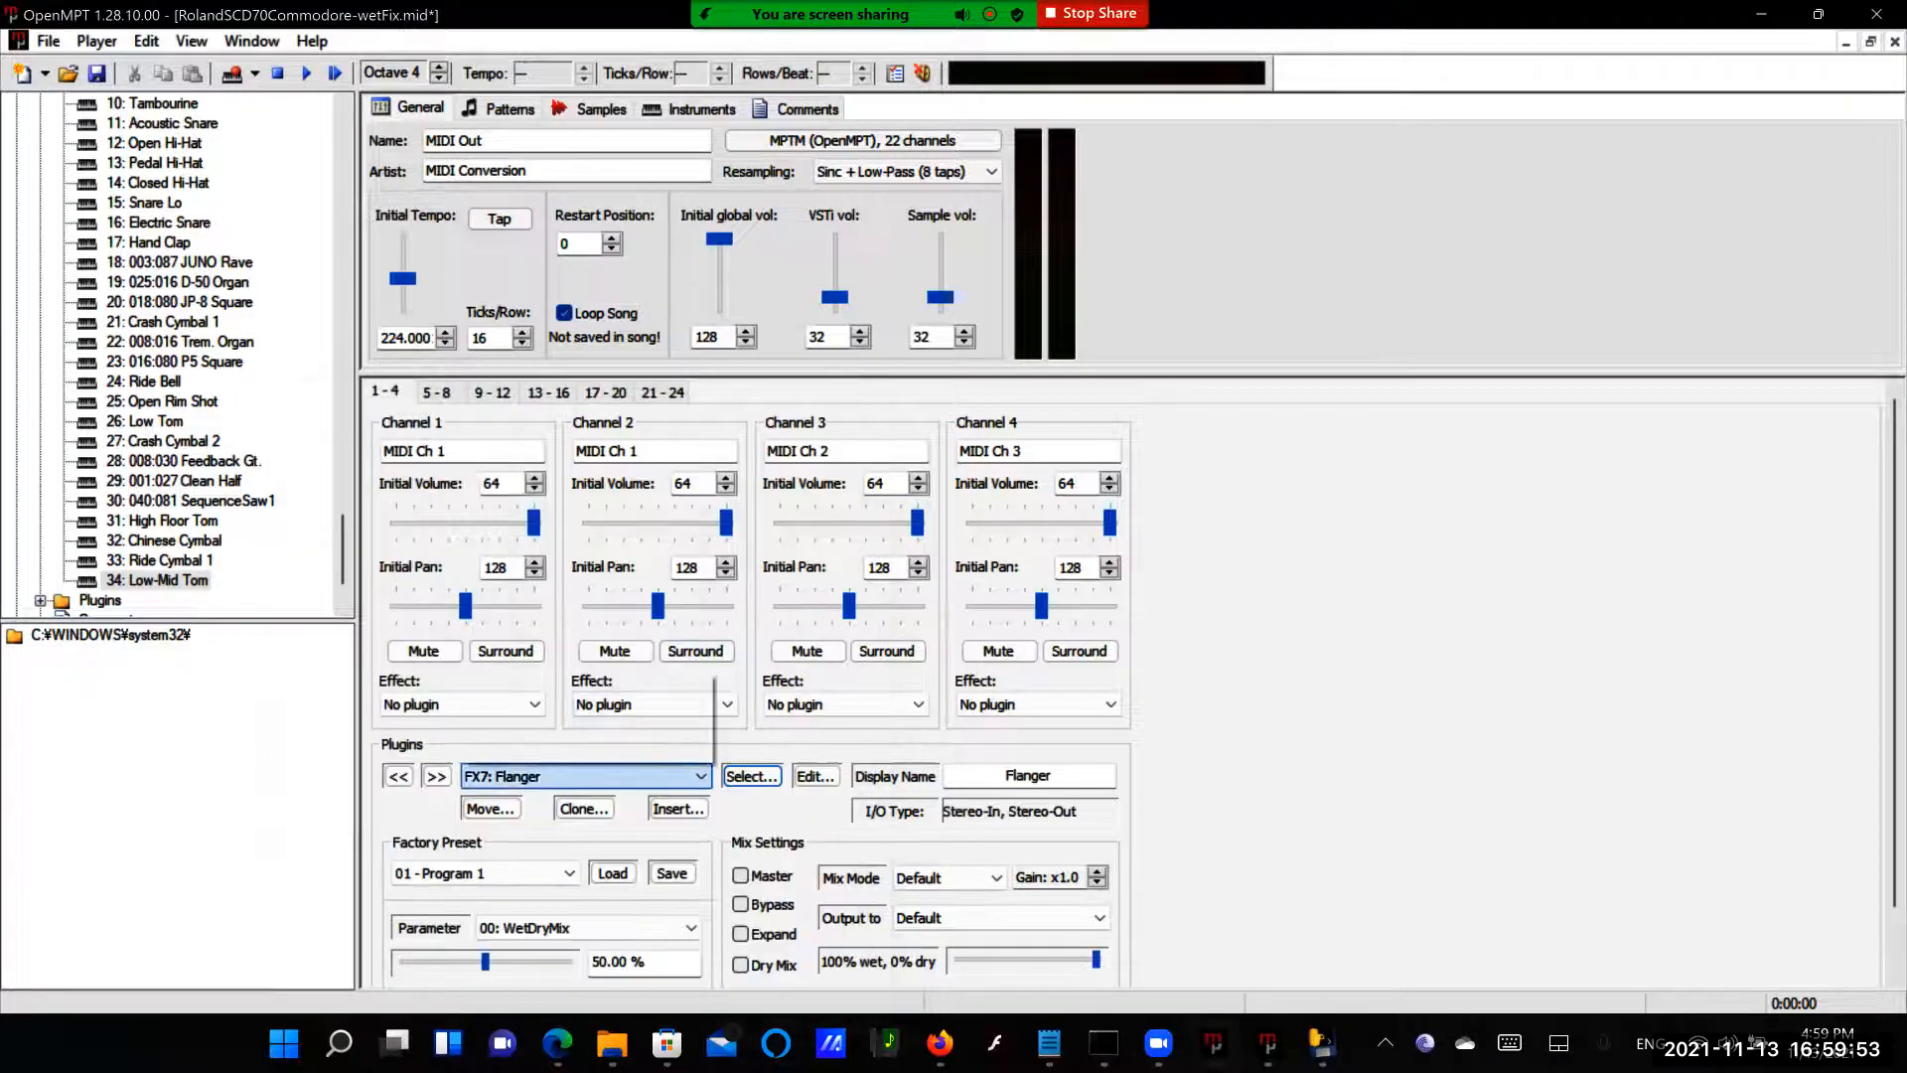
left_click(436, 777)
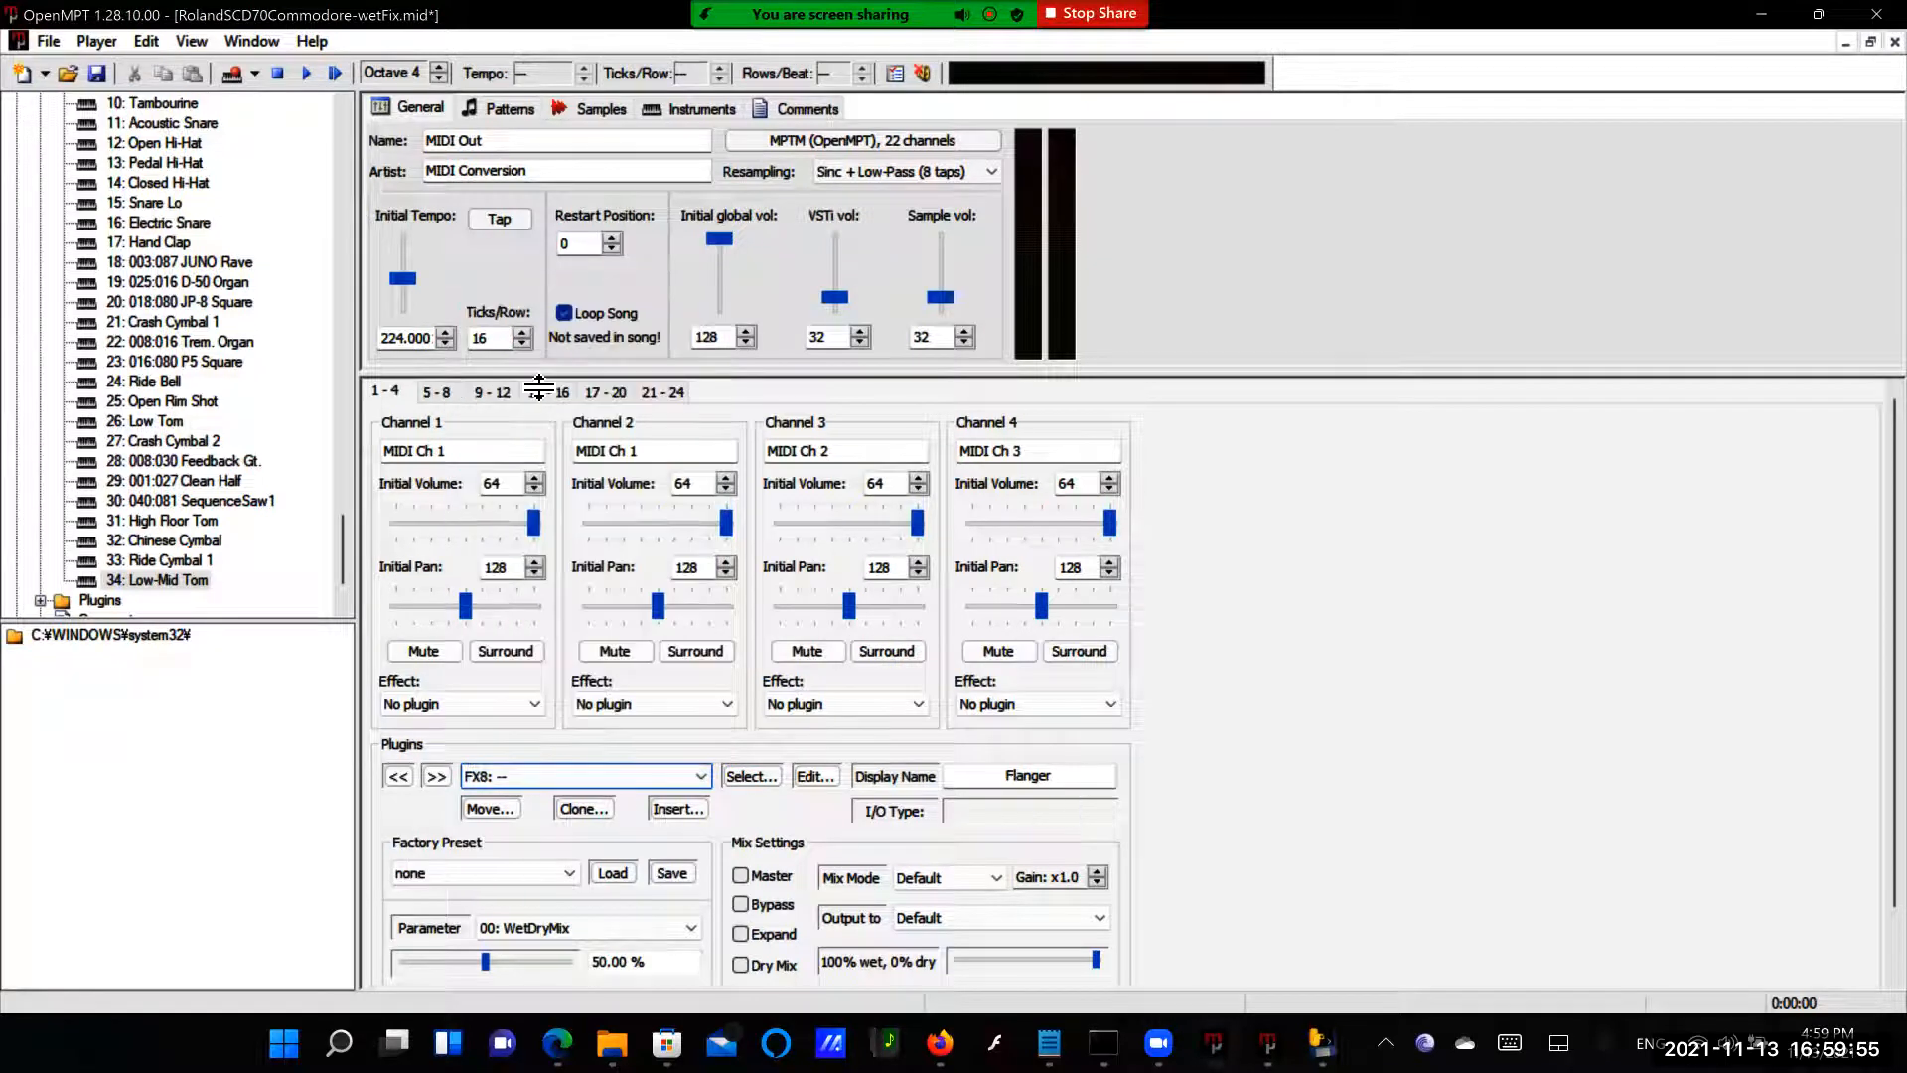
left_click(749, 777)
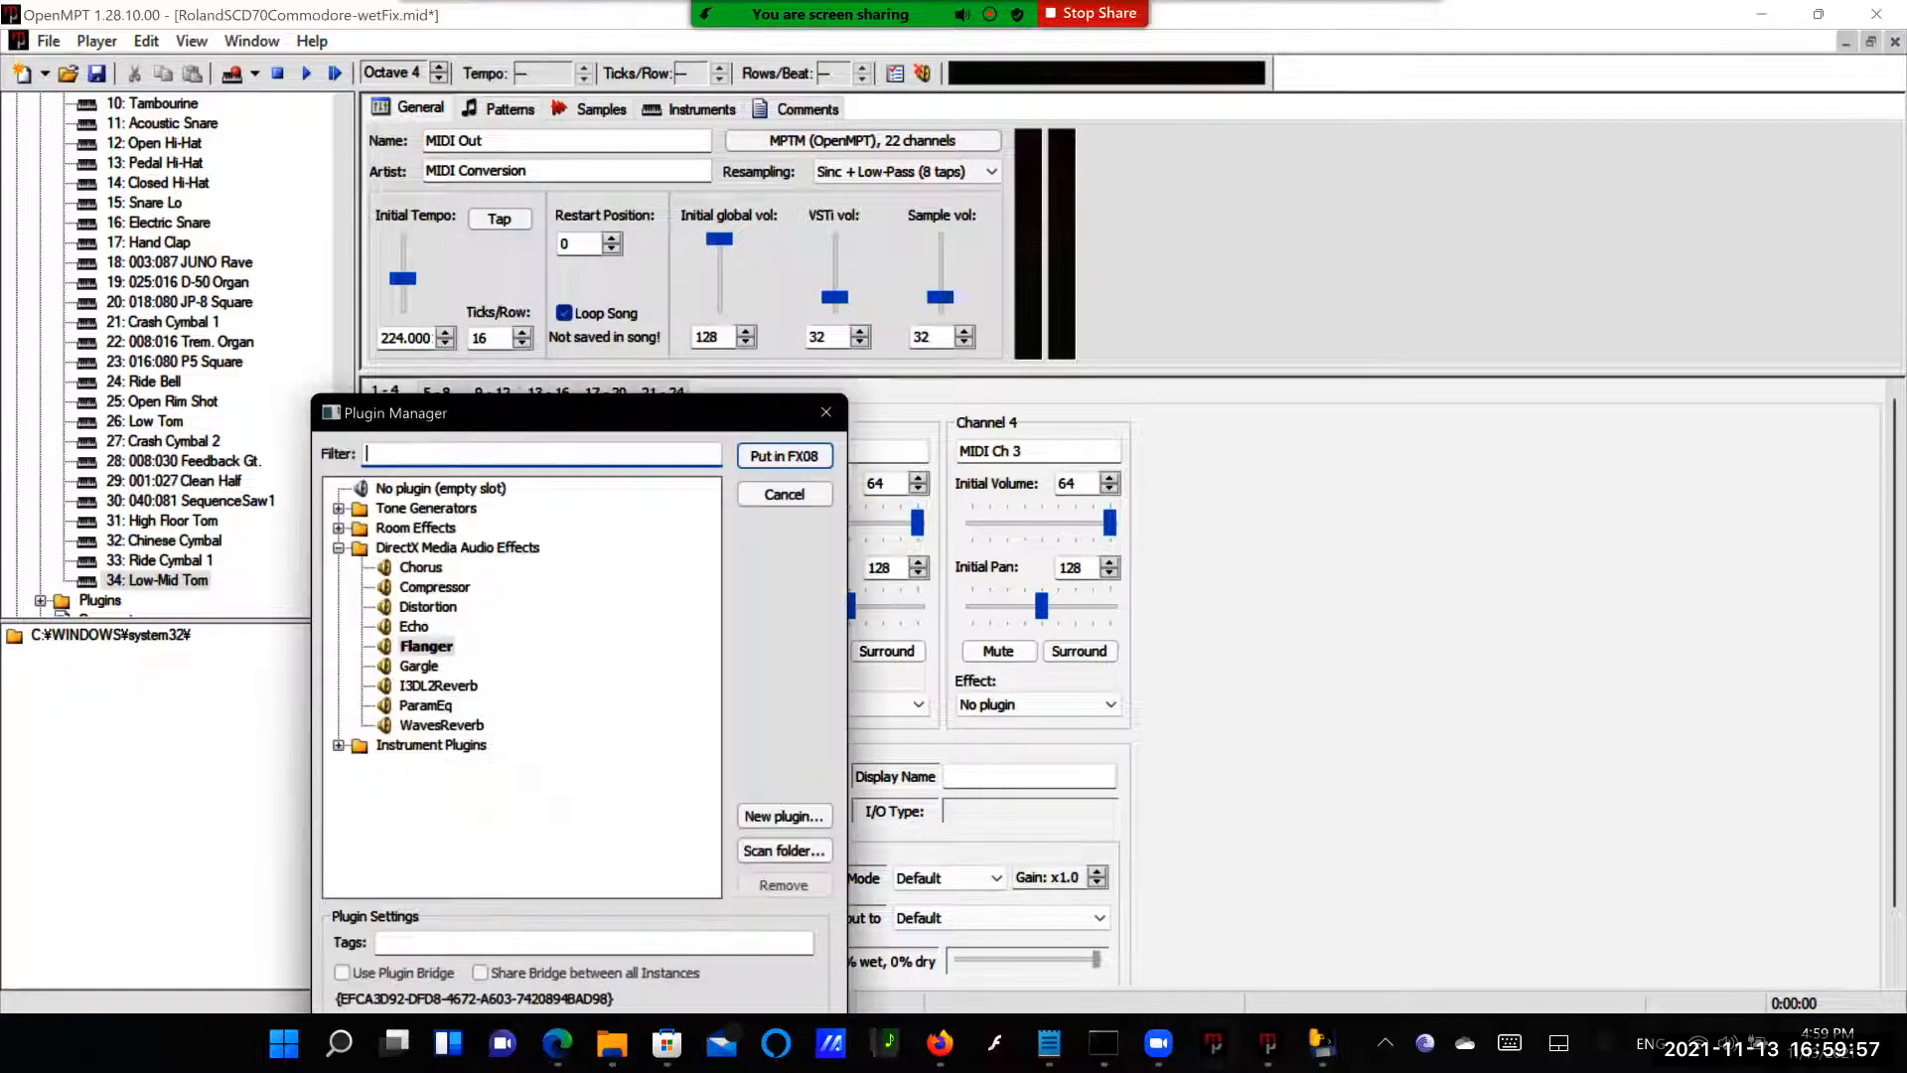
left_click(419, 668)
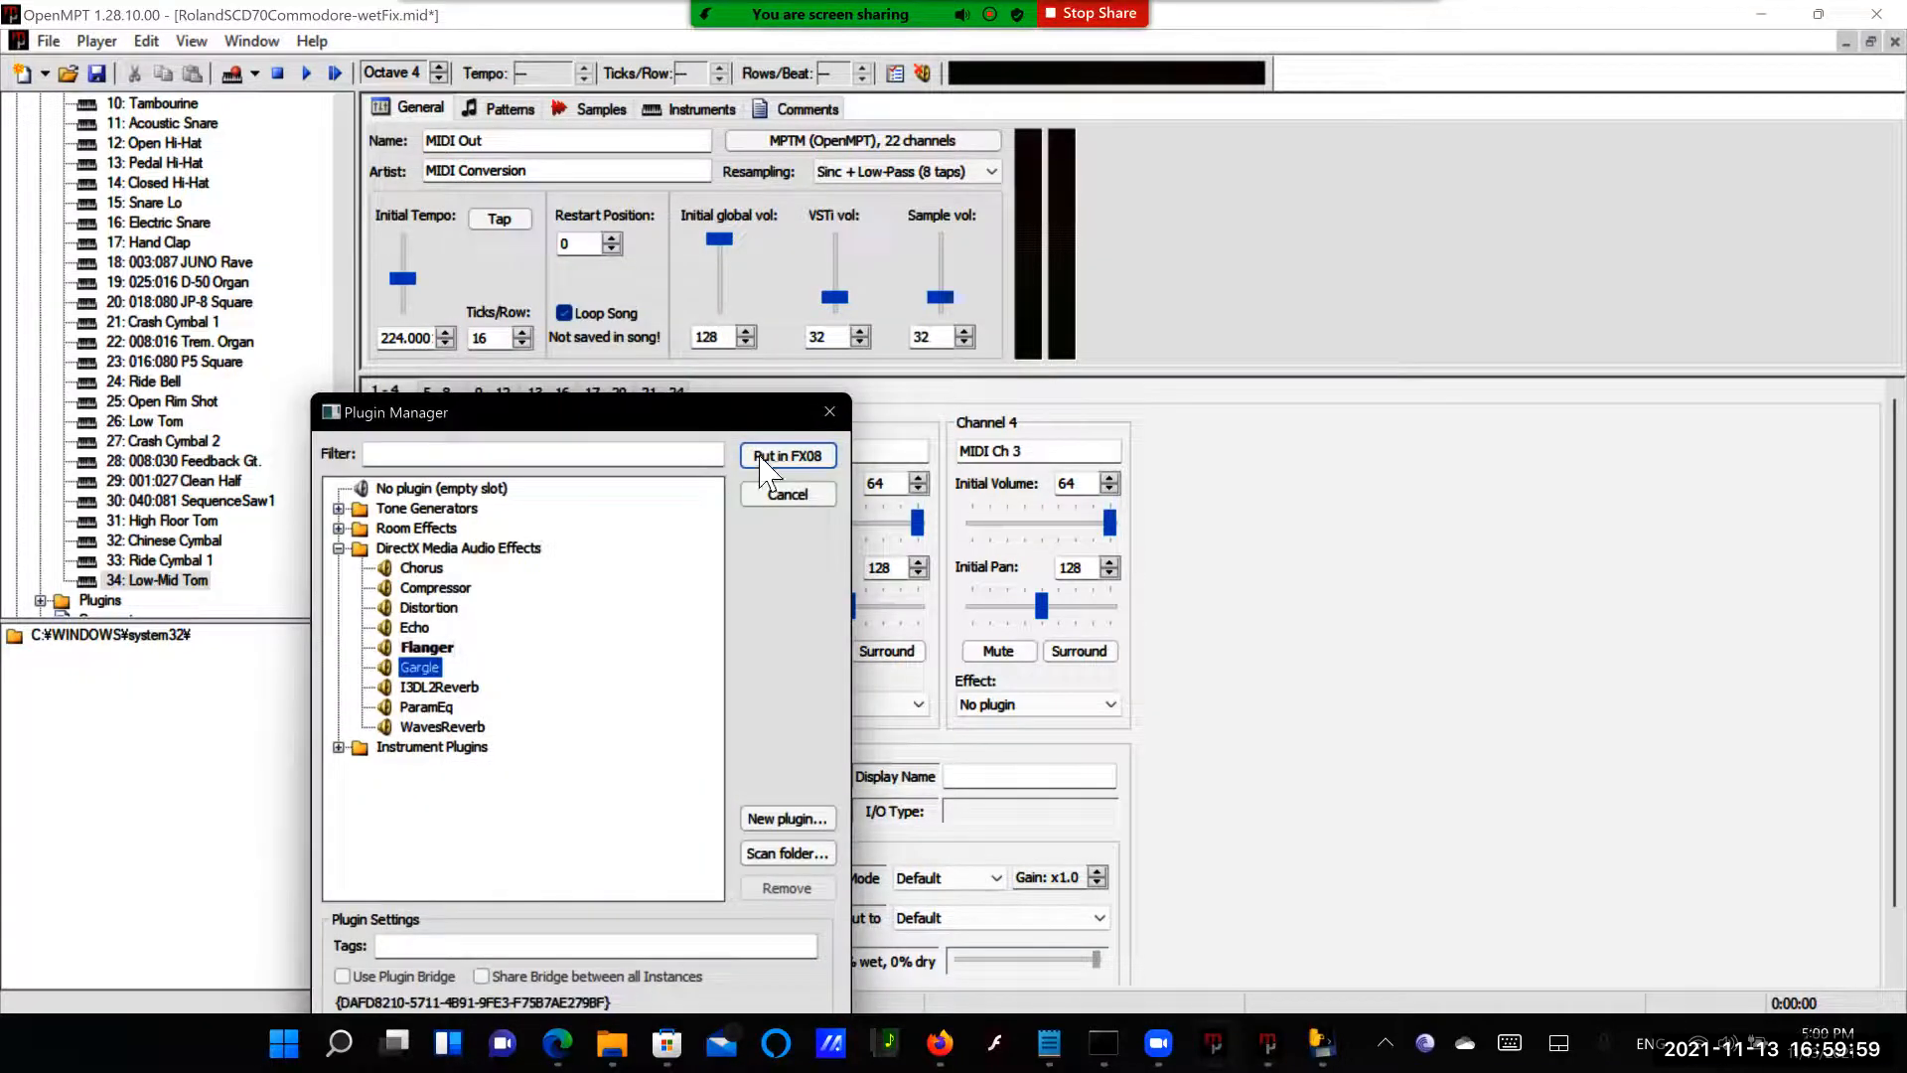
left_click(787, 455)
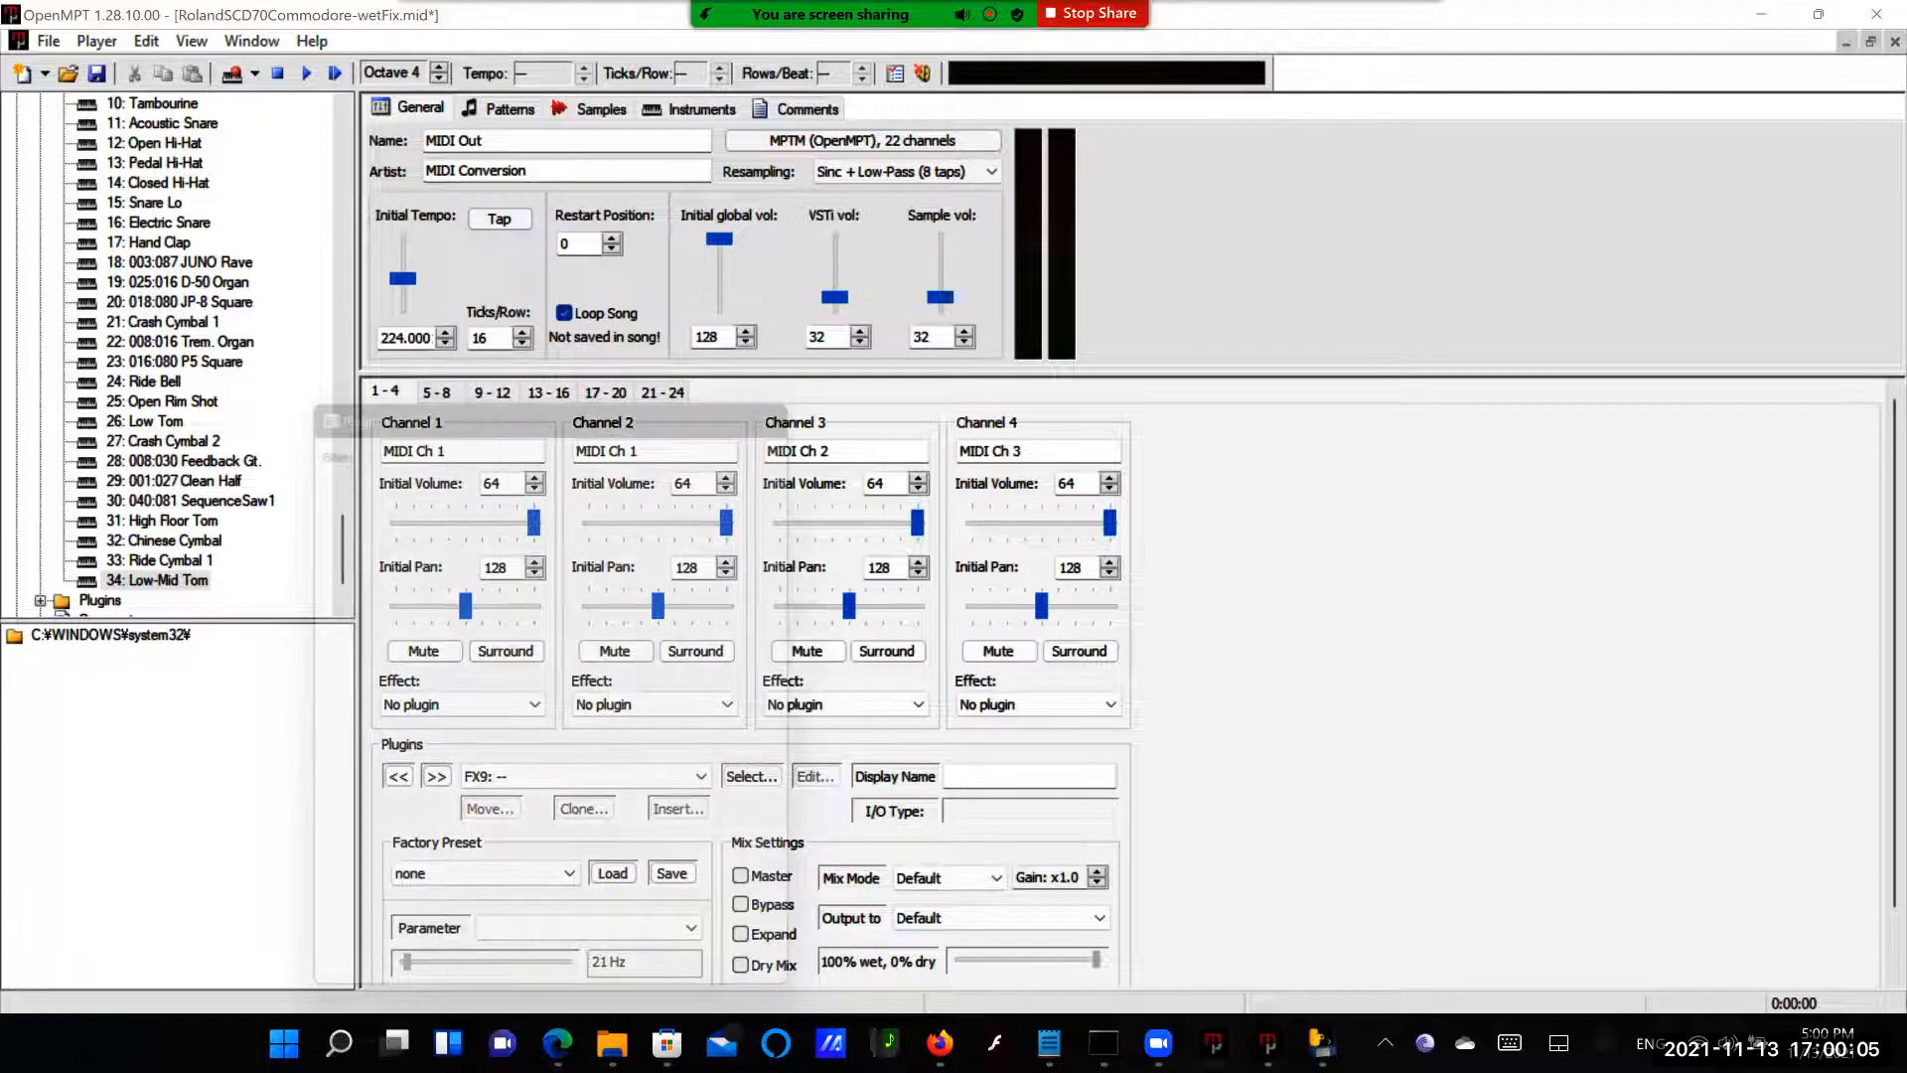
Load I3DL2Reverb, ParamEq and WavesReverb into slots FX09–FX11
left_click(751, 777)
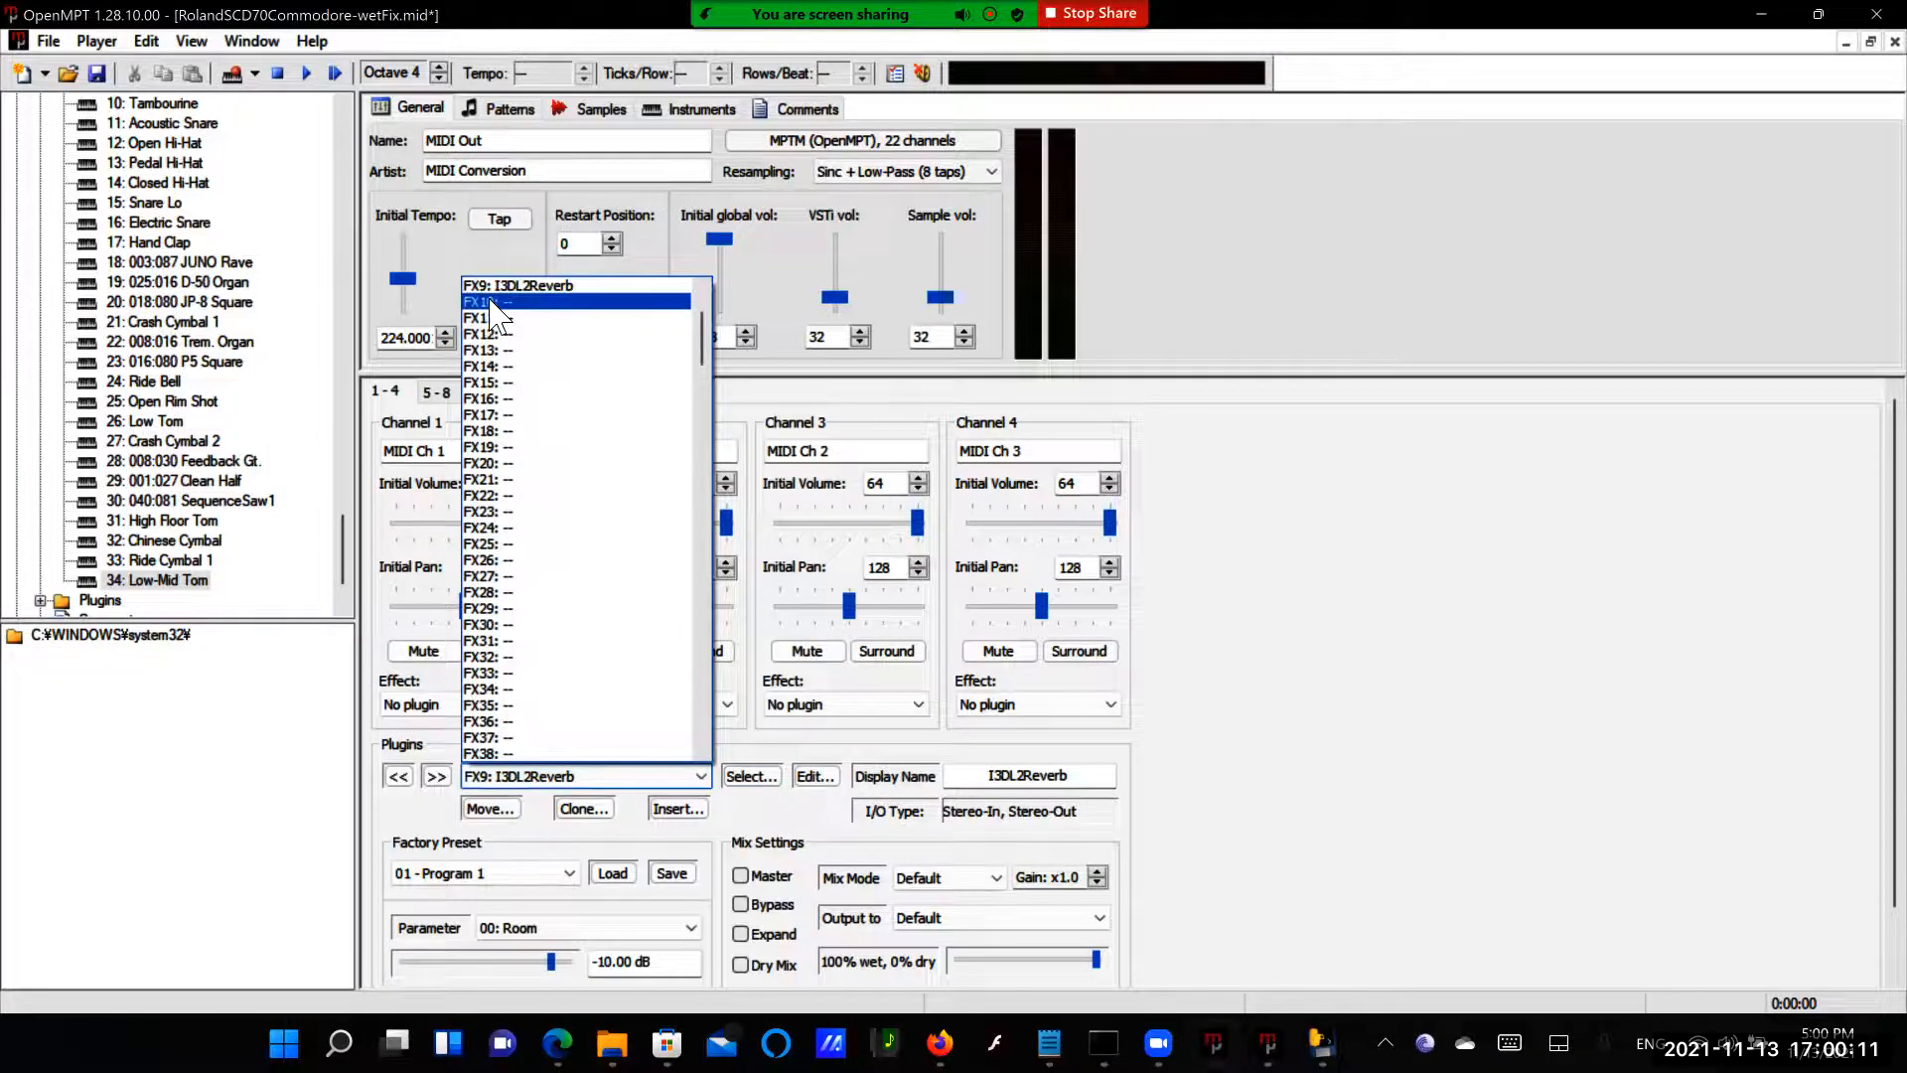
left_click(486, 317)
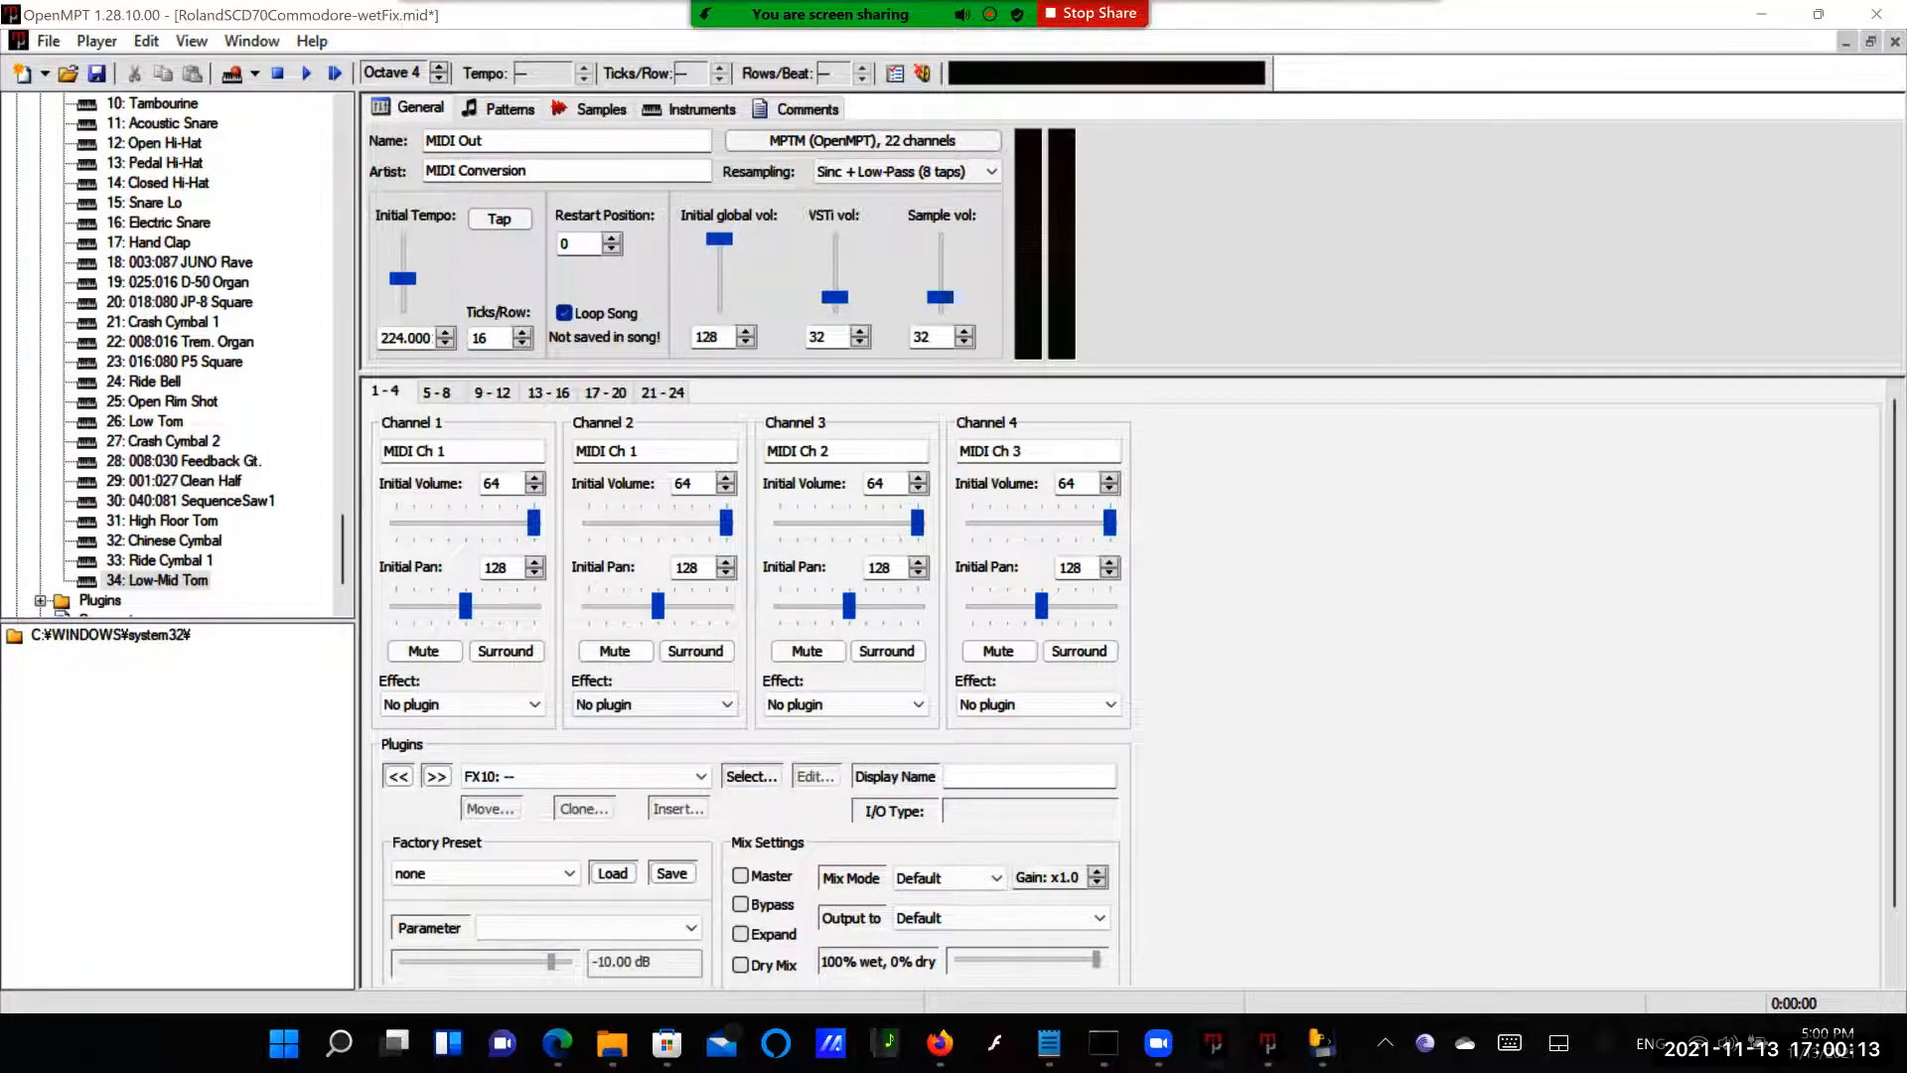
left_click(751, 777)
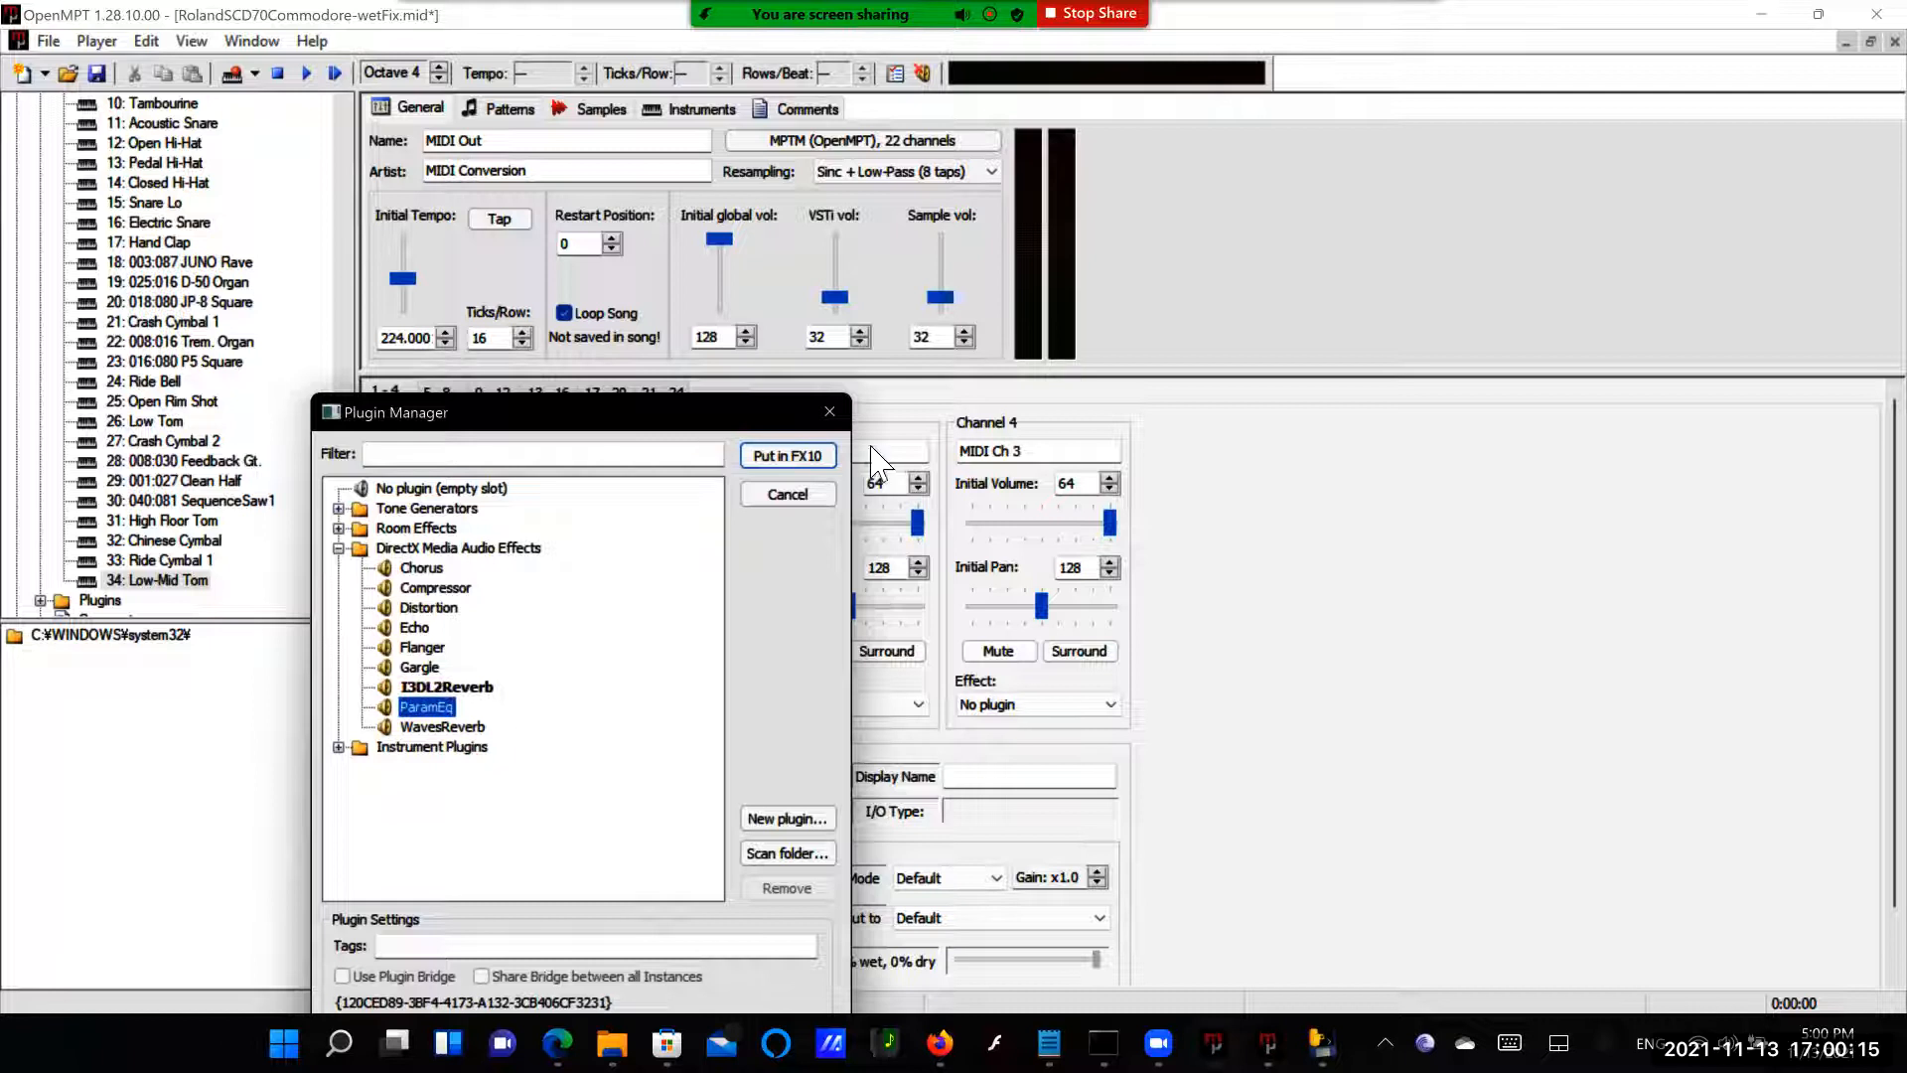
left_click(787, 455)
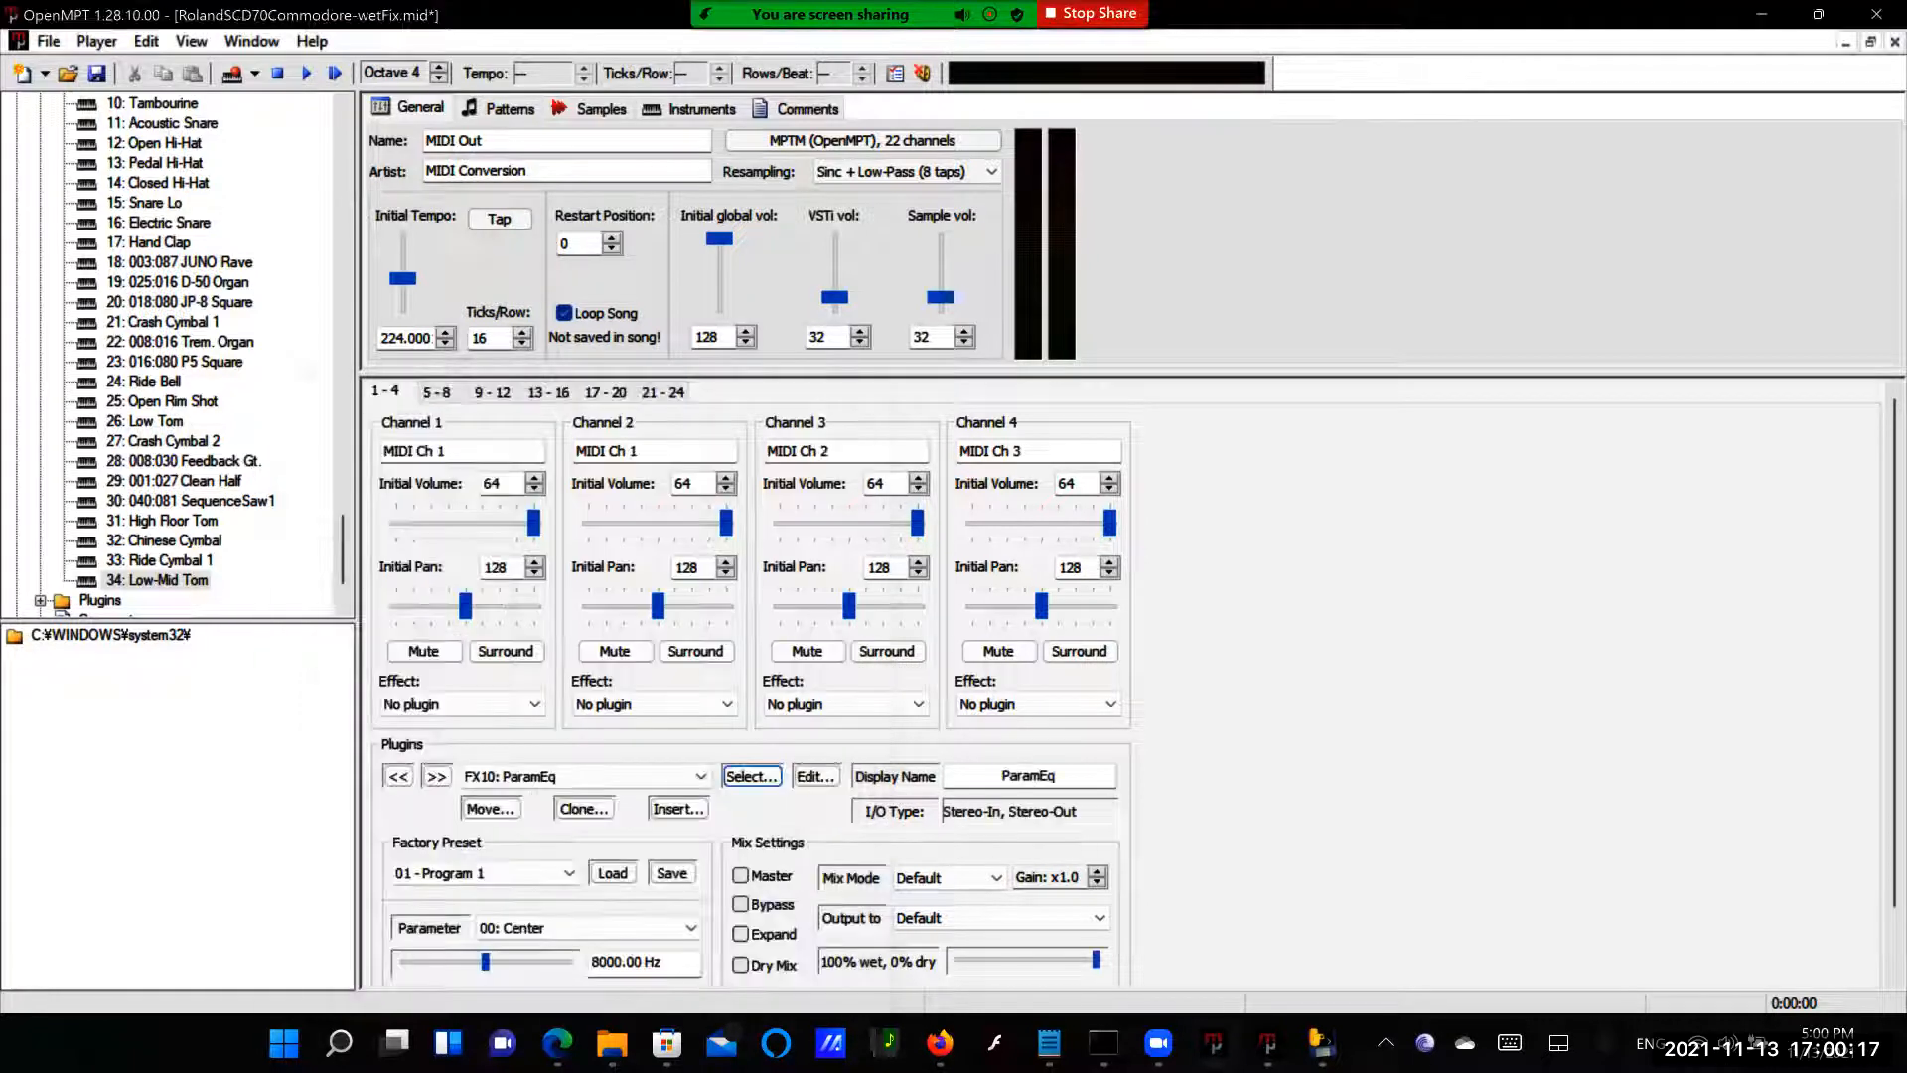
left_click(702, 776)
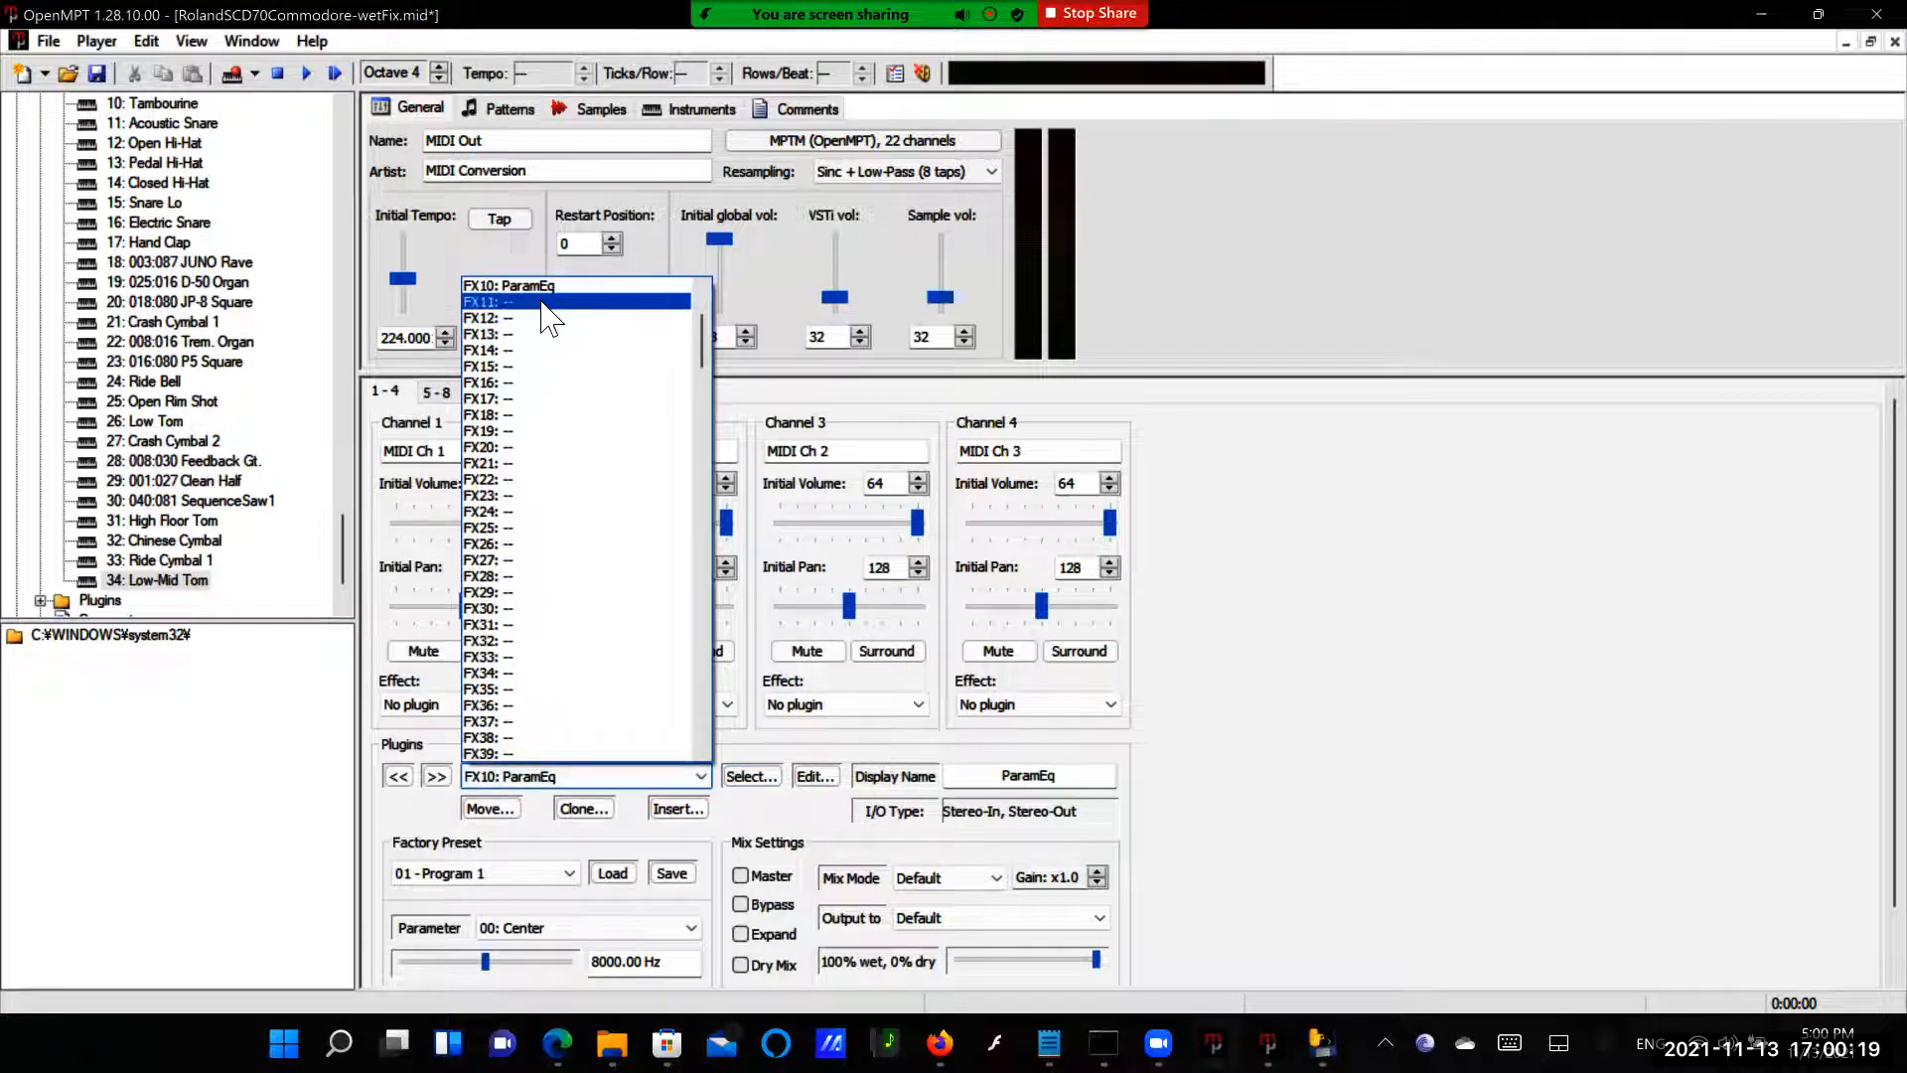
left_click(549, 302)
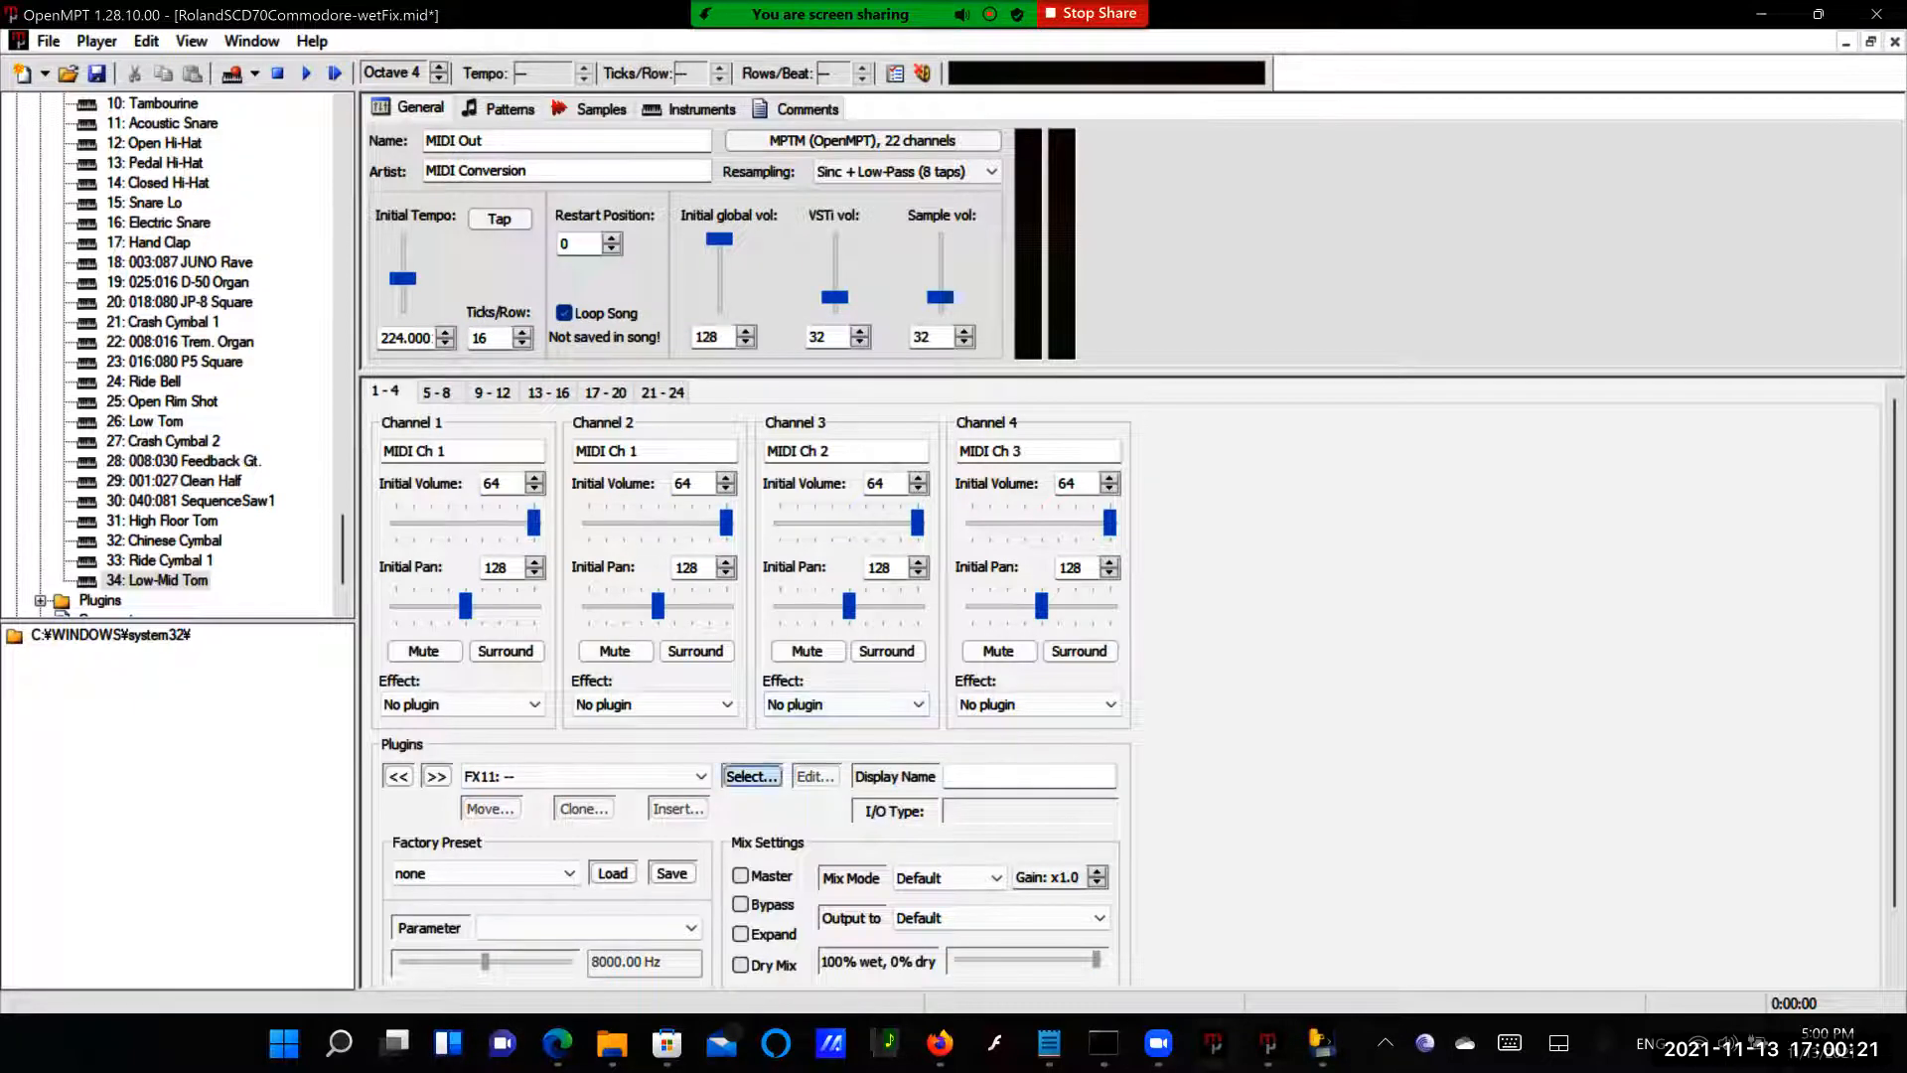
left_click(751, 776)
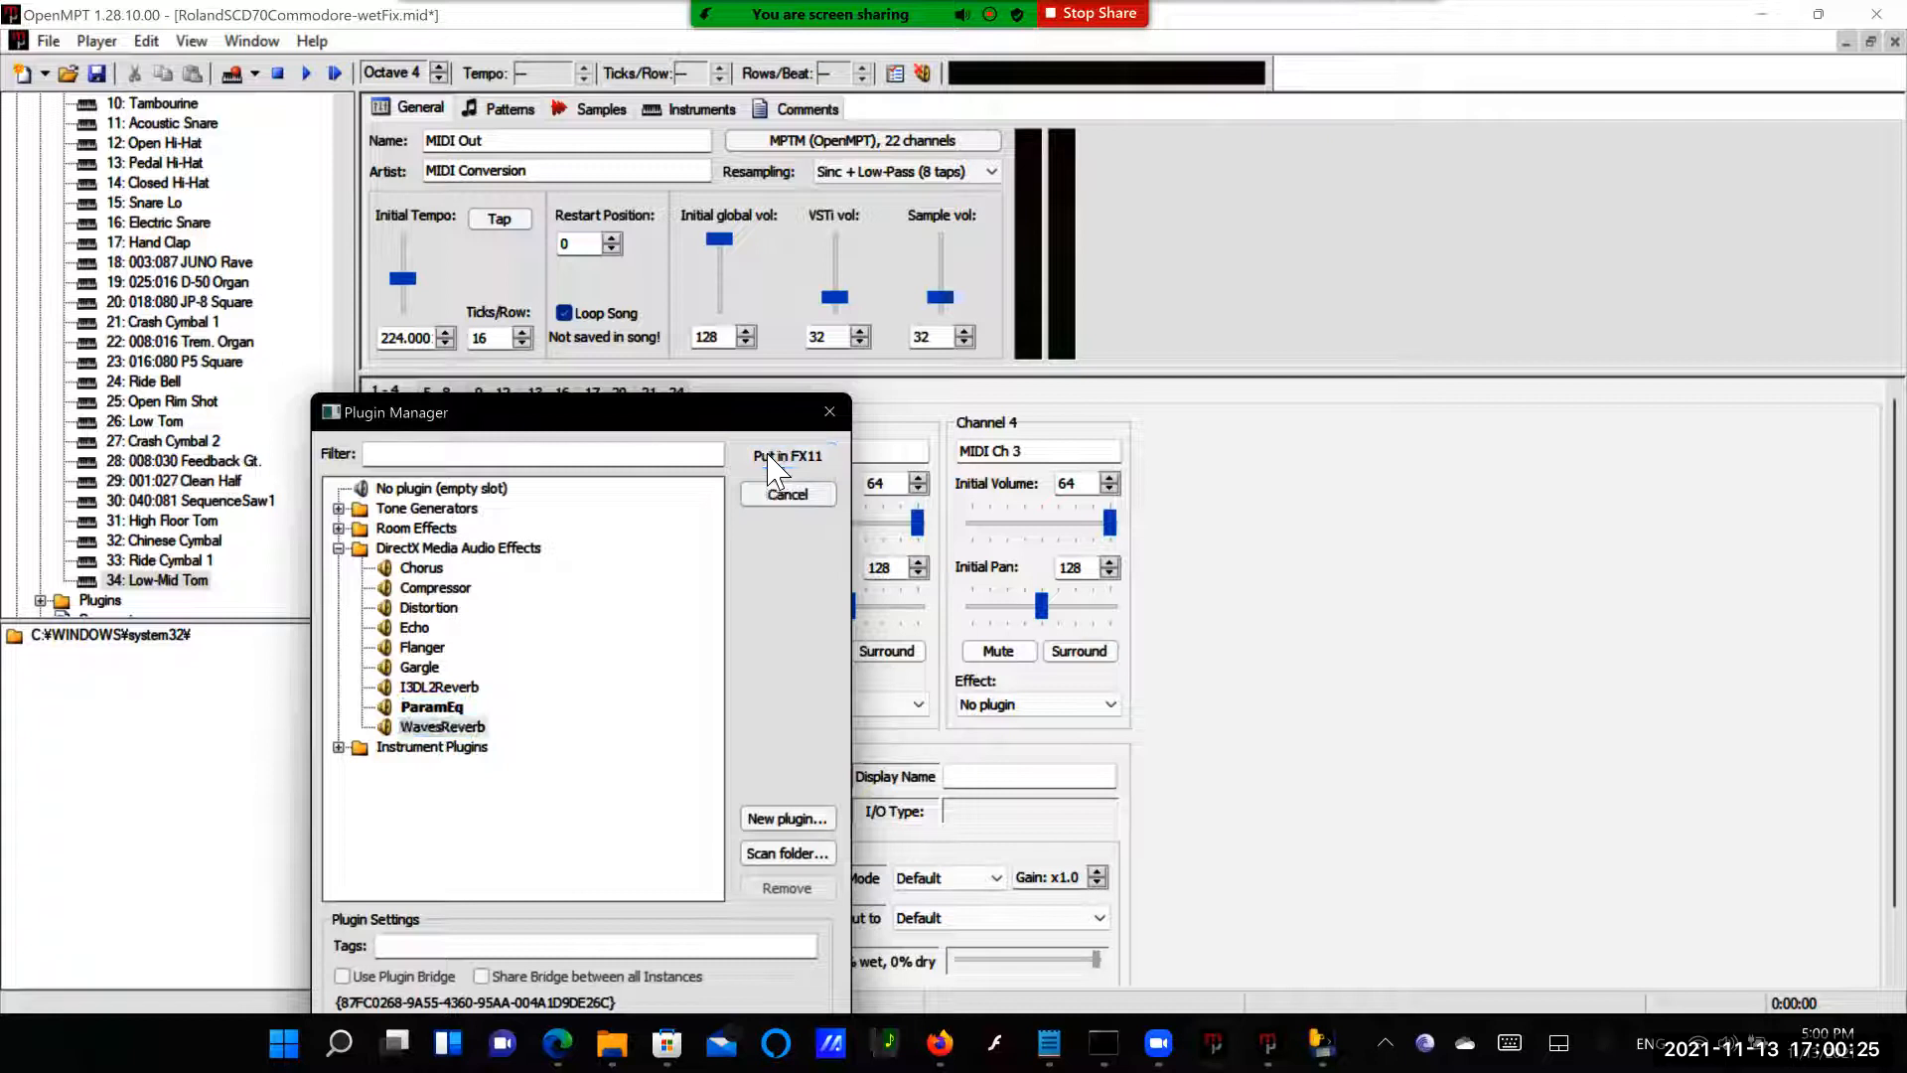
left_click(786, 455)
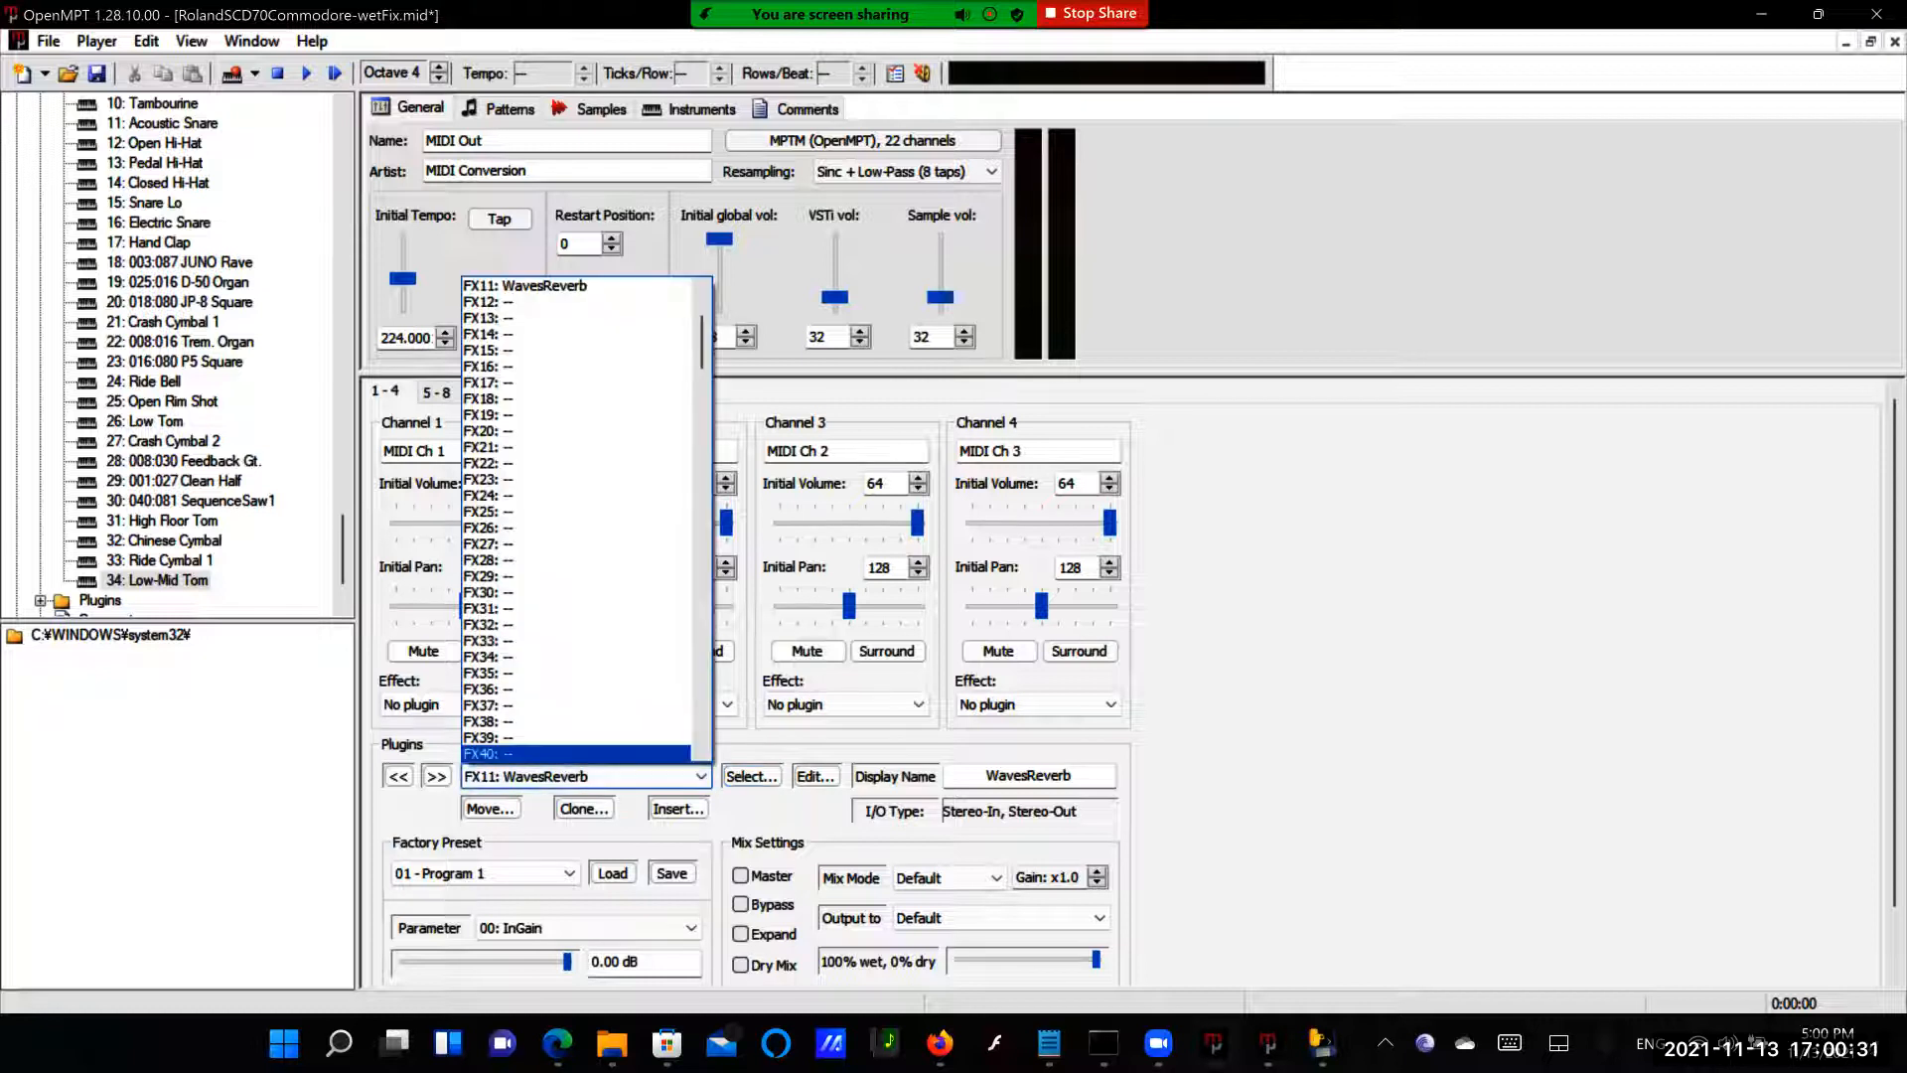
Route Channel 1 through FX9: I3DL2Reverb and view the WavesReverb parameters
left_click(584, 776)
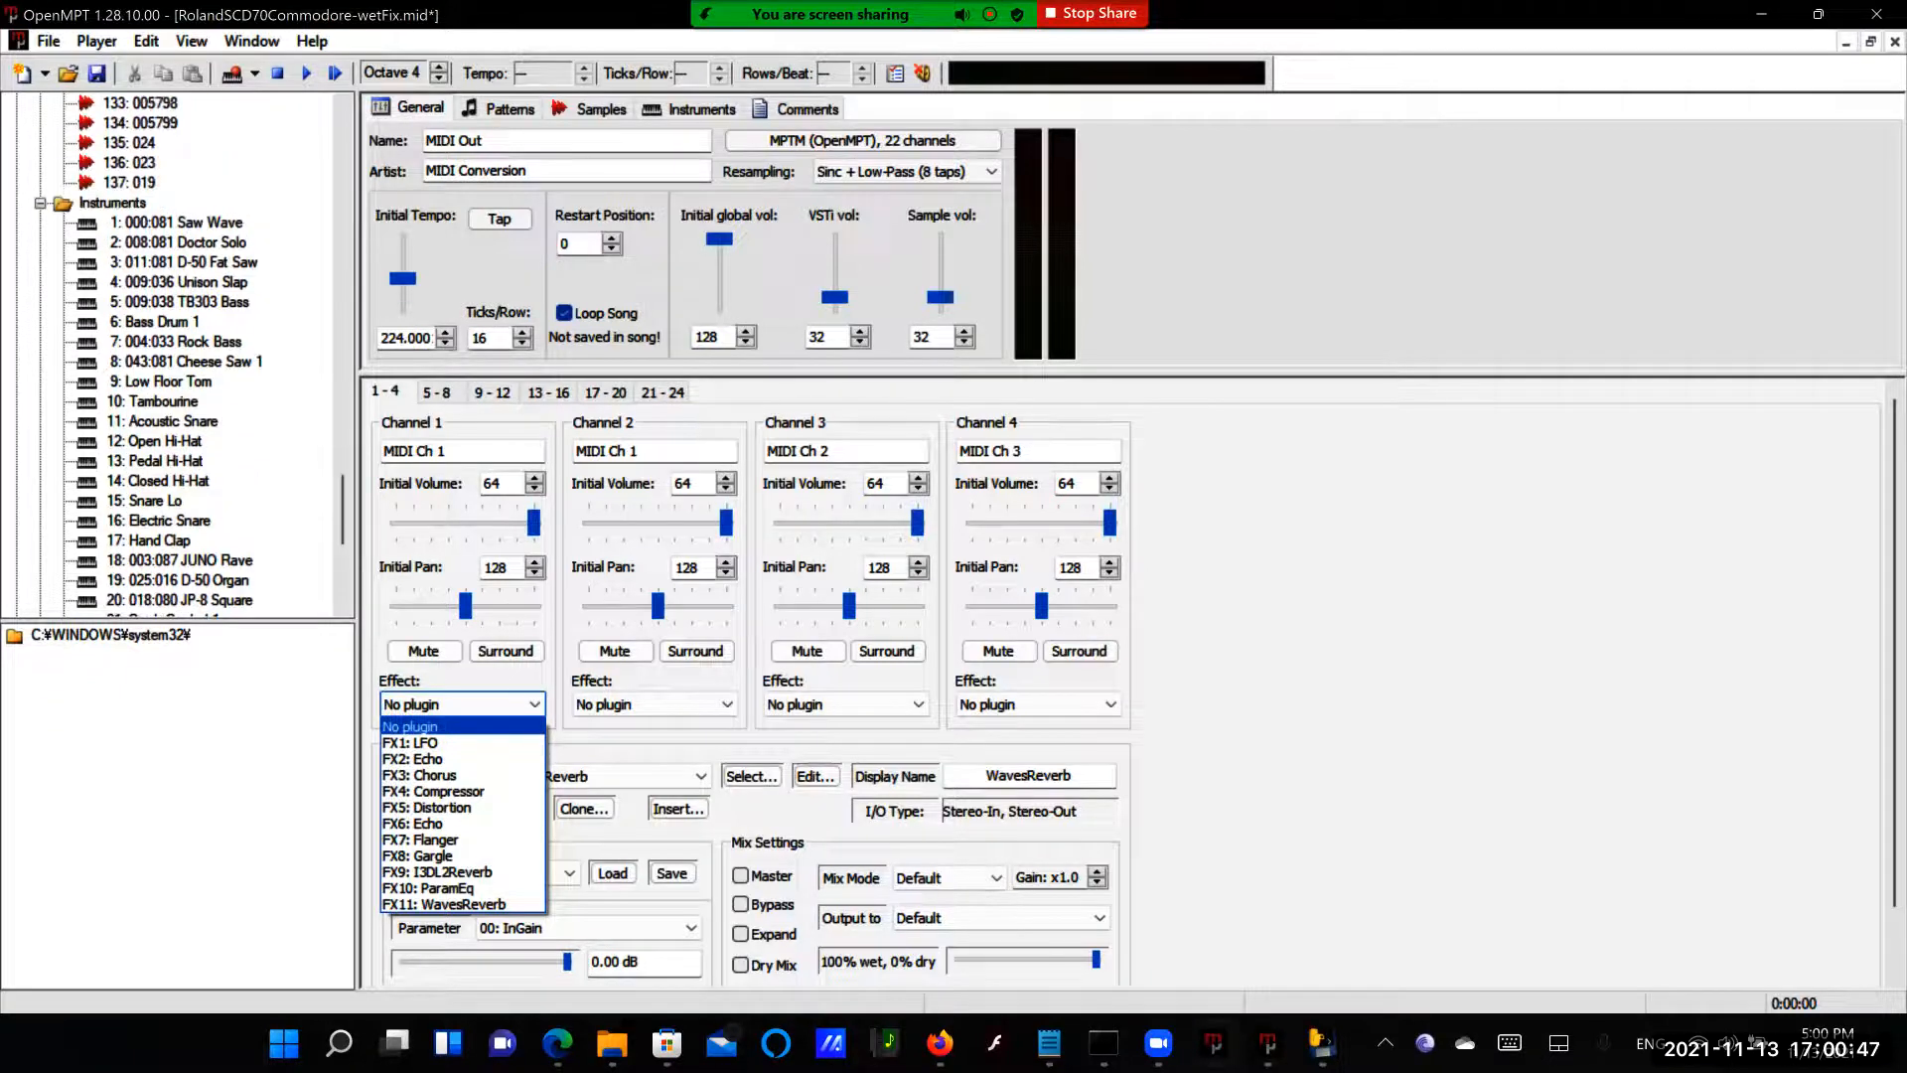
left_click(410, 743)
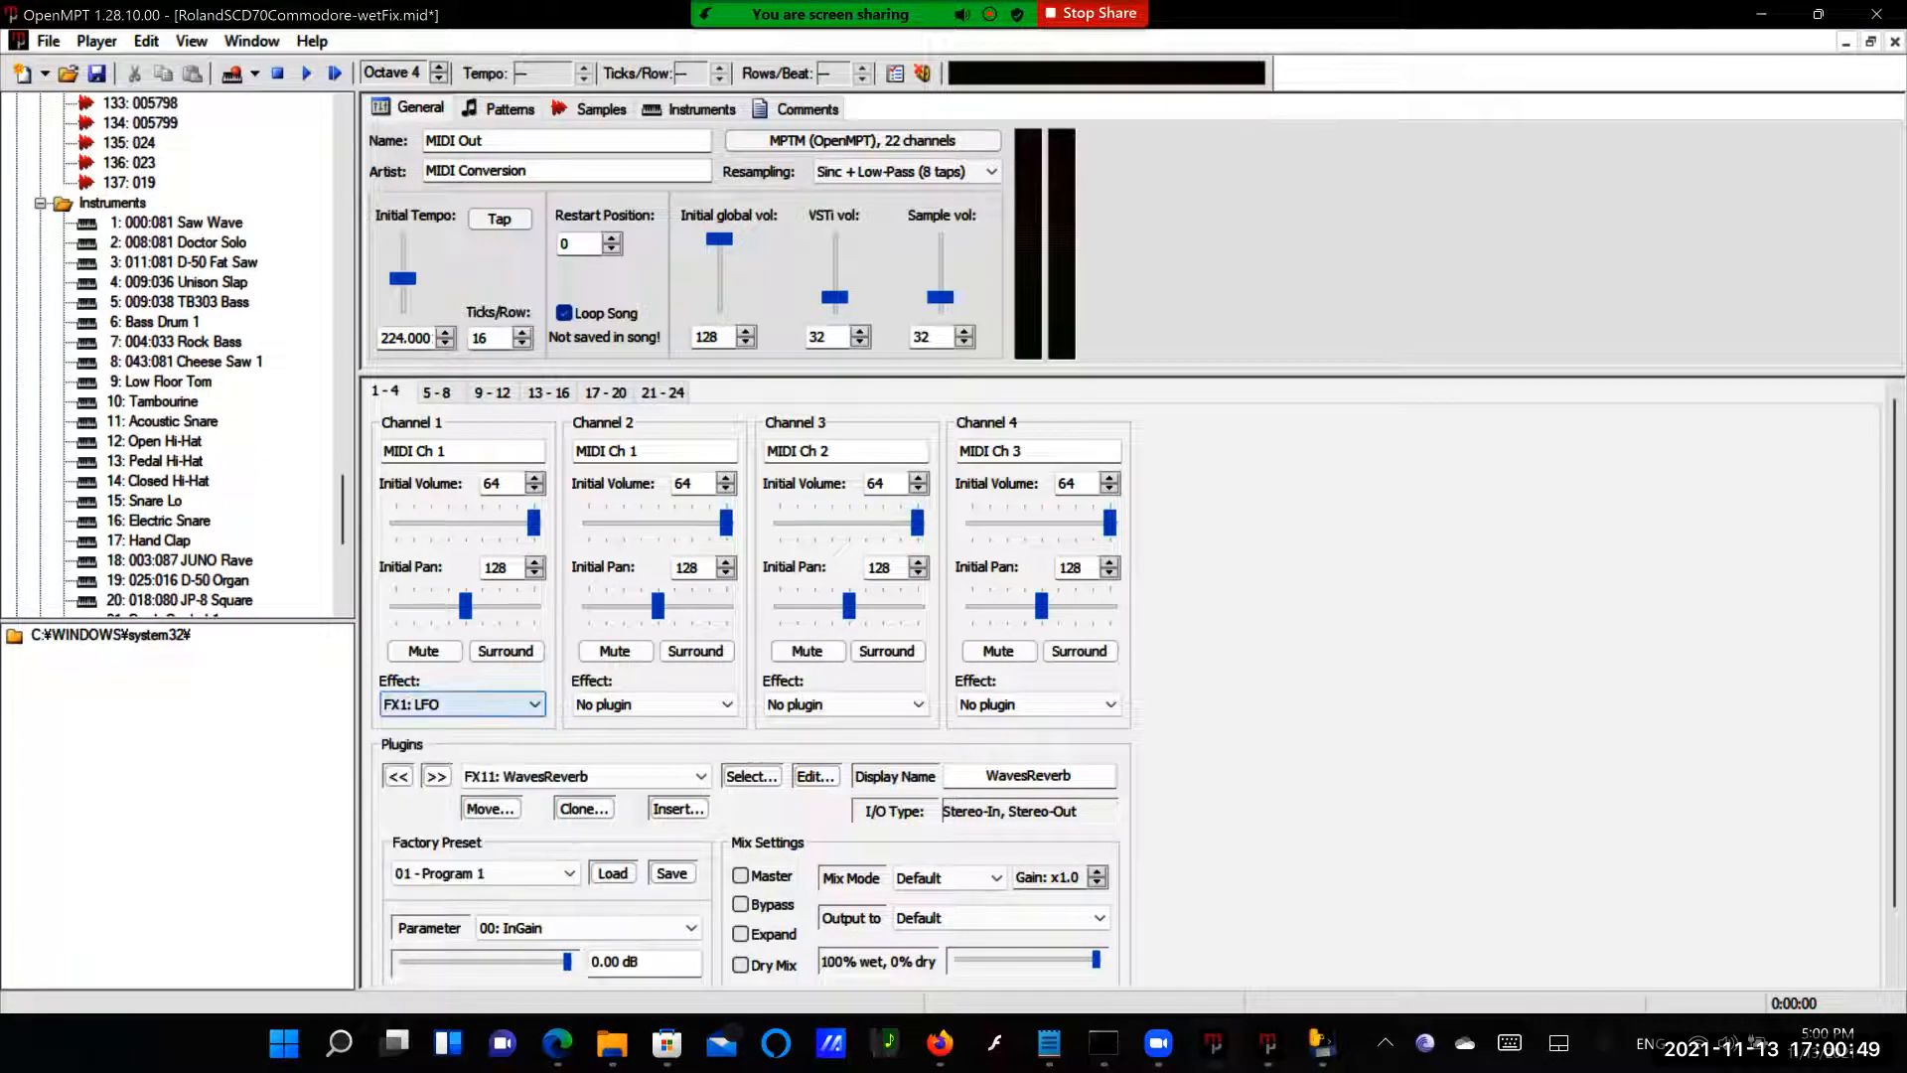
left_click(532, 703)
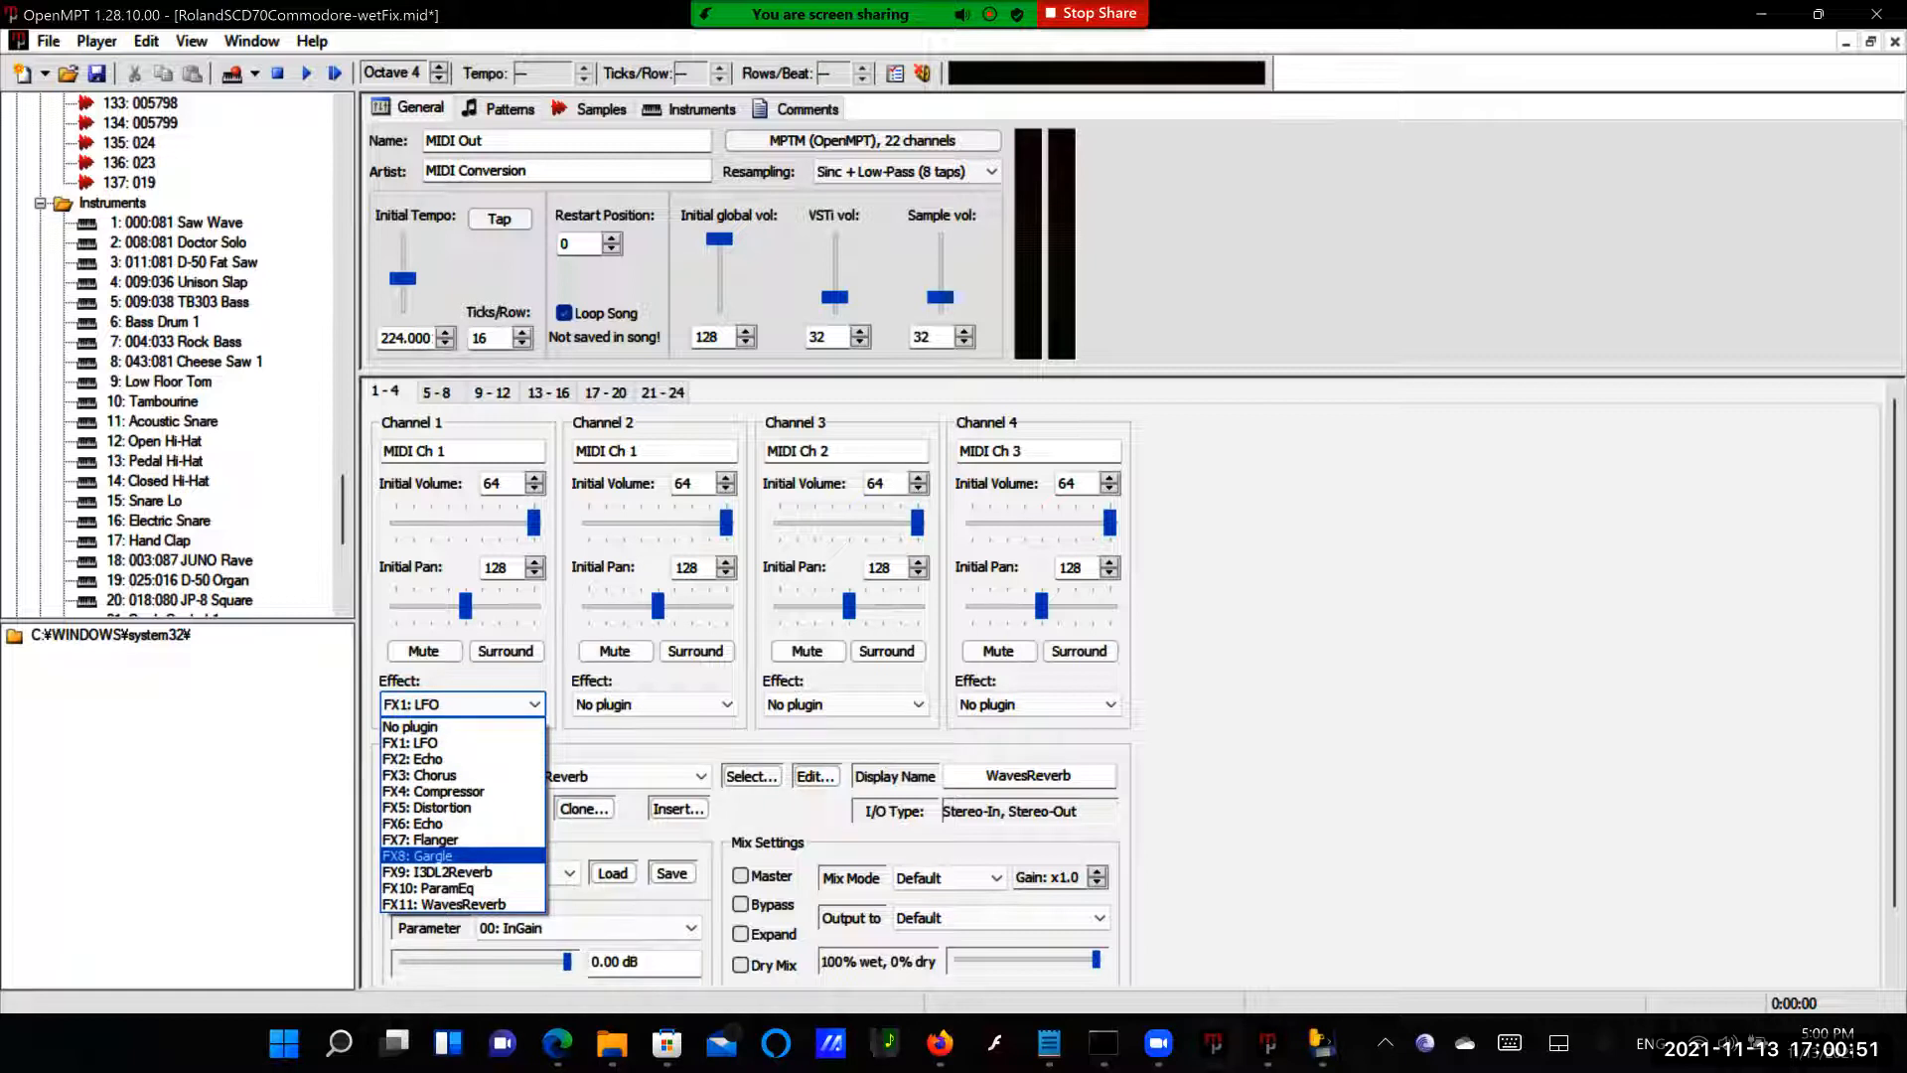
left_click(435, 872)
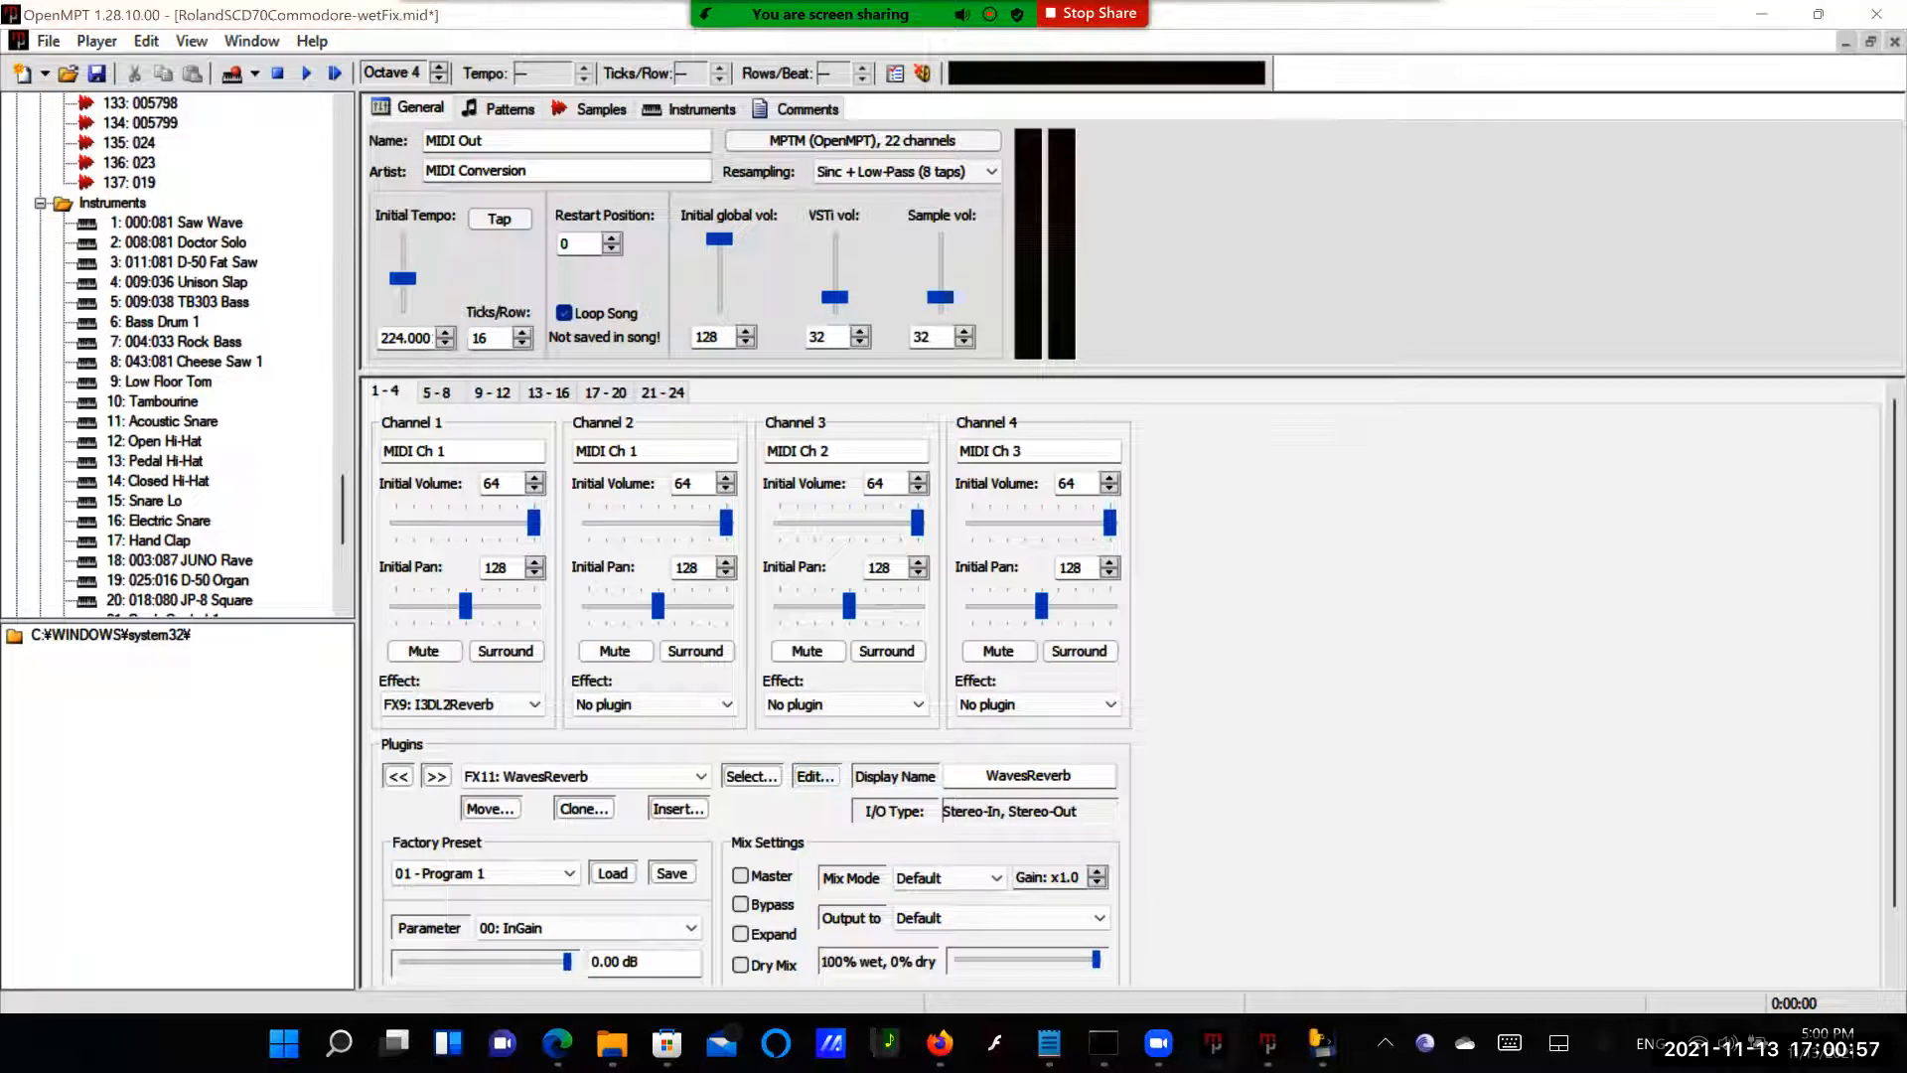
left_click(813, 776)
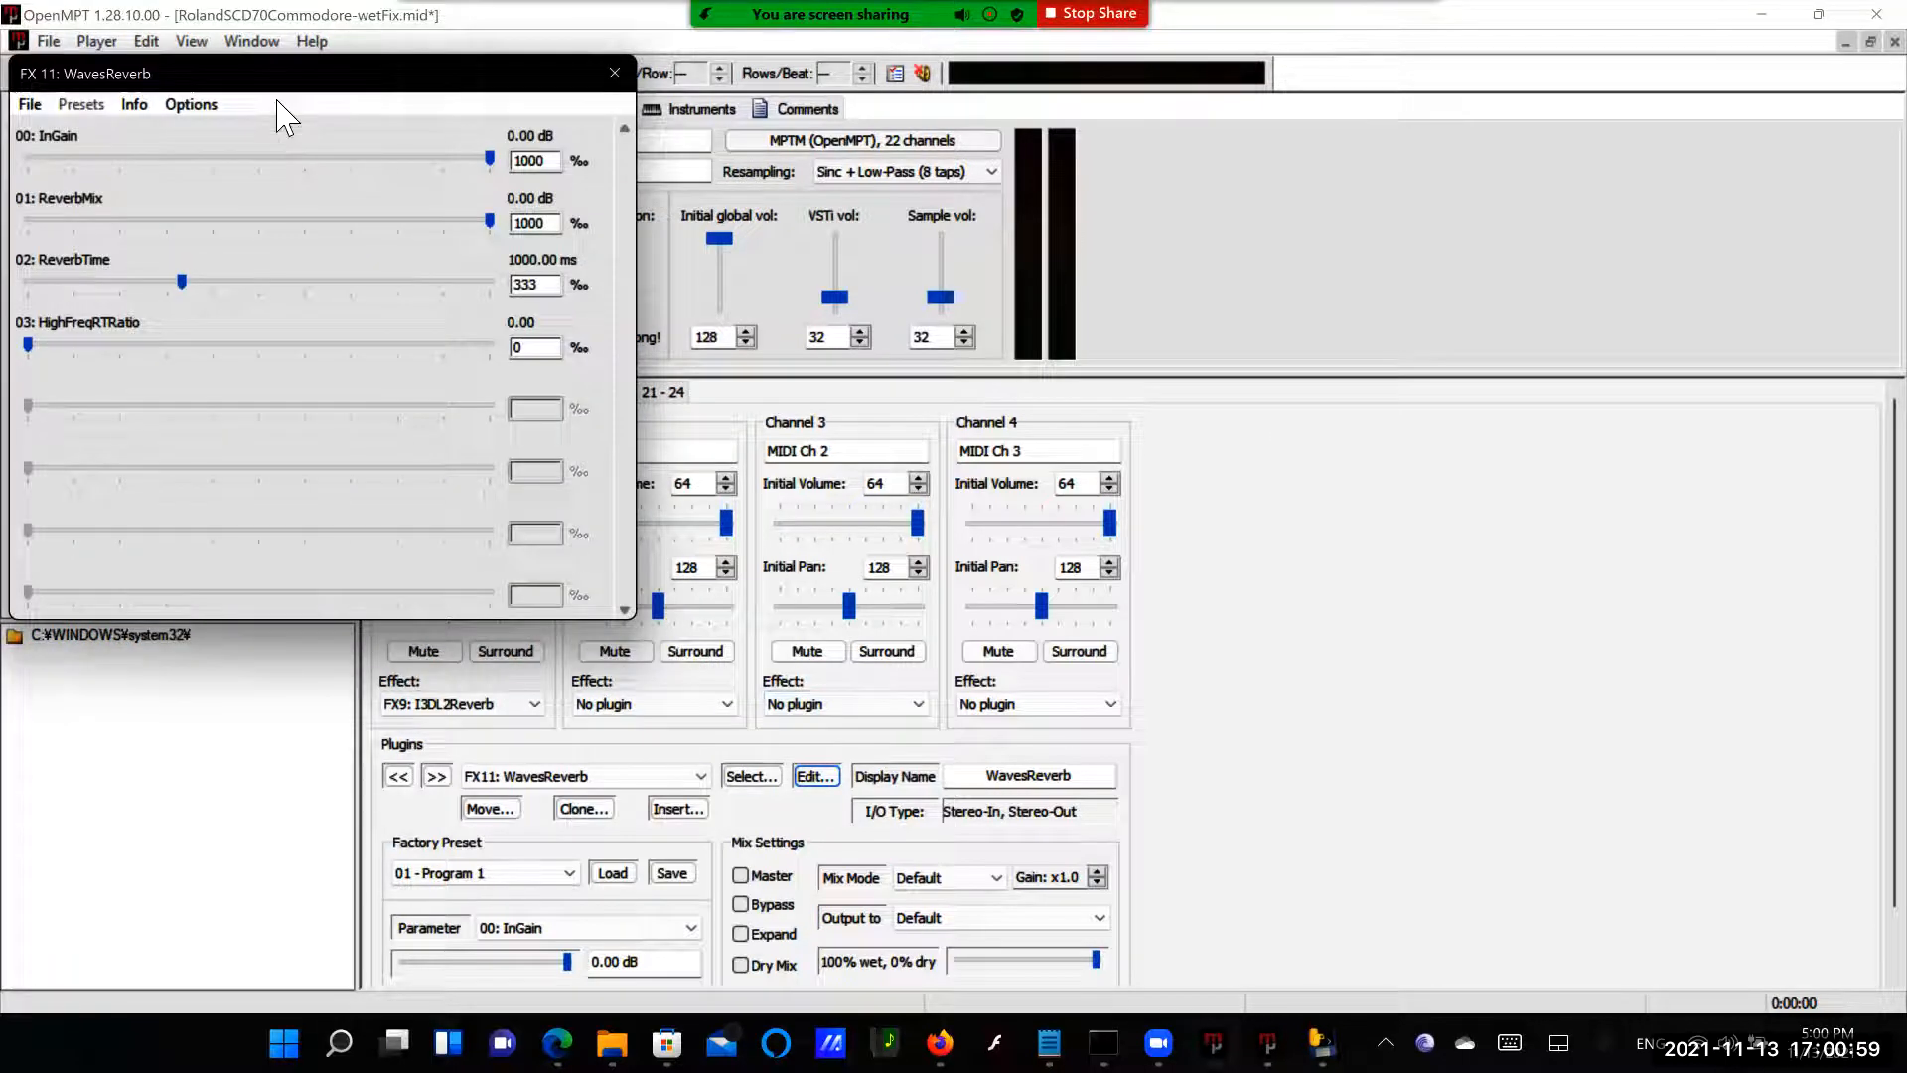
mouse_move(614, 100)
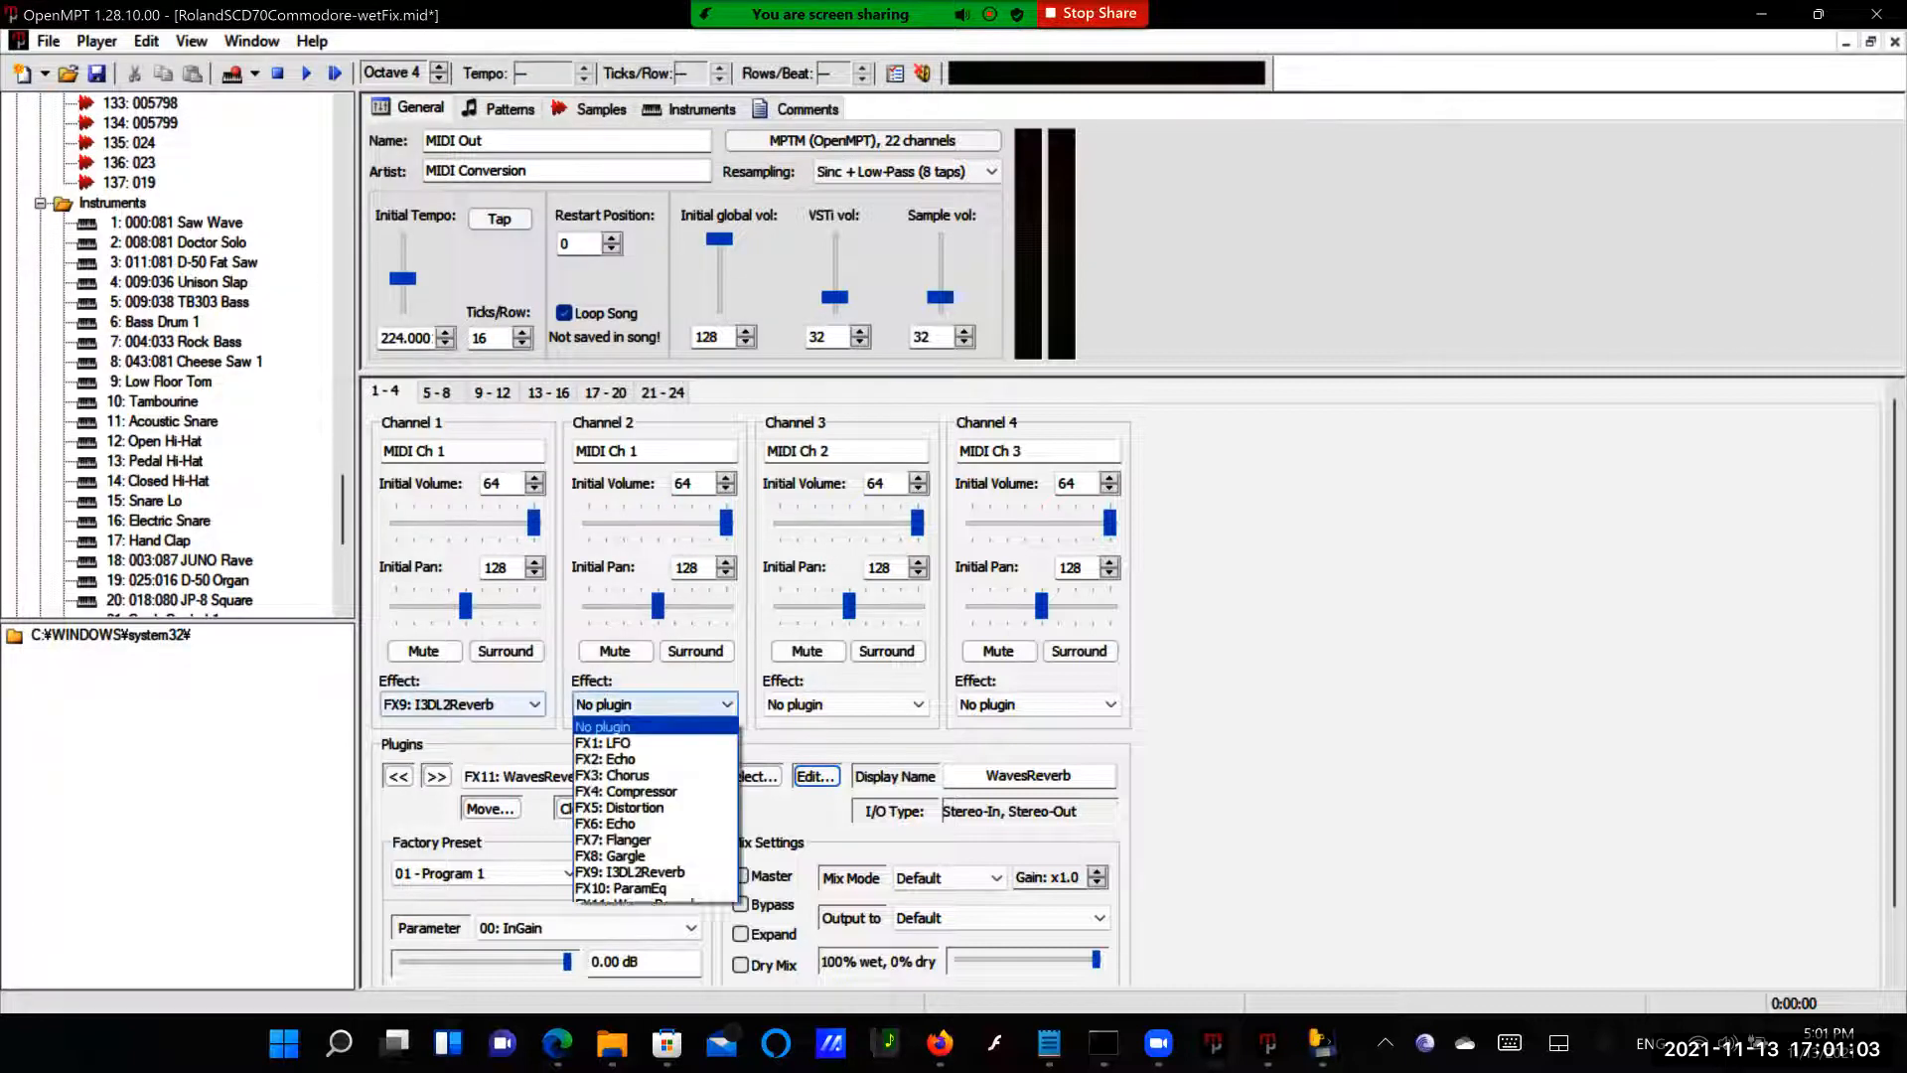
Route Channel 2 through FX9: I3DL2Reverb as well and return to the pattern editor
left_click(602, 743)
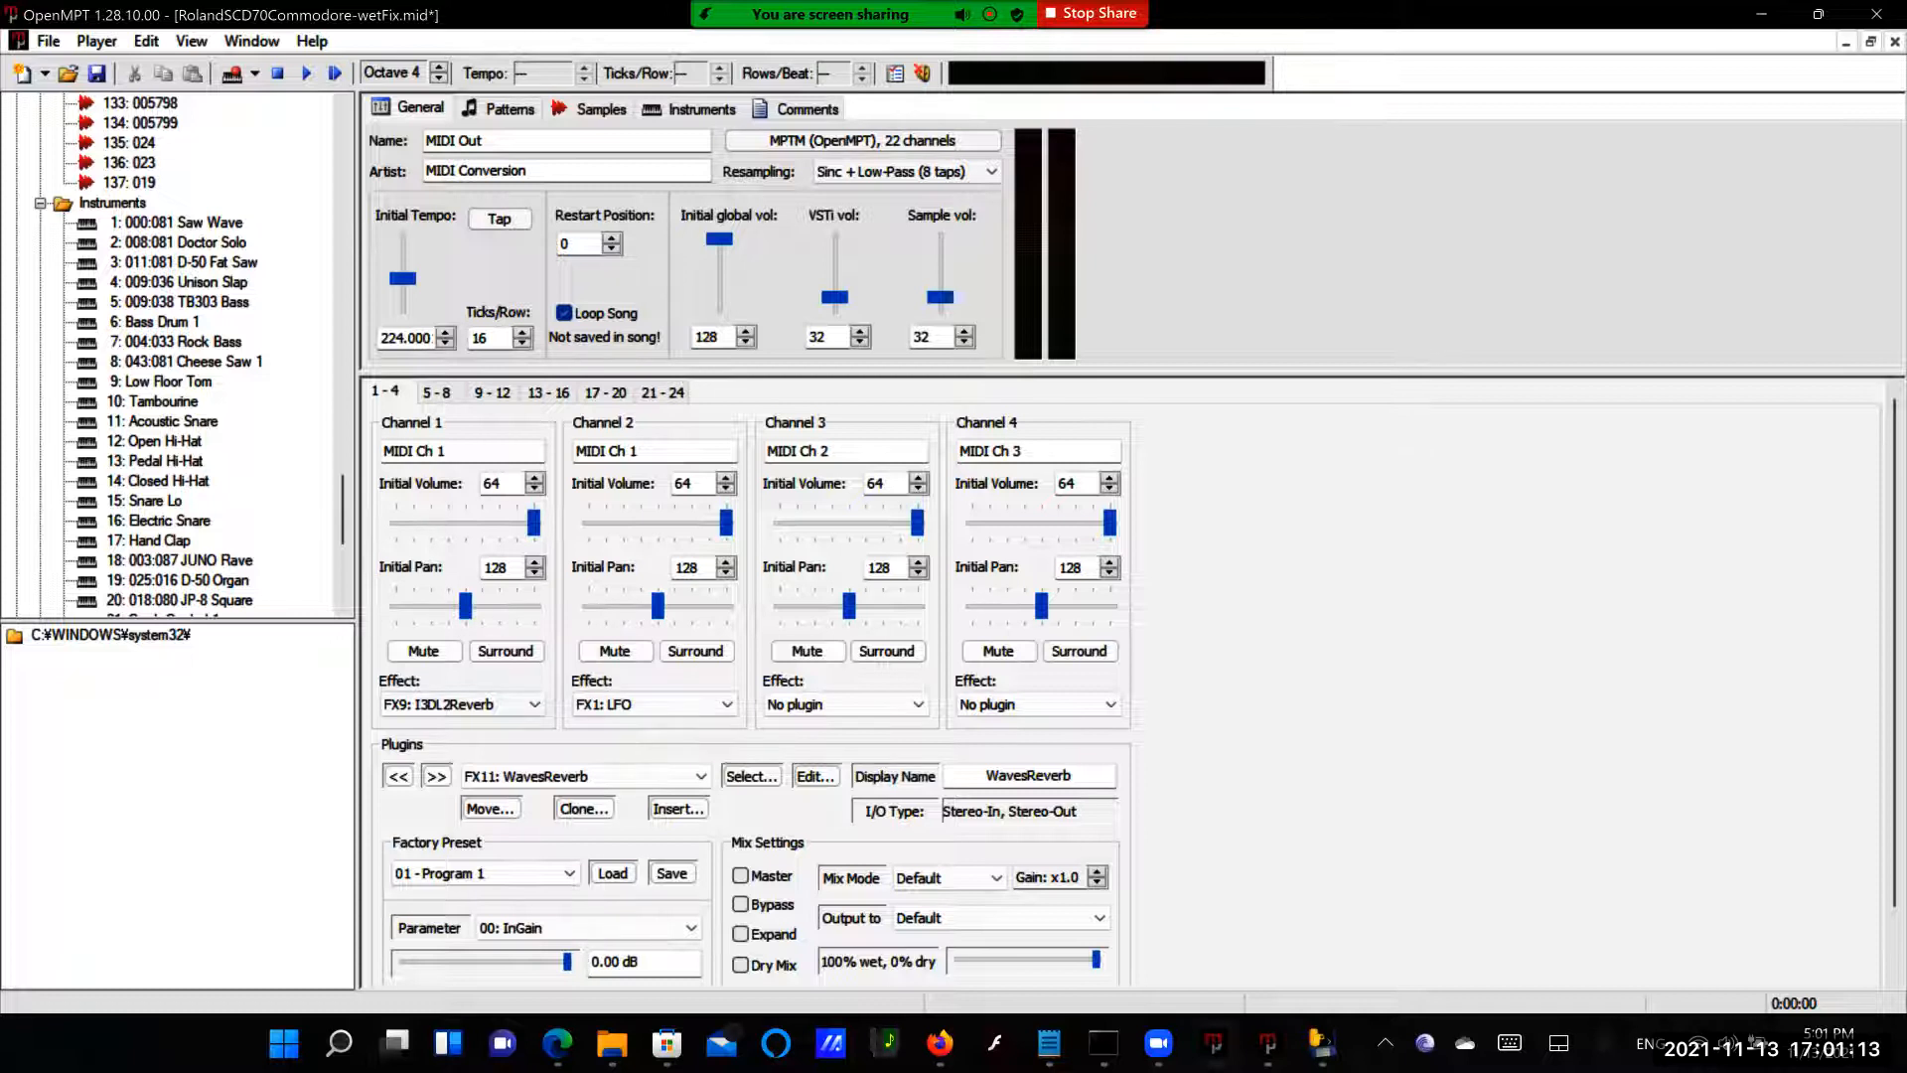
left_click(726, 703)
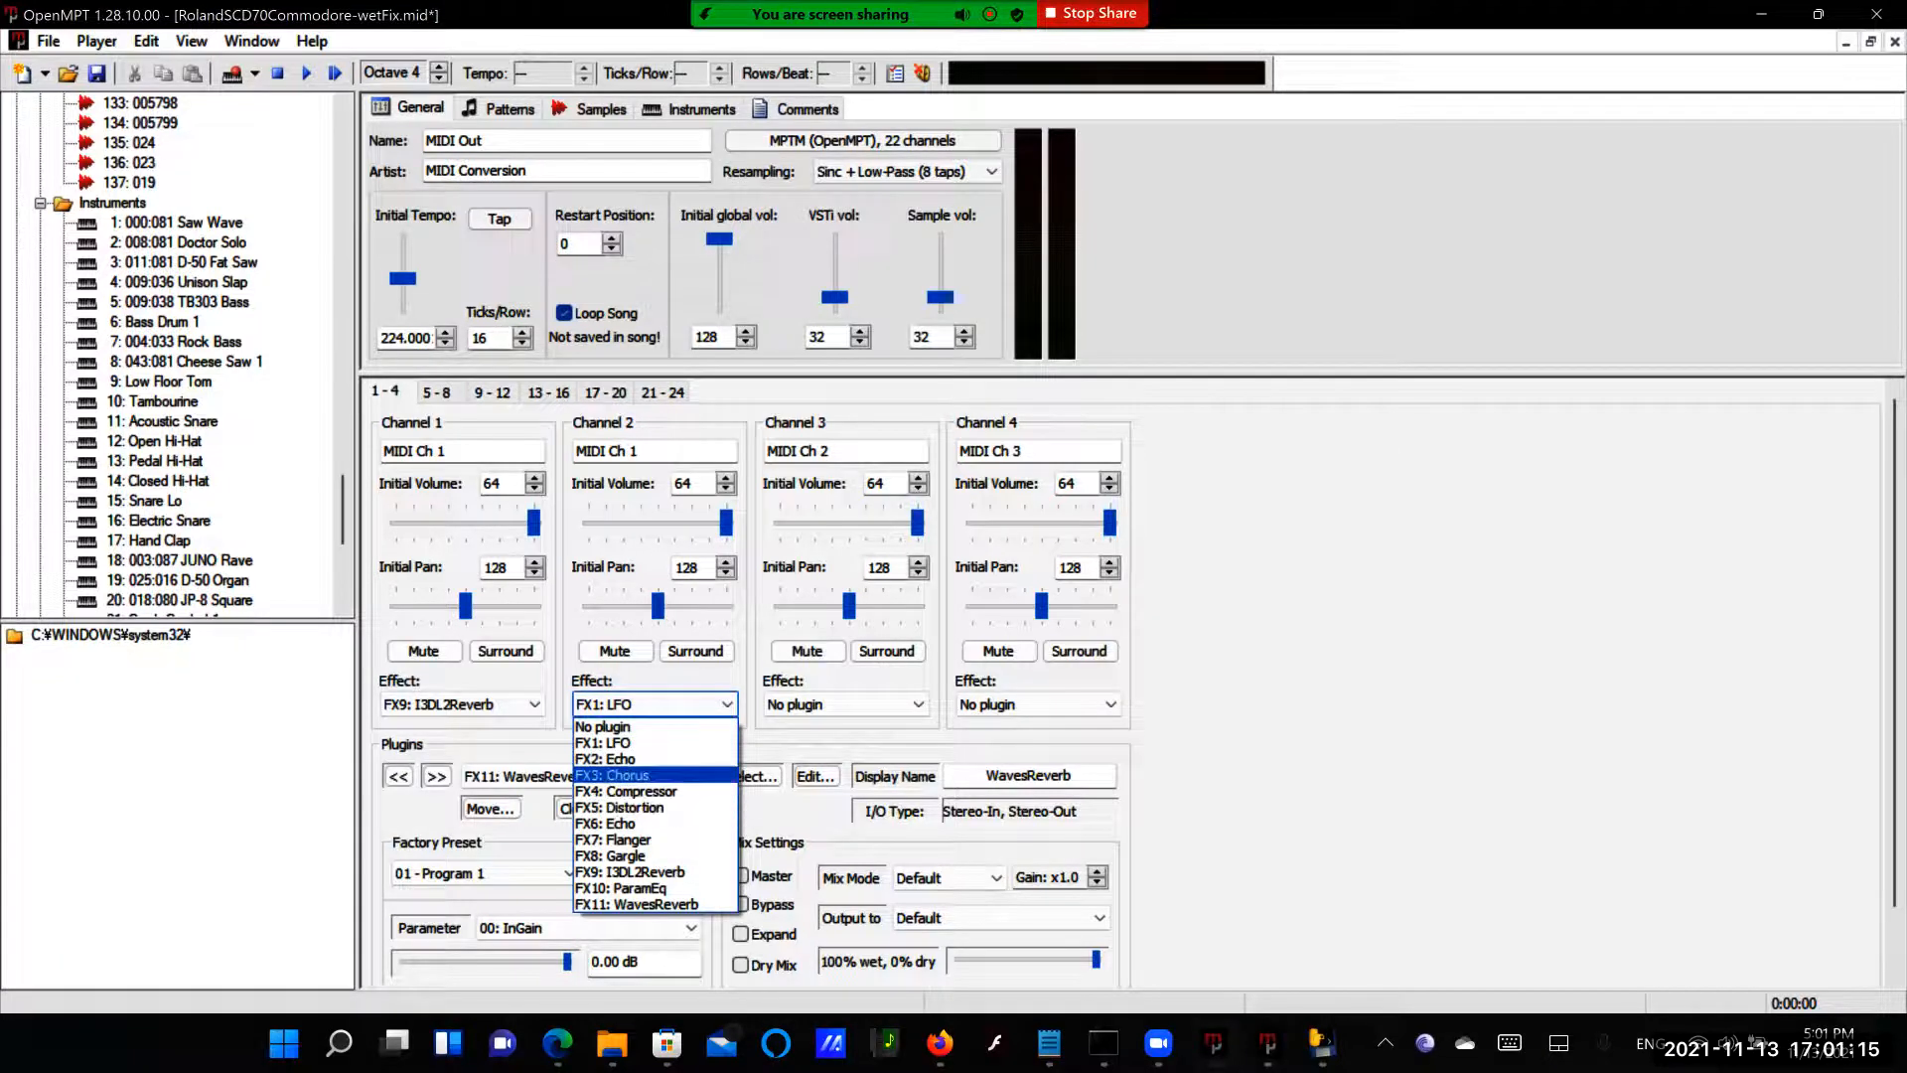
mouse_move(625, 790)
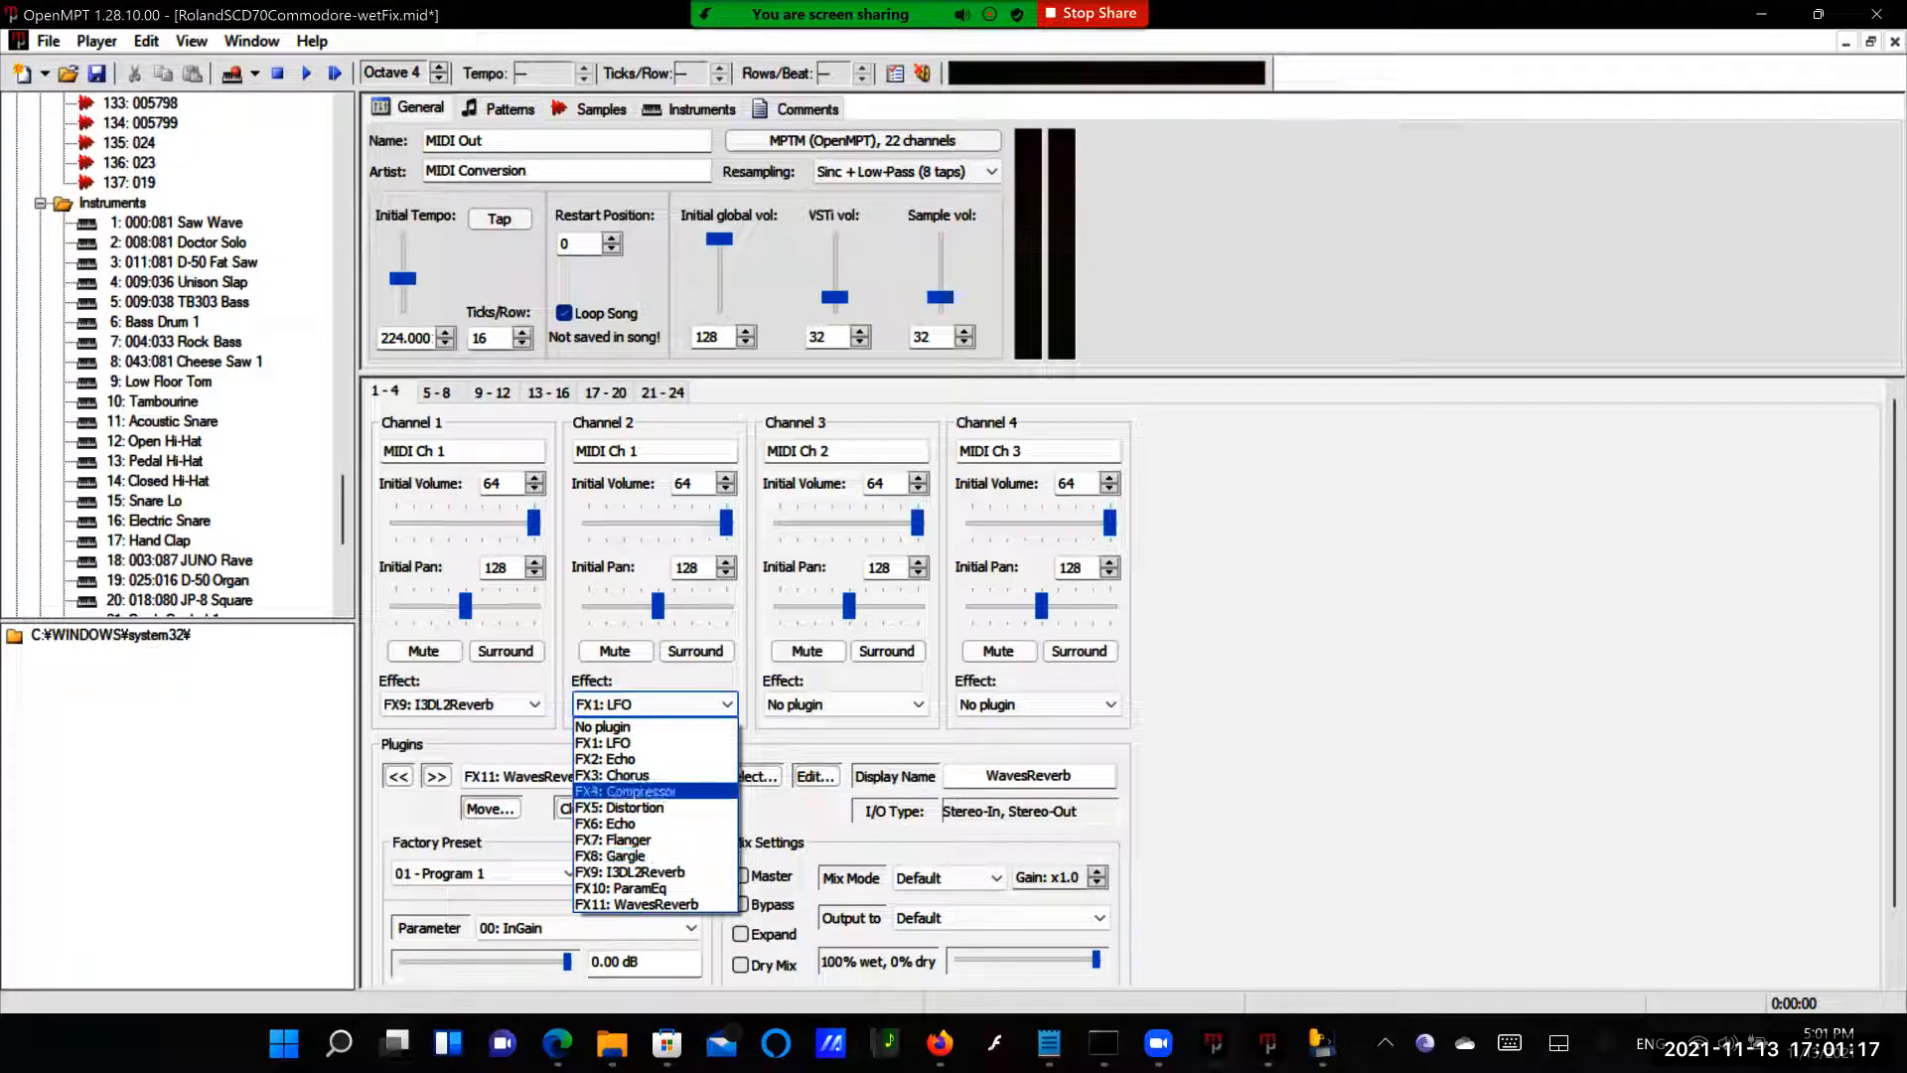
mouse_move(603, 741)
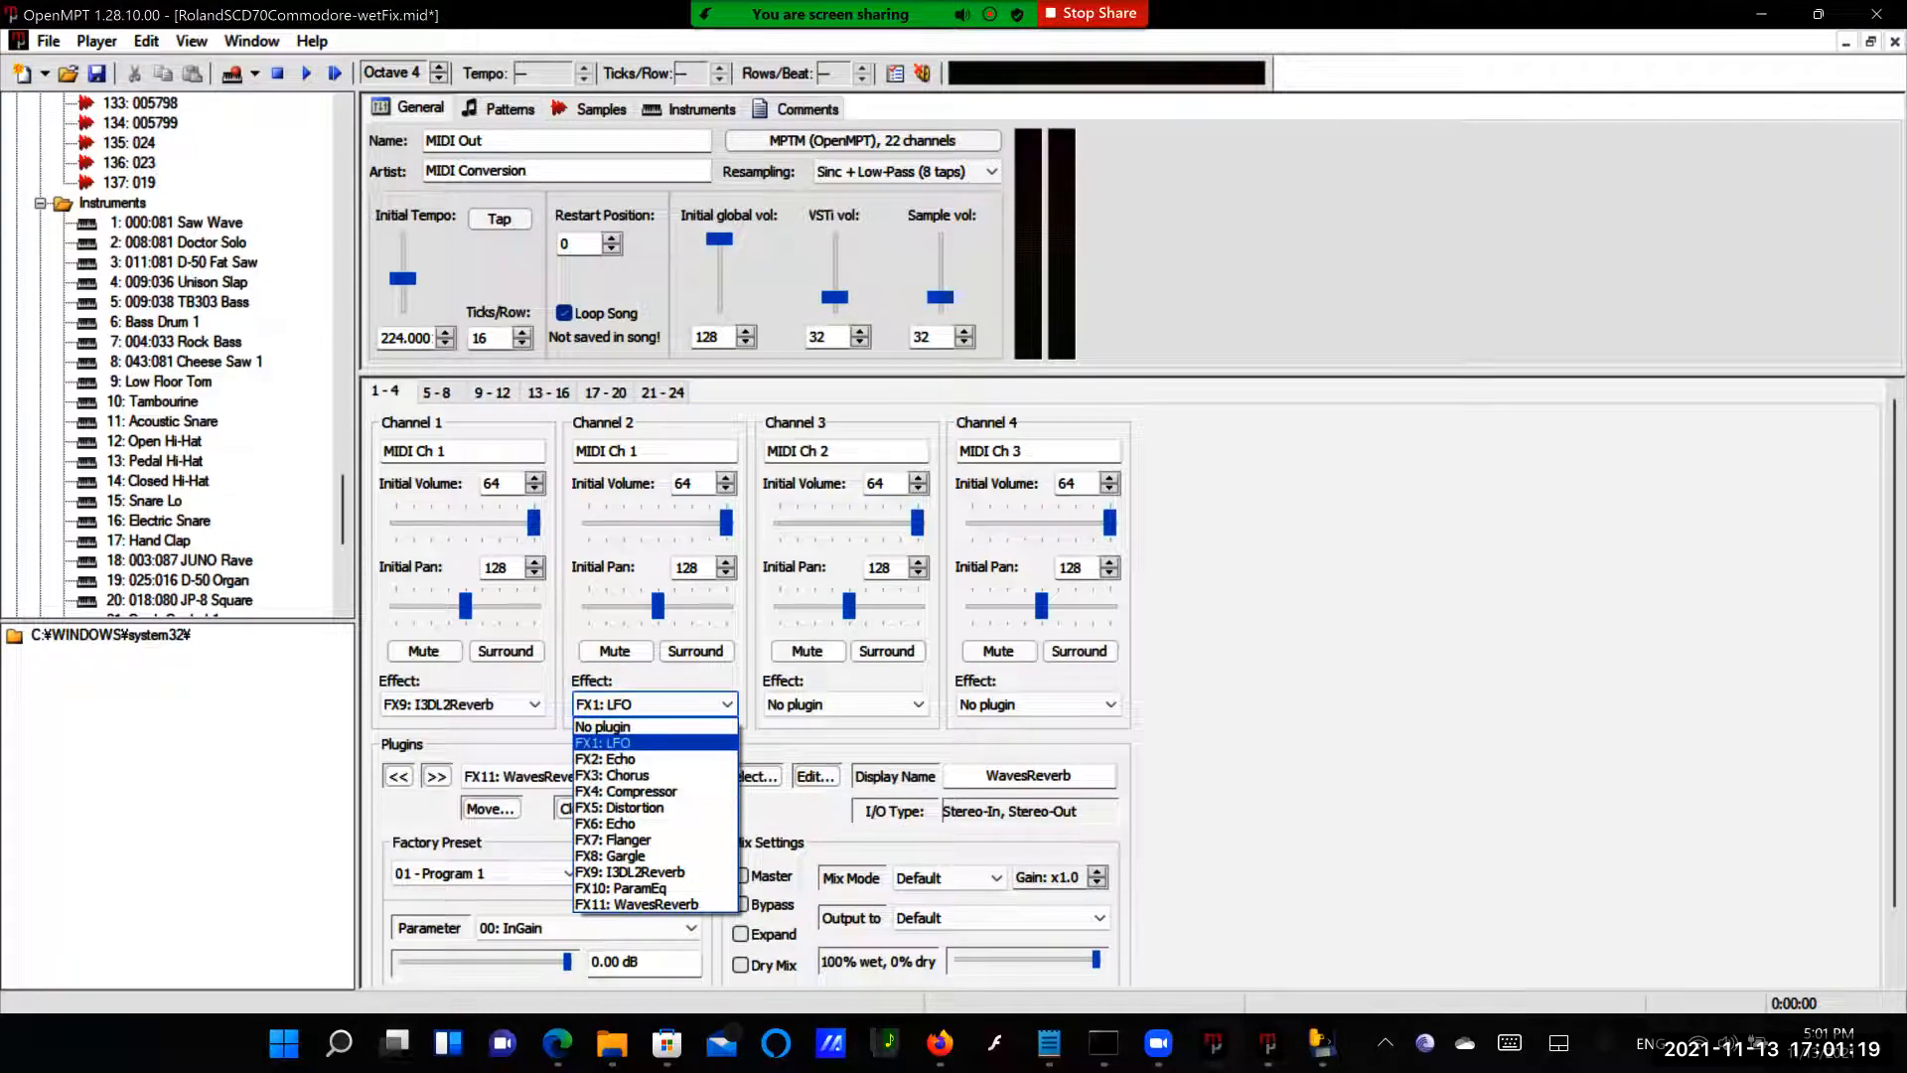
mouse_move(619, 887)
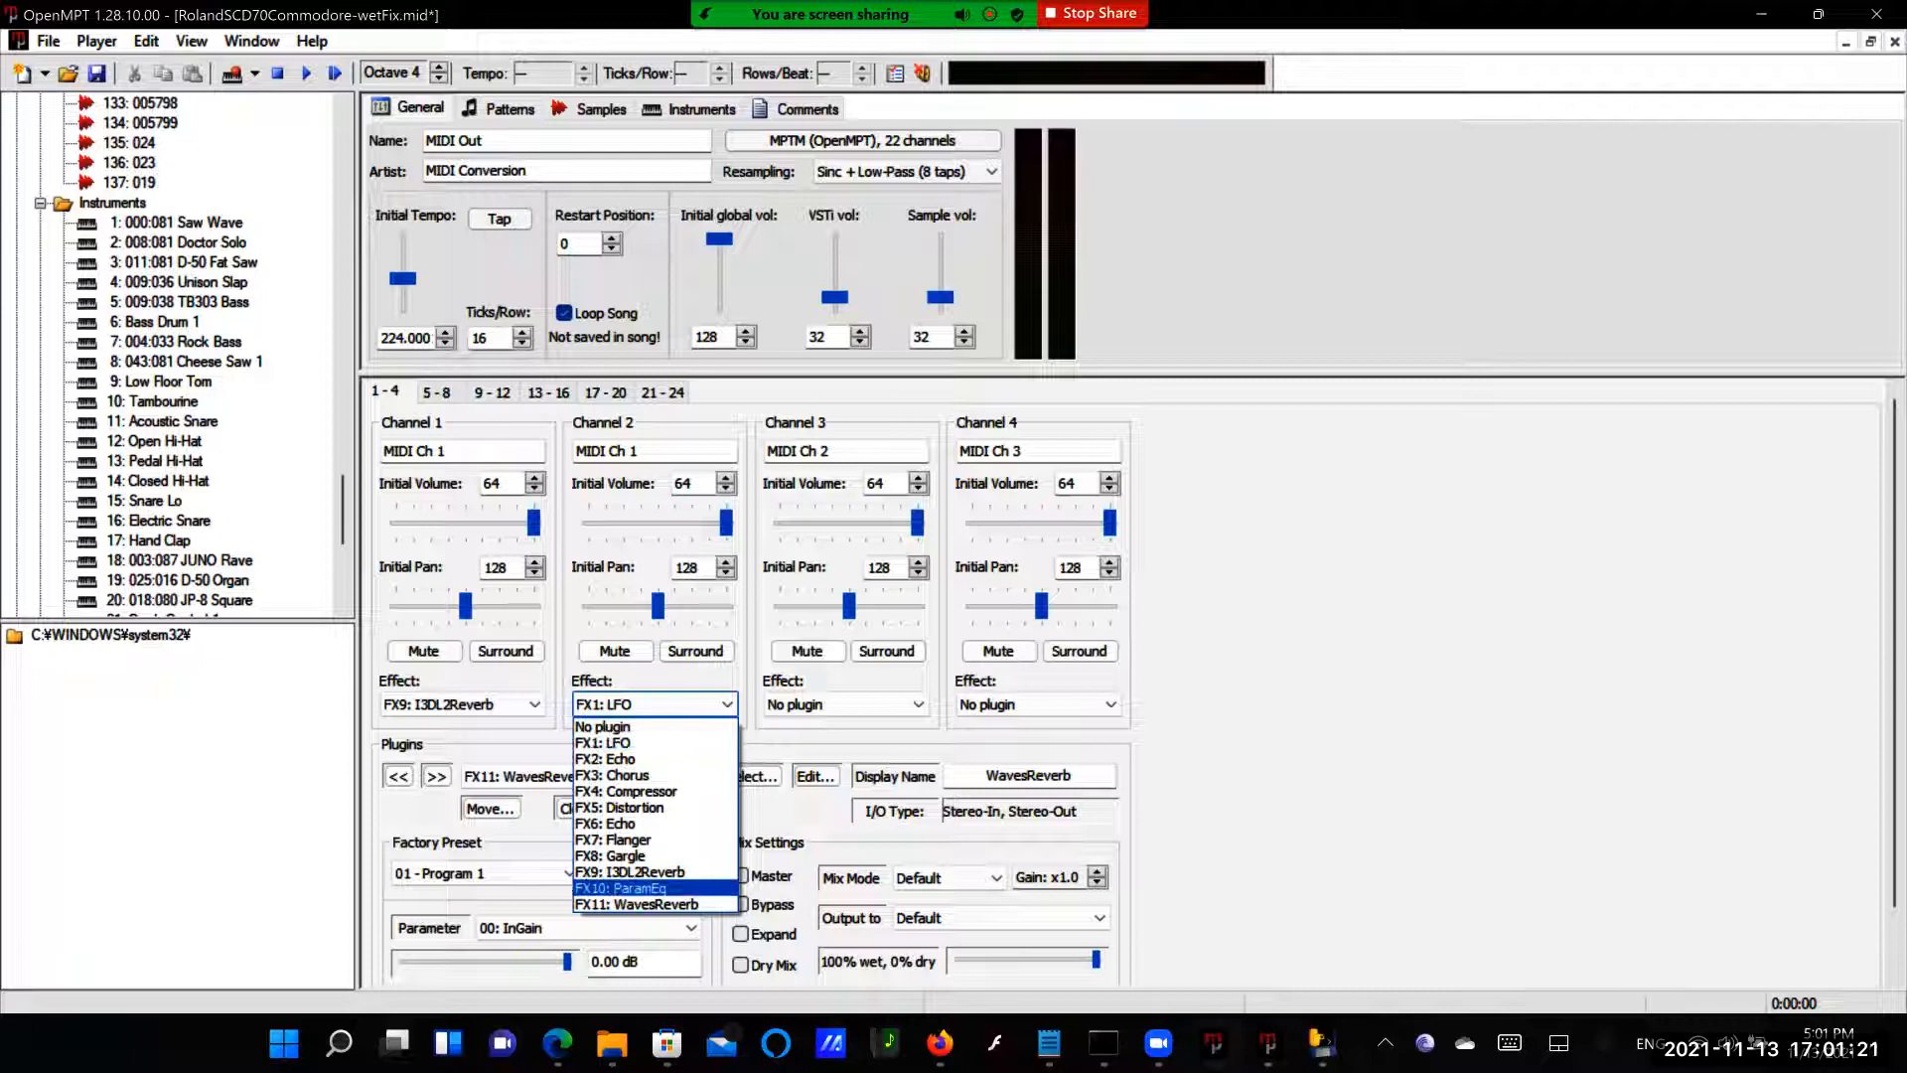
left_click(630, 872)
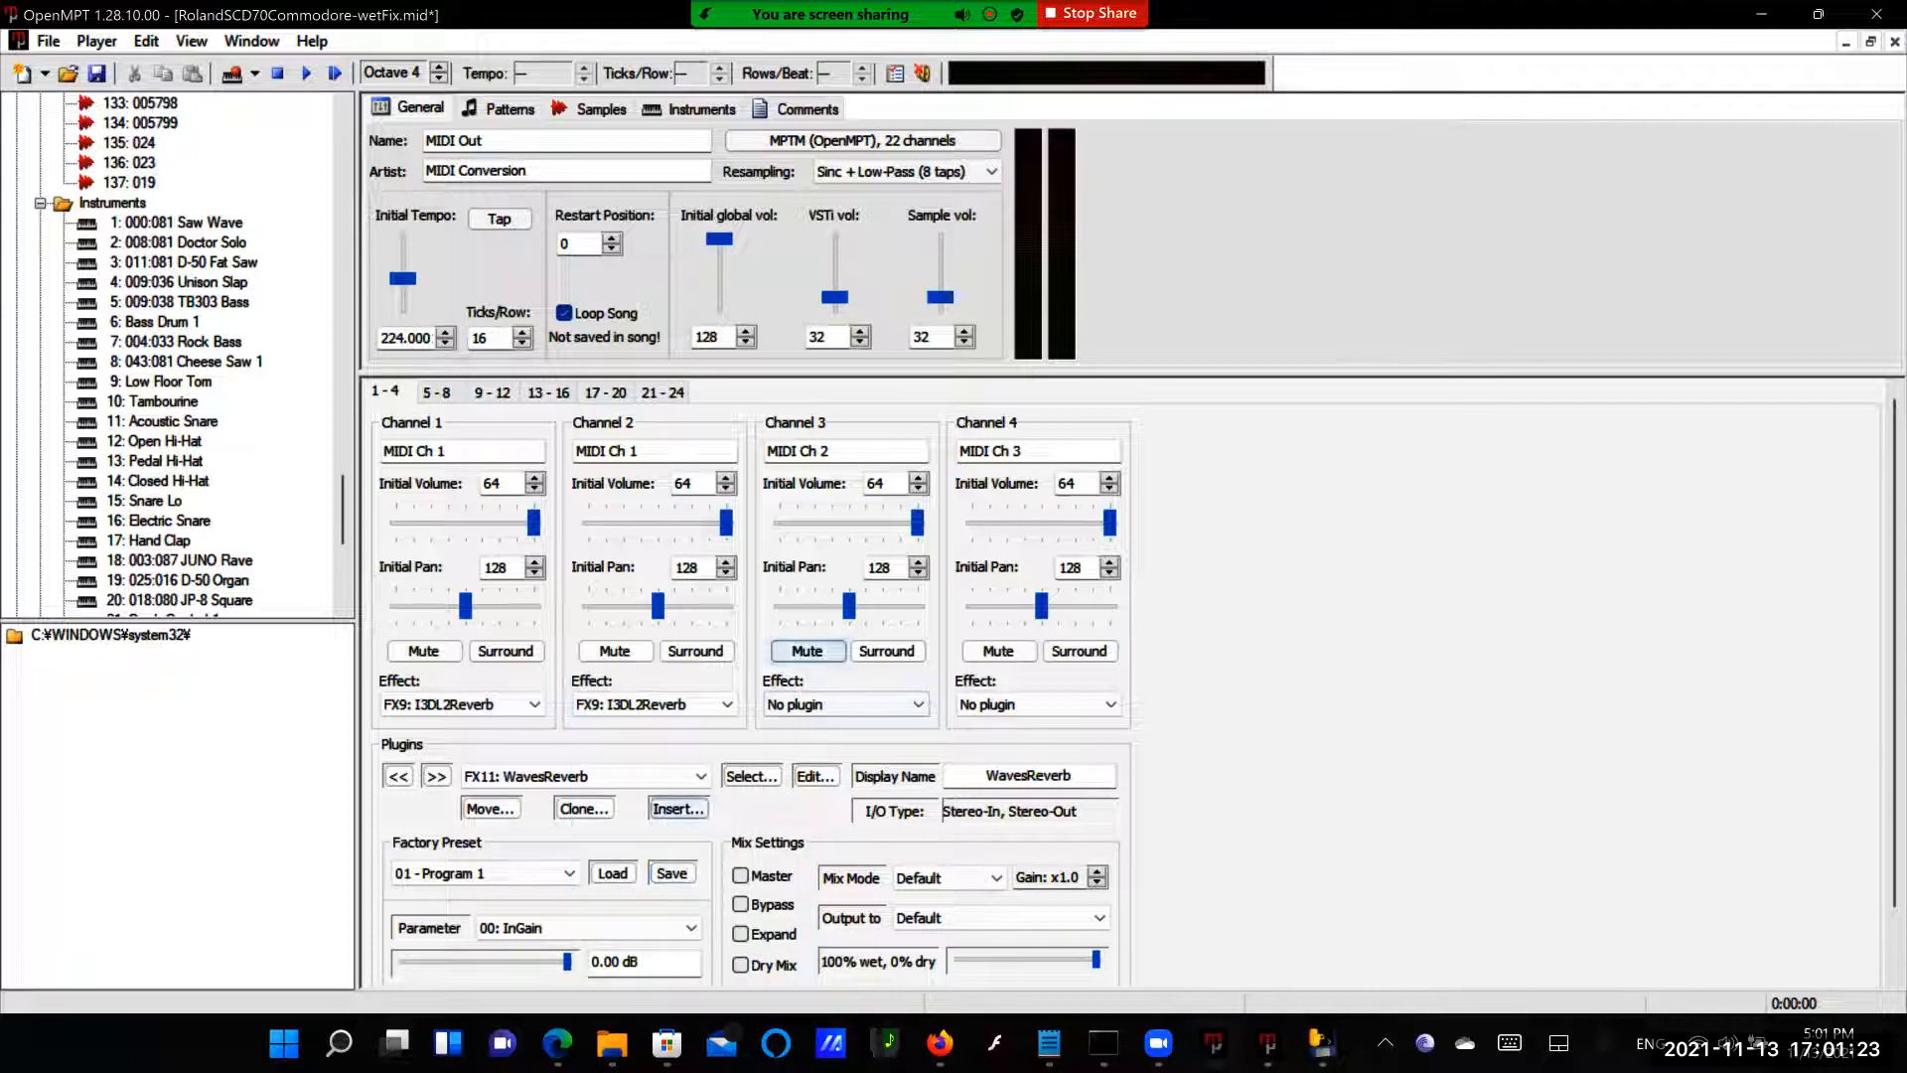
left_click(804, 652)
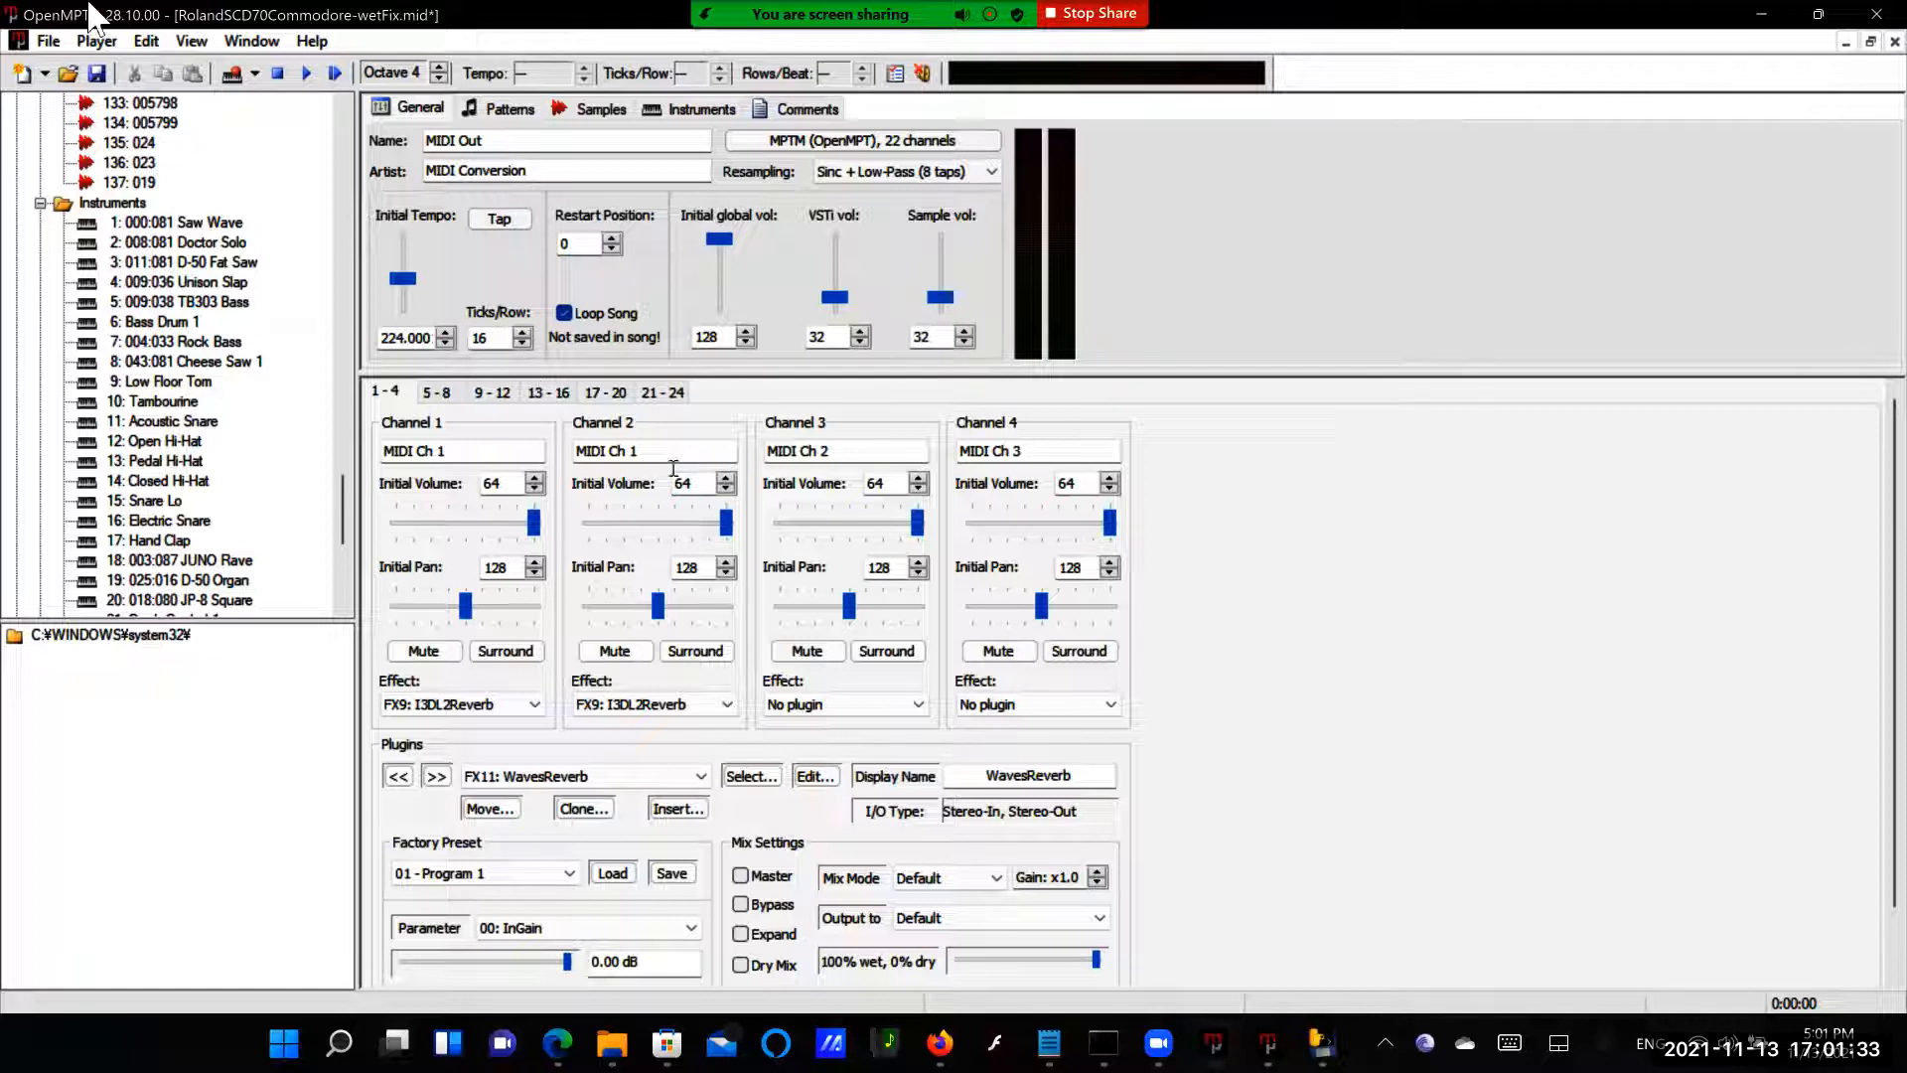
left_click(48, 39)
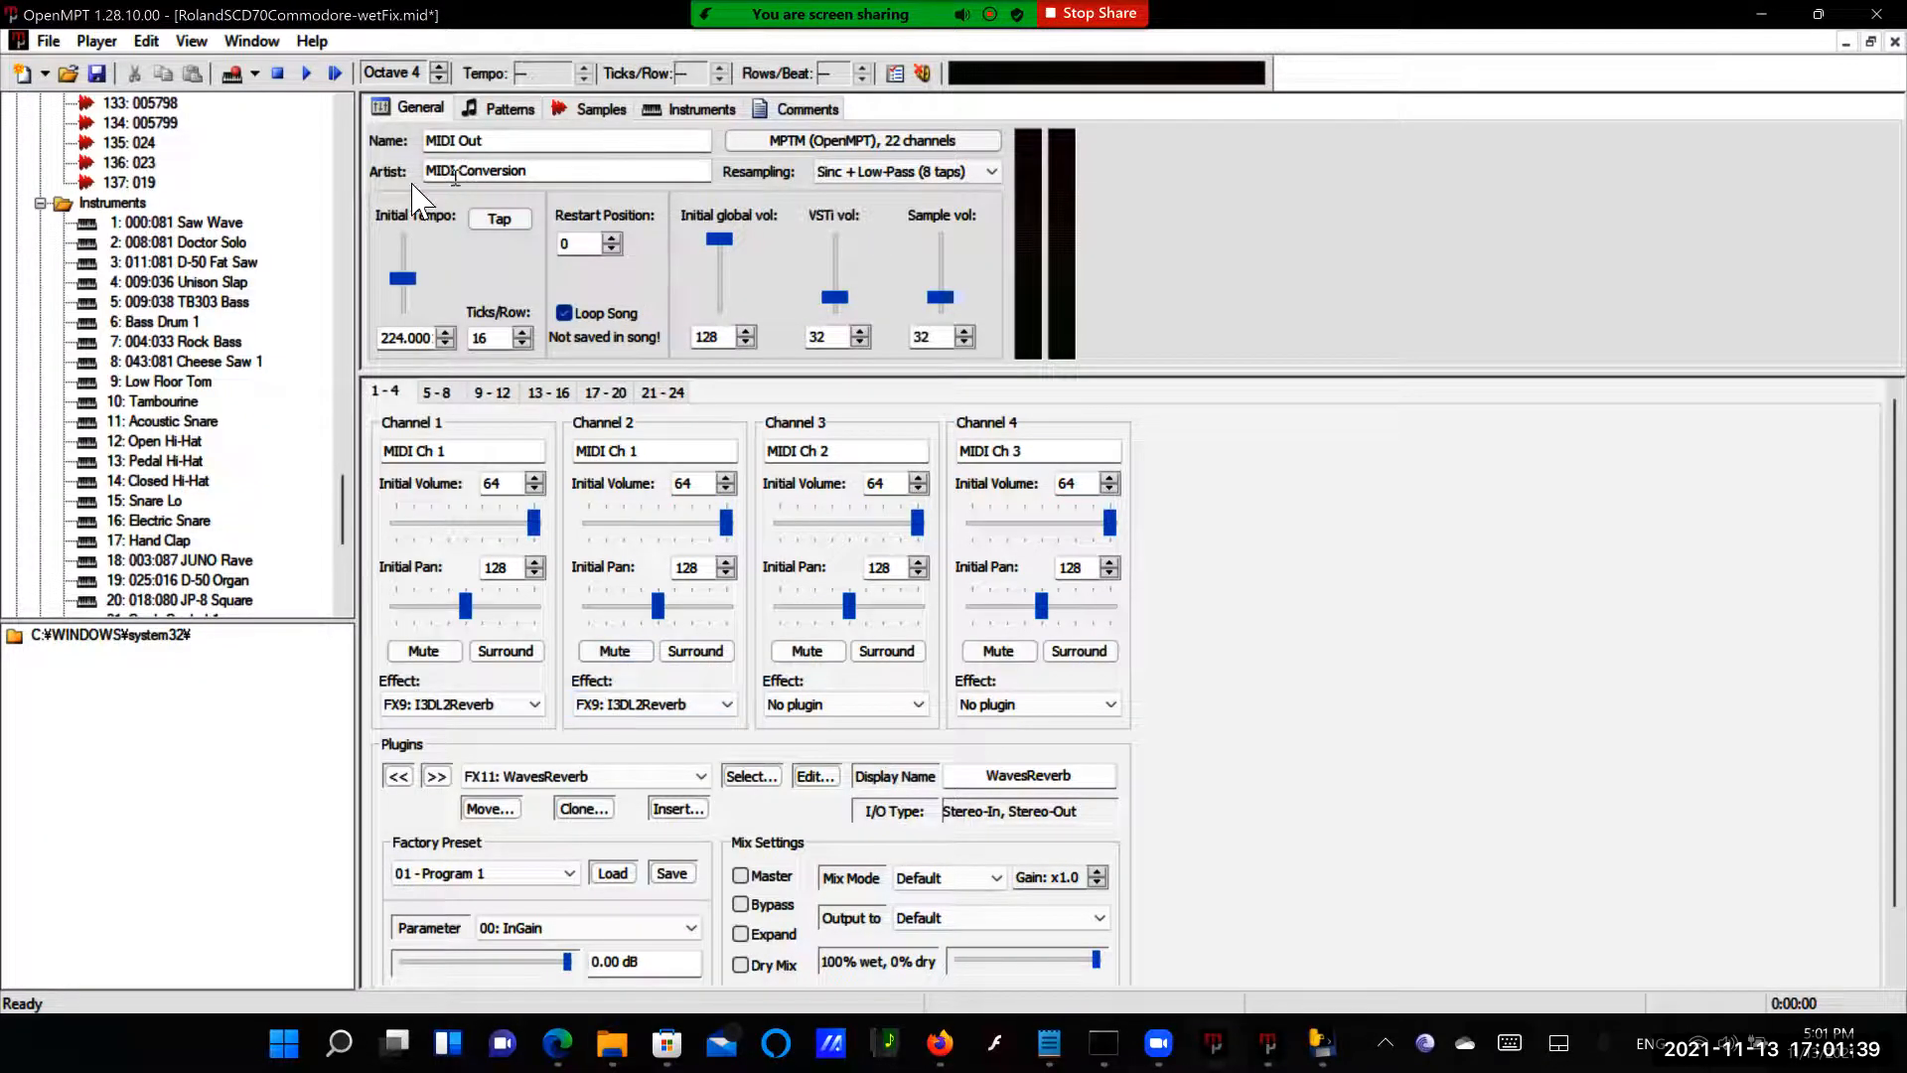
left_click(510, 107)
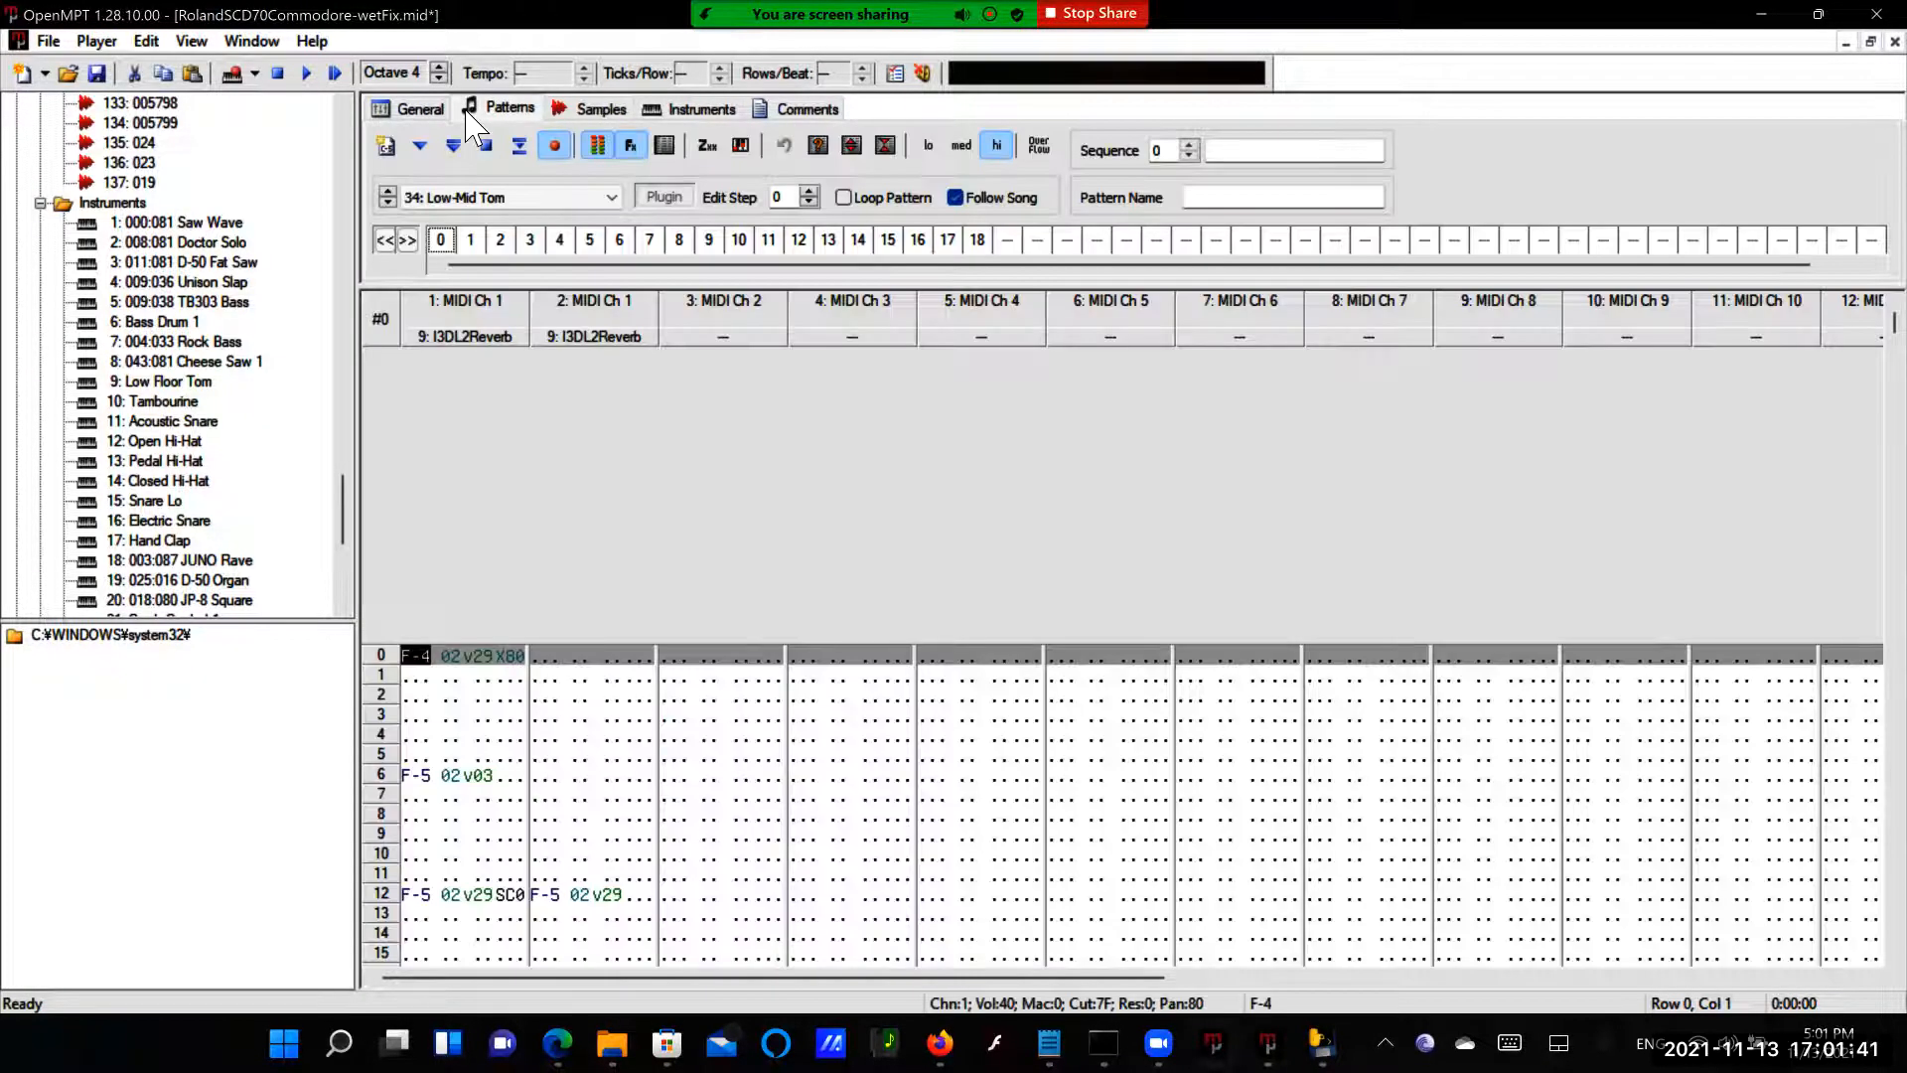
Save the module as 88v.mptm in OpenMPT Modules format
left_click(48, 39)
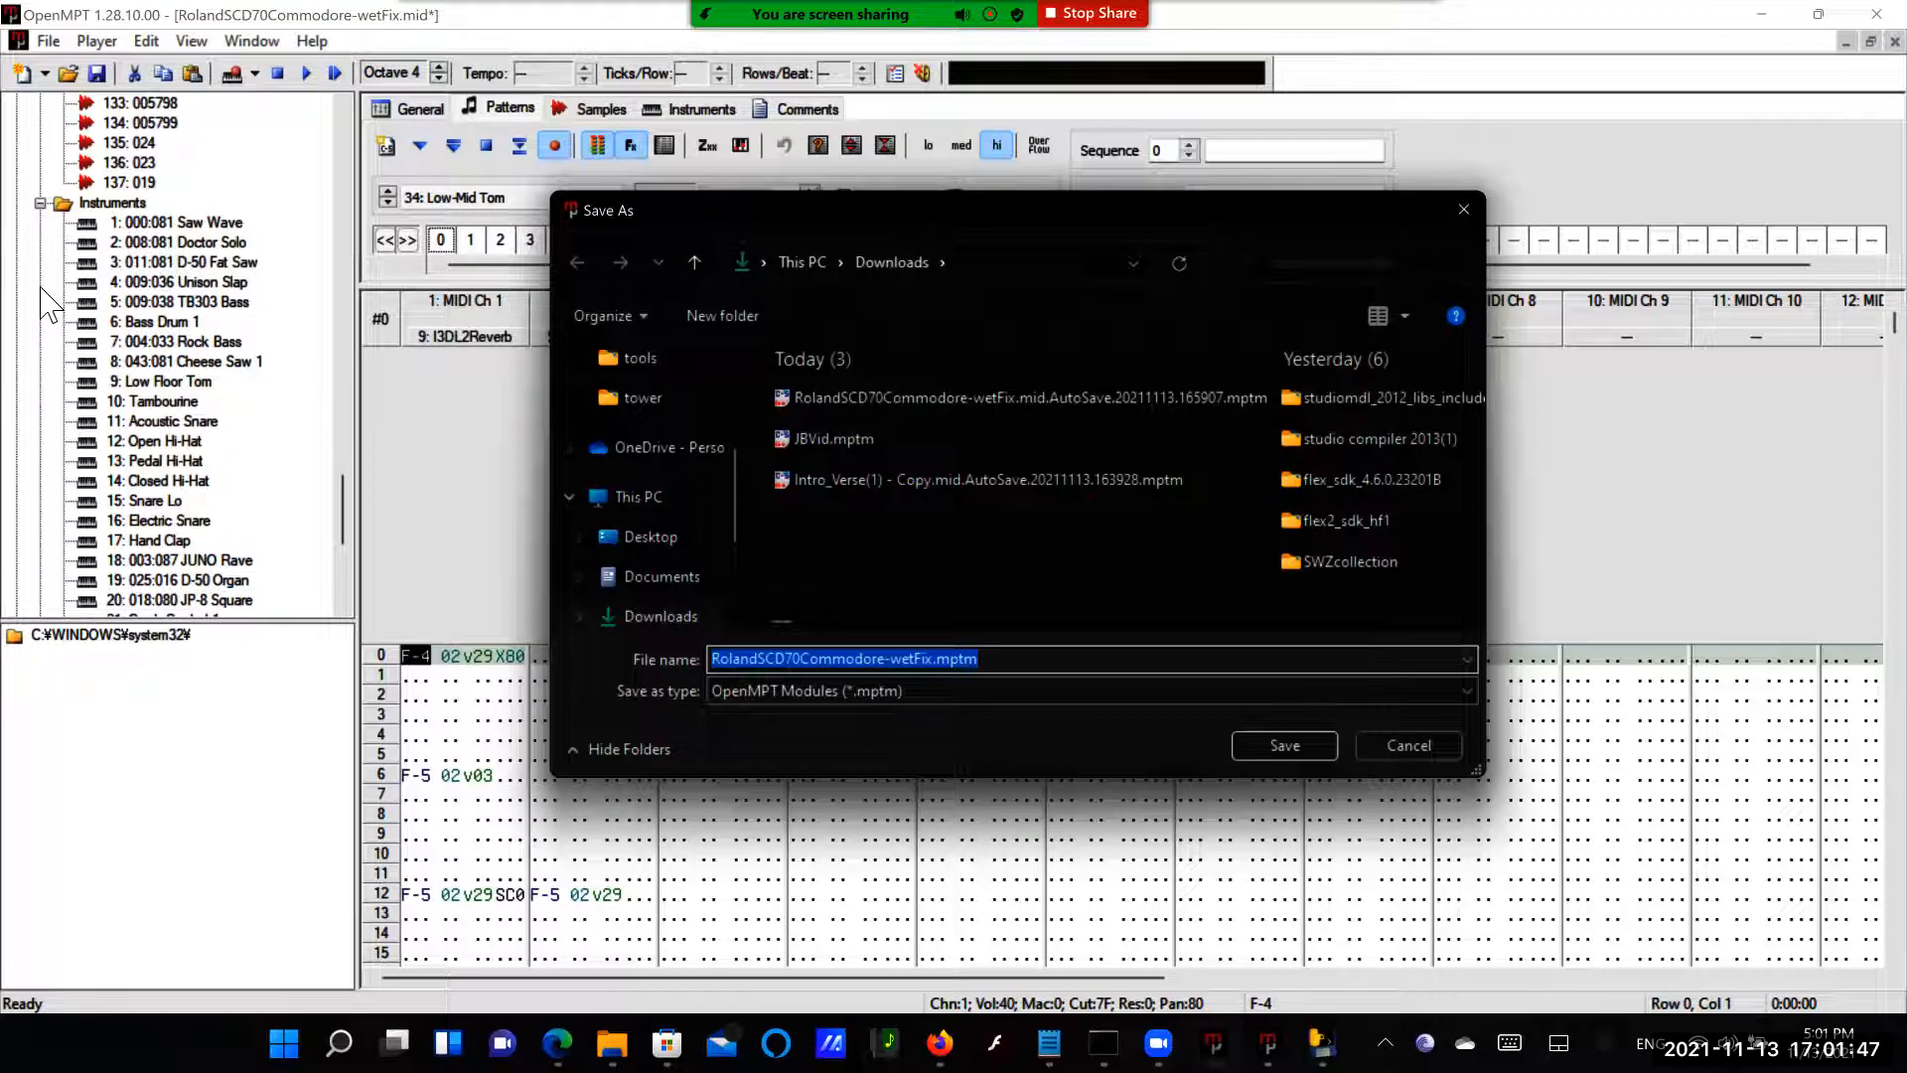
left_click(1283, 744)
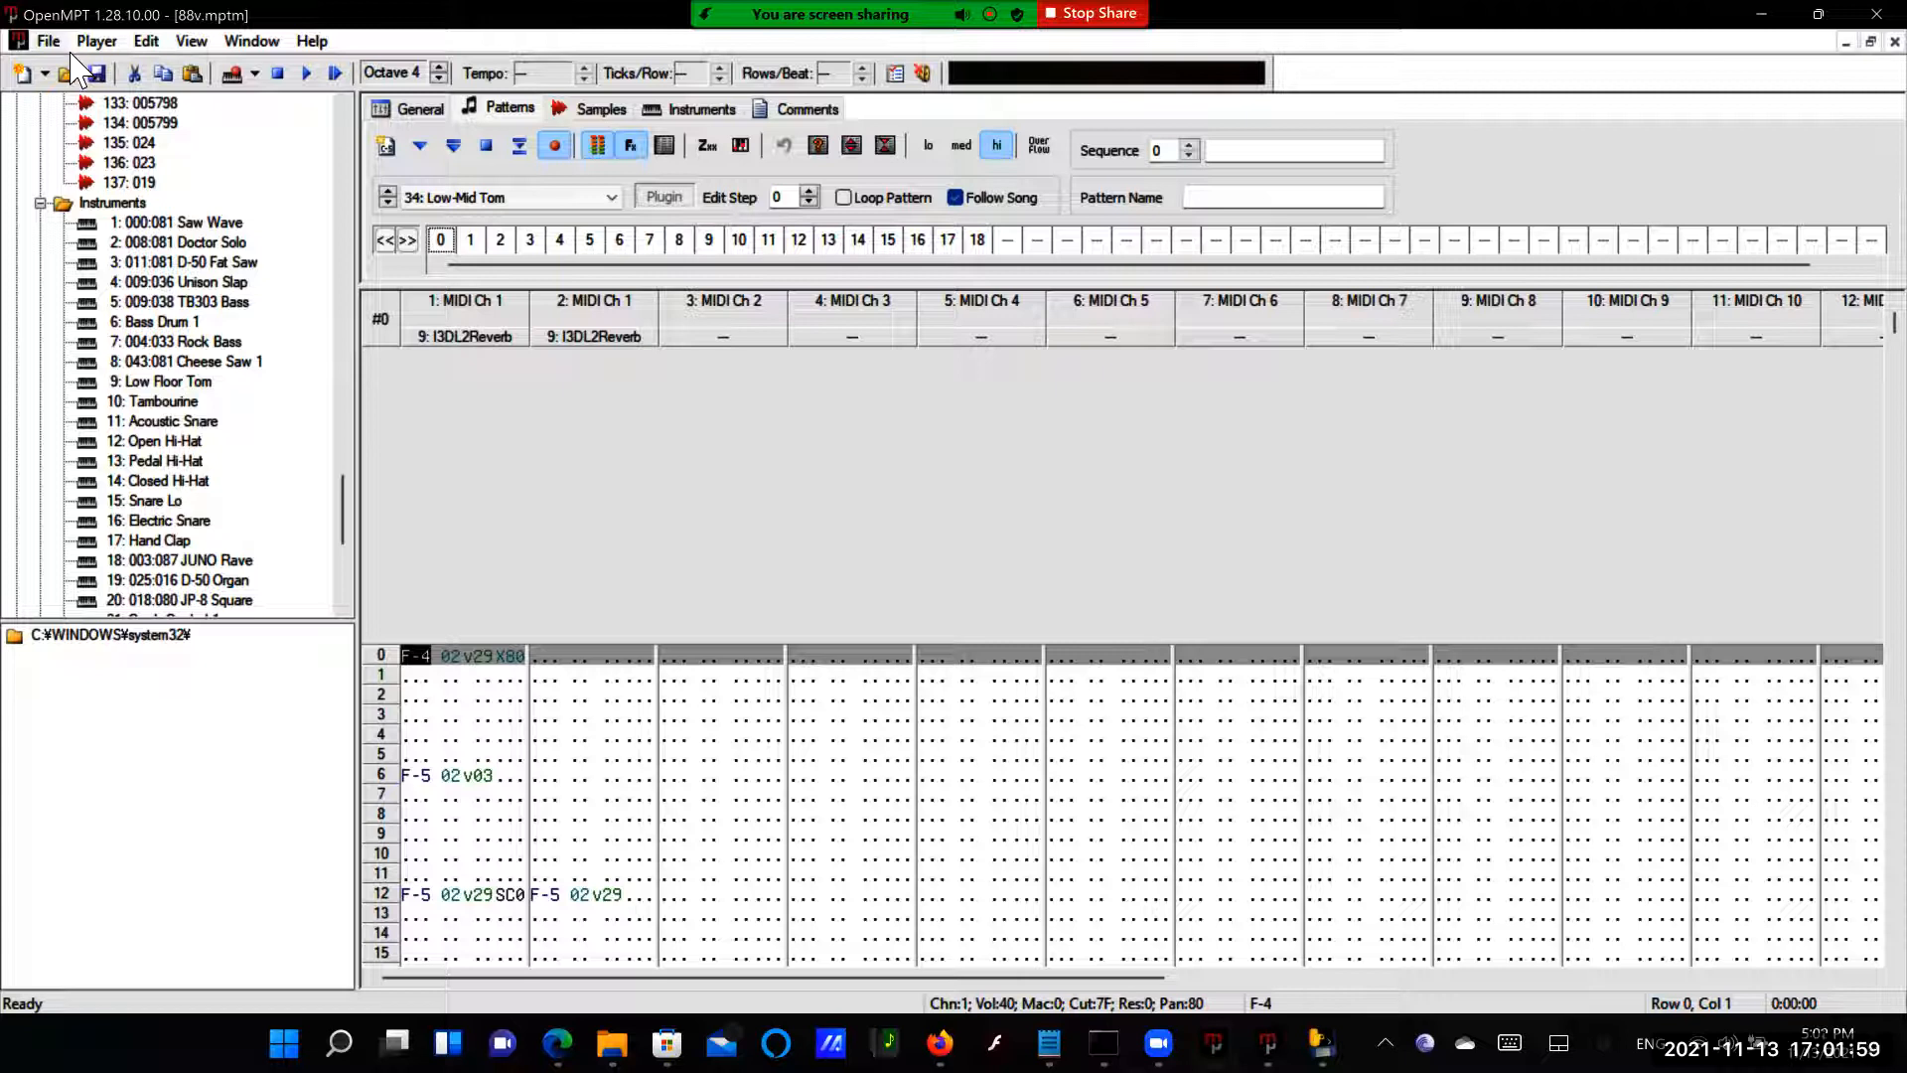
mouse_move(231, 91)
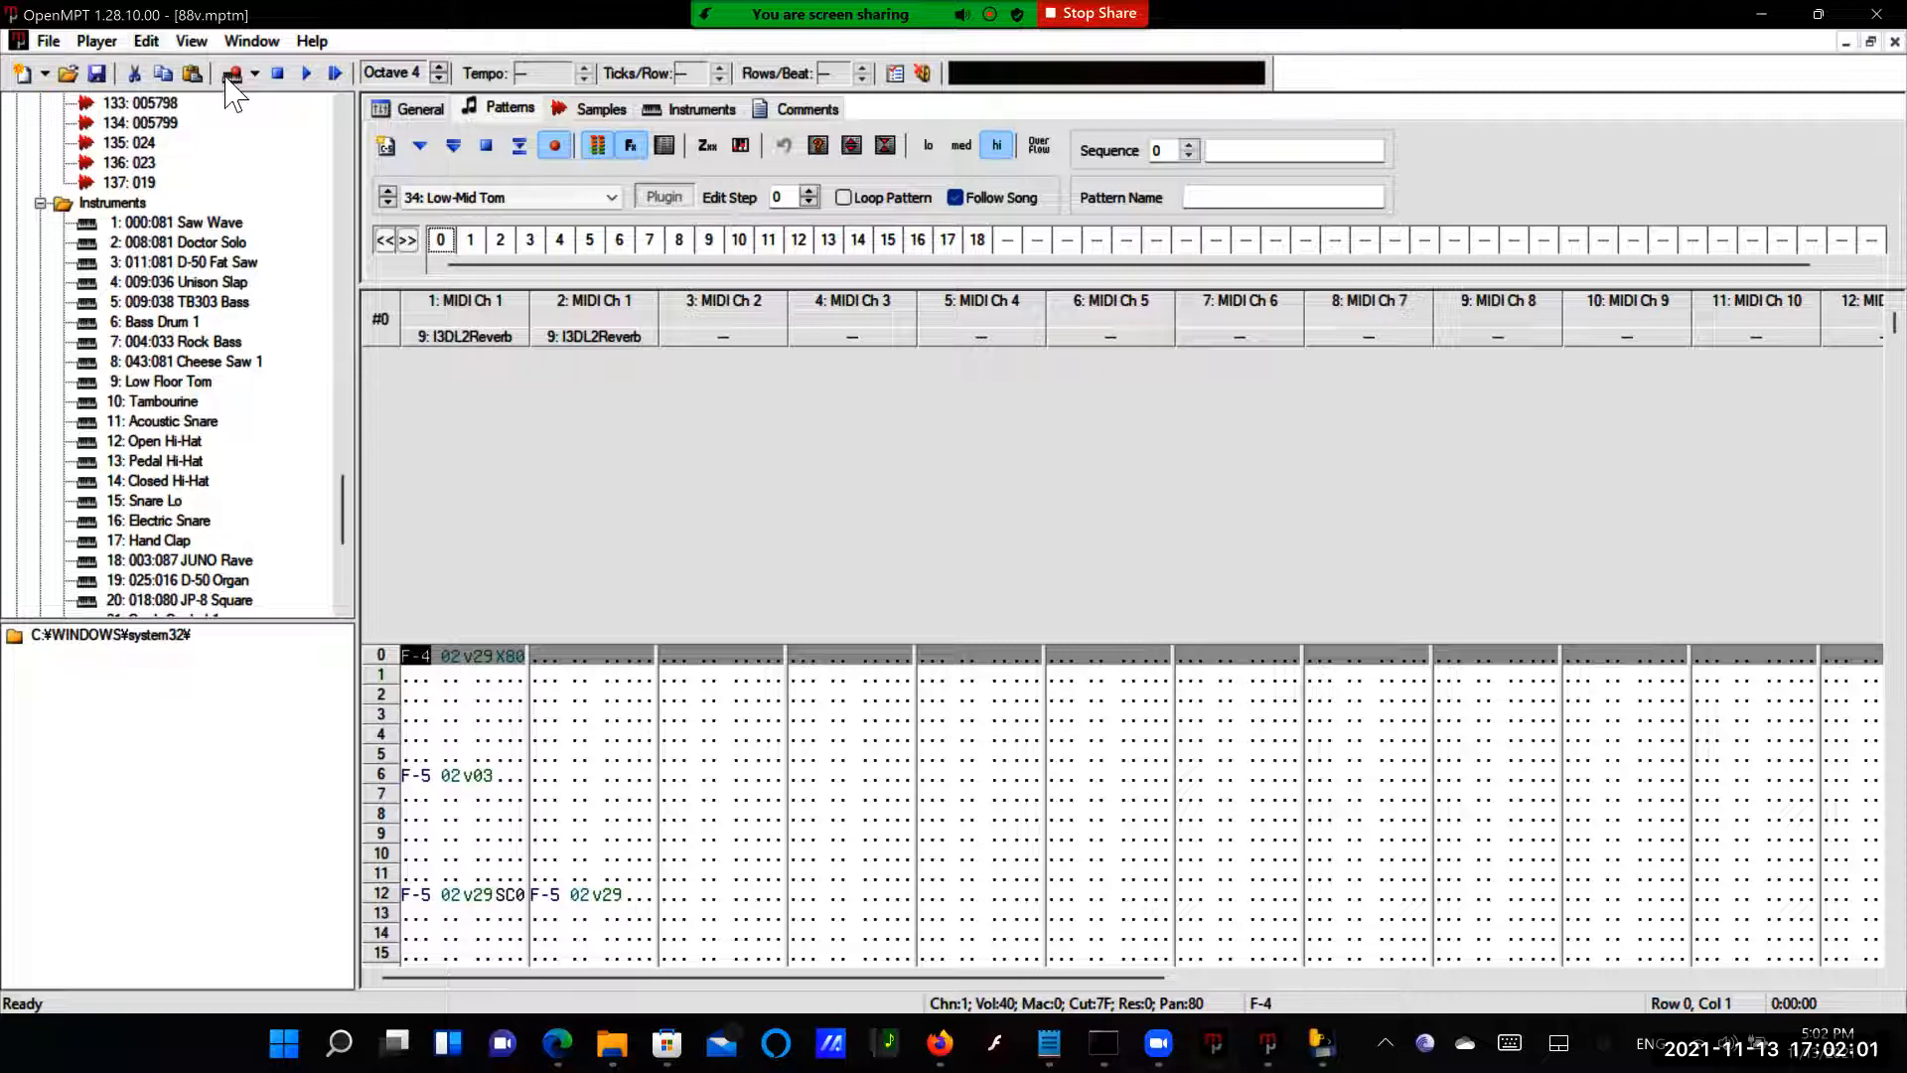